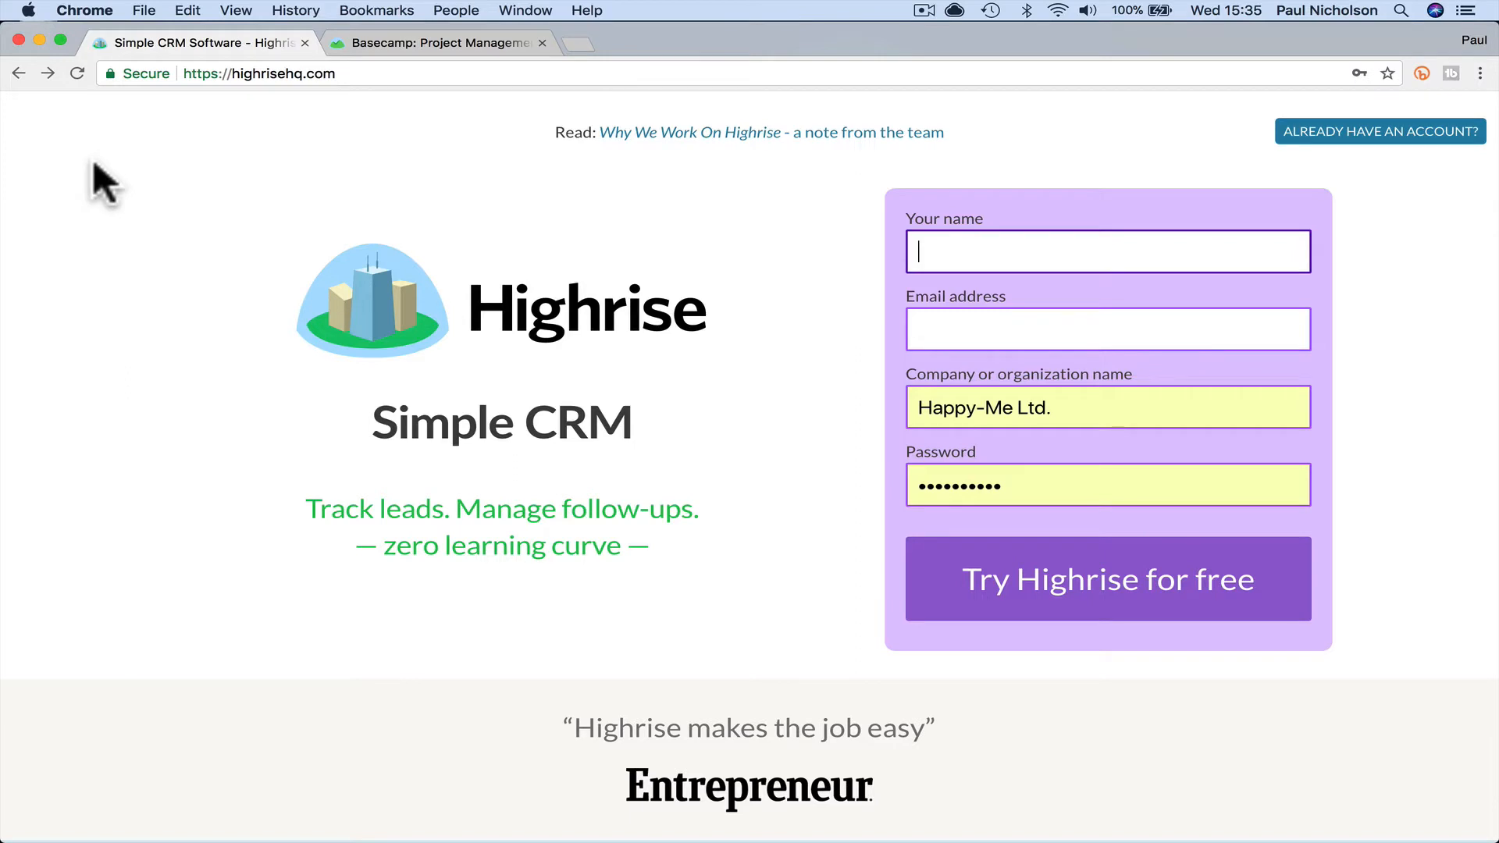
pyautogui.moveTo(349, 293)
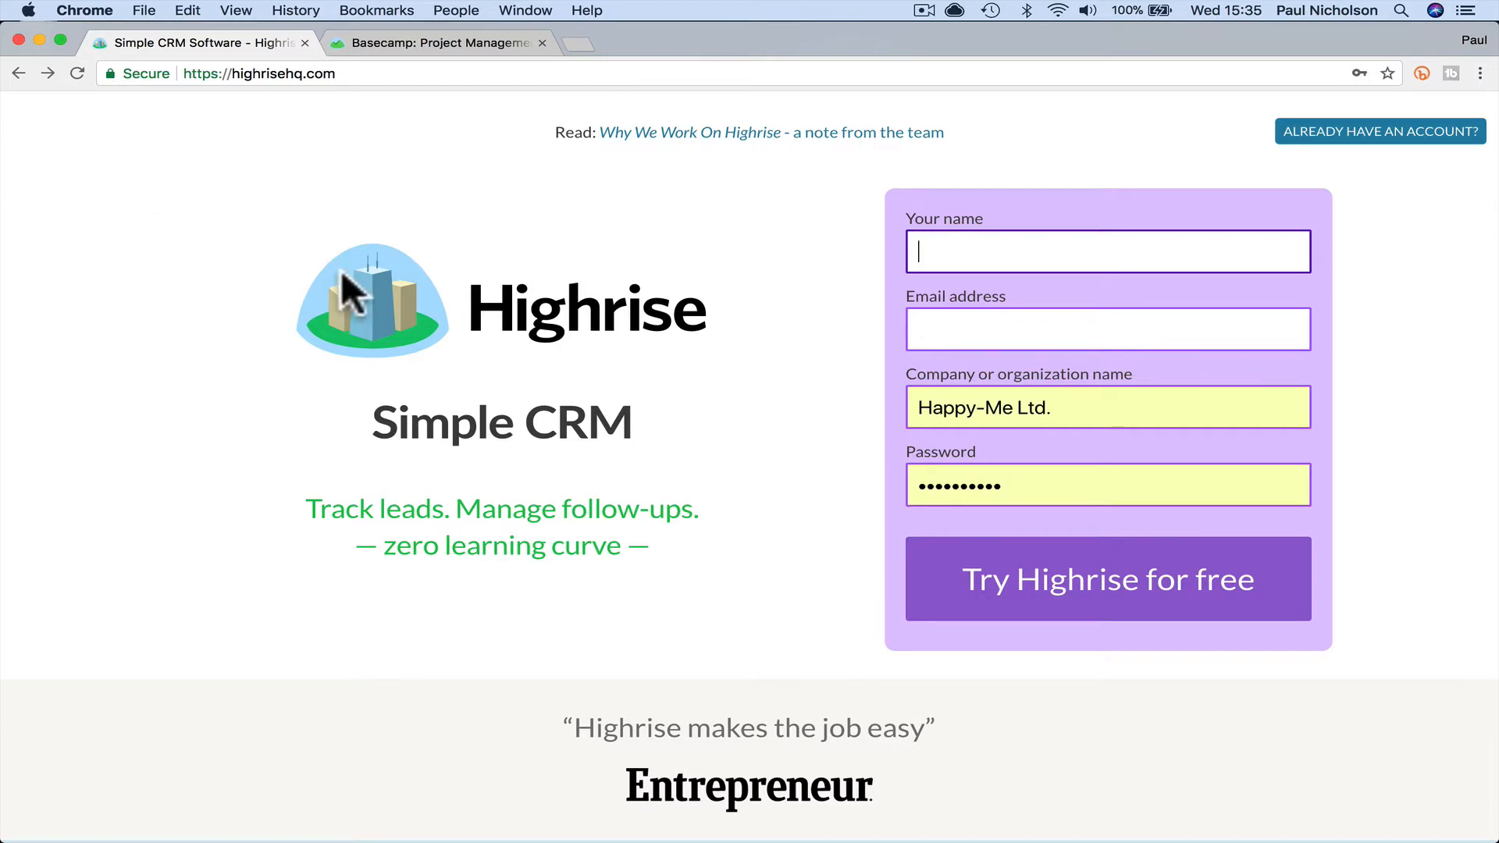
pyautogui.moveTo(424, 153)
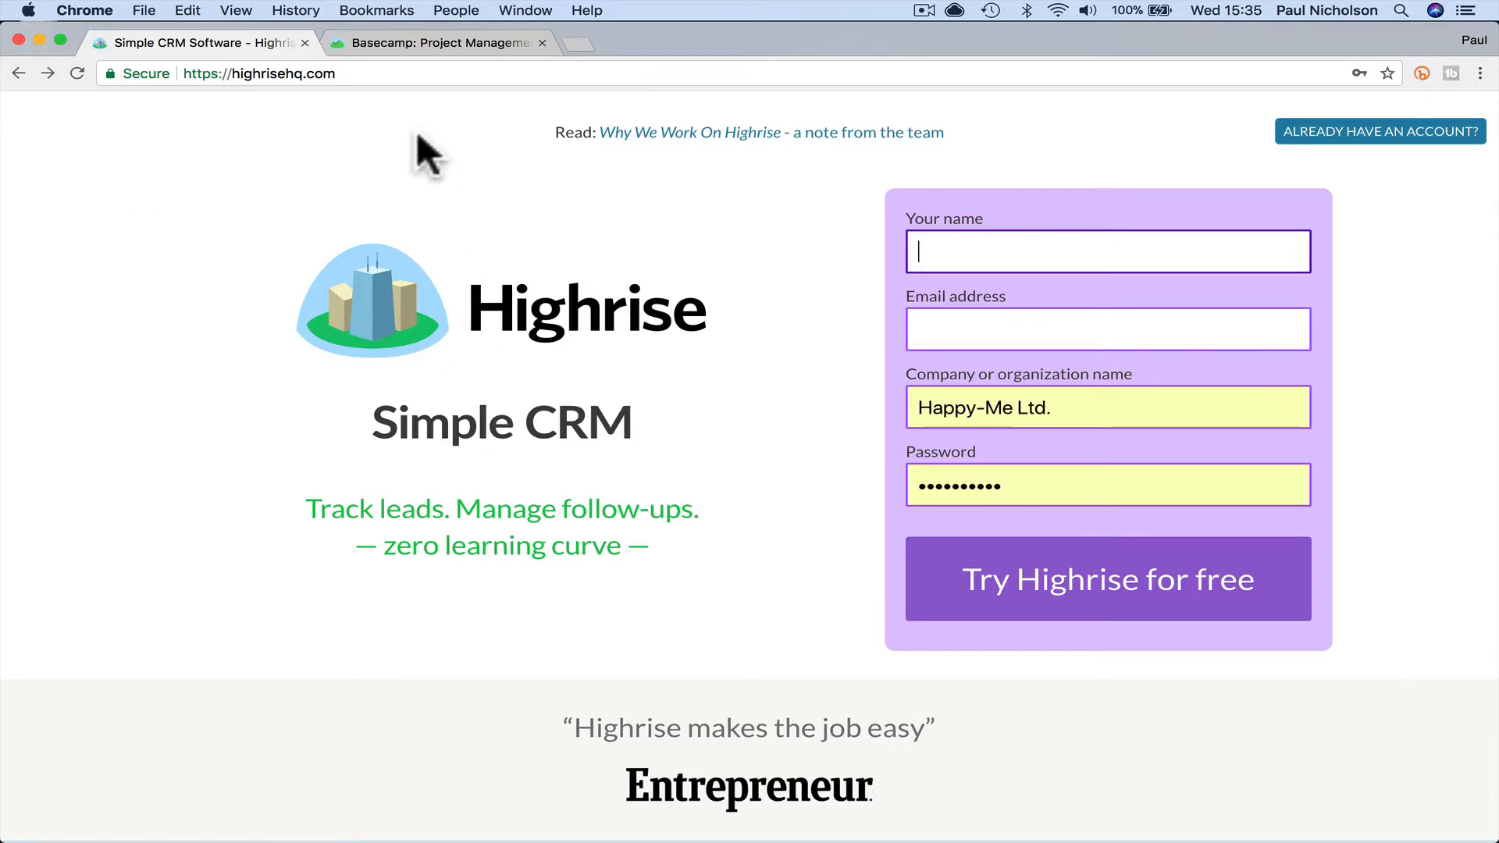
# - Bring up the Basecamp homepage and scroll down to its customer testimonials
pyautogui.click(433, 42)
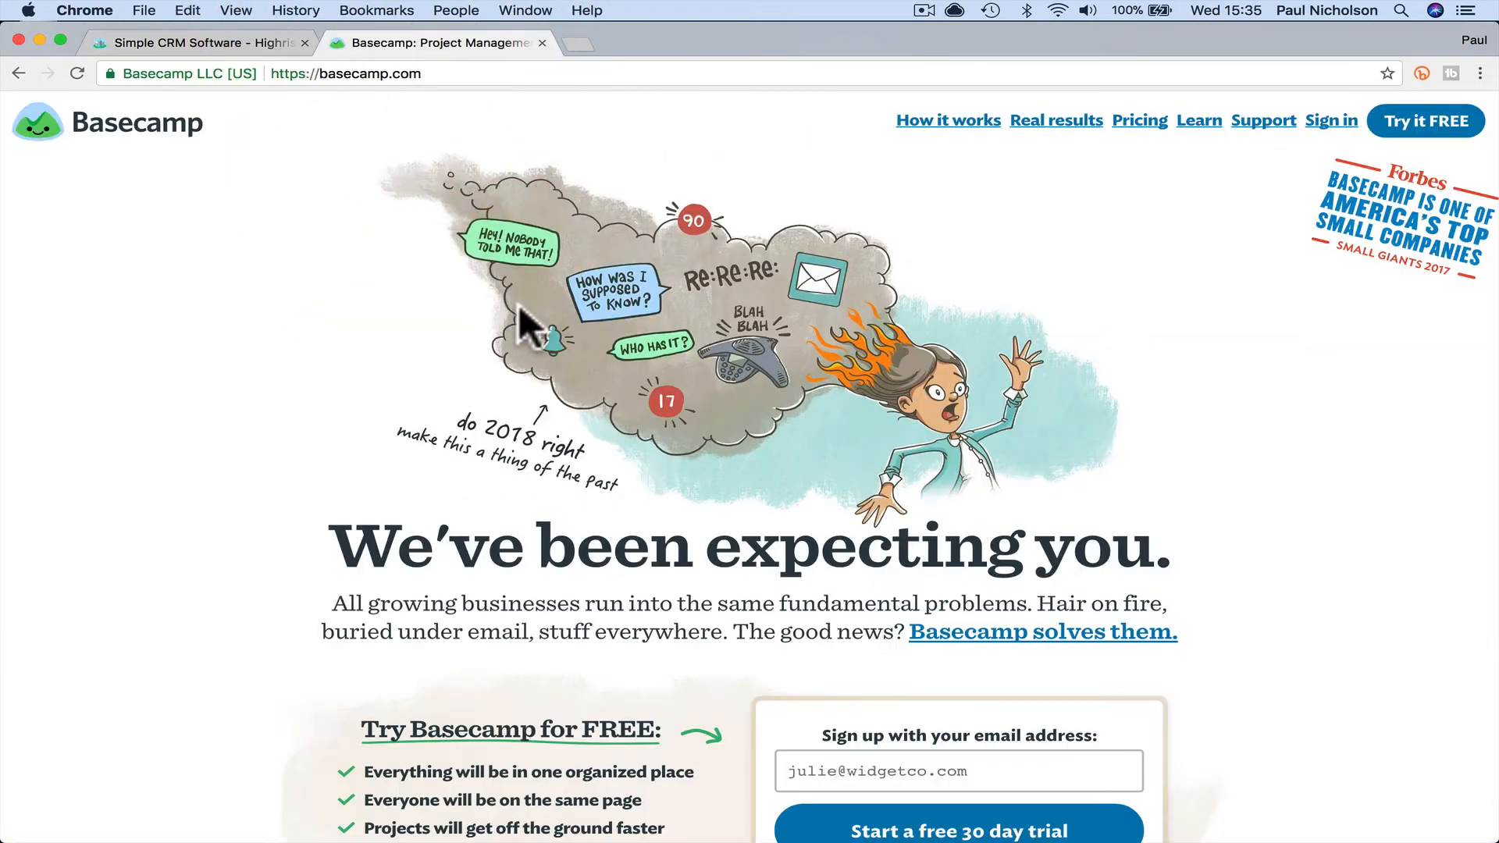
pyautogui.moveTo(200, 226)
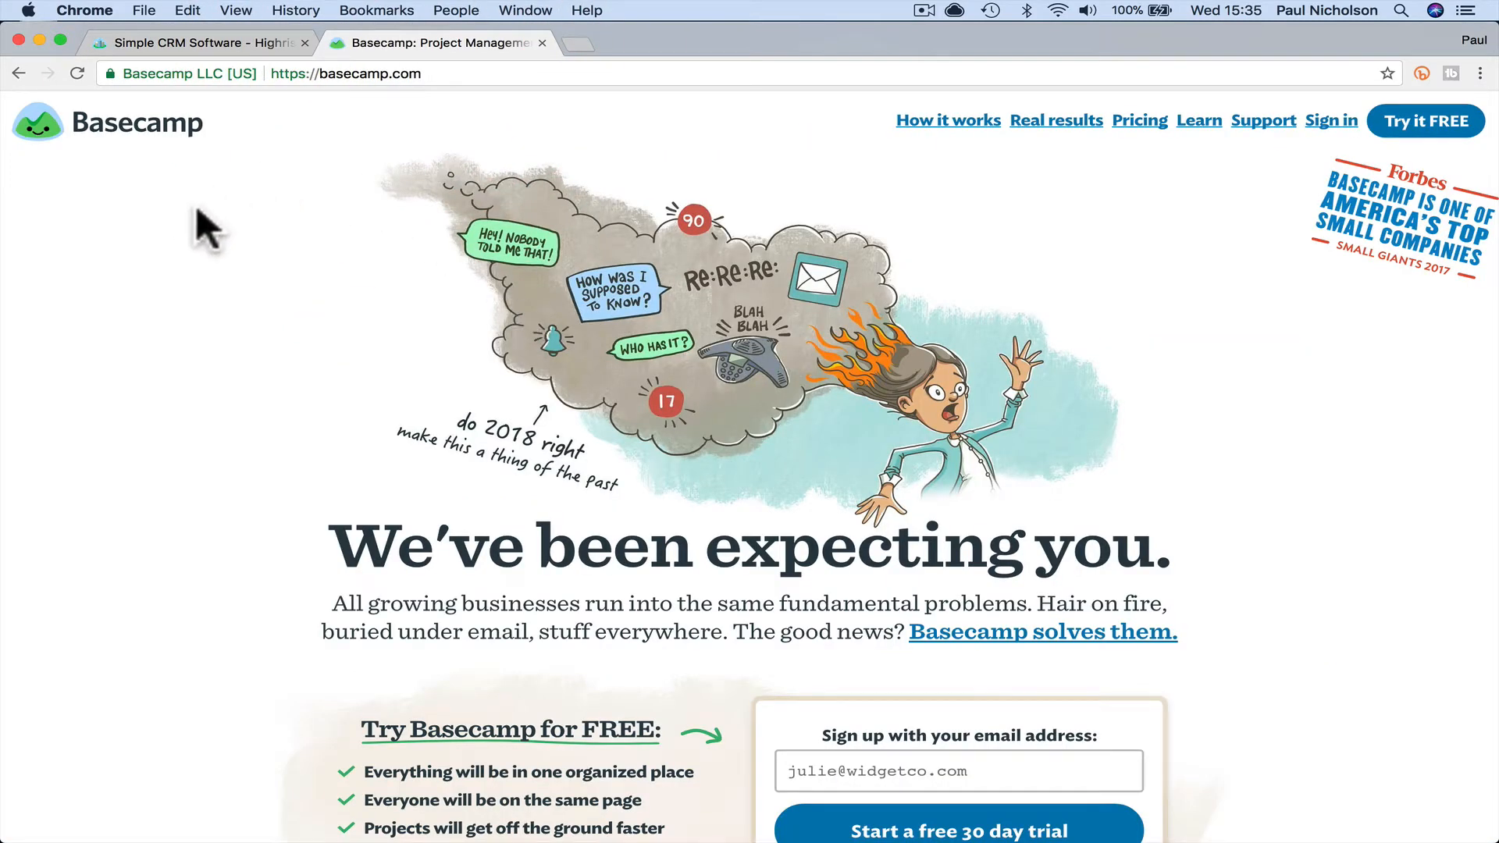
pyautogui.moveTo(288, 265)
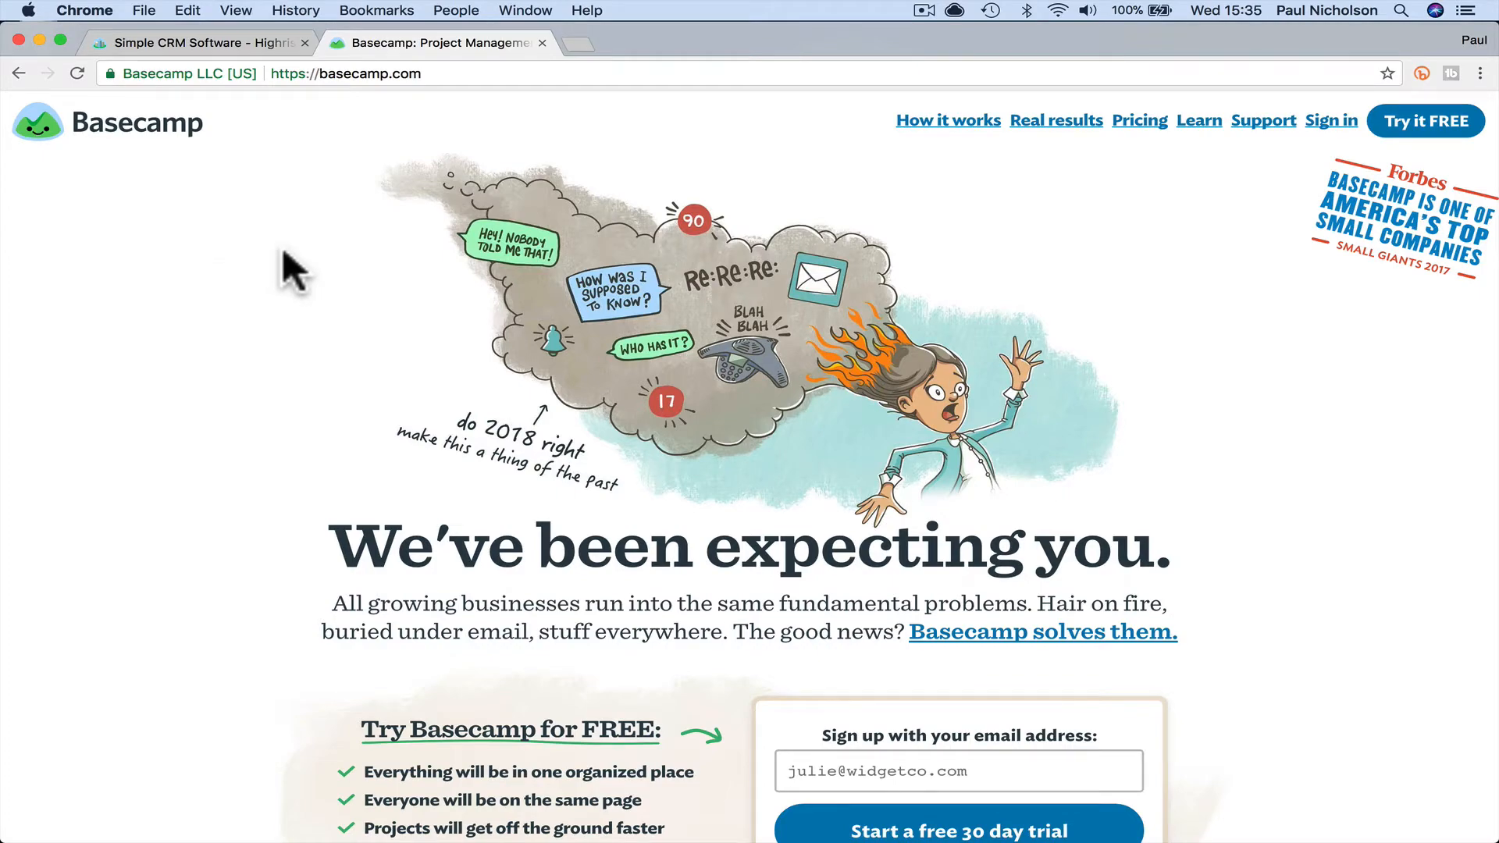
pyautogui.scroll(-3)
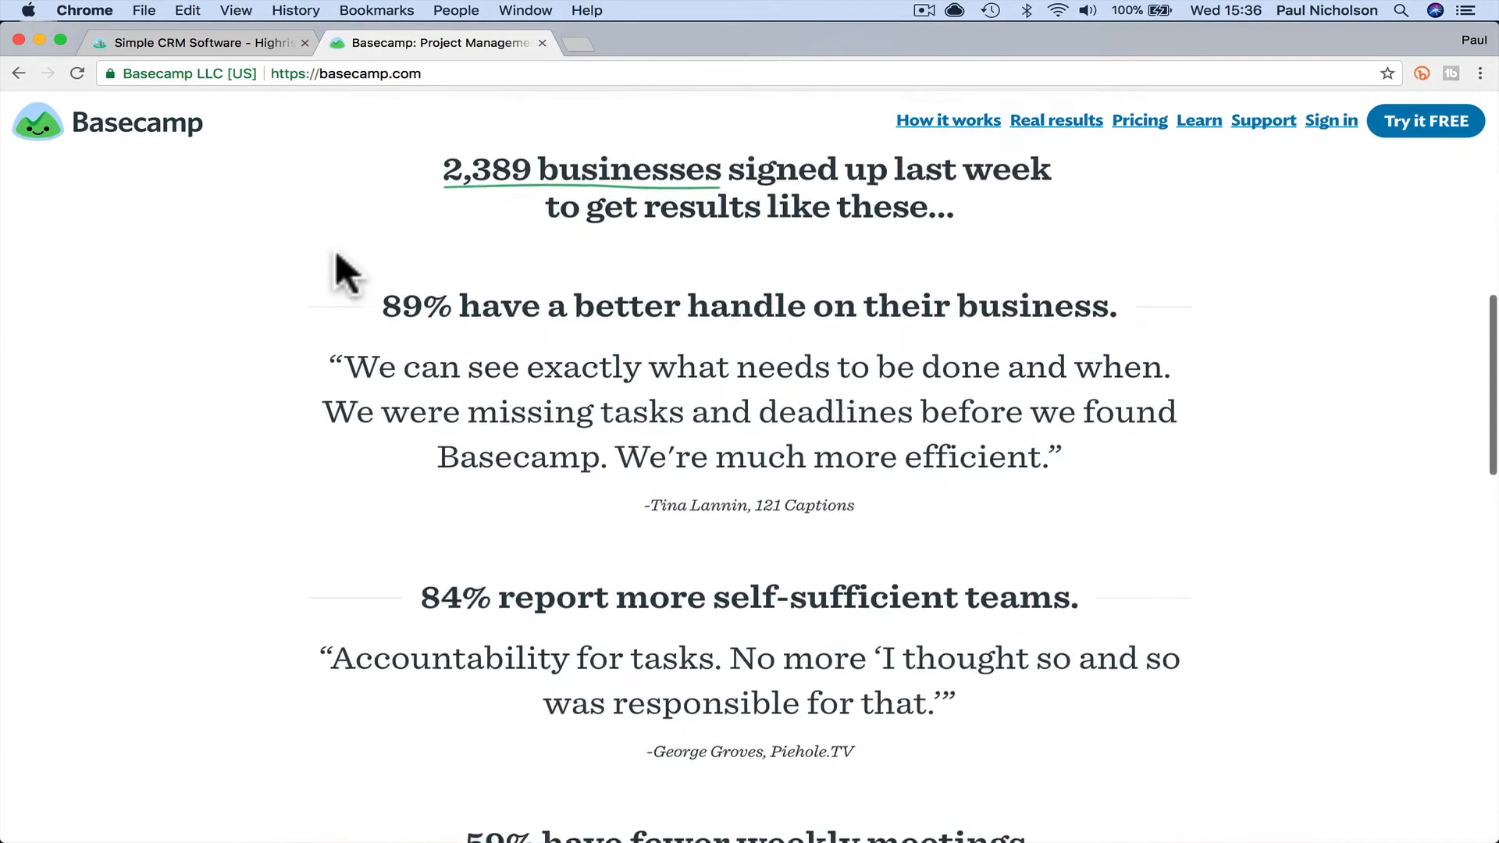
pyautogui.click(535, 820)
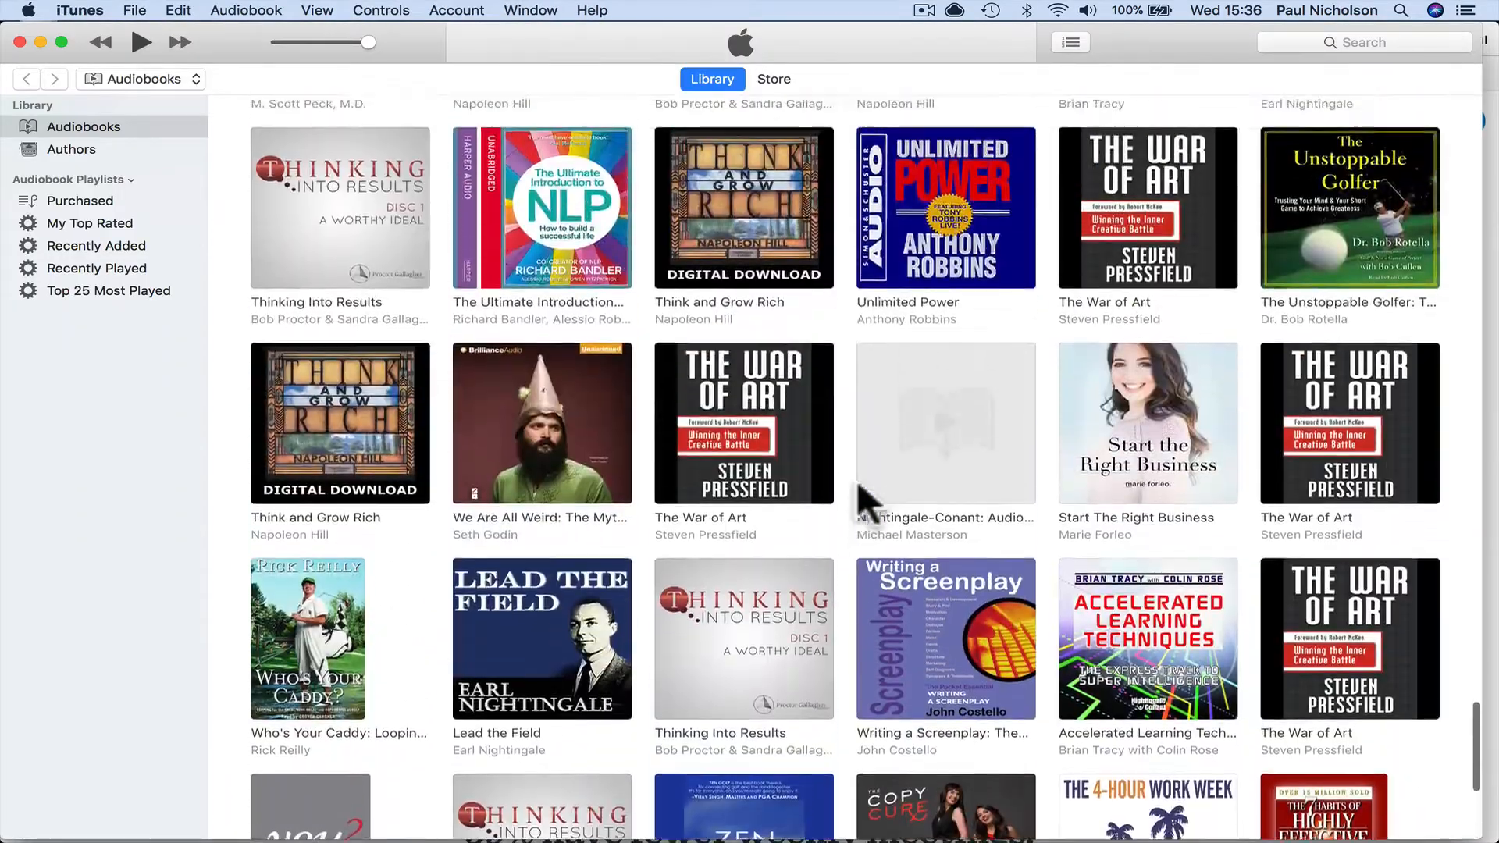
# - Scroll the iTunes audiobook grid to find Rework (Unabridged)
pyautogui.scroll(-3)
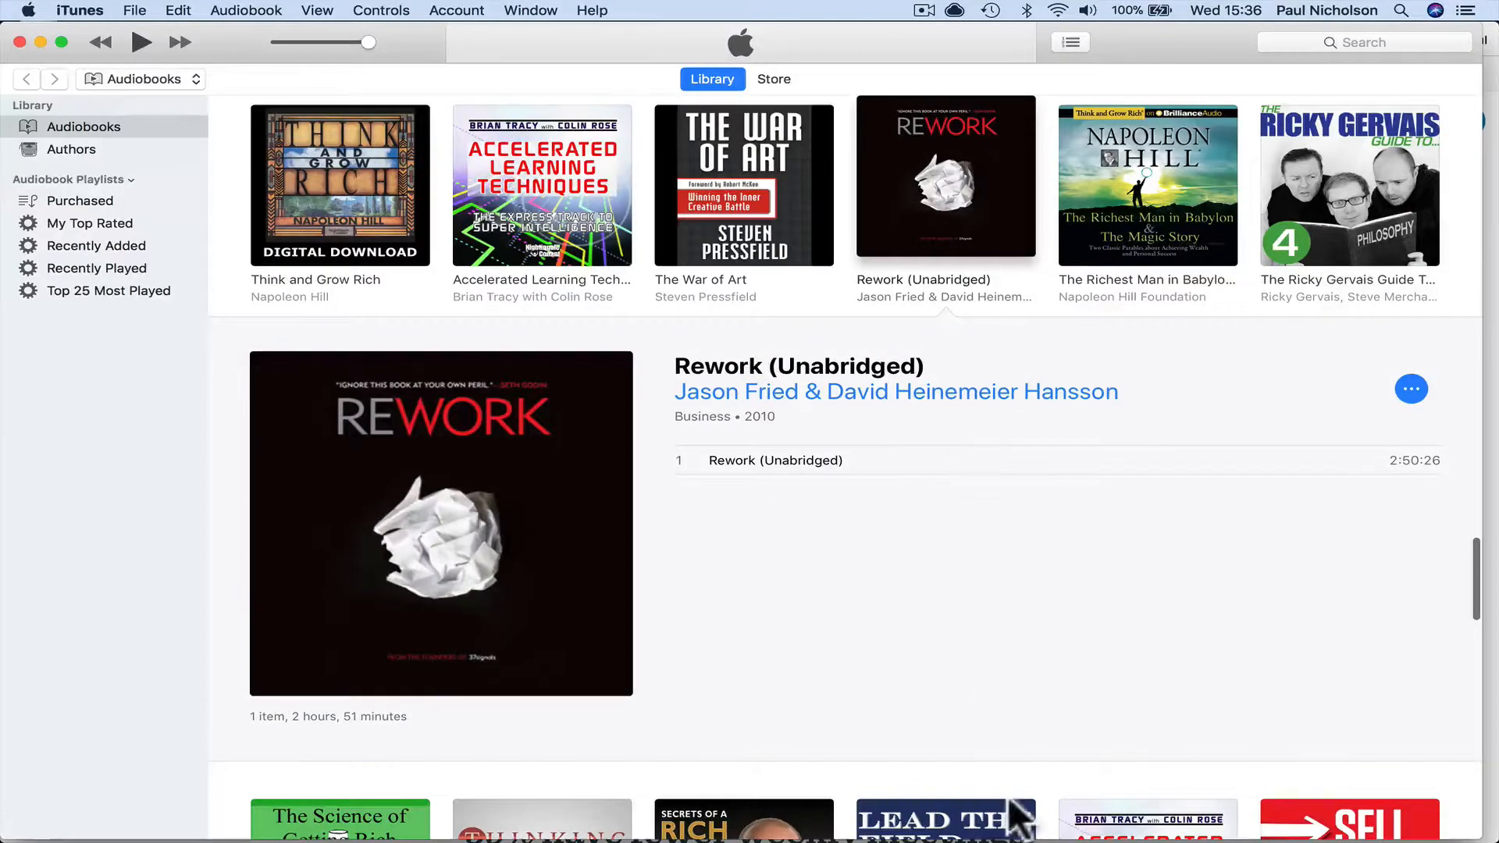
pyautogui.moveTo(744, 634)
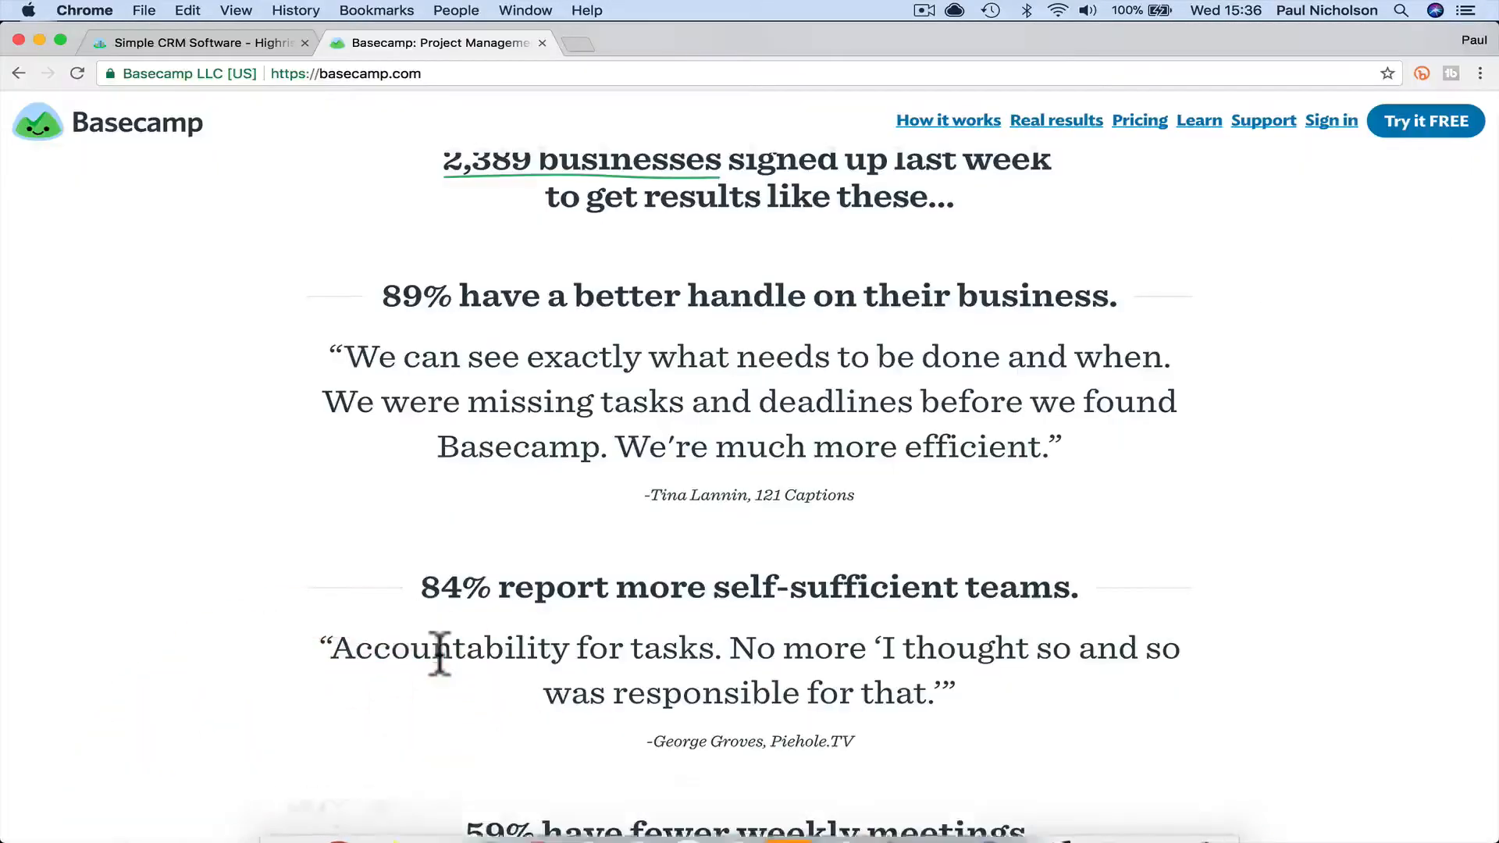
# - Scroll back up the Basecamp page and return to the Highrise signup tab
pyautogui.scroll(3)
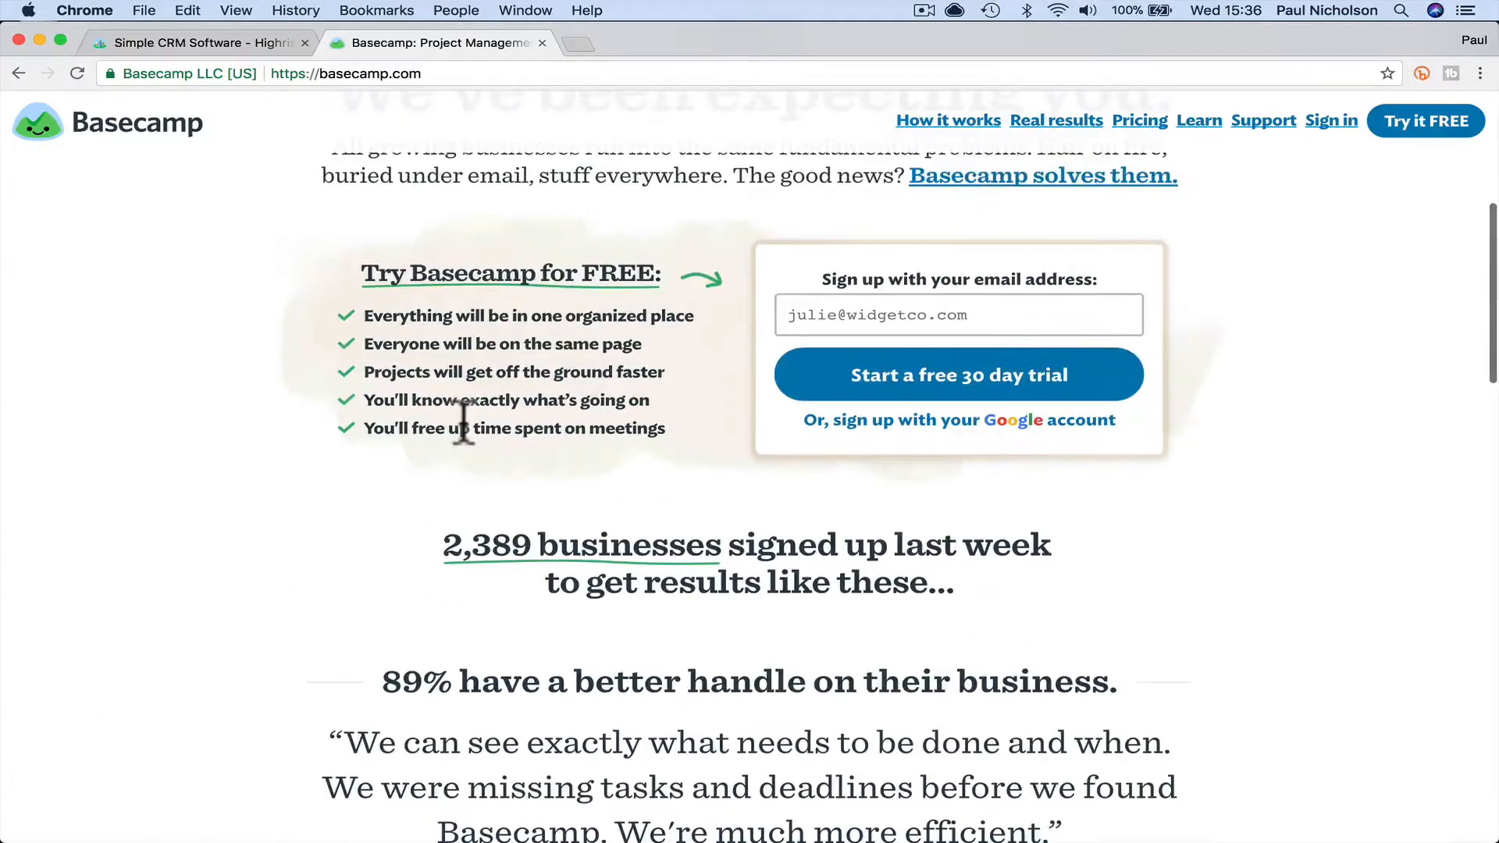
pyautogui.scroll(3)
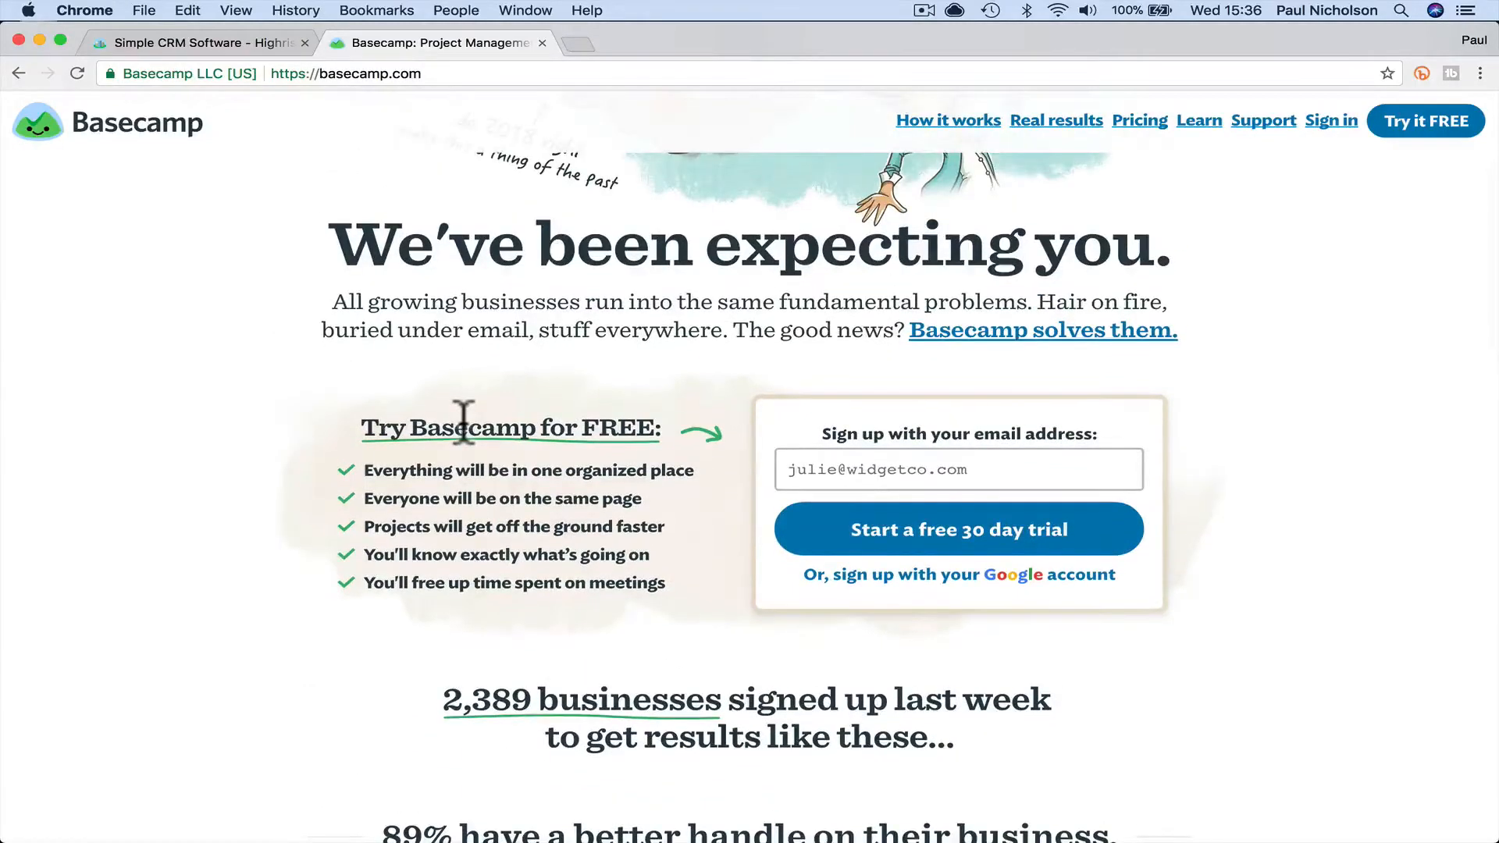
pyautogui.click(201, 43)
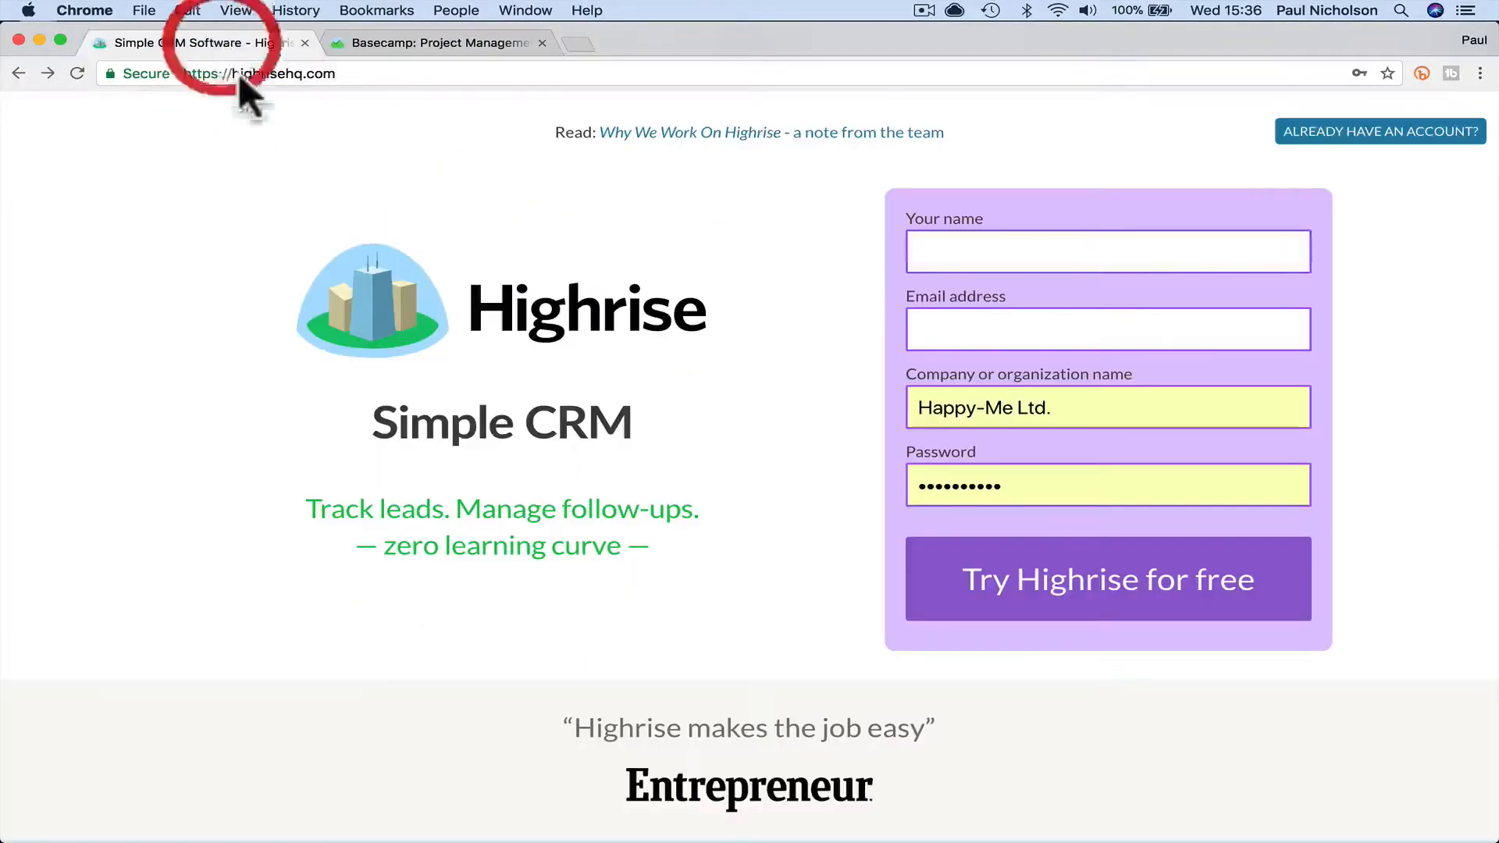
pyautogui.click(1108, 250)
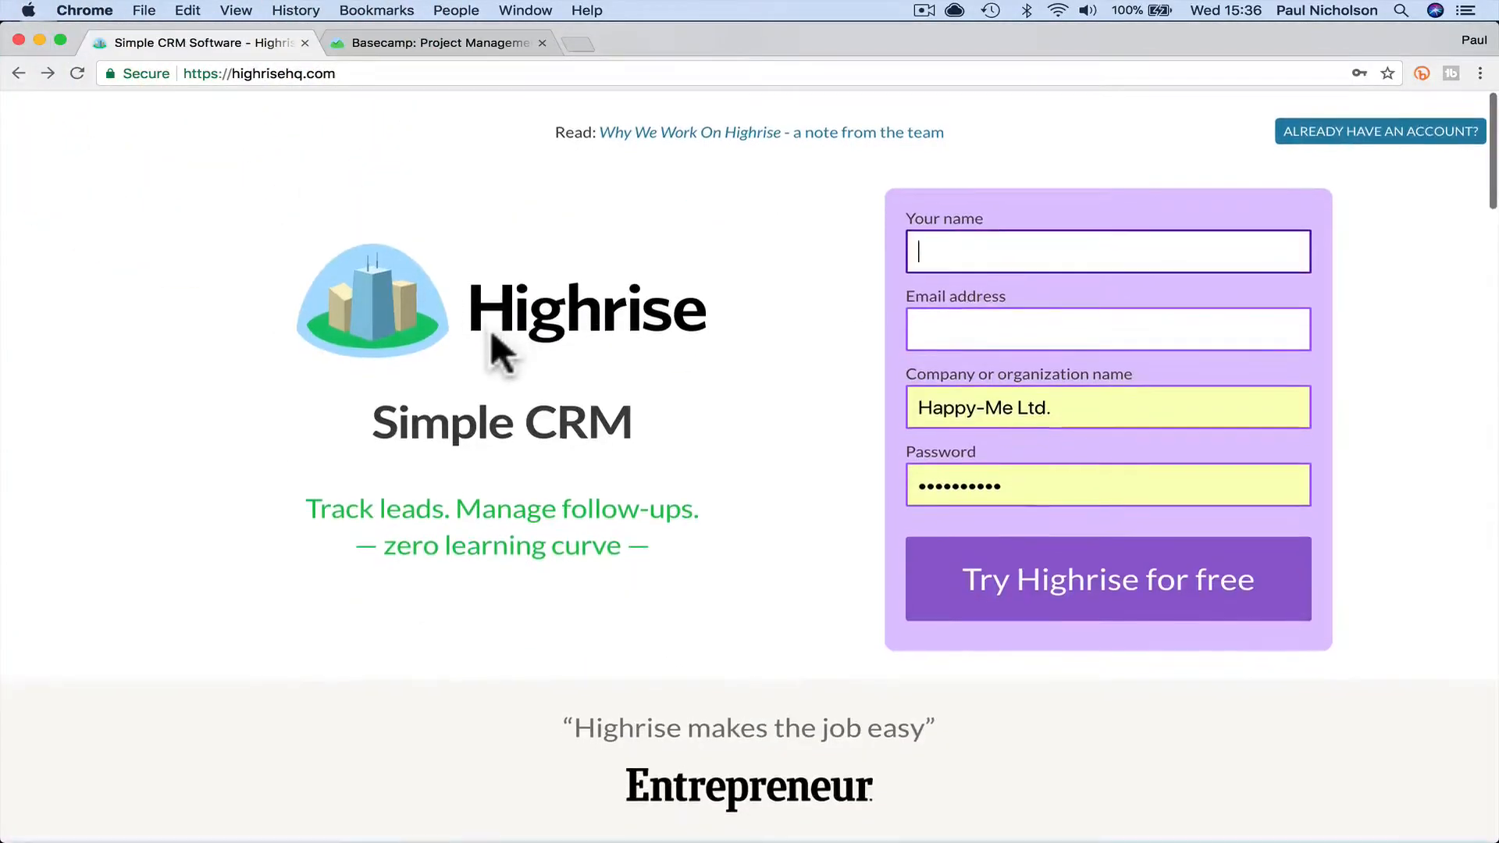
pyautogui.moveTo(784, 441)
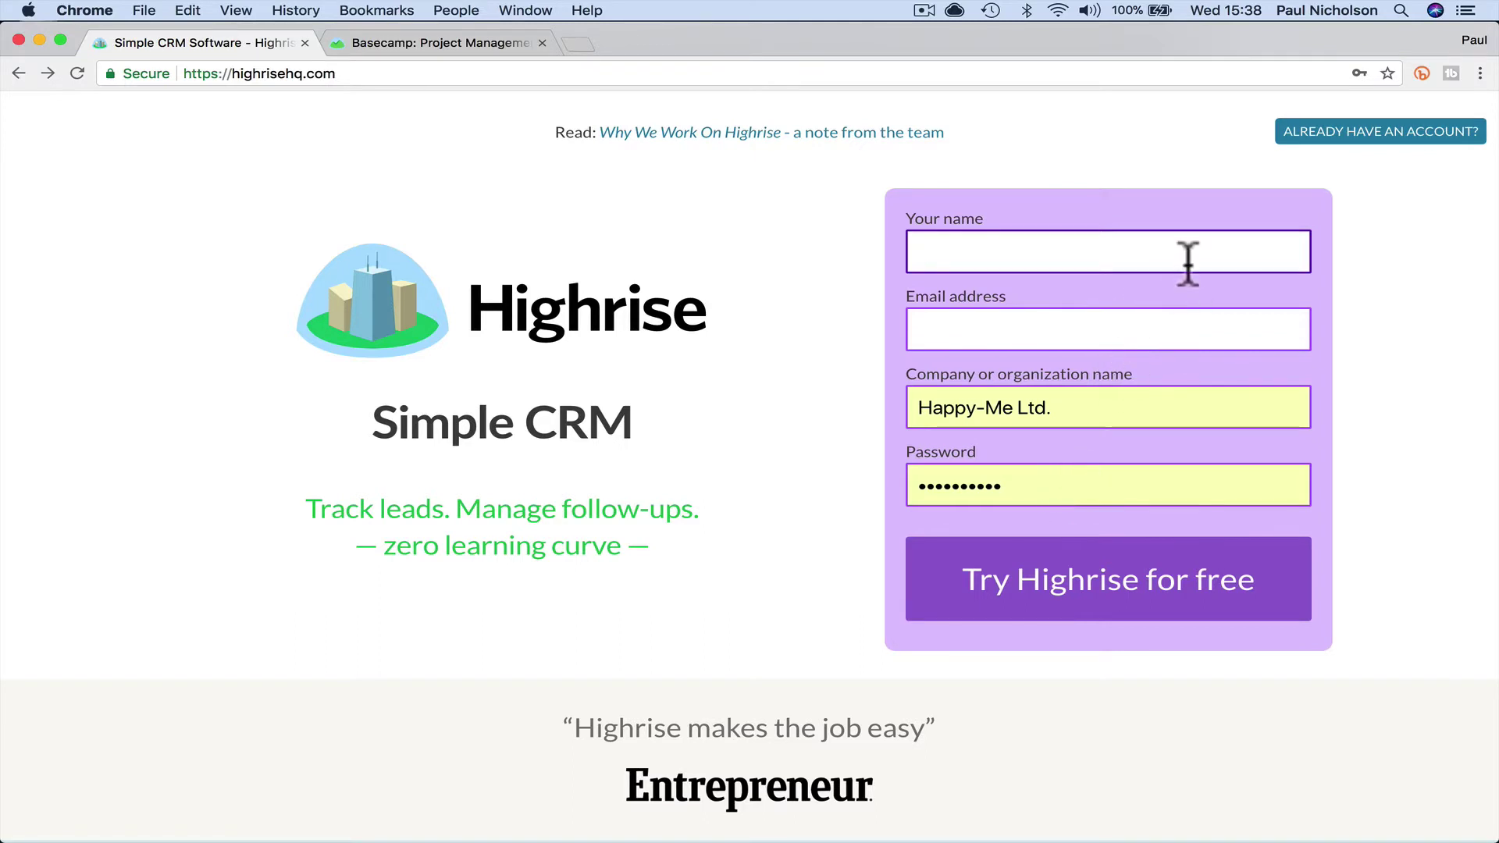
pyautogui.moveTo(1369, 271)
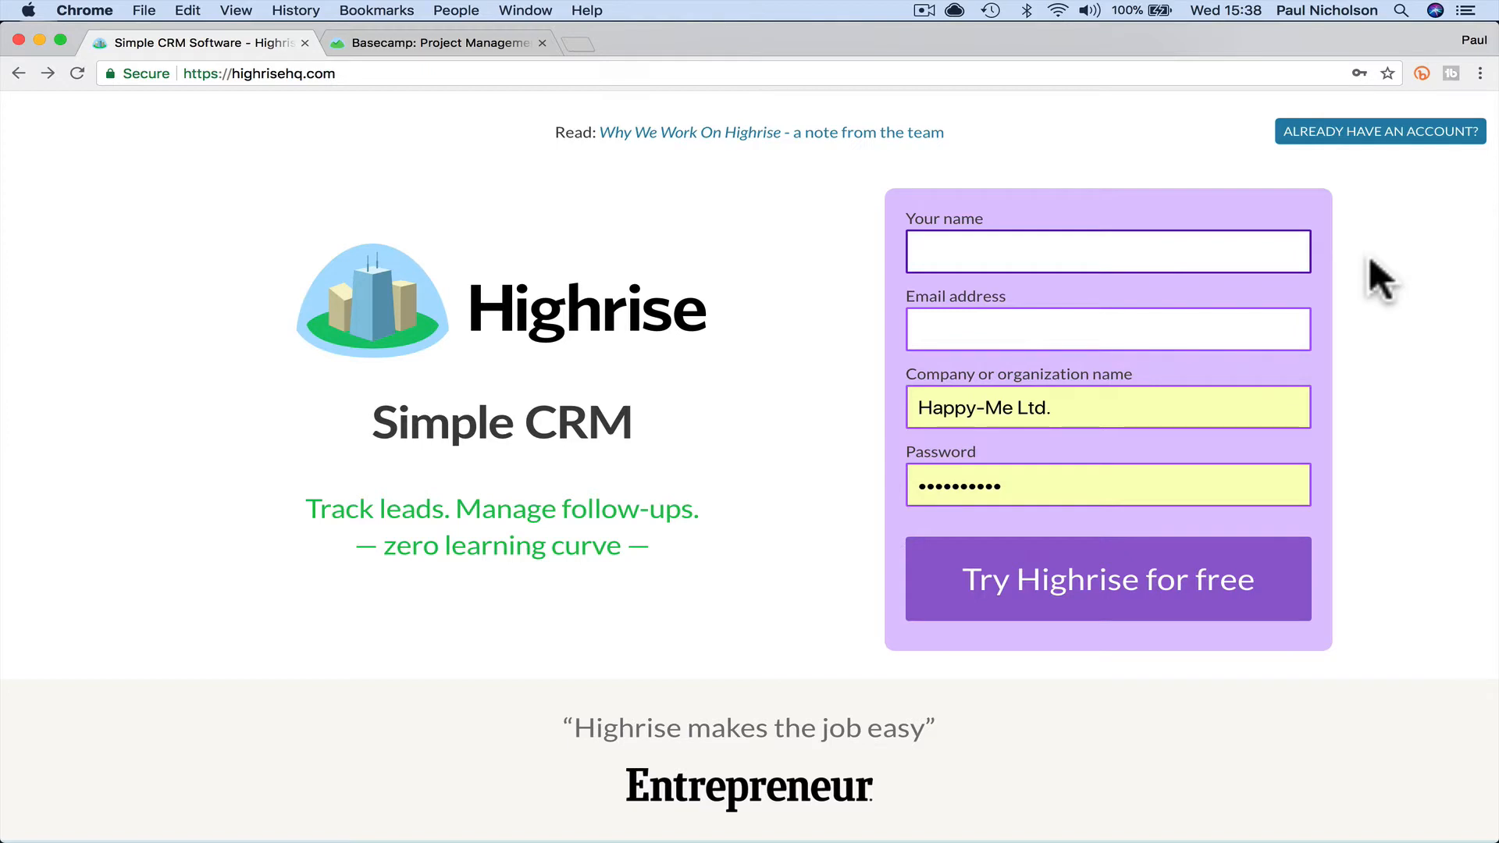
pyautogui.moveTo(1382, 230)
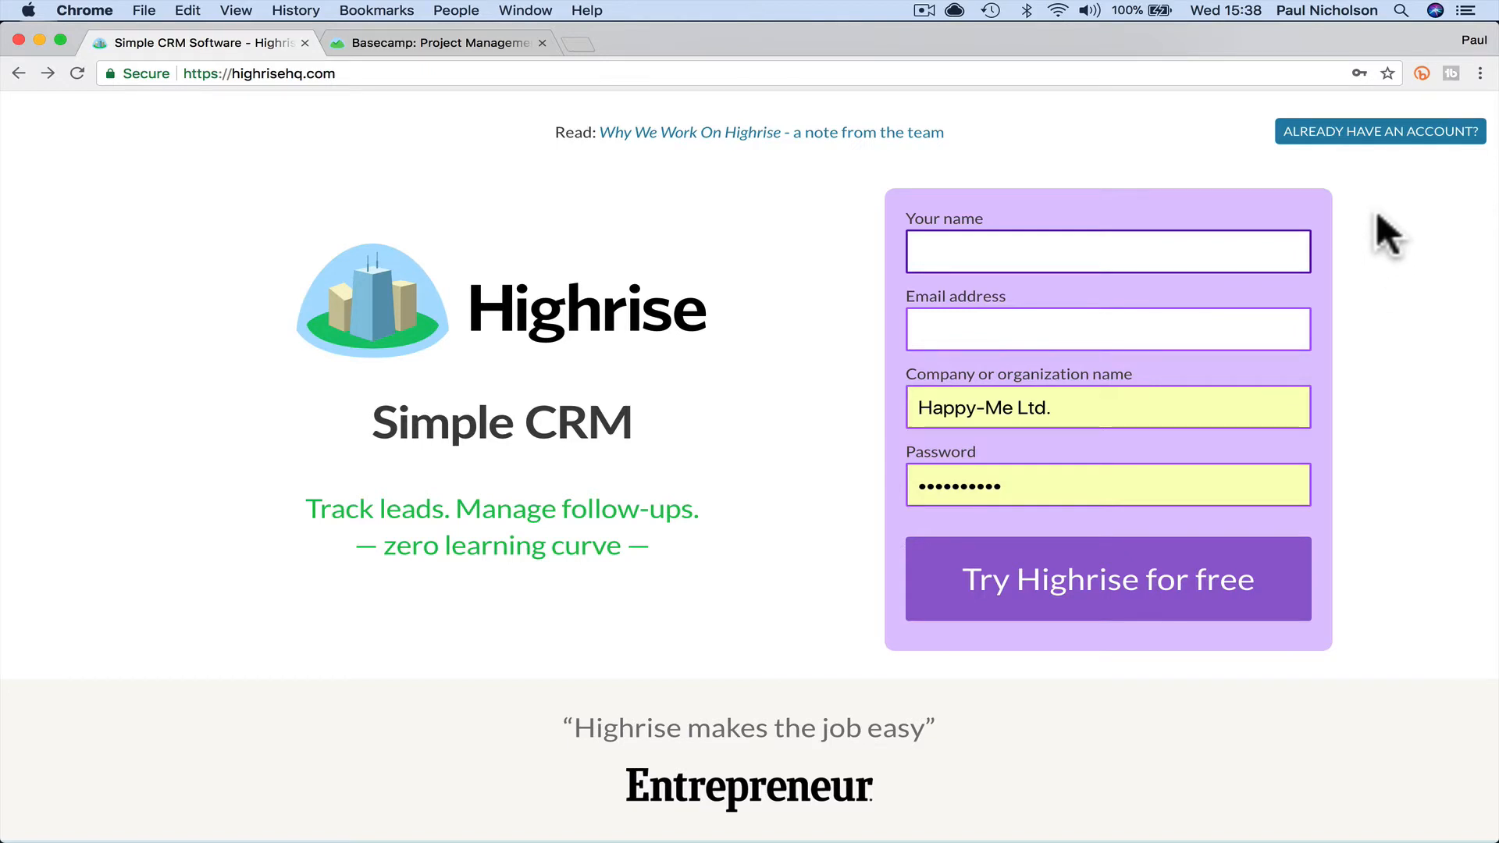
pyautogui.click(1380, 131)
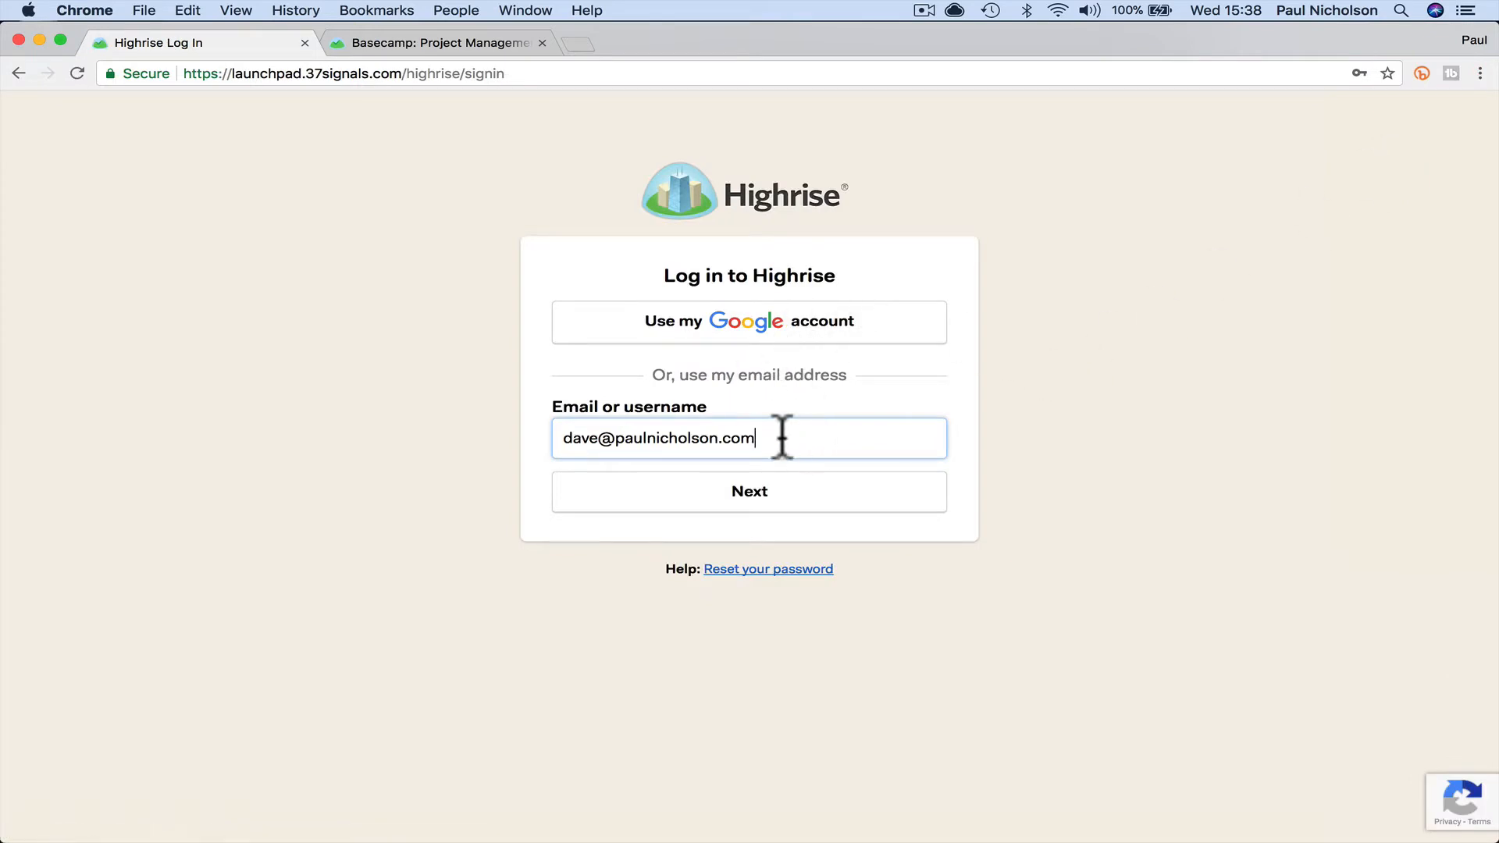
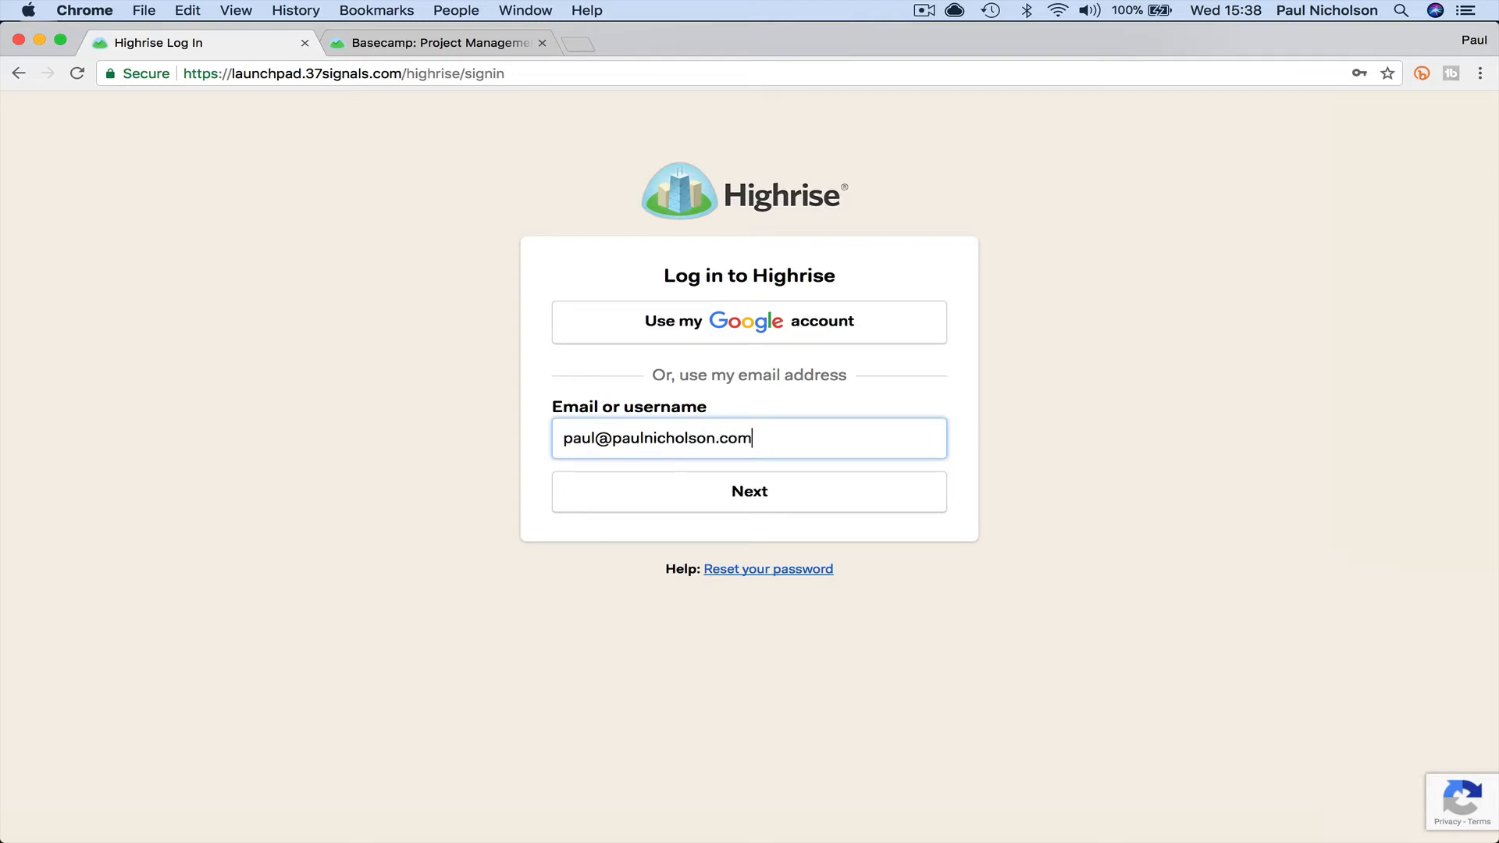
pyautogui.click(749, 491)
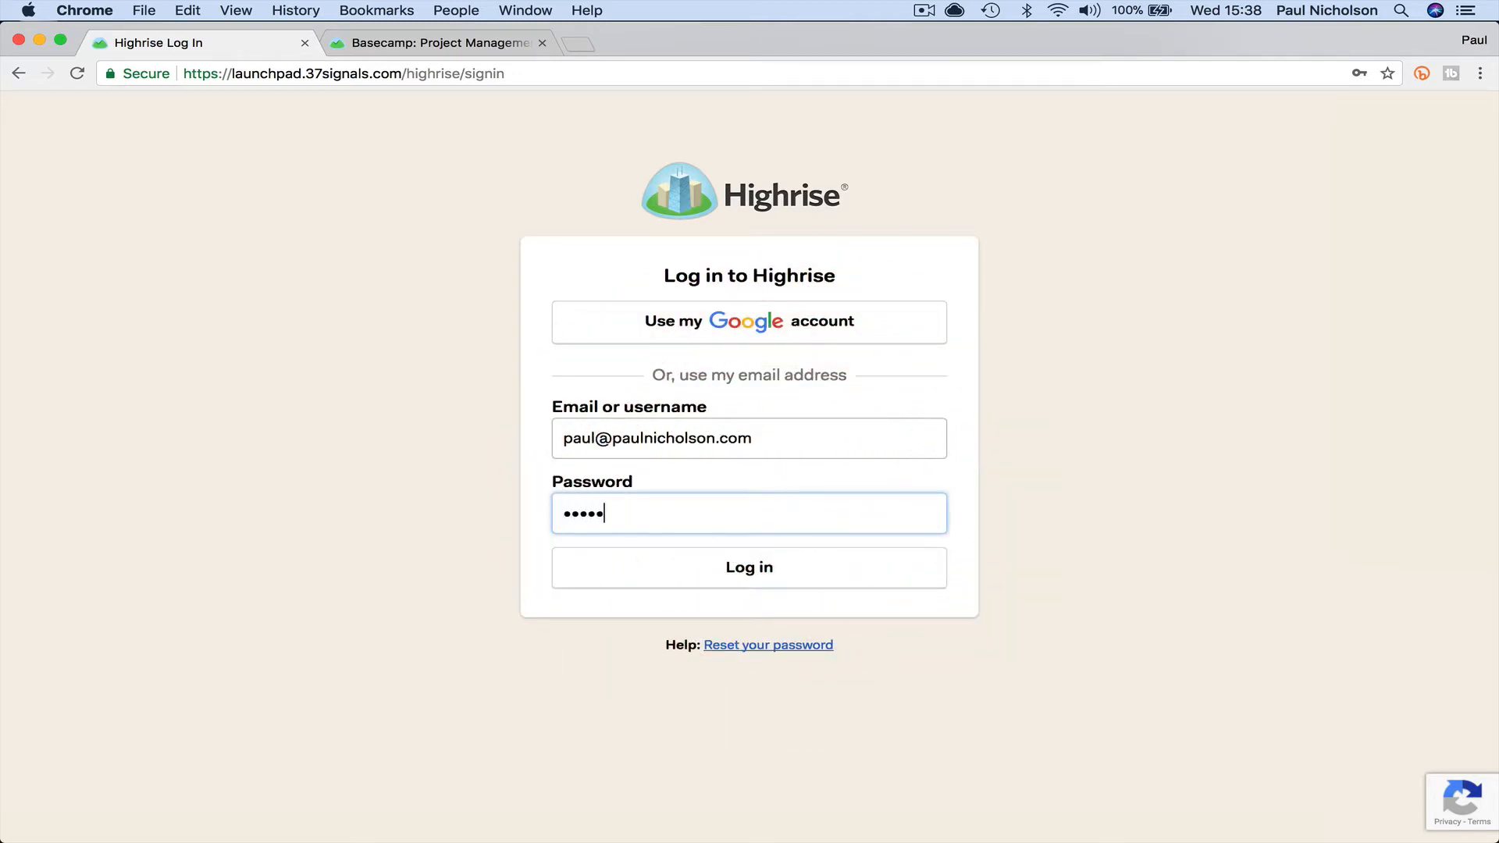
pyautogui.click(750, 568)
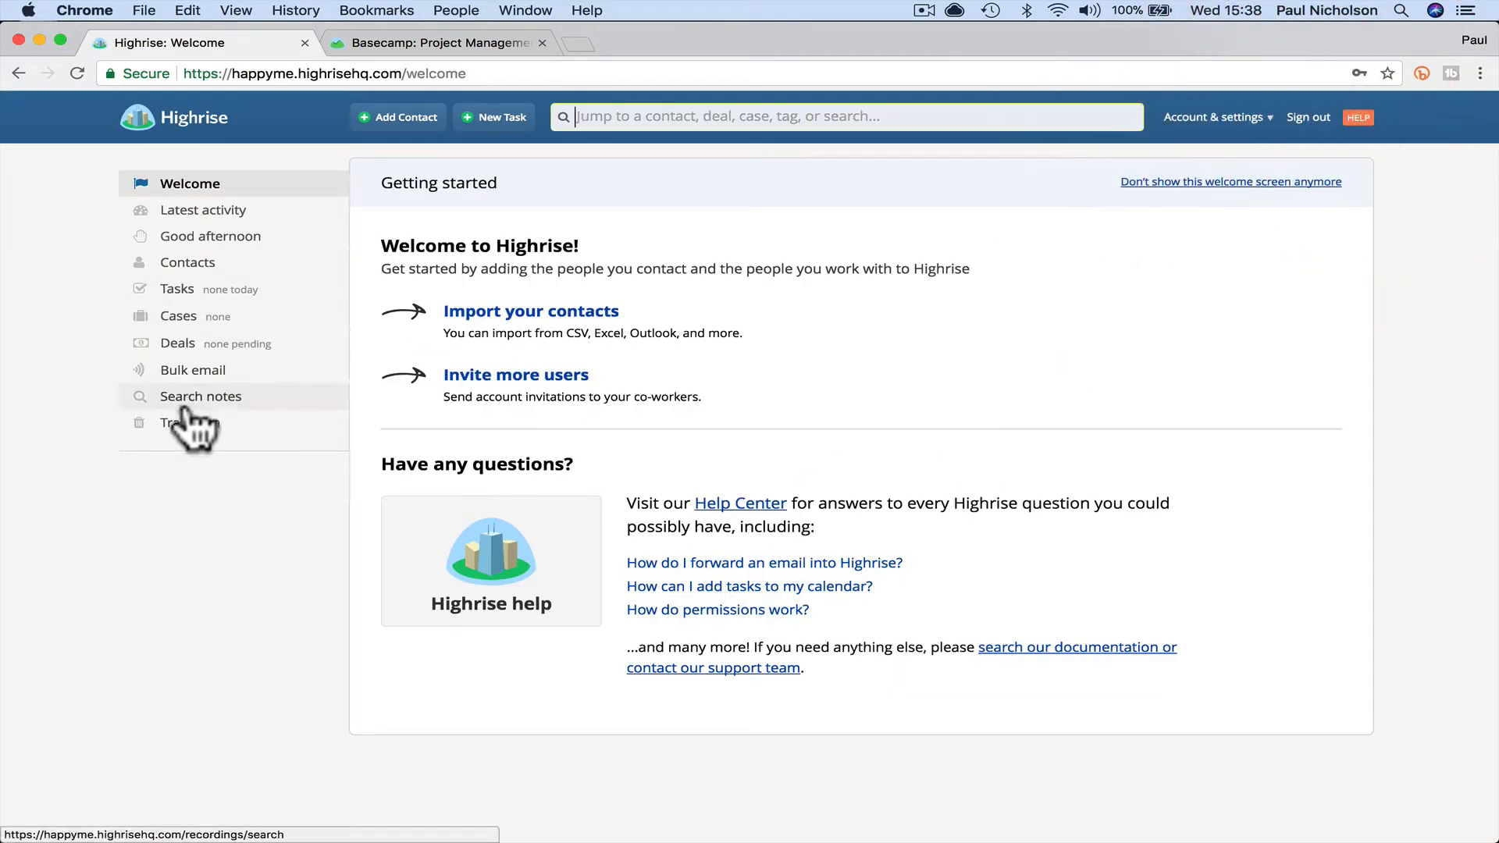
pyautogui.moveTo(756, 352)
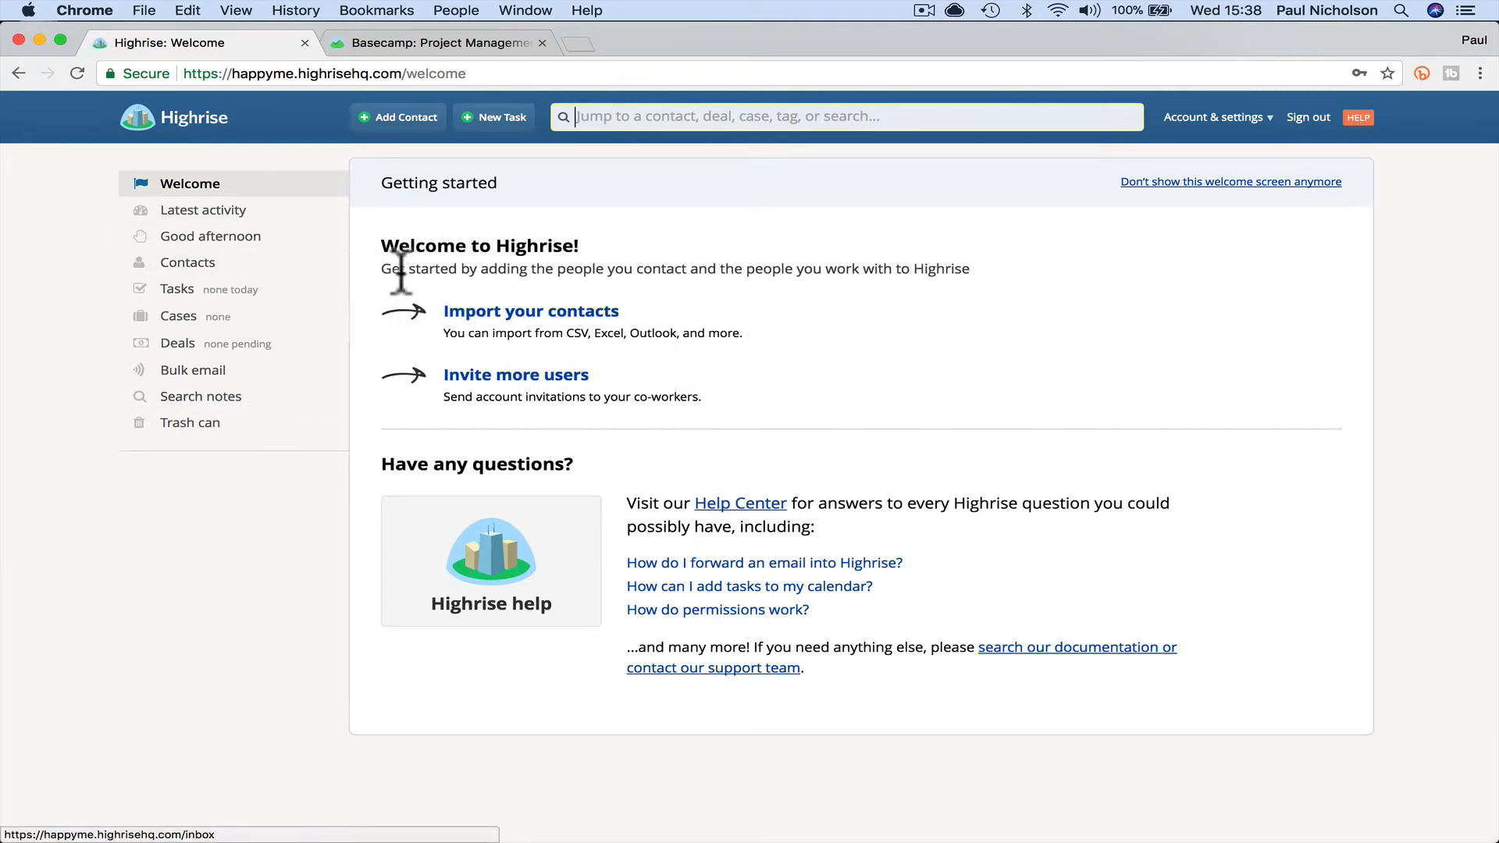
pyautogui.moveTo(709, 336)
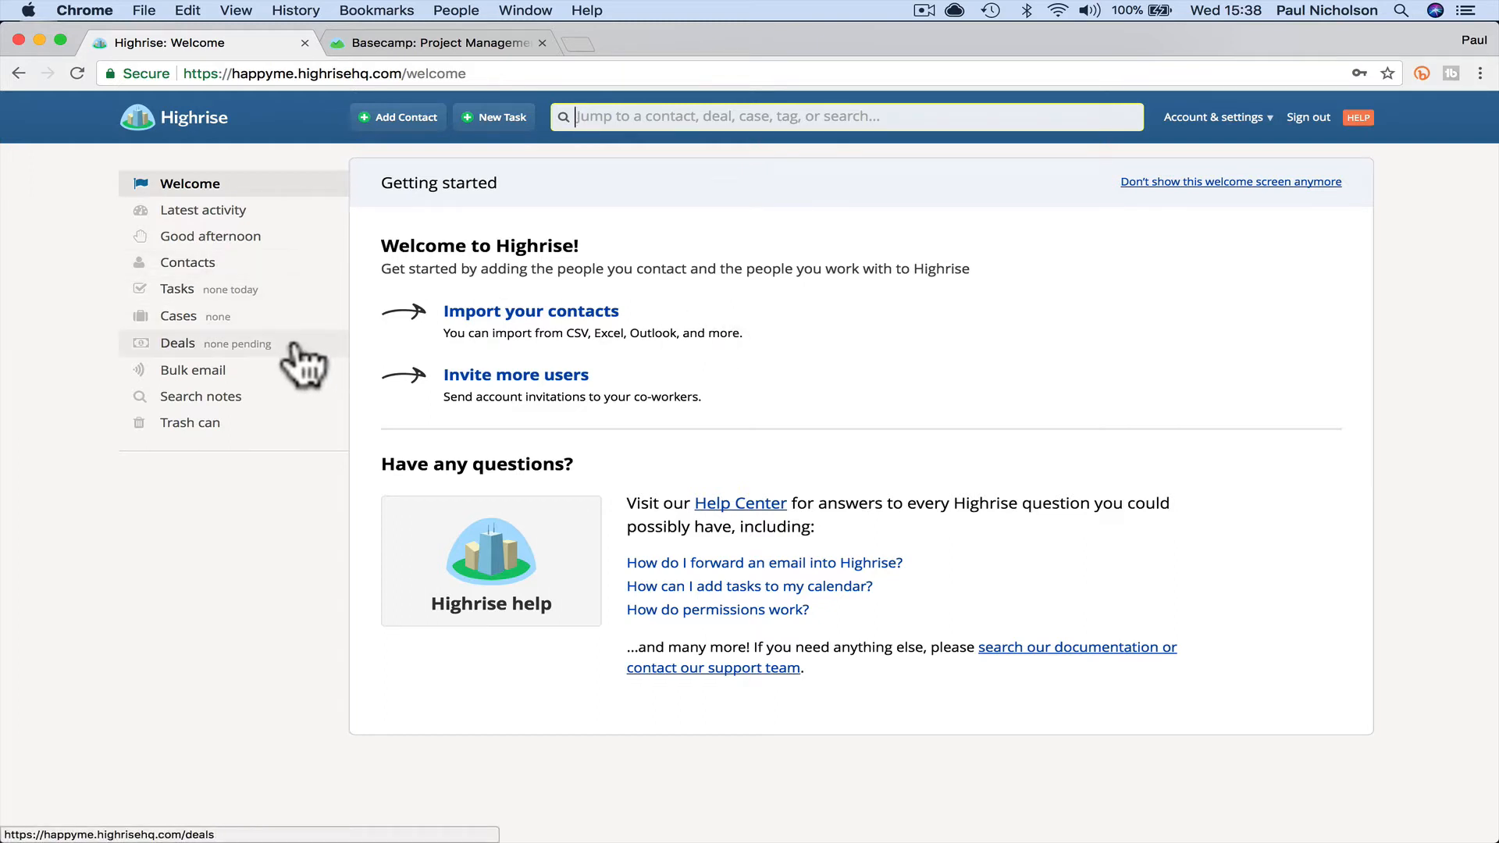
pyautogui.moveTo(313, 363)
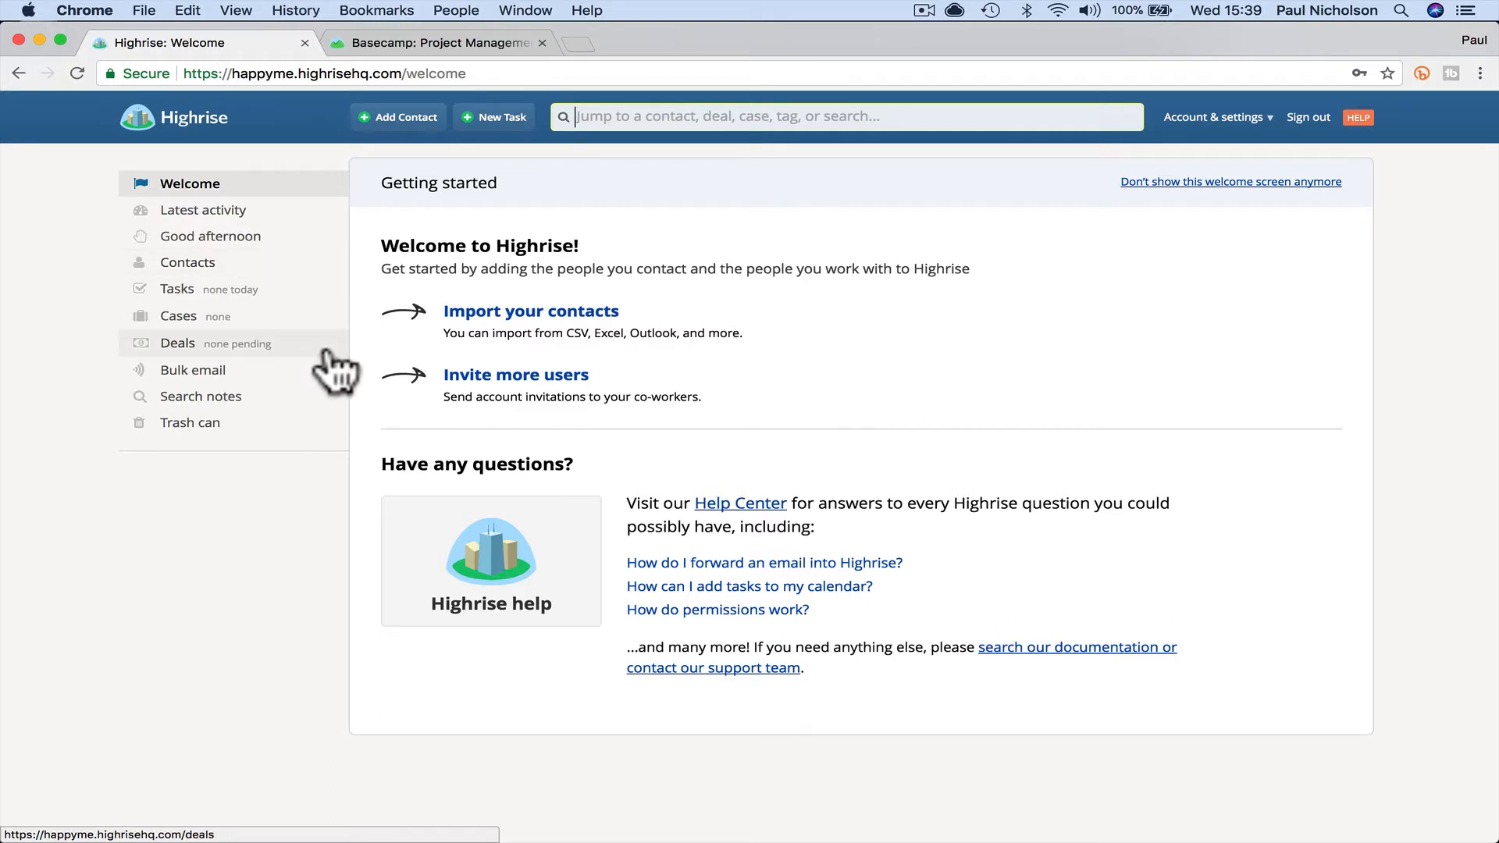
pyautogui.moveTo(611, 363)
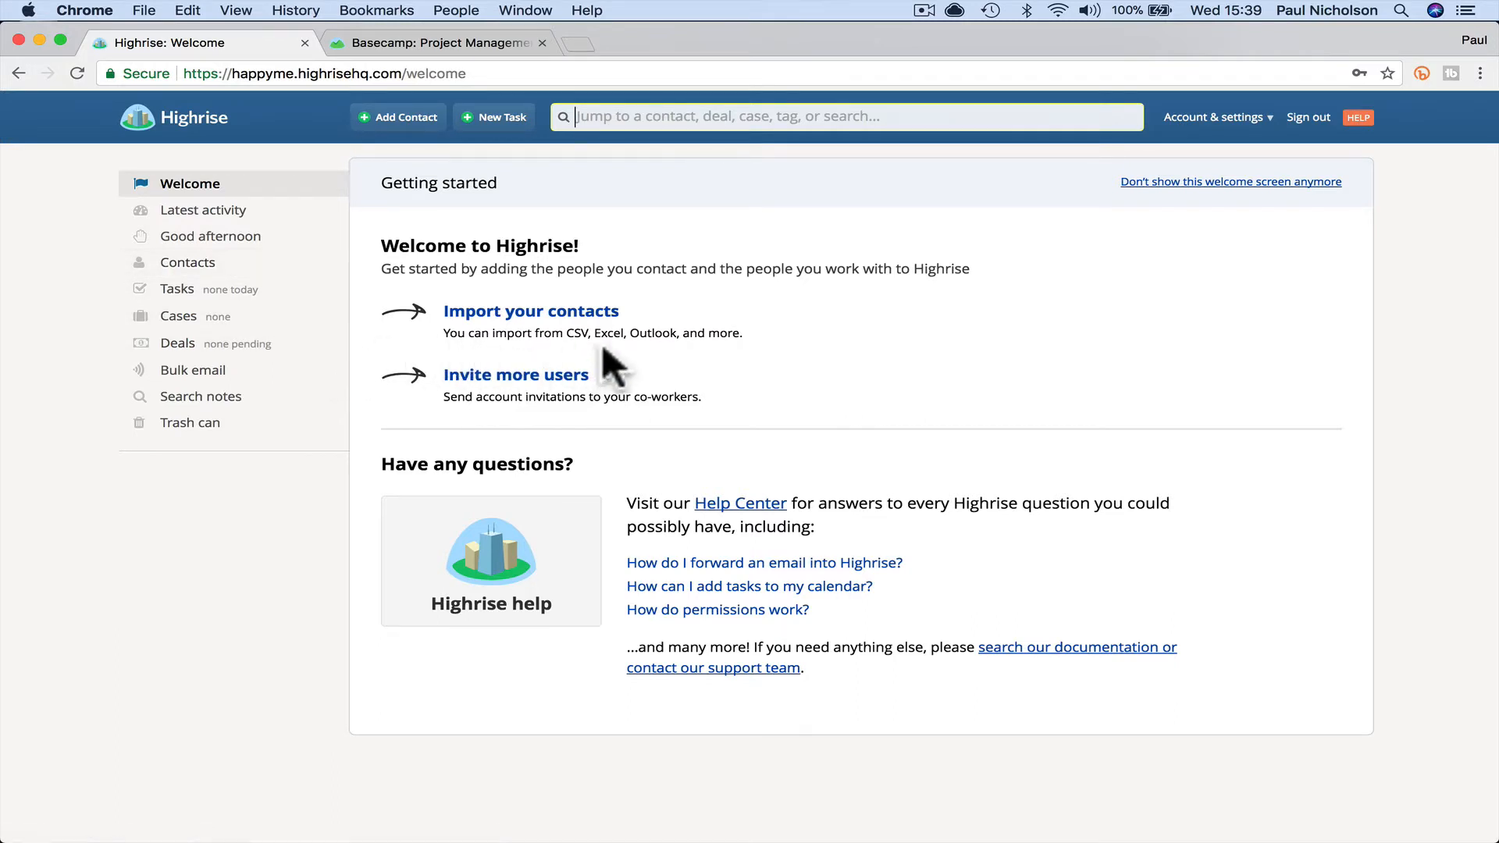
pyautogui.moveTo(670, 317)
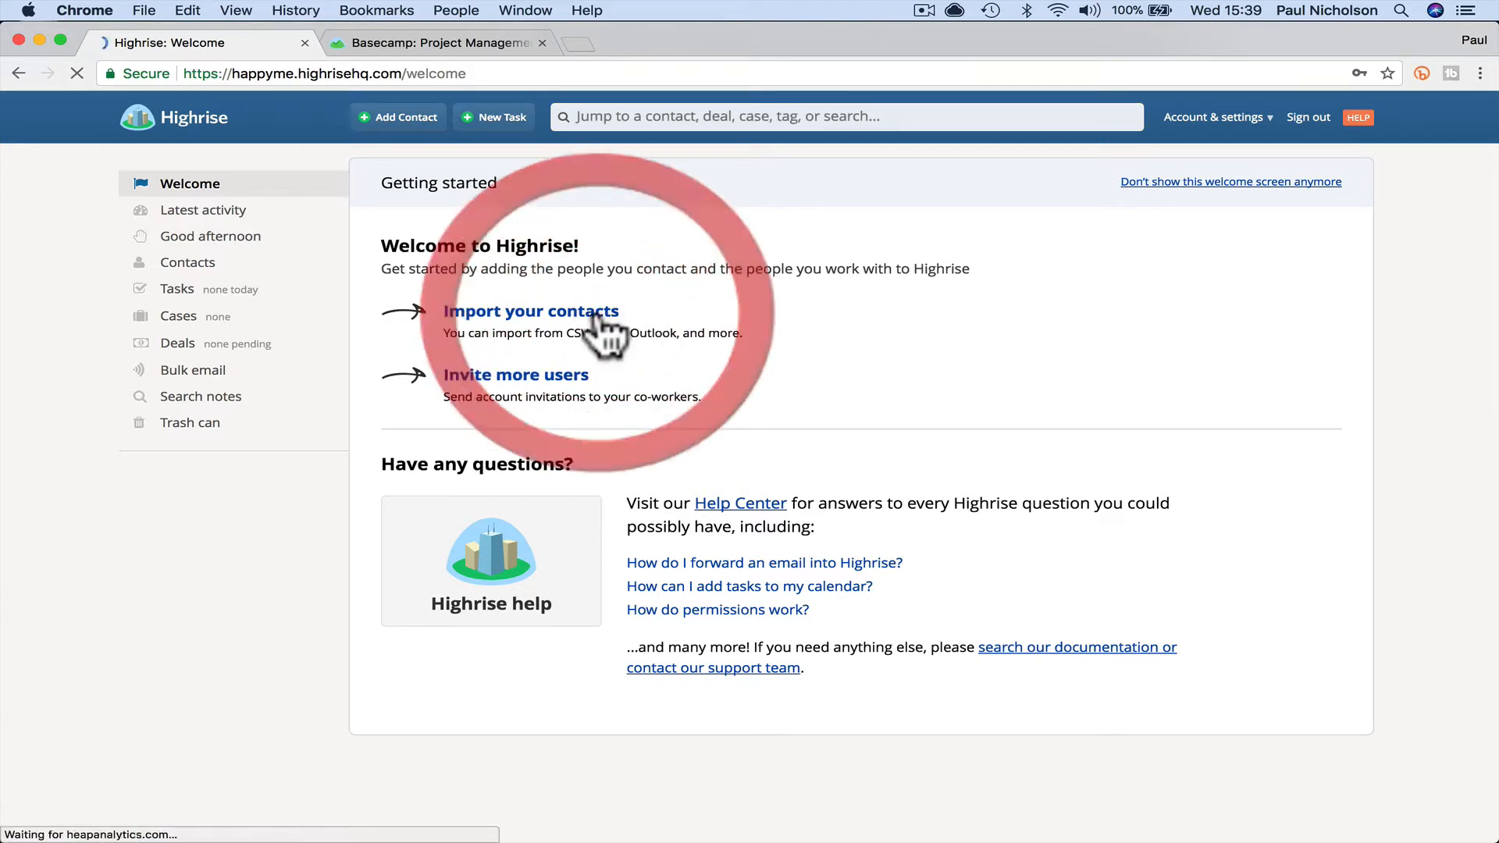
# - Upload us-500.csv from Downloads as a CSV contact import
pyautogui.click(531, 311)
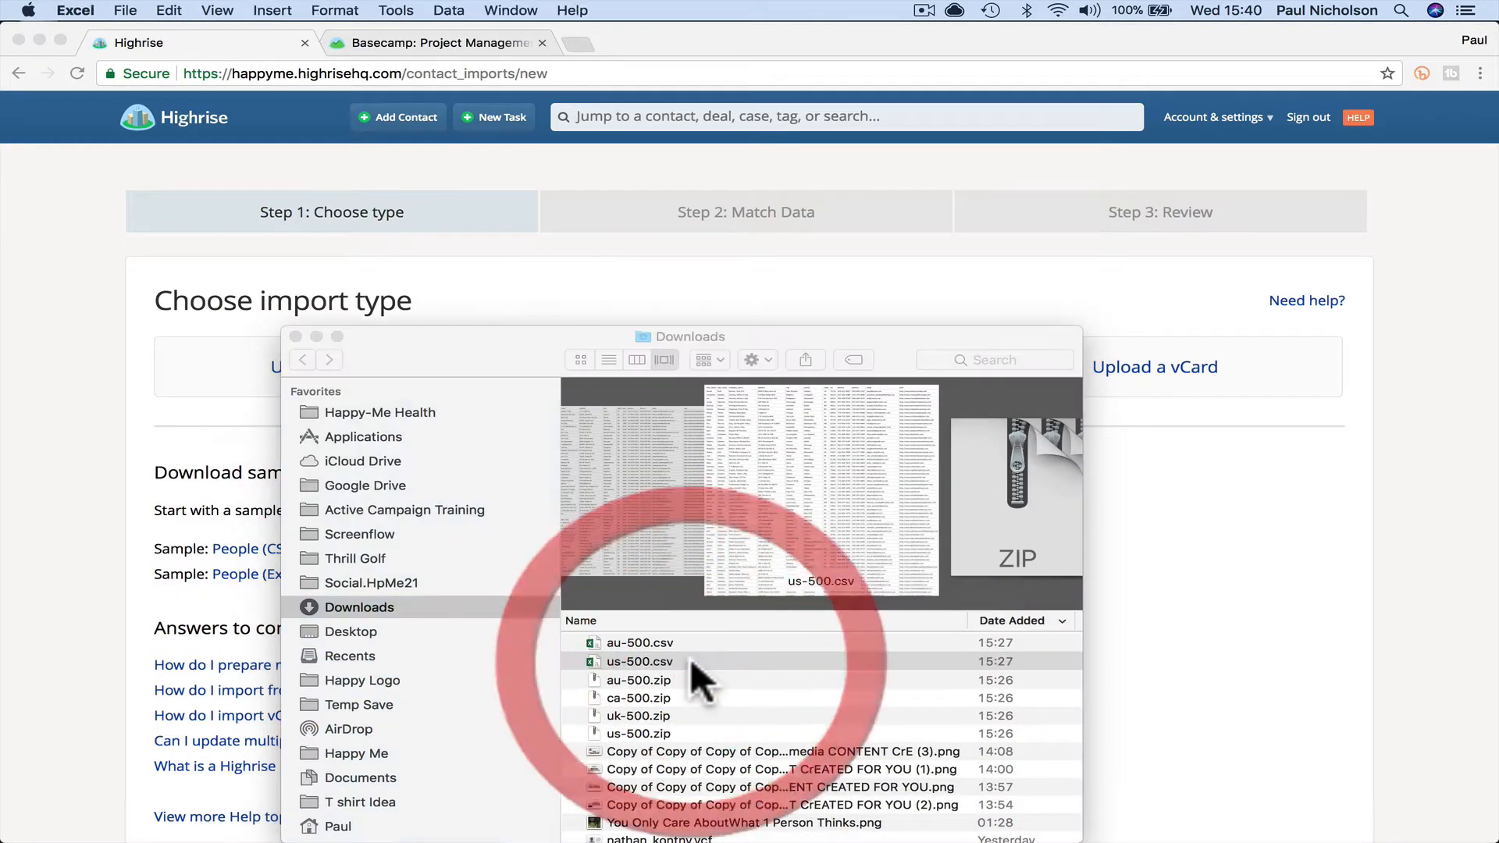
pyautogui.doubleClick(639, 662)
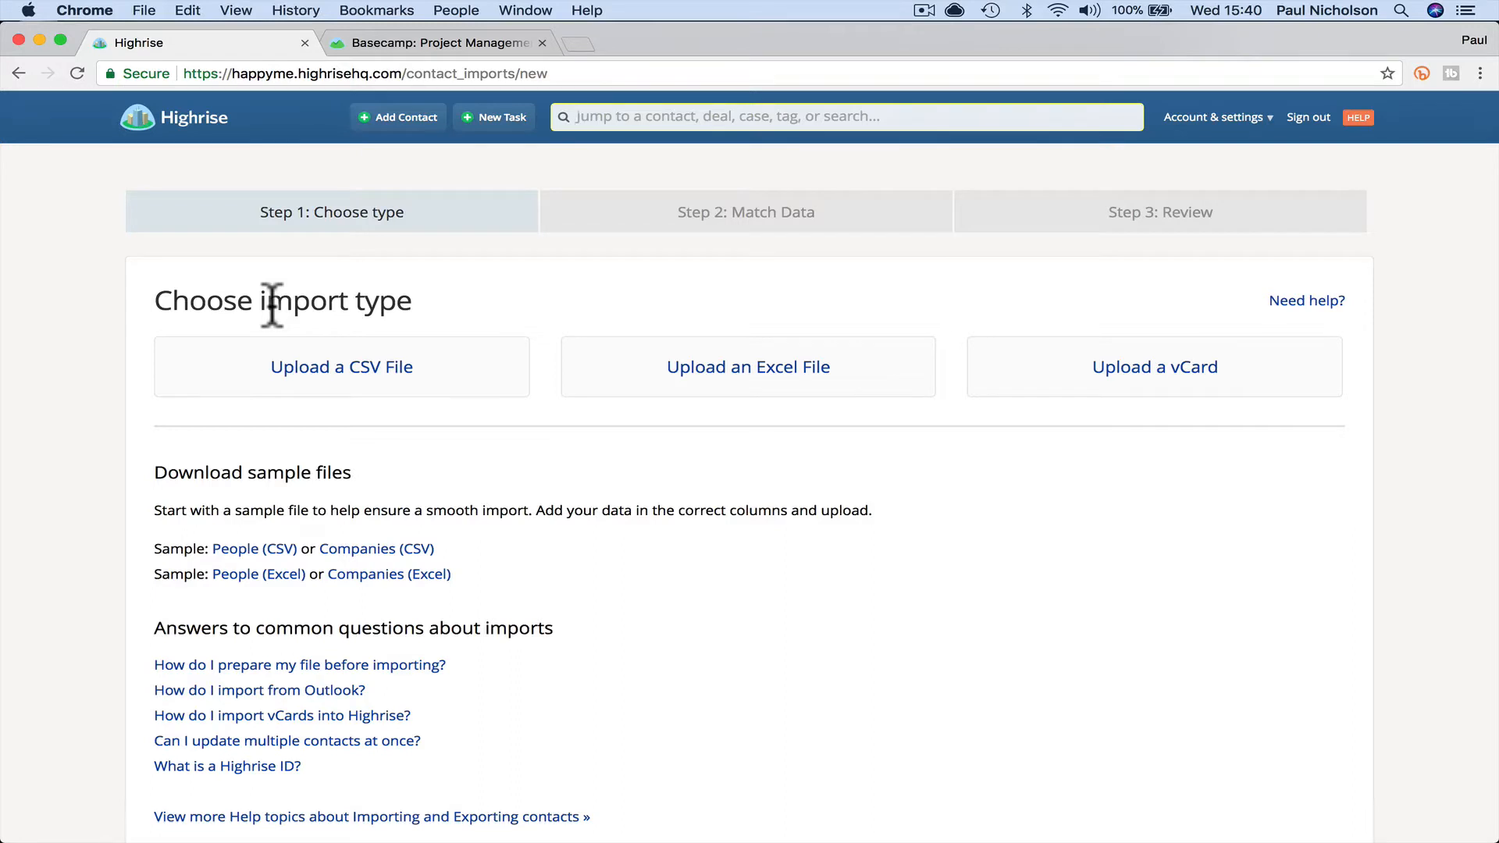
pyautogui.moveTo(646, 470)
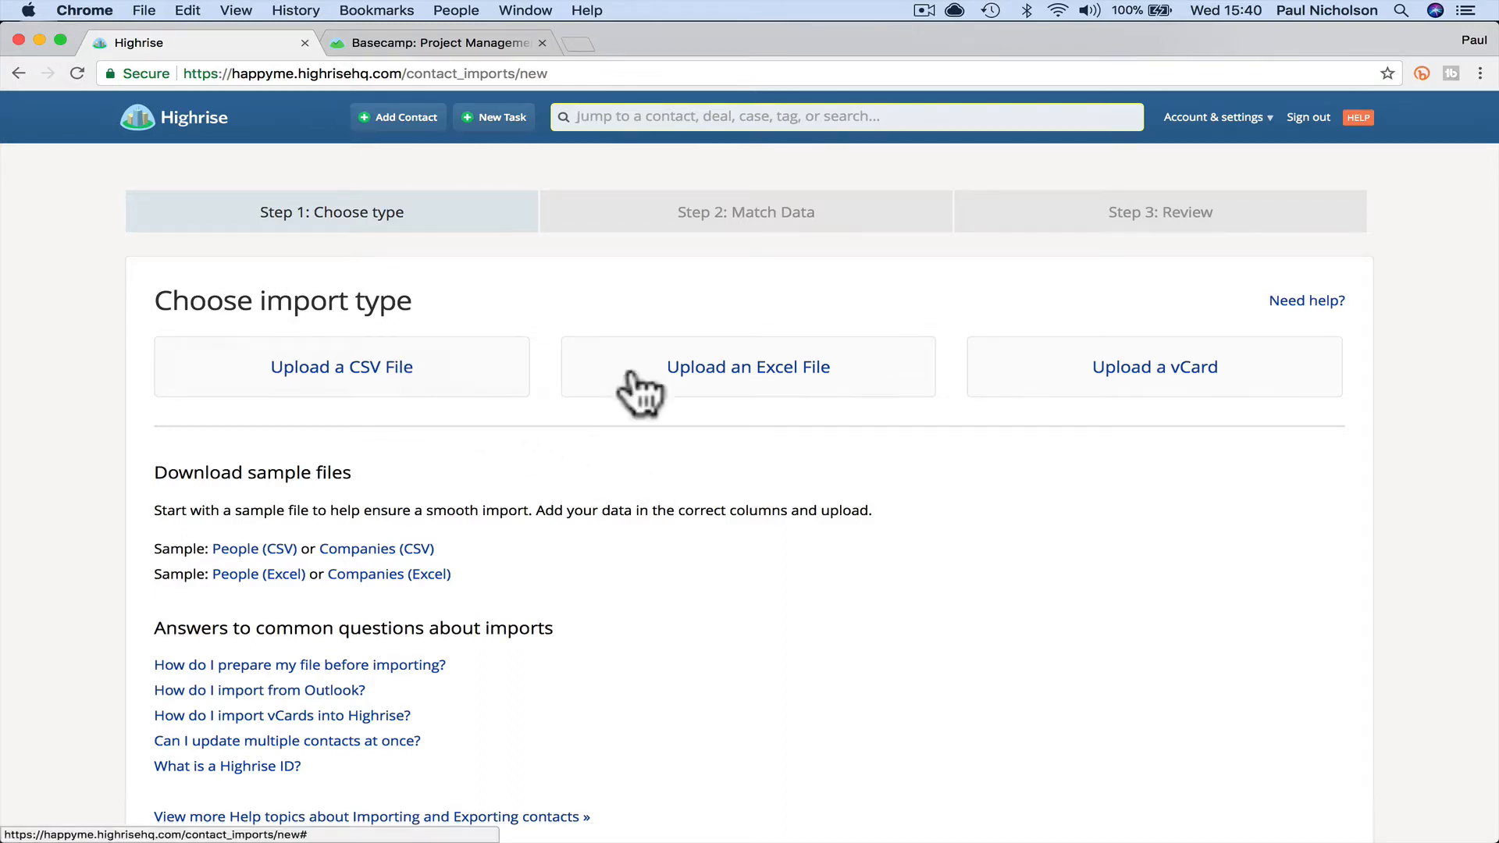
pyautogui.moveTo(698, 388)
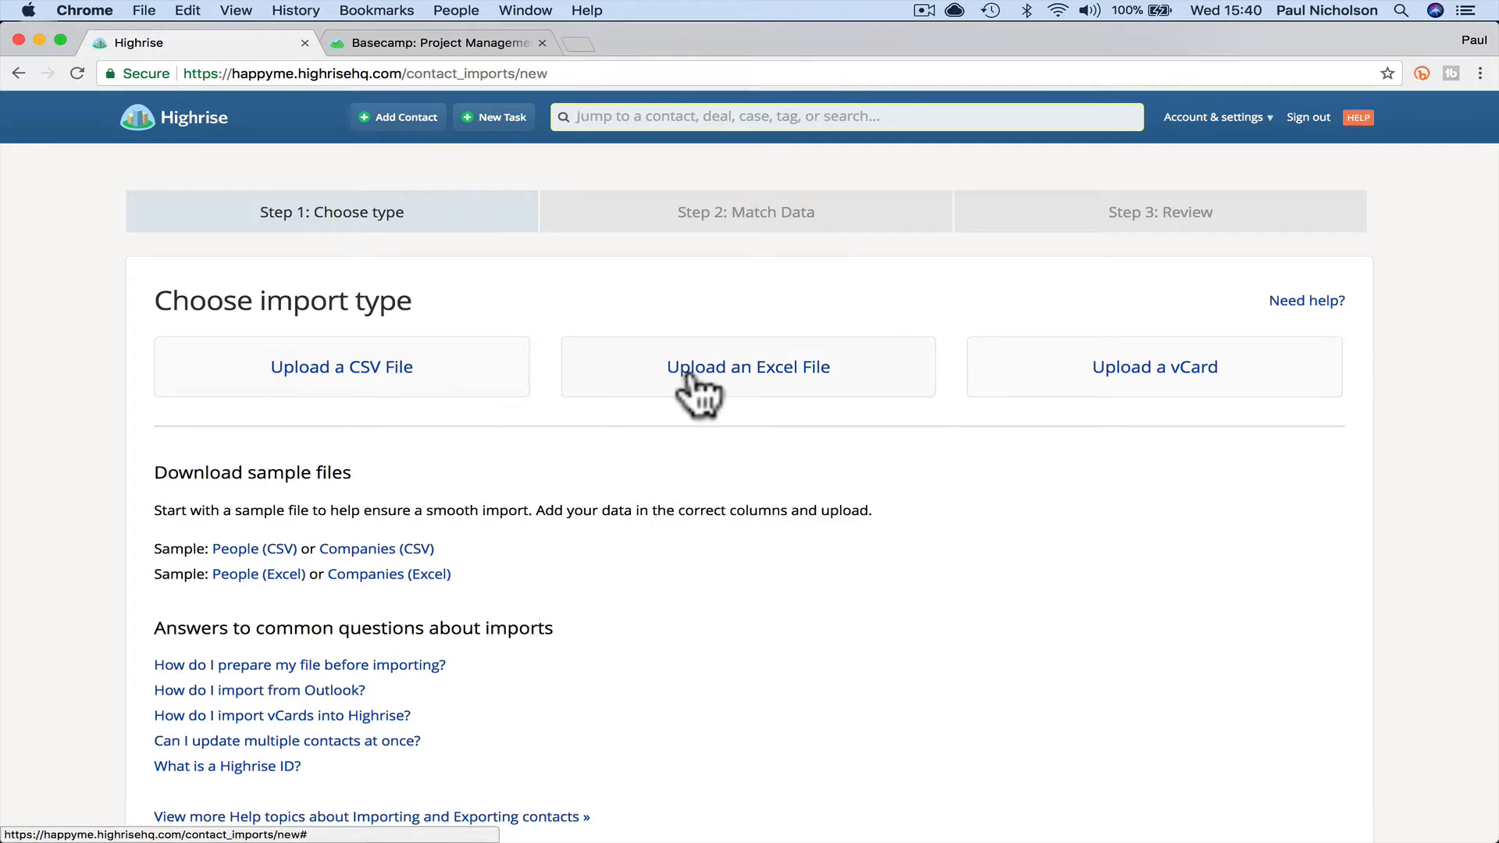
pyautogui.moveTo(459, 409)
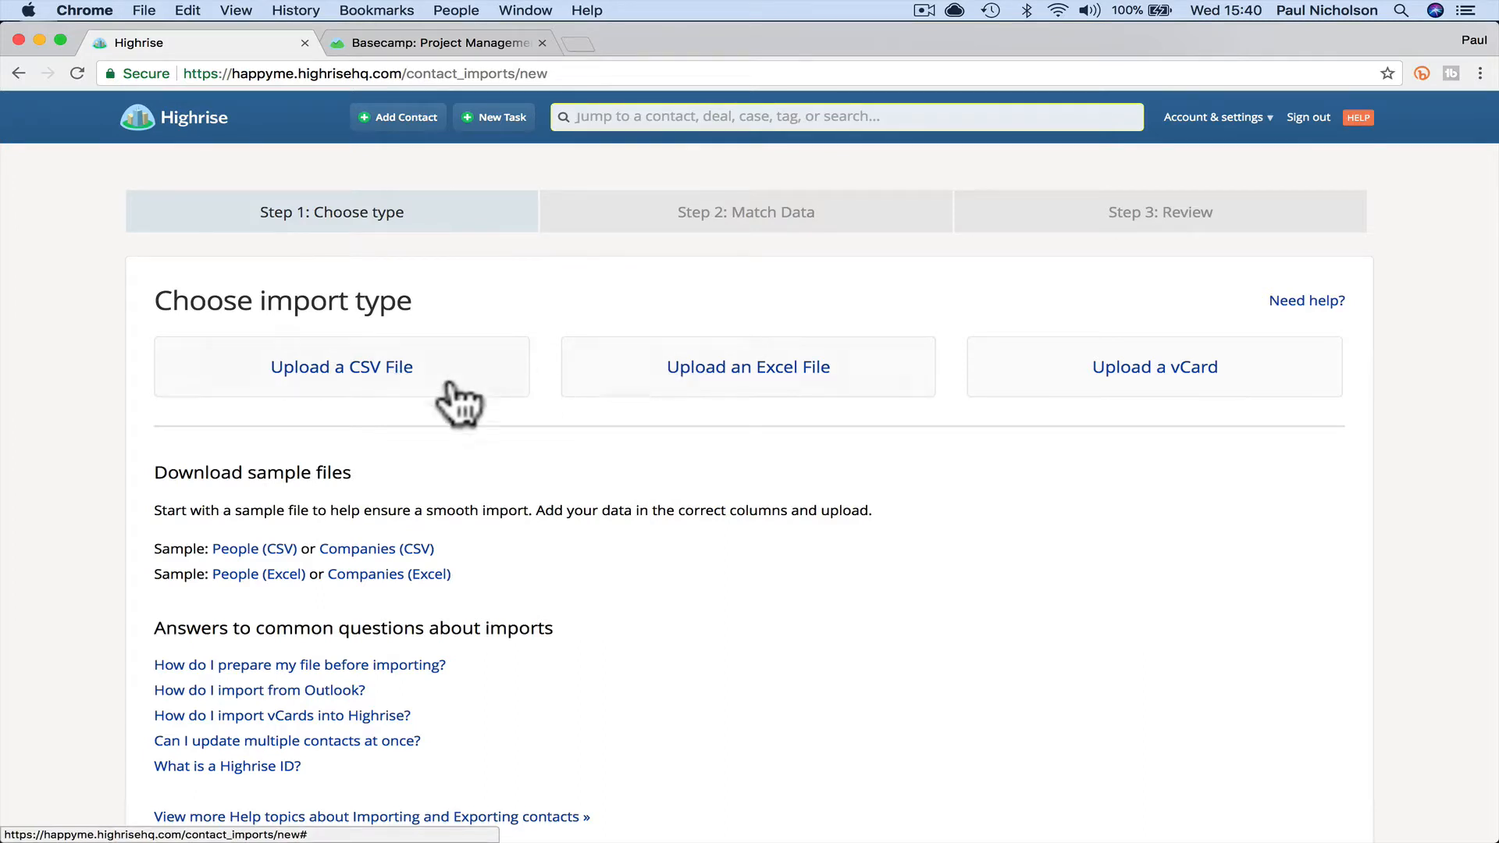
pyautogui.click(341, 367)
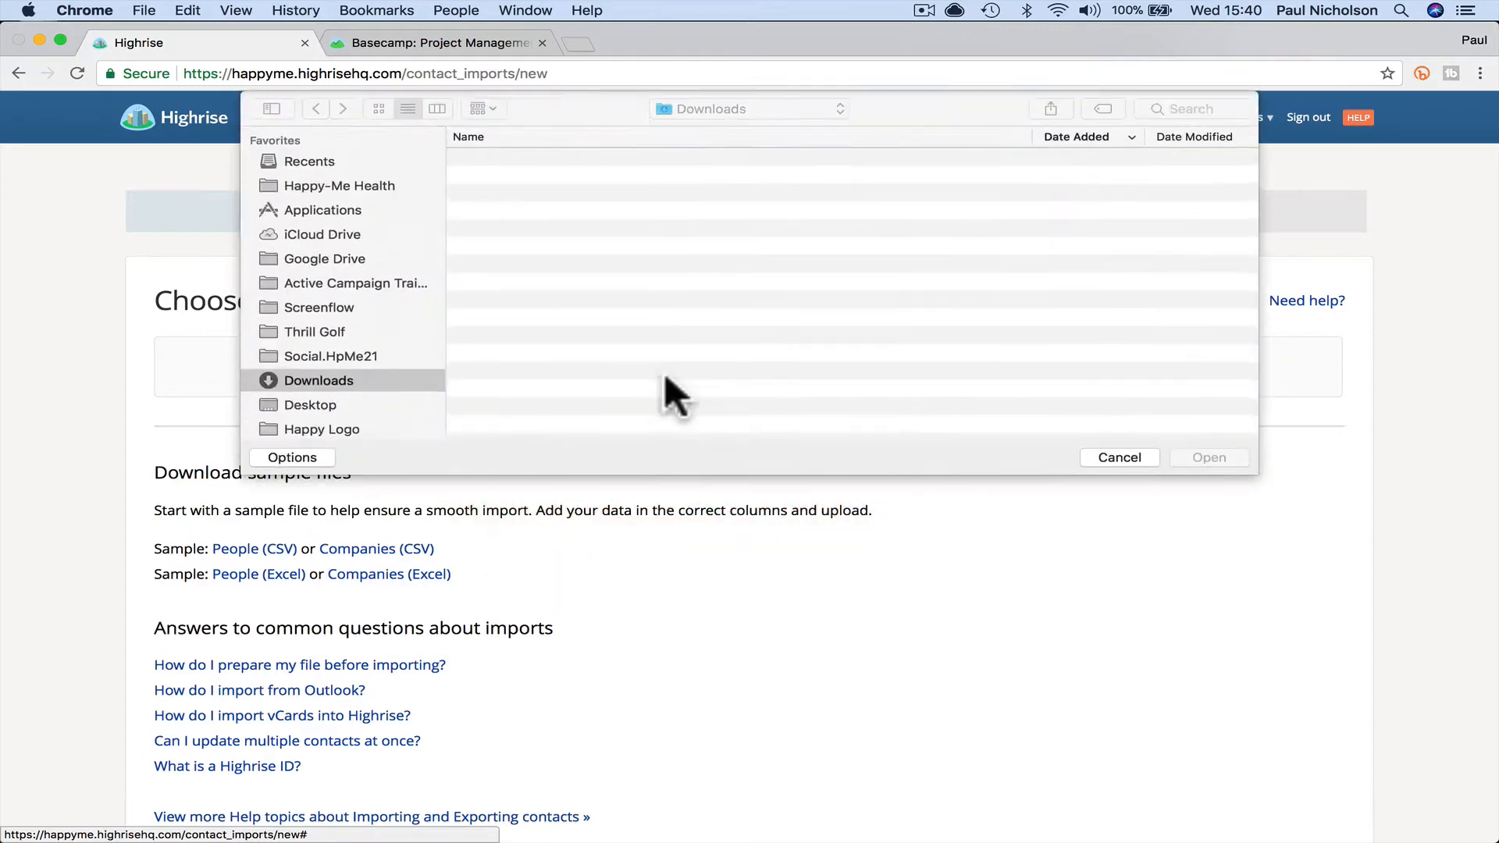
pyautogui.click(545, 177)
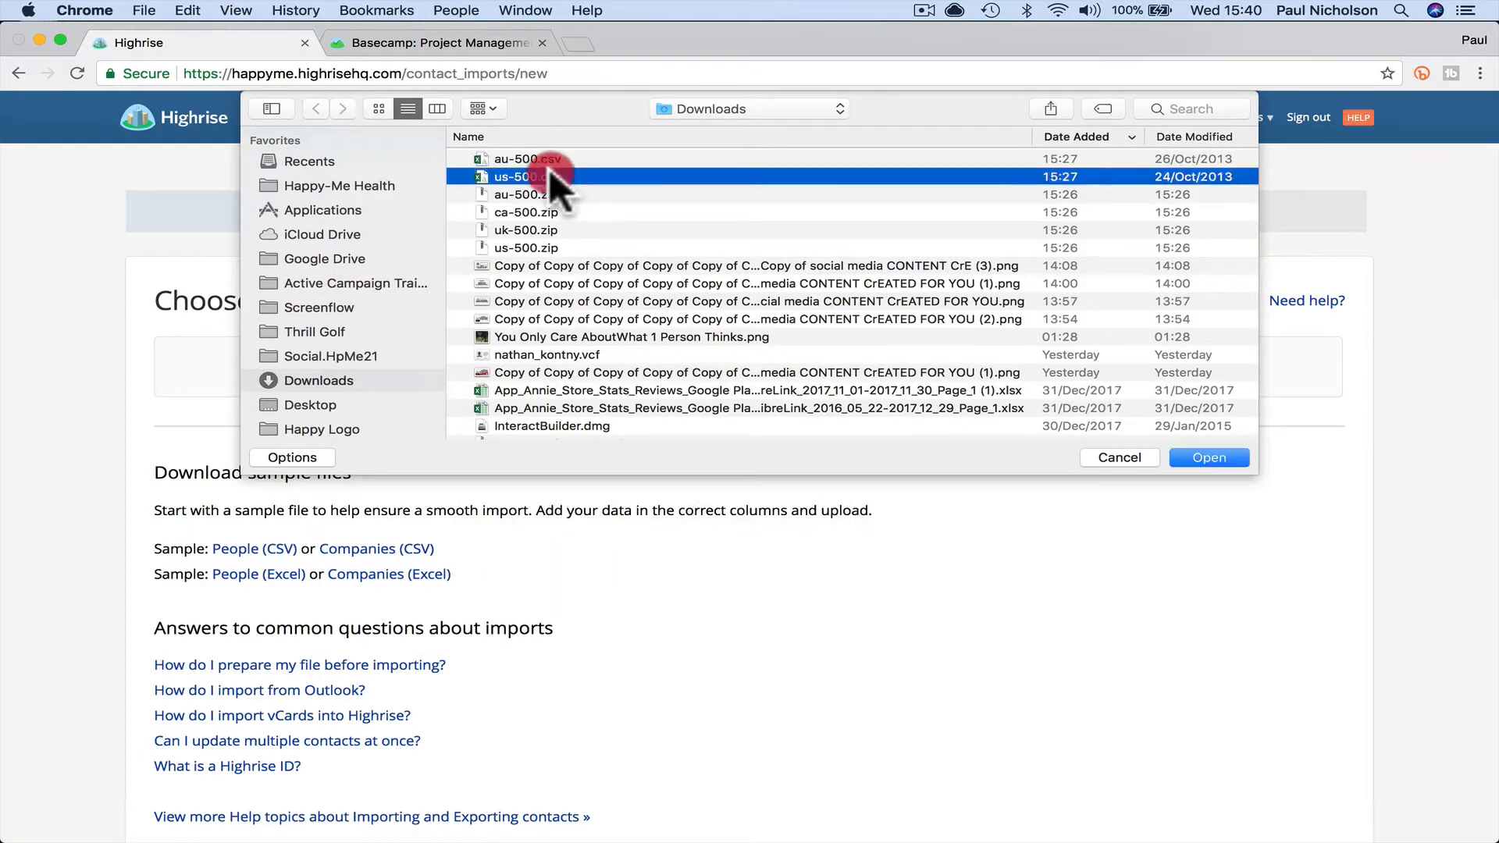
pyautogui.click(1209, 458)
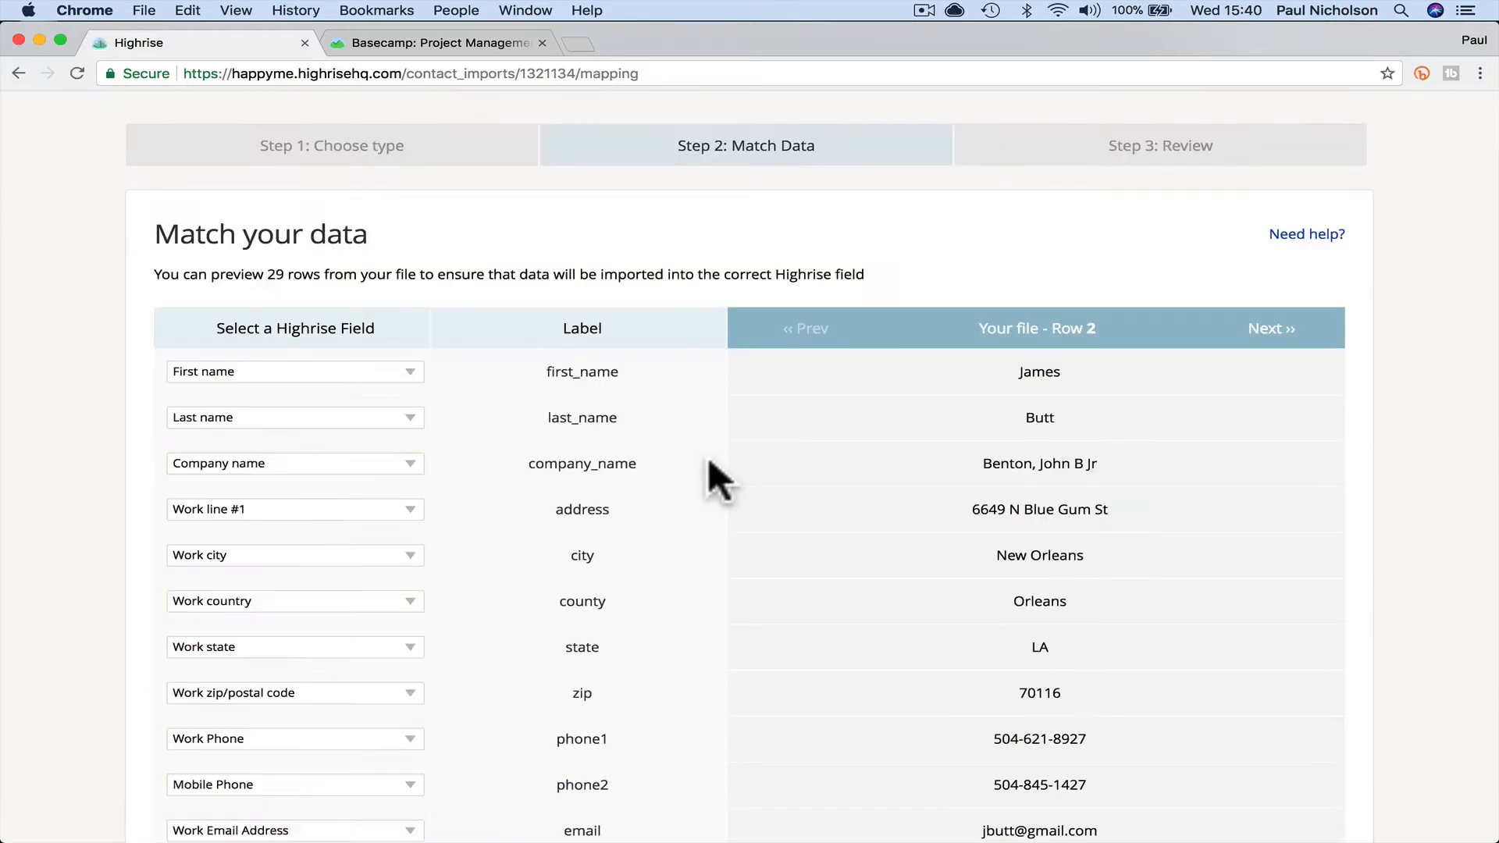
pyautogui.moveTo(455, 457)
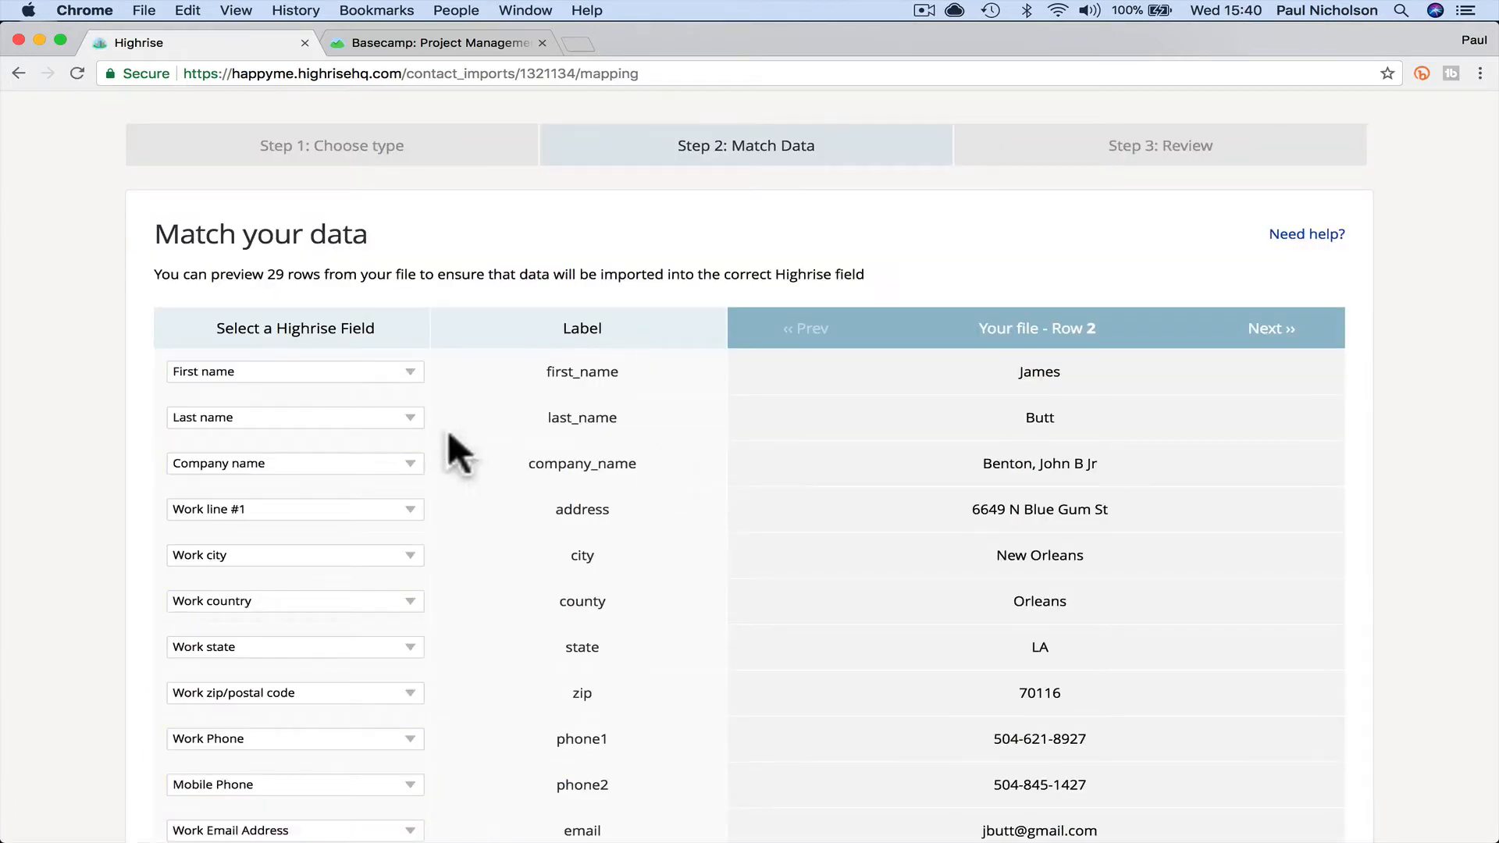
# - Review the Match Data field mappings, keeping web as Work web site, and continue
pyautogui.scroll(-3)
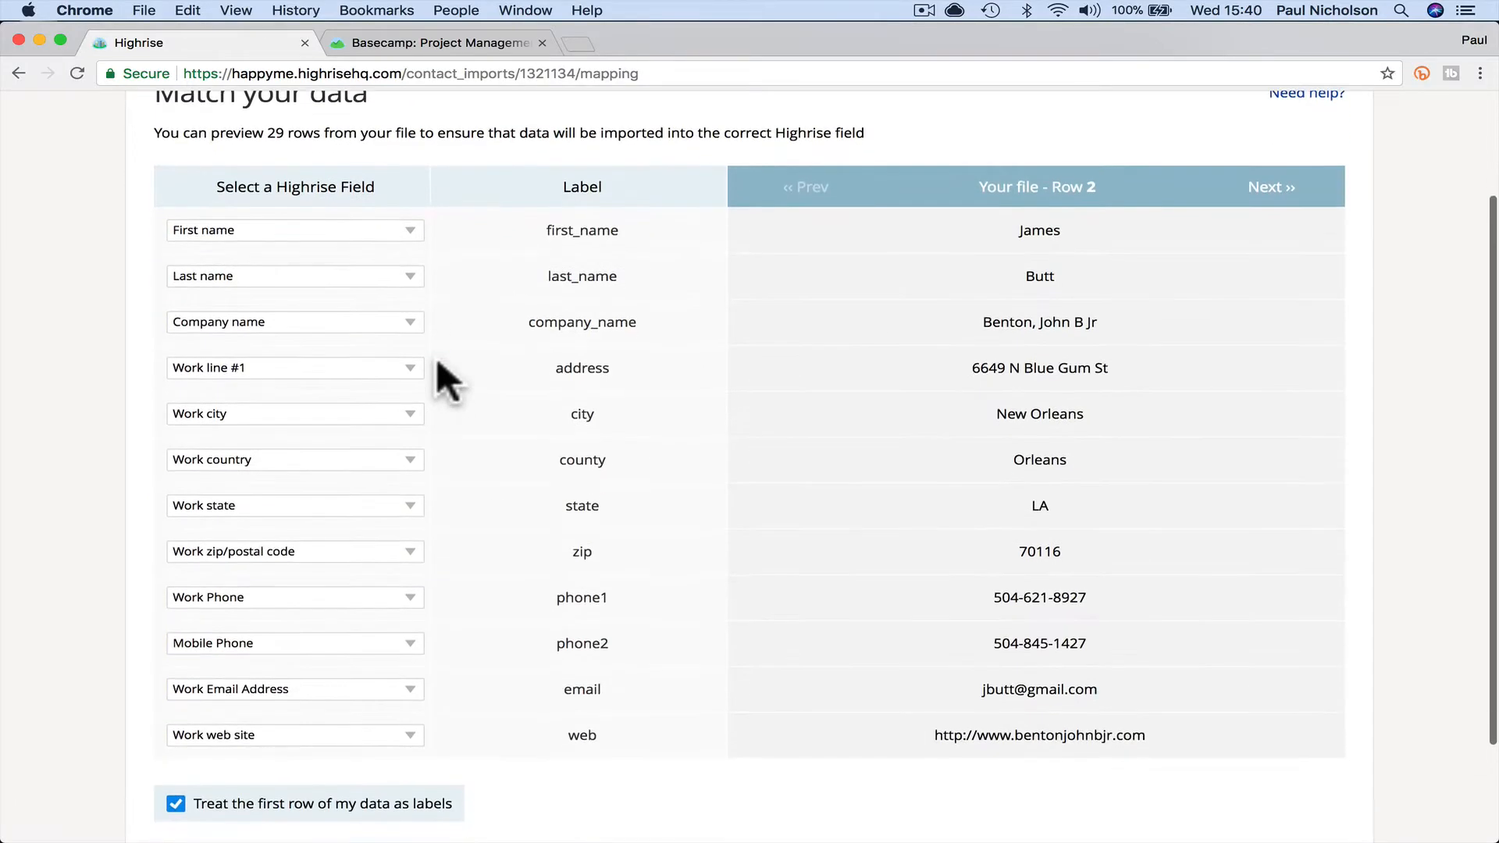
pyautogui.moveTo(465, 330)
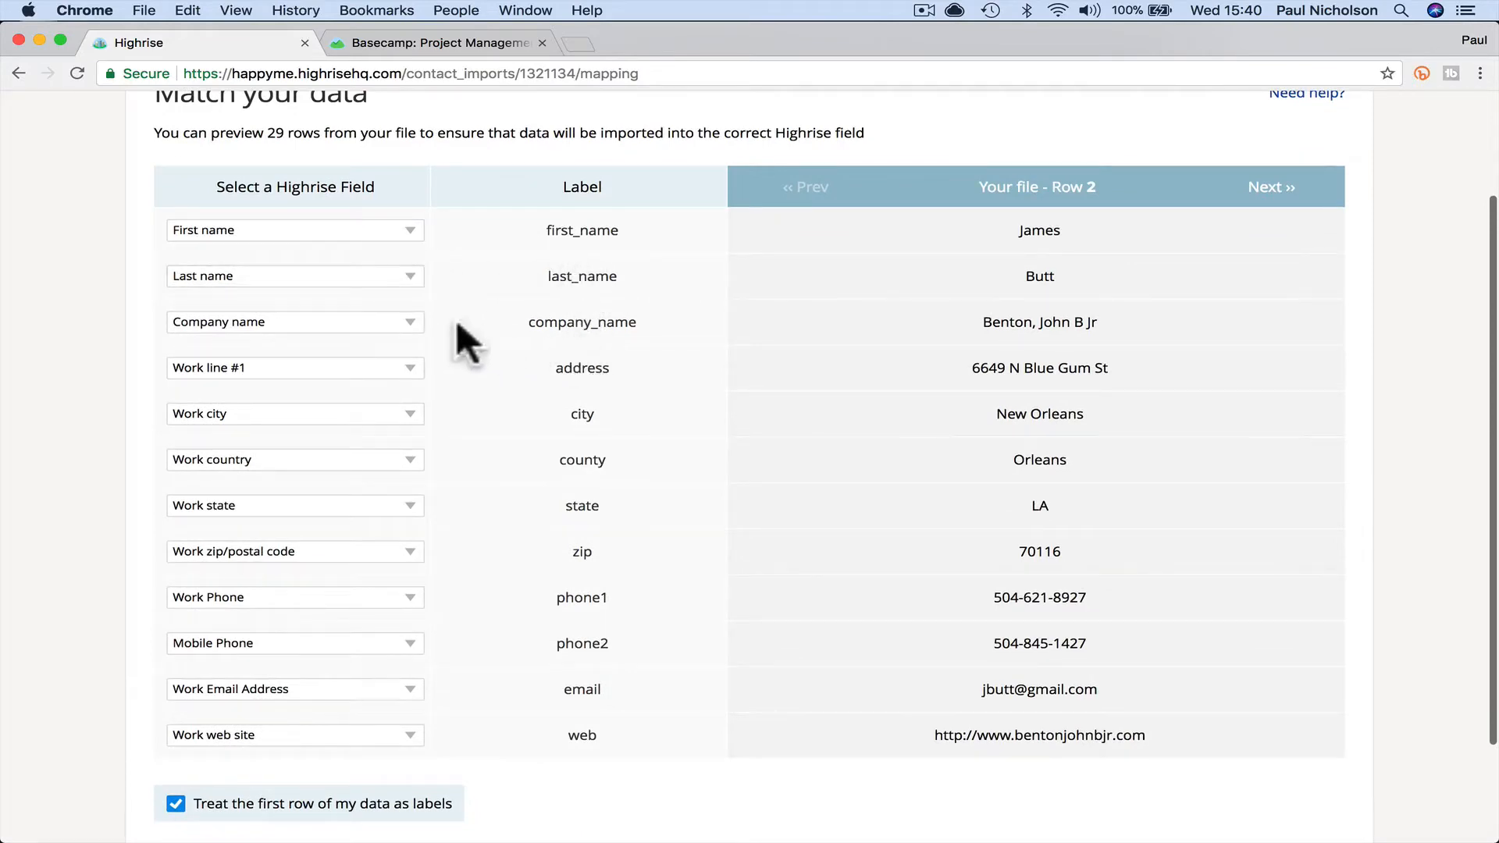
pyautogui.scroll(-3)
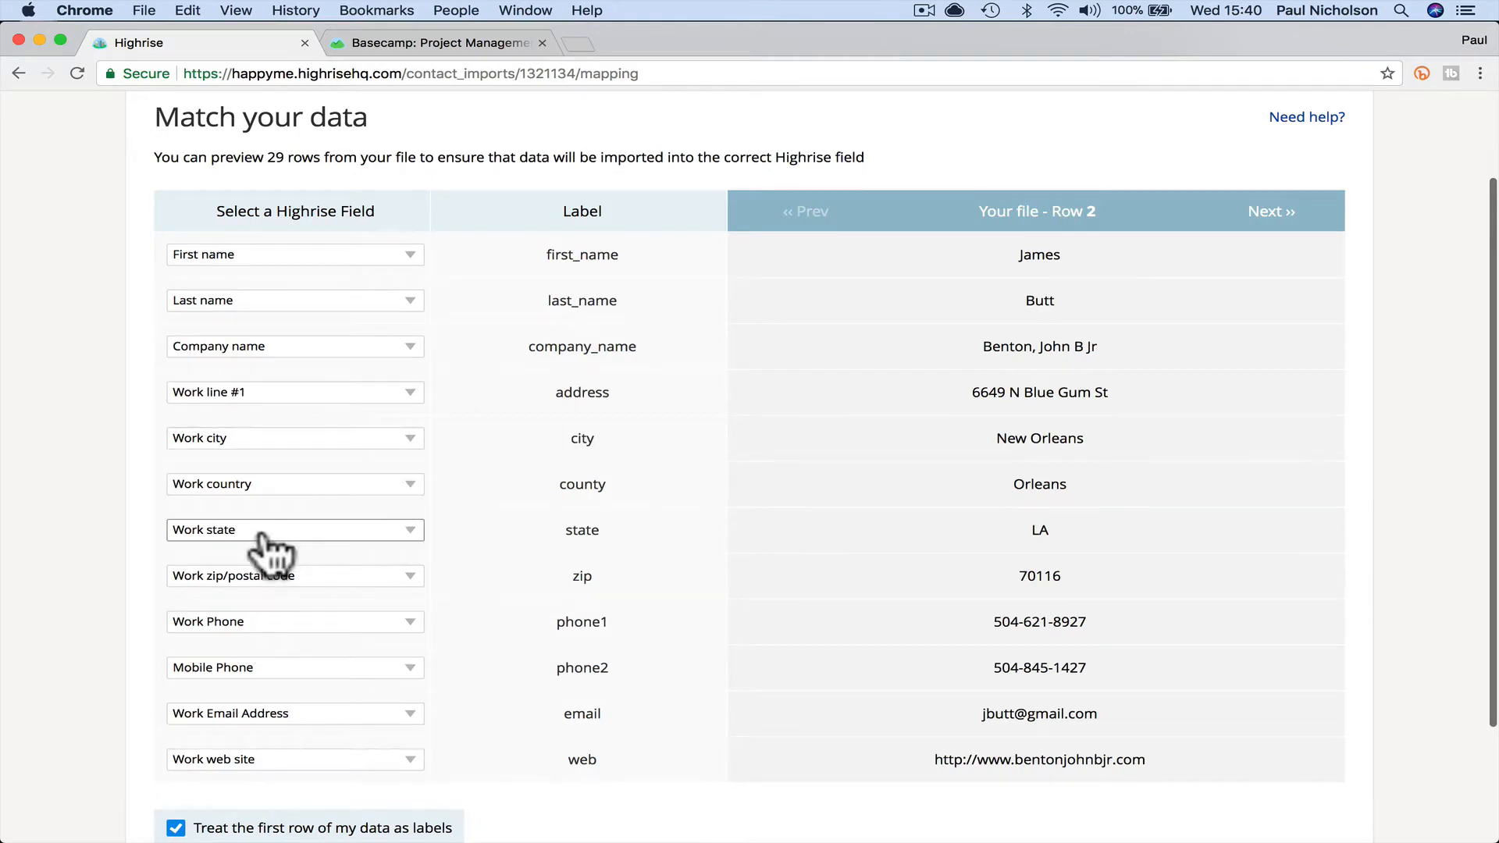
pyautogui.scroll(-3)
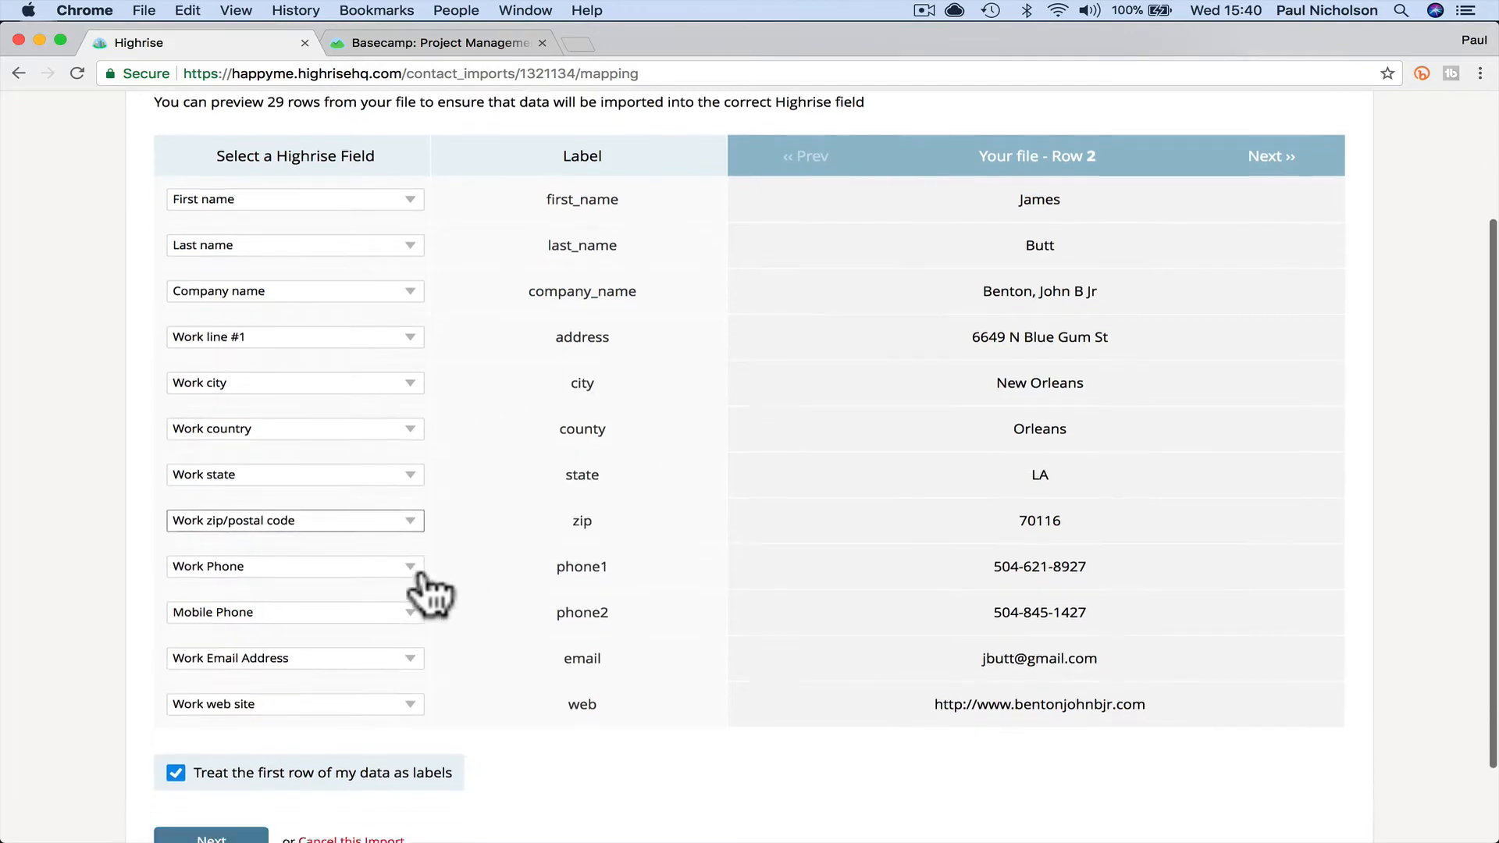
pyautogui.scroll(-3)
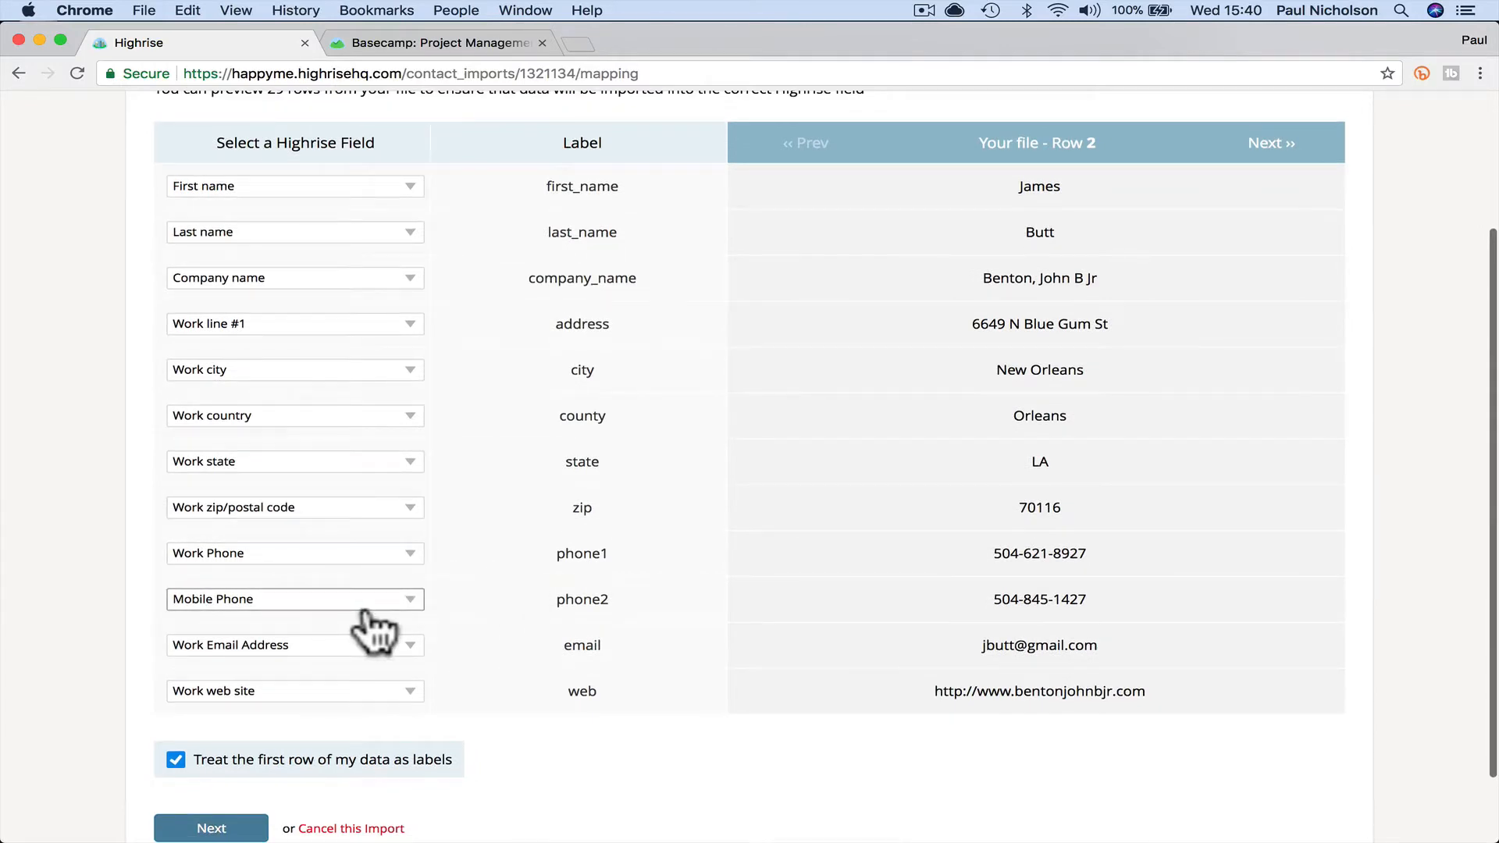
pyautogui.moveTo(416, 678)
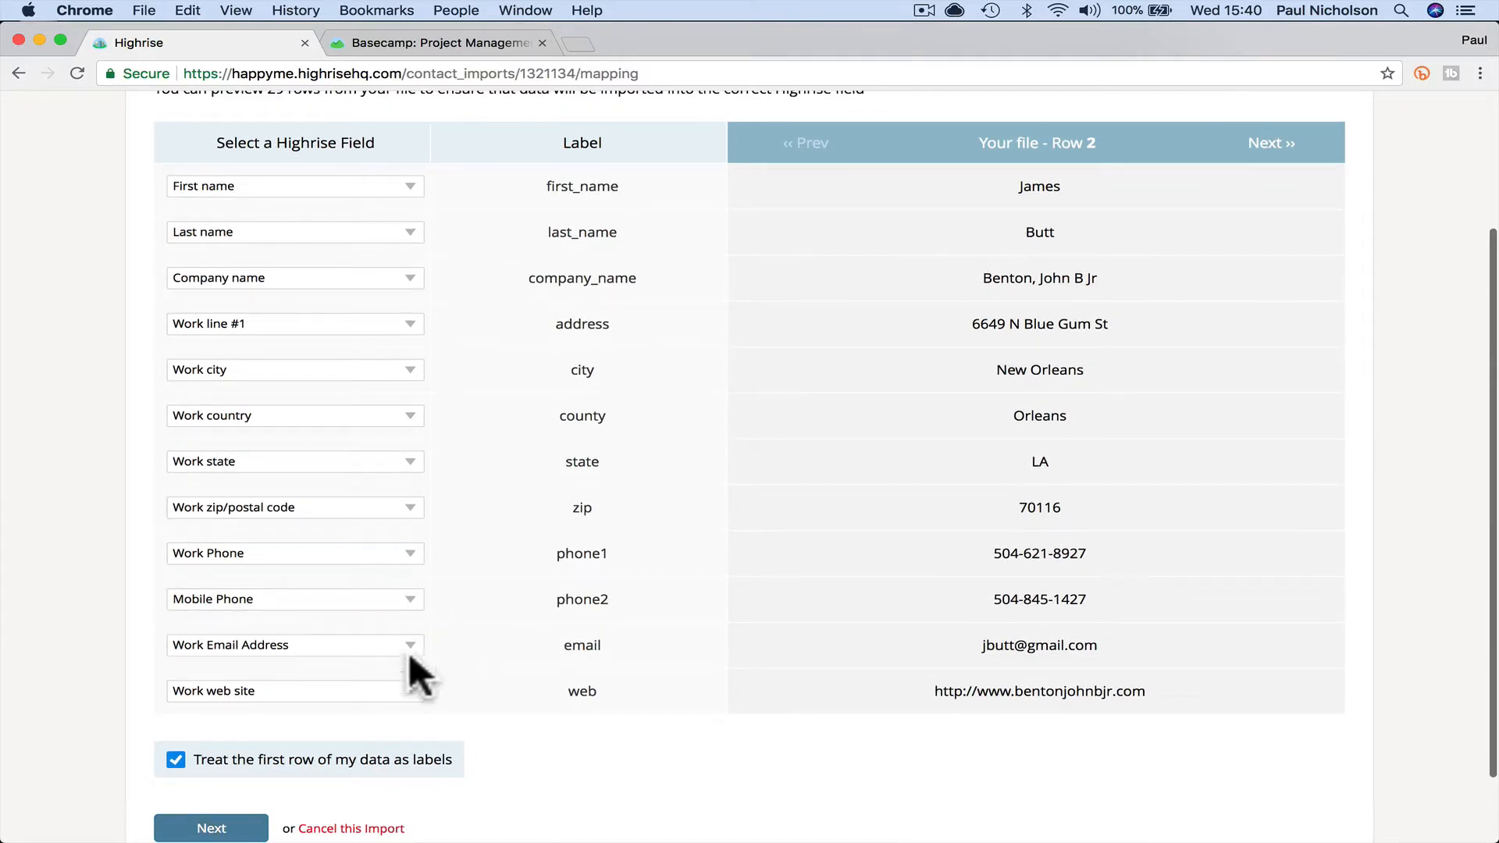
pyautogui.click(294, 691)
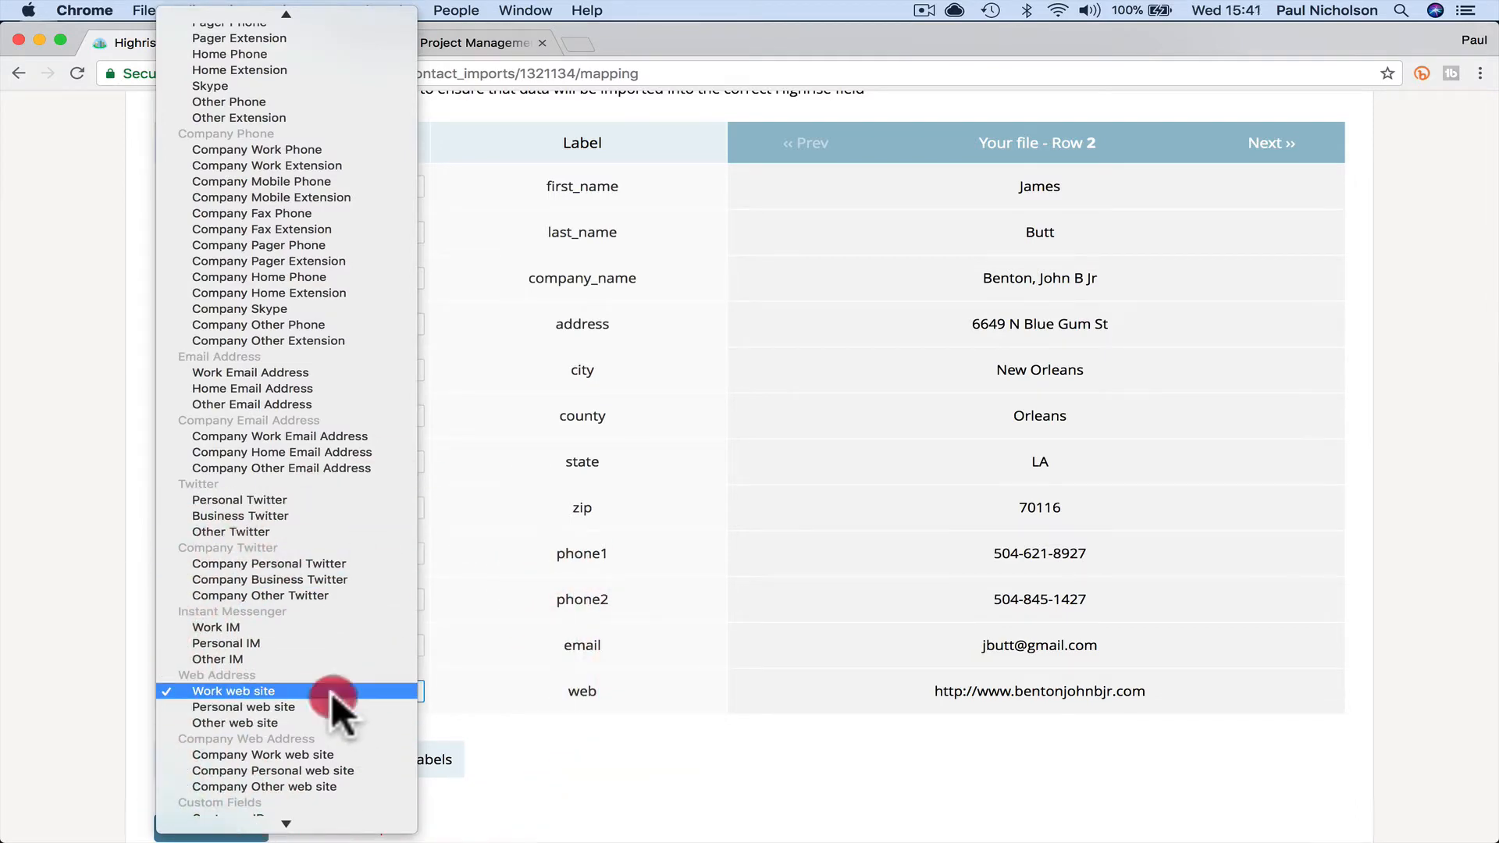
pyautogui.click(232, 691)
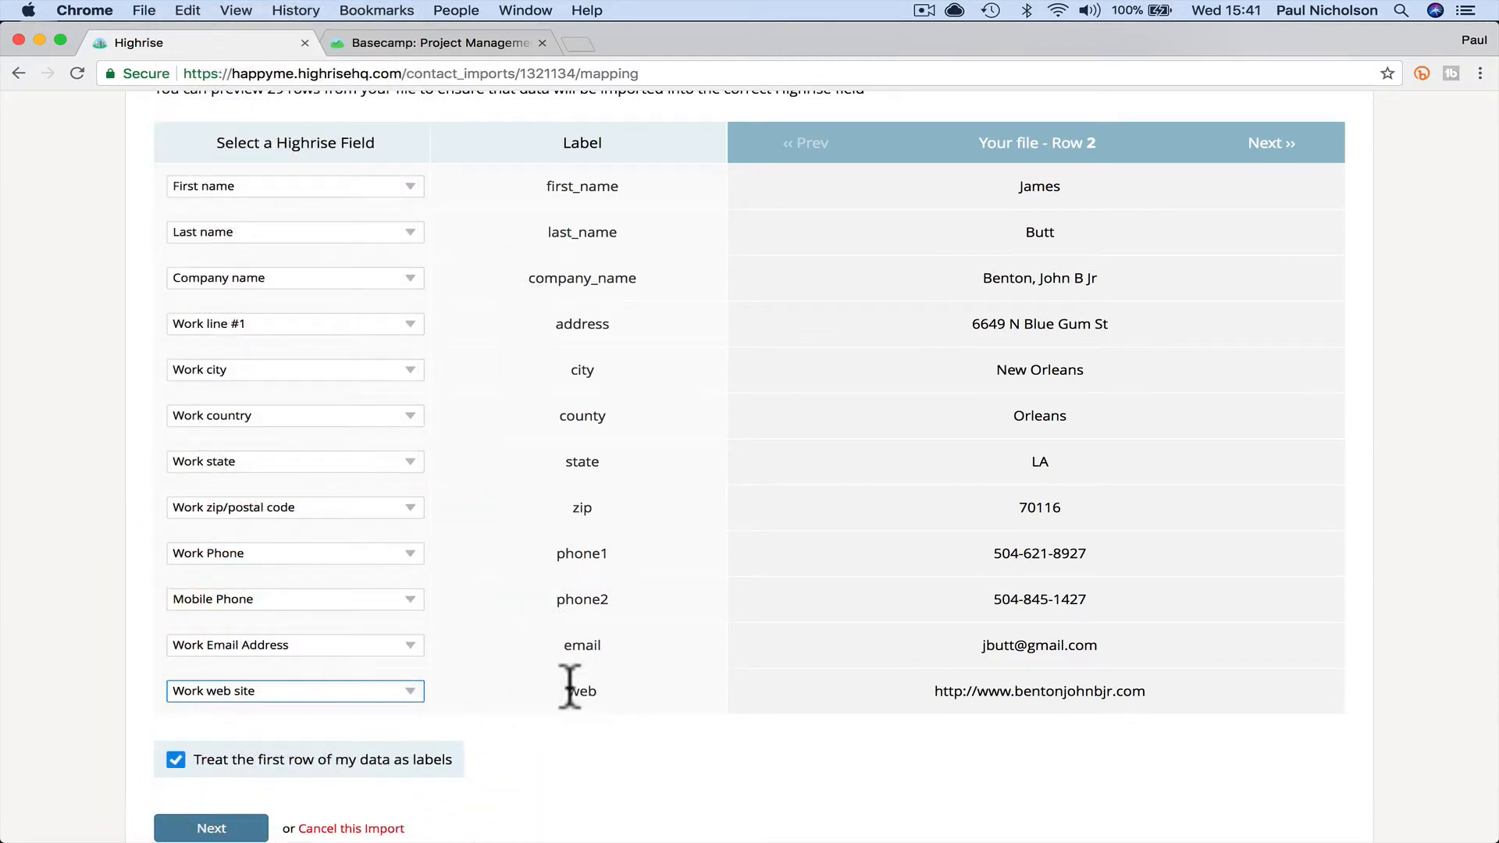
pyautogui.moveTo(573, 635)
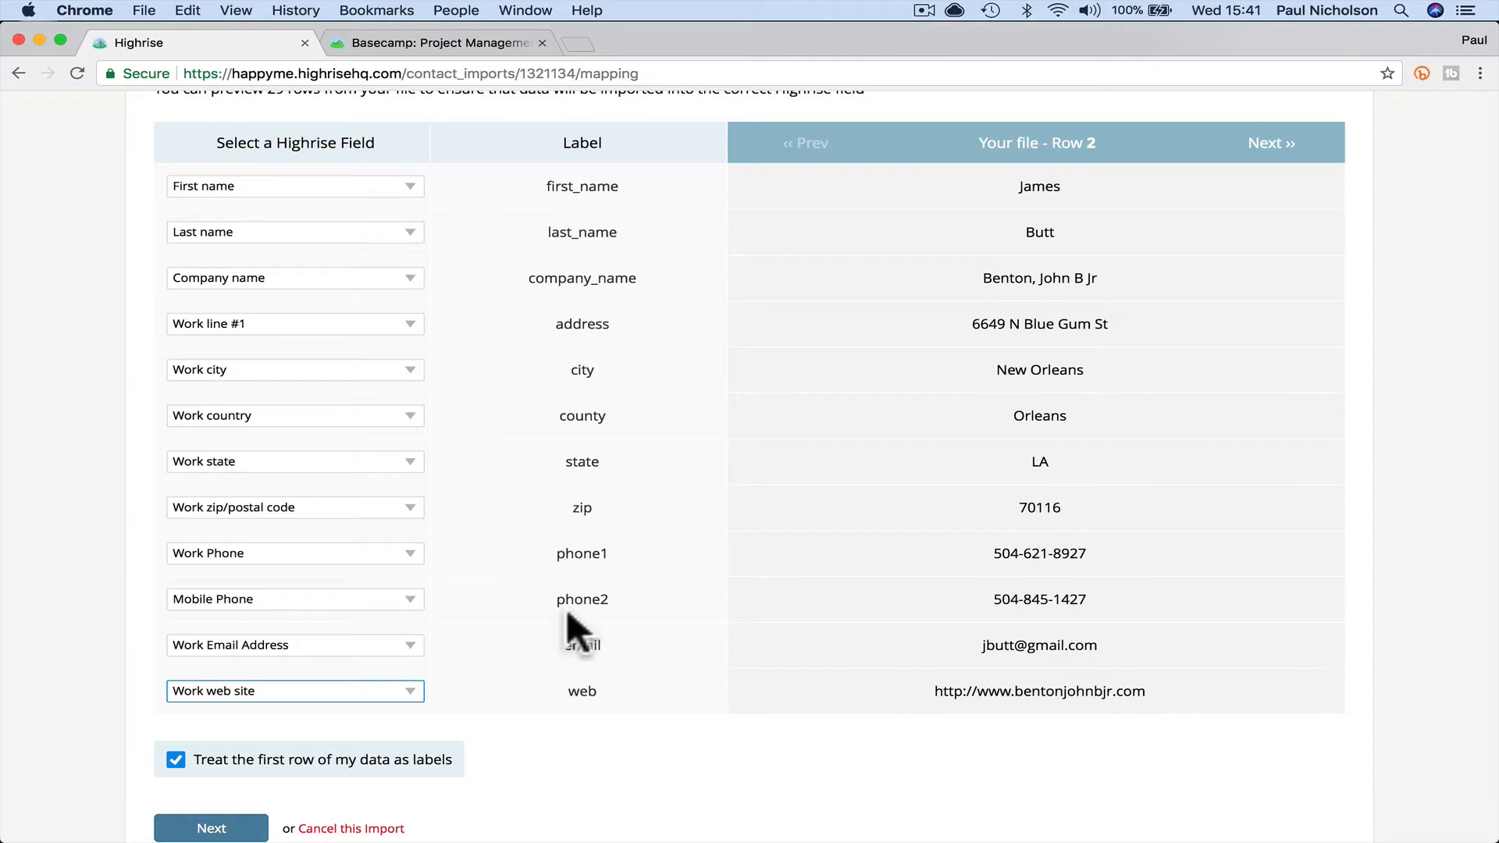
pyautogui.click(295, 691)
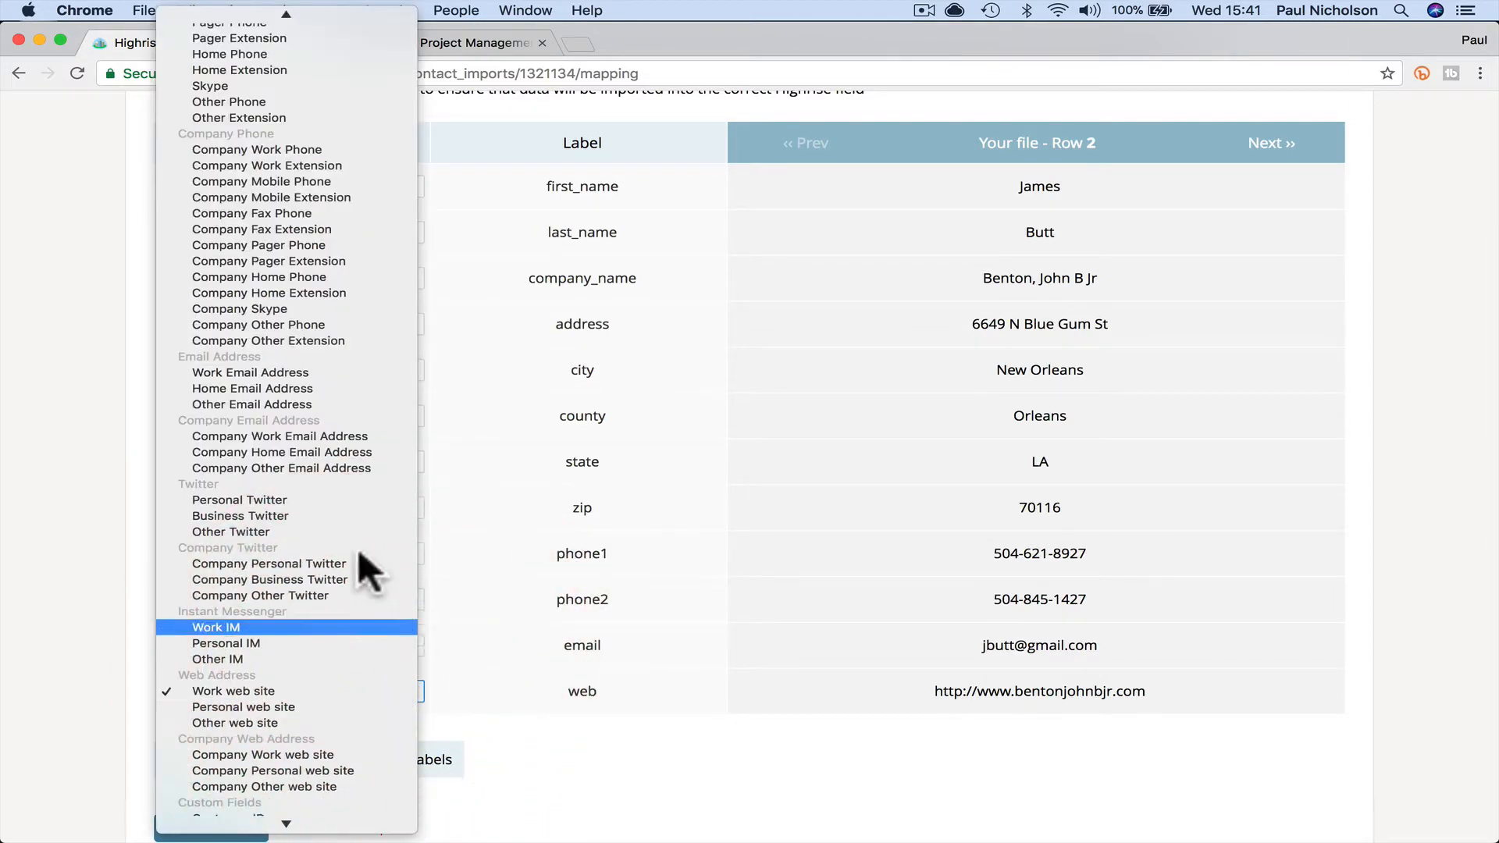
pyautogui.moveTo(328, 226)
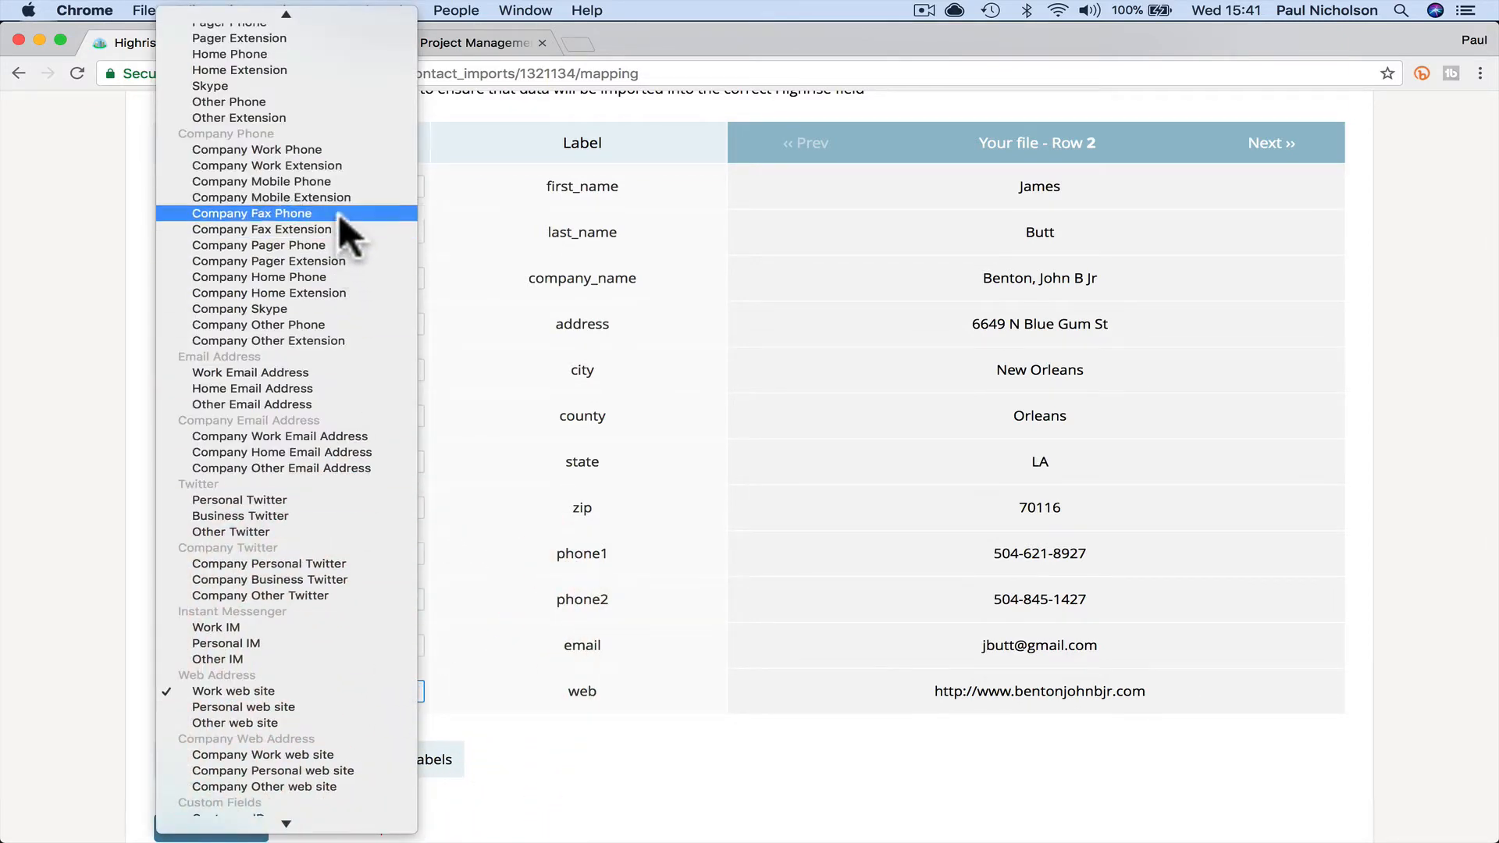
pyautogui.moveTo(603, 783)
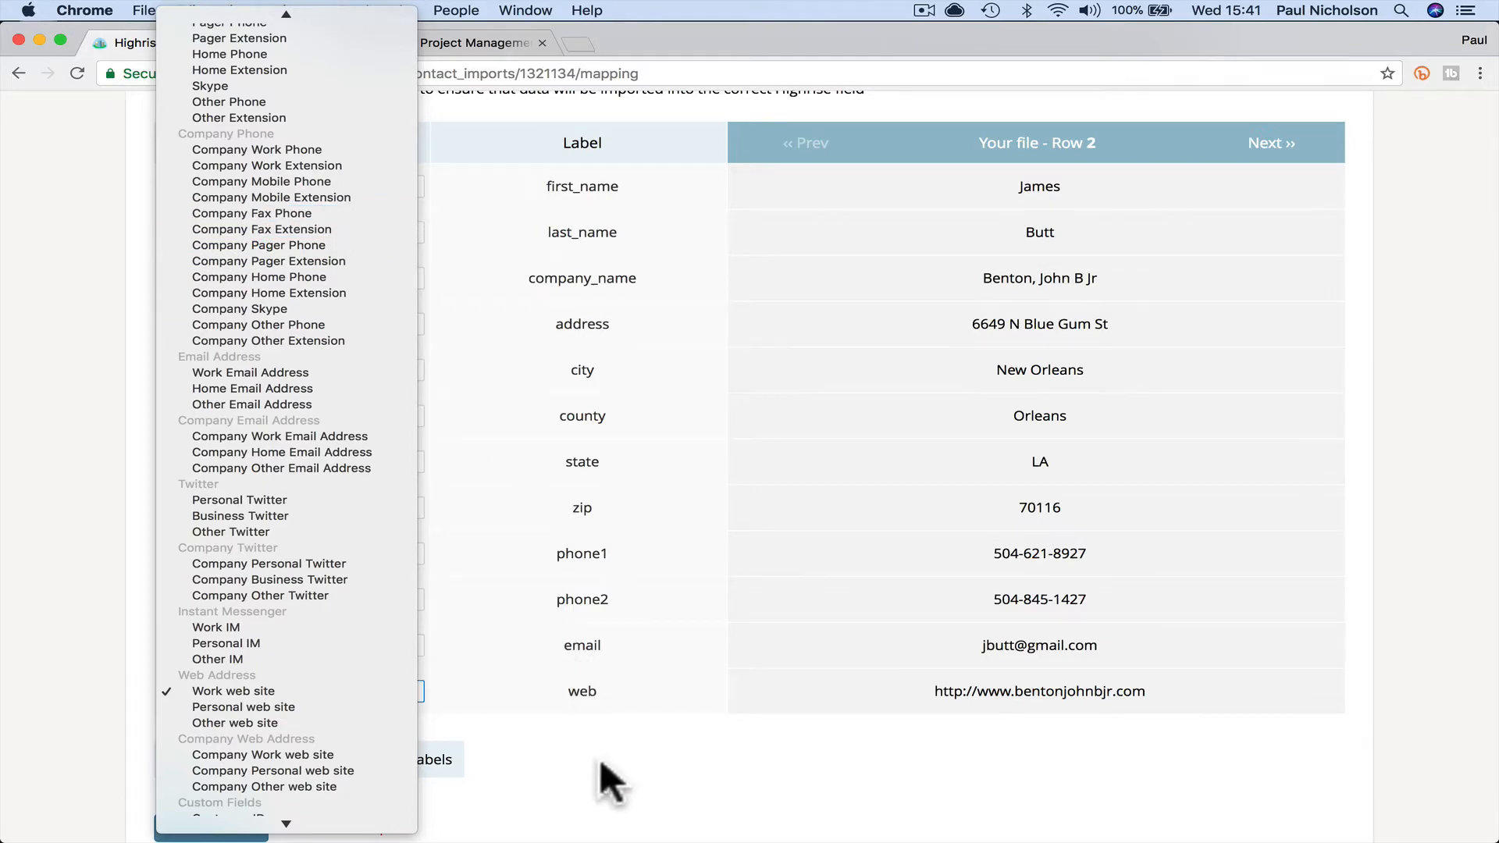
pyautogui.click(233, 691)
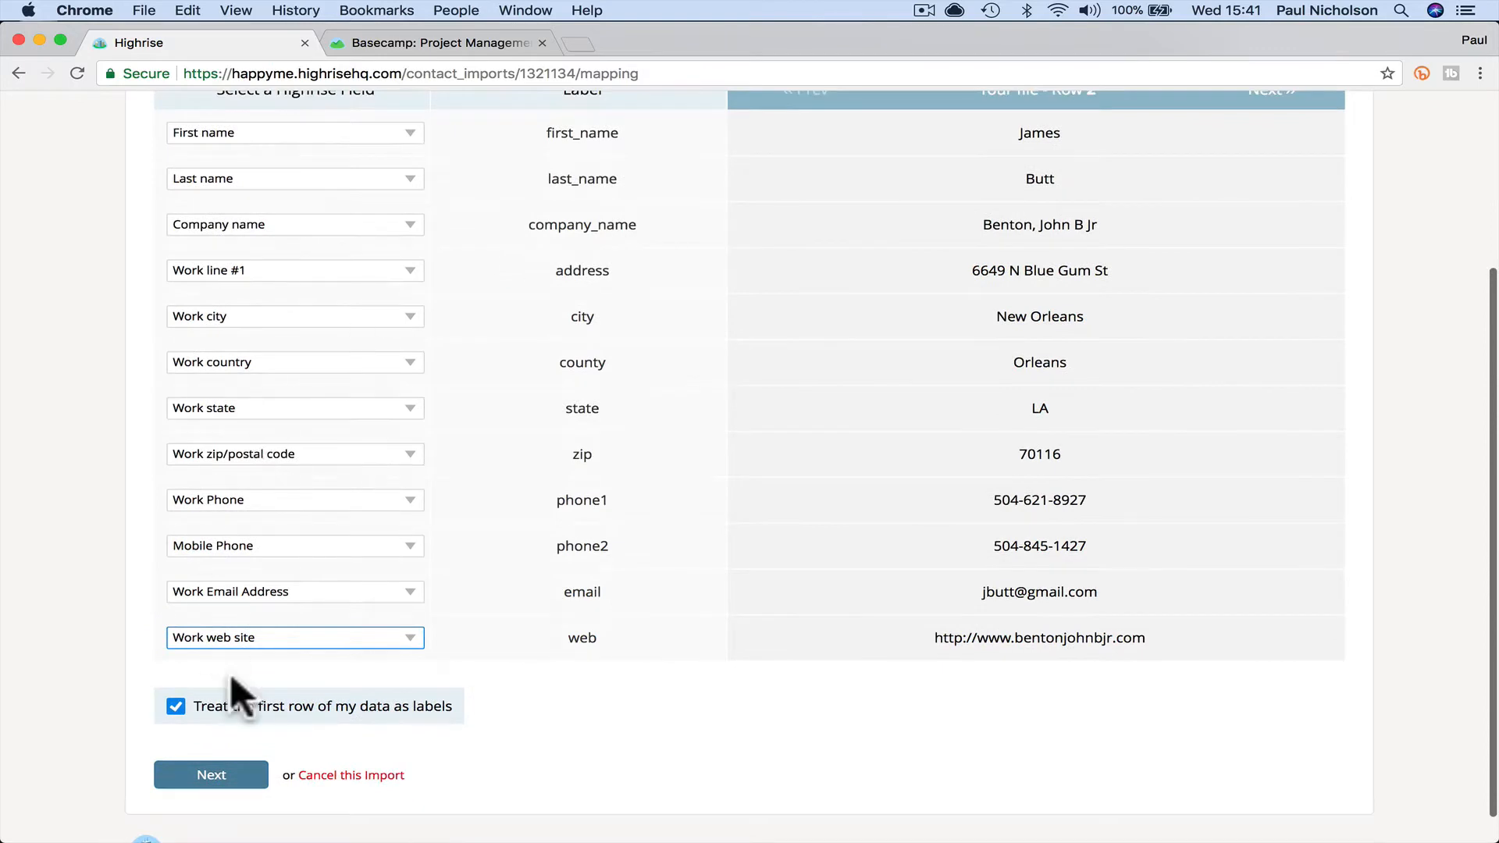
pyautogui.click(210, 775)
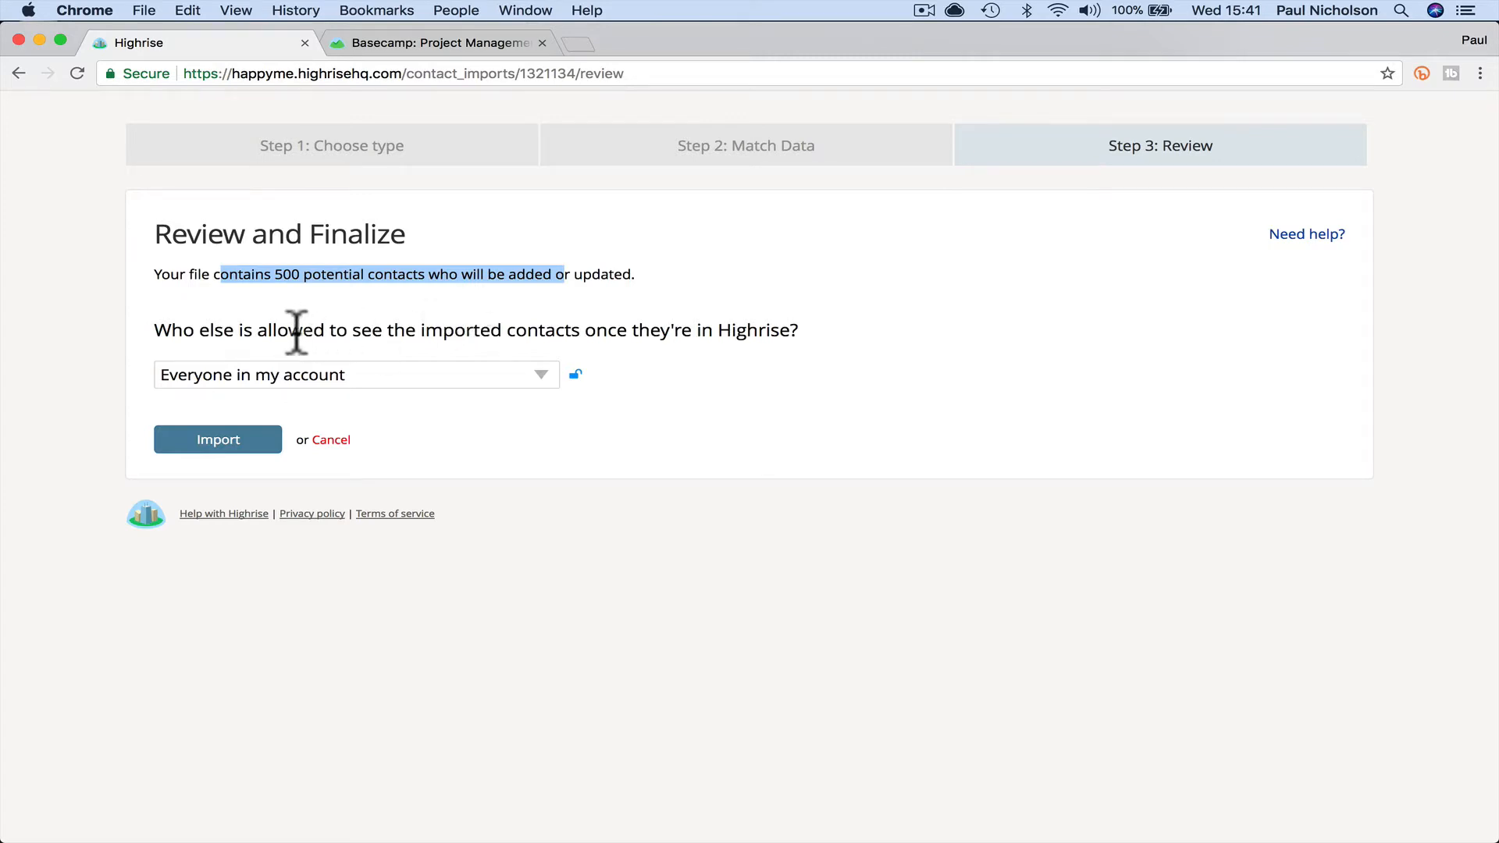
pyautogui.moveTo(205, 333)
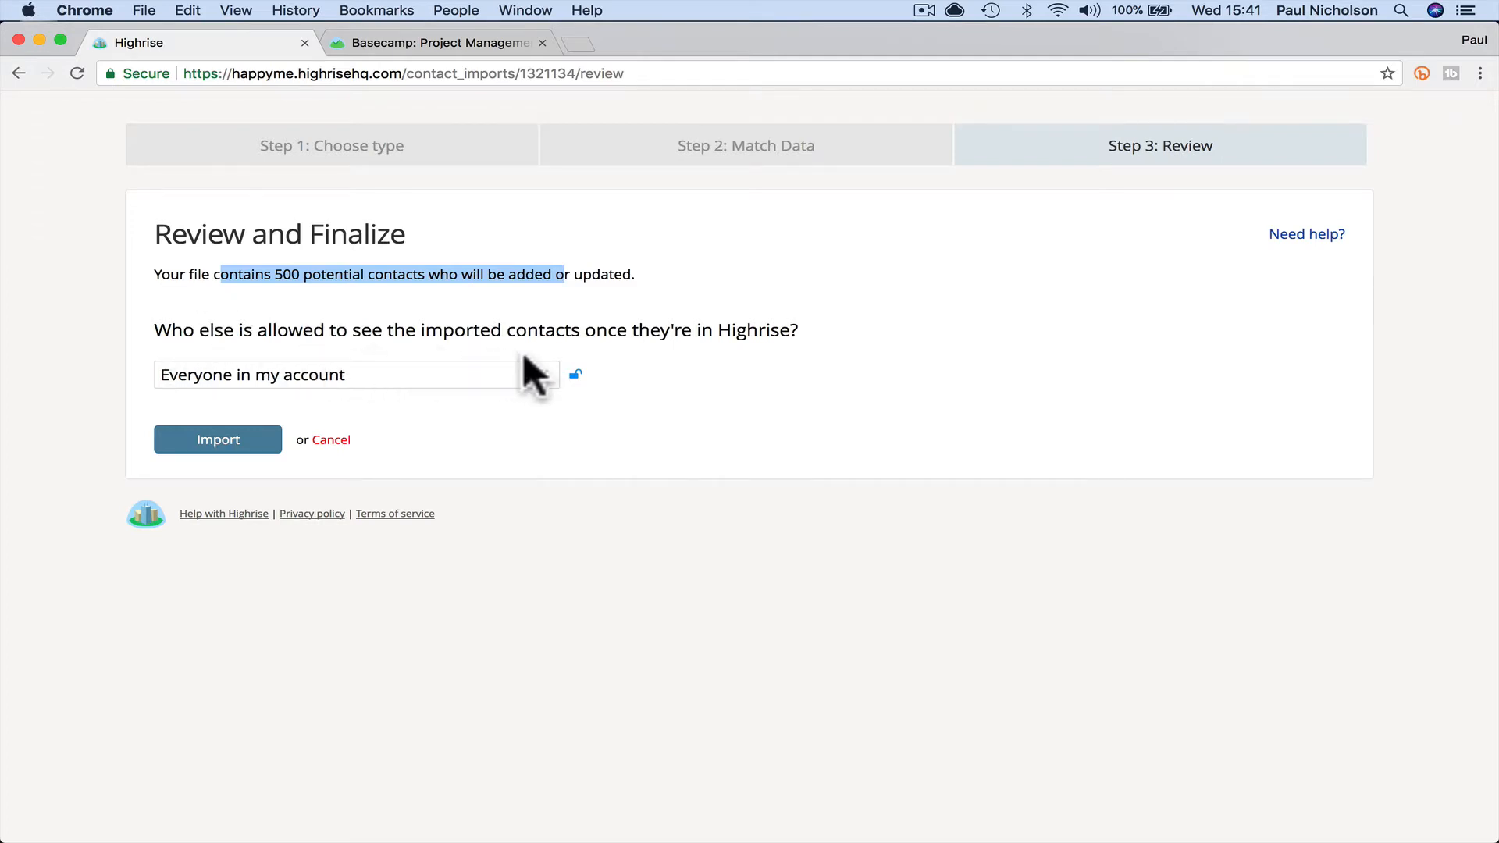
# - Import the 500 contacts visible to Everyone in my account, then view Latest Activity
pyautogui.click(358, 374)
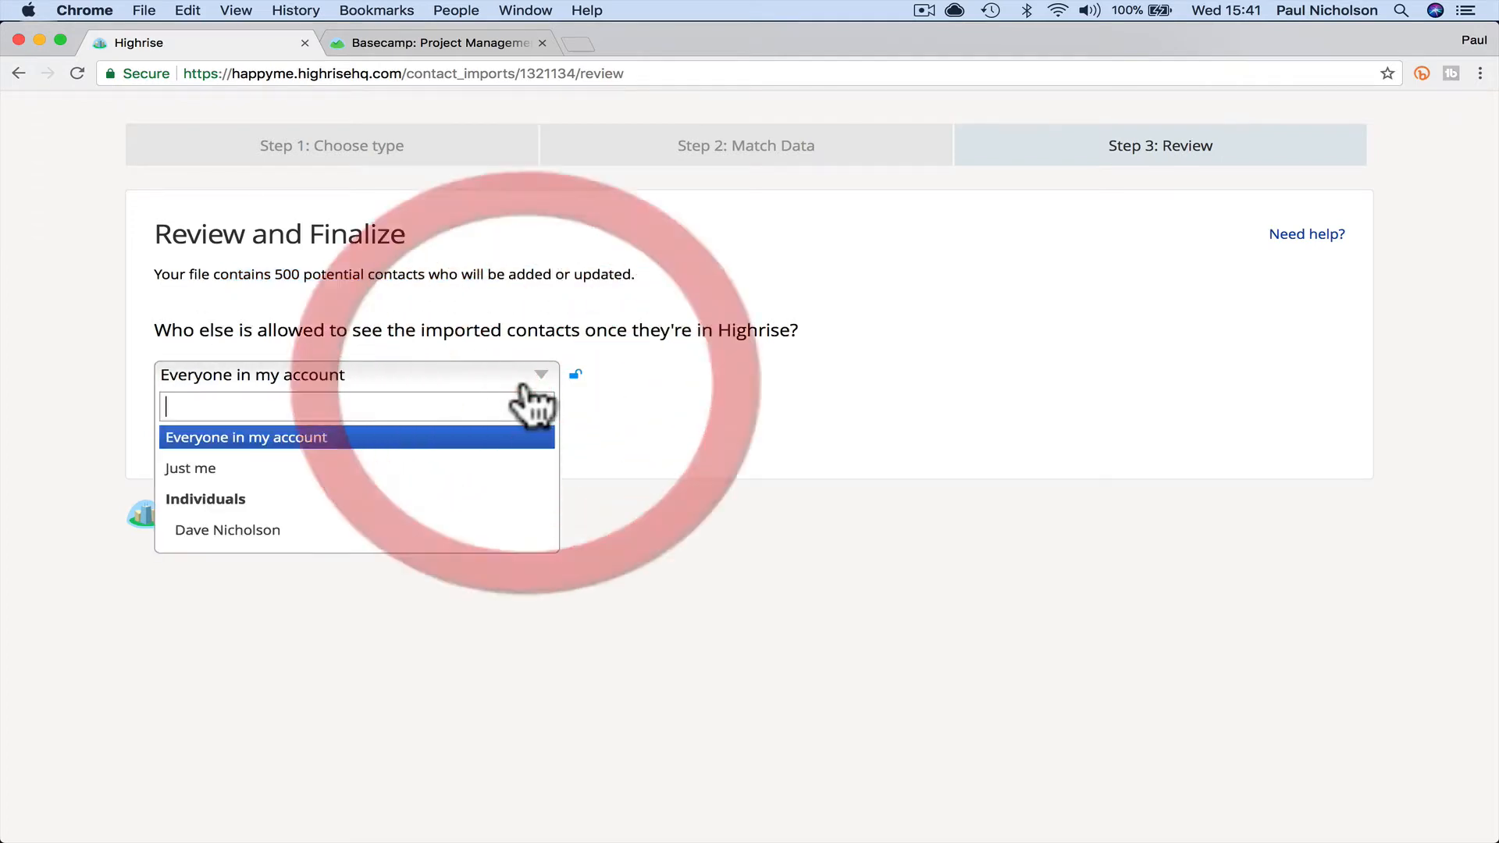
pyautogui.click(191, 468)
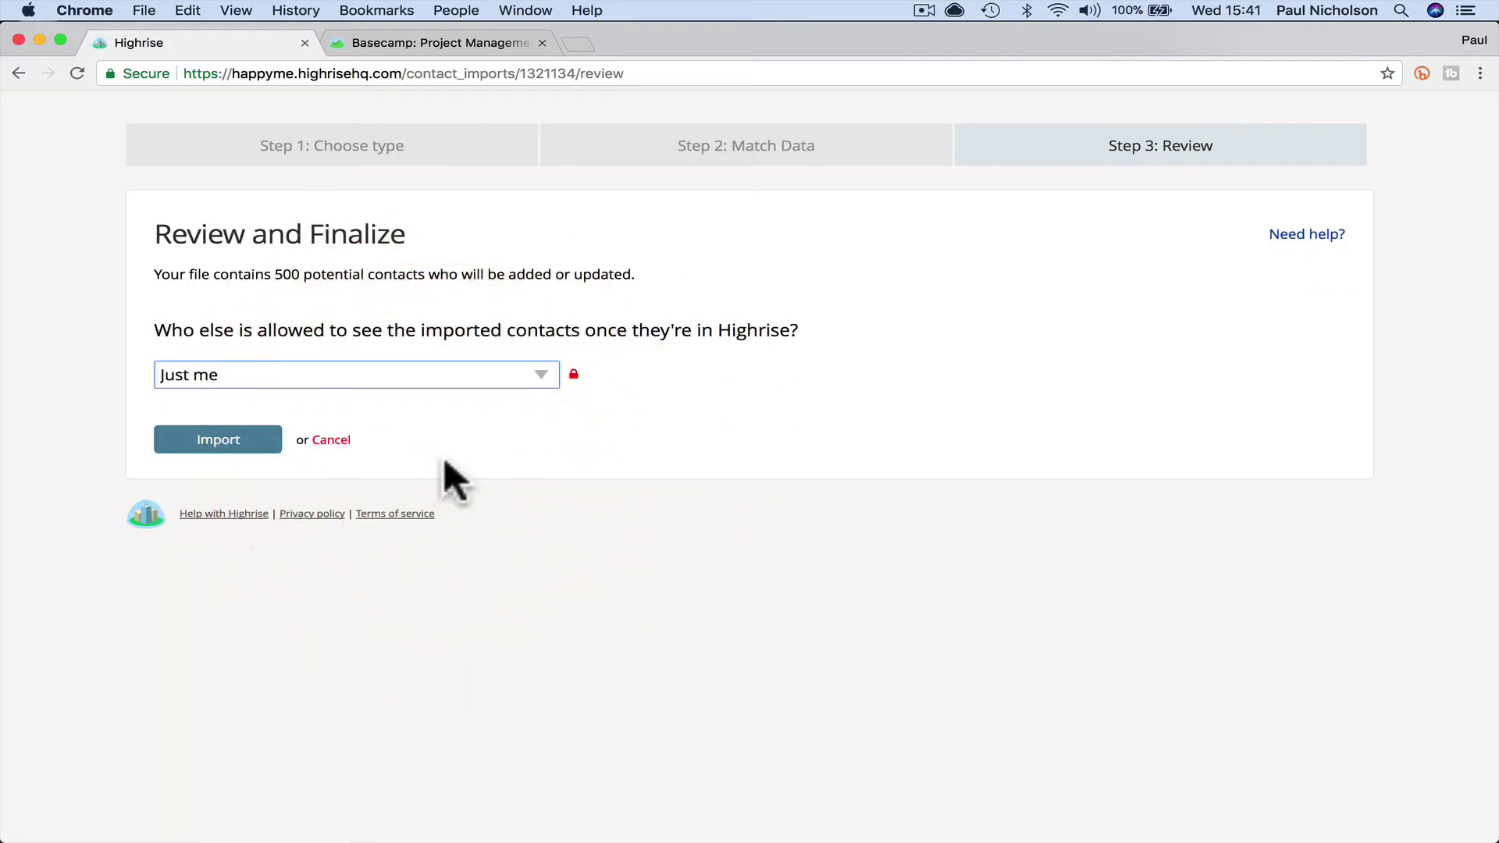
pyautogui.click(355, 375)
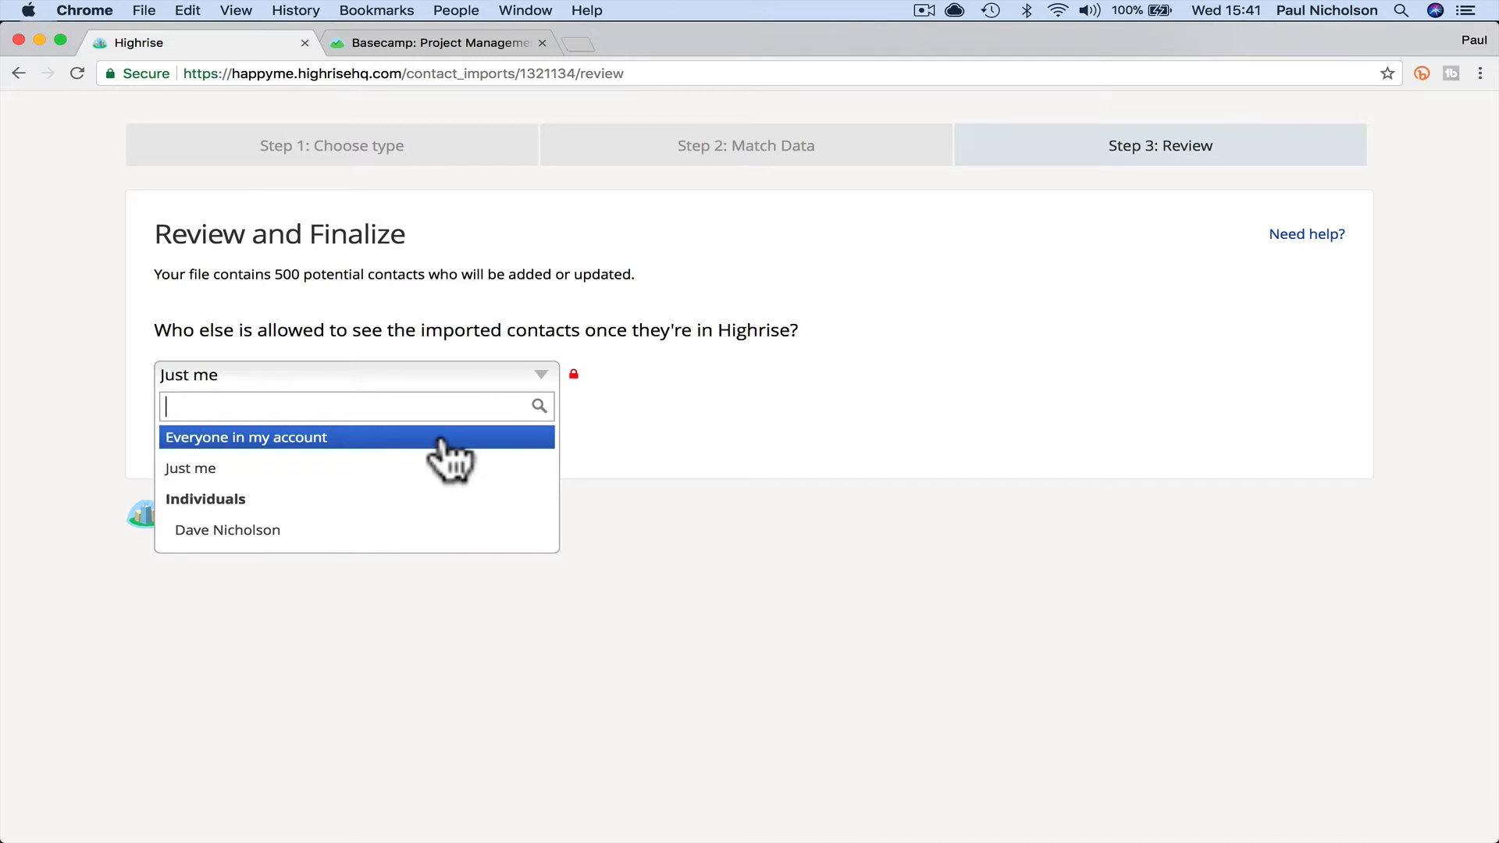
pyautogui.click(246, 437)
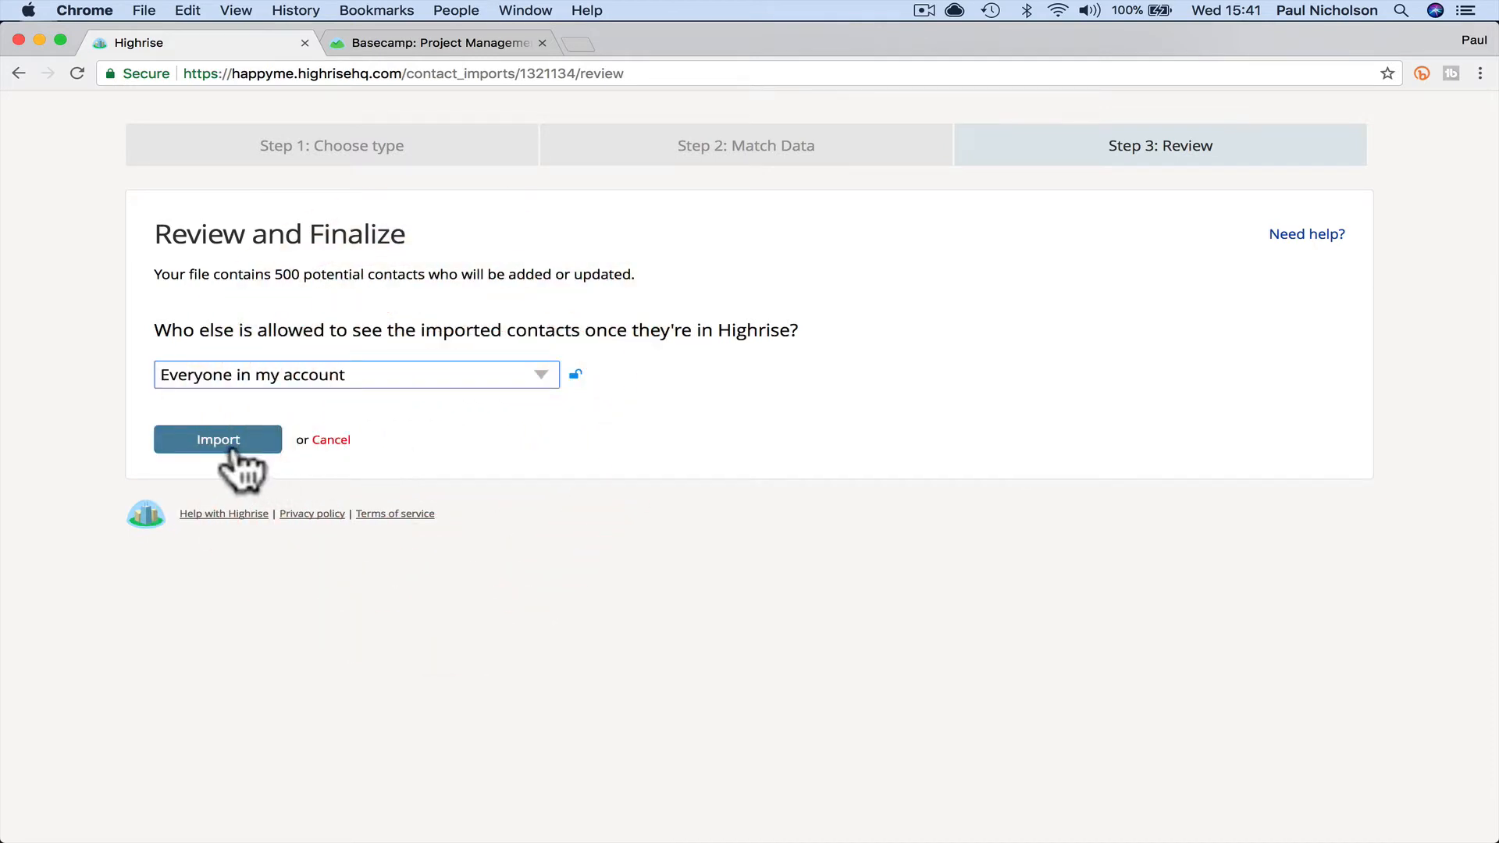
pyautogui.click(218, 440)
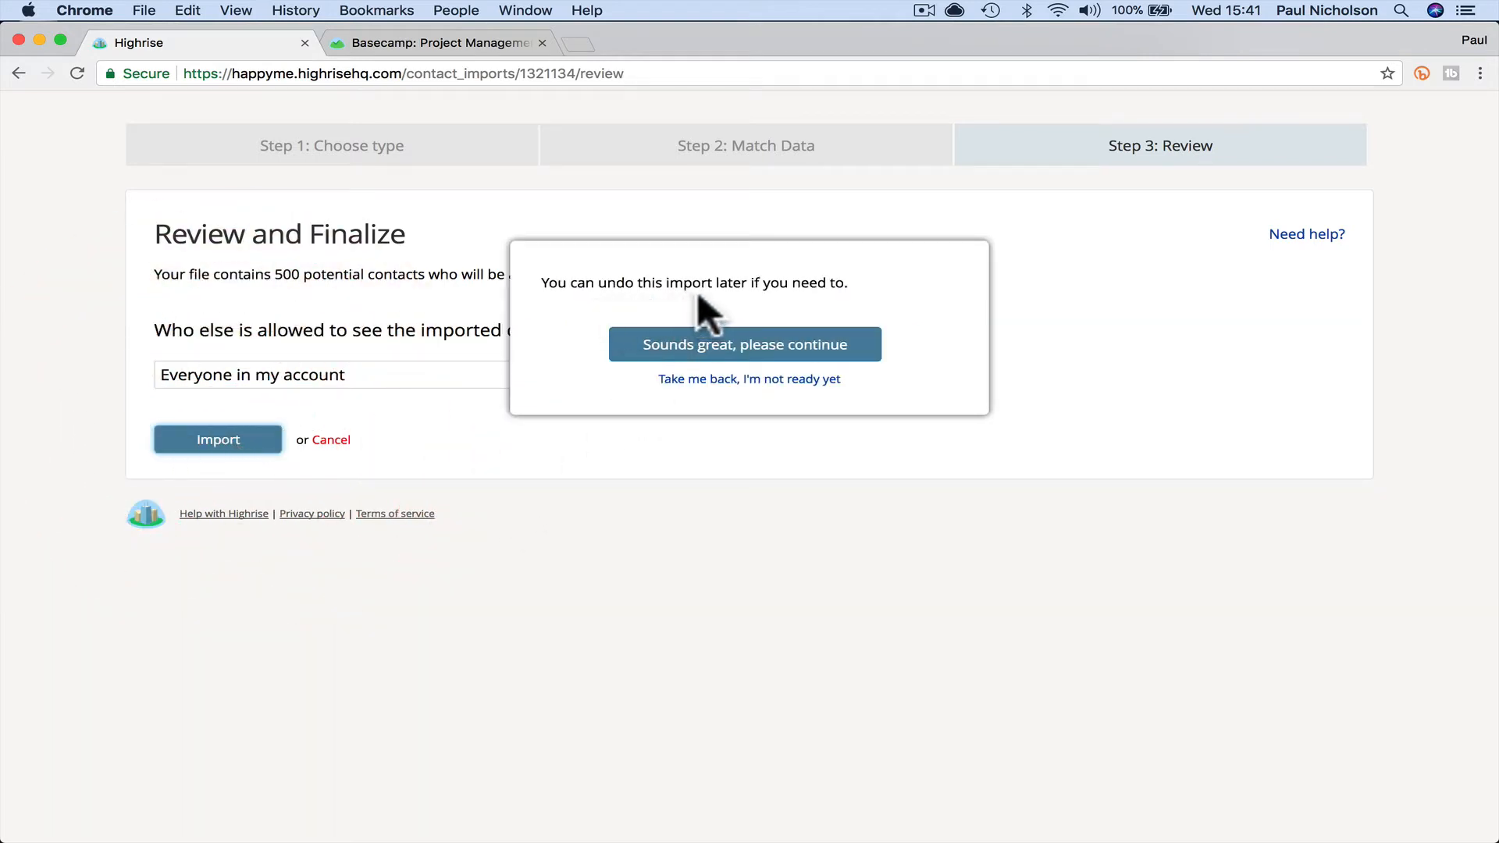
pyautogui.moveTo(751, 365)
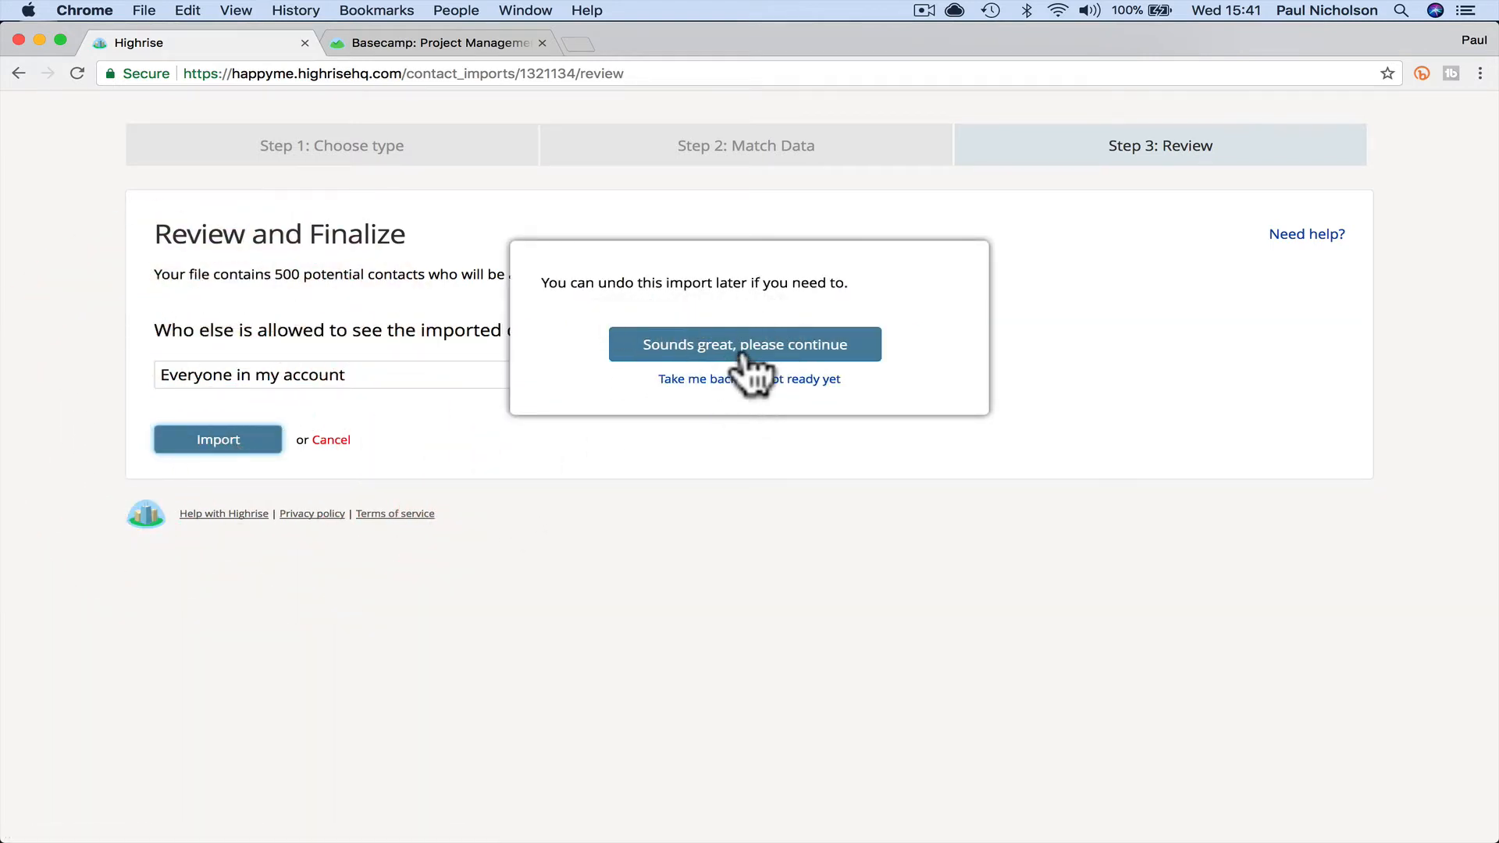
pyautogui.click(745, 345)
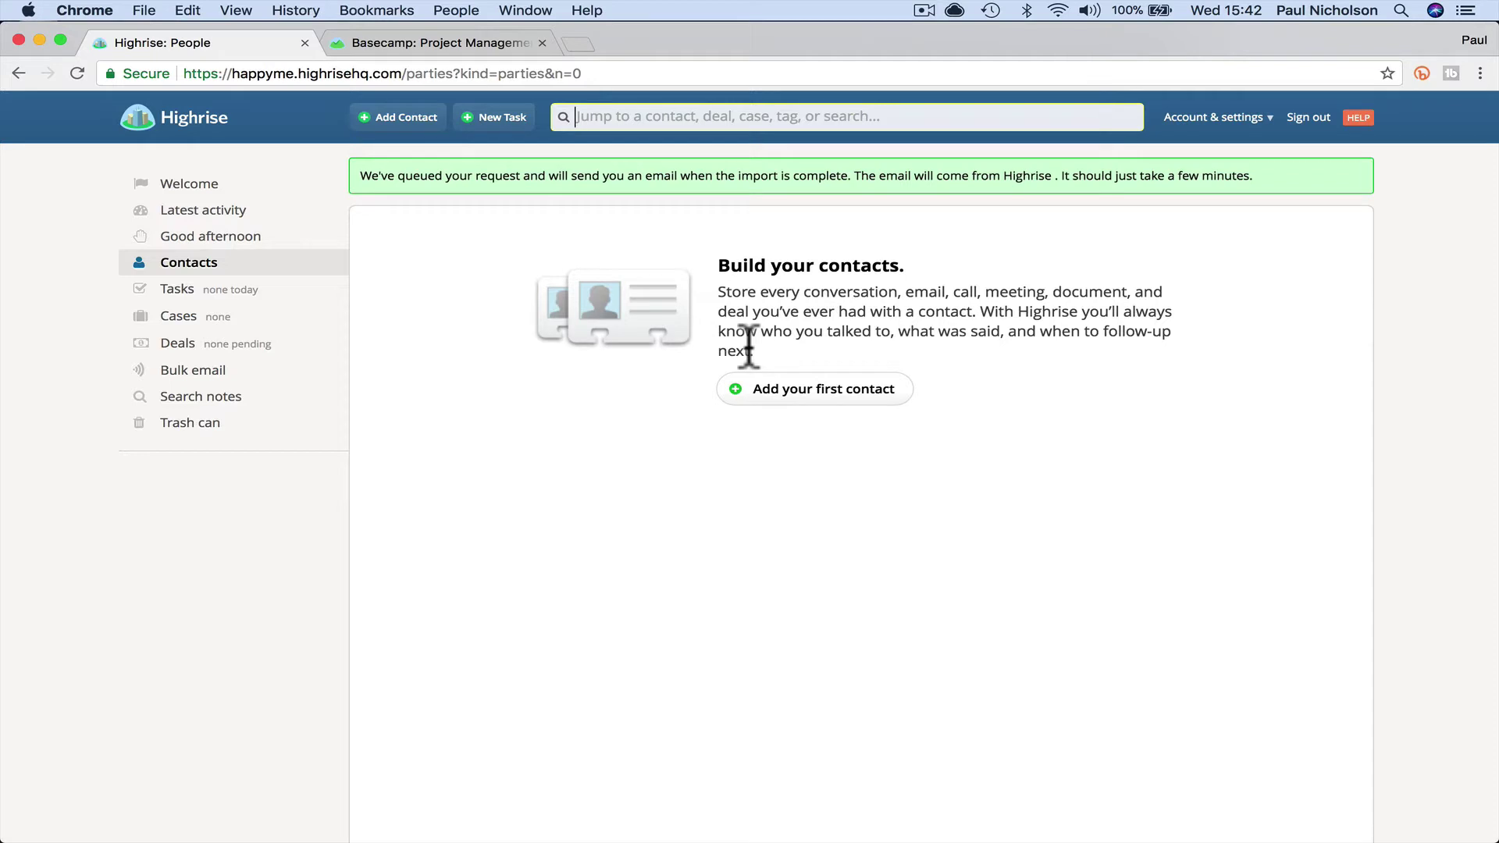
pyautogui.click(202, 210)
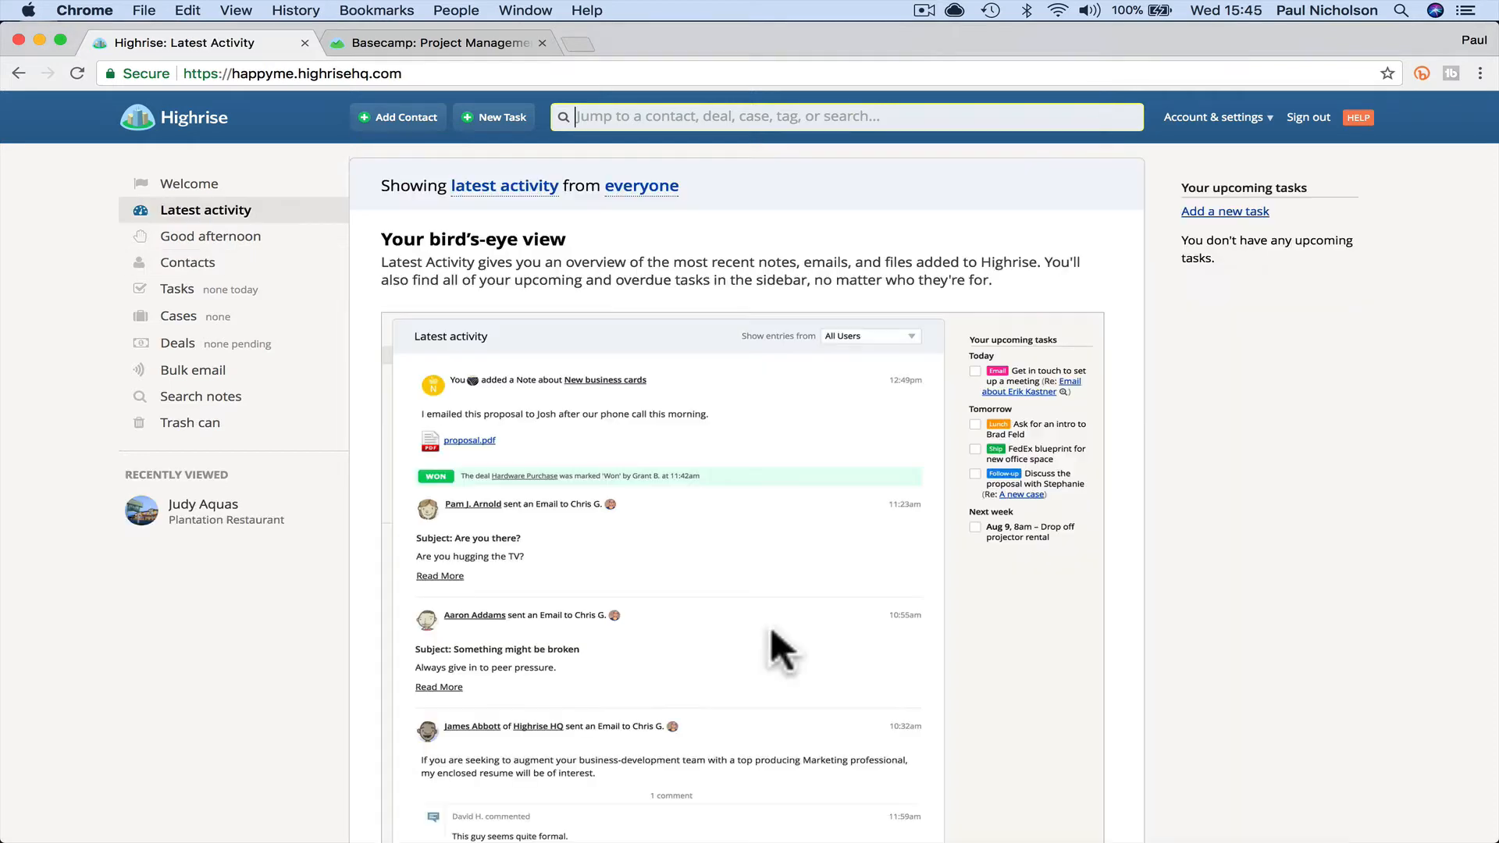
pyautogui.moveTo(509, 229)
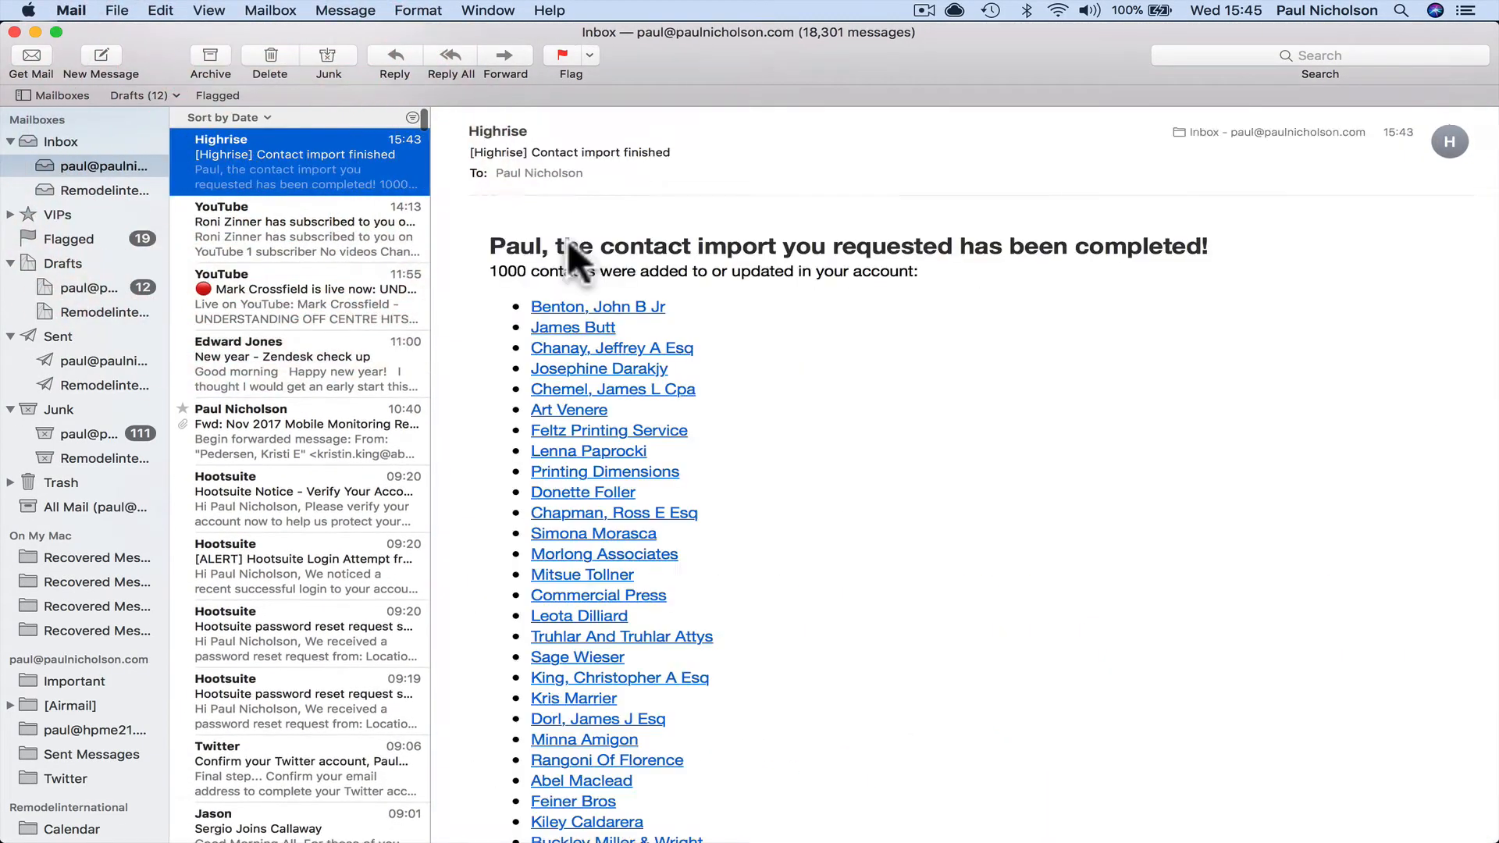
pyautogui.moveTo(891, 269)
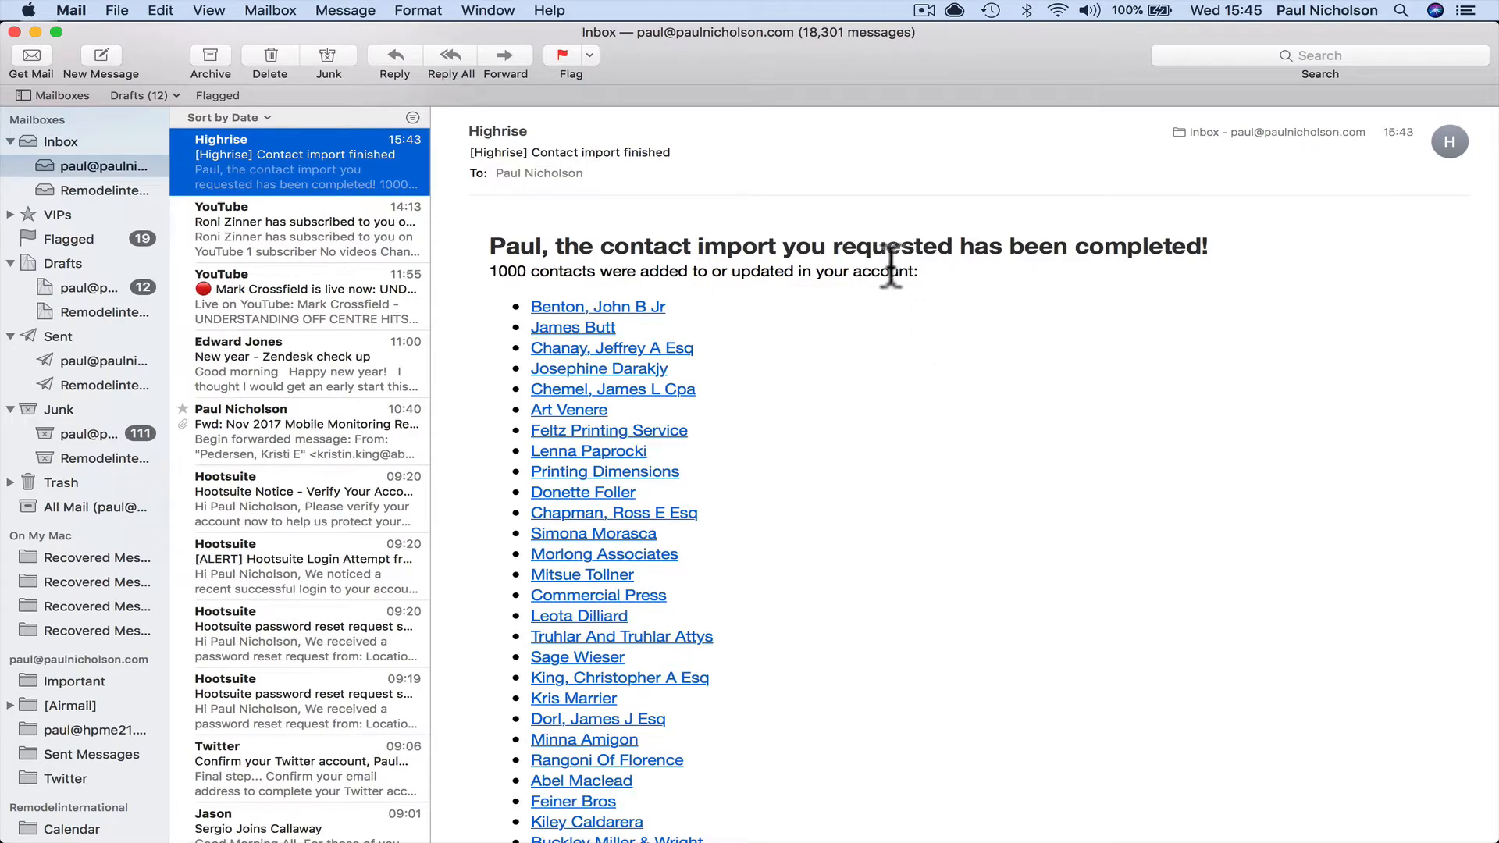
# - Scroll through the import-finished email's list of added contacts
pyautogui.scroll(-3)
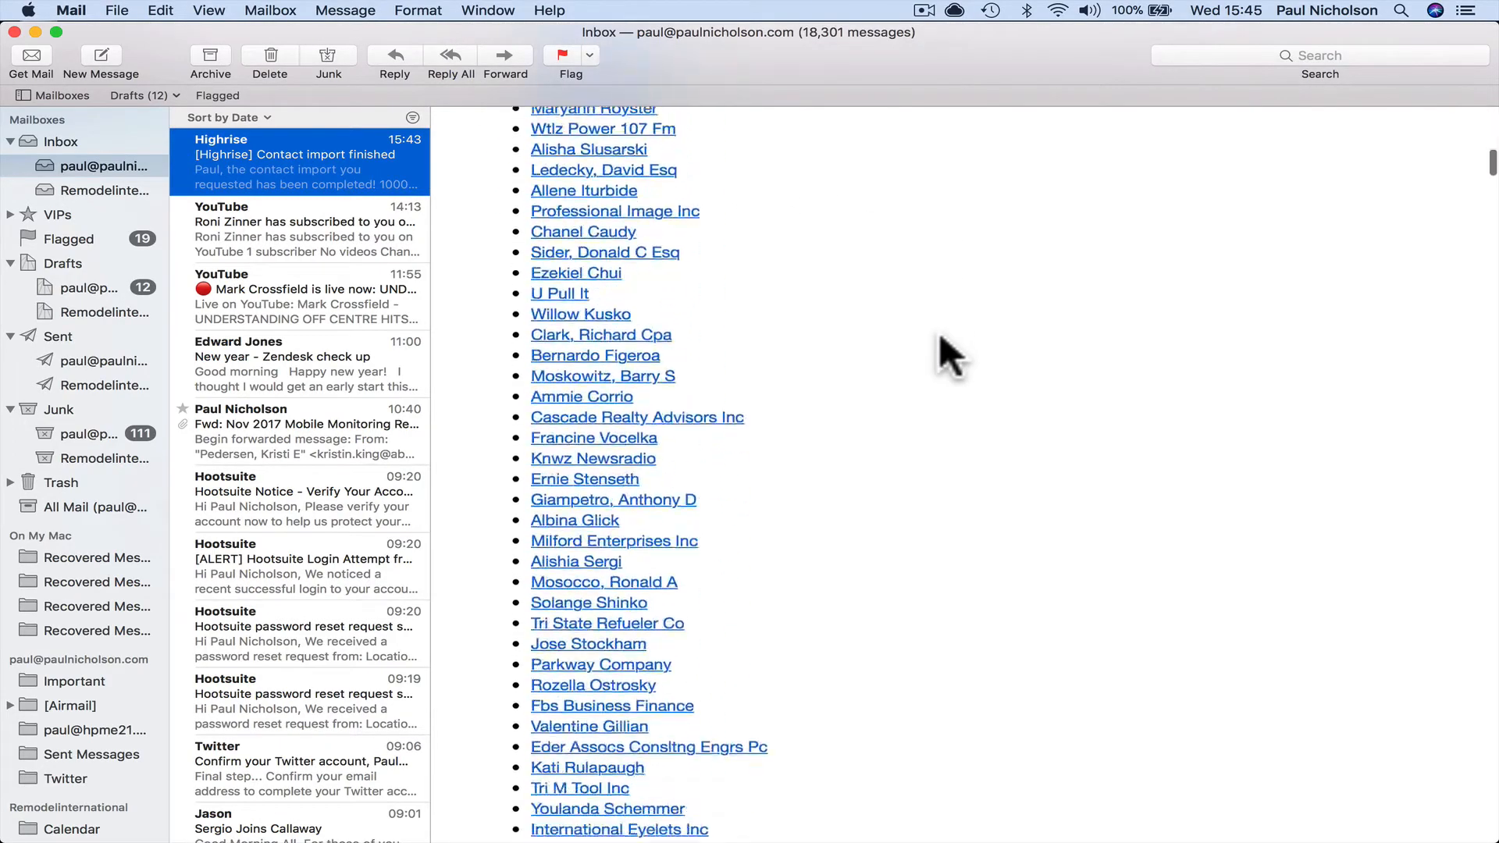
pyautogui.scroll(-3)
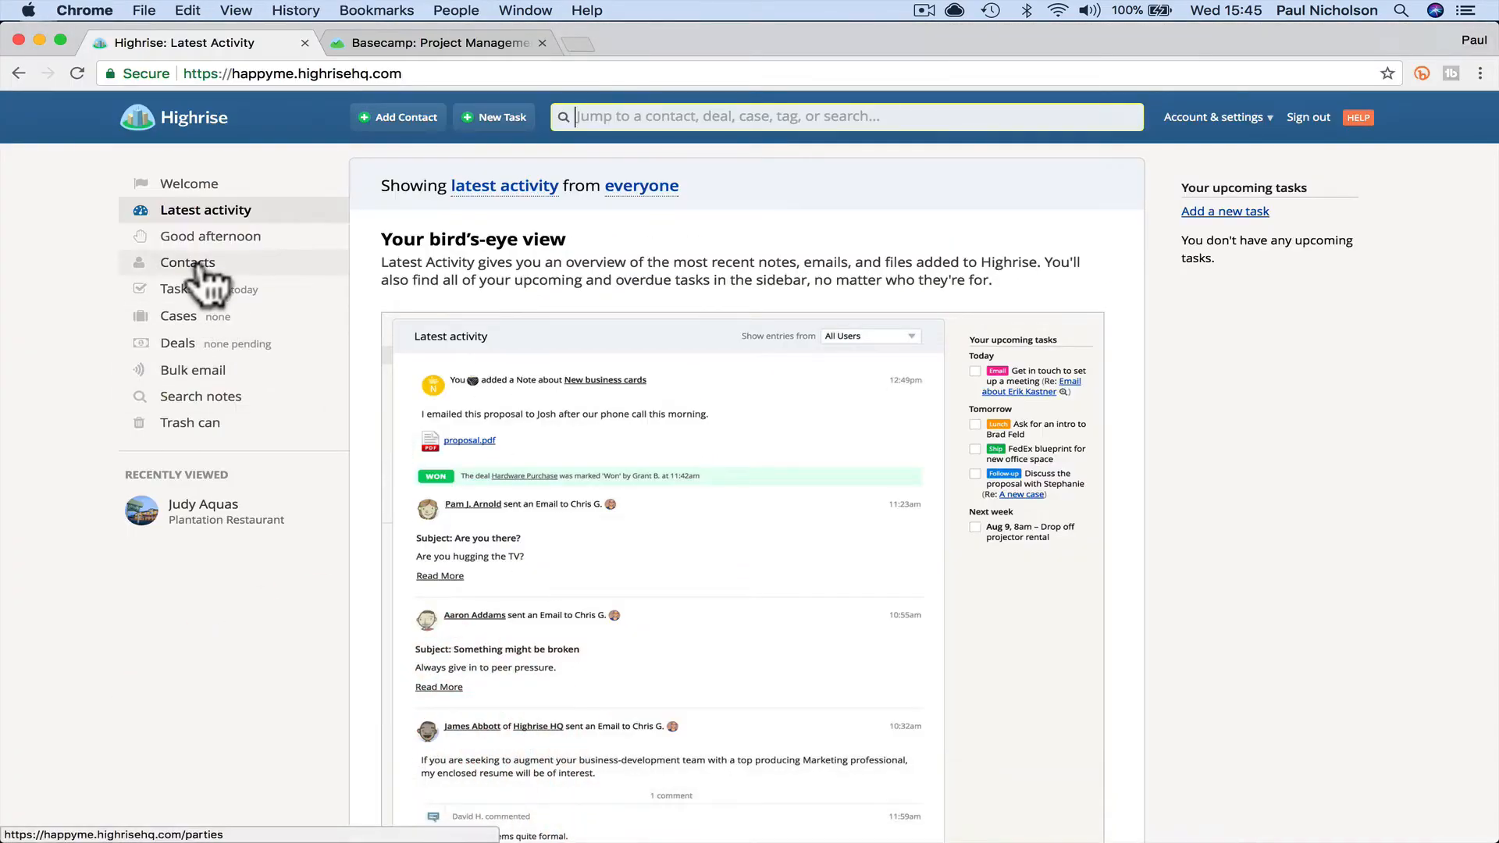
pyautogui.click(188, 263)
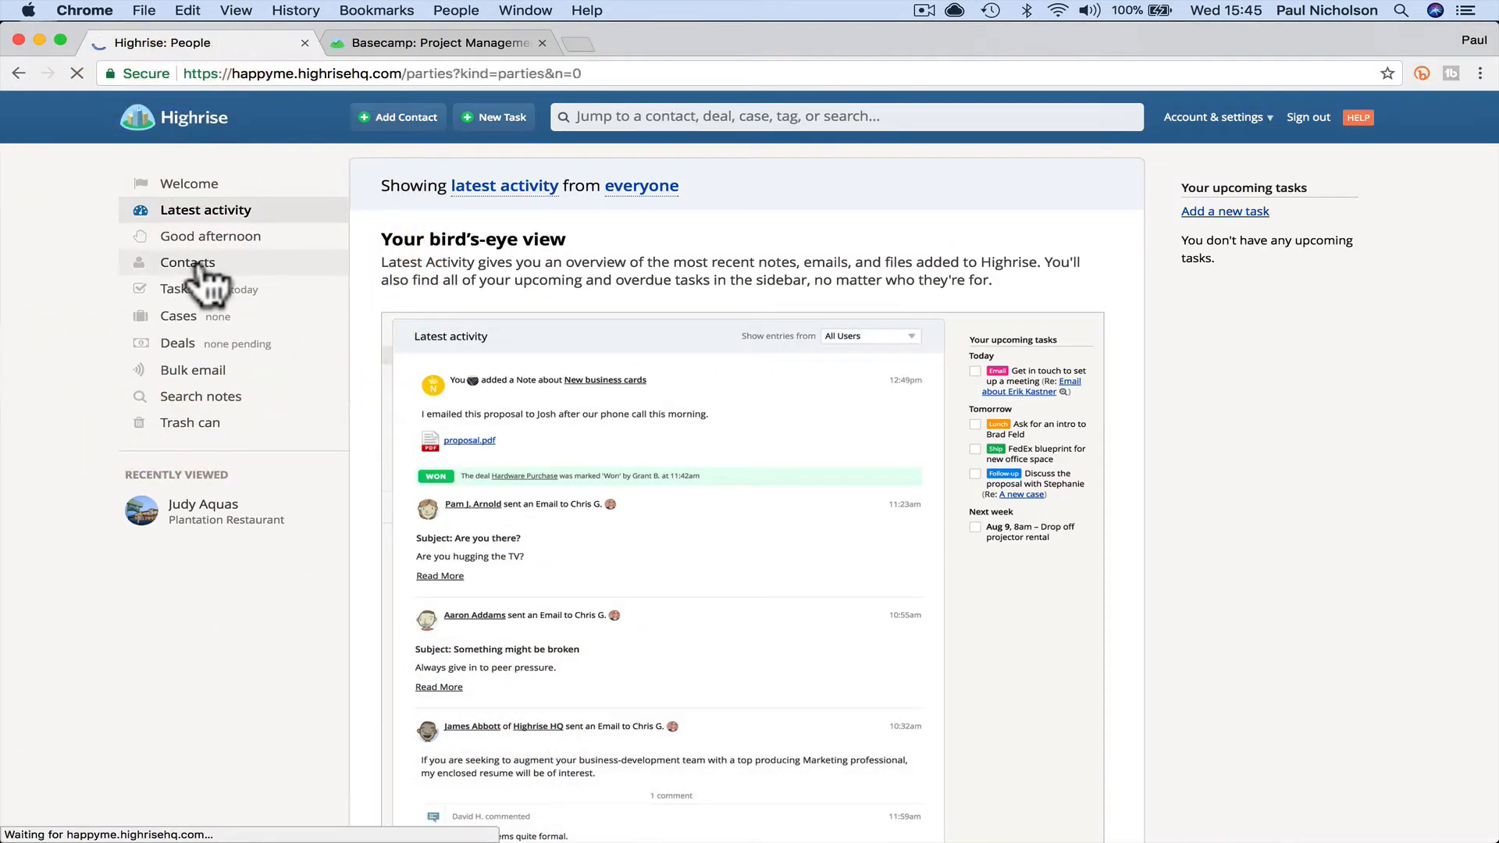
pyautogui.click(188, 263)
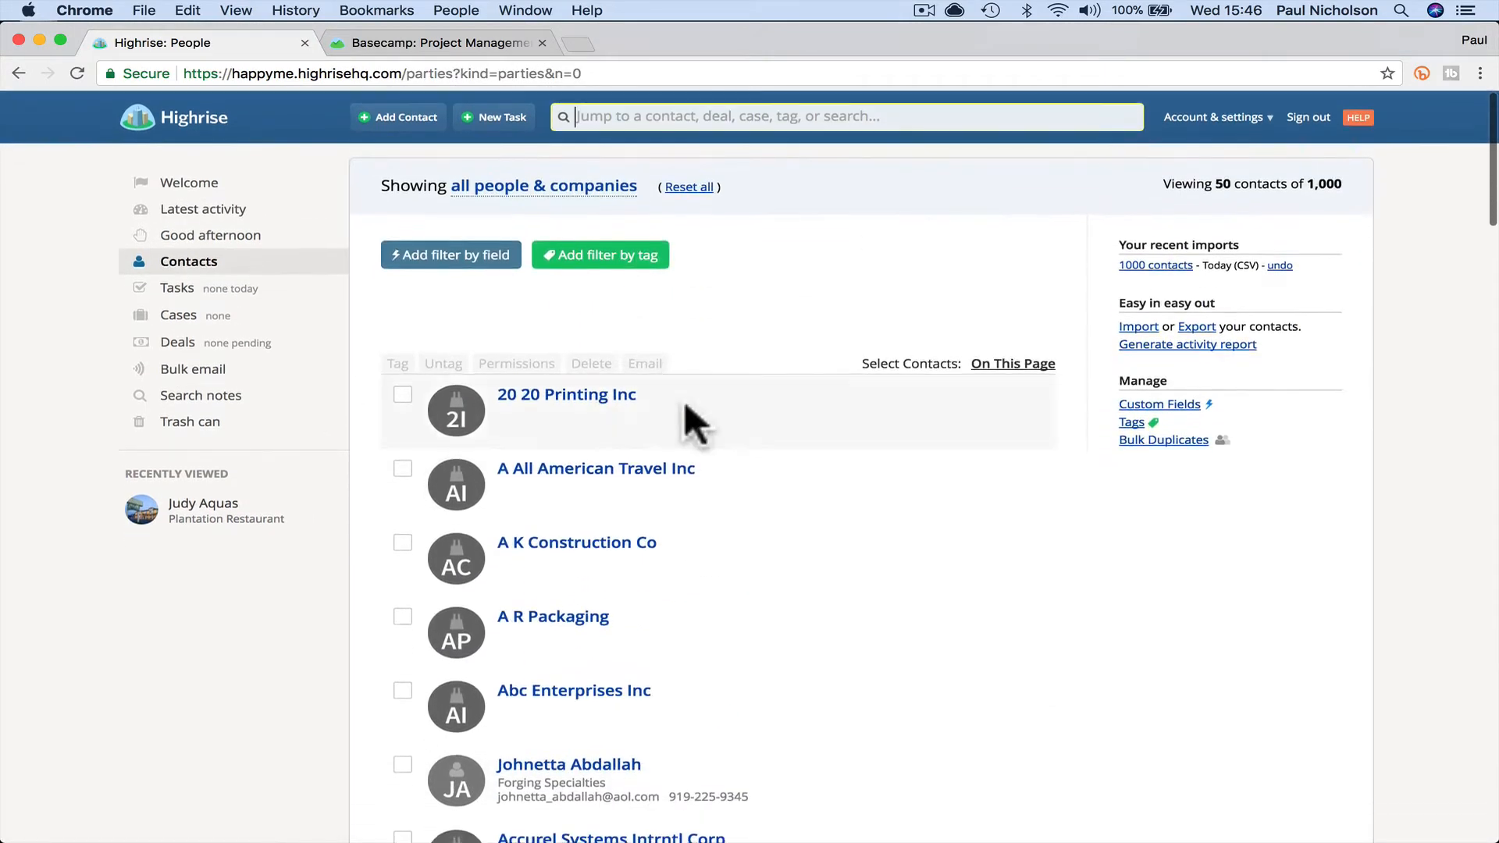
pyautogui.scroll(-3)
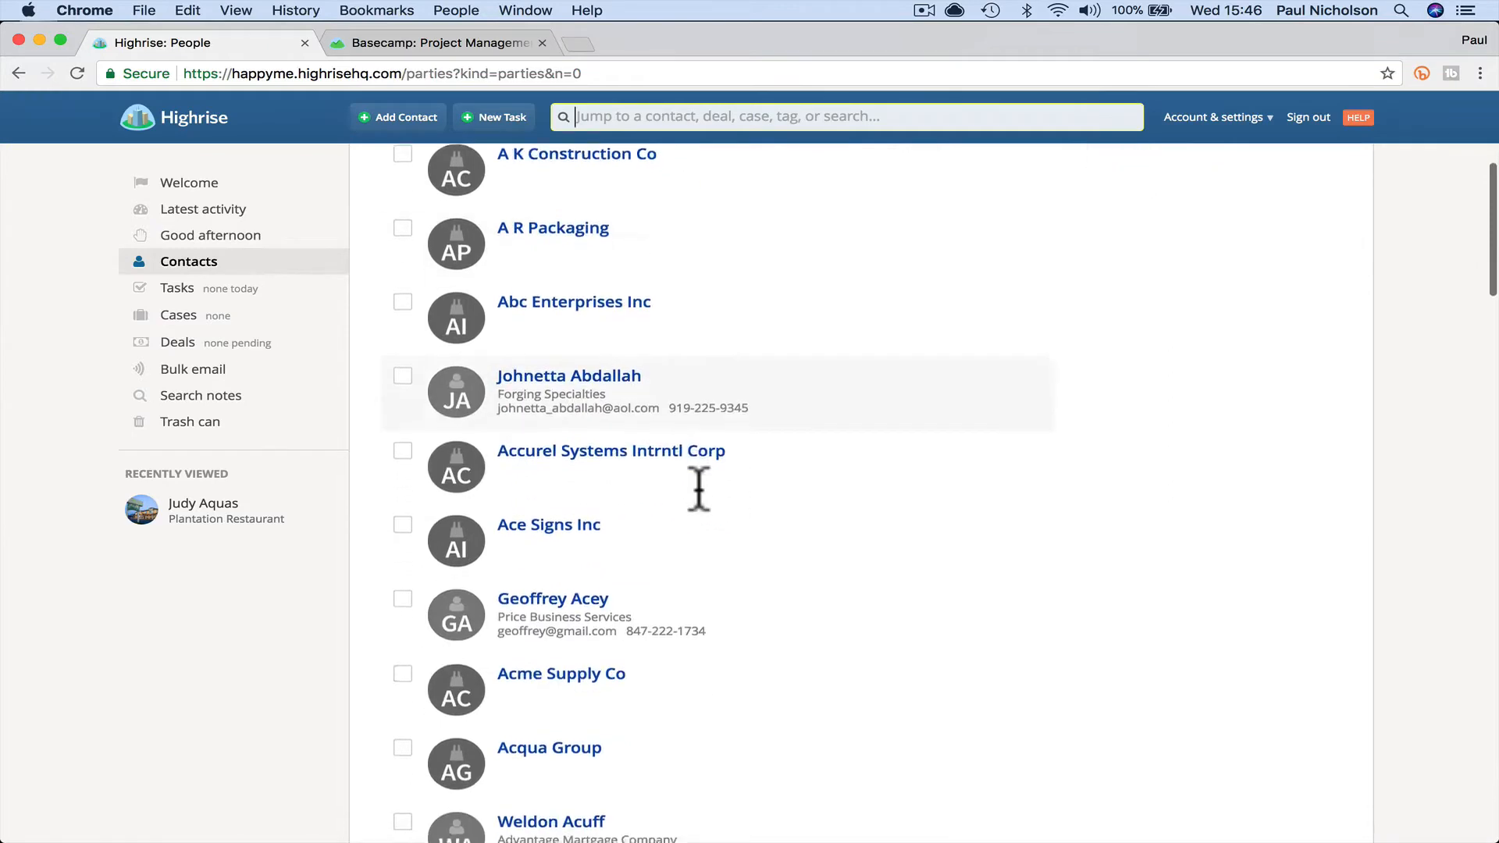
pyautogui.scroll(-3)
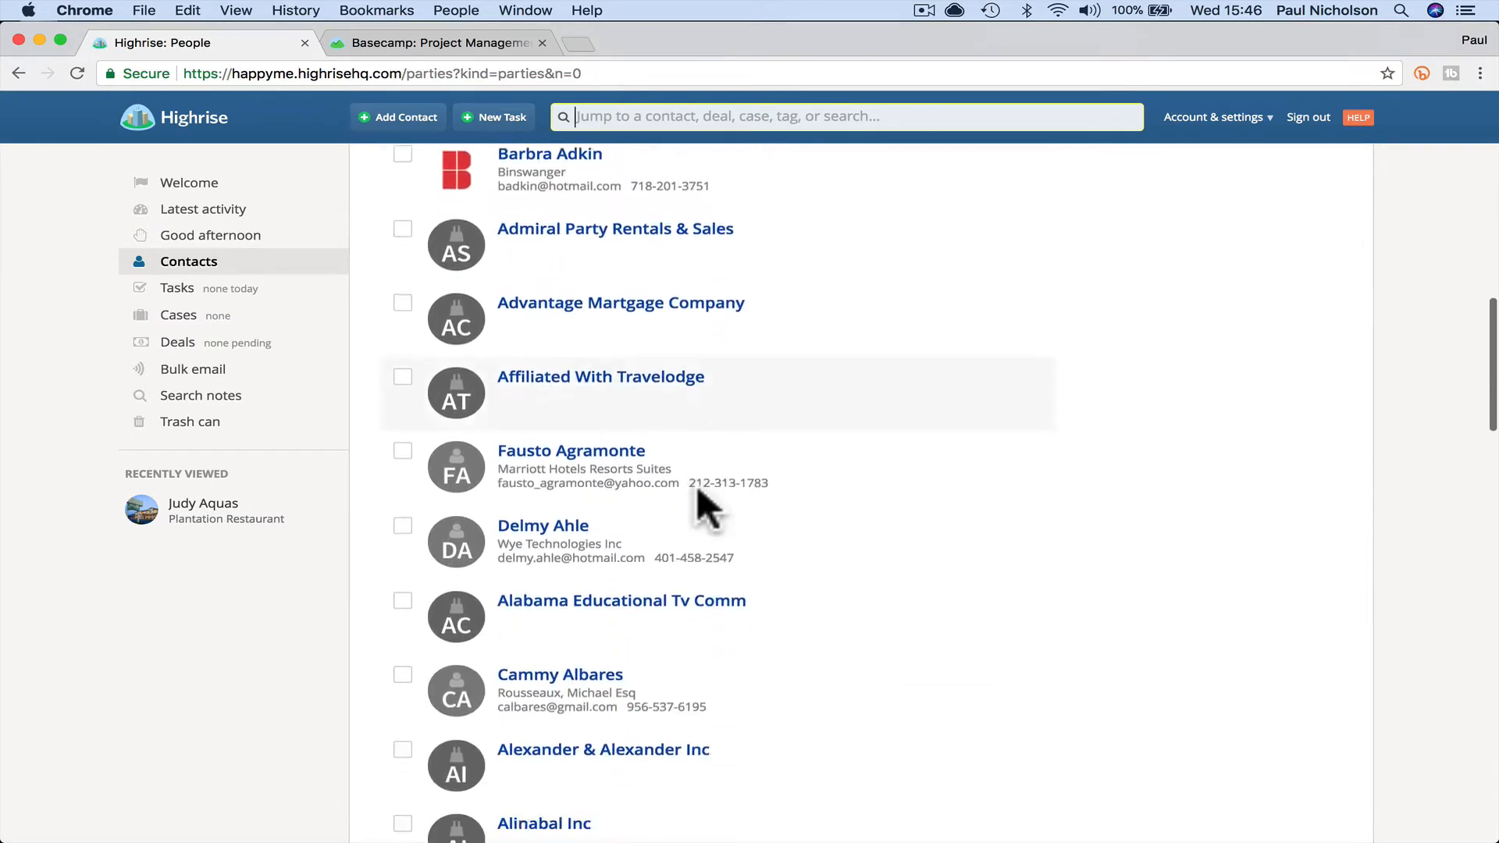
pyautogui.scroll(-3)
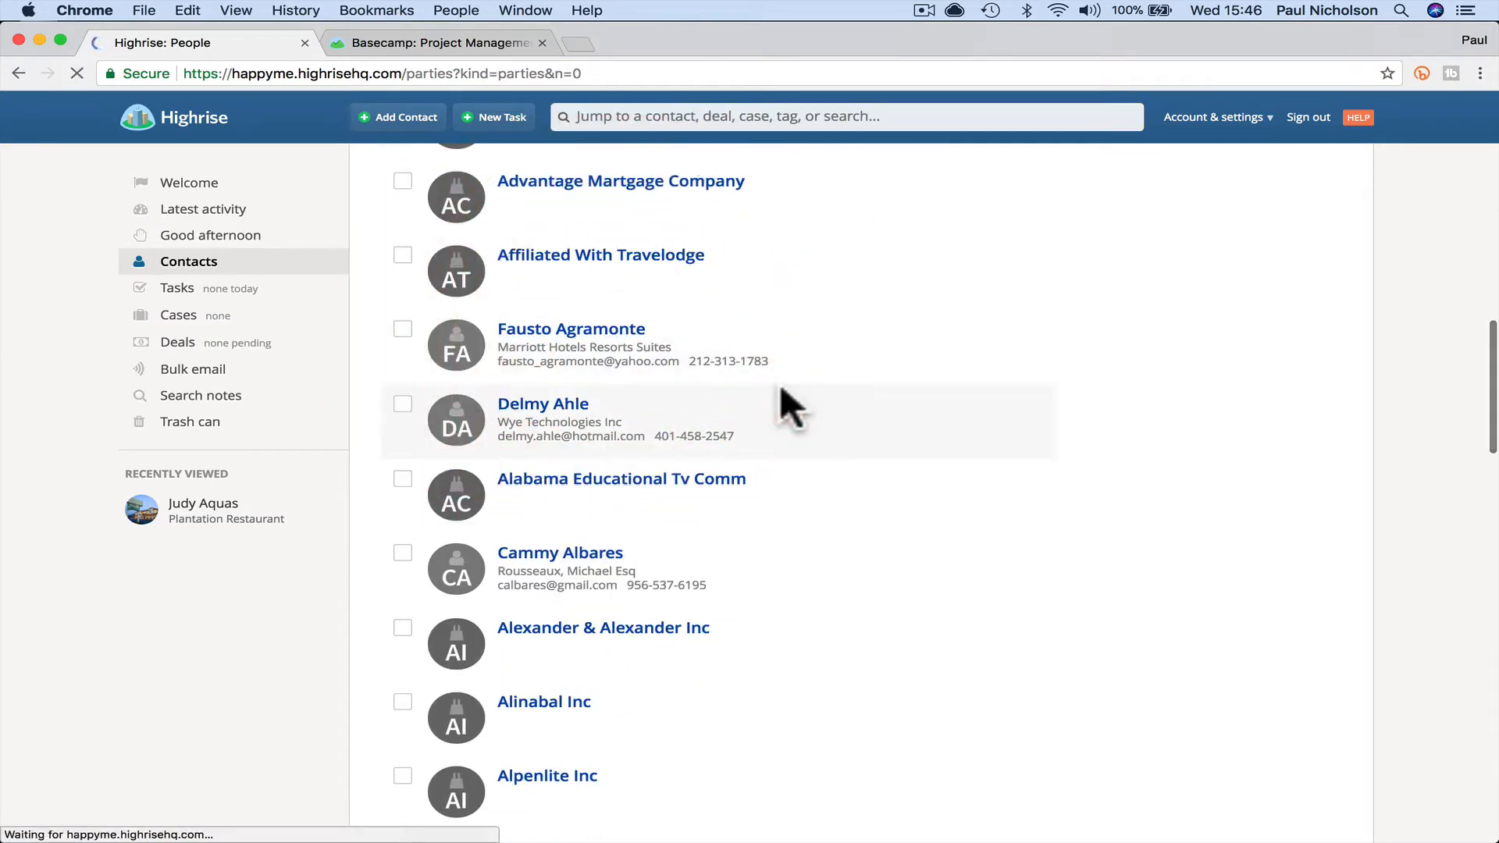
pyautogui.click(570, 328)
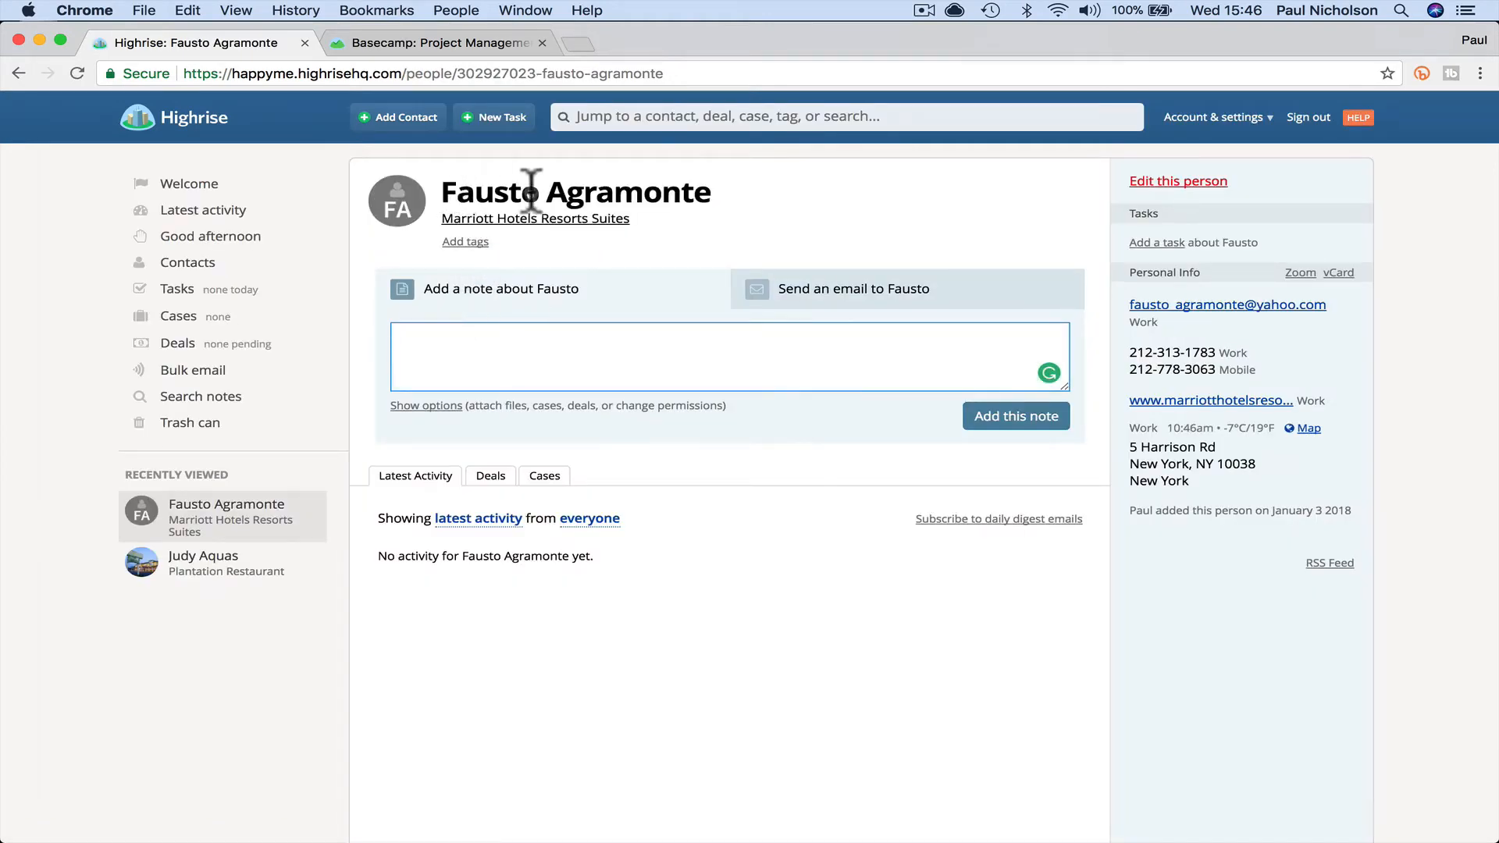
pyautogui.moveTo(459, 248)
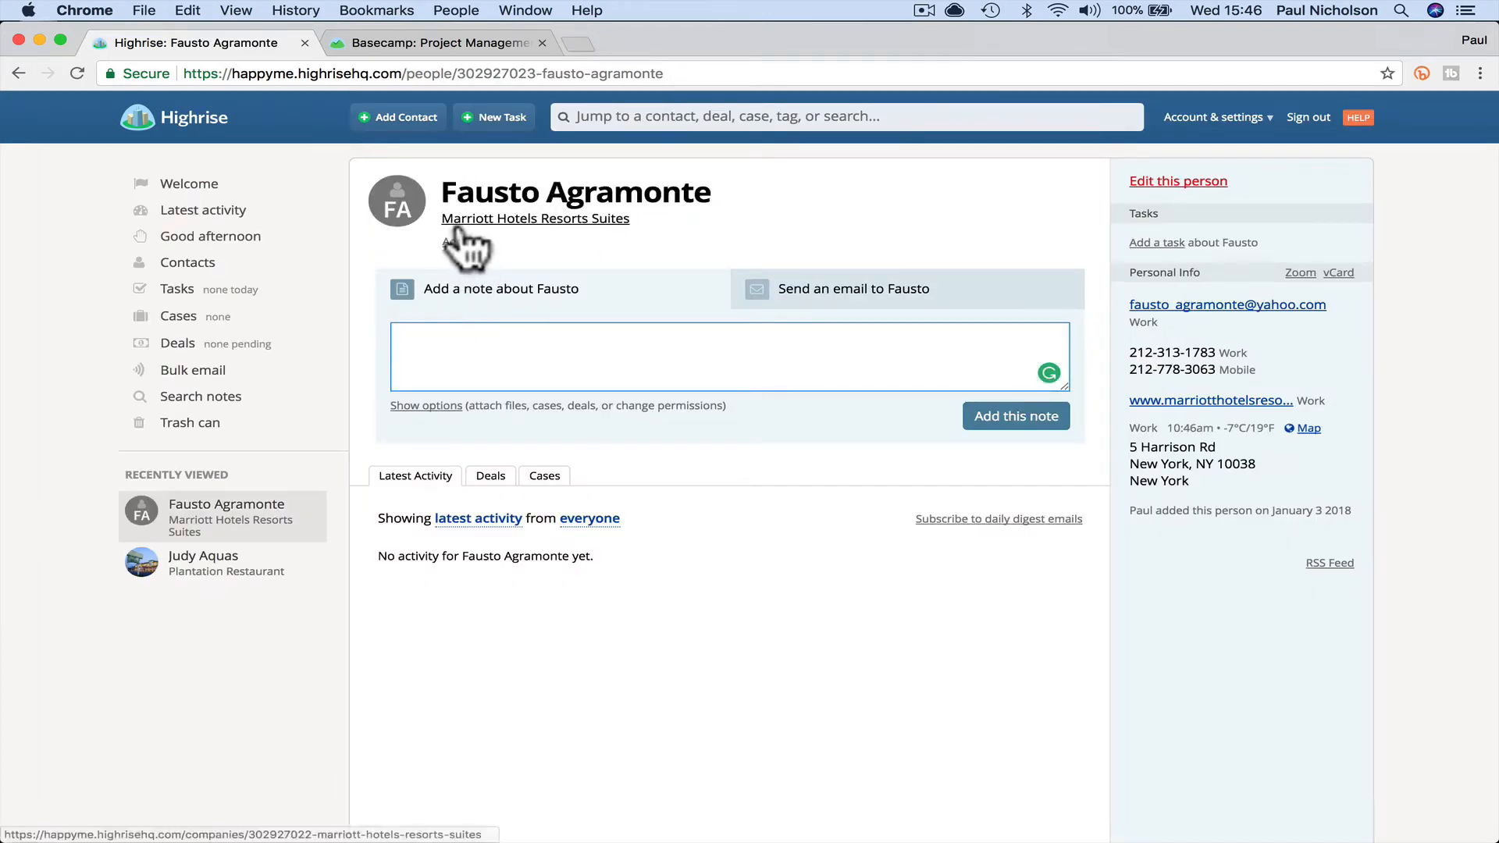
pyautogui.click(536, 218)
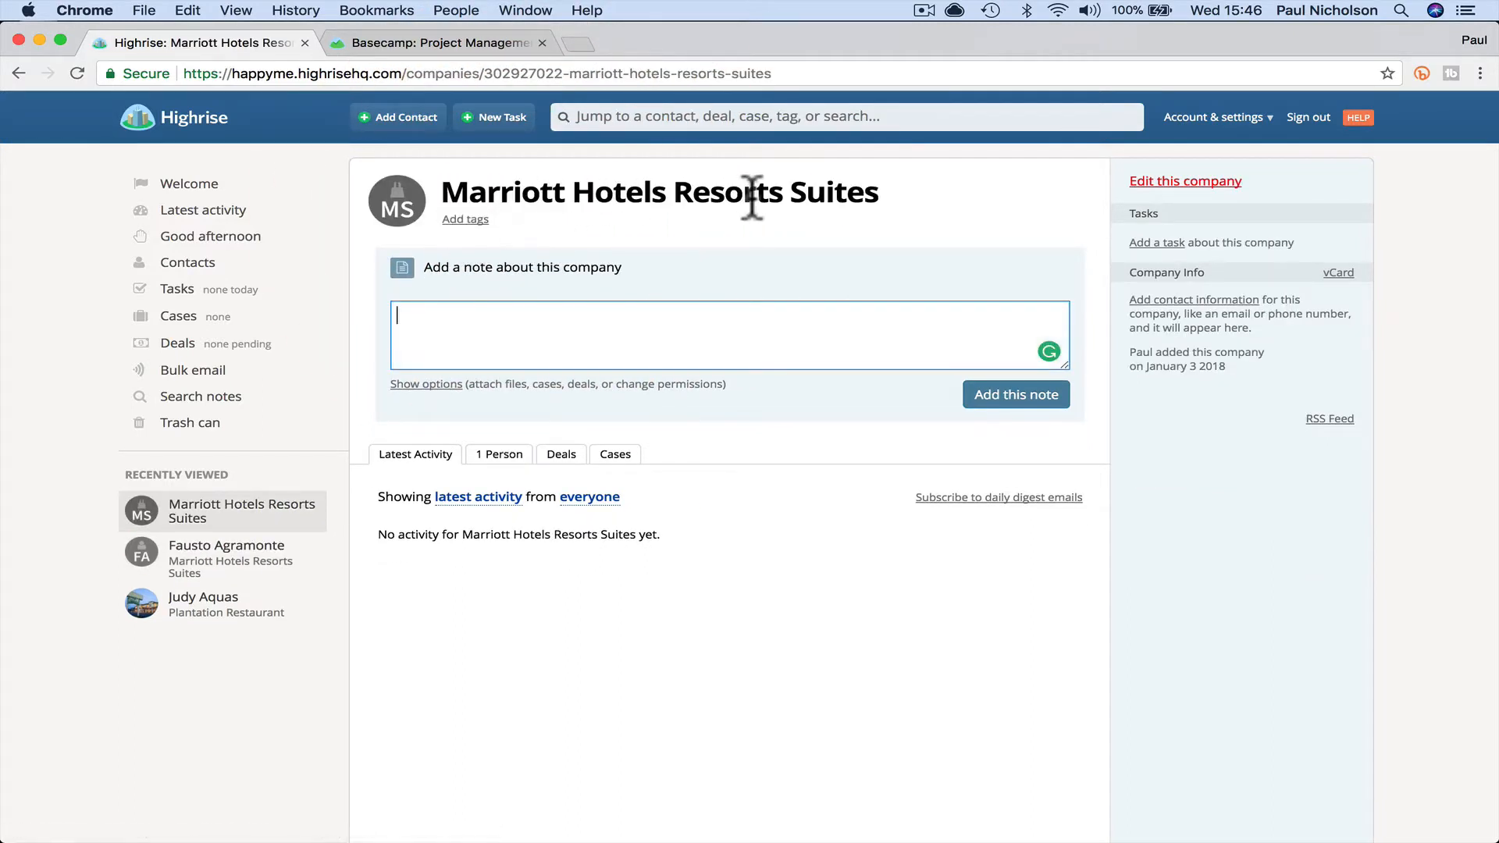
pyautogui.click(499, 455)
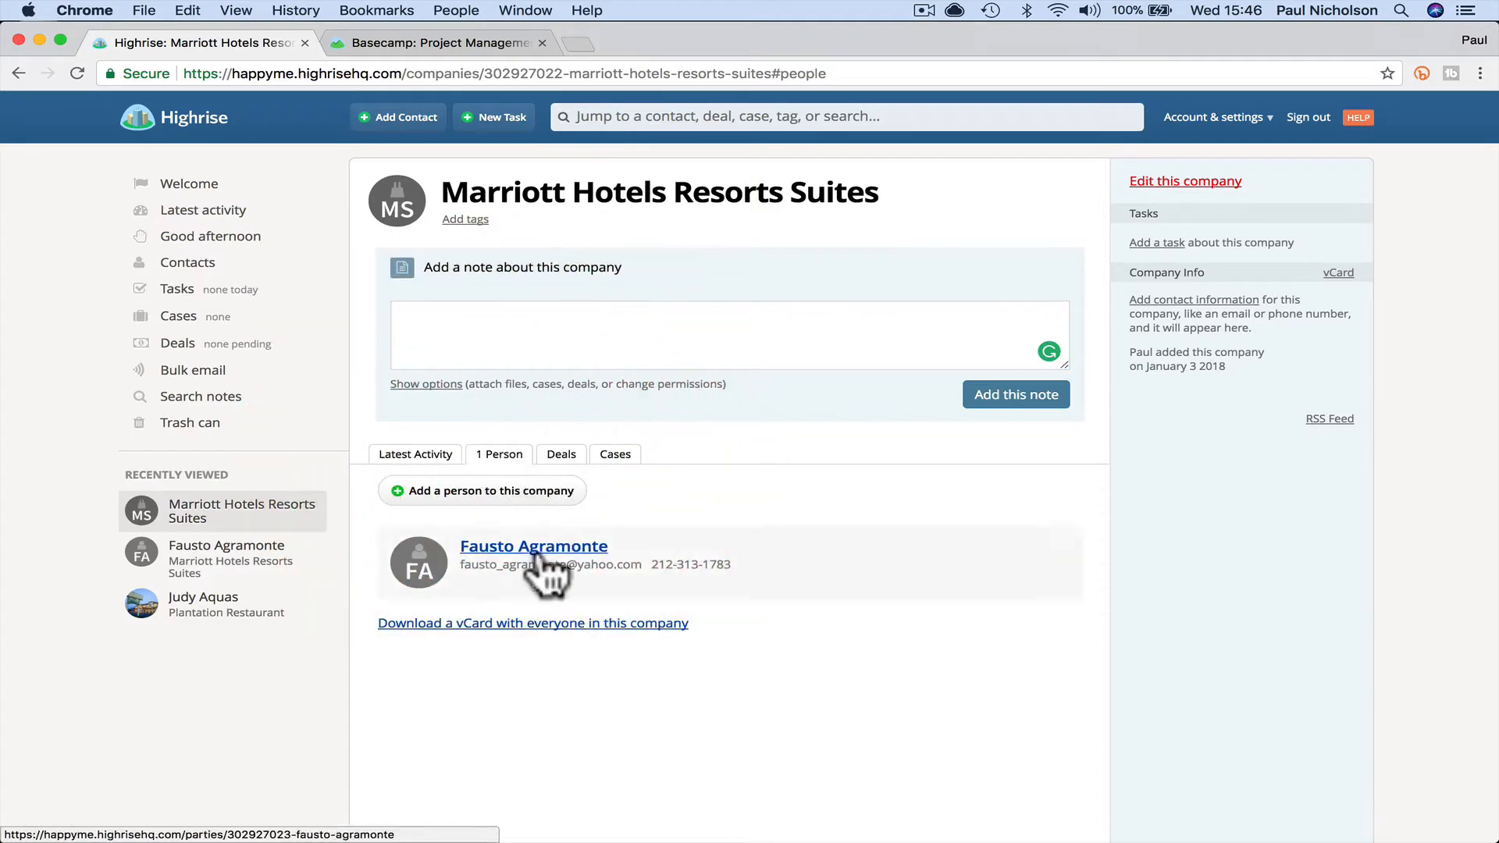
pyautogui.click(533, 546)
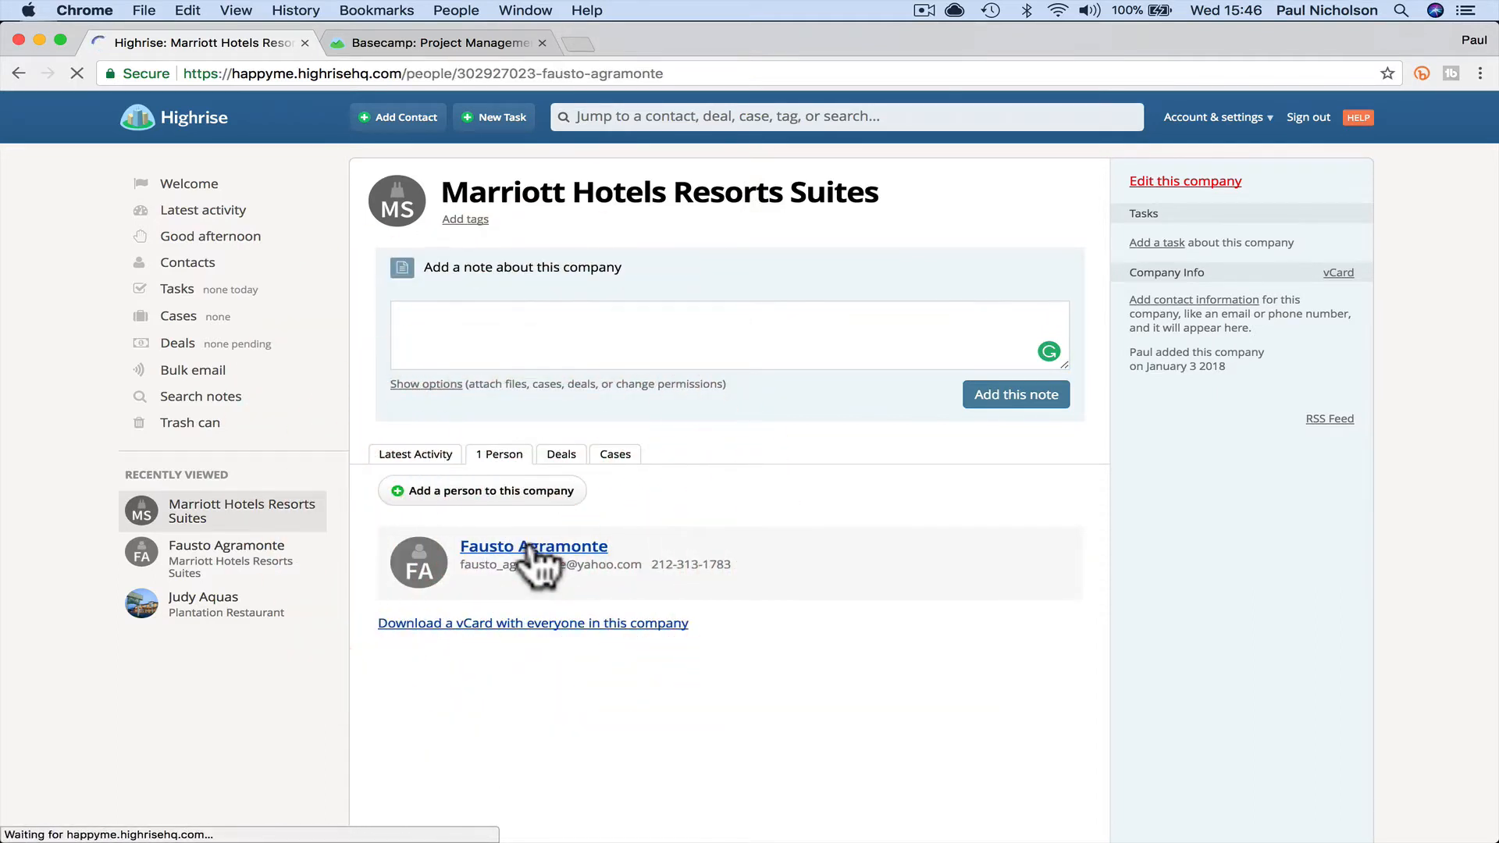
pyautogui.click(534, 547)
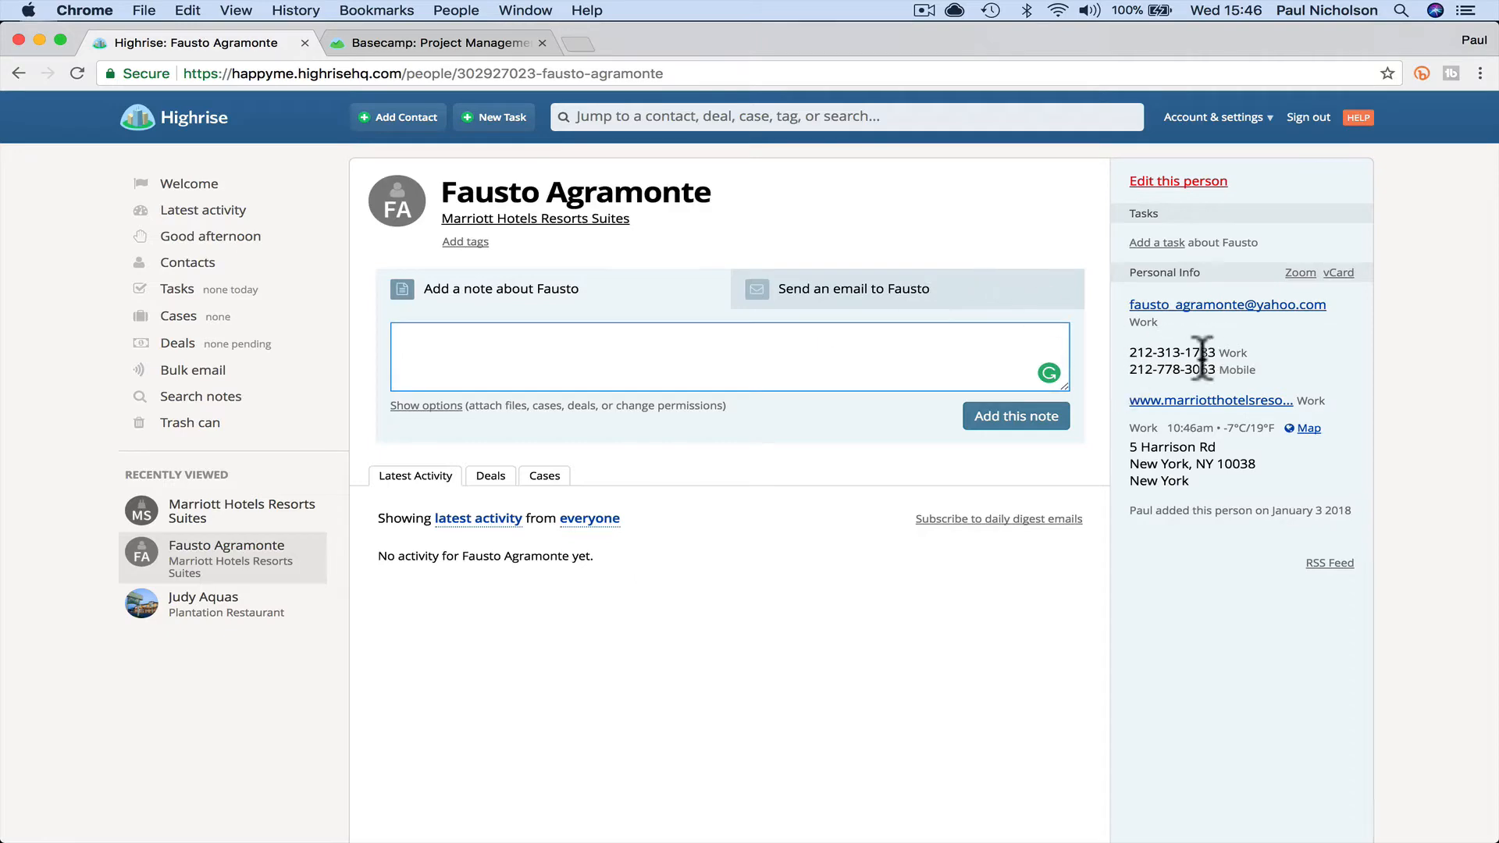
pyautogui.moveTo(1240, 415)
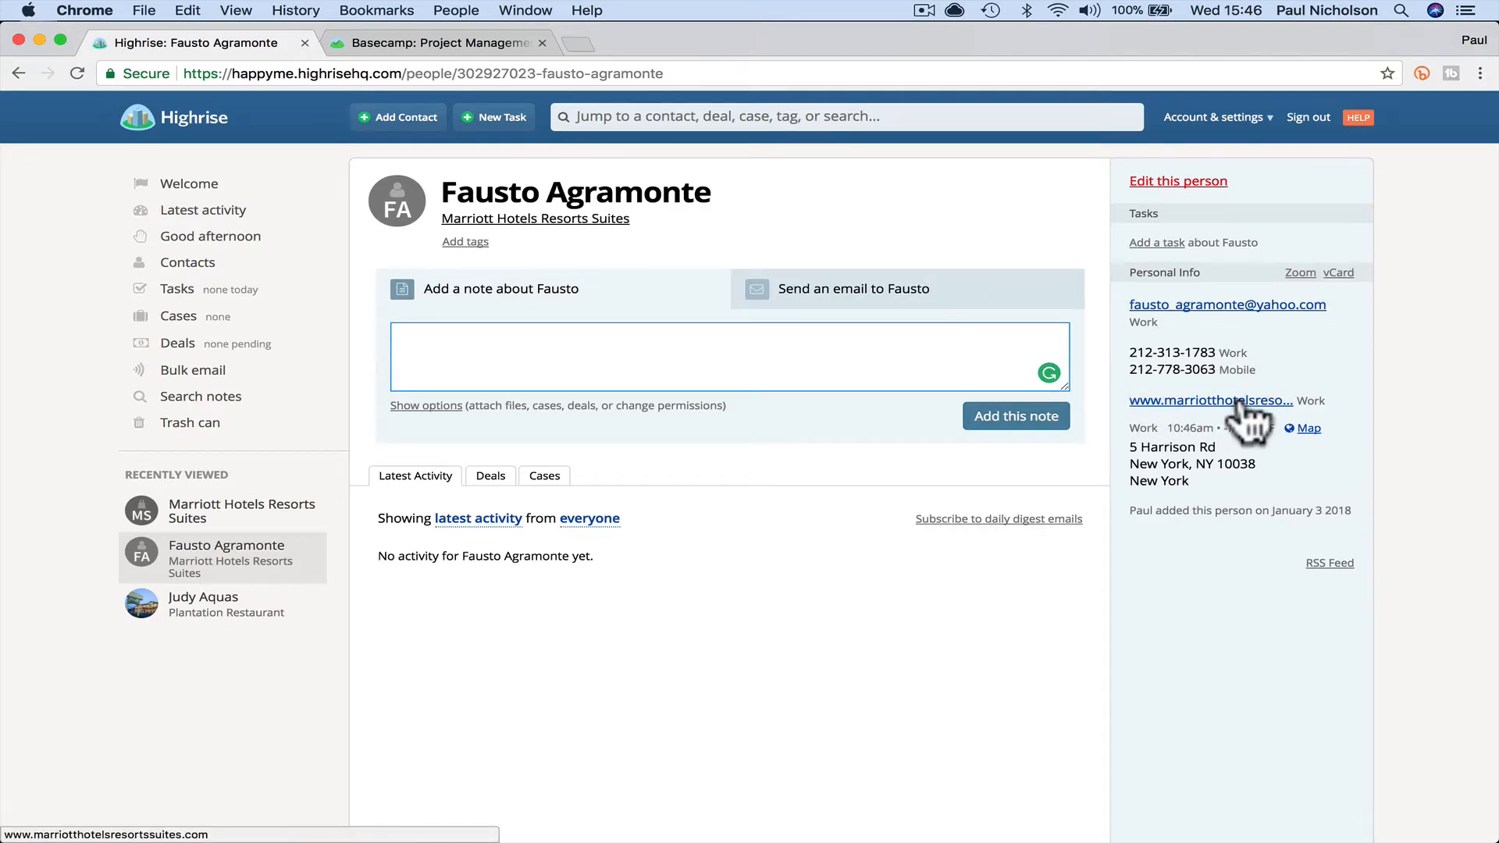
pyautogui.click(1210, 400)
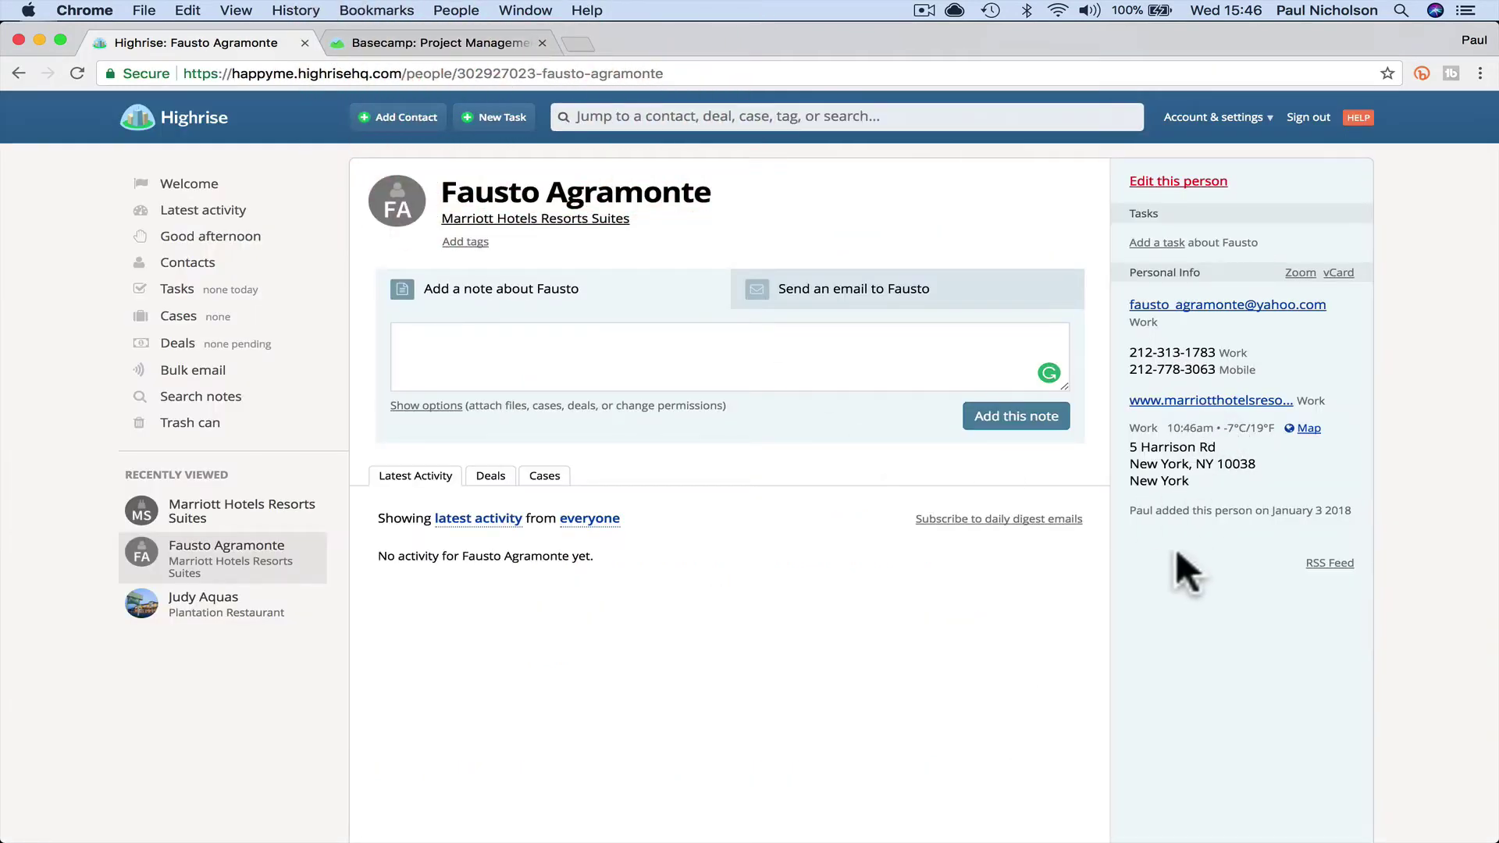
pyautogui.moveTo(1164, 556)
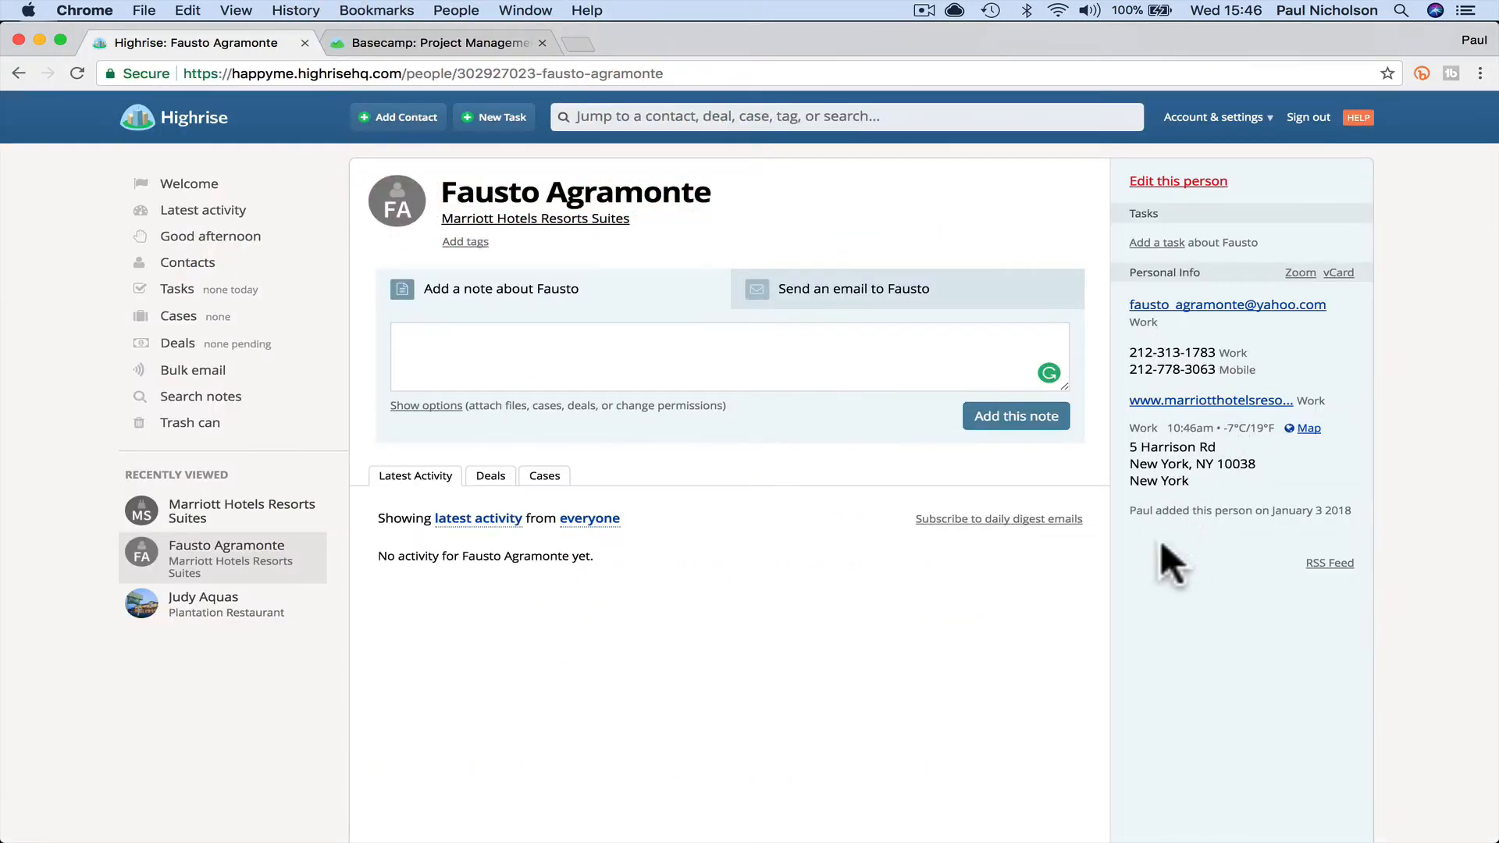
pyautogui.click(511, 355)
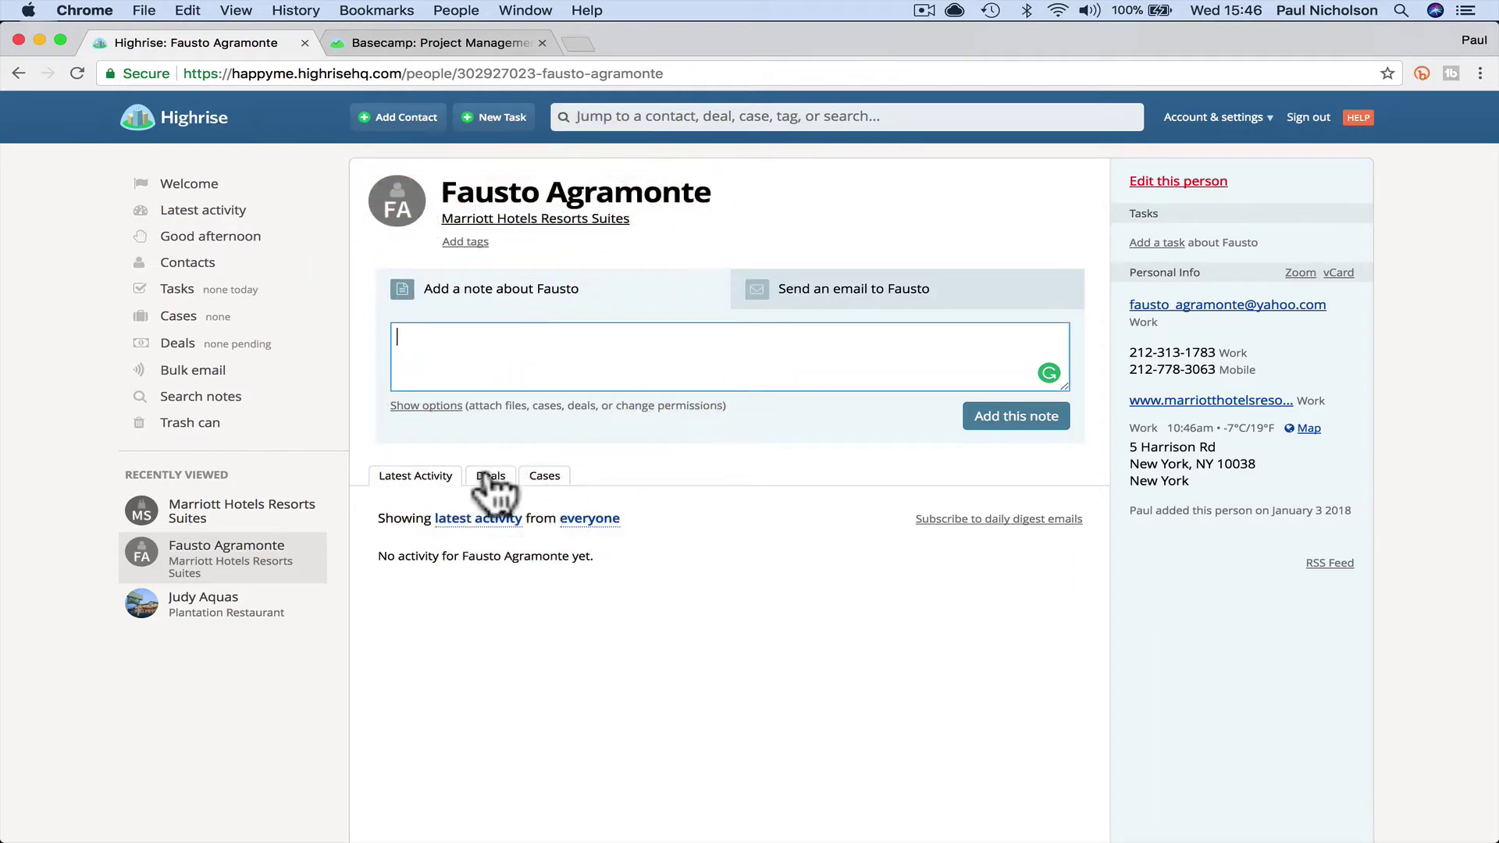
pyautogui.moveTo(528, 377)
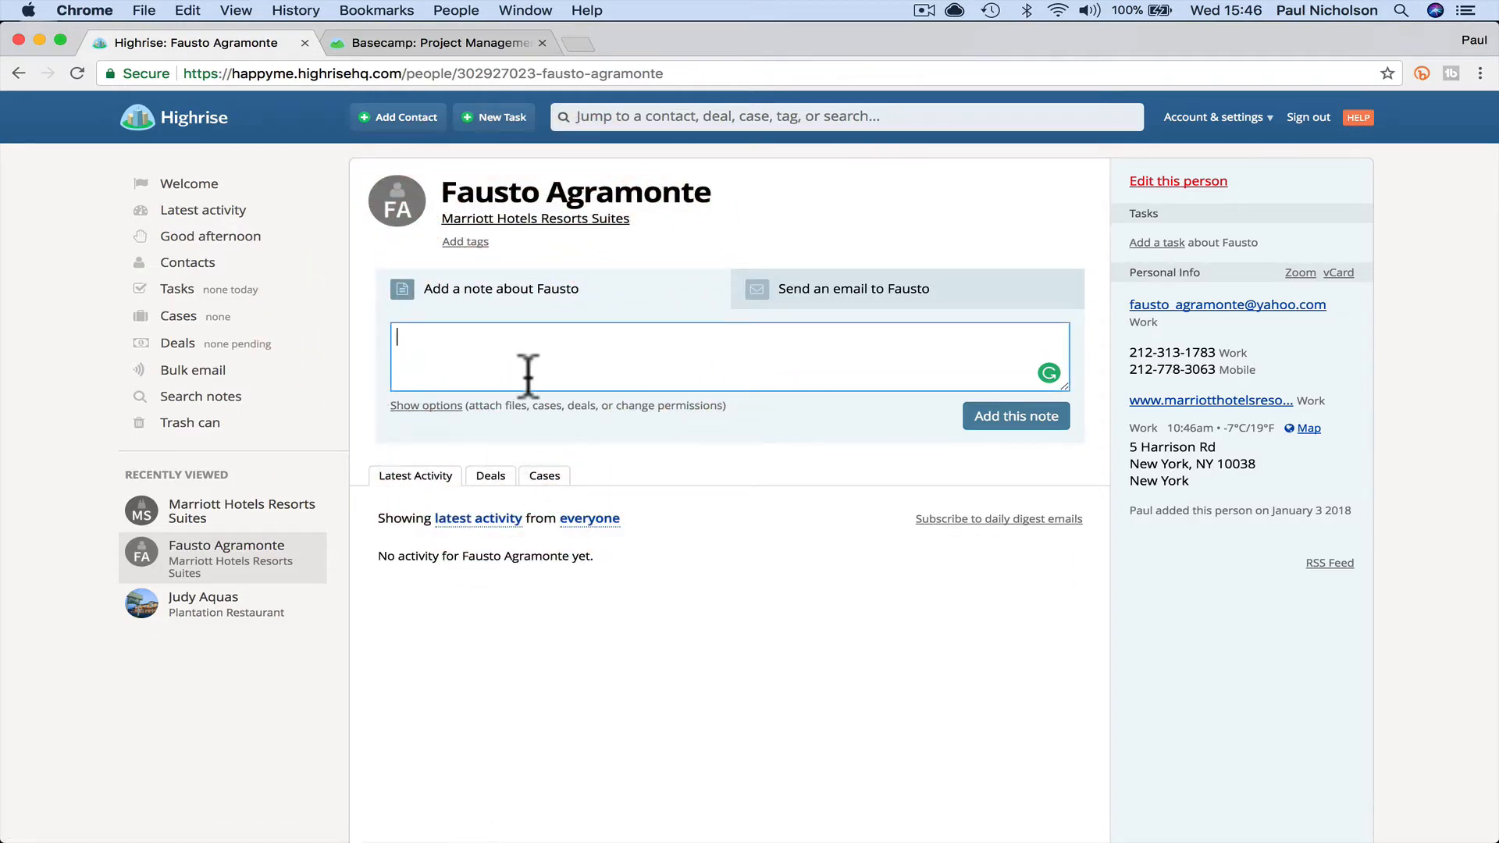
# - Add the note 'Friend from School' to Fausto's record and show his Deals
pyautogui.write('Friend from')
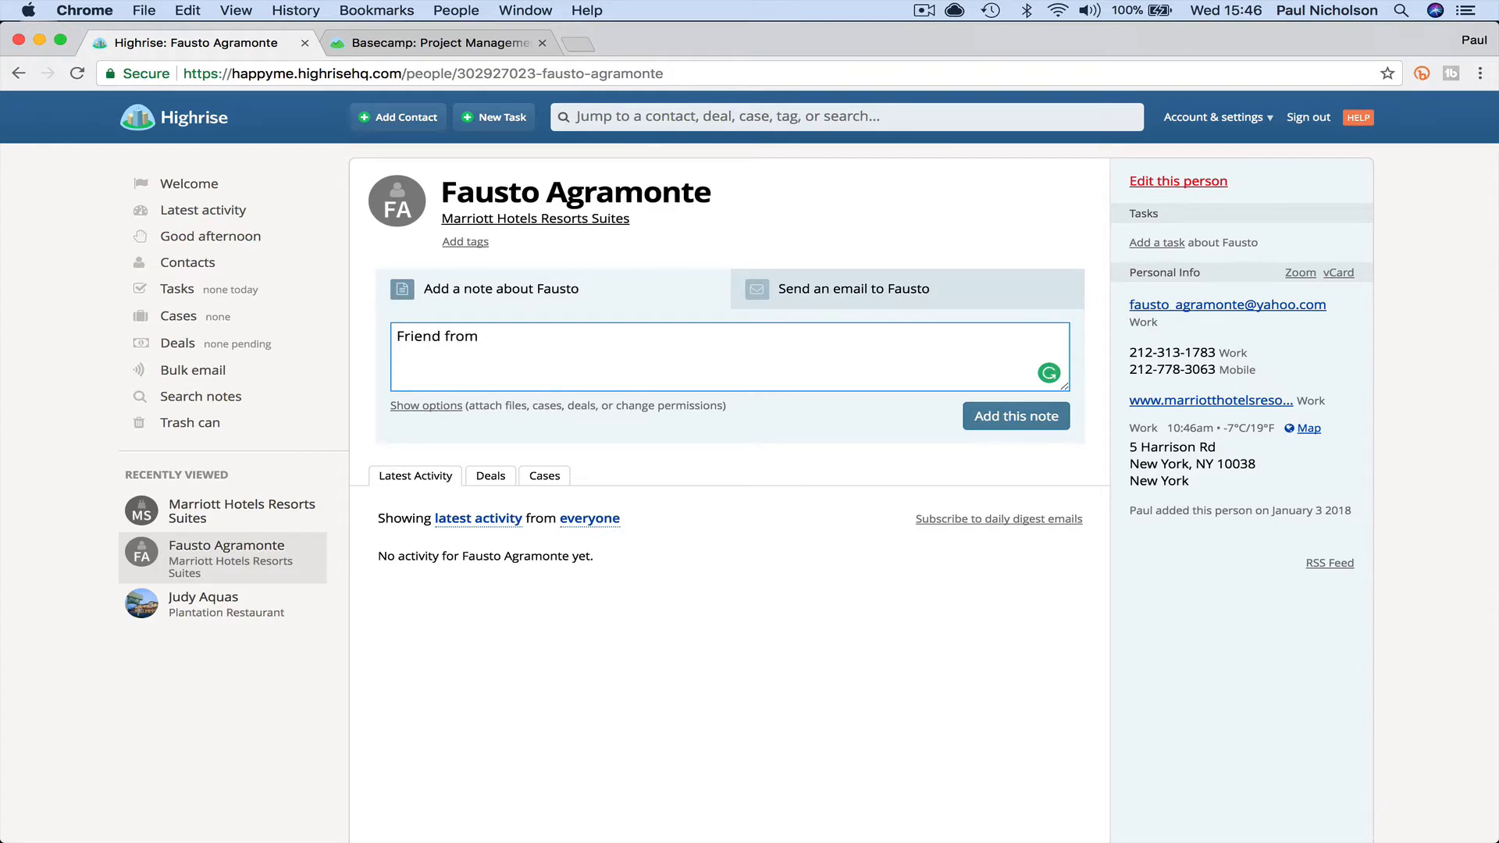
pyautogui.write('School')
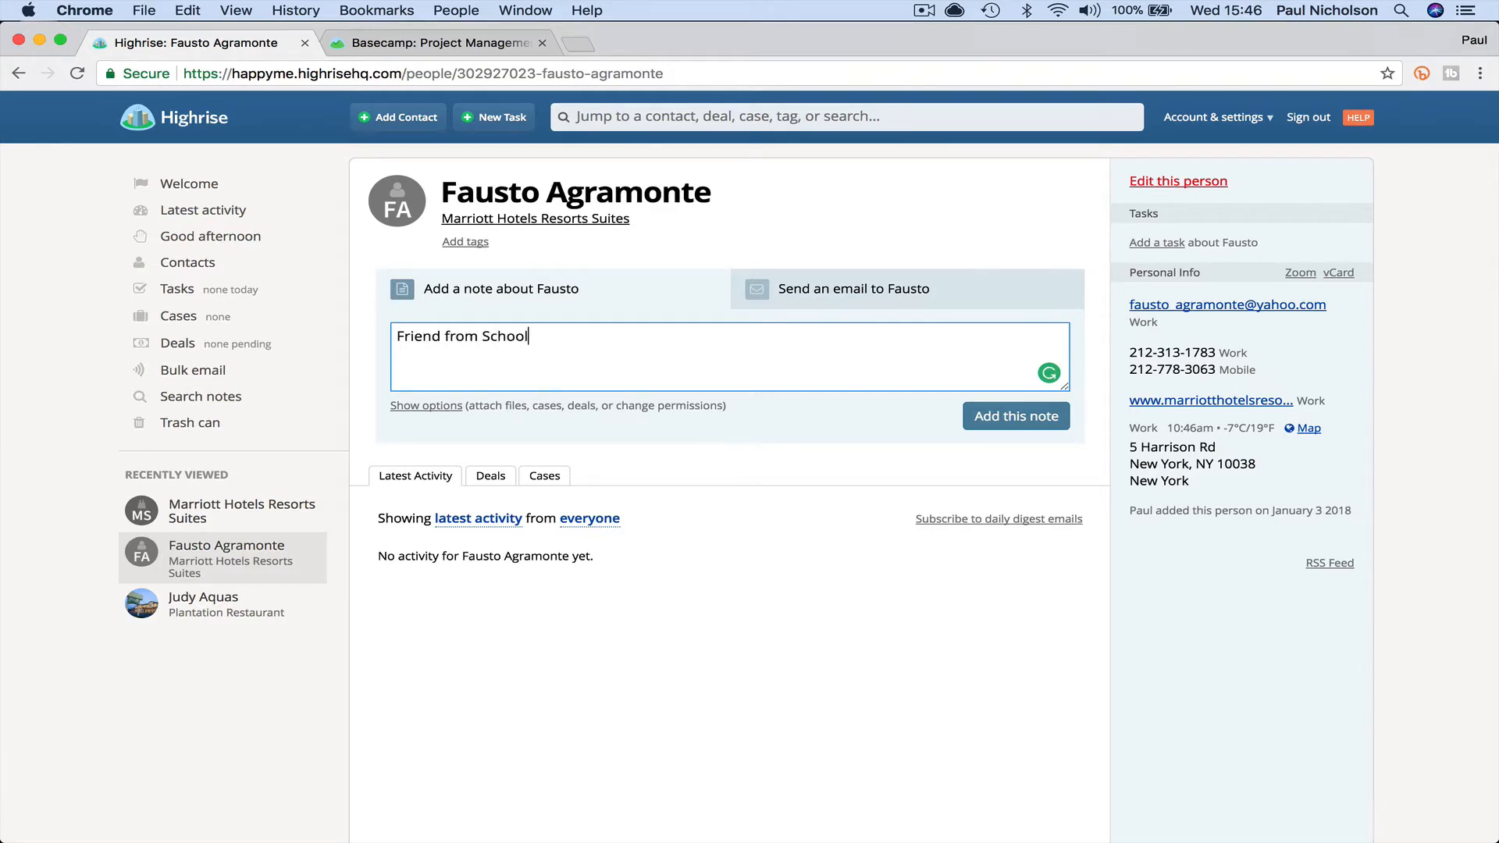
pyautogui.click(1016, 416)
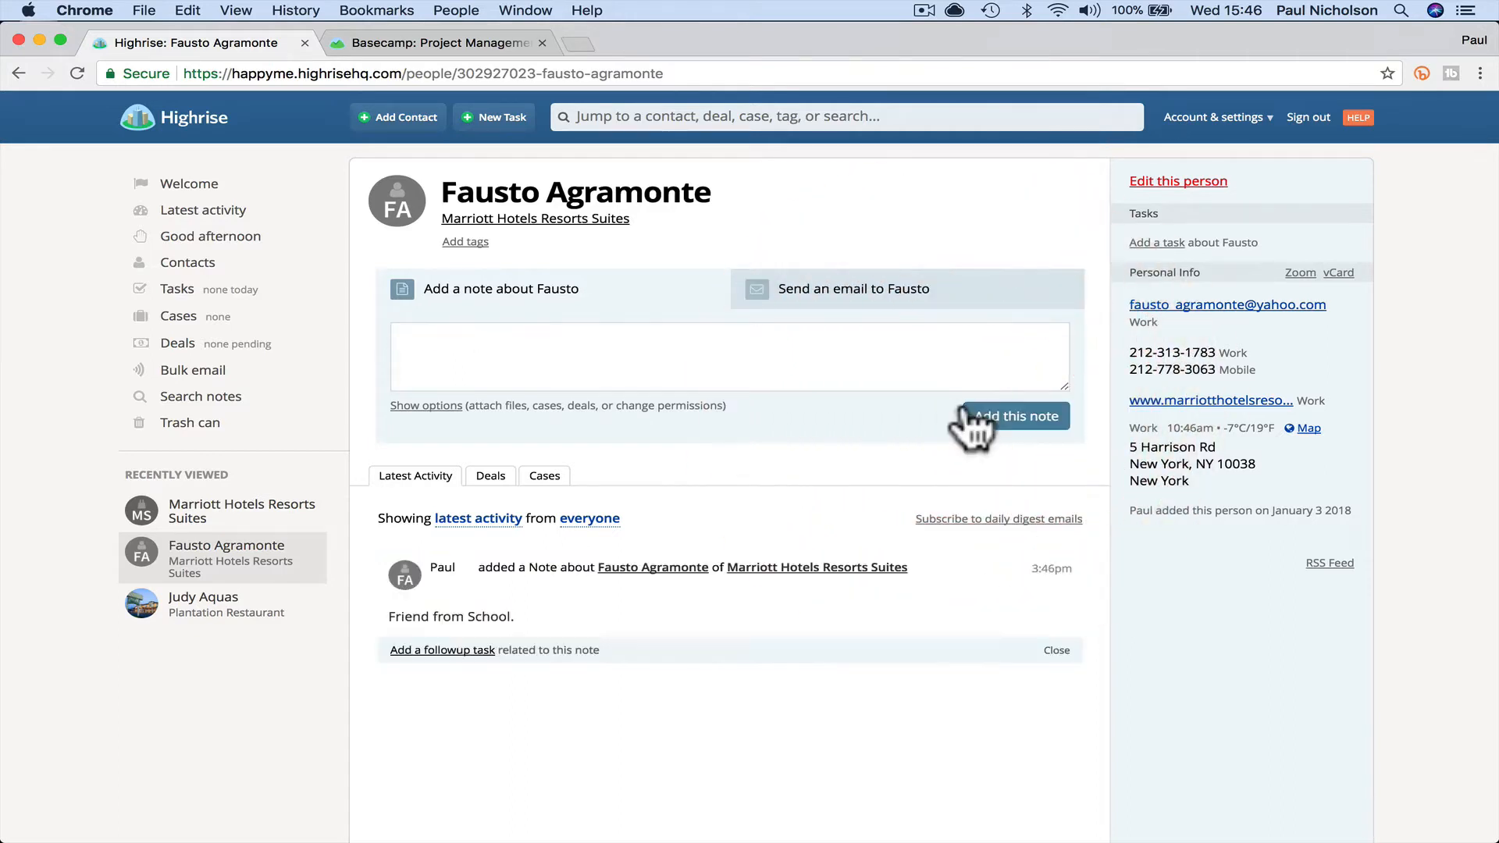
pyautogui.moveTo(819, 388)
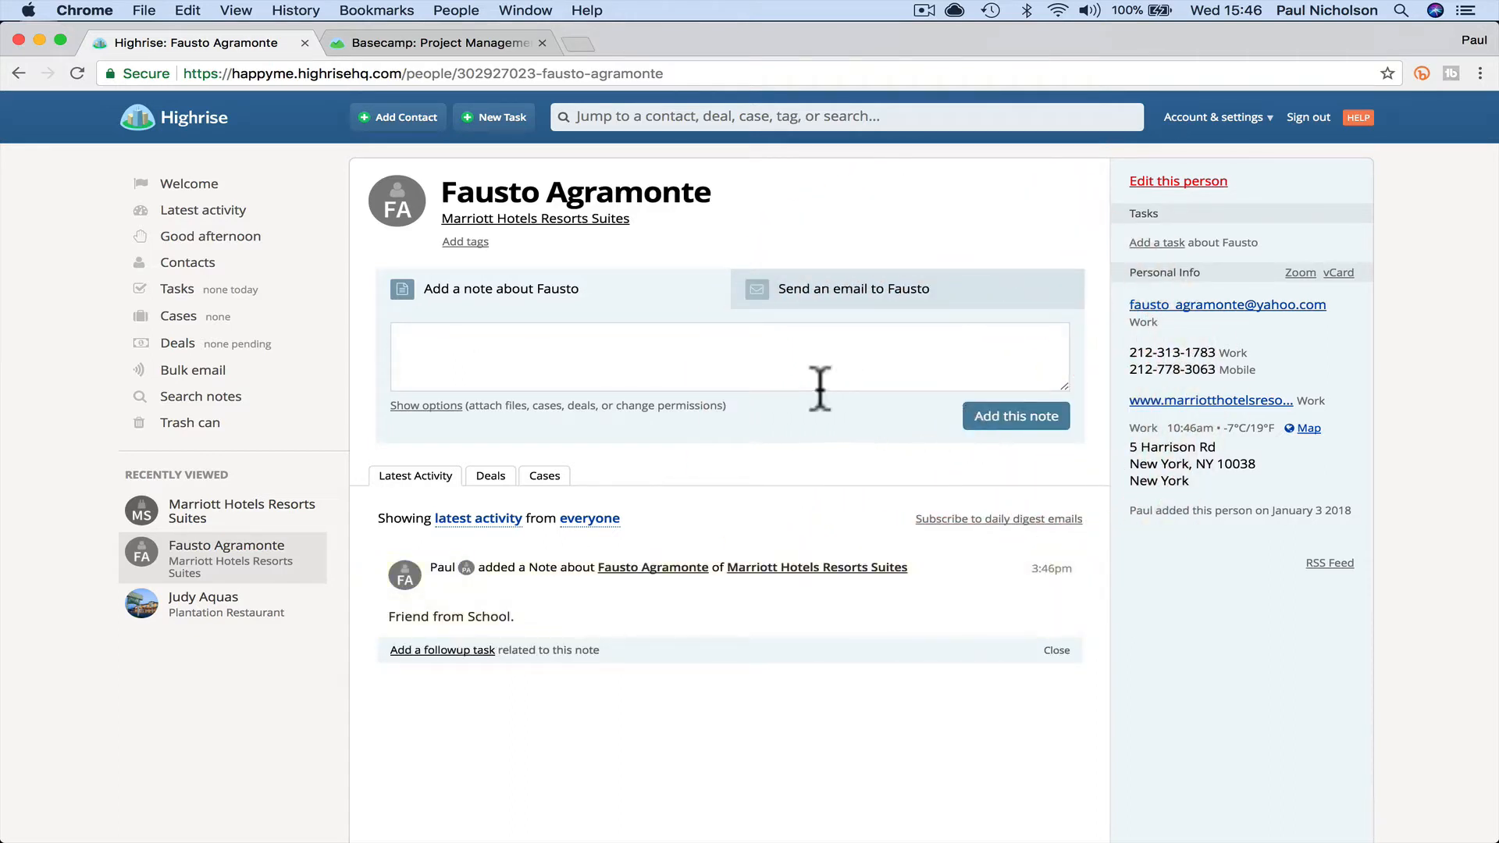
pyautogui.click(490, 476)
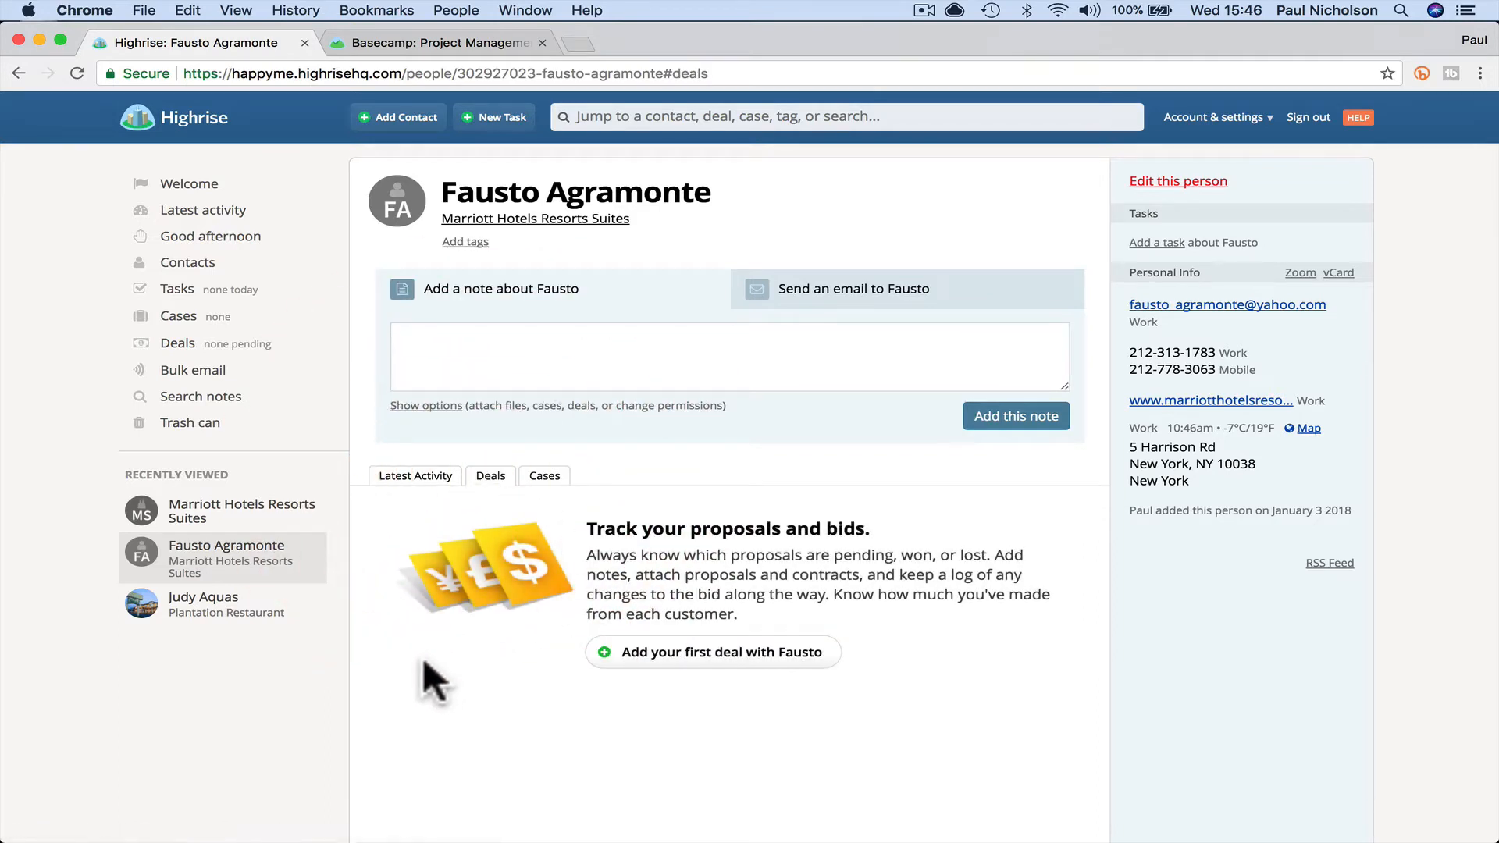
pyautogui.moveTo(634, 626)
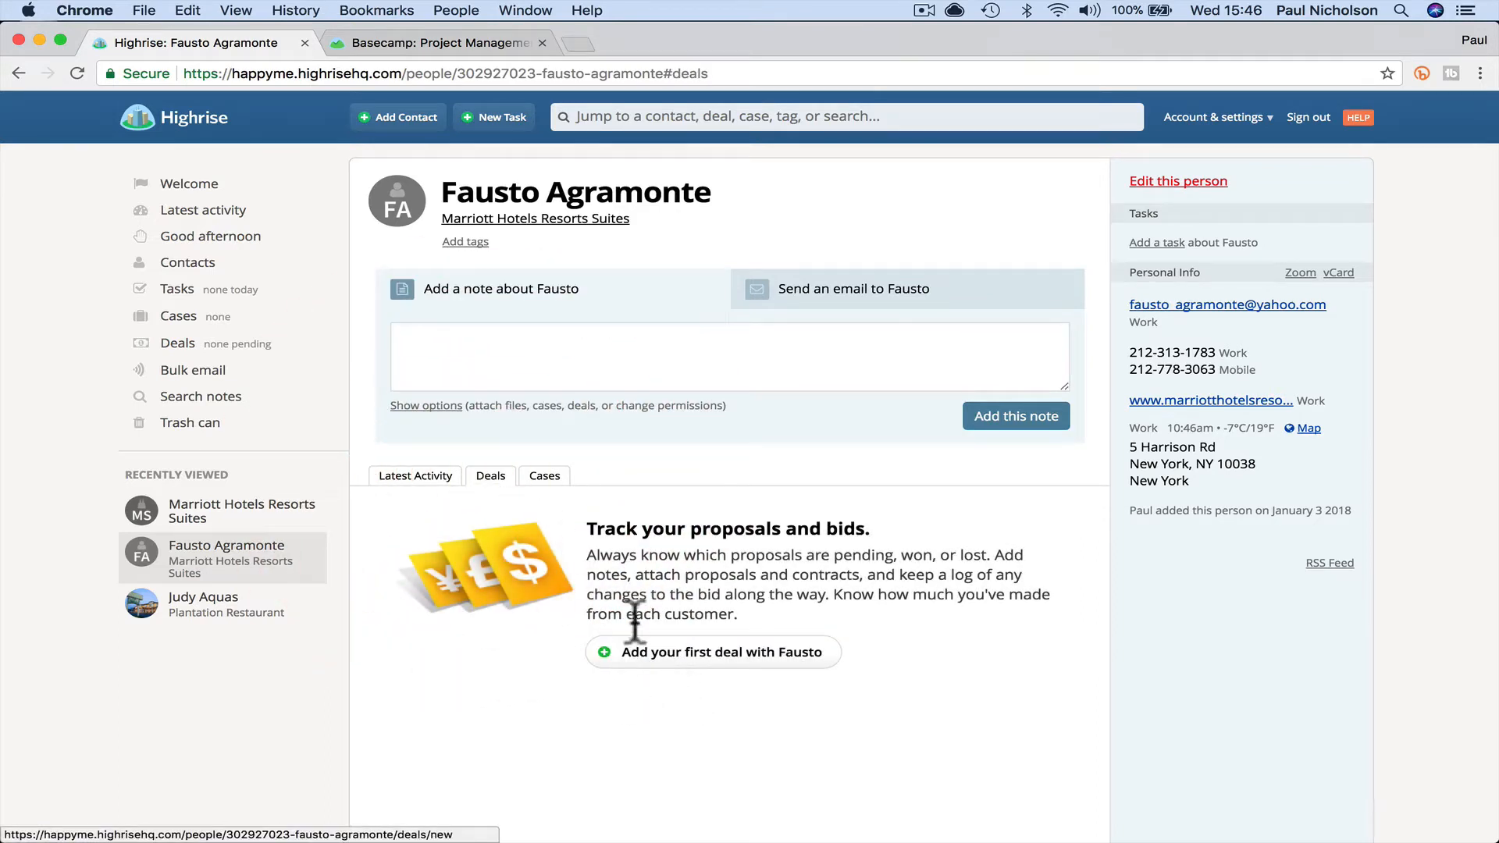
pyautogui.moveTo(664, 672)
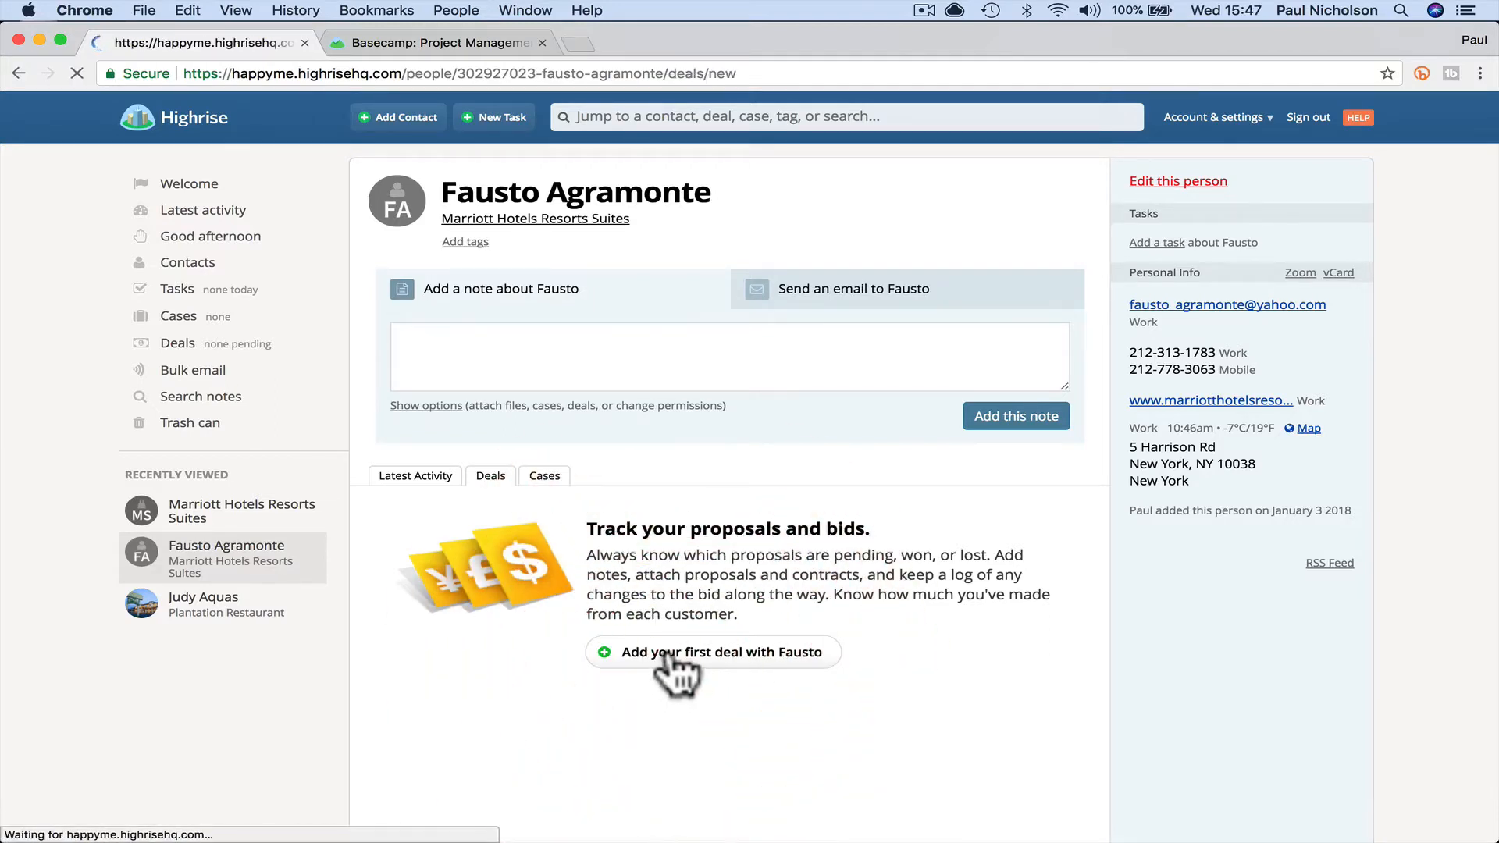
pyautogui.click(713, 652)
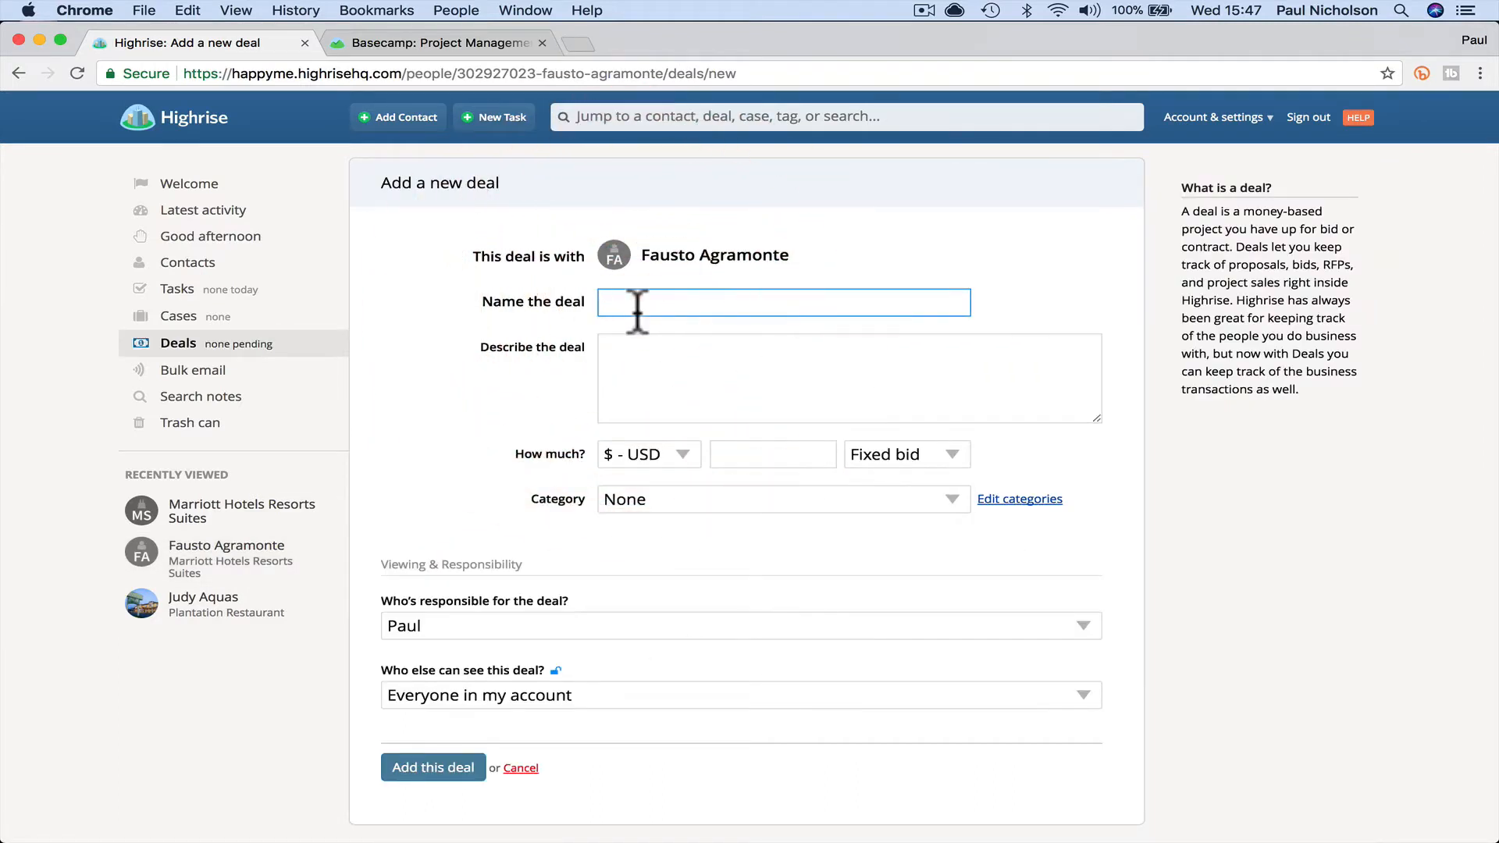
# - Enter the CCTV deal name and a description about new CCTV at their main hotel
pyautogui.write('CCTV Insallation')
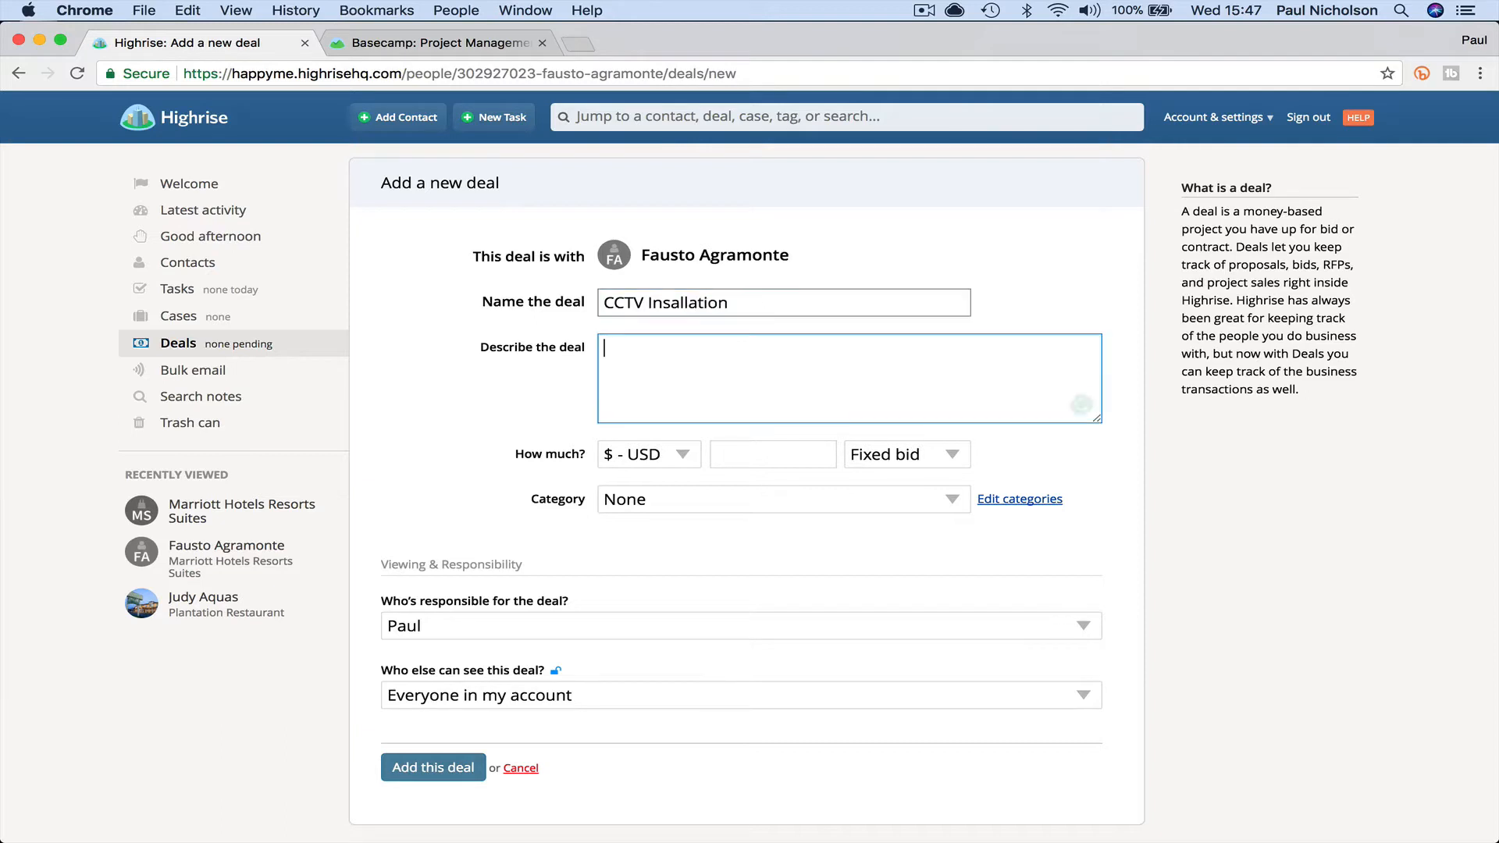
pyautogui.write('New CCTV install')
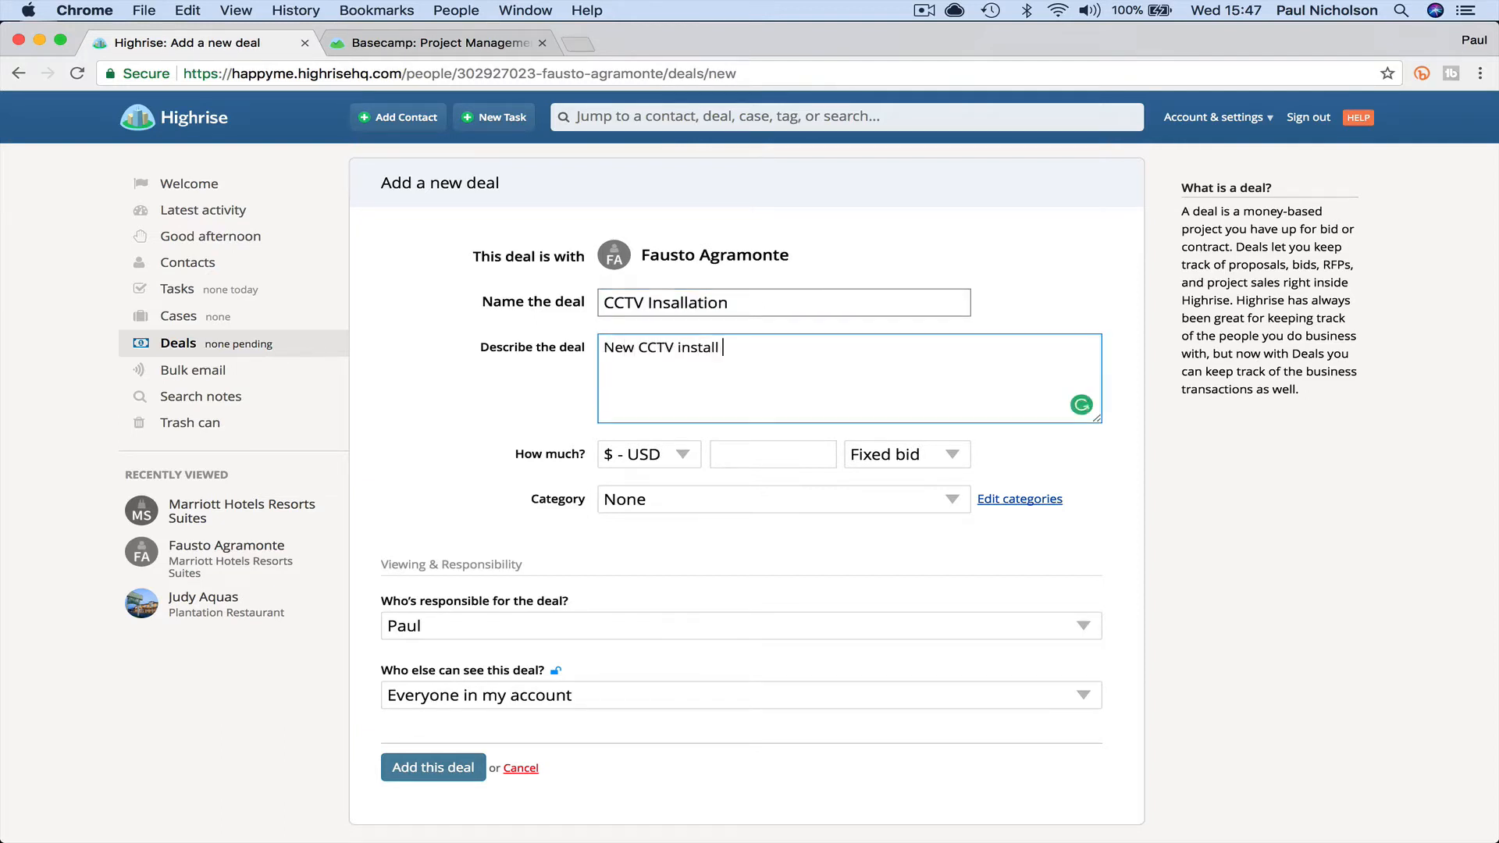
pyautogui.write('at their')
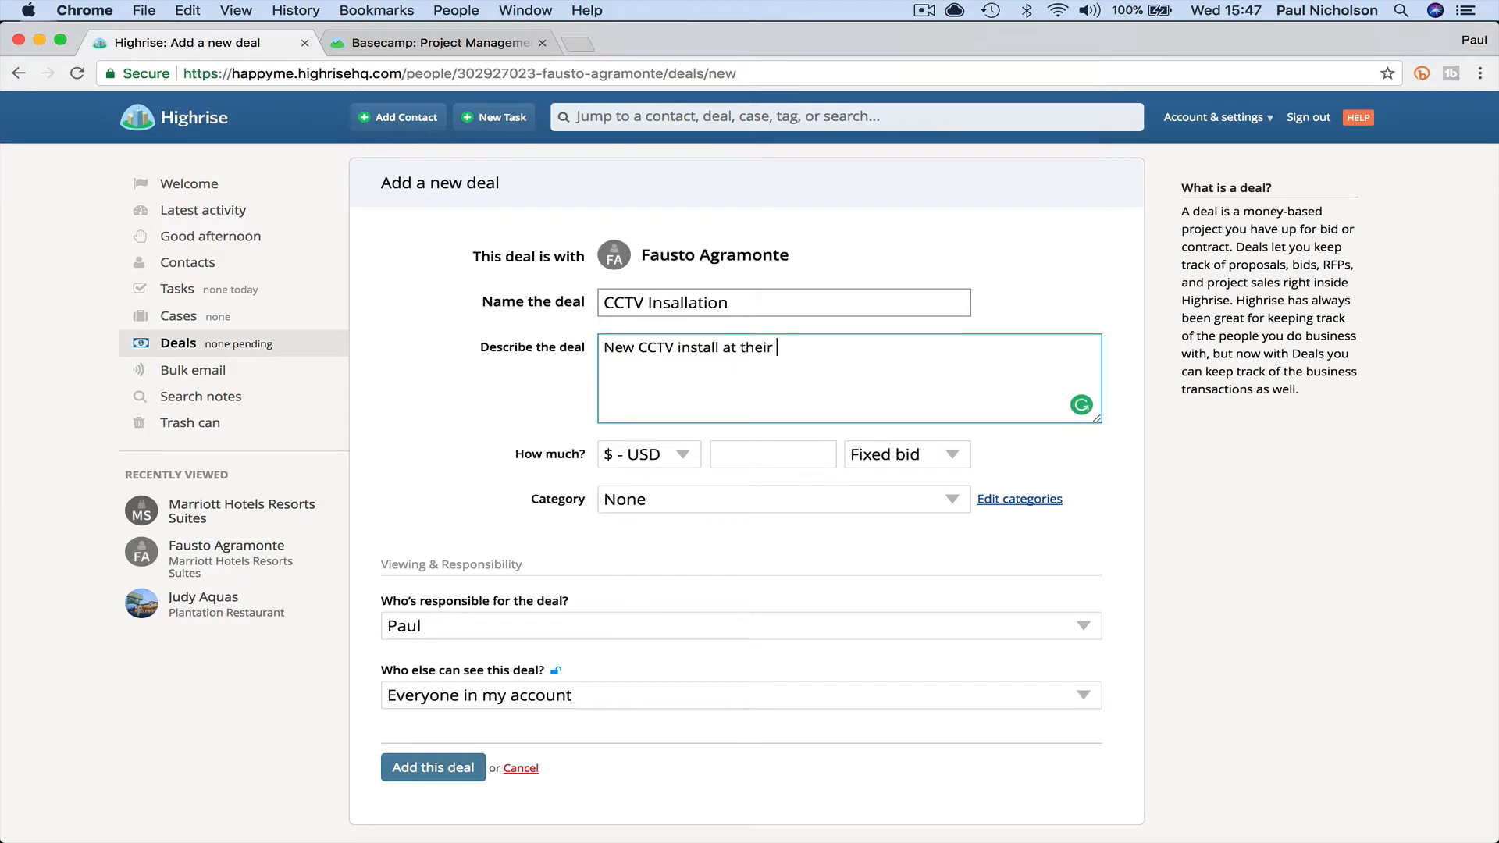
pyautogui.write('main hoa')
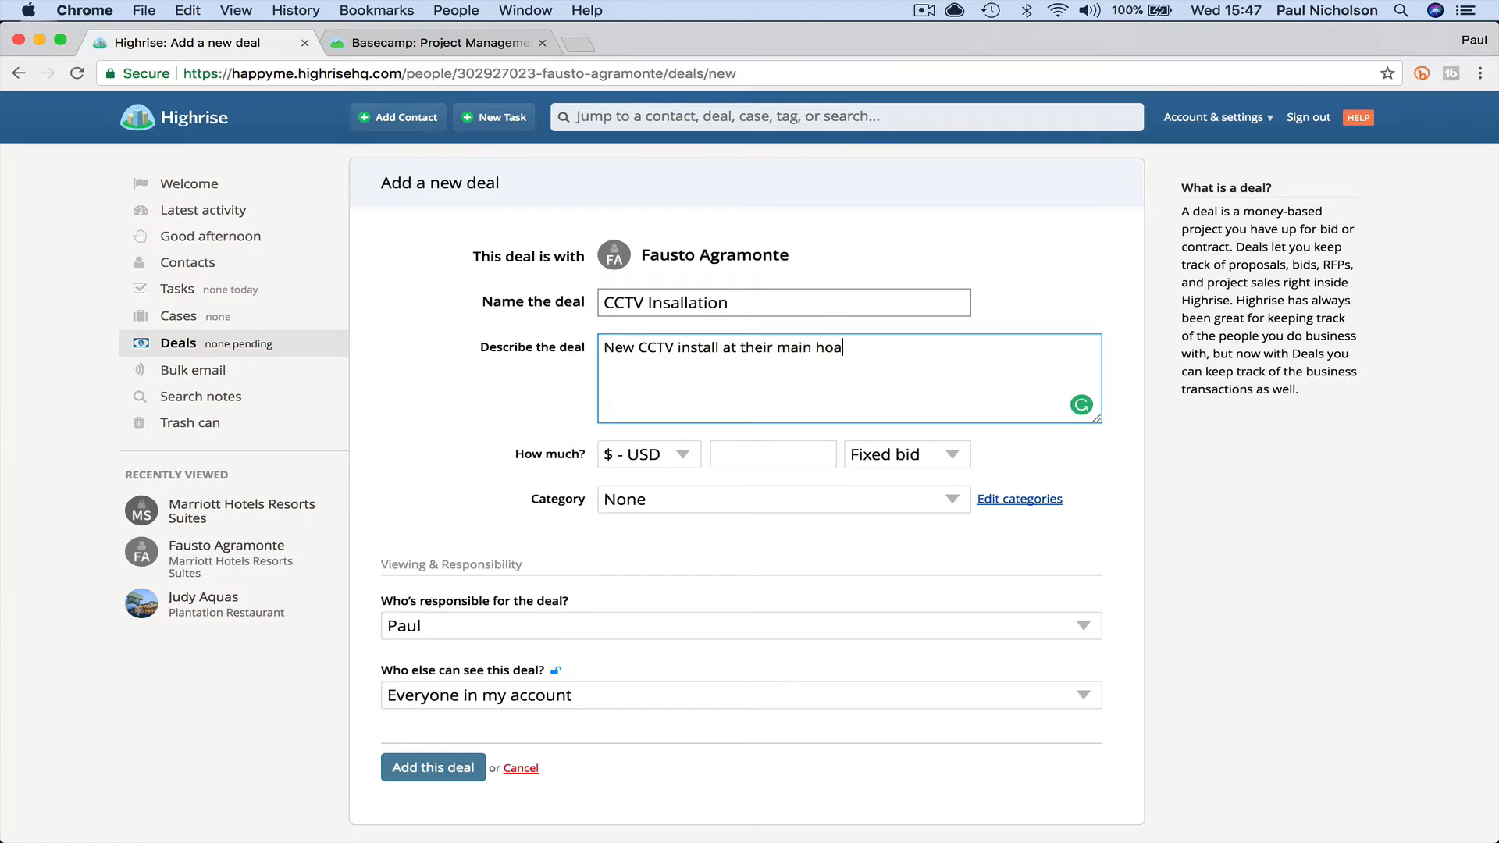
pyautogui.write('tel.')
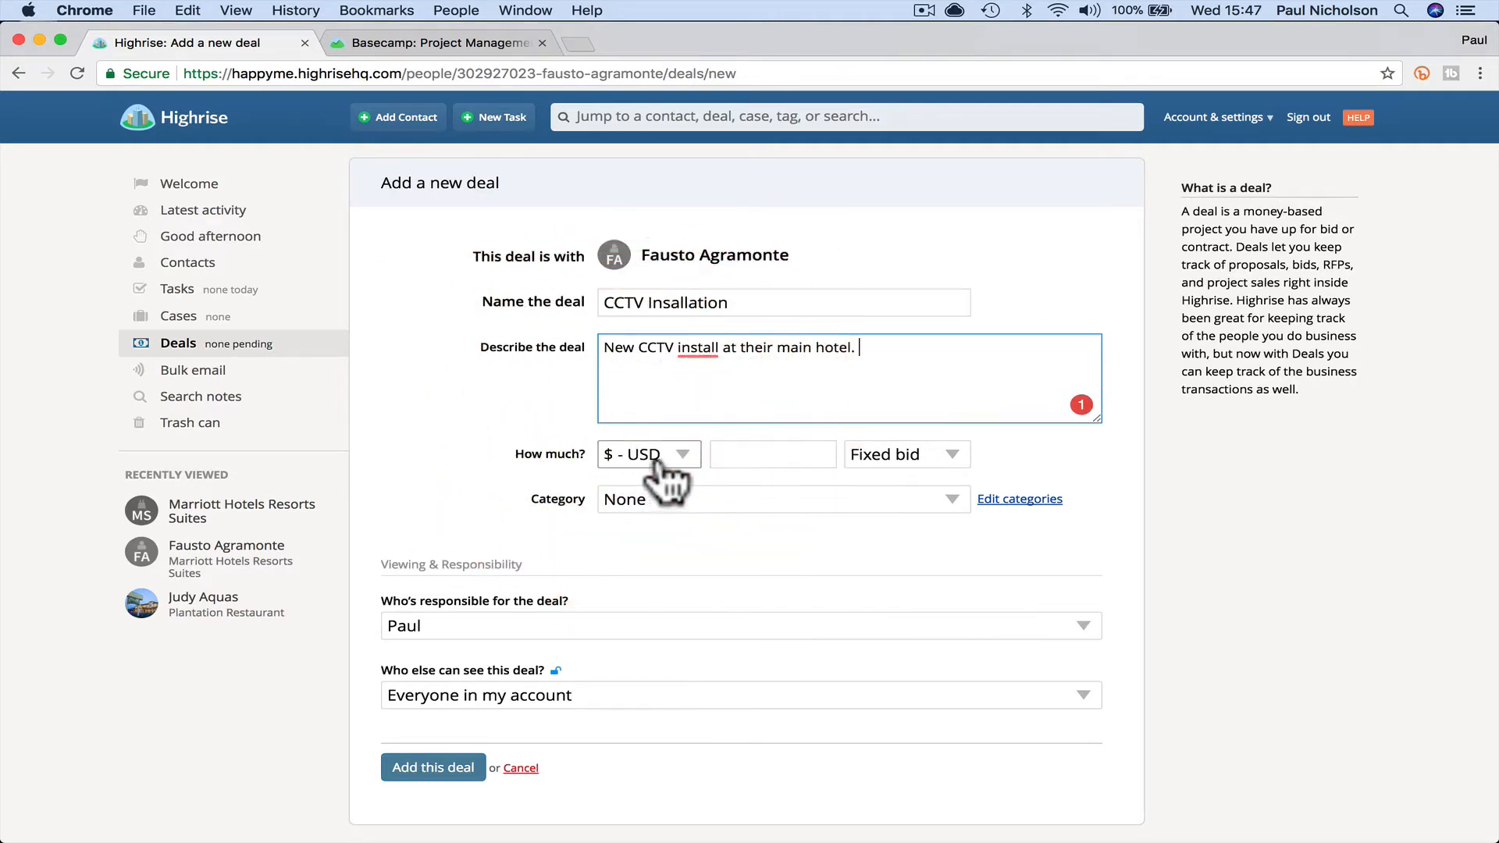
# - Price the deal at 15,000 USD as a fixed bid
pyautogui.click(649, 454)
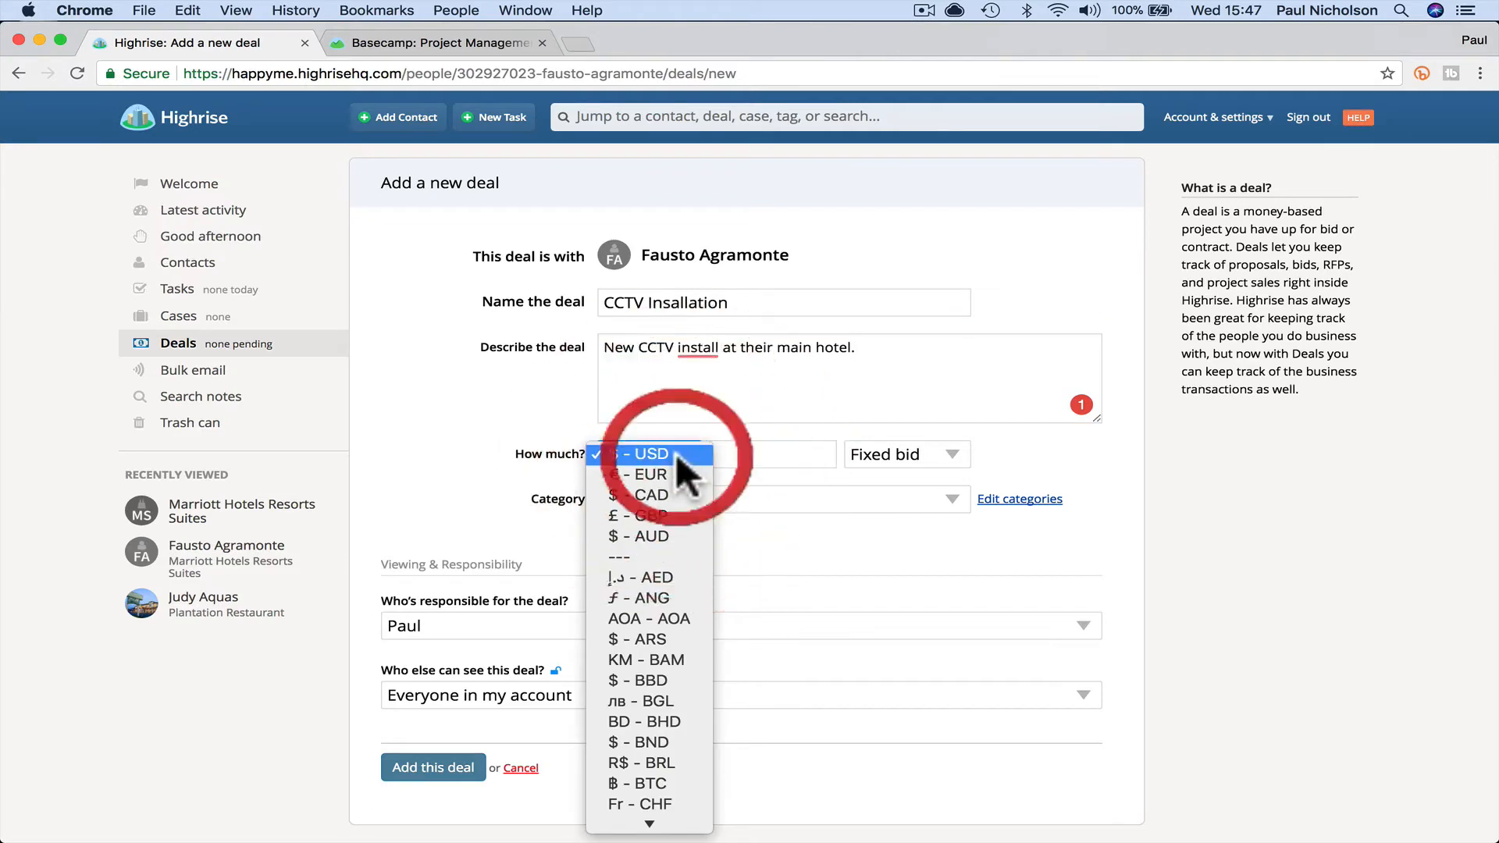
pyautogui.scroll(-3)
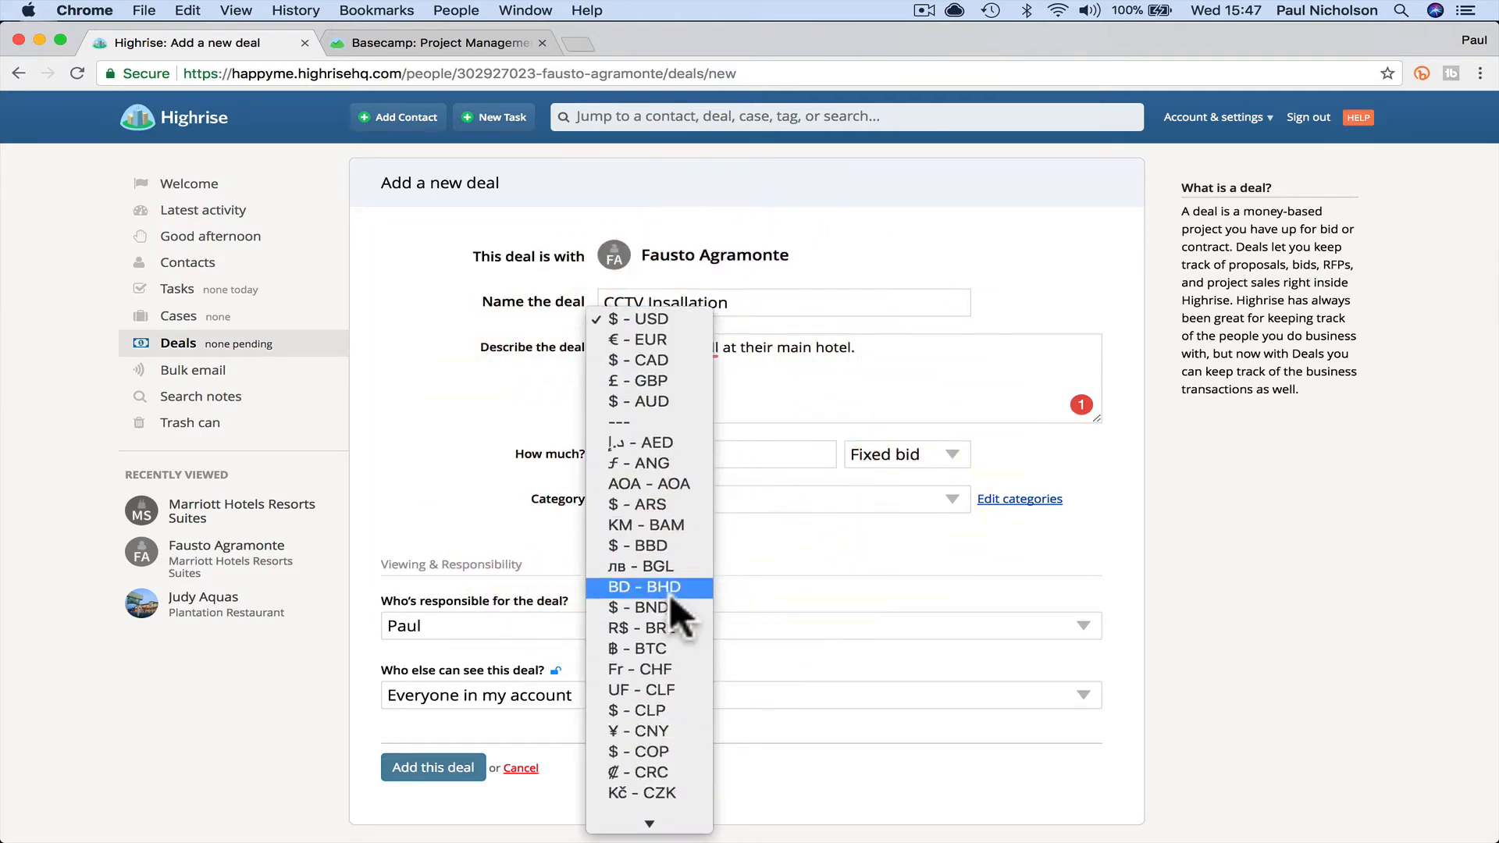
pyautogui.scroll(-3)
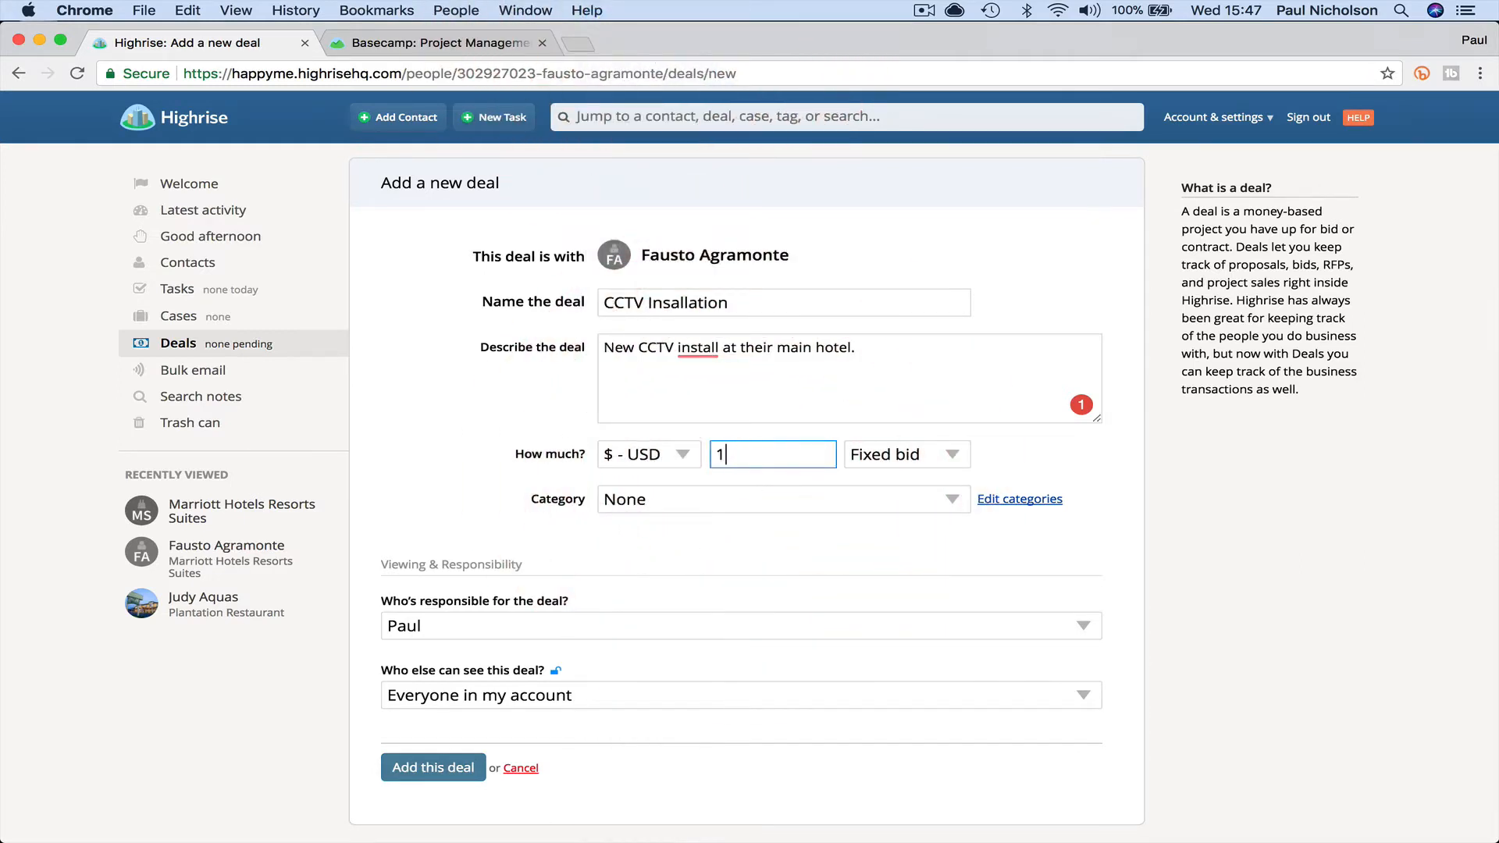
pyautogui.write('5000')
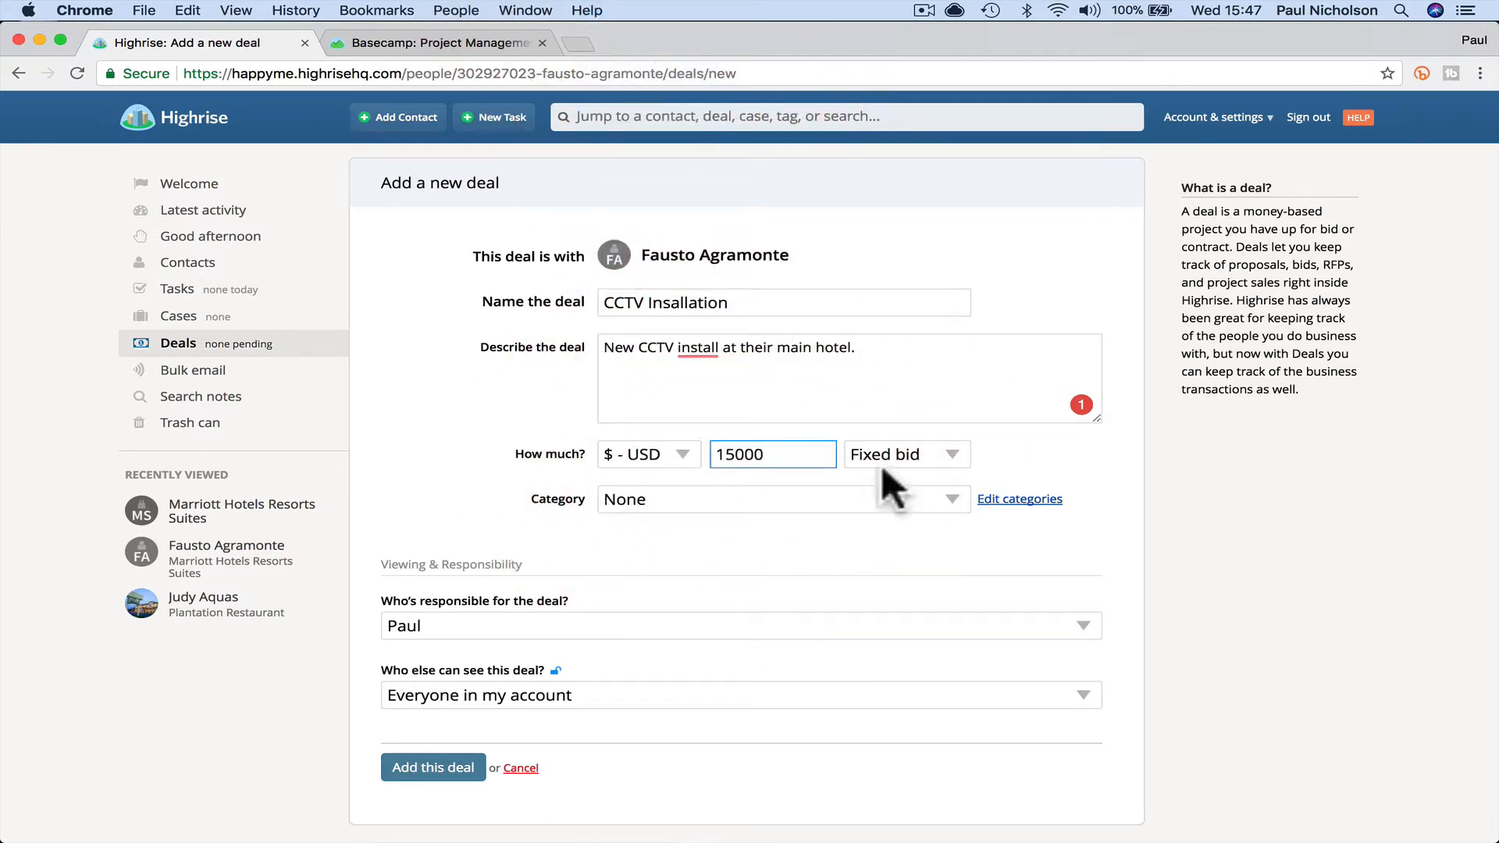
pyautogui.click(949, 455)
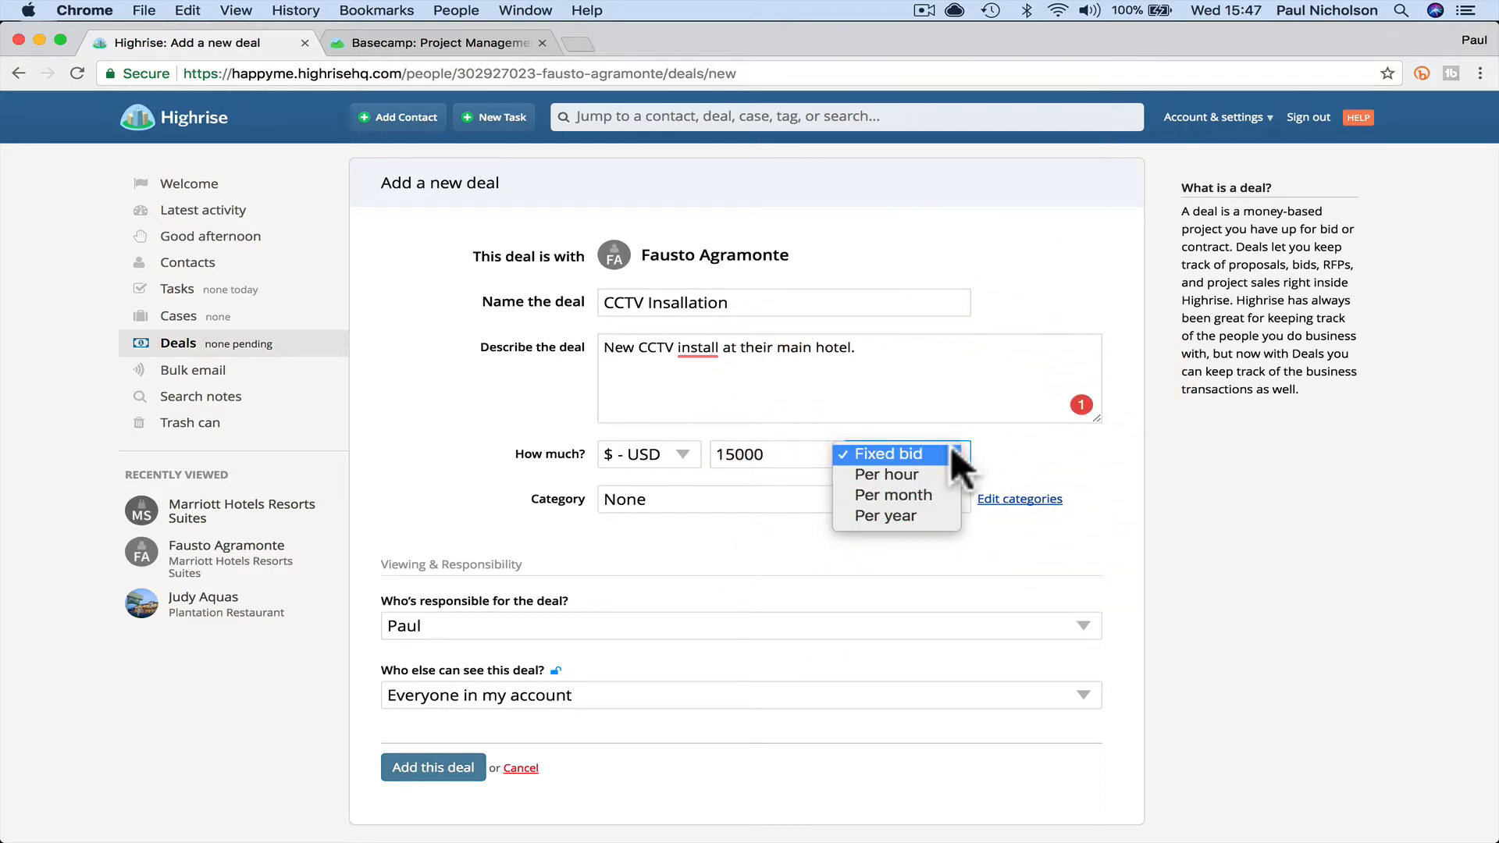
pyautogui.click(886, 454)
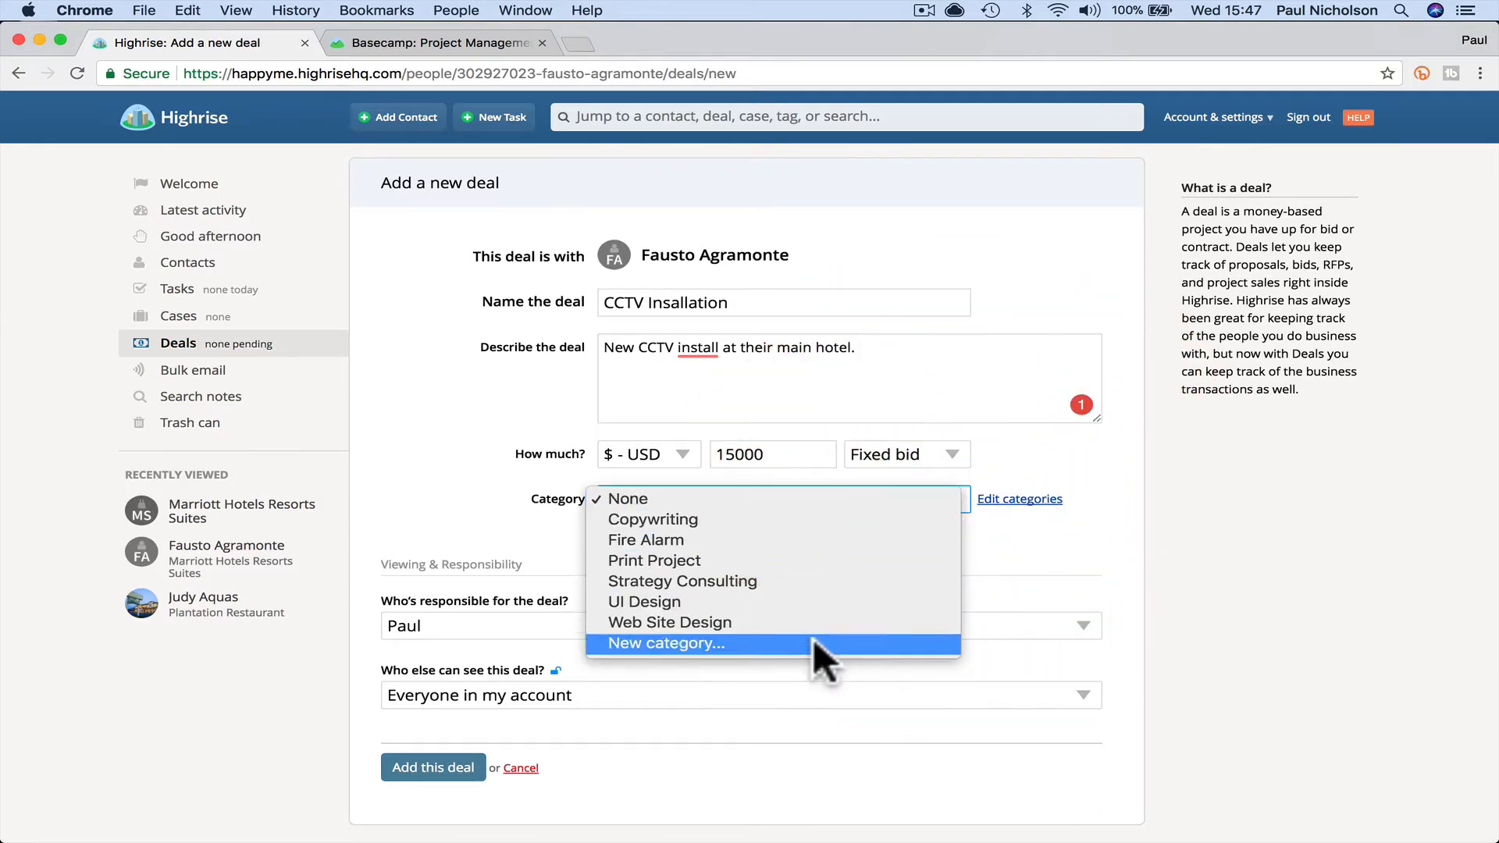
# - Create category 'CCTV Install', keep Paul responsible and everyone able to see it
pyautogui.click(666, 643)
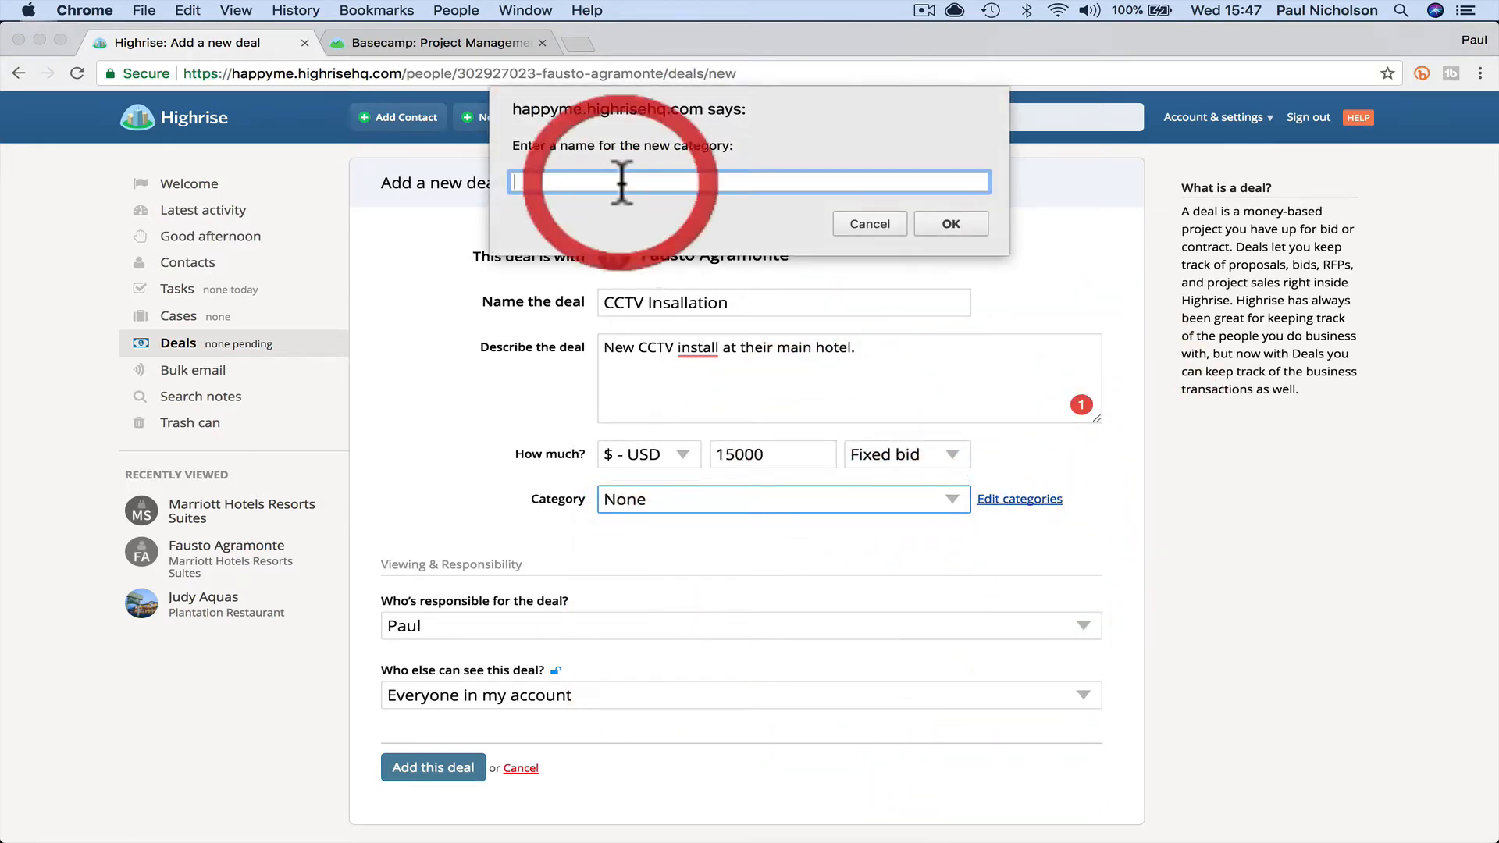
pyautogui.write('CCTV I')
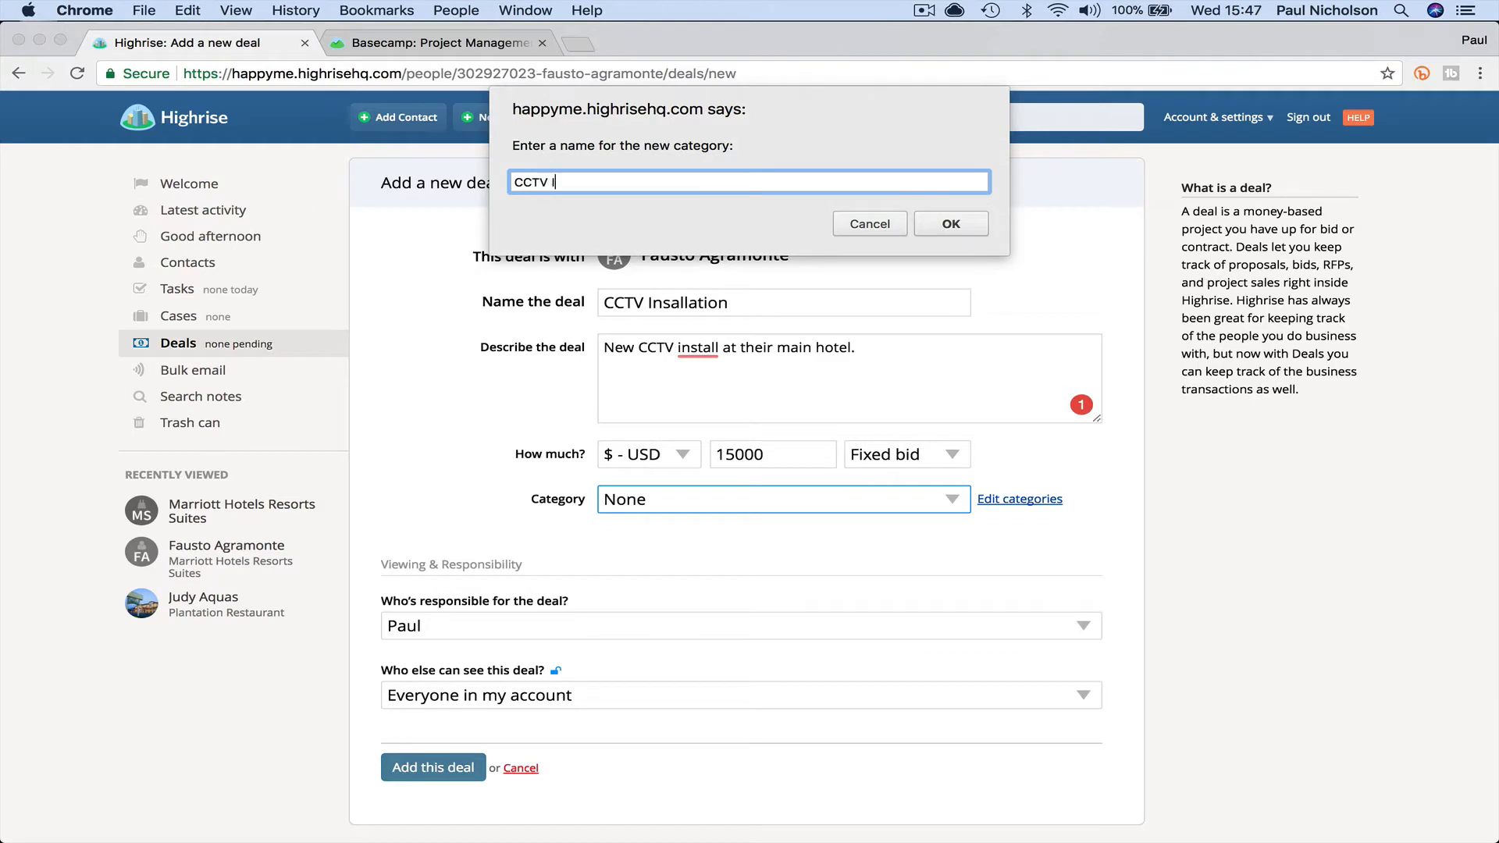
pyautogui.write('nstall')
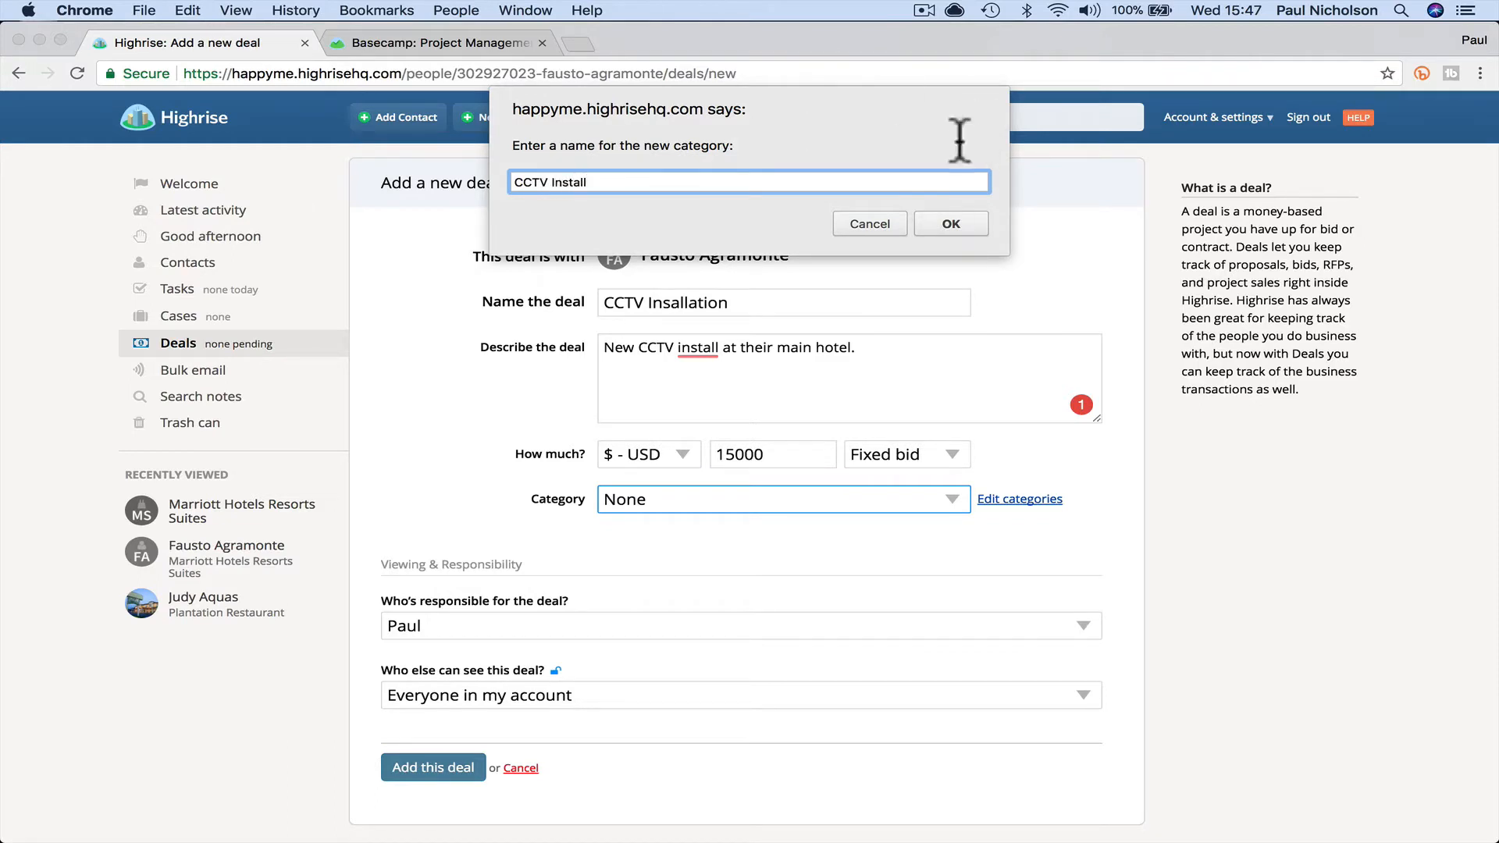
pyautogui.click(951, 223)
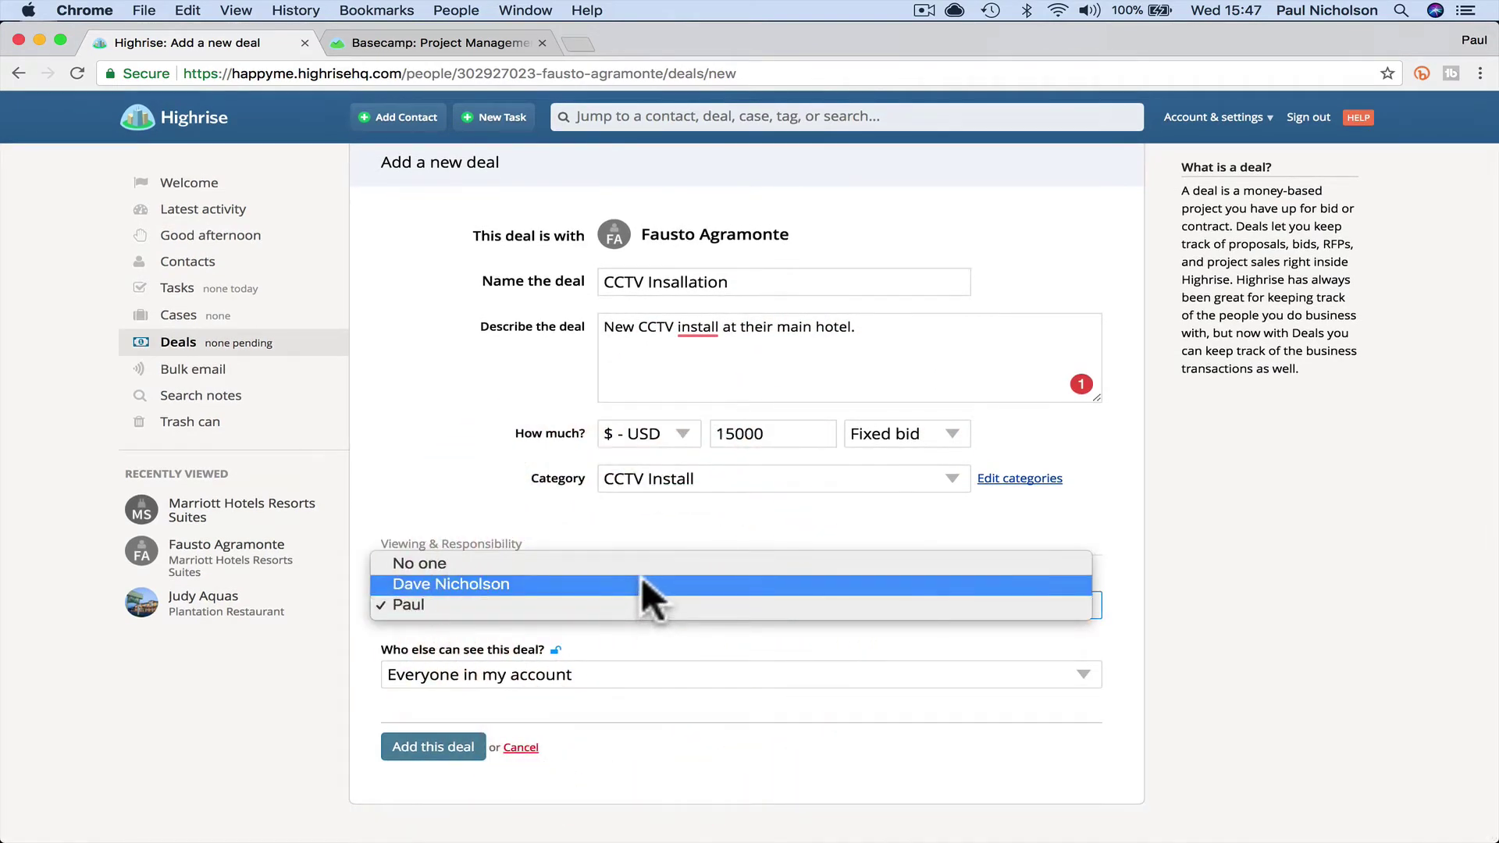
pyautogui.click(407, 605)
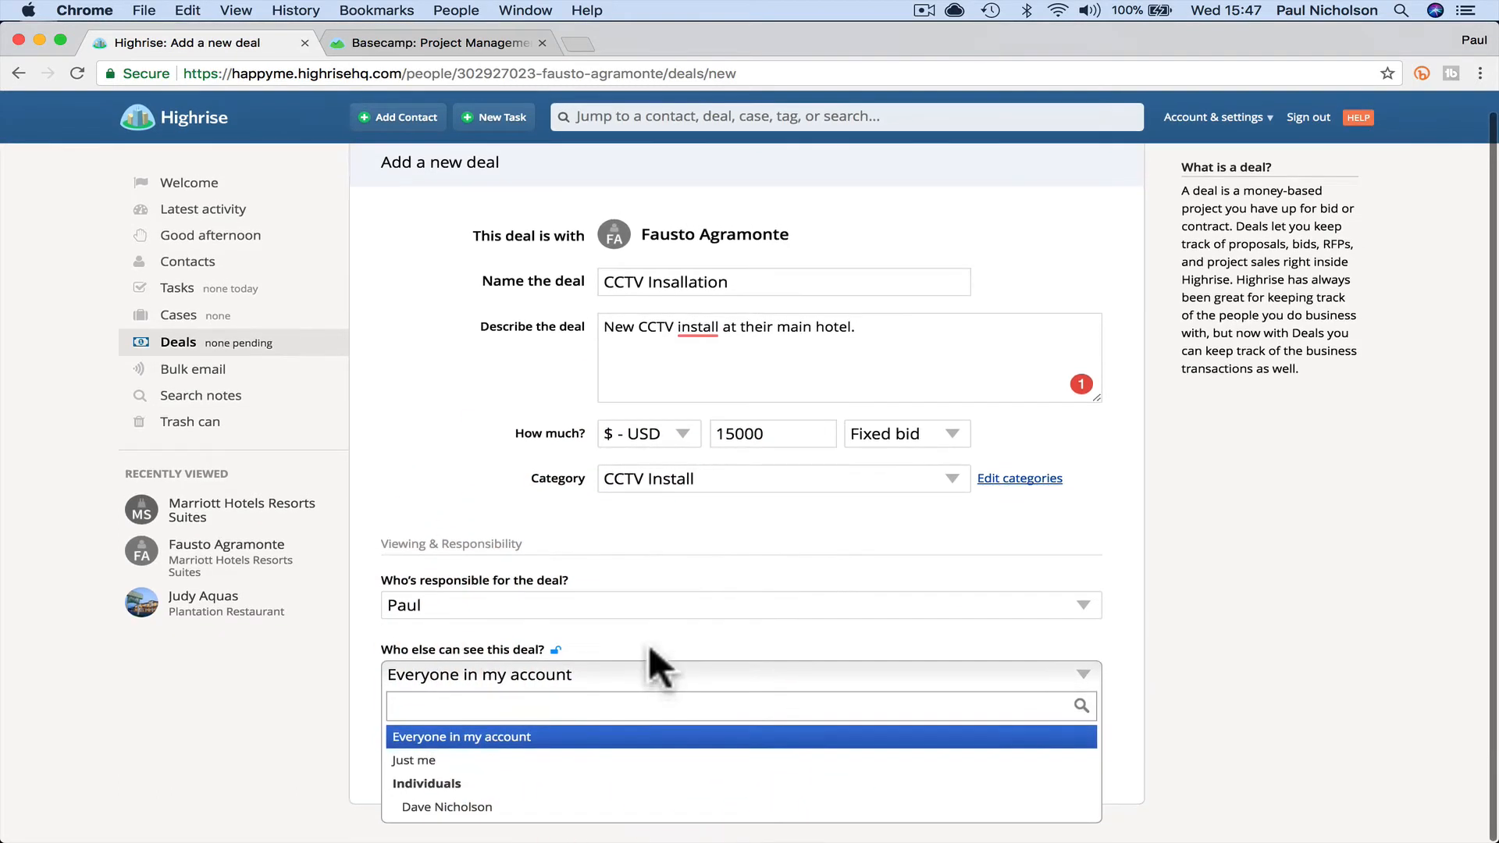
pyautogui.click(462, 737)
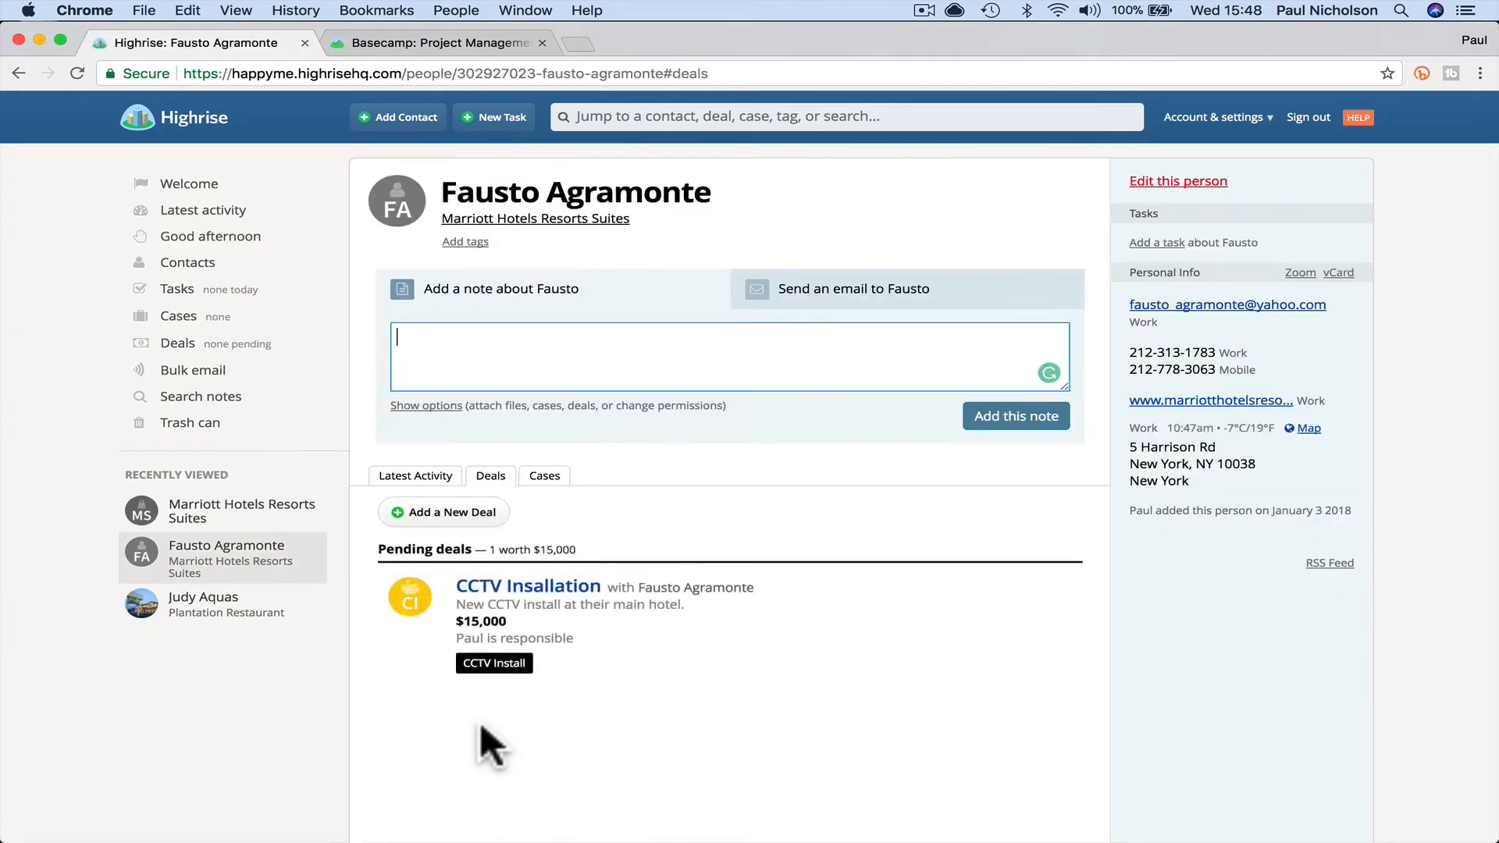
pyautogui.moveTo(567, 791)
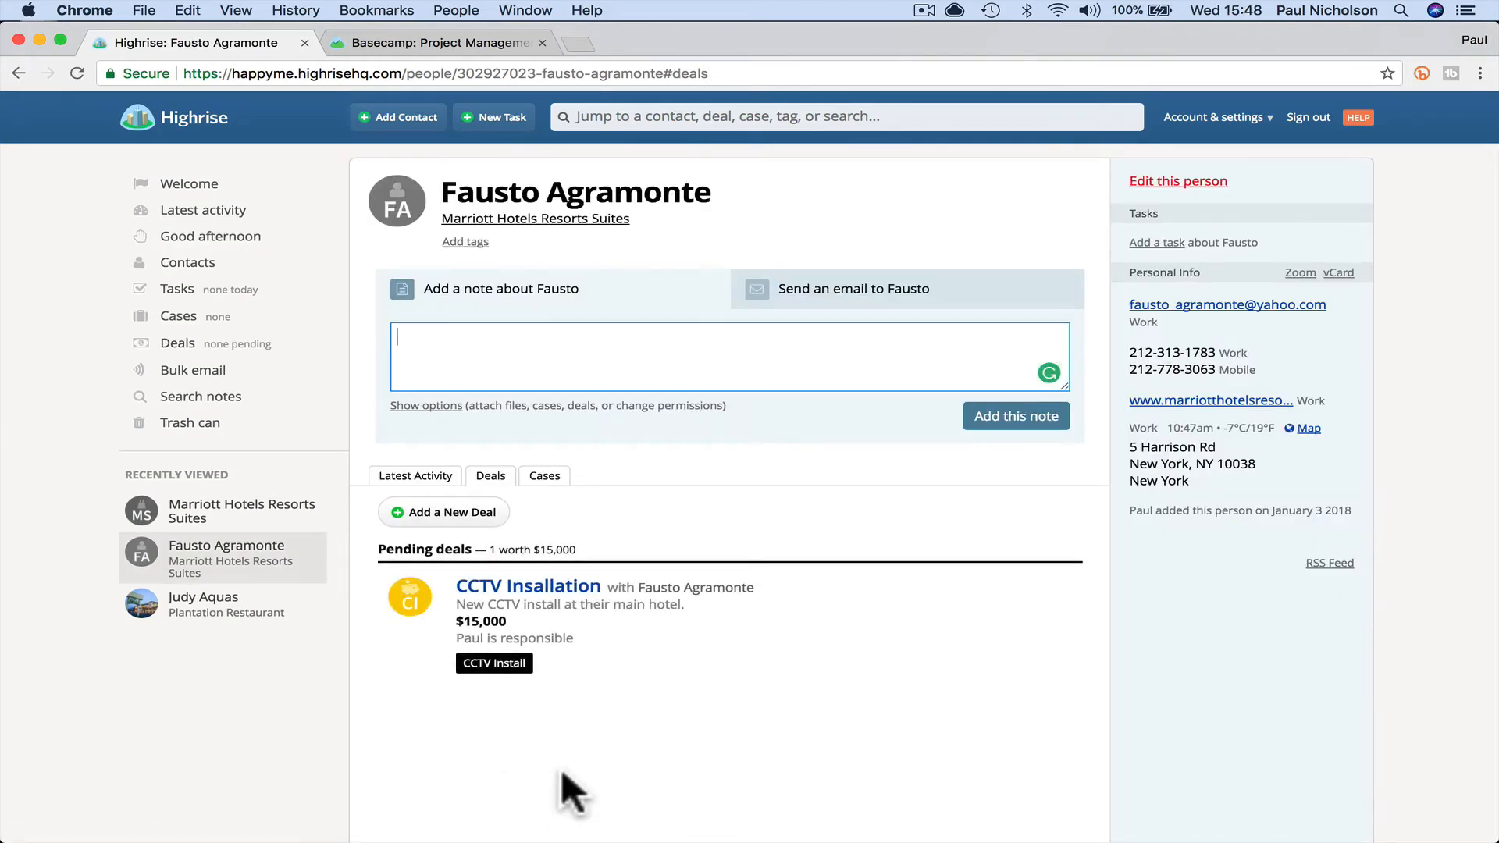
# - Open the CCTV Insallation deal page and start a new task for it
pyautogui.click(528, 587)
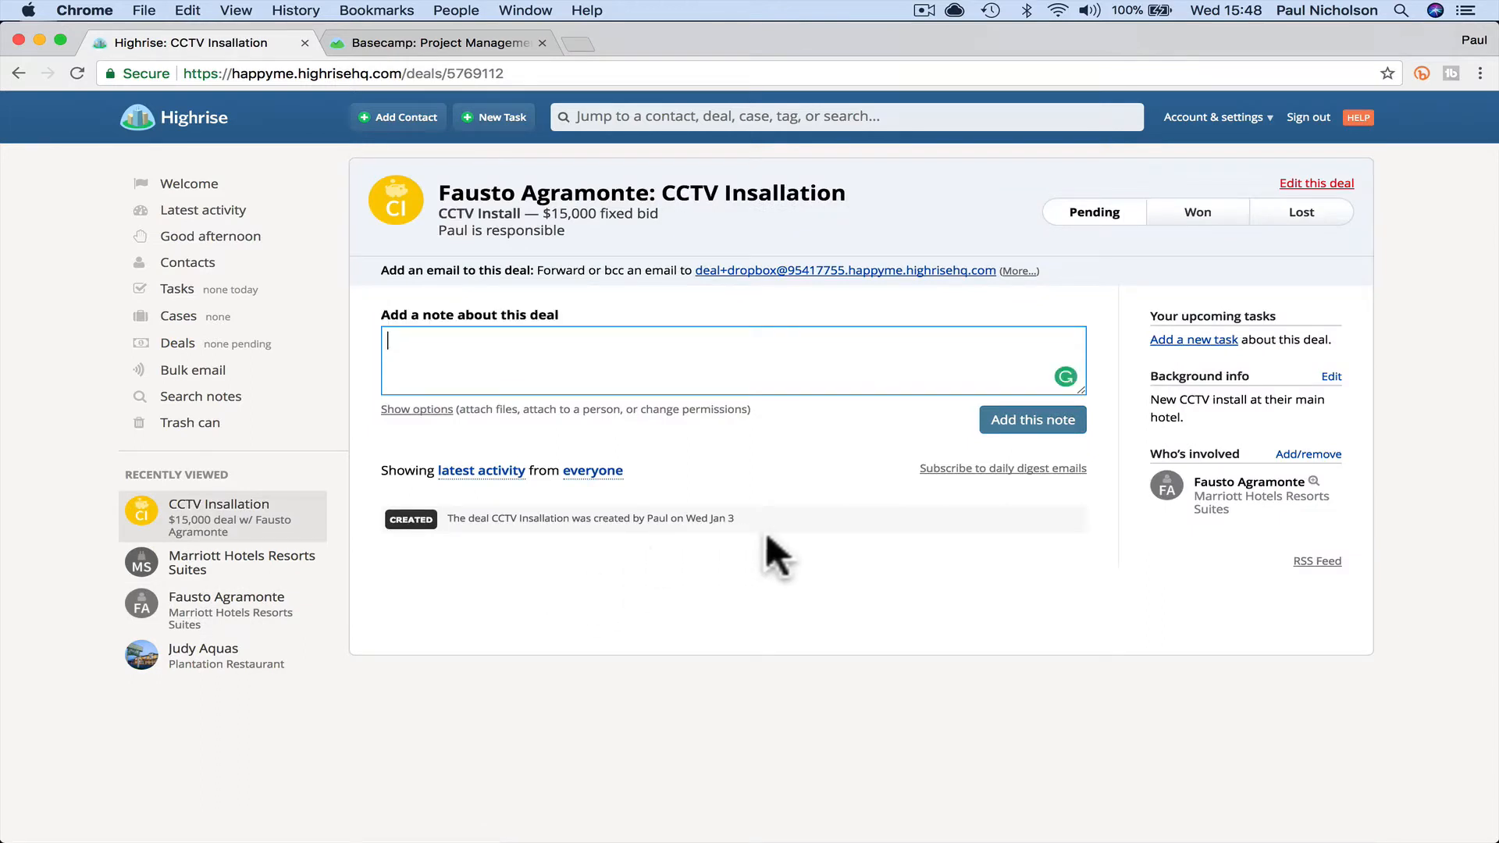
pyautogui.click(1194, 339)
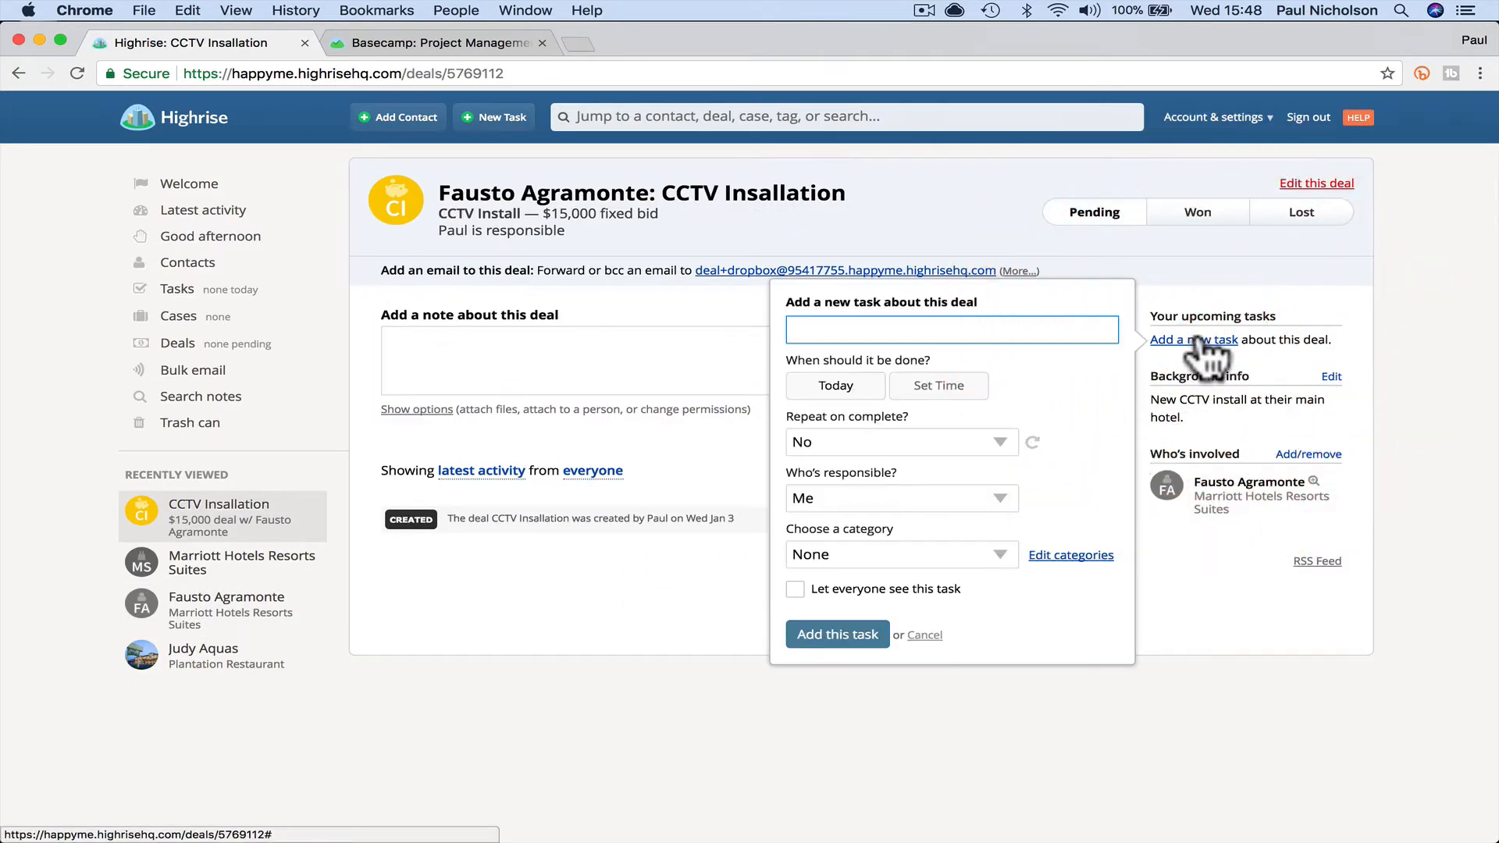
# - Add a non-repeating 'Call Fausto' task for tomorrow 9am, category Call, visible to everyone
pyautogui.click(952, 330)
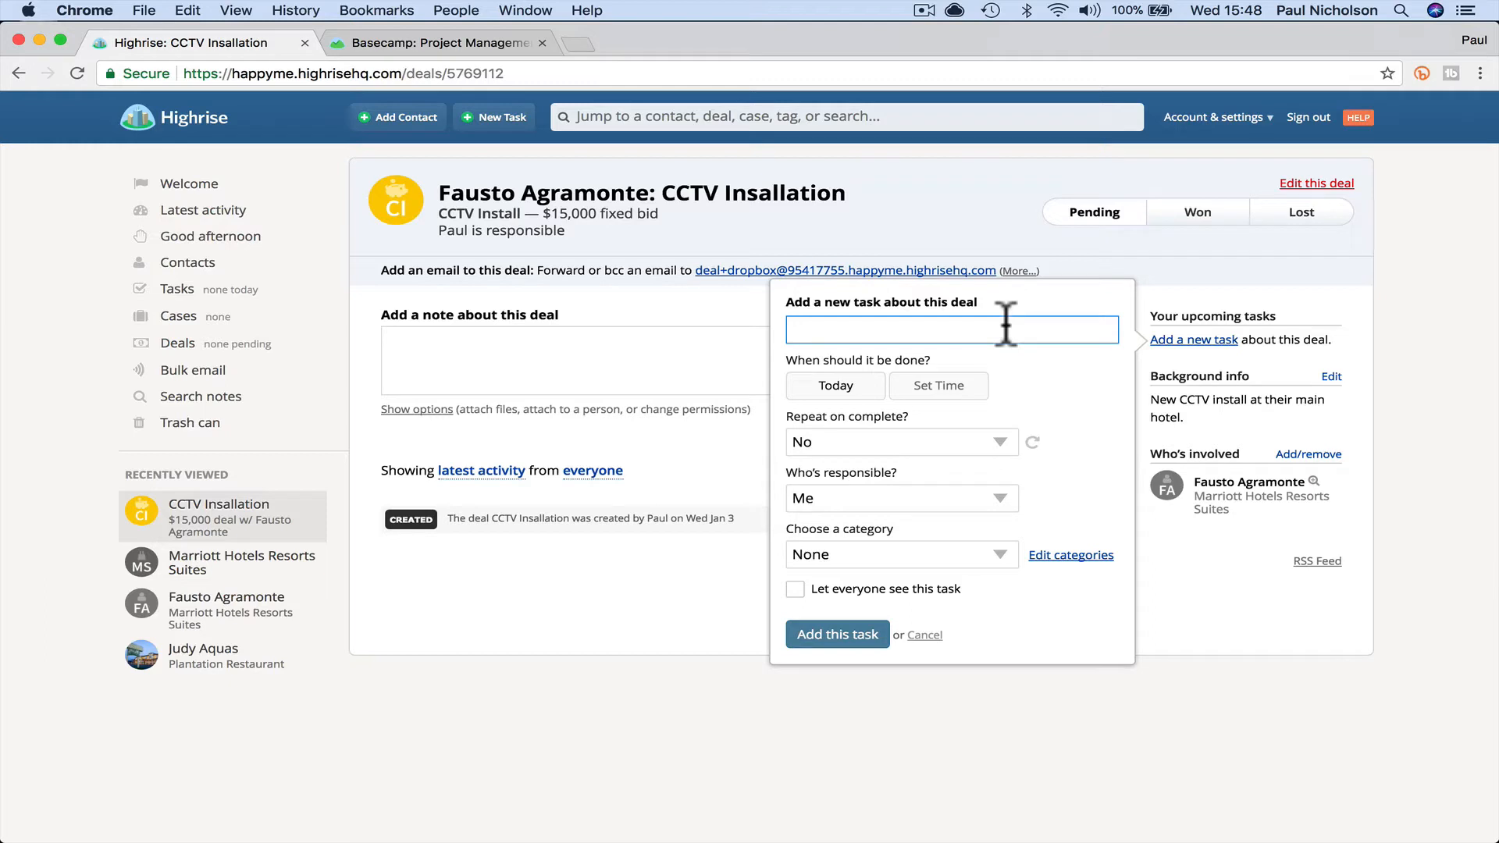
pyautogui.write('Call')
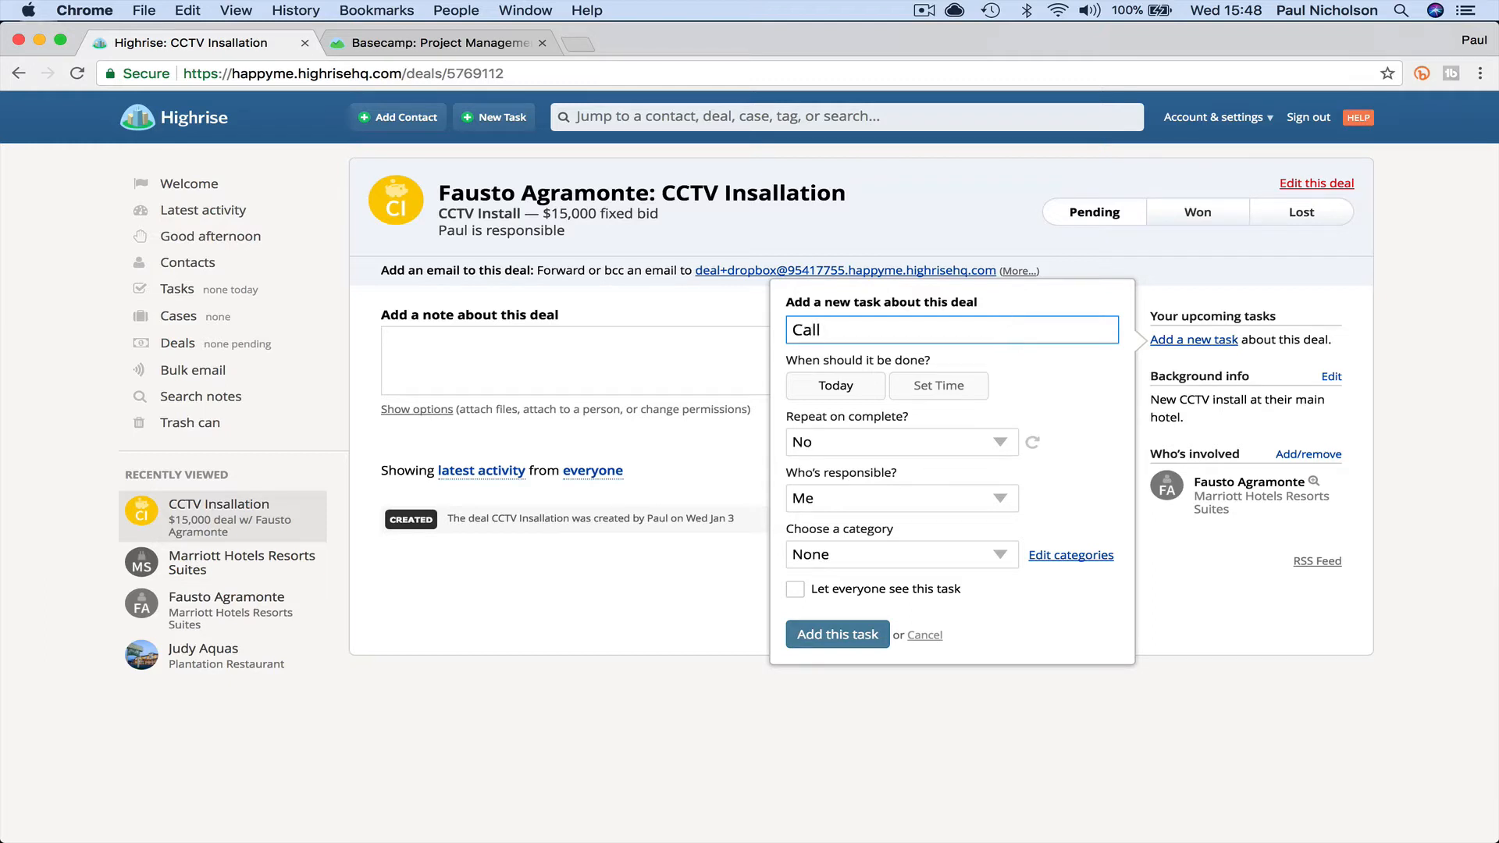
pyautogui.write('Fausto @')
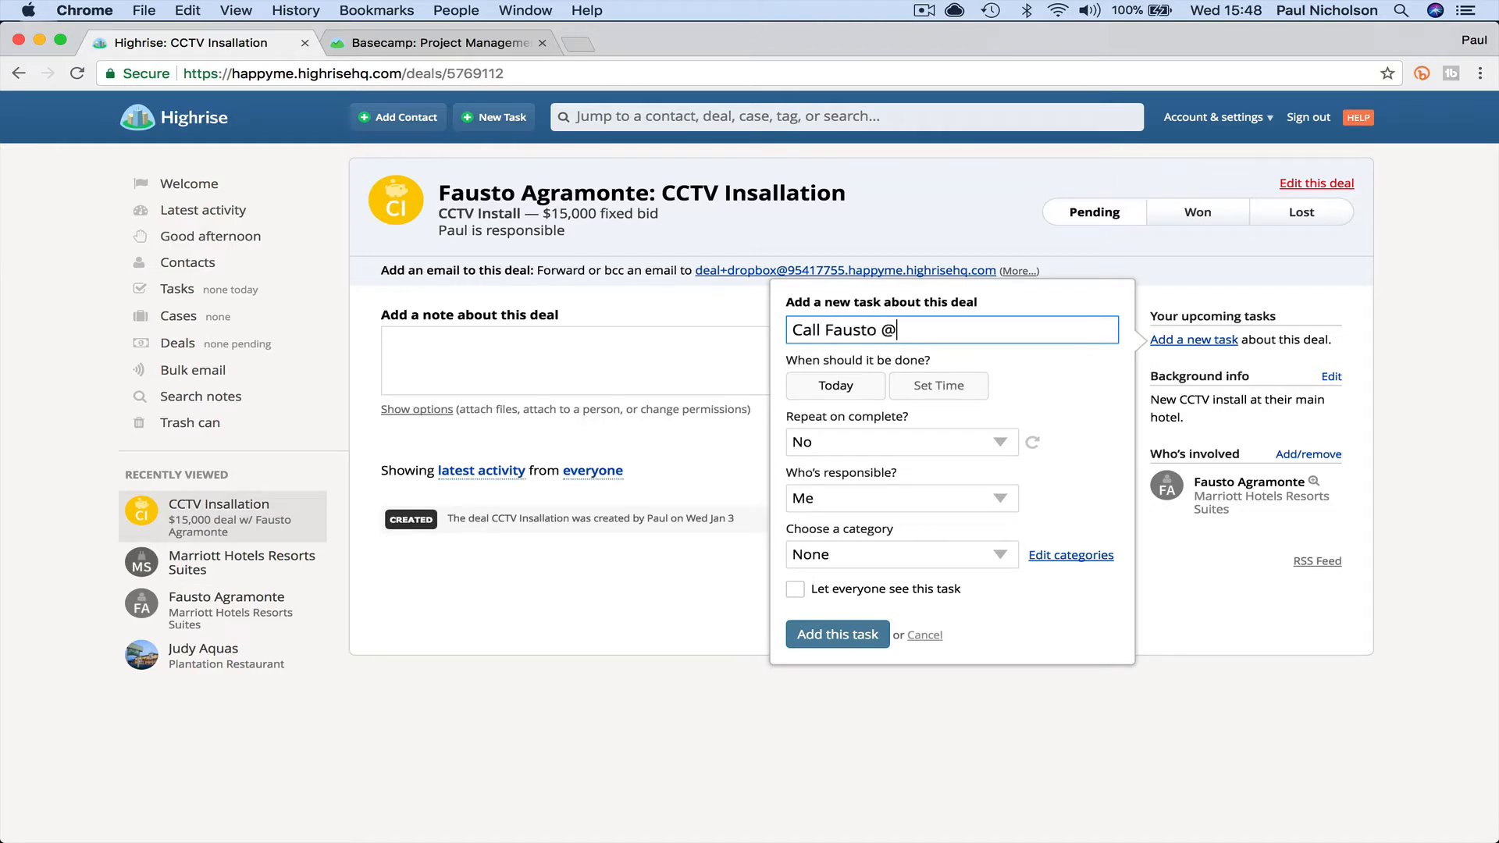
pyautogui.press('Backspace')
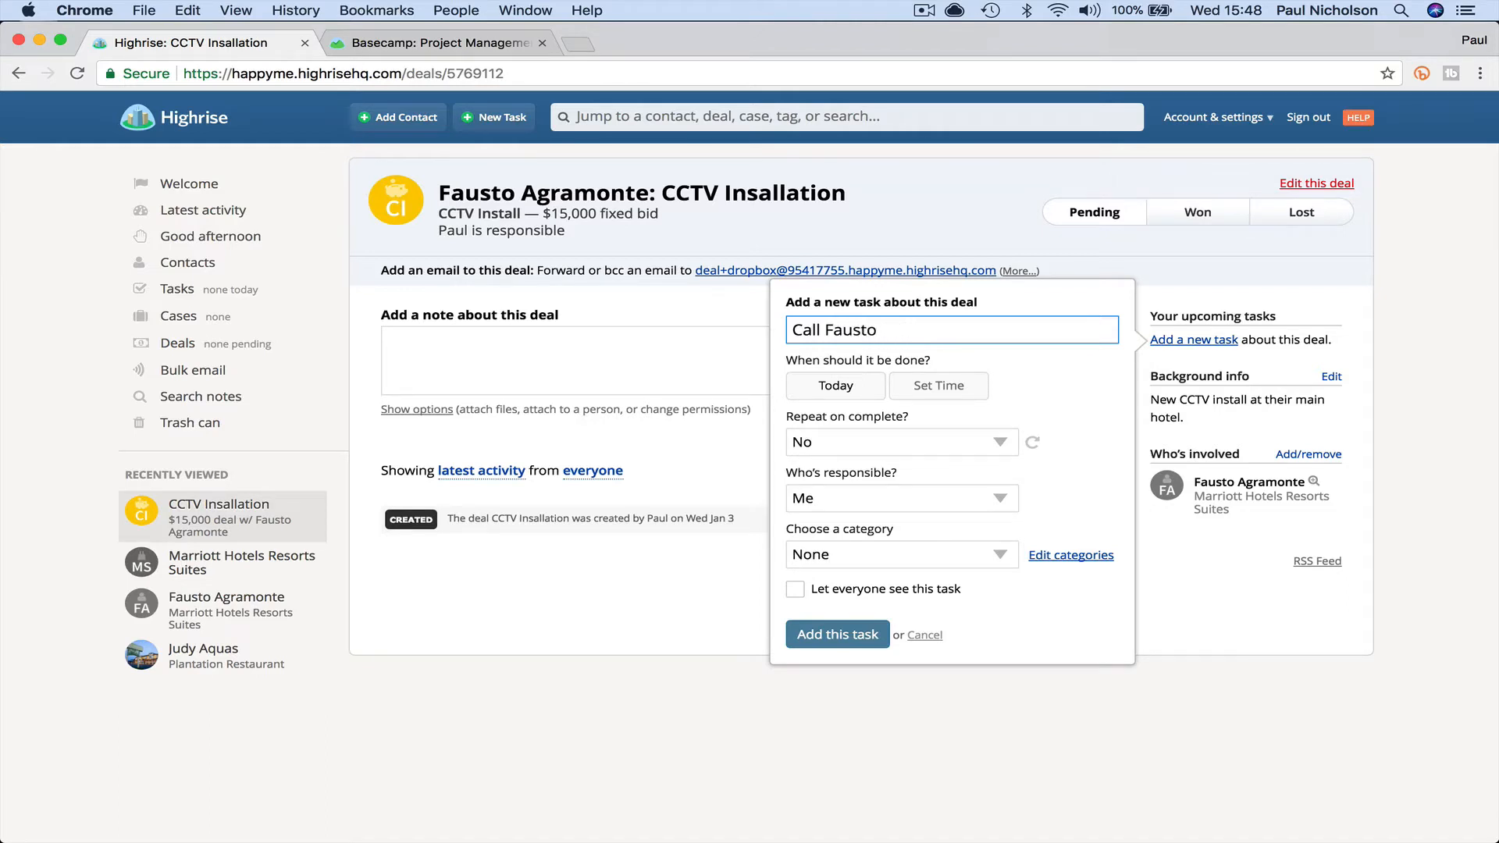
pyautogui.moveTo(1005, 407)
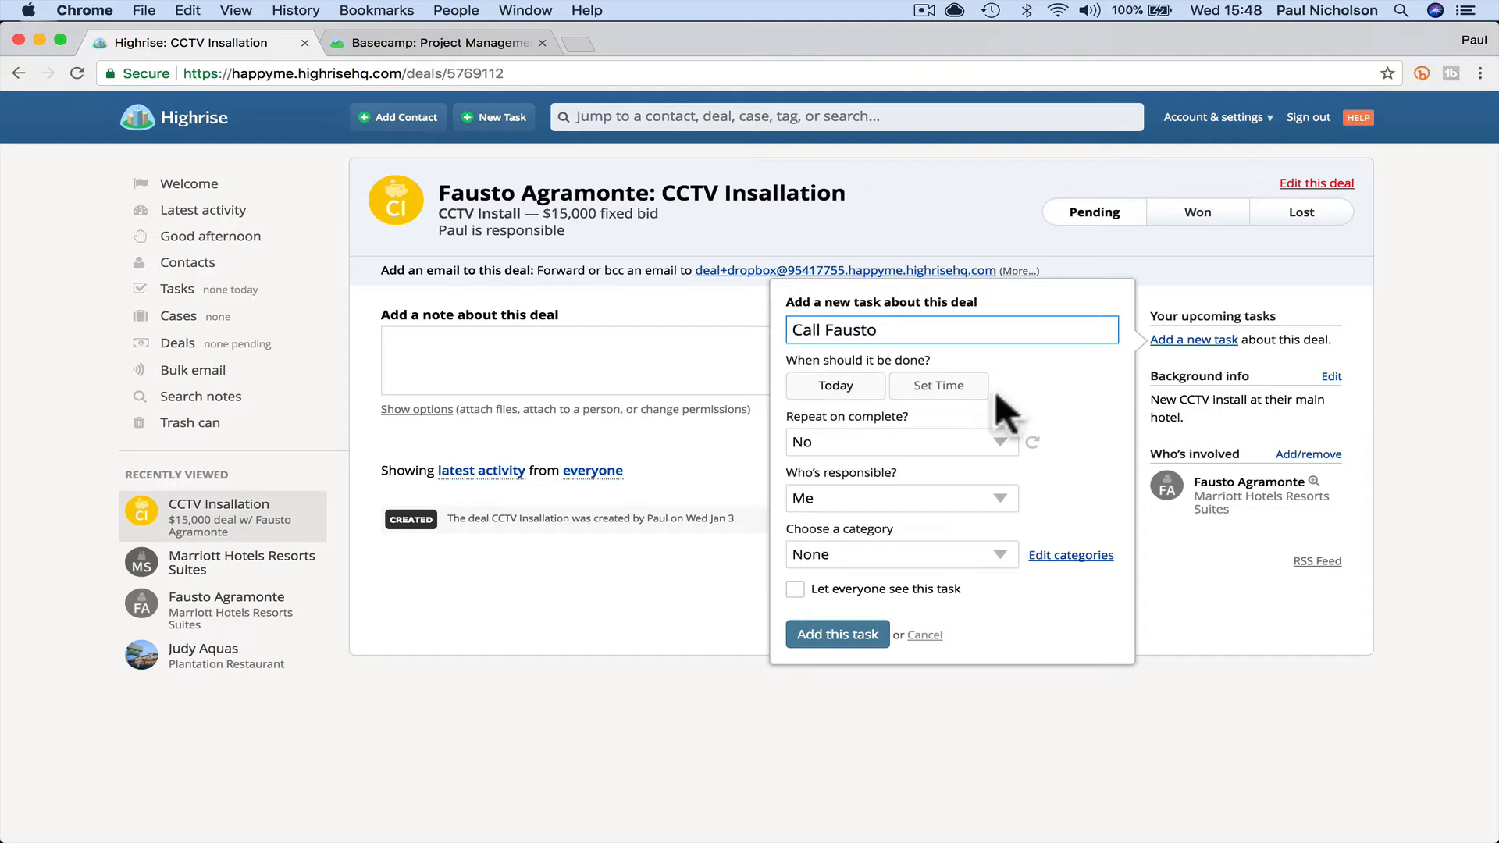
pyautogui.click(938, 386)
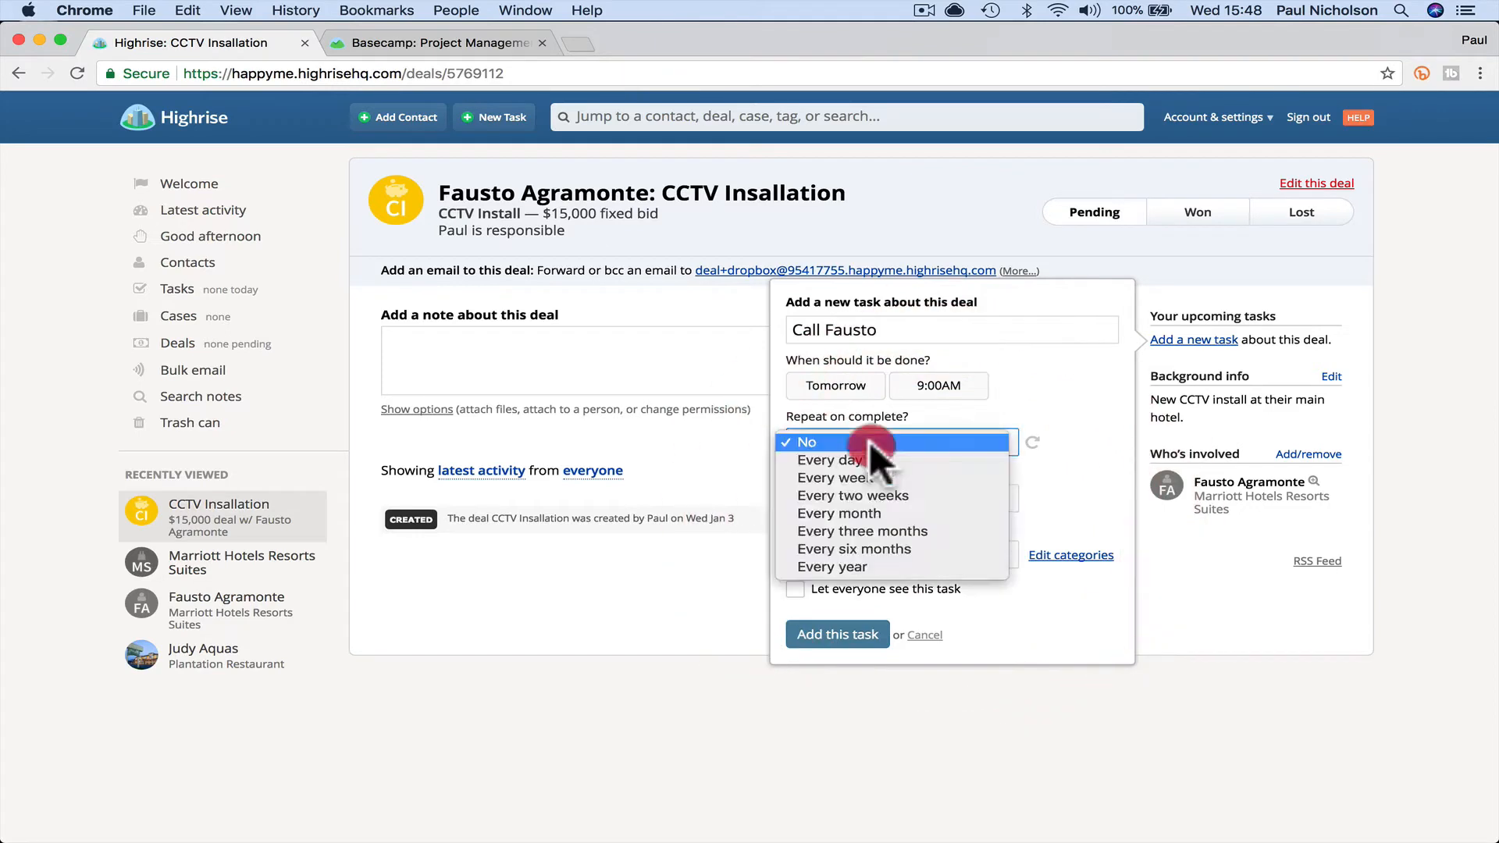
pyautogui.click(805, 442)
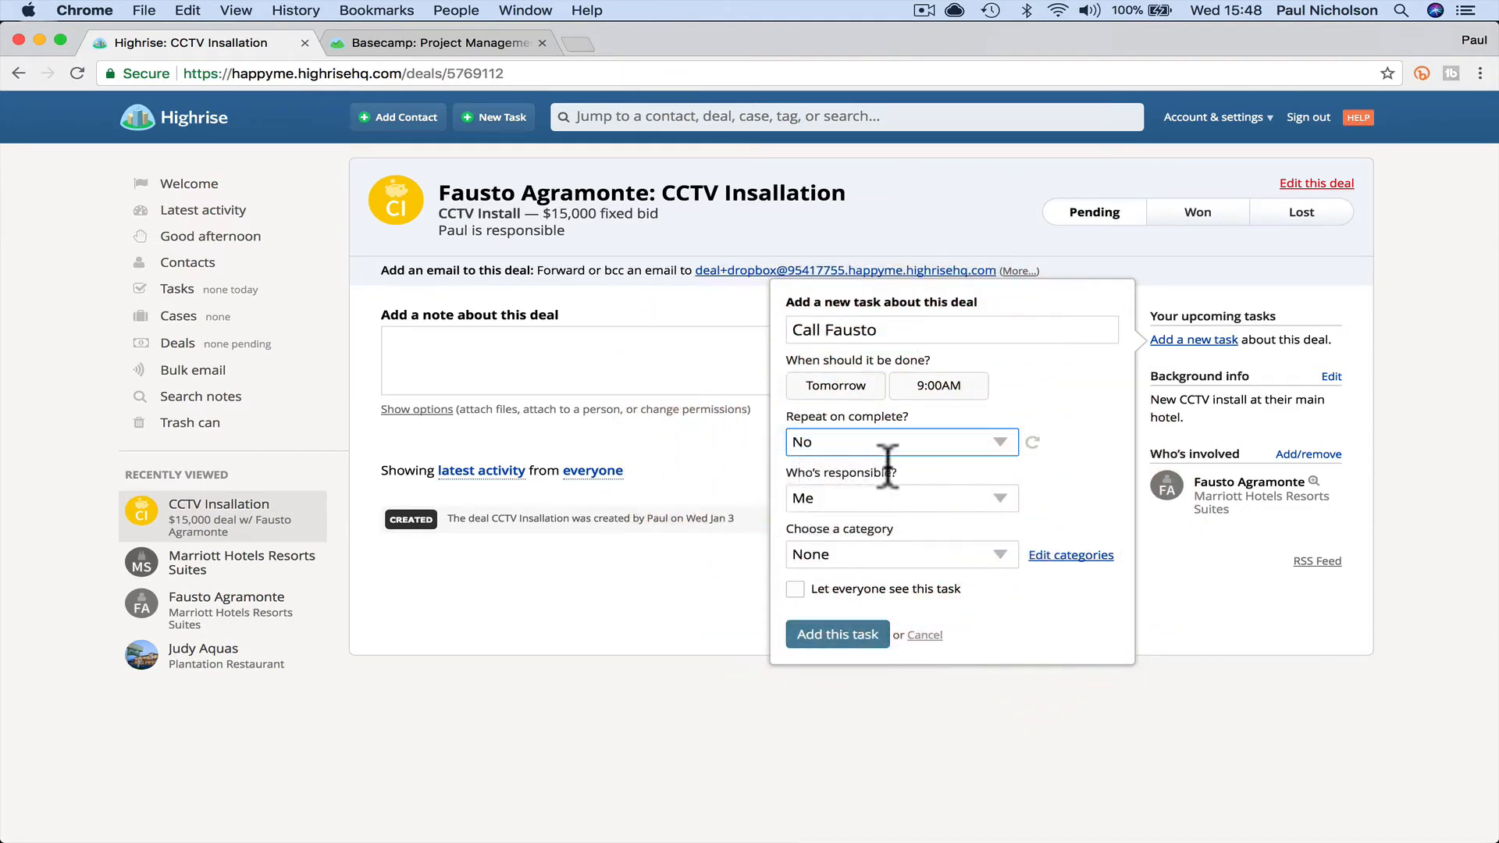
pyautogui.click(903, 554)
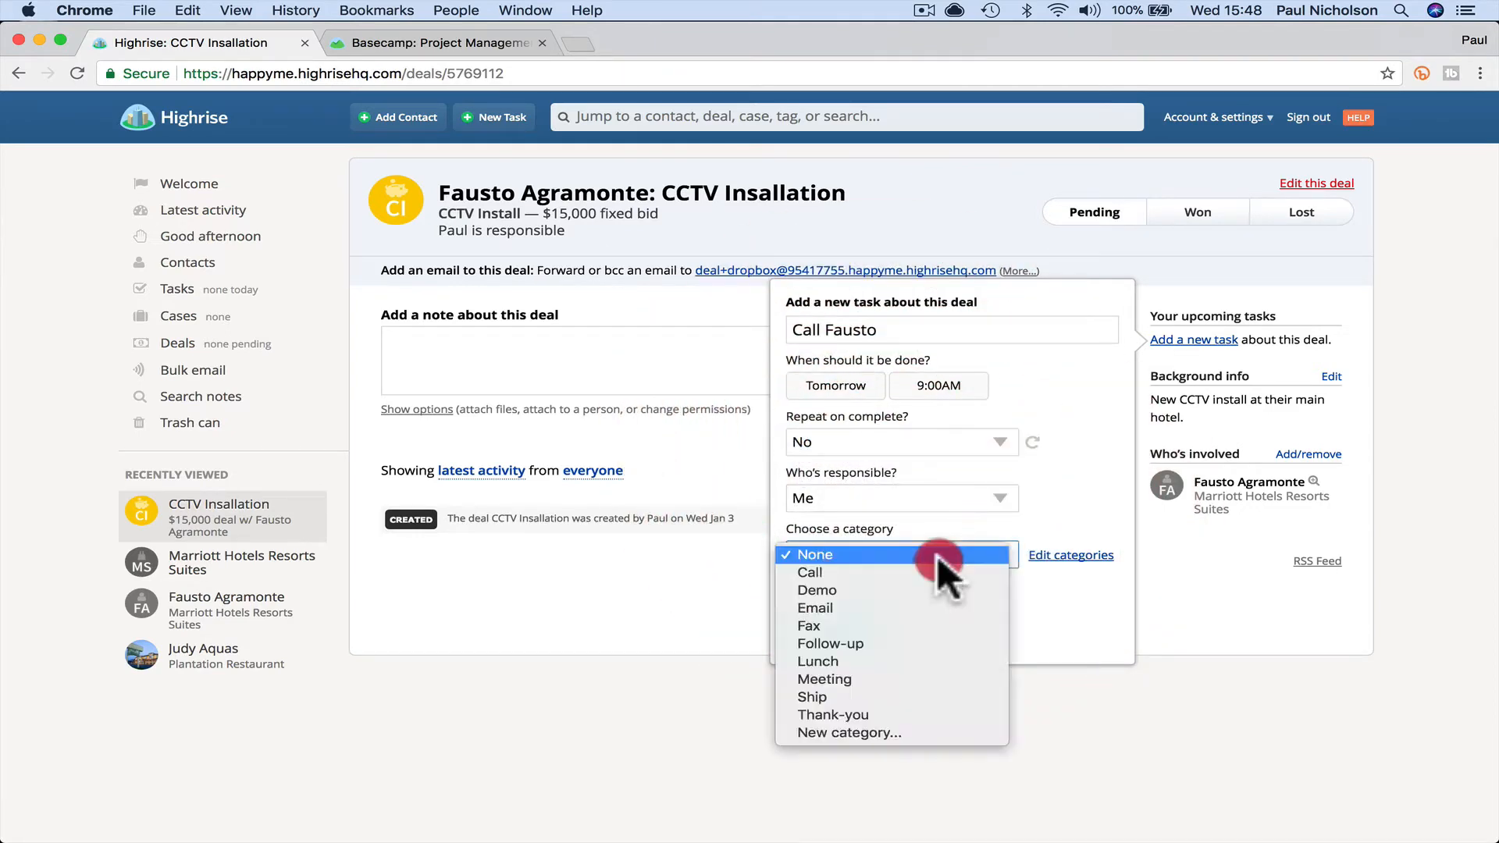
pyautogui.click(810, 572)
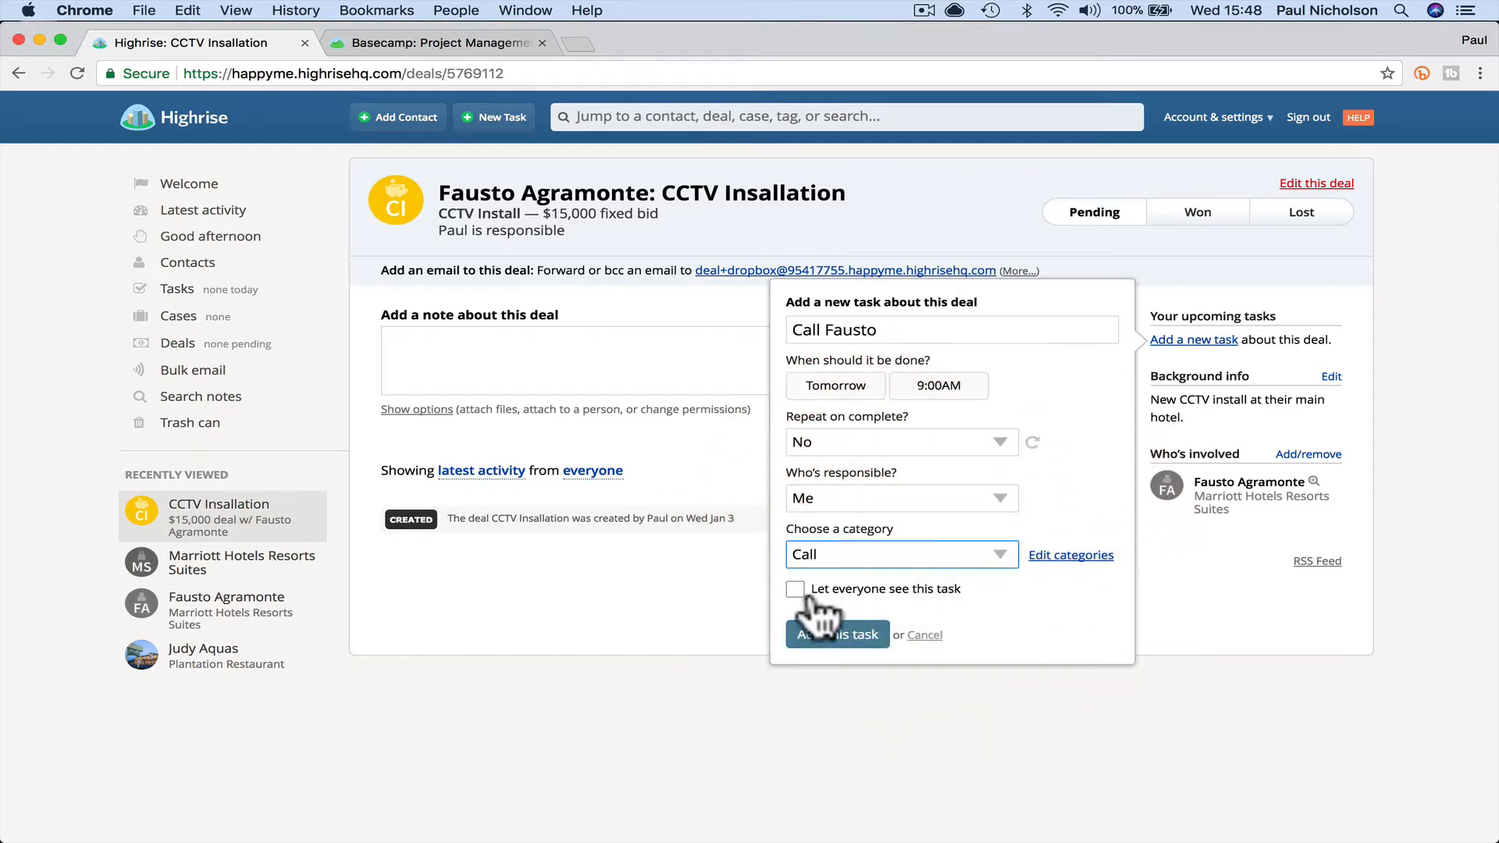
pyautogui.click(794, 589)
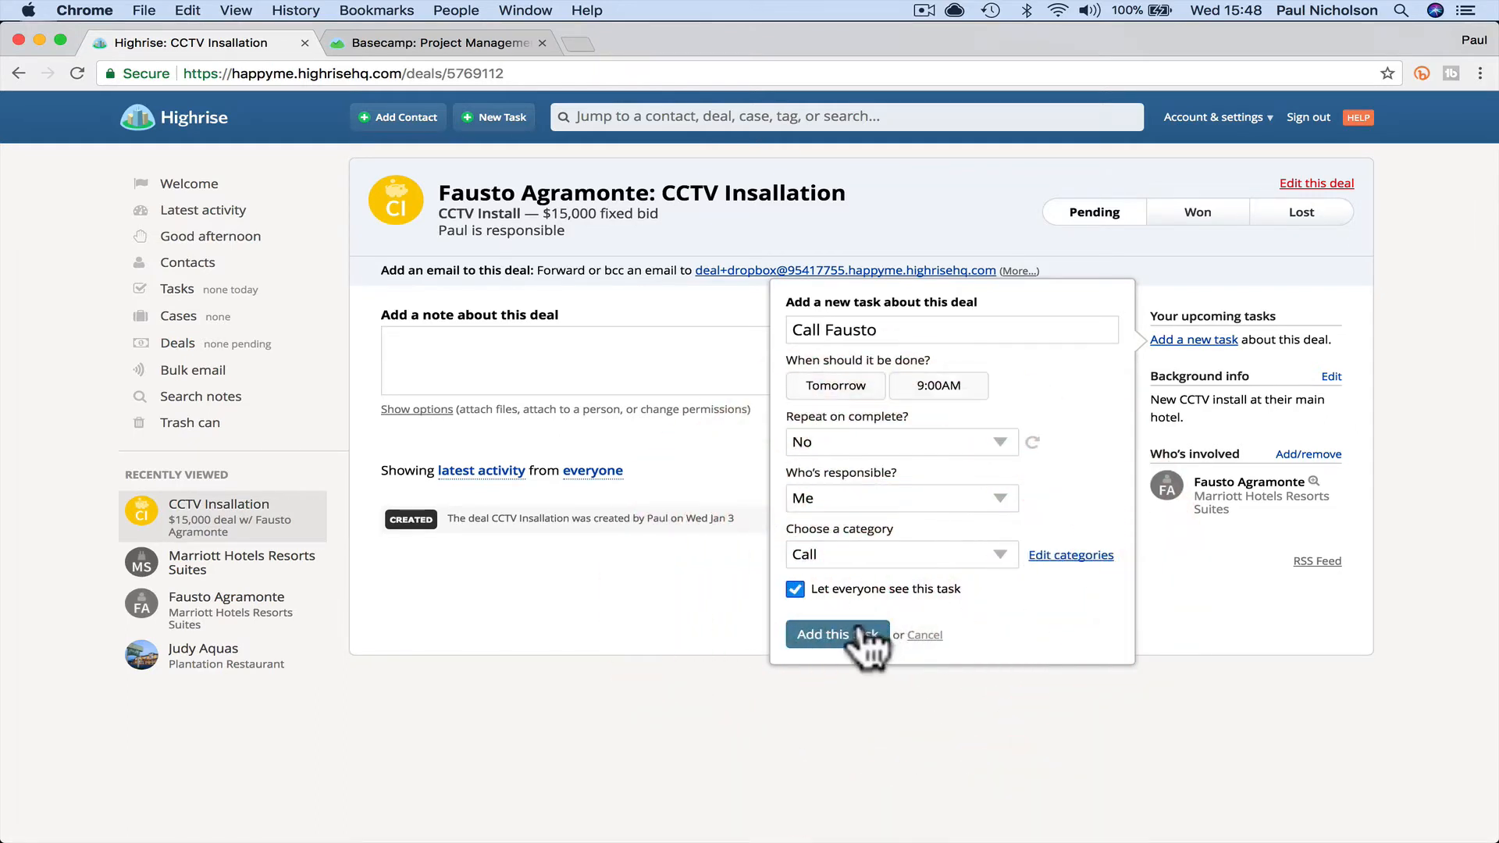
pyautogui.click(837, 634)
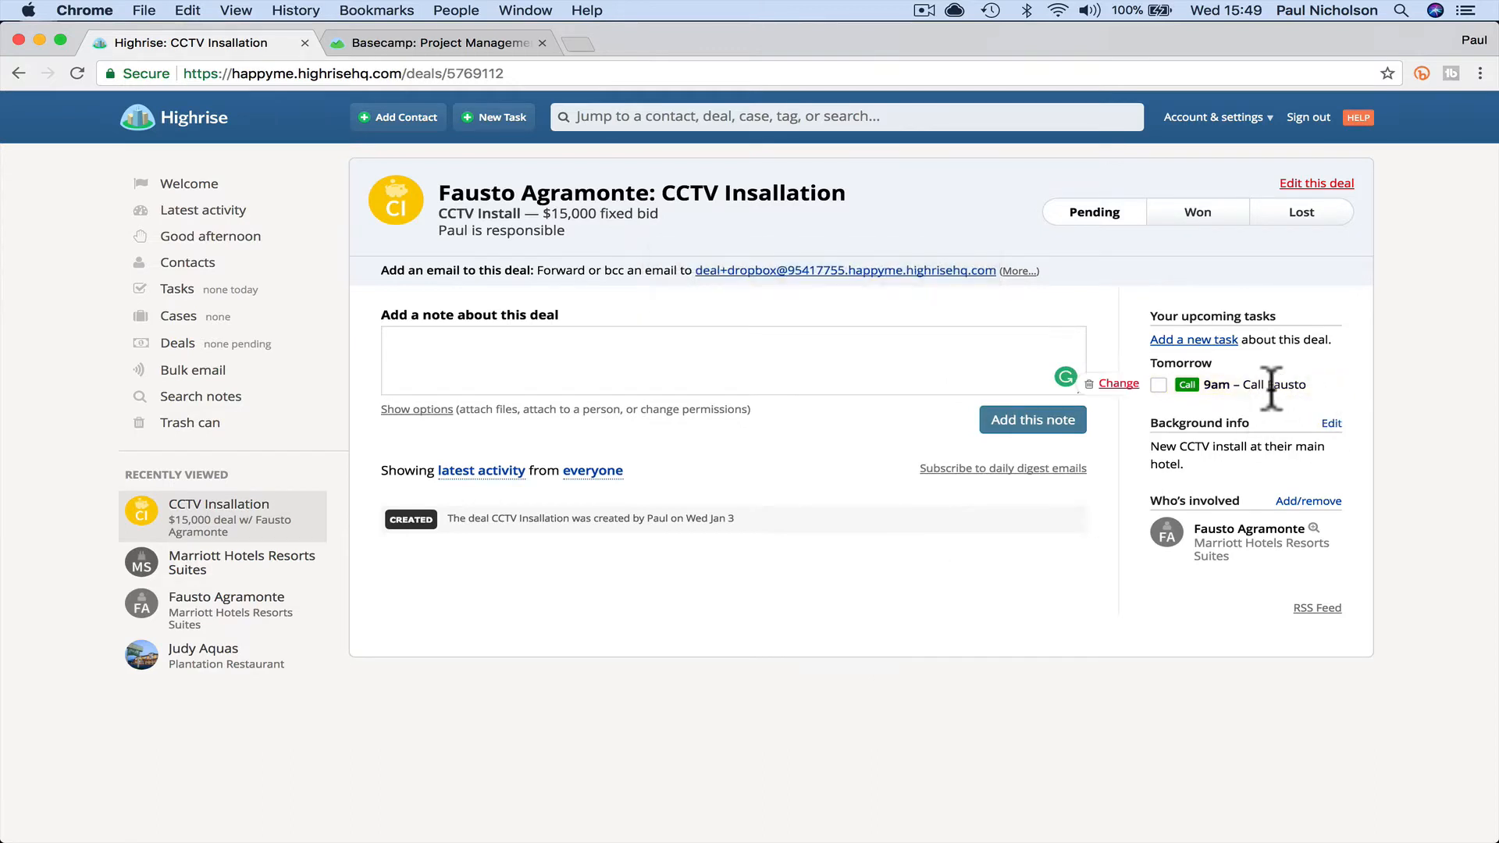
pyautogui.moveTo(750, 350)
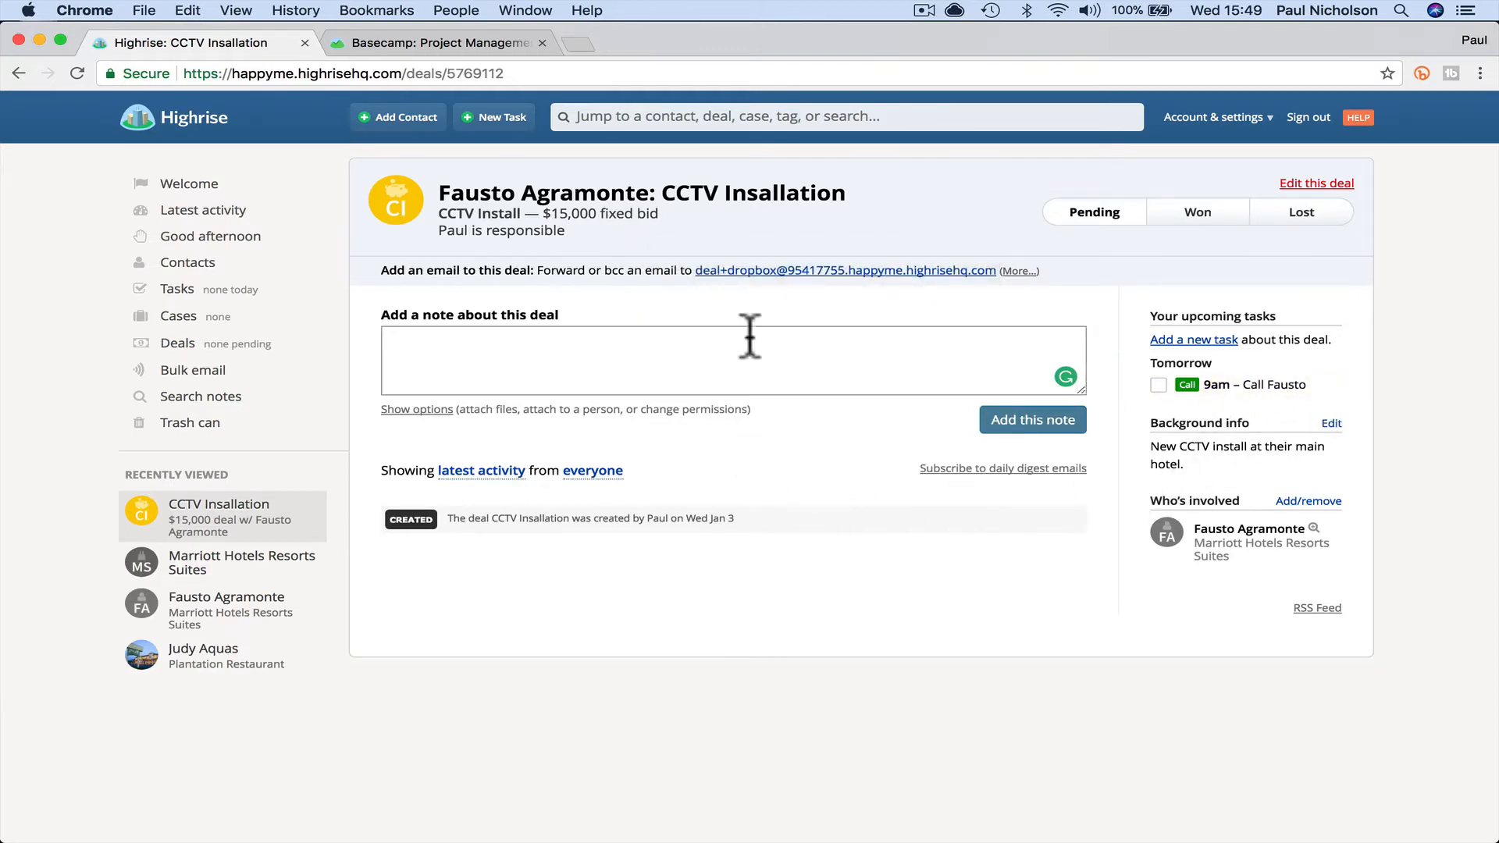
pyautogui.moveTo(703, 283)
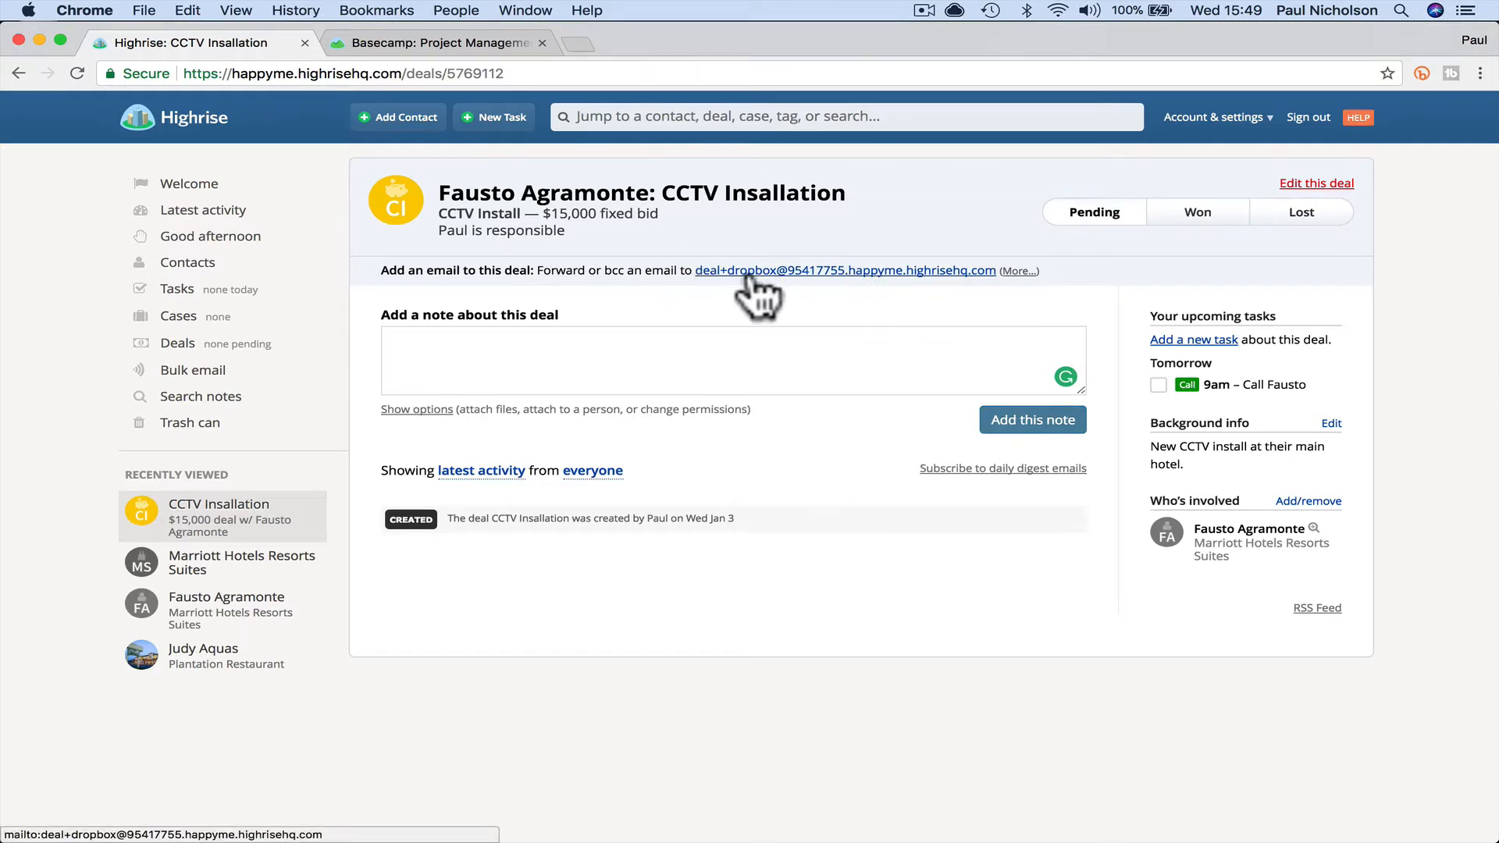
pyautogui.moveTo(710, 270)
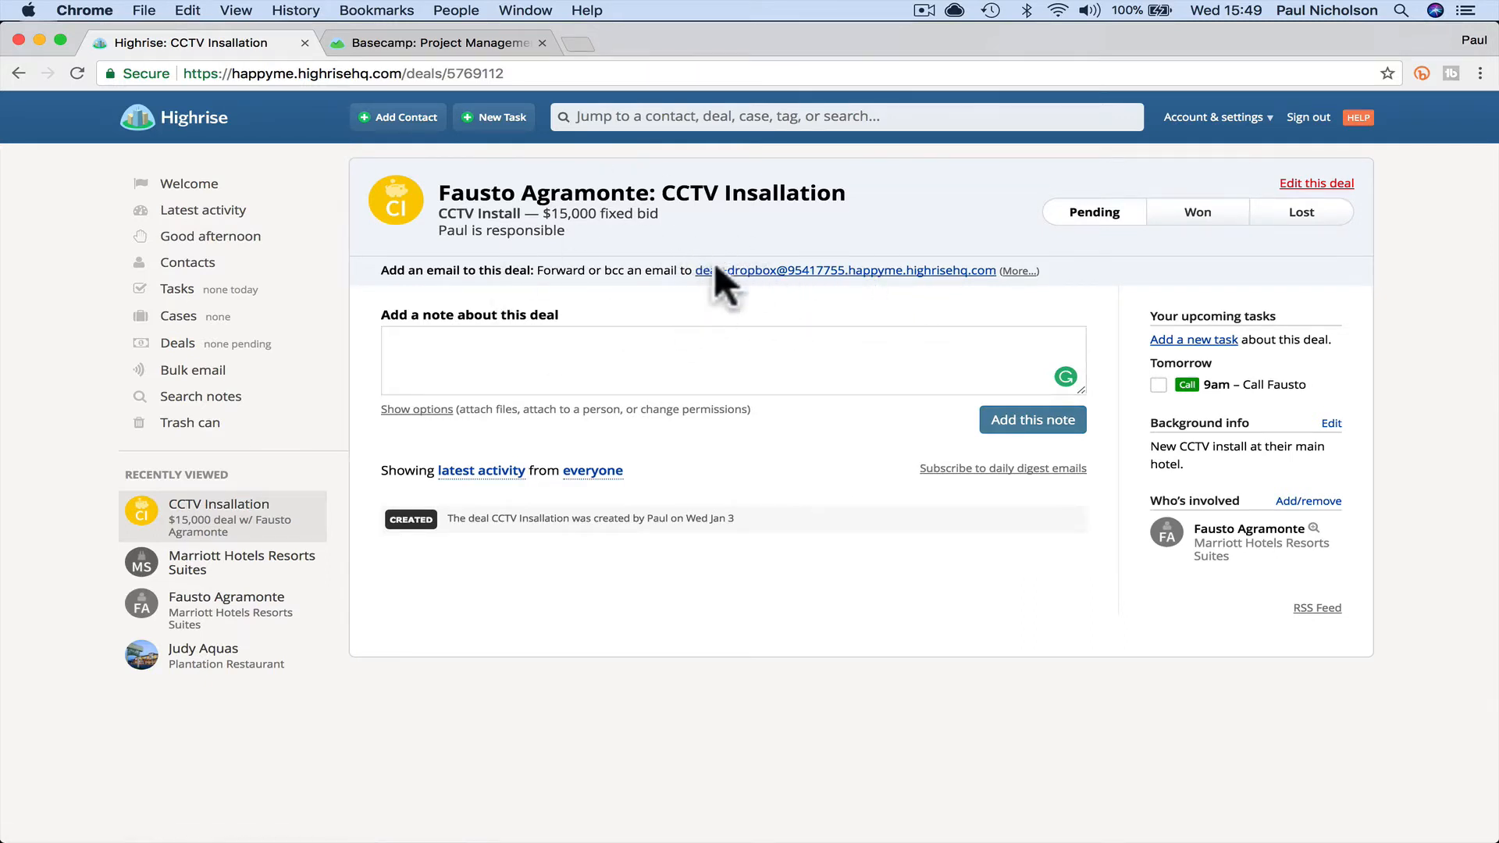
pyautogui.moveTo(713, 282)
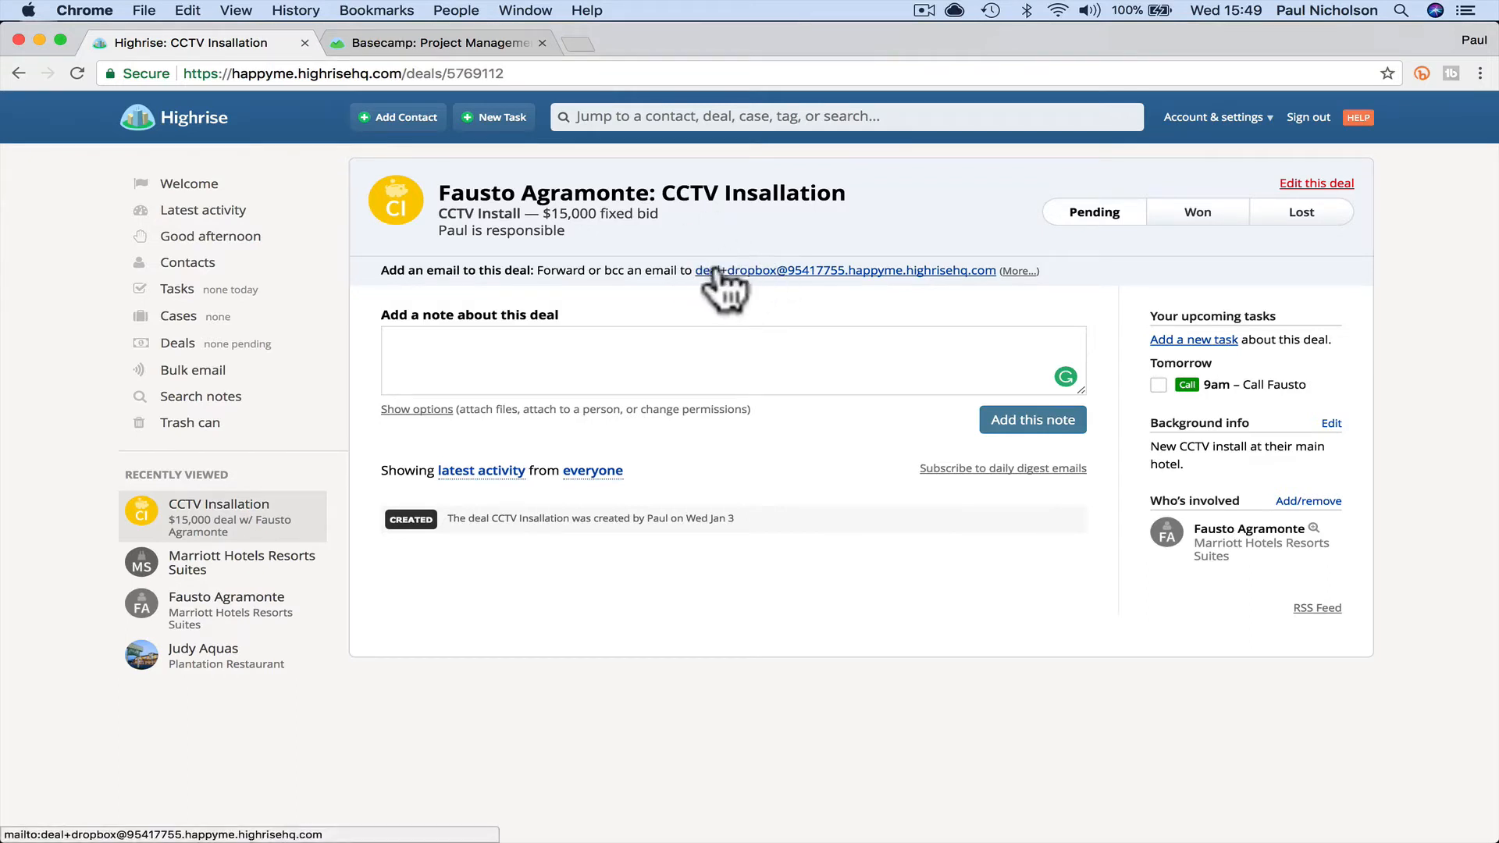
pyautogui.moveTo(756, 296)
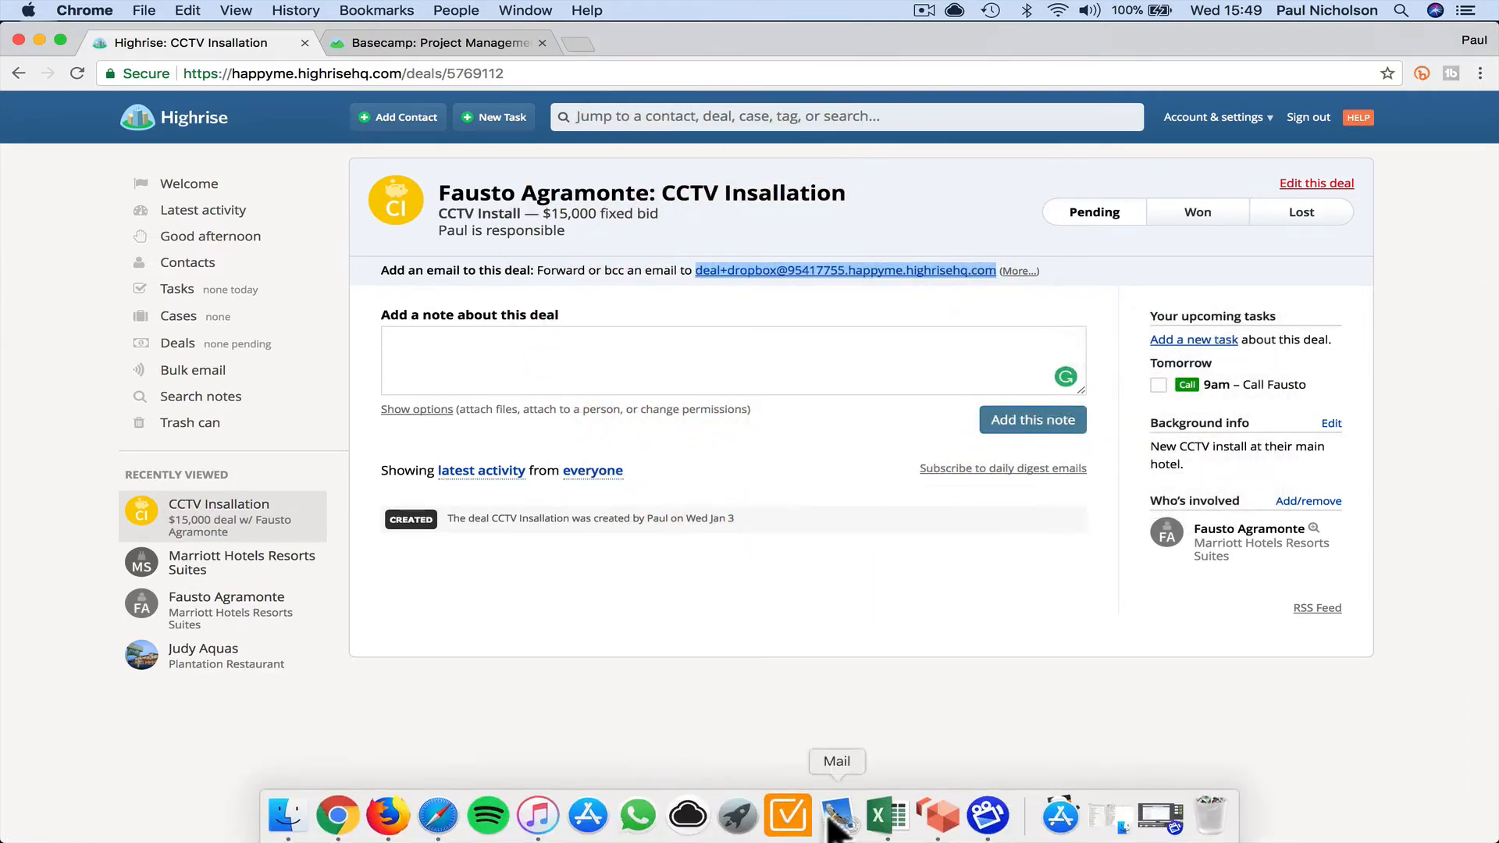
pyautogui.click(838, 813)
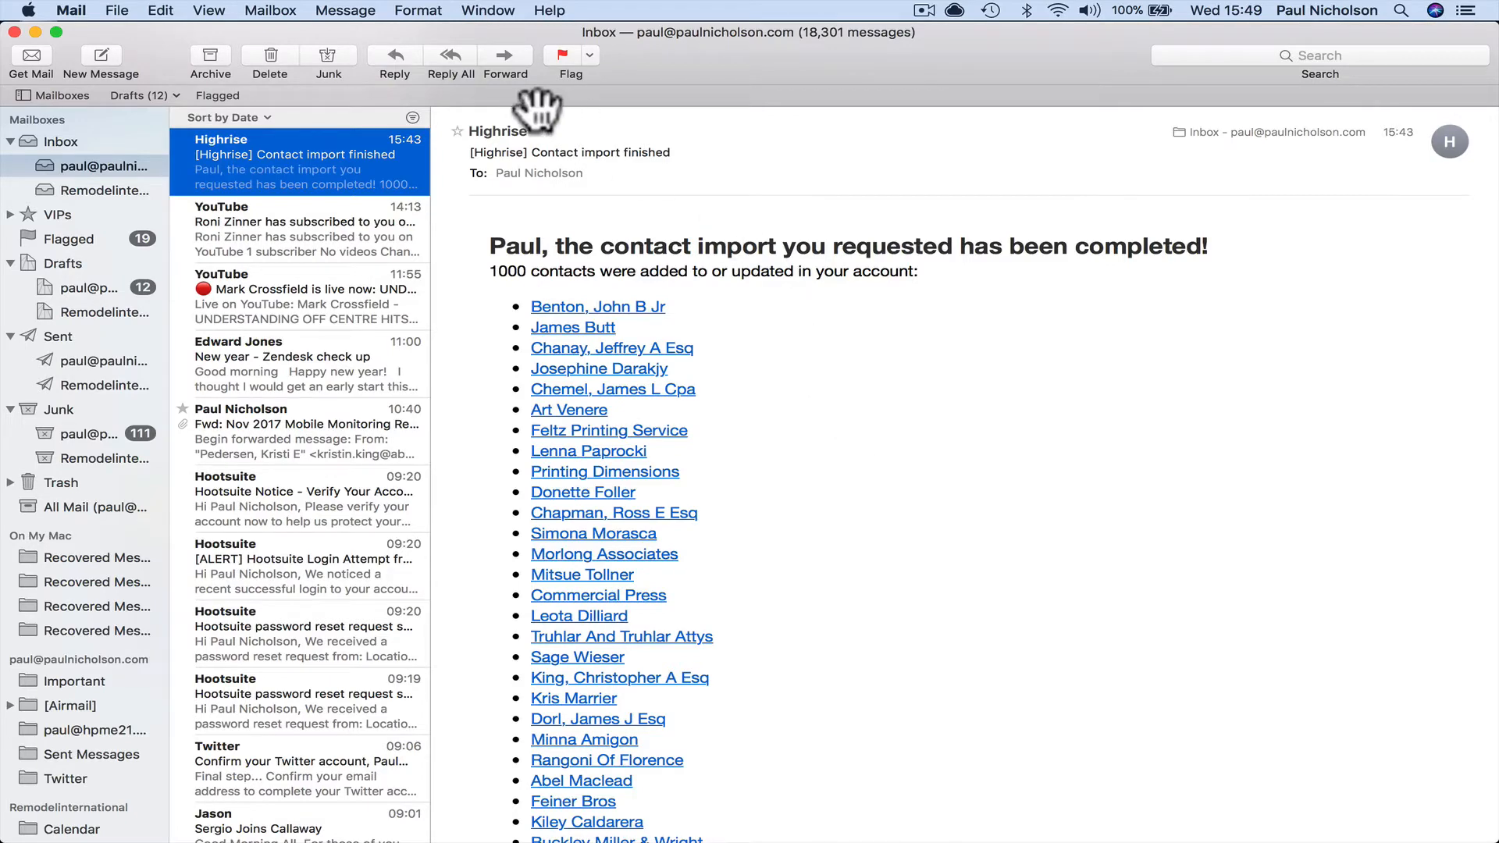
pyautogui.click(504, 56)
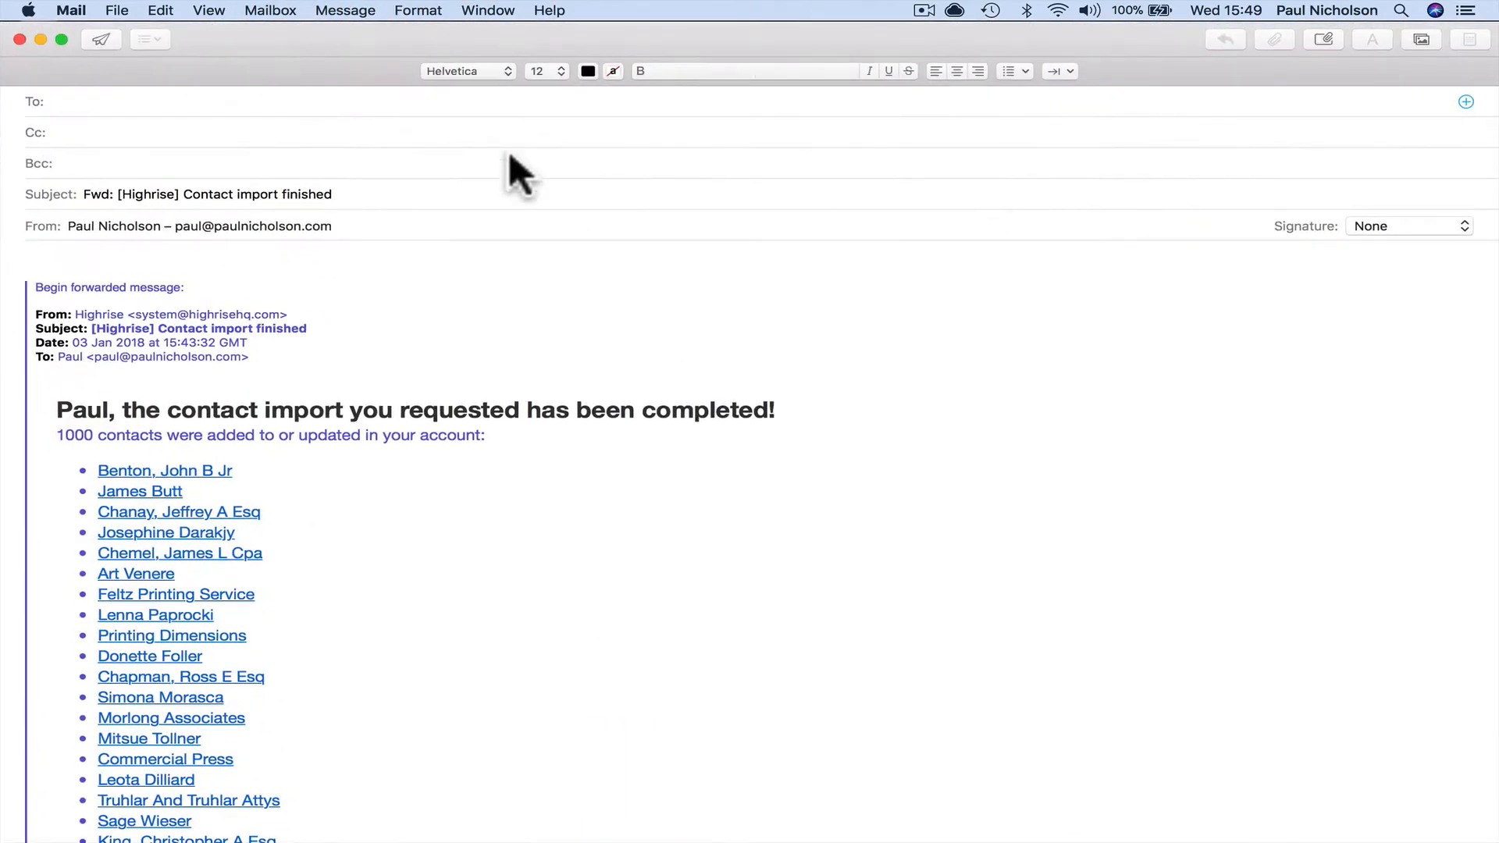
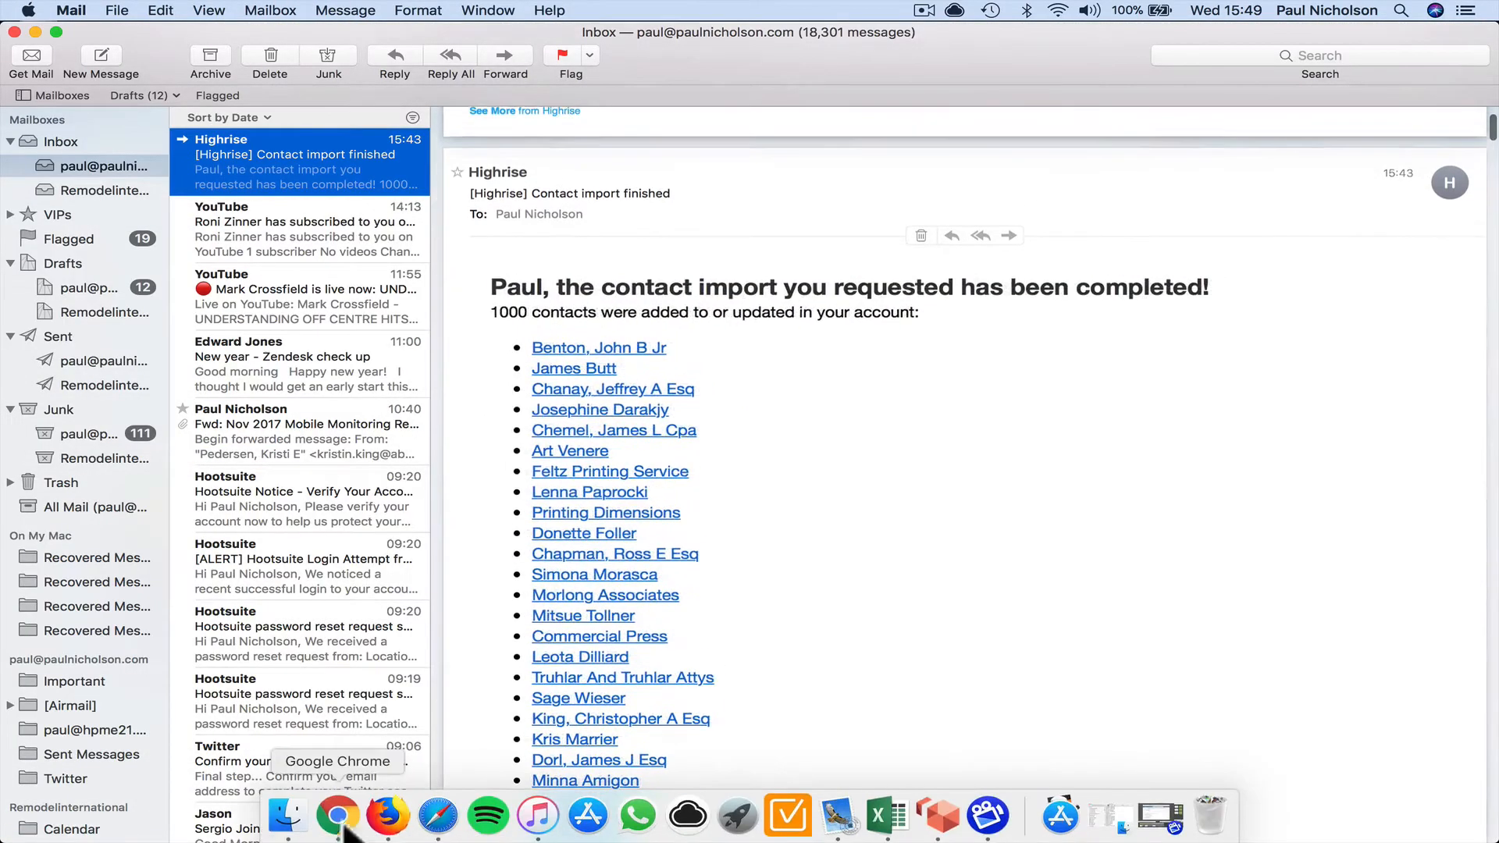
pyautogui.click(336, 815)
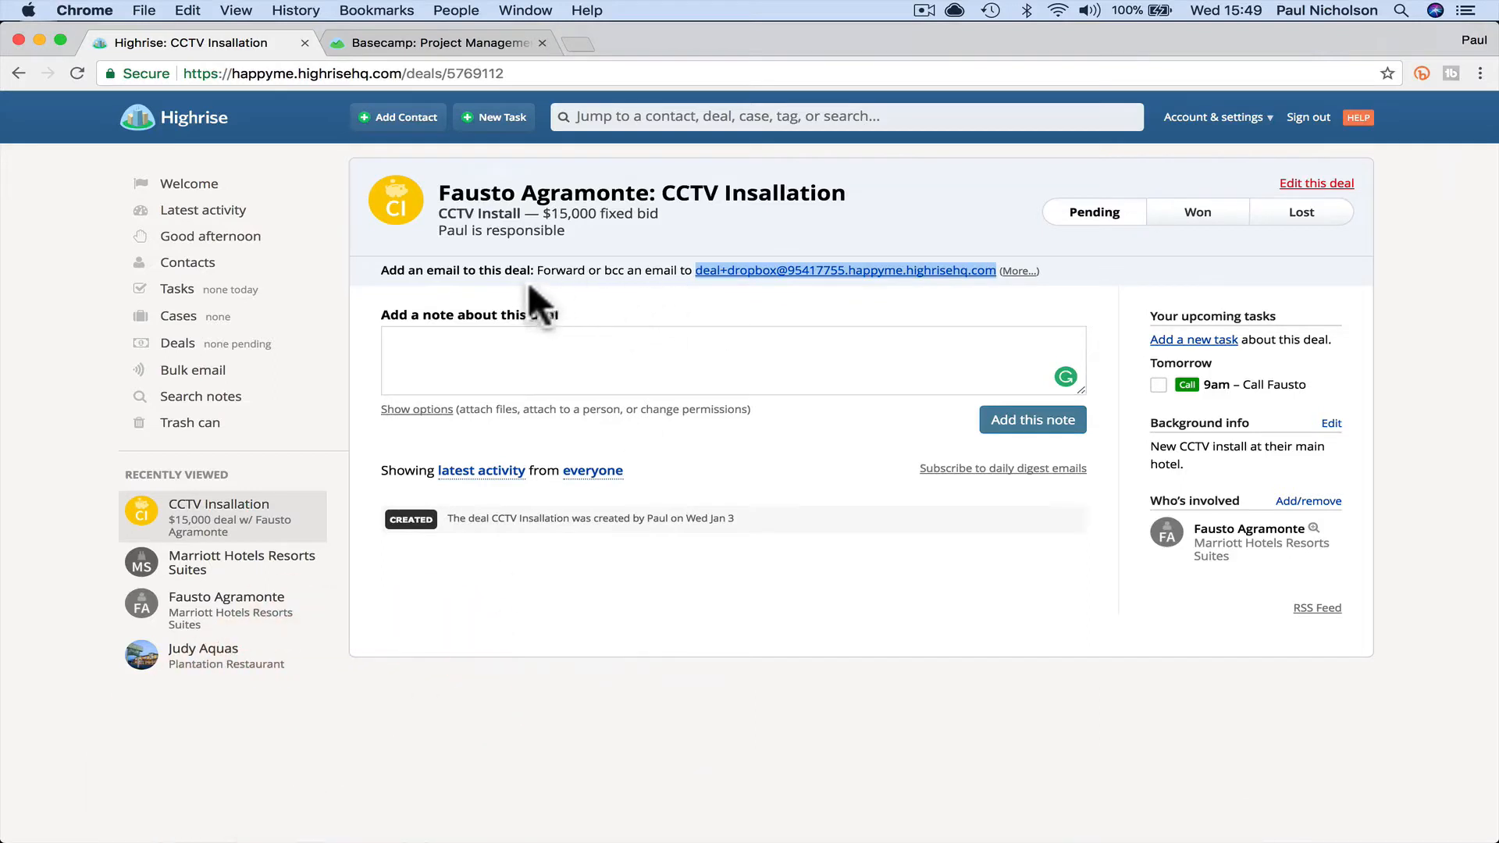
pyautogui.moveTo(495, 457)
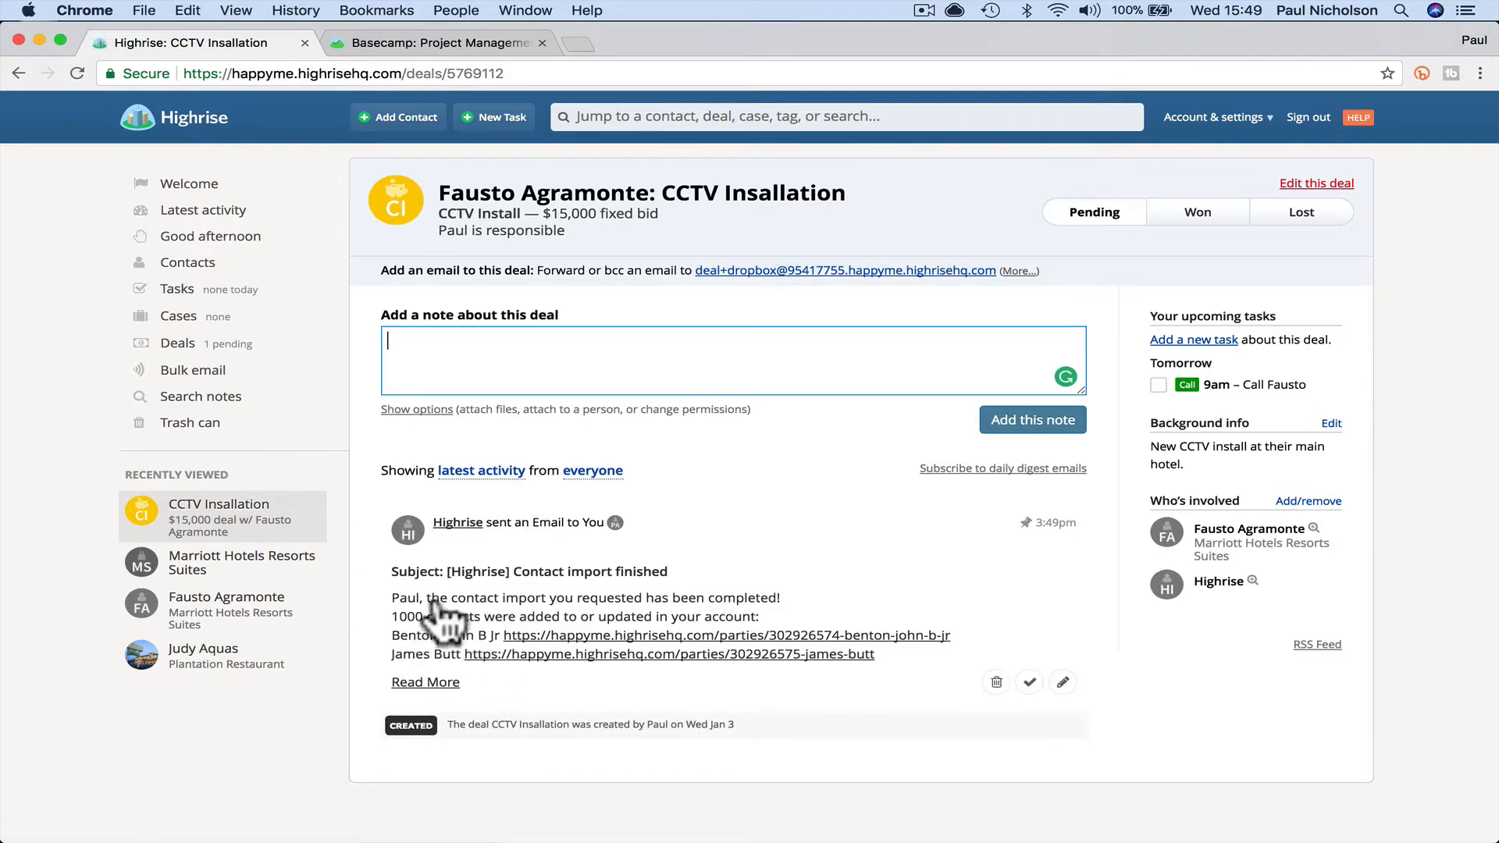
pyautogui.moveTo(841, 281)
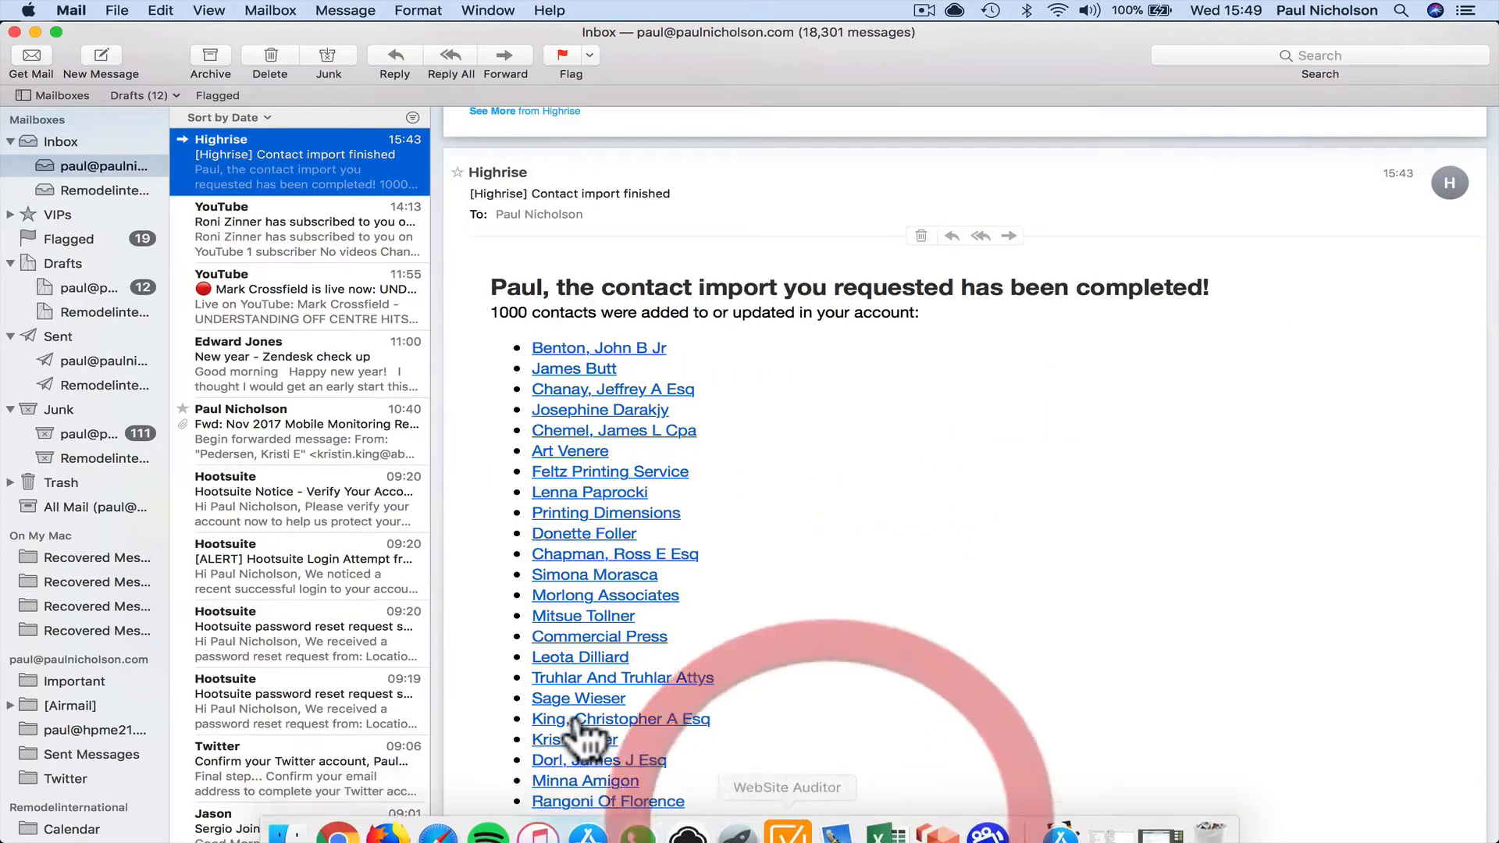
# - Forward Nathan Kontny's 'Start tracking email with Highrise' to the deal+dropbox address
pyautogui.scroll(-3)
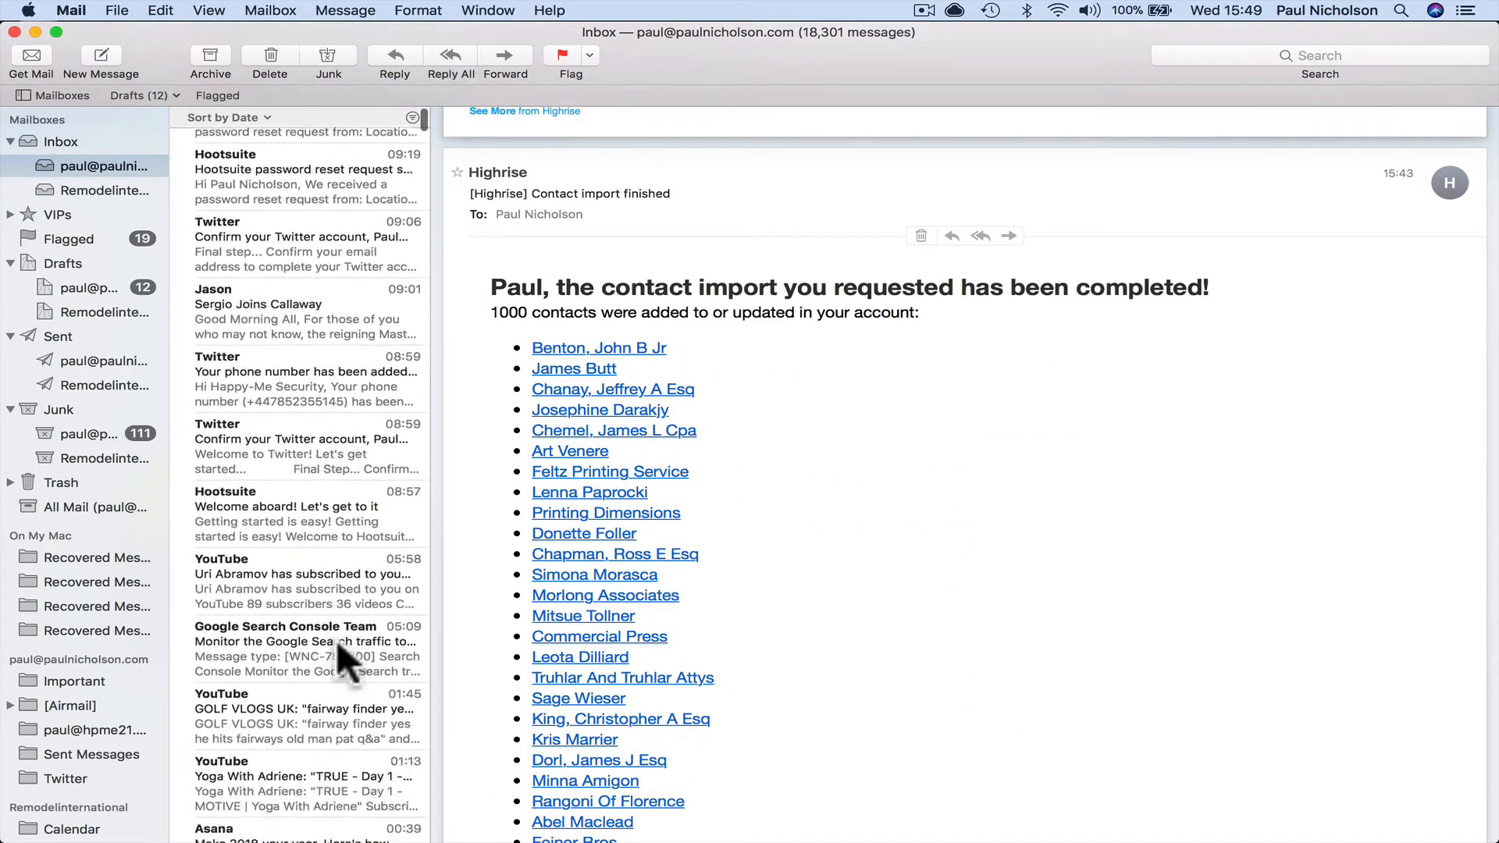
pyautogui.scroll(-3)
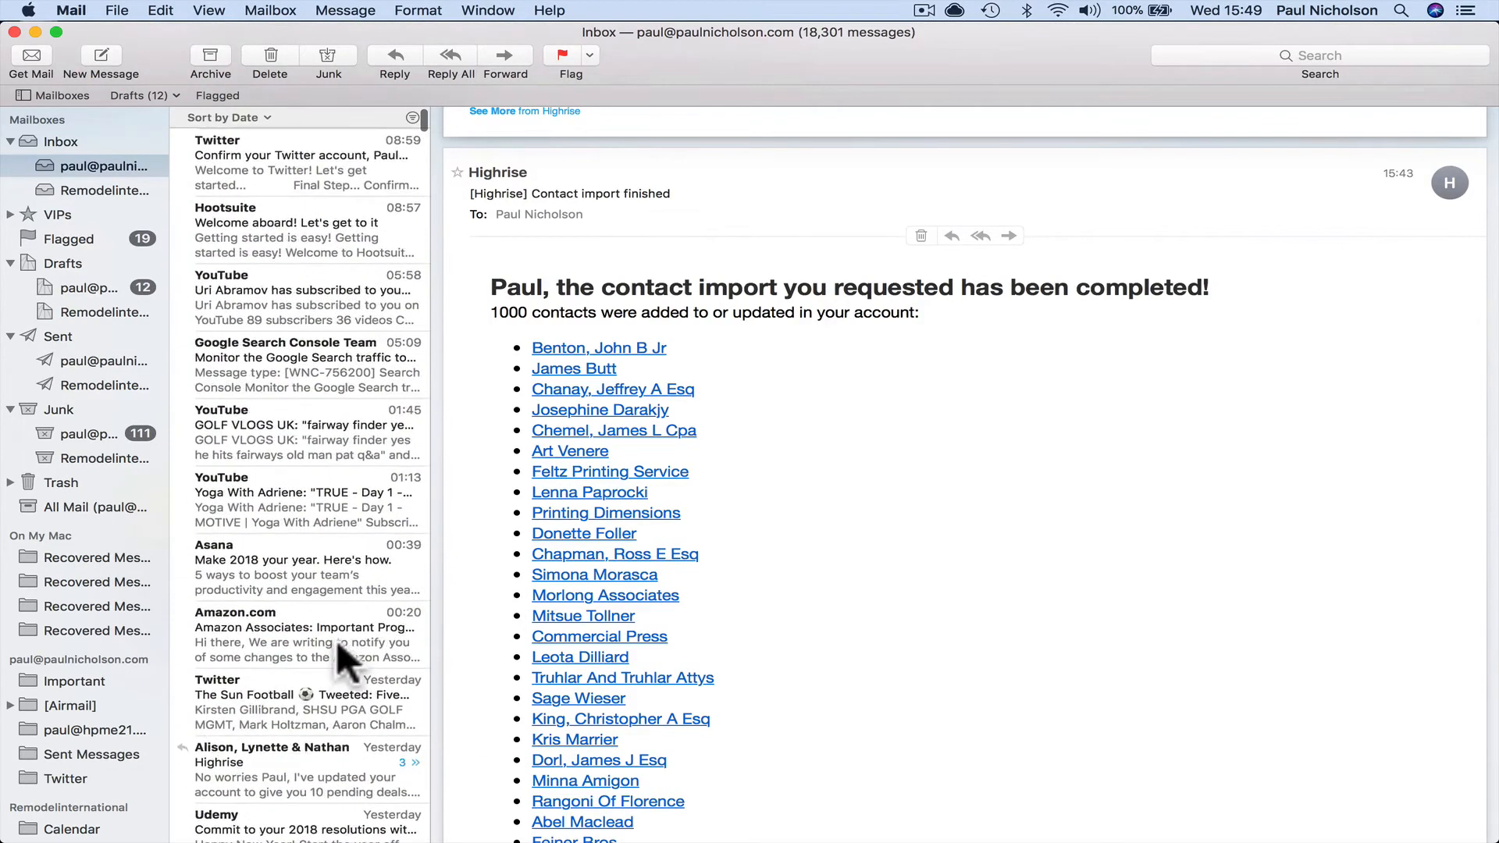
pyautogui.scroll(-3)
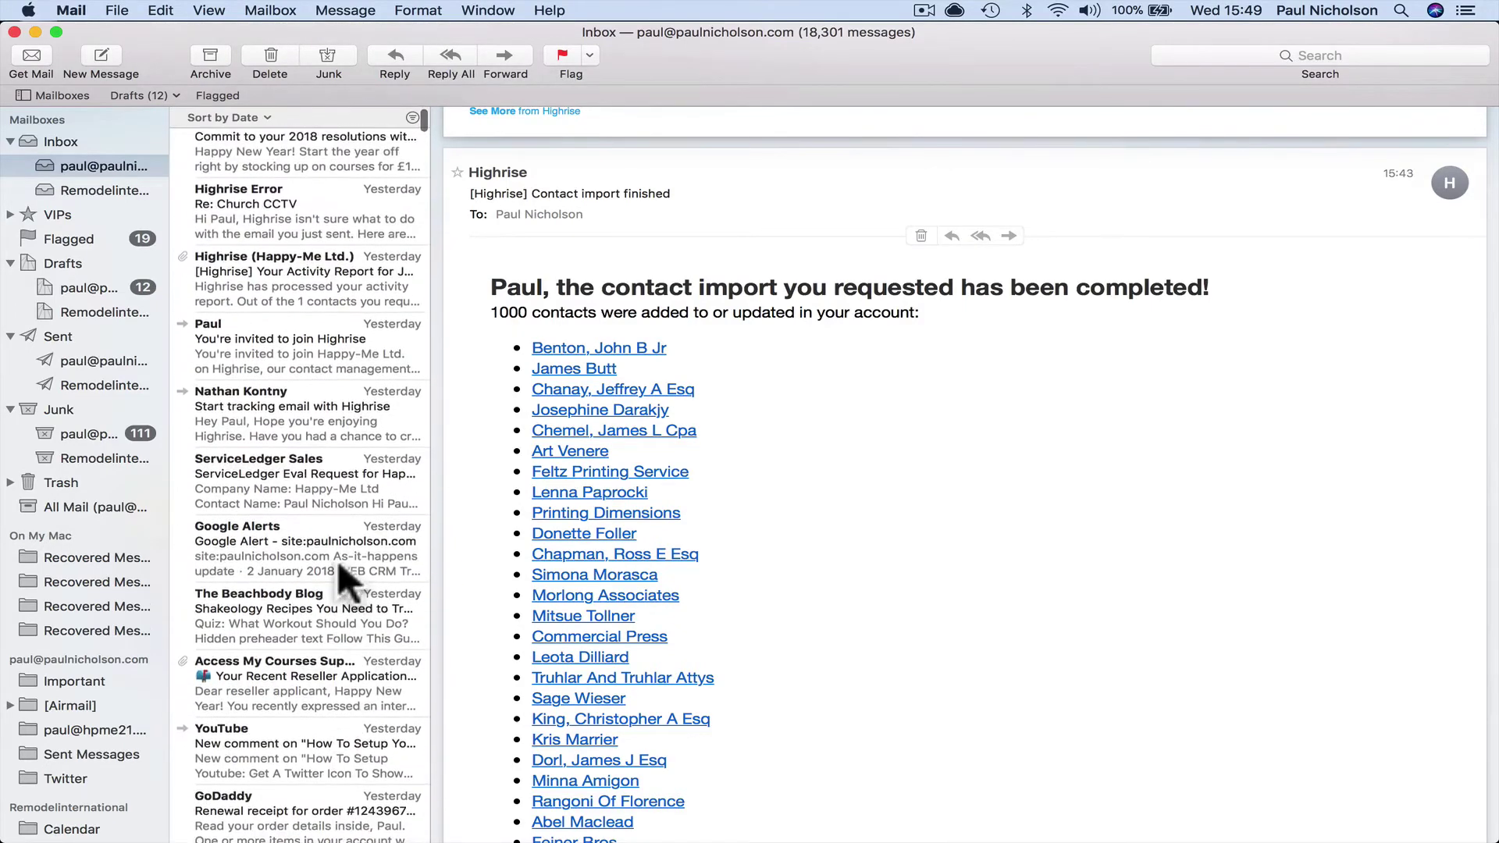
pyautogui.click(292, 414)
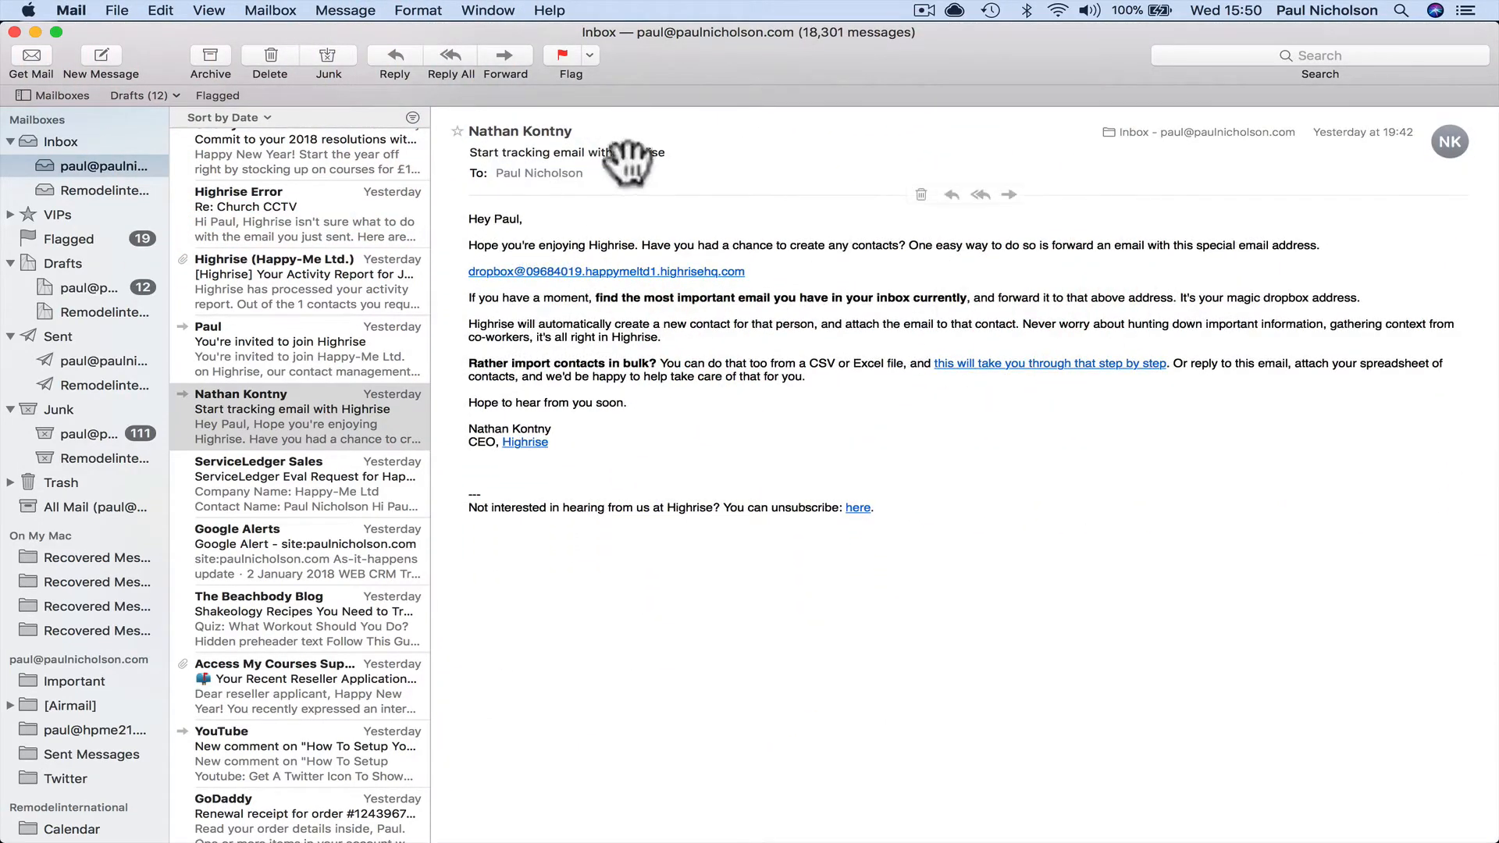
pyautogui.moveTo(694, 453)
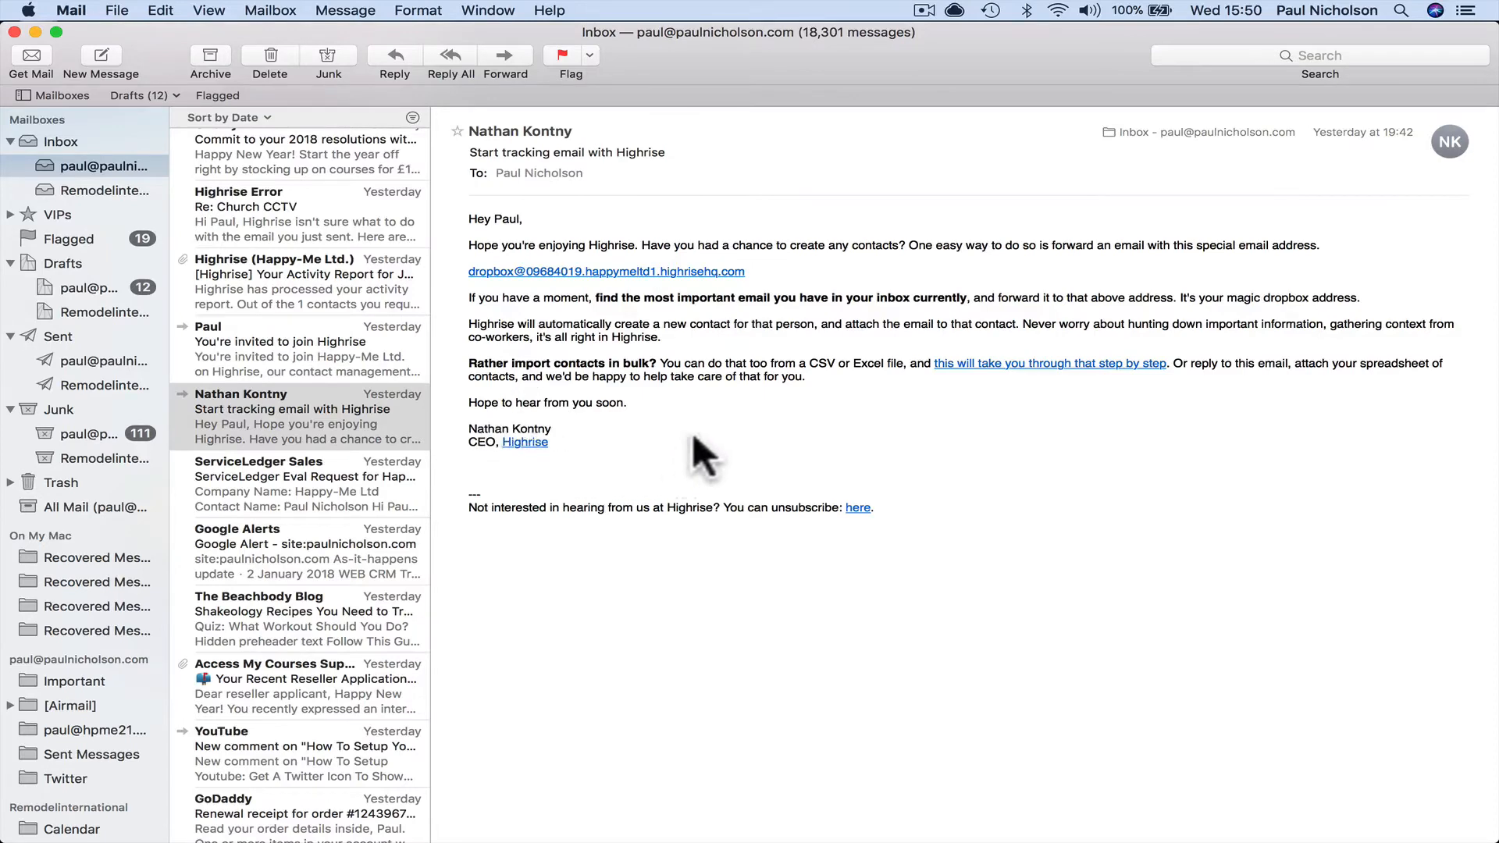
pyautogui.click(505, 56)
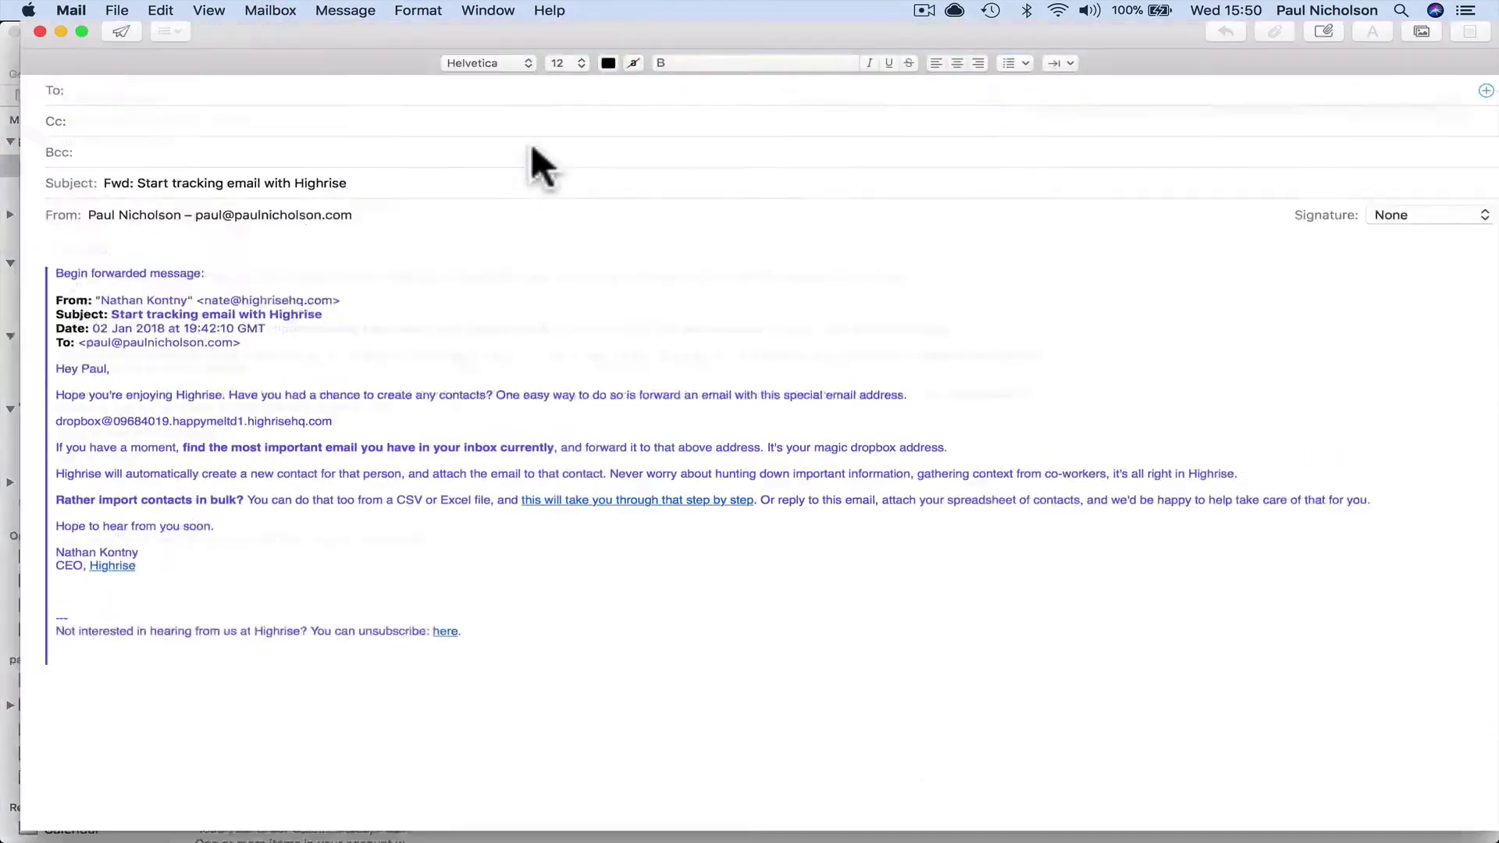
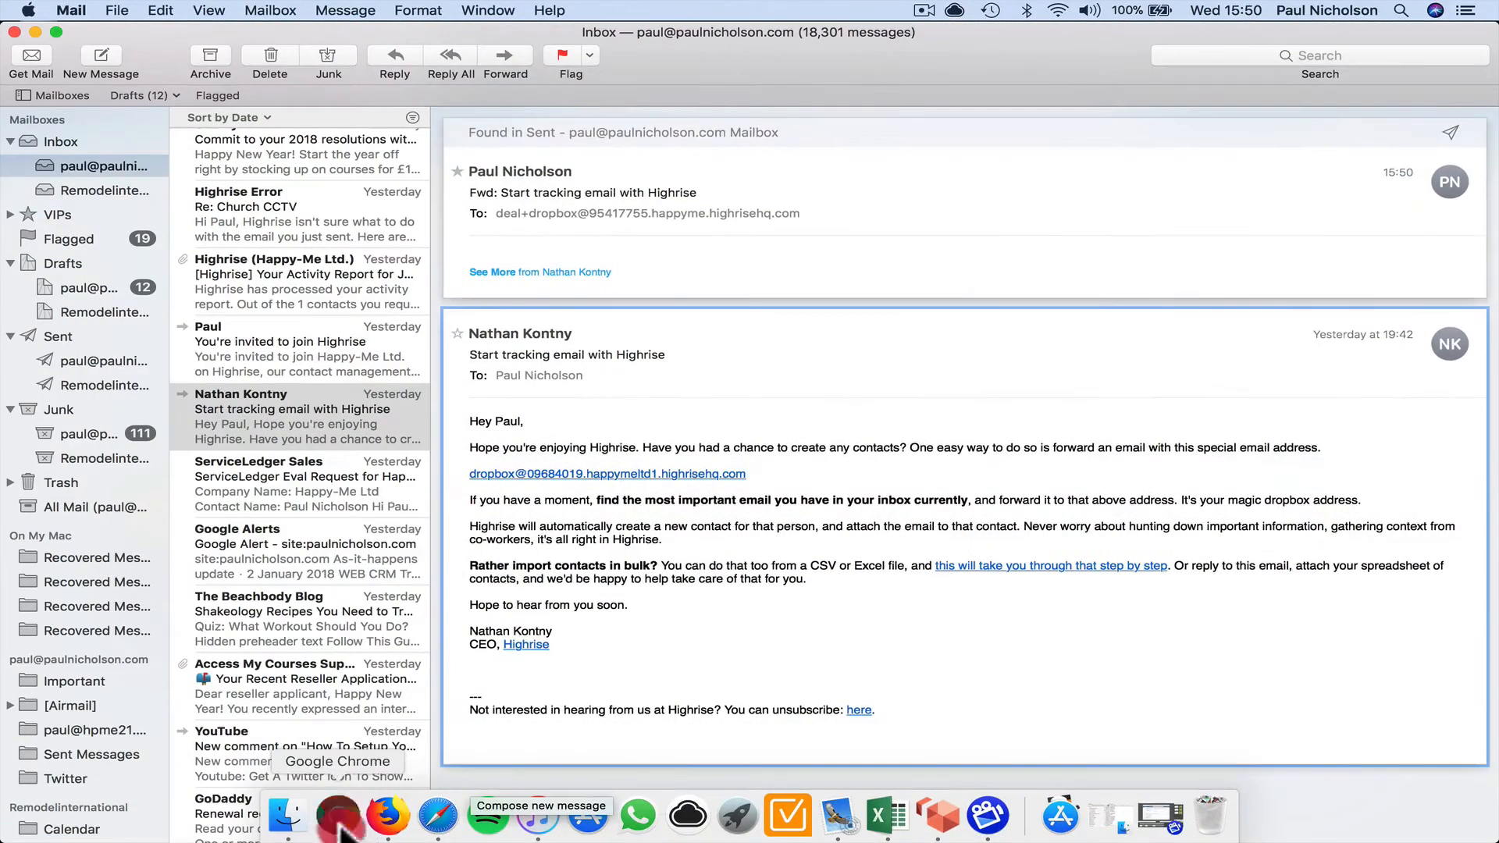
pyautogui.click(341, 817)
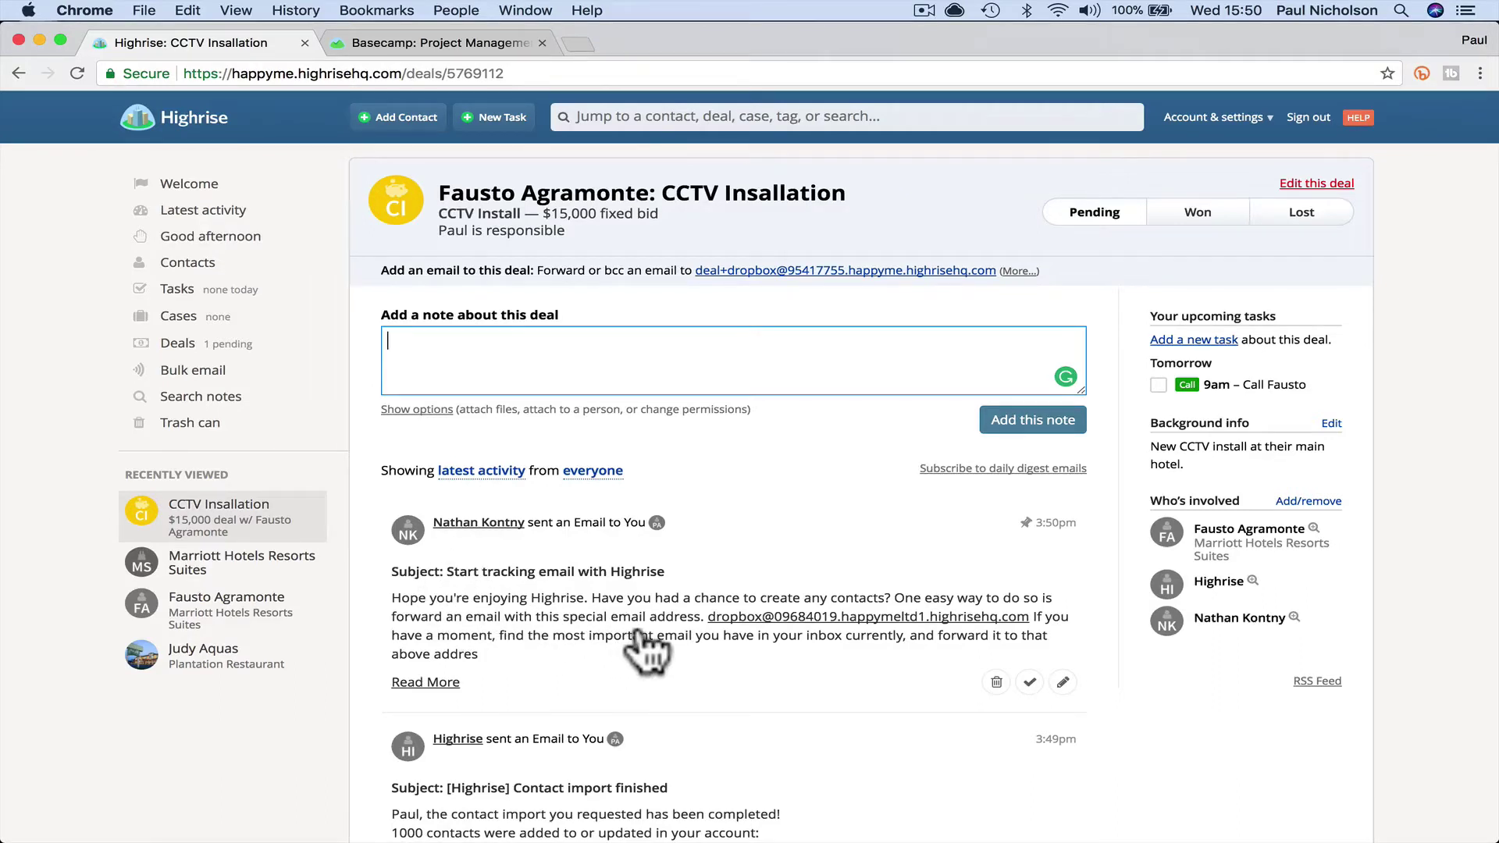
pyautogui.moveTo(556, 572)
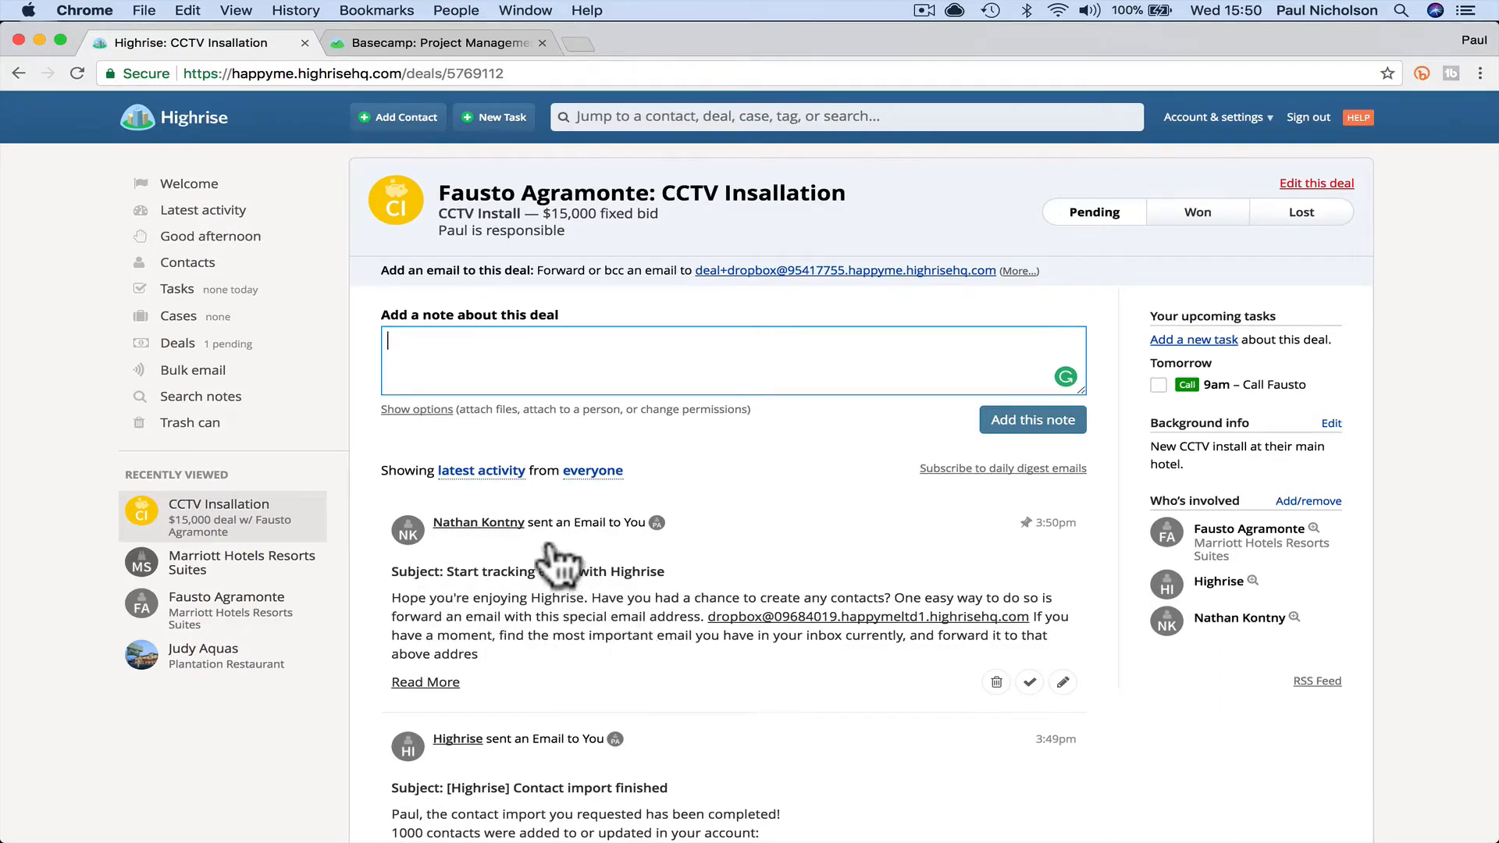
# - Open Nathan Kontny's contact page from the deal's activity entry
pyautogui.click(478, 522)
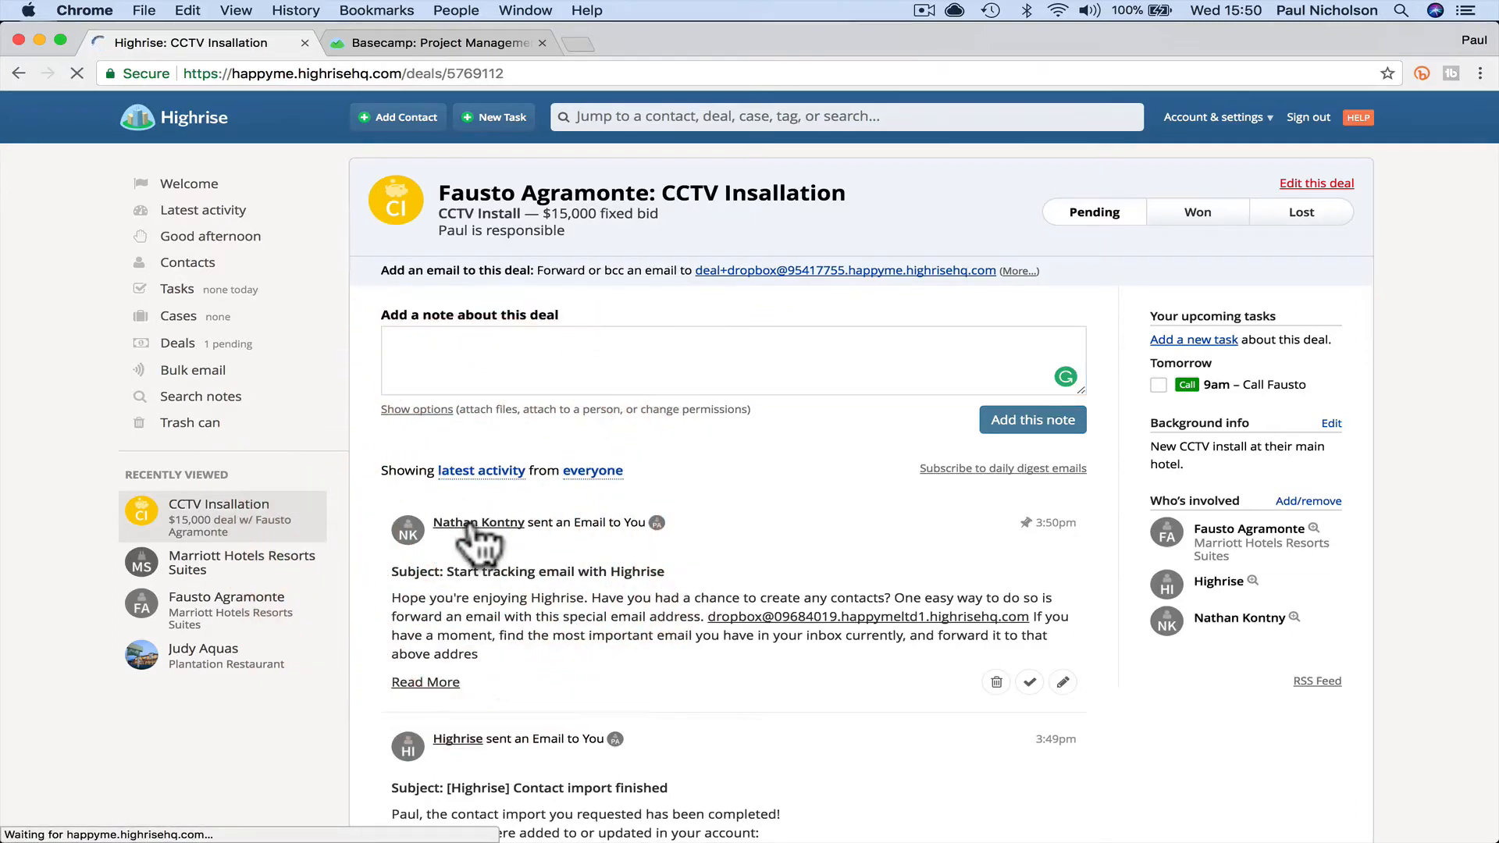
pyautogui.moveTo(483, 579)
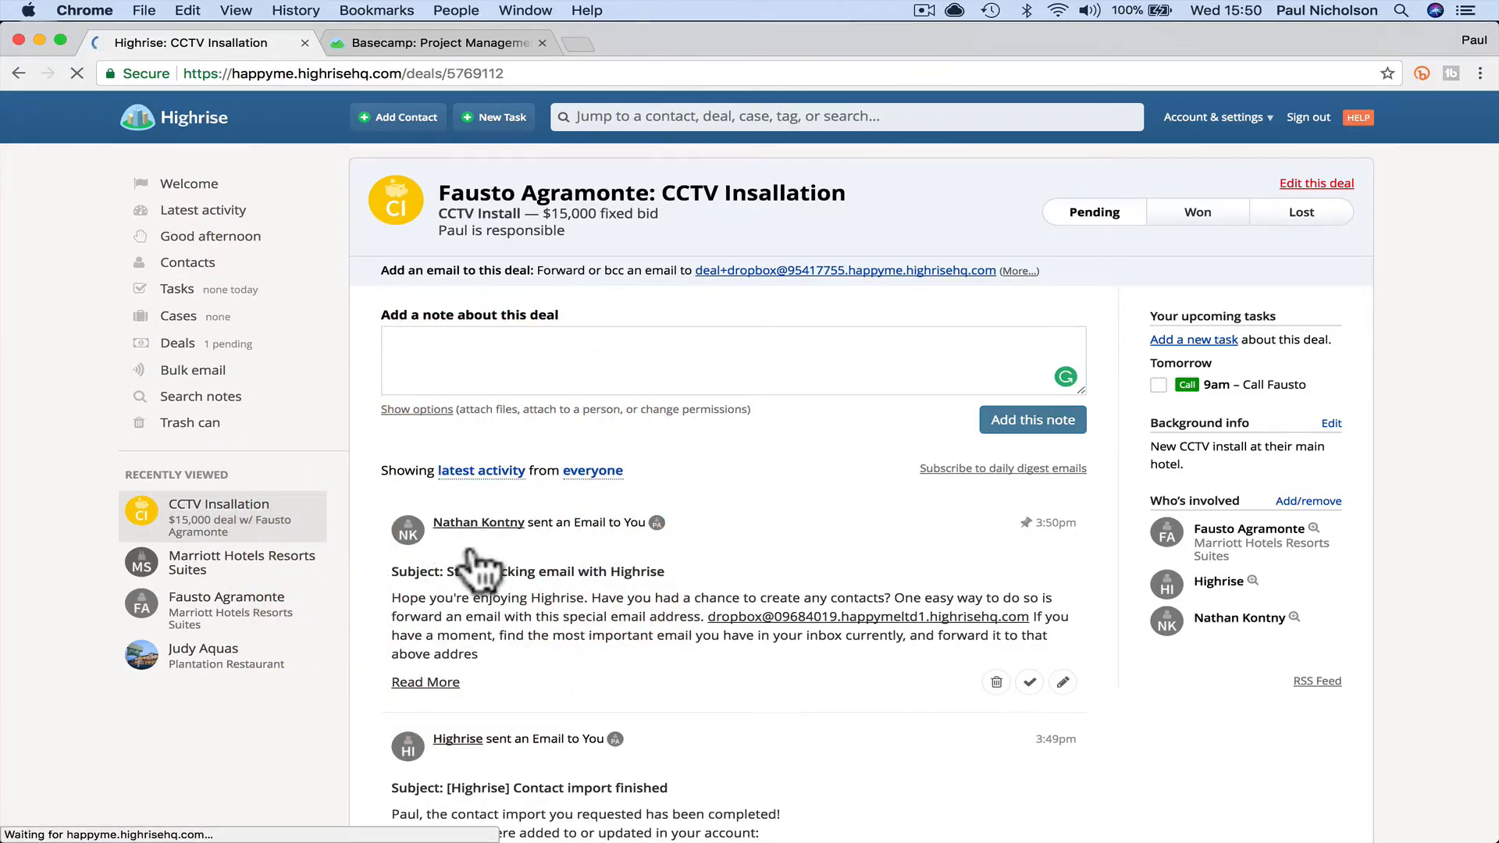
pyautogui.click(478, 522)
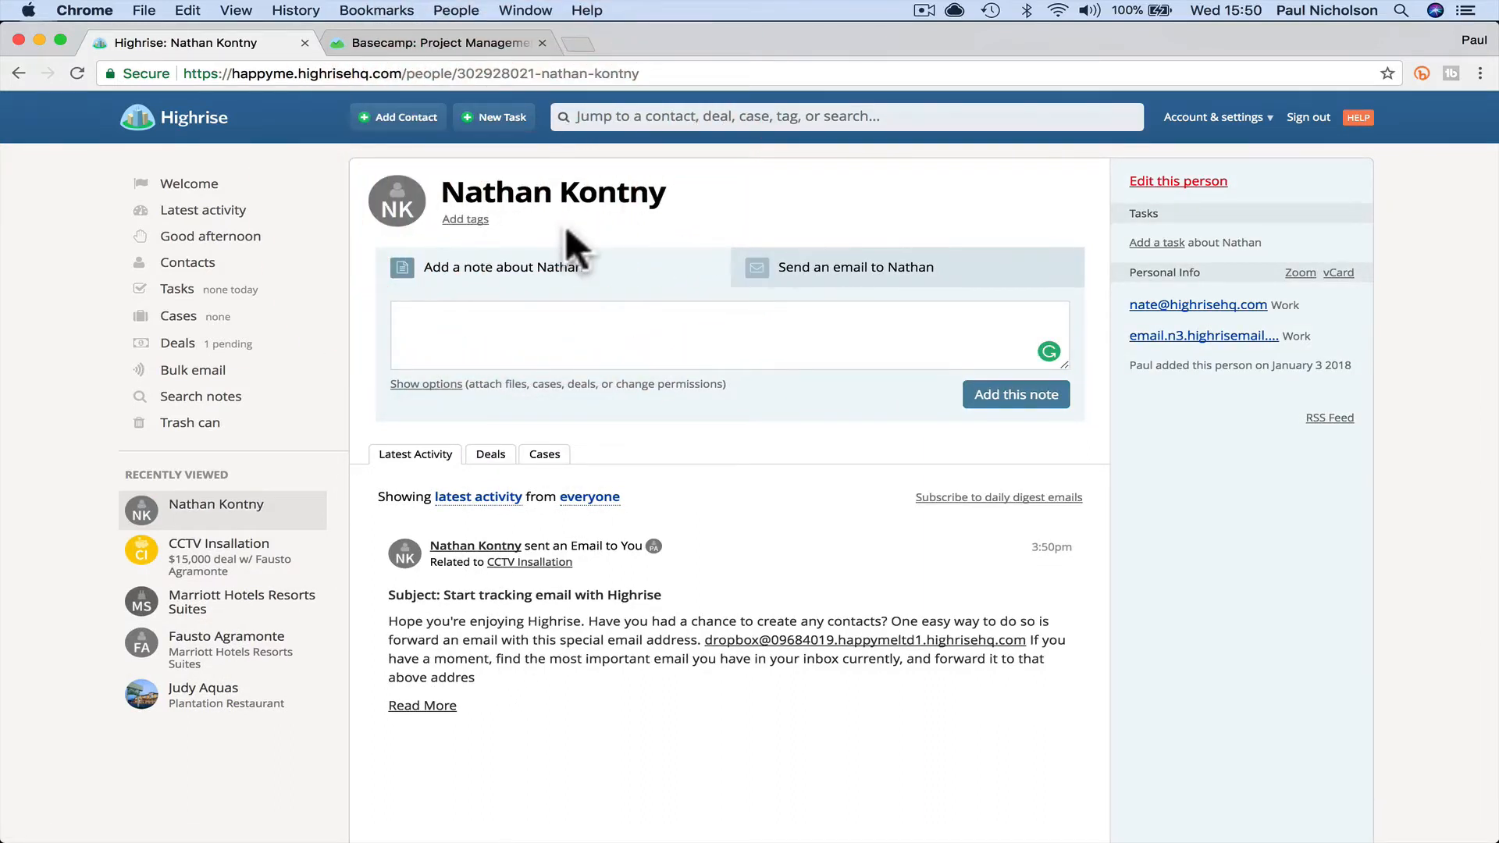
pyautogui.moveTo(674, 470)
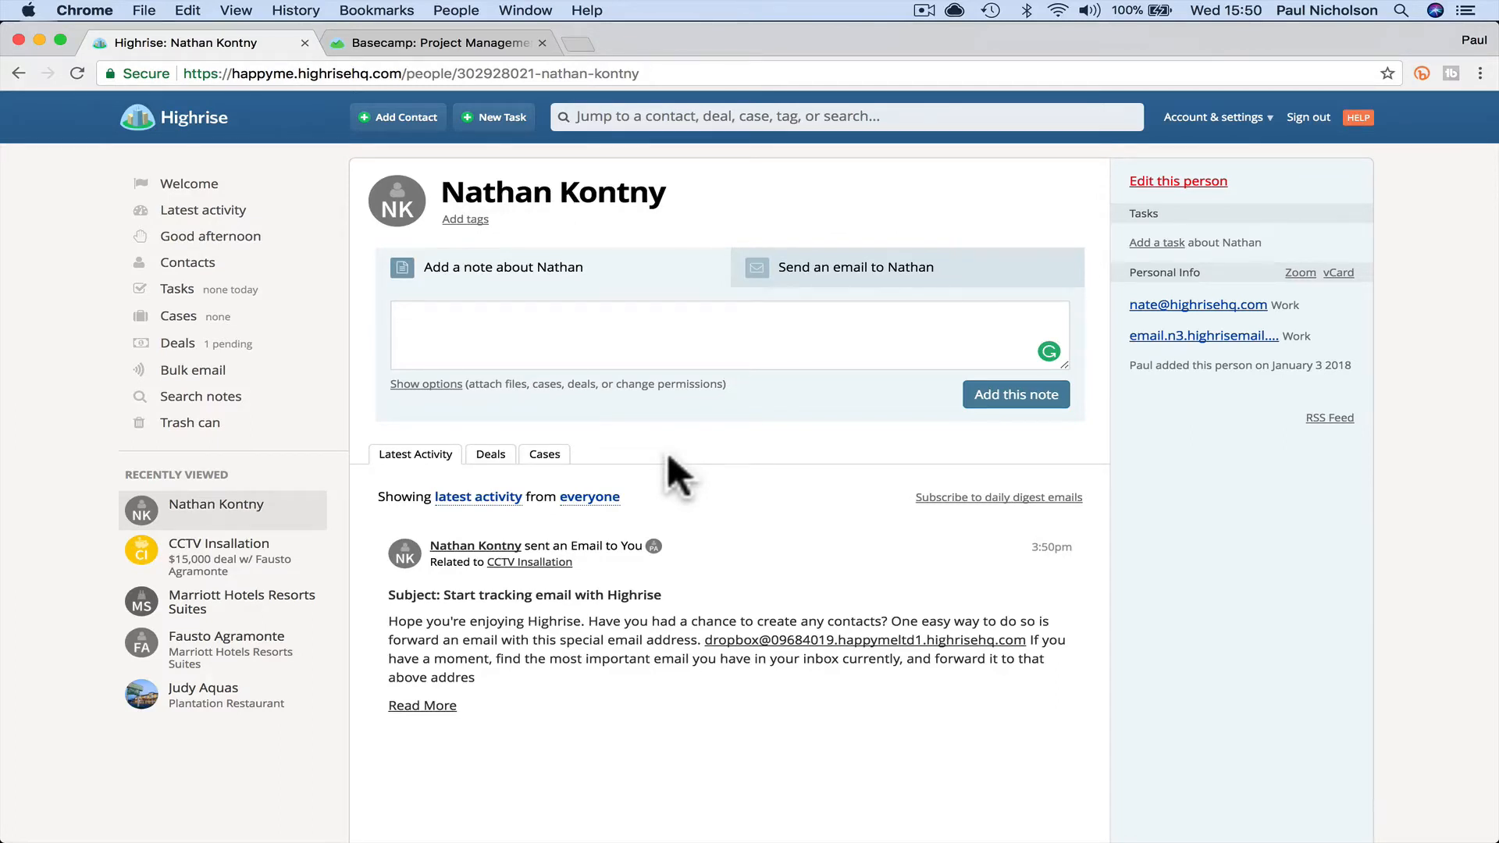
pyautogui.moveTo(569, 470)
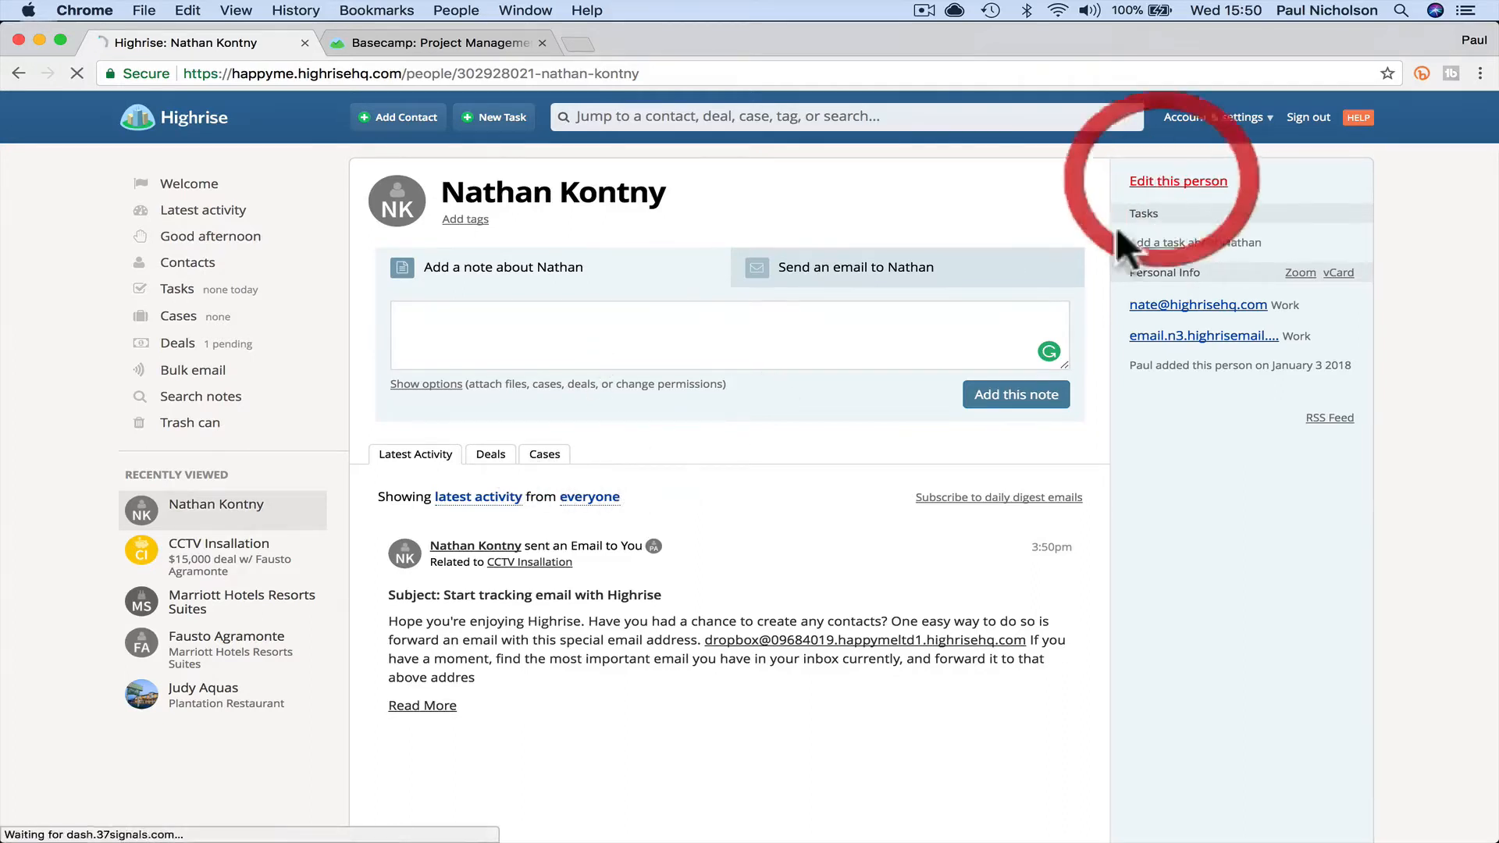
# - Edit Nathan Kontny's contact, entering title CEO and company Highrise
pyautogui.click(1178, 180)
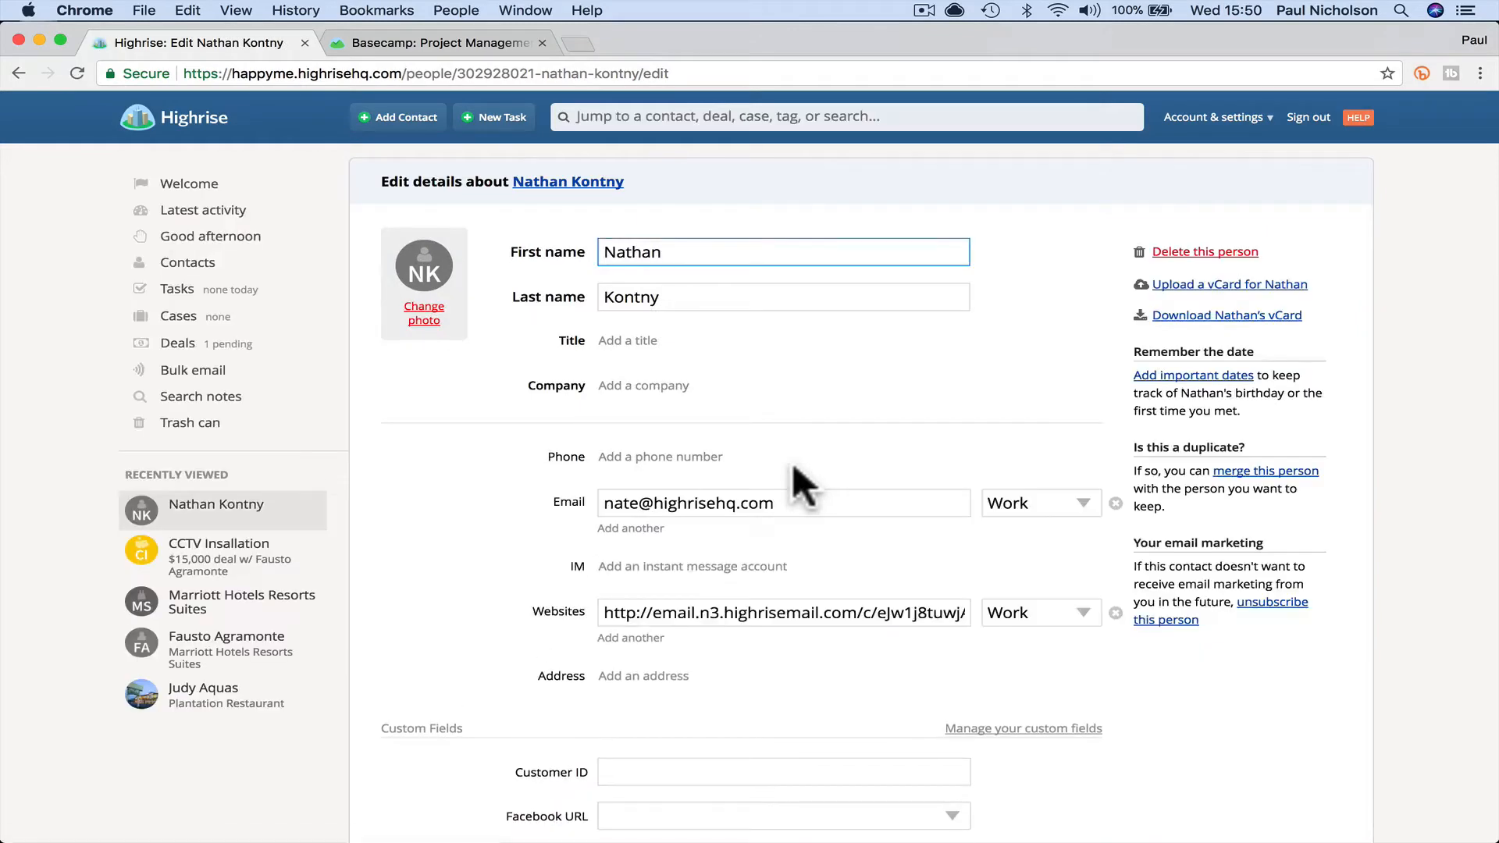
pyautogui.scroll(-3)
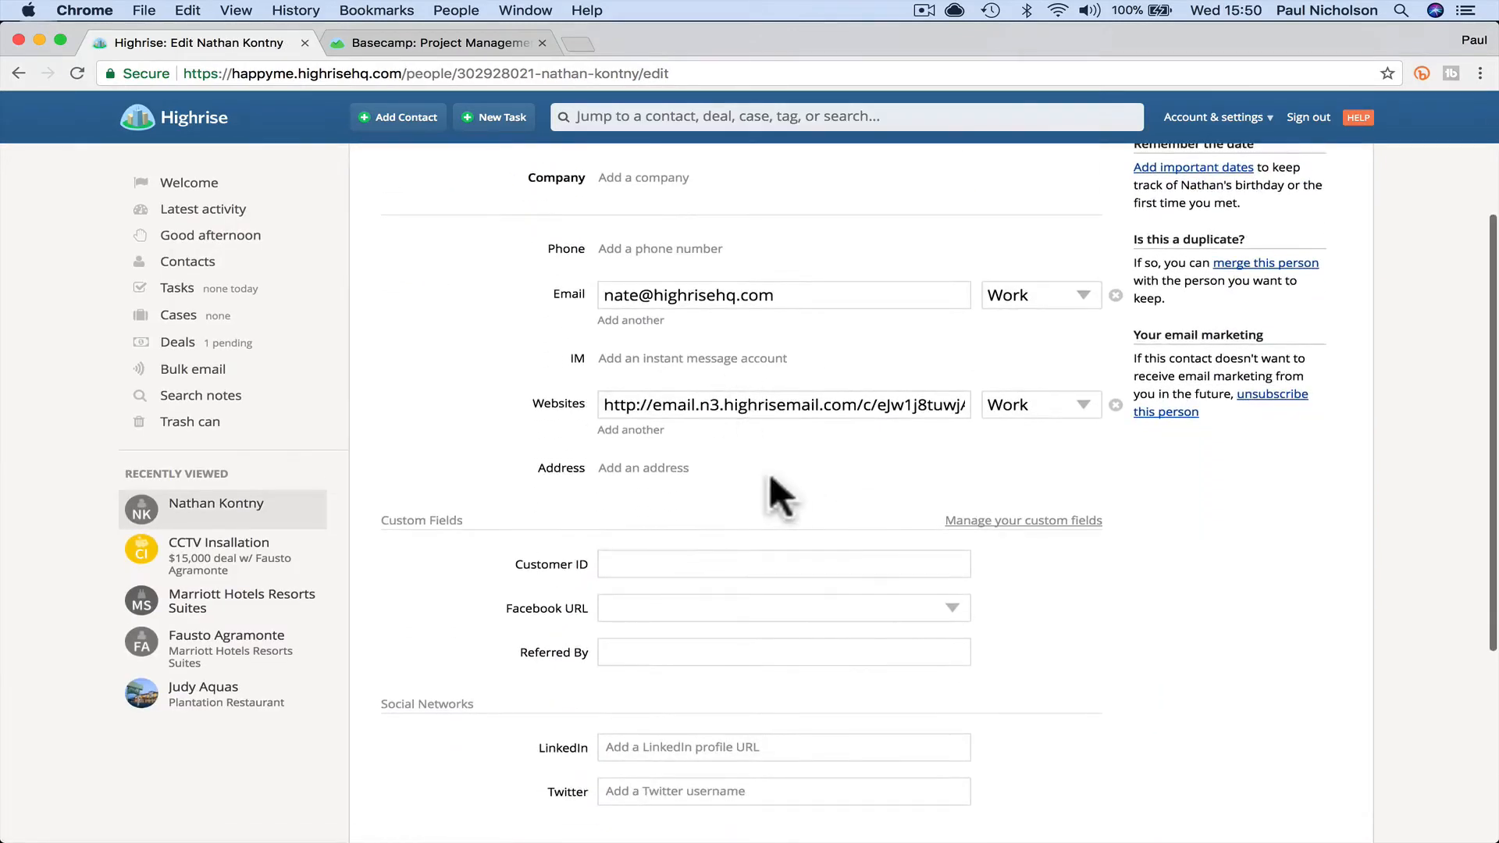
pyautogui.click(784, 412)
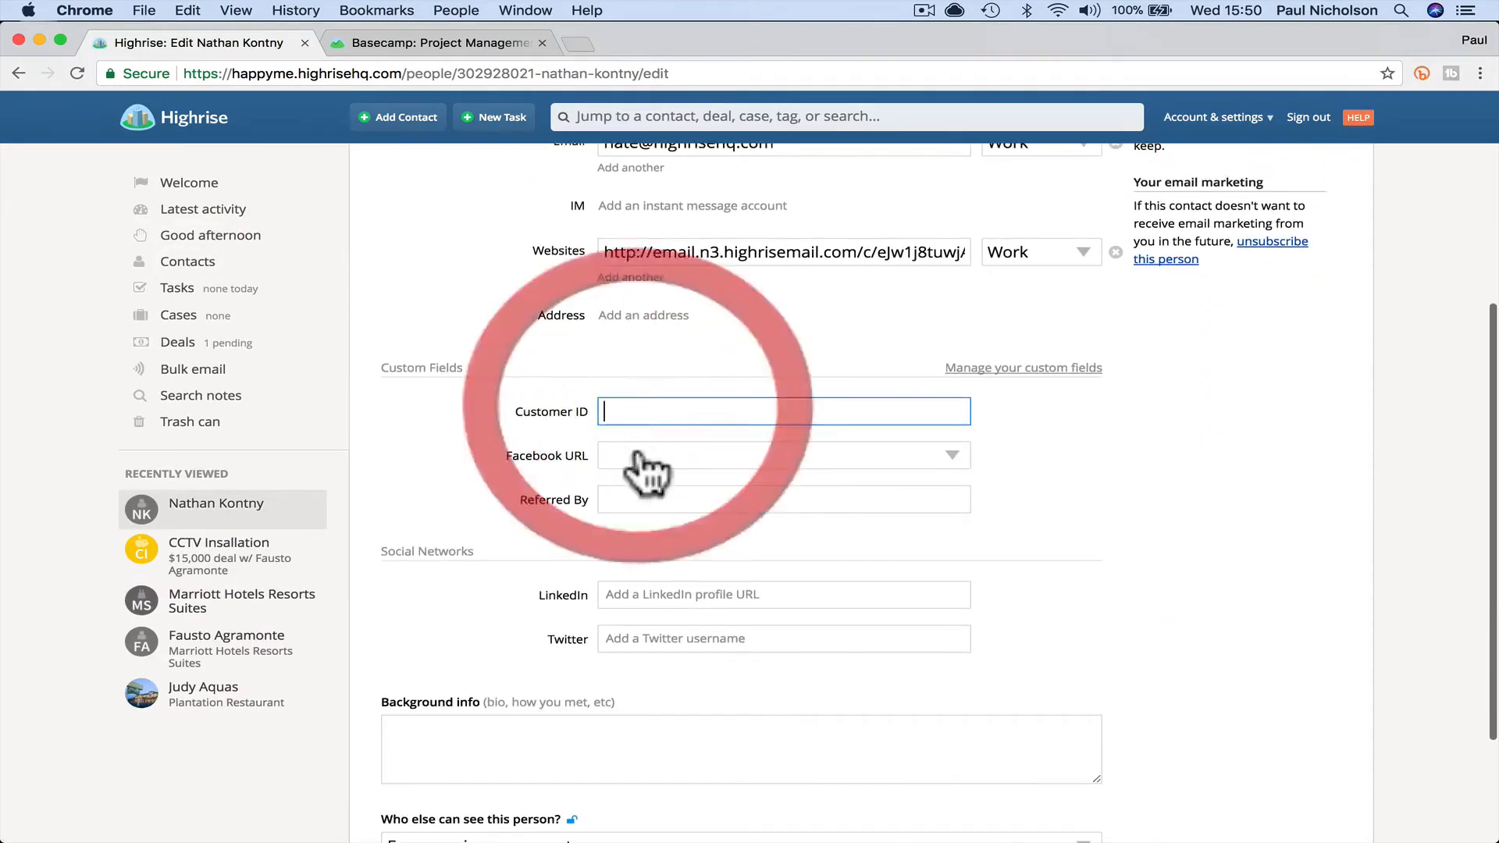
pyautogui.click(784, 455)
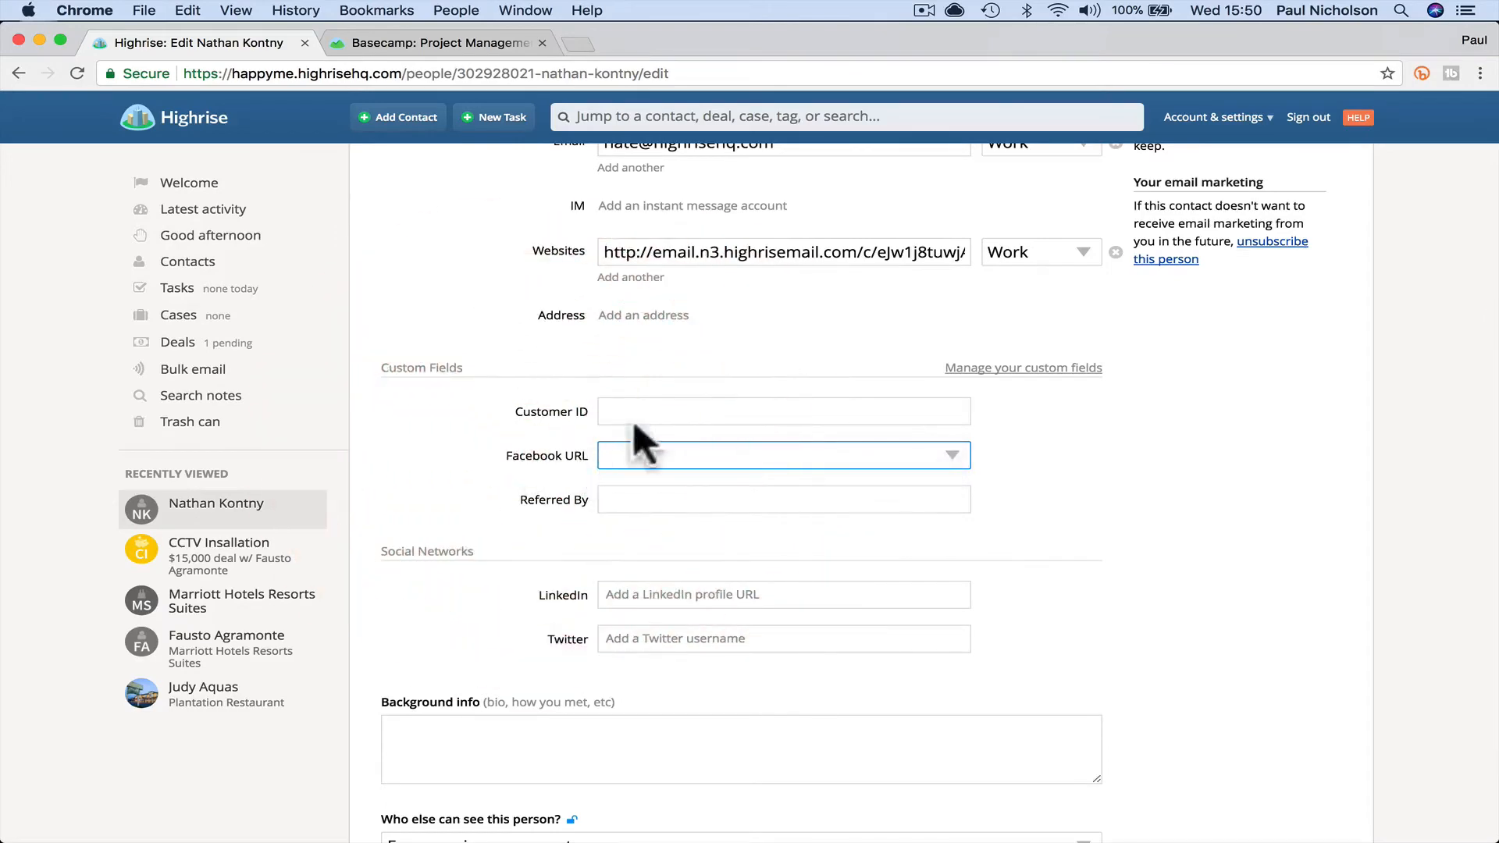
pyautogui.scroll(-3)
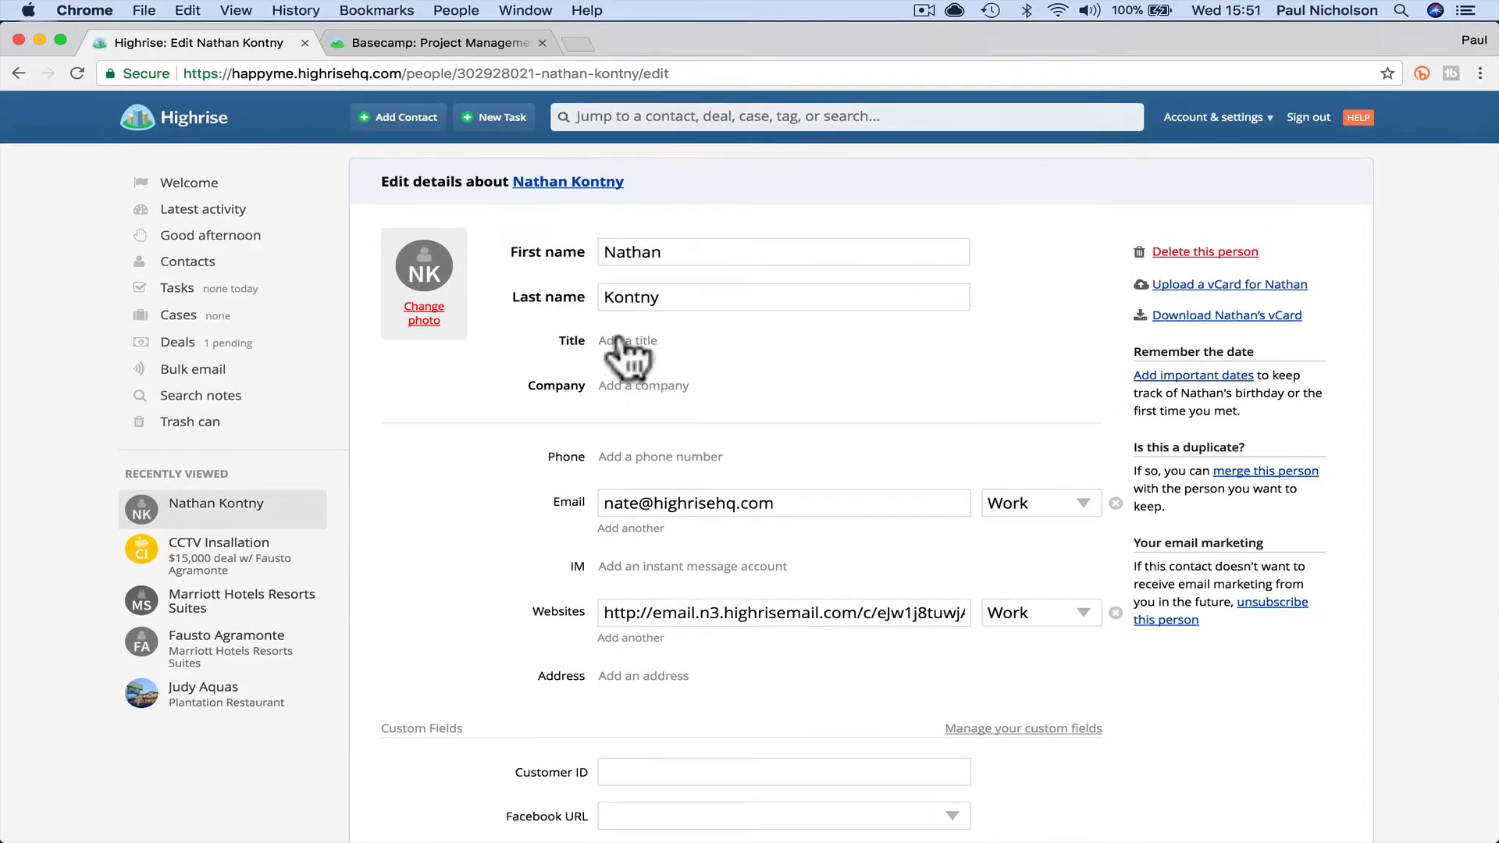
pyautogui.click(627, 340)
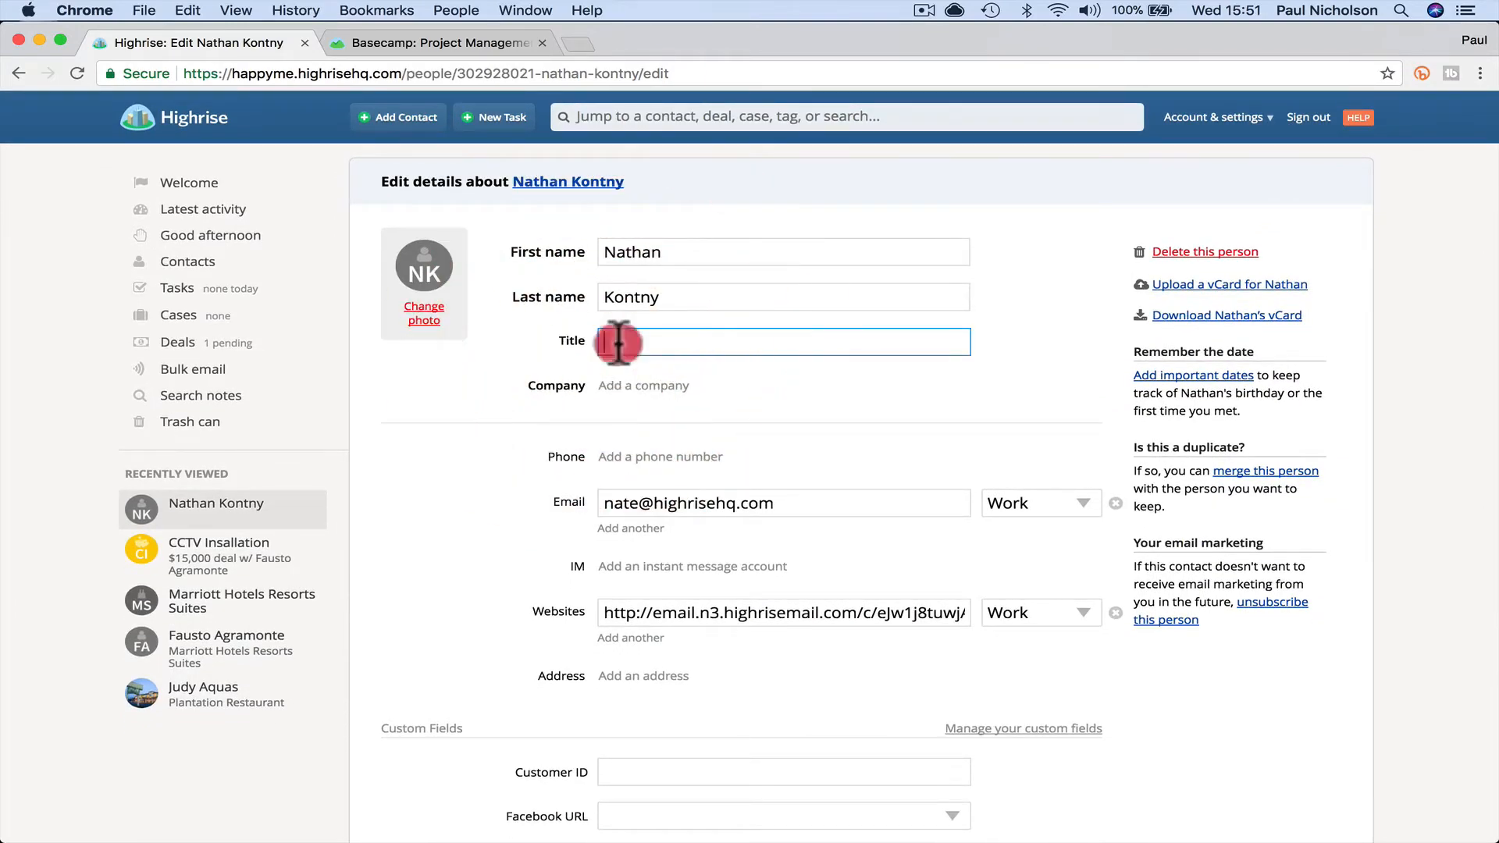
pyautogui.write('CE')
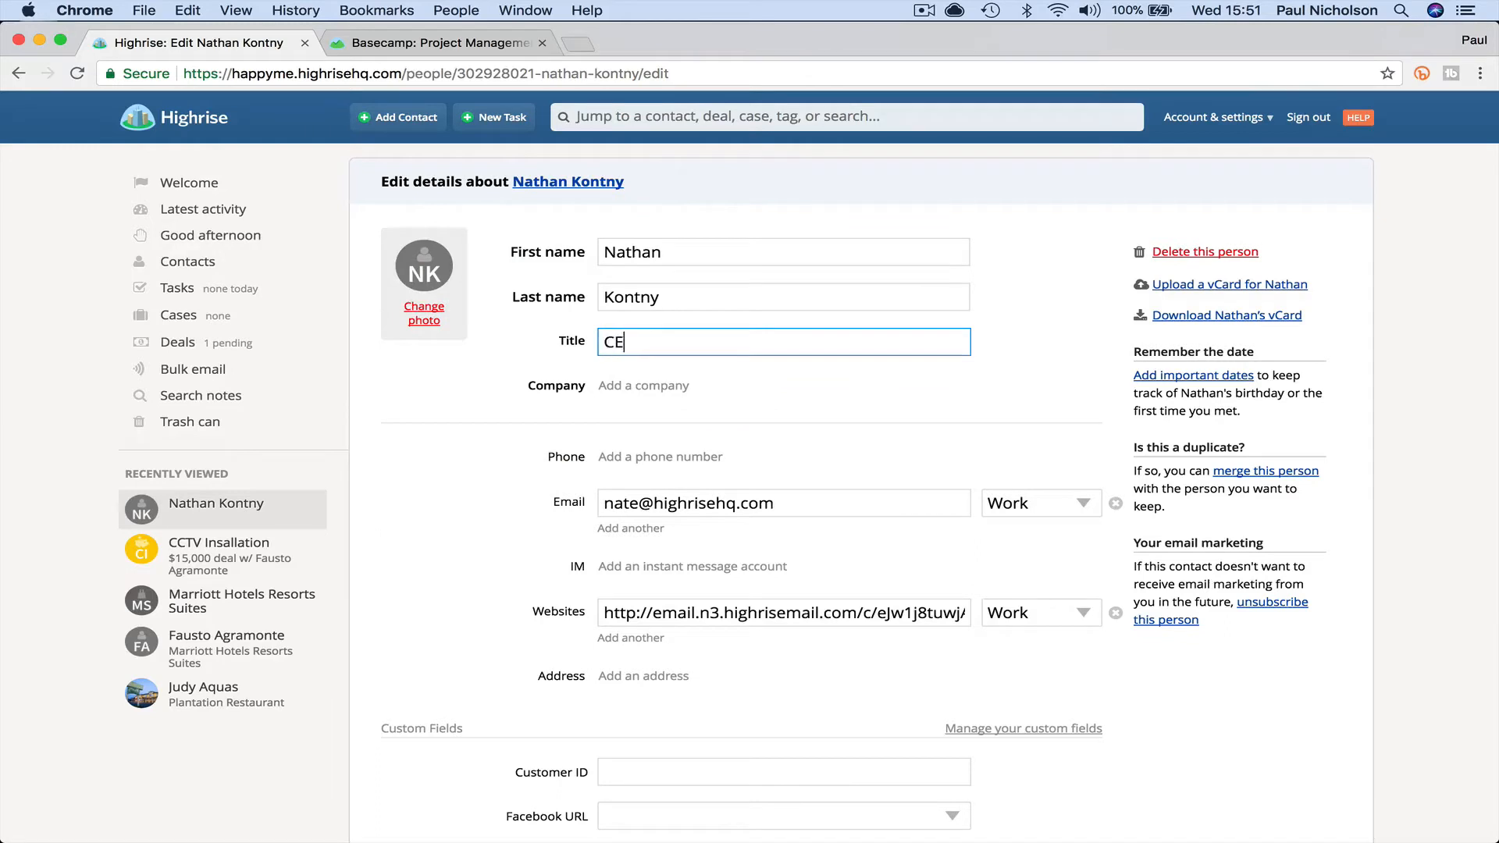
pyautogui.click(782, 387)
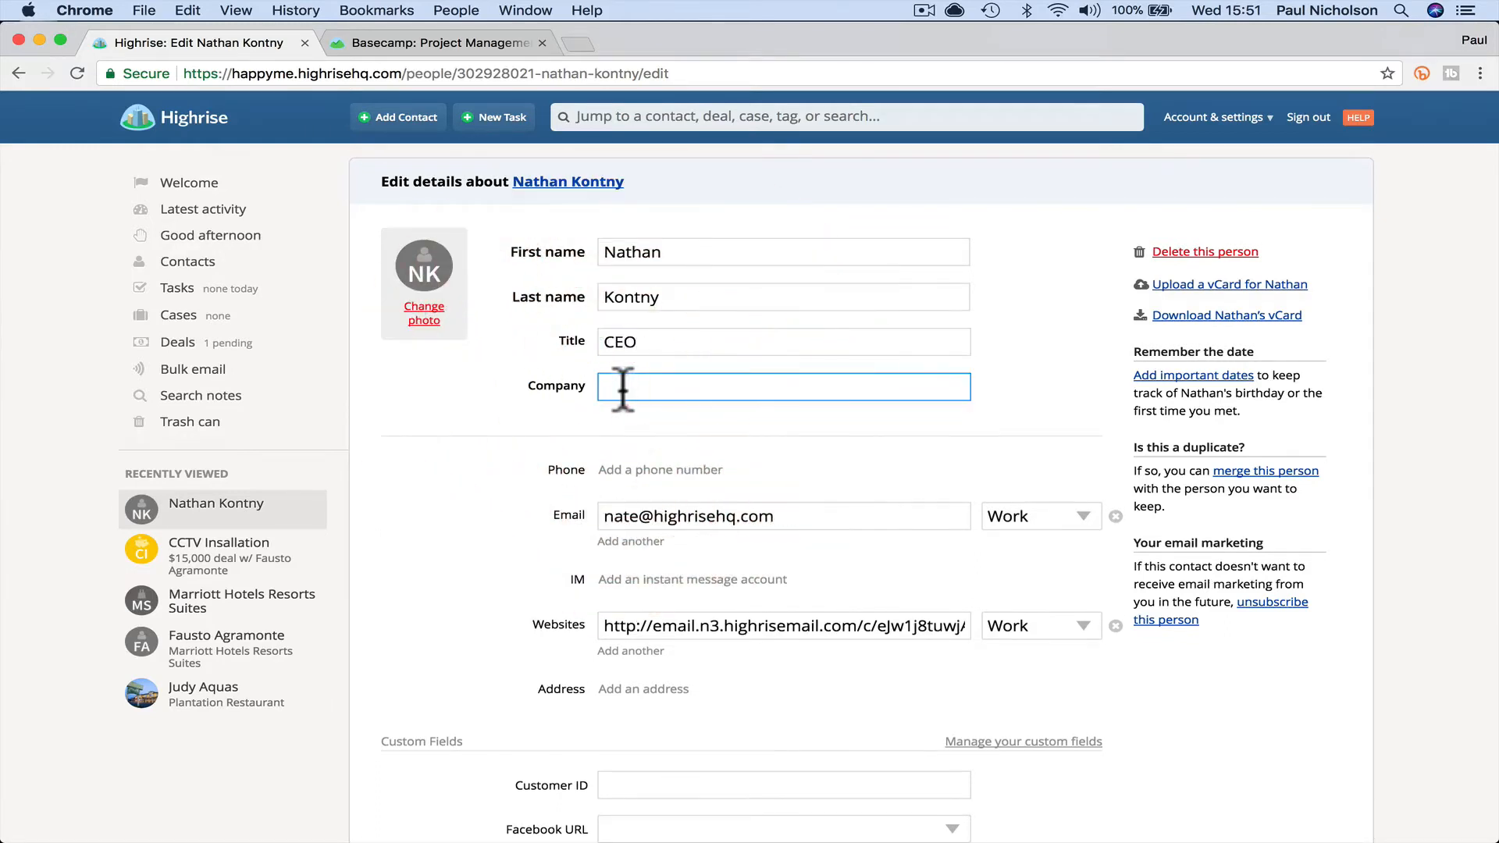
pyautogui.write('Highrise')
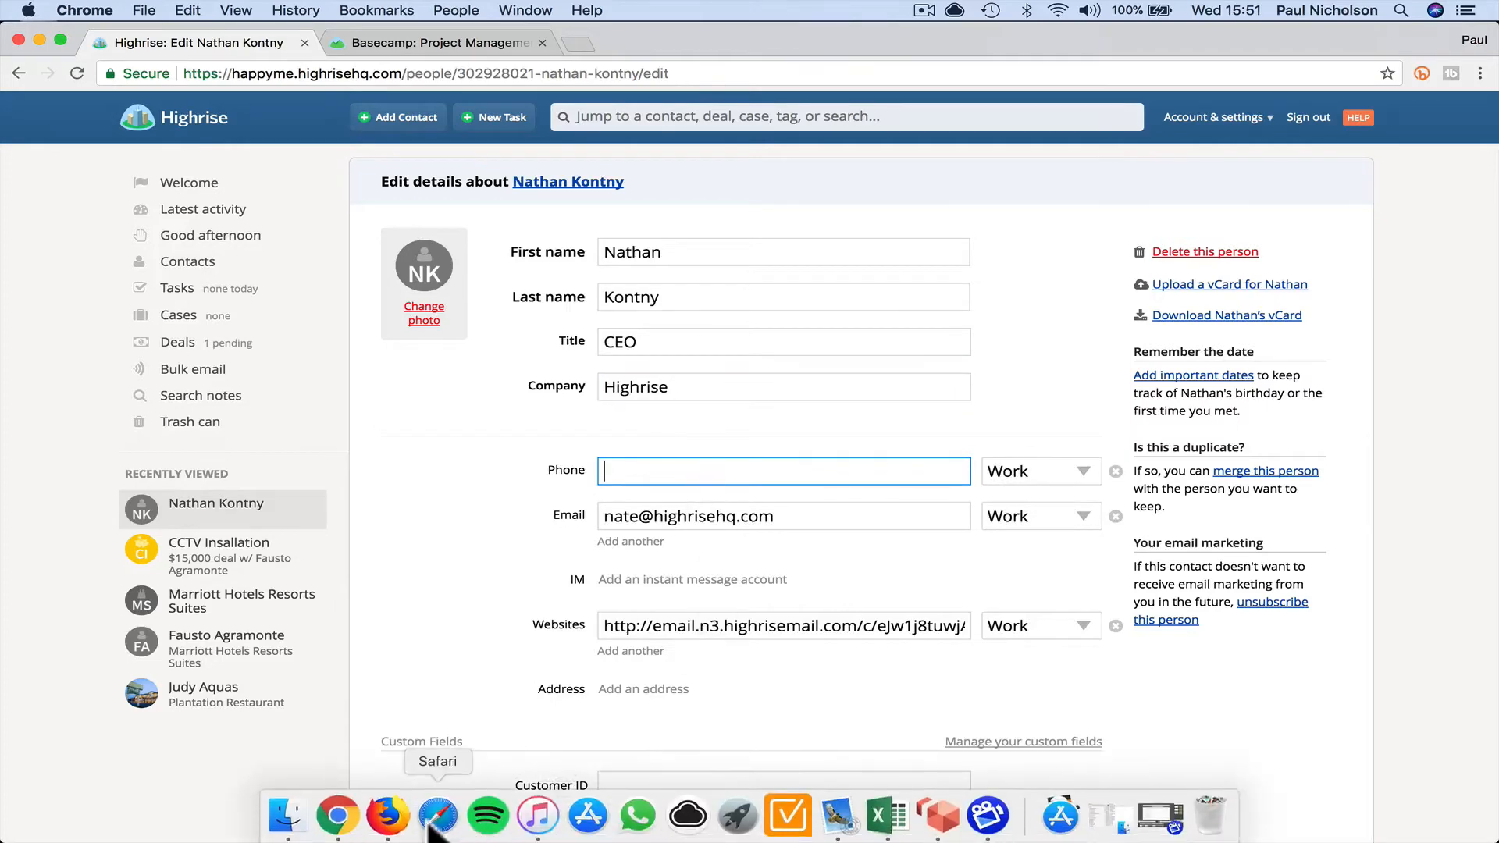
# - Scroll Nathan Kontny's edit form to Social Networks and select the LinkedIn field
pyautogui.click(438, 817)
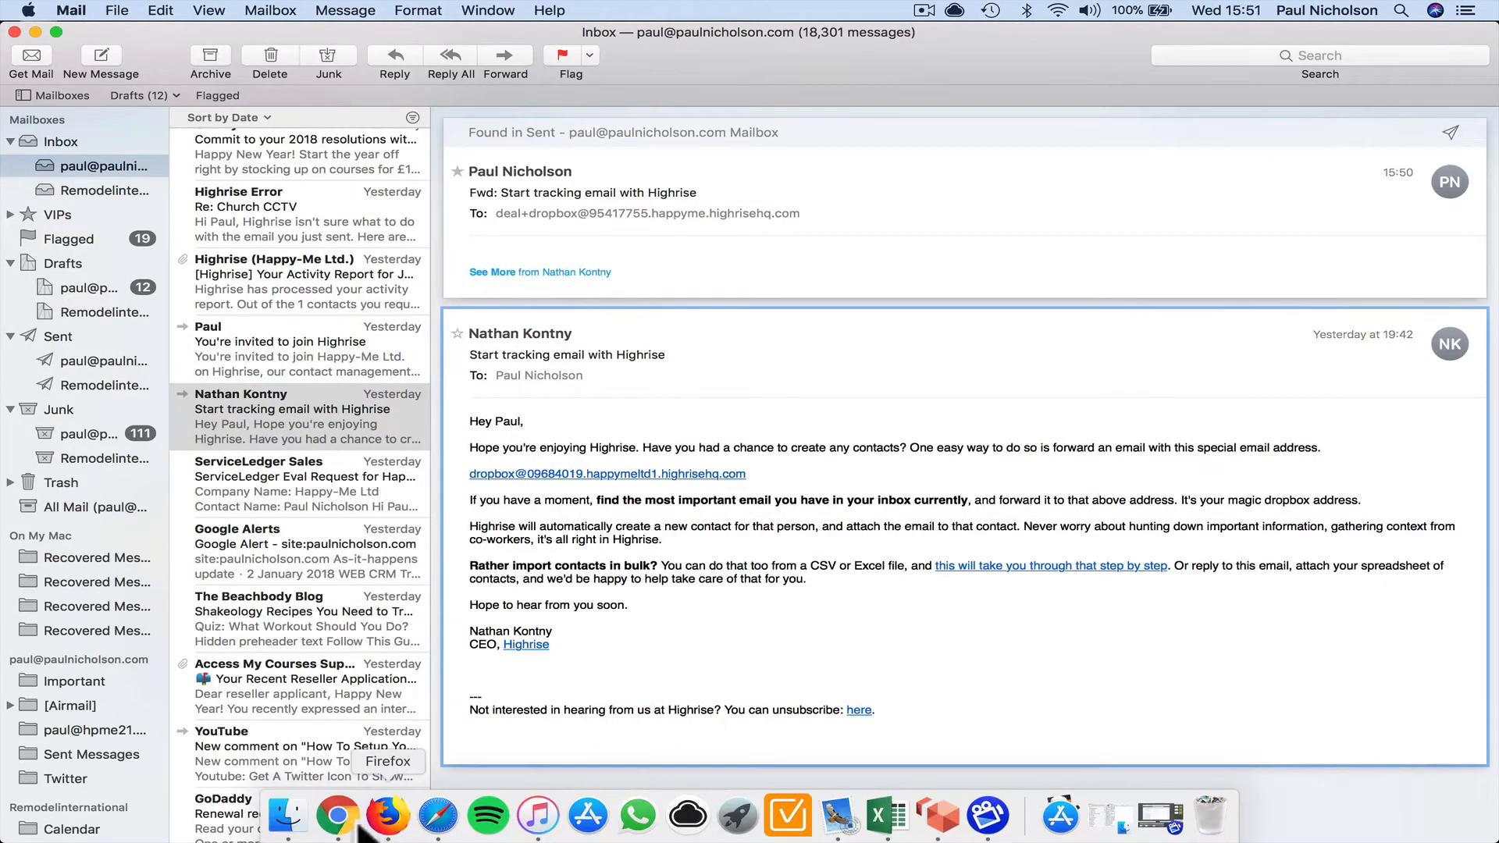
pyautogui.click(334, 821)
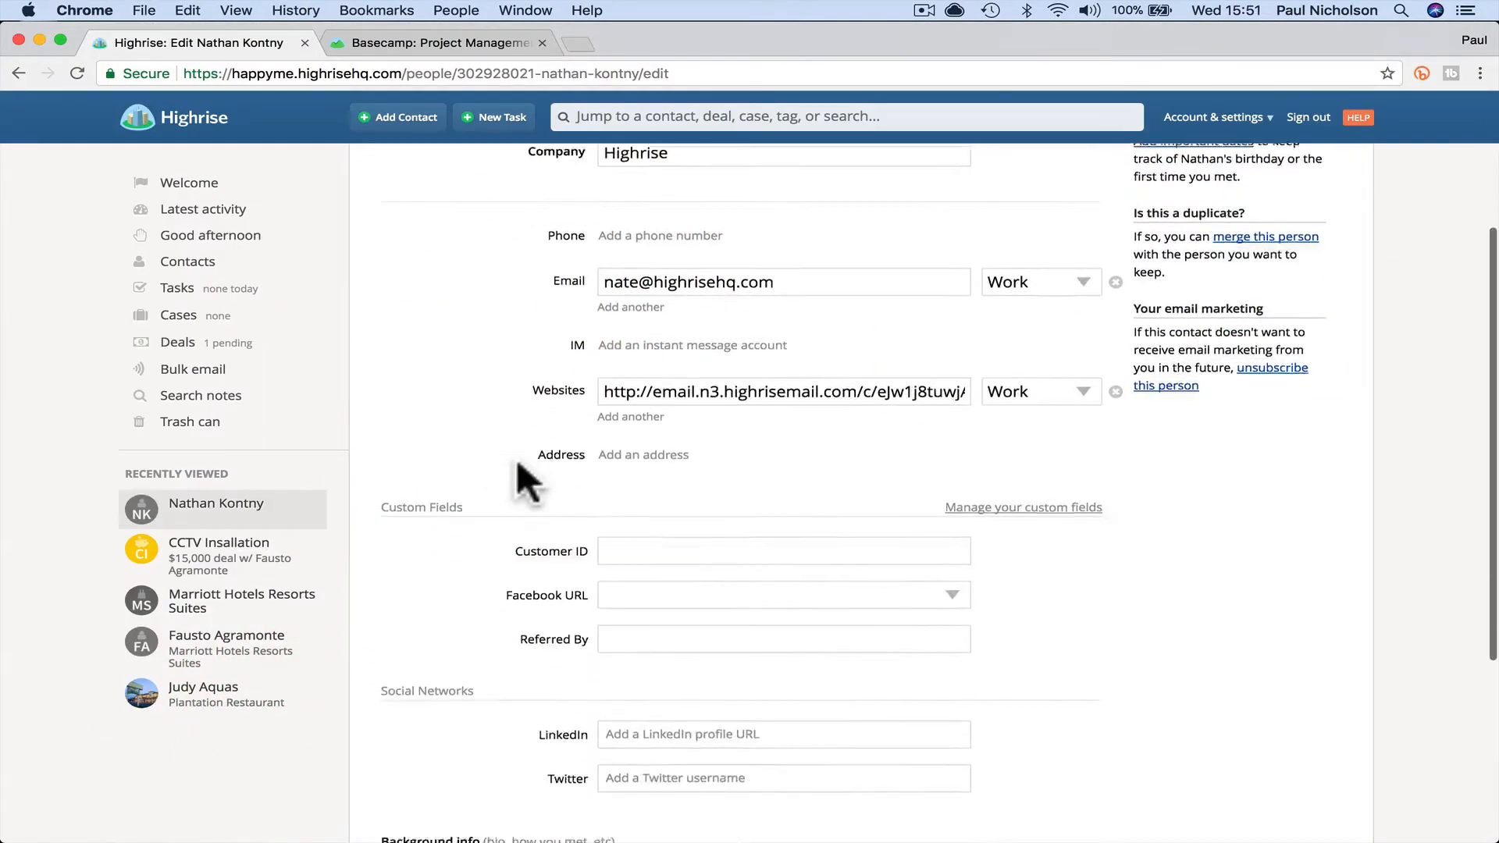
pyautogui.scroll(-3)
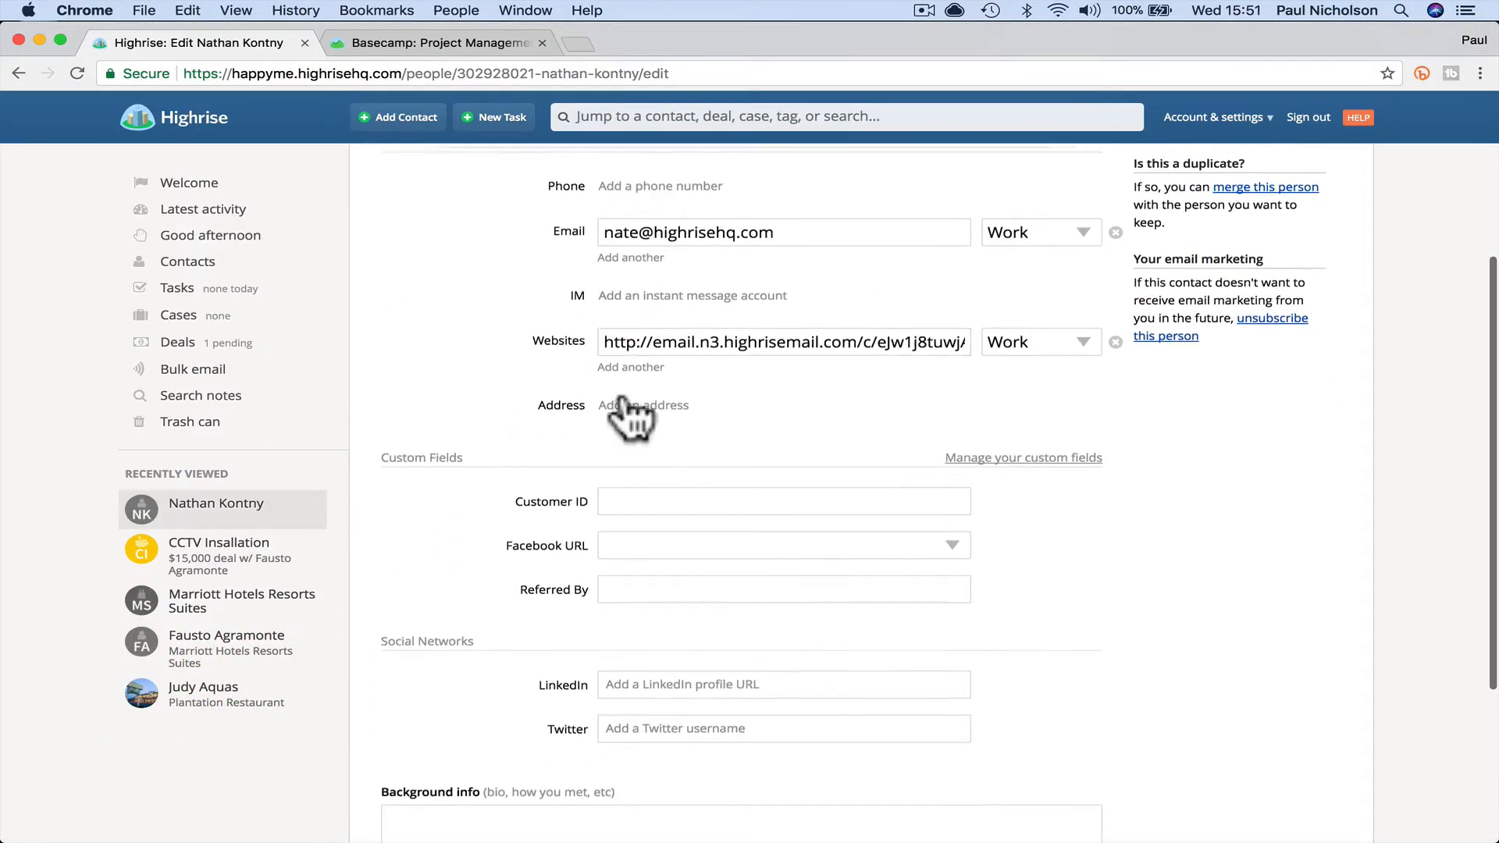
pyautogui.click(837, 815)
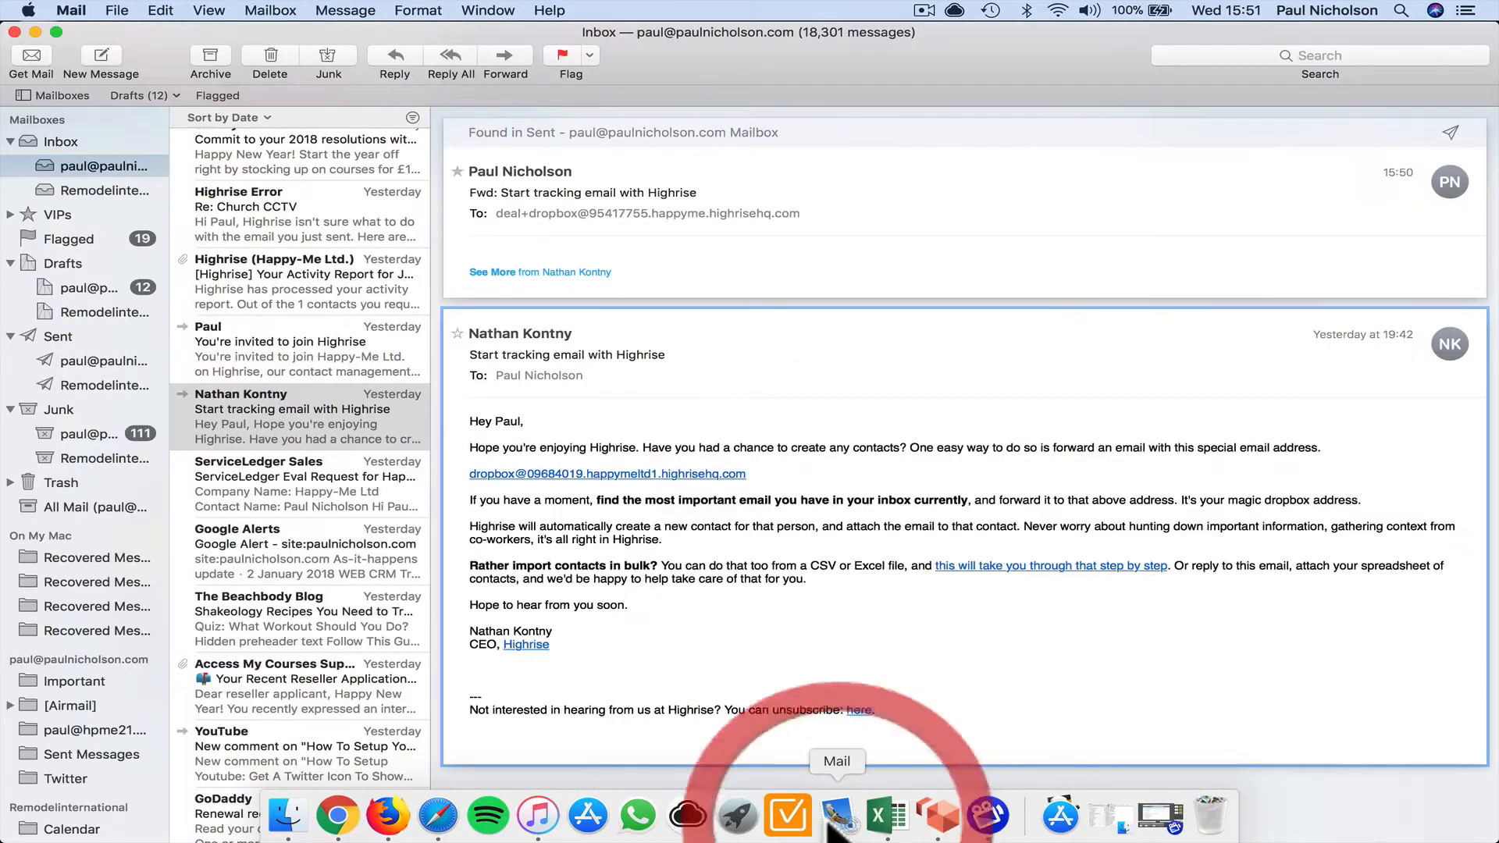
pyautogui.click(332, 819)
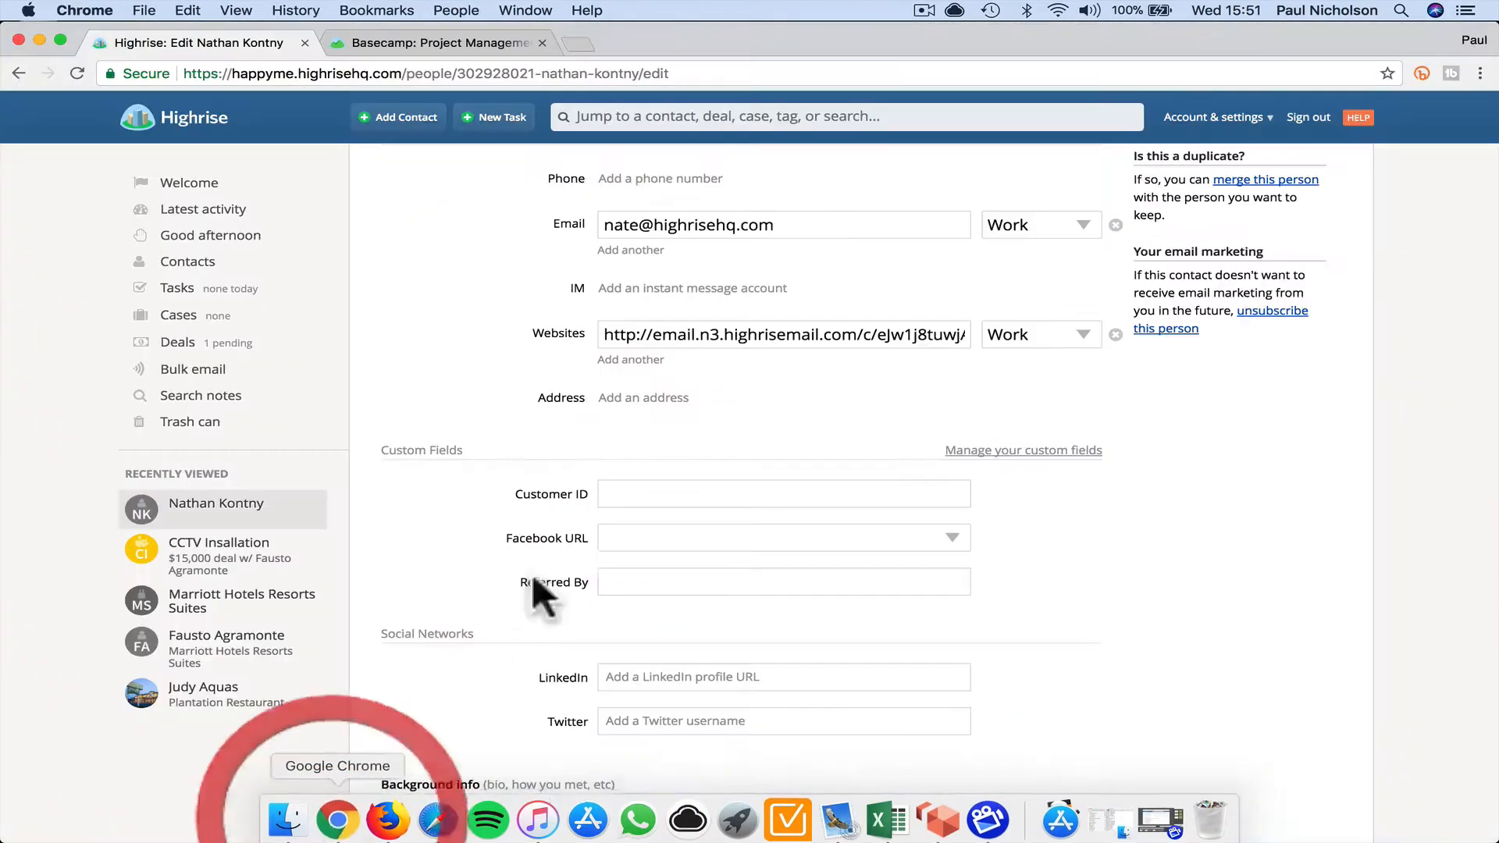
pyautogui.scroll(-3)
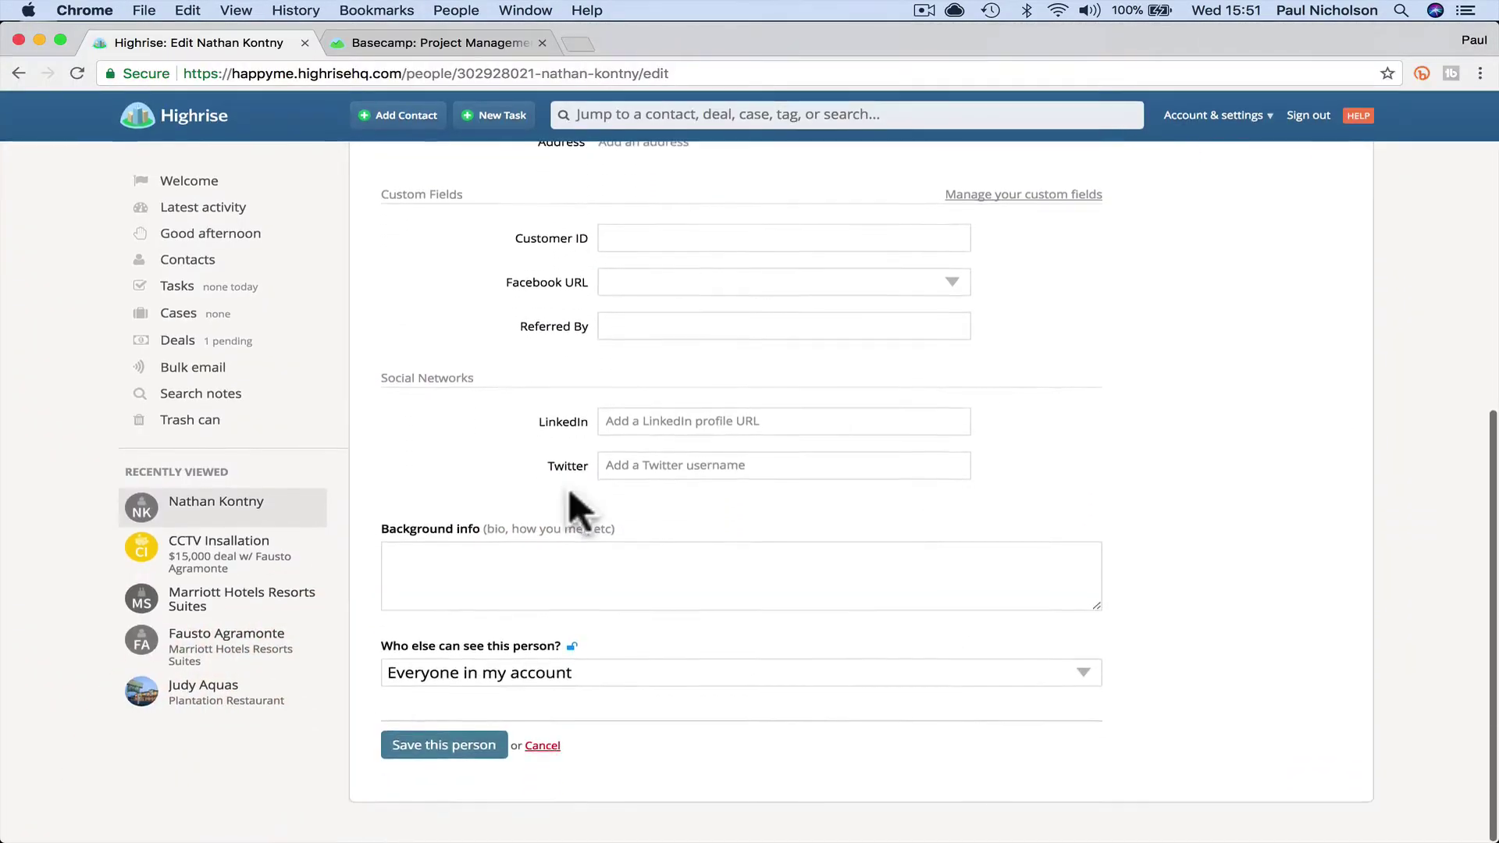
pyautogui.click(664, 423)
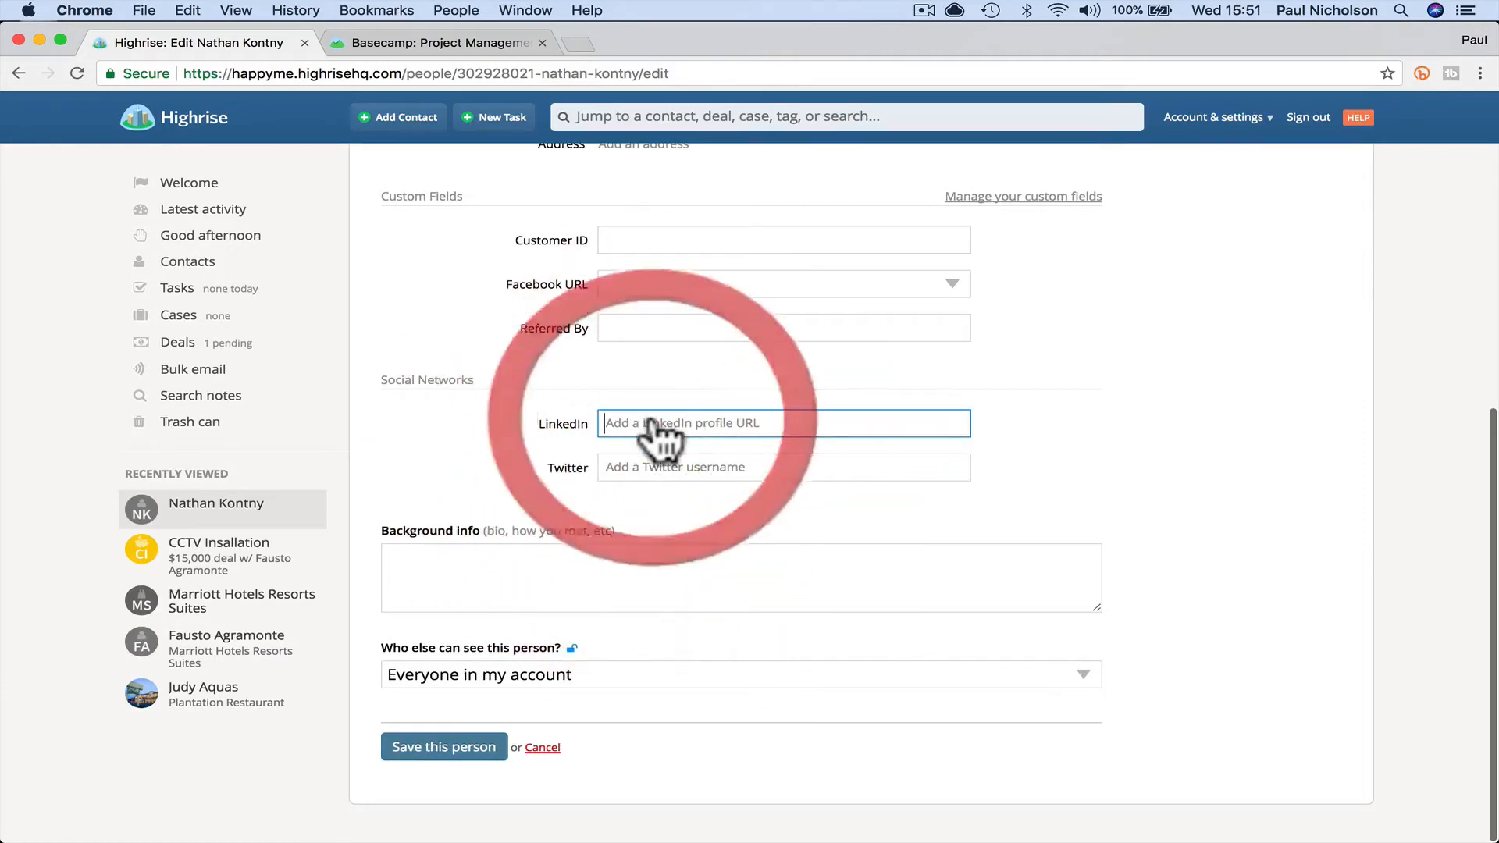
pyautogui.click(444, 747)
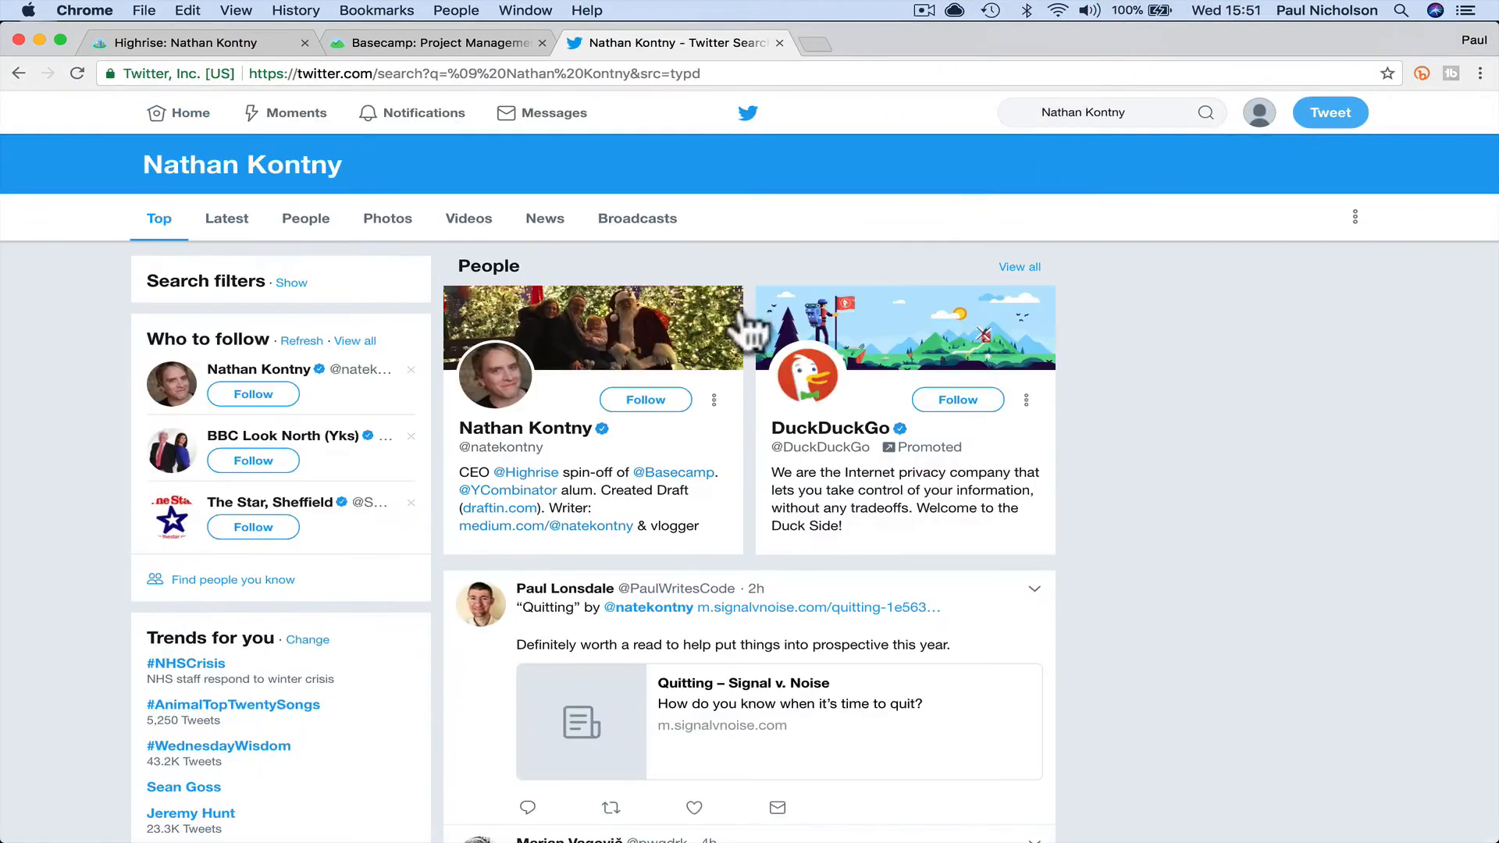
pyautogui.click(503, 428)
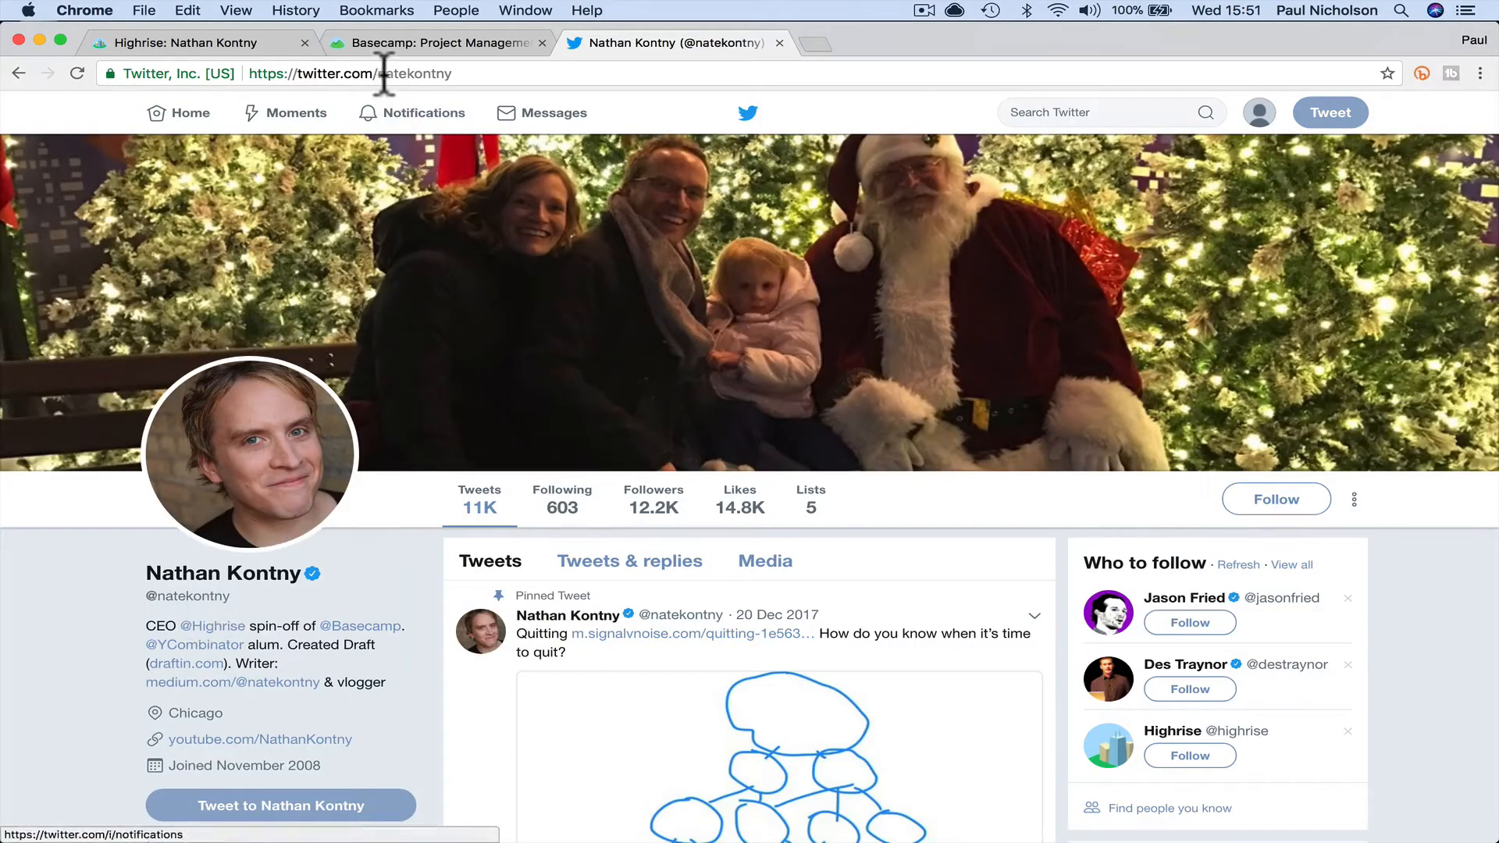
pyautogui.click(389, 73)
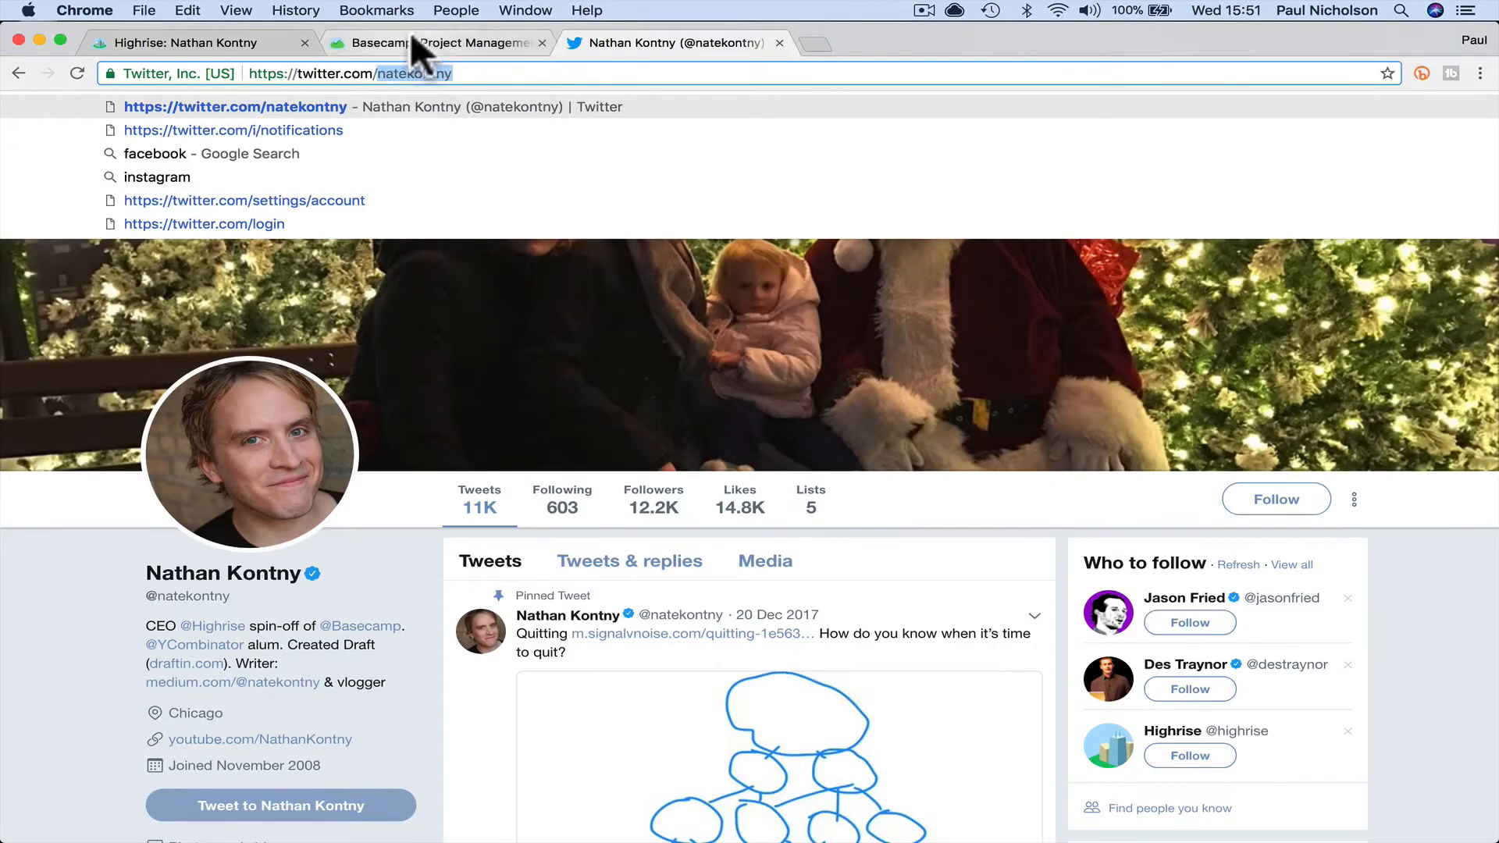
pyautogui.click(195, 42)
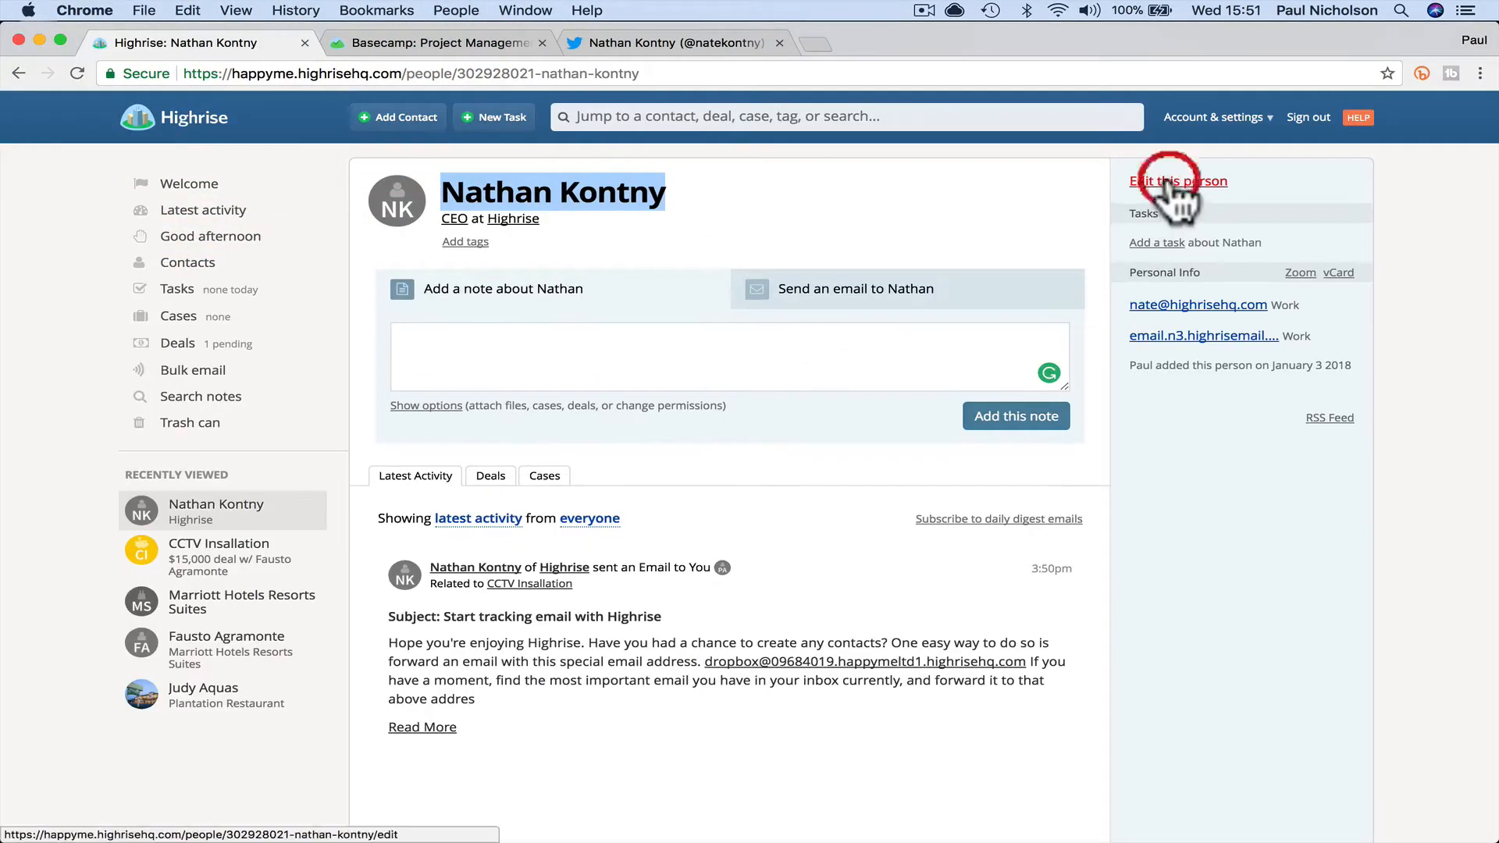
# - Save natekontny as the Twitter username on Nathan Kontny's contact record
pyautogui.click(1178, 180)
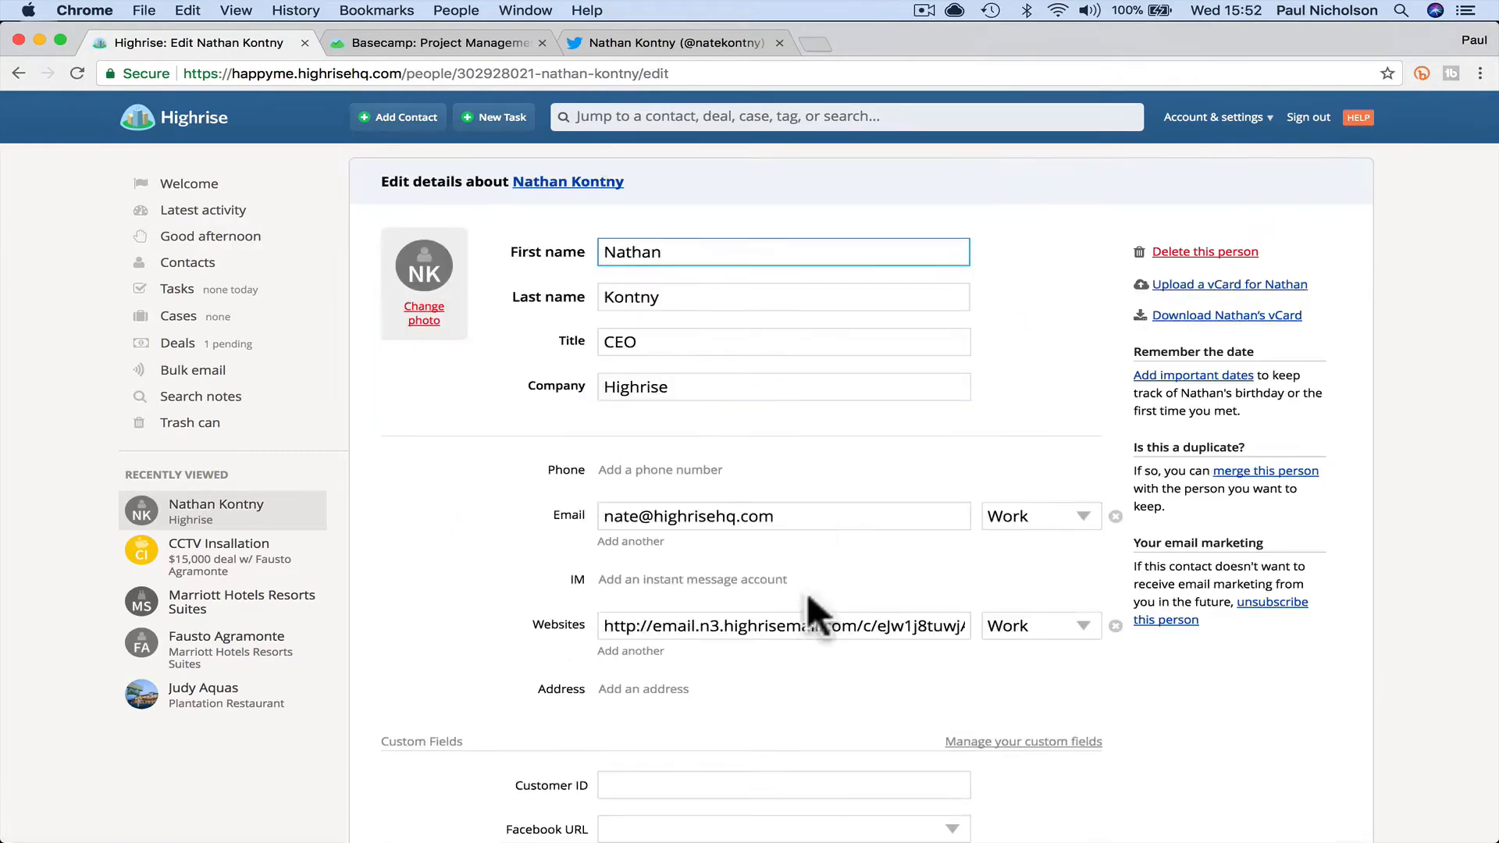
pyautogui.click(661, 671)
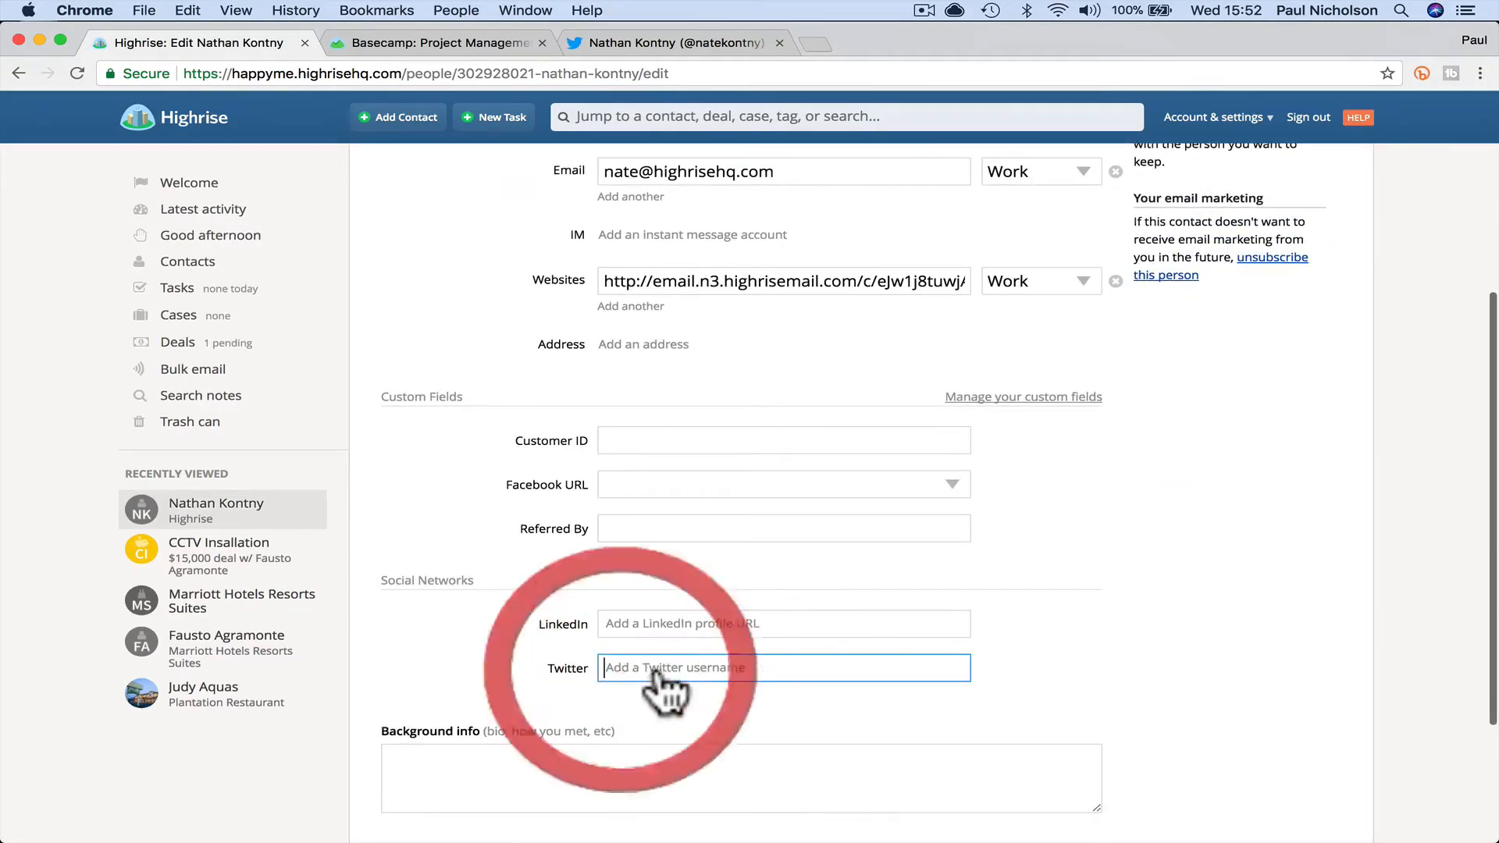
pyautogui.write('natekontny')
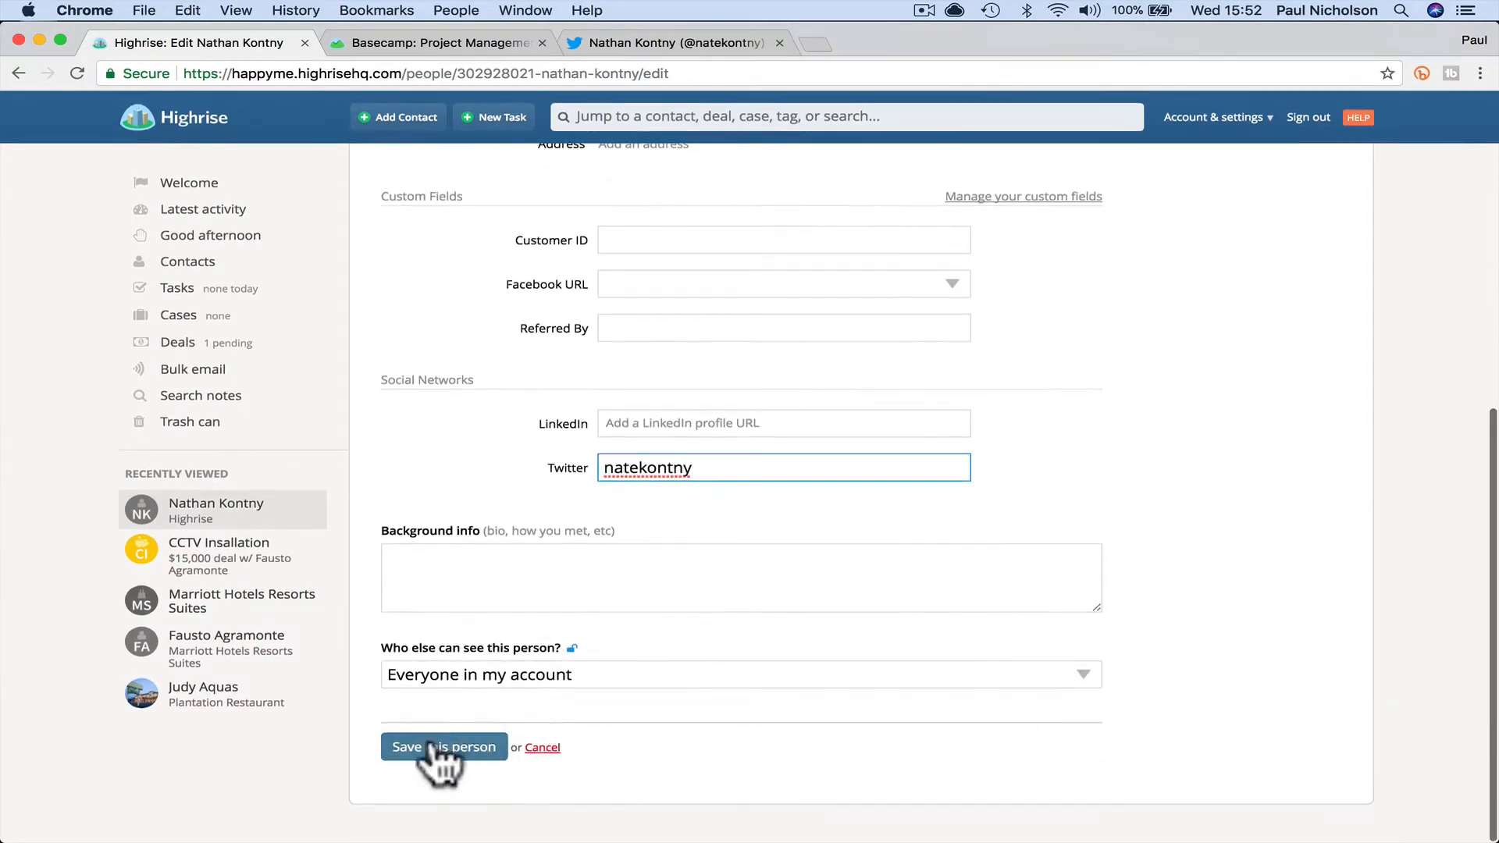
pyautogui.click(444, 746)
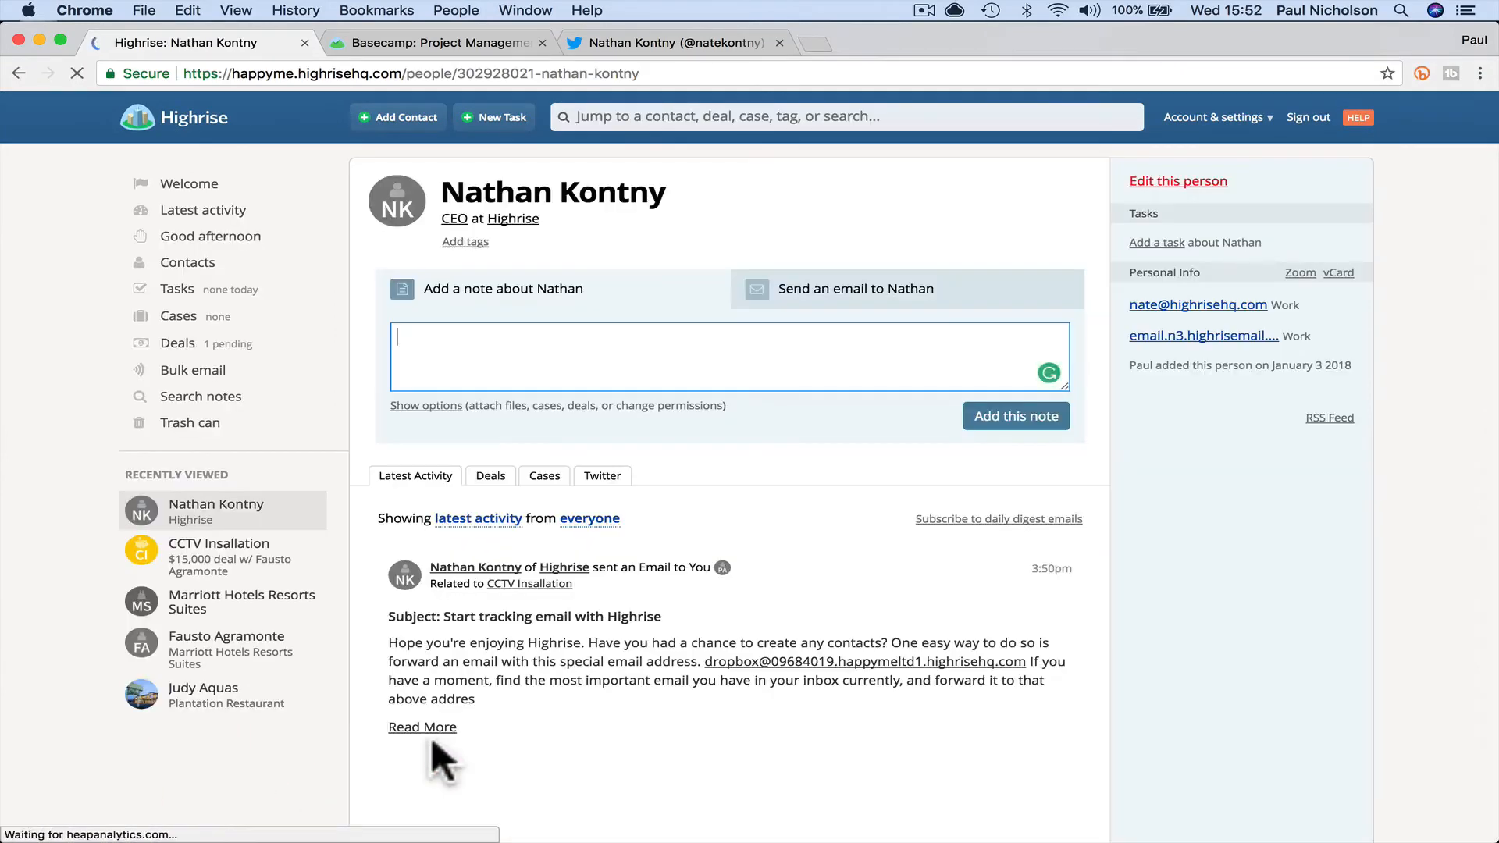
# - View Nathan Kontny's tweets in the contact's Twitter tab
pyautogui.click(602, 475)
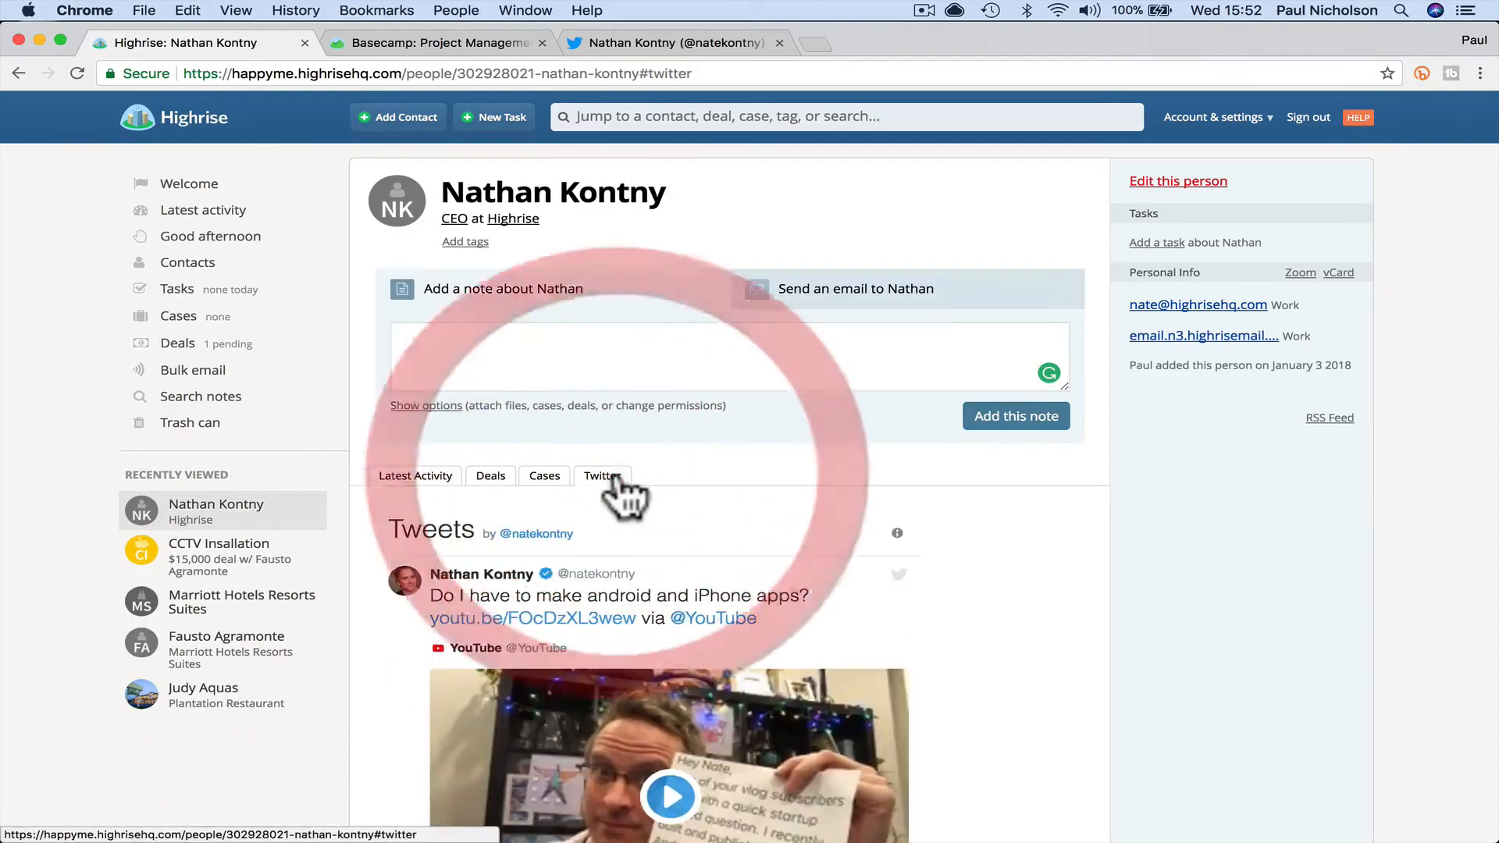
pyautogui.scroll(-3)
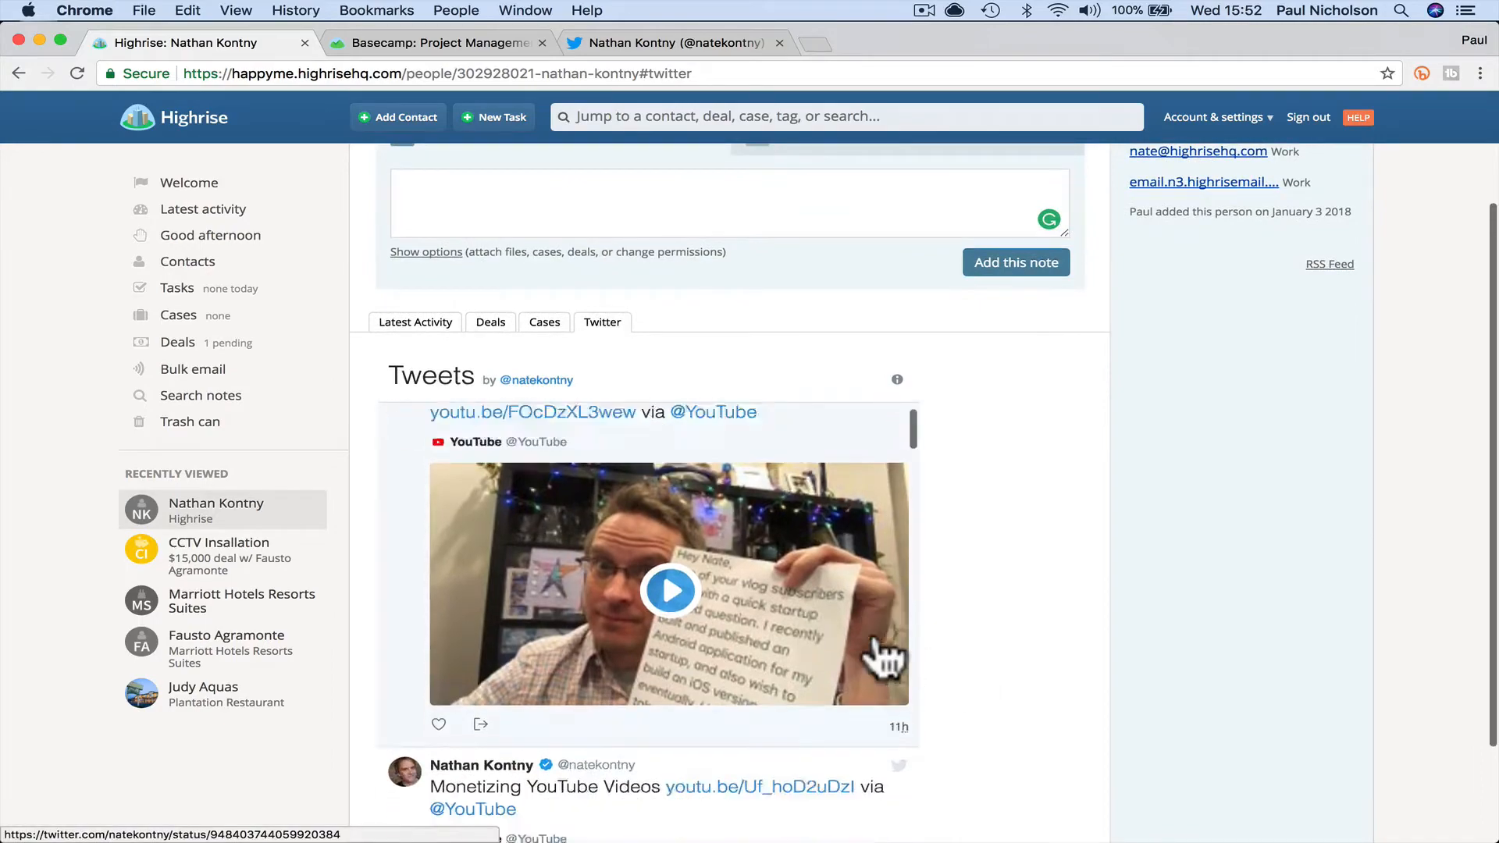
pyautogui.scroll(-3)
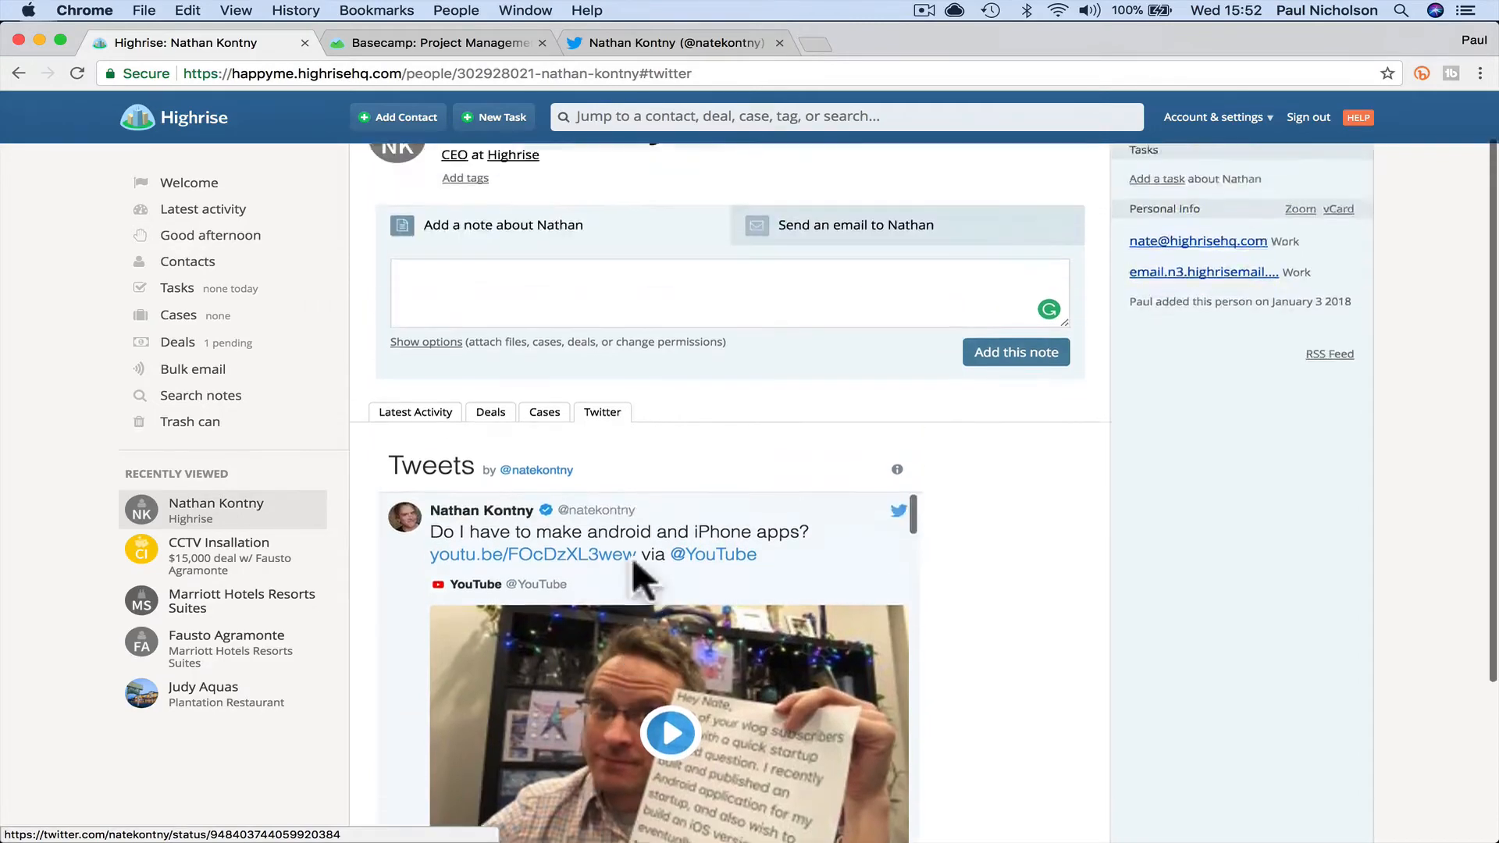
# - Check his cases and deals, then open the CCTV Installation deal
pyautogui.click(545, 412)
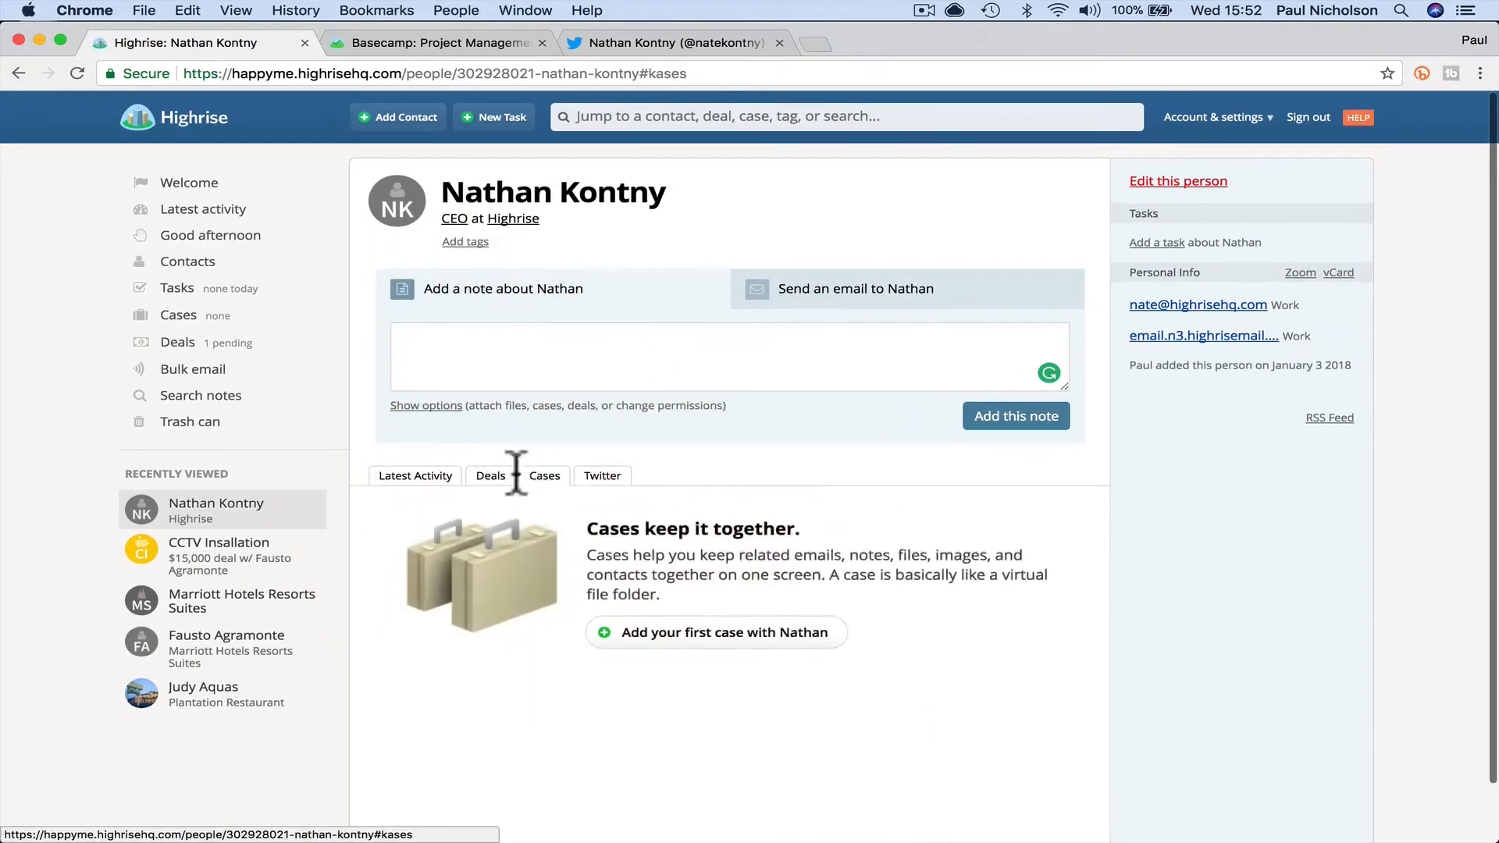
pyautogui.click(490, 475)
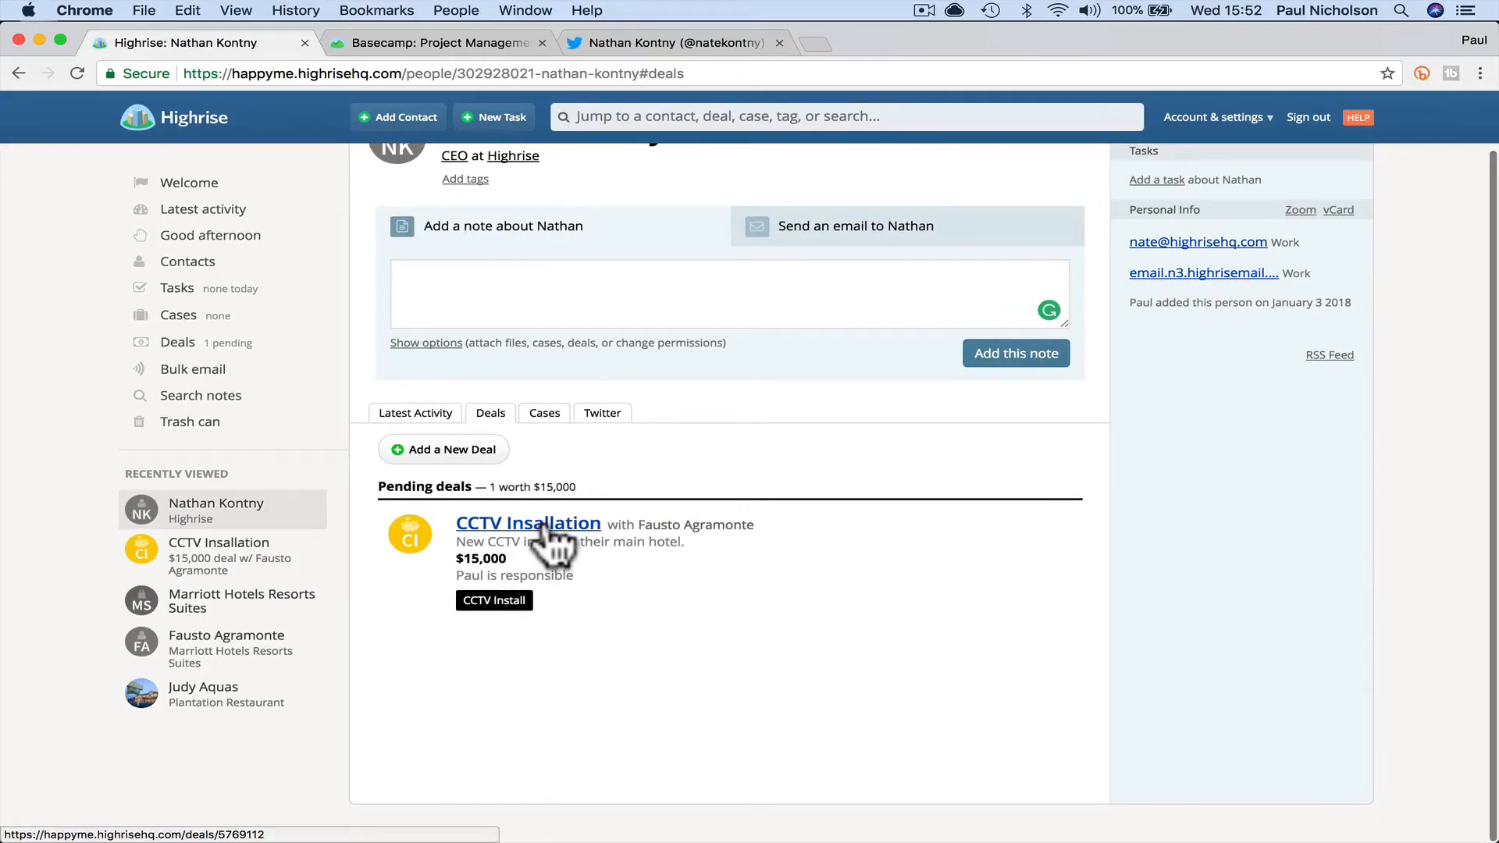
pyautogui.click(539, 534)
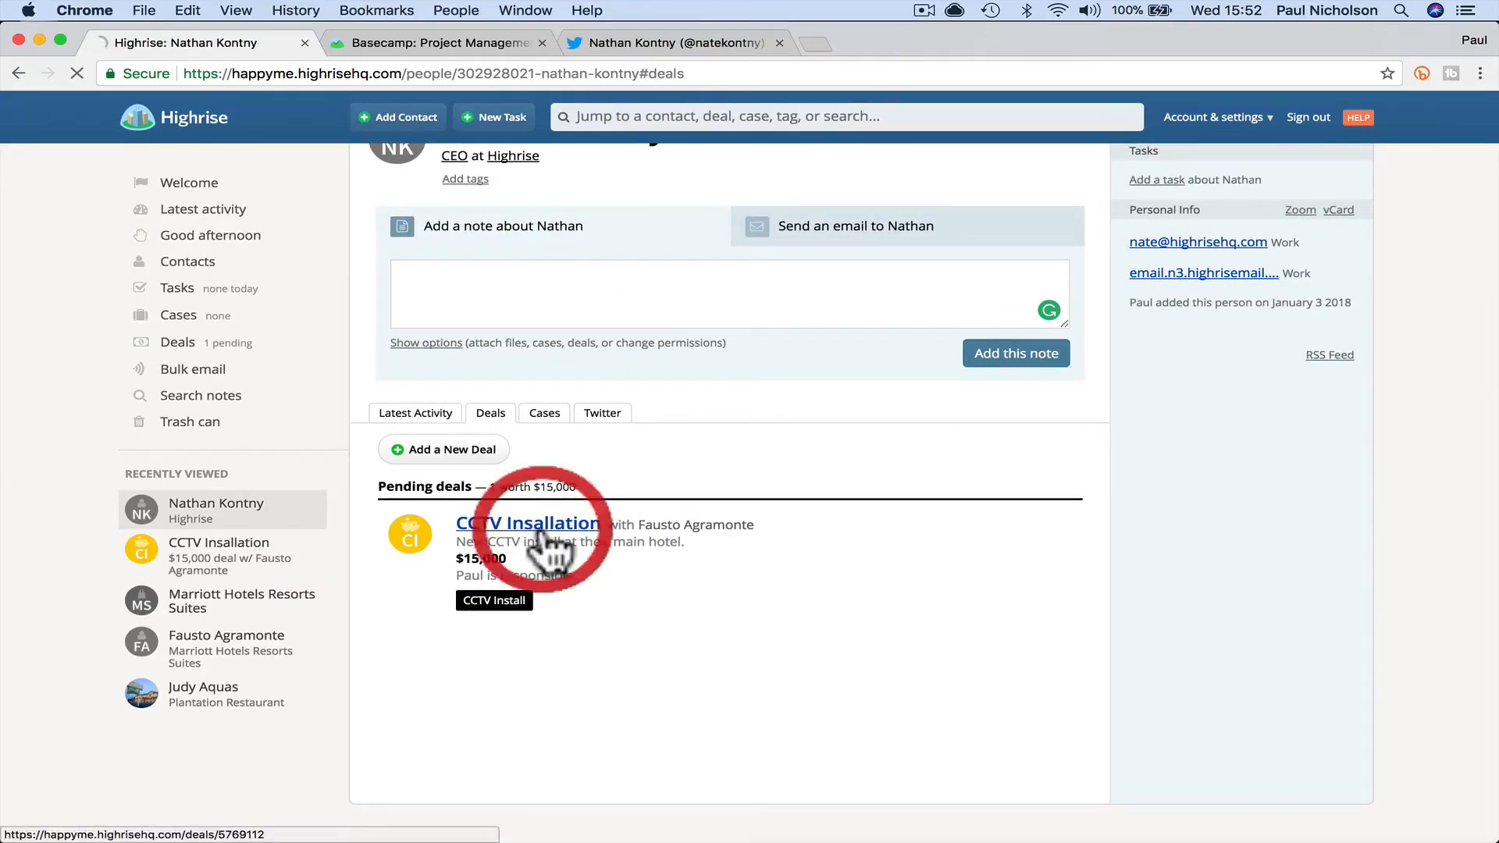
pyautogui.click(526, 523)
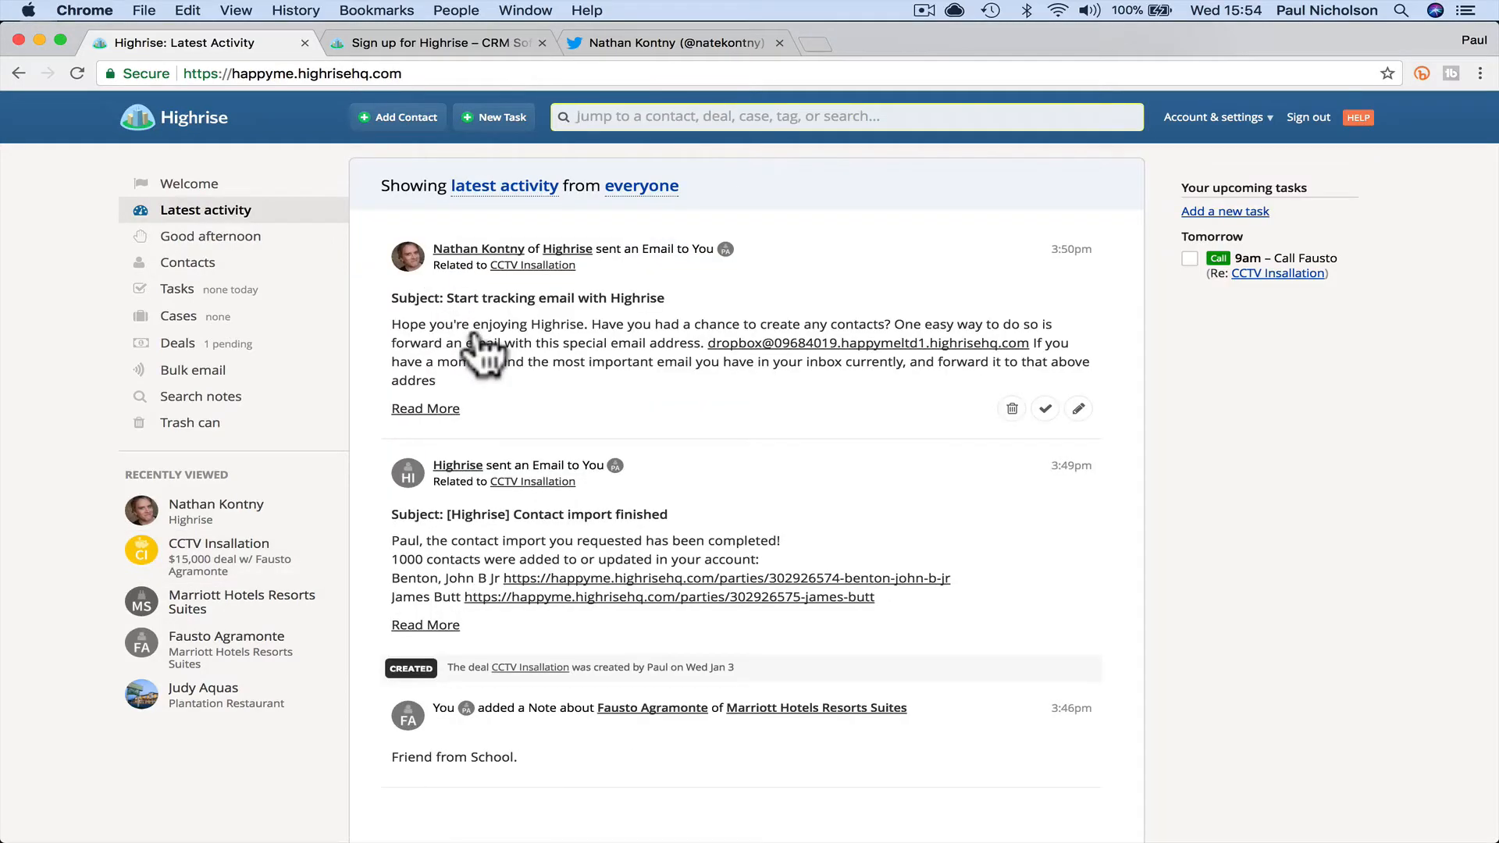
# - Switch to the Highrise pricing page and highlight the Basic plan's '10 deals' limit
pyautogui.click(442, 43)
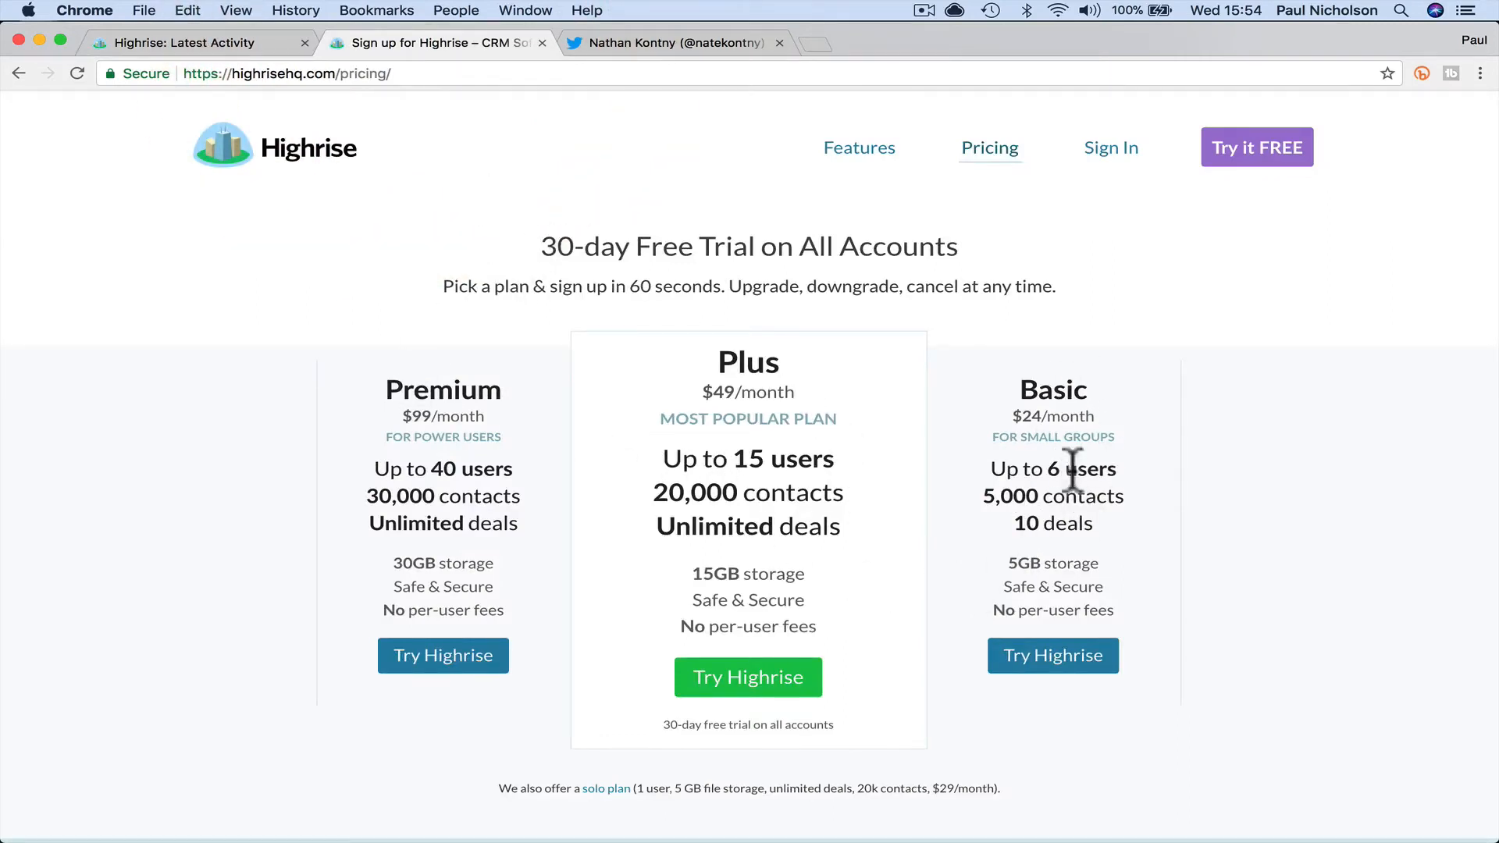
pyautogui.moveTo(1056, 542)
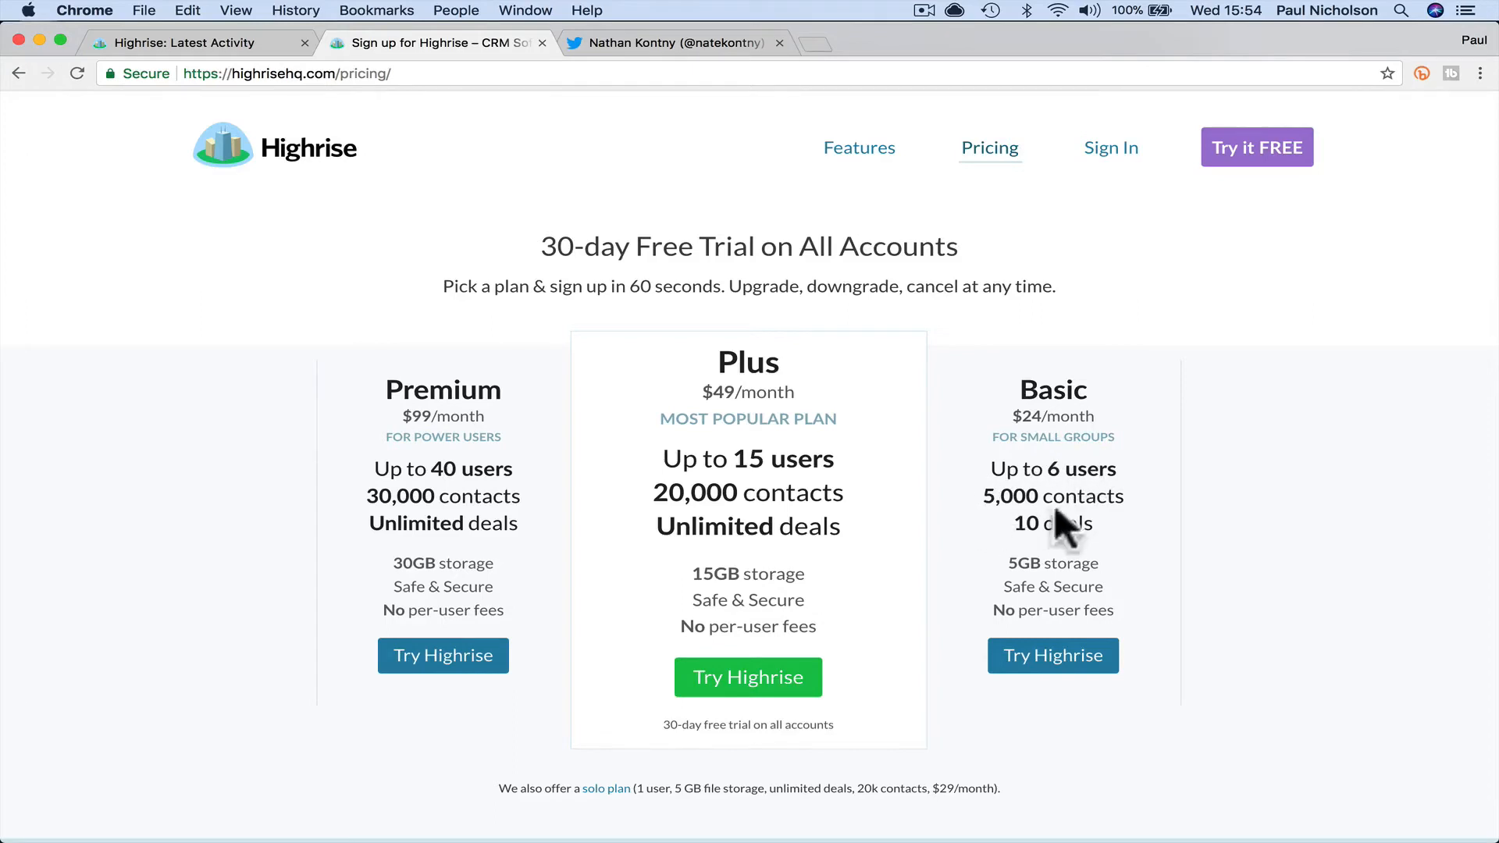
pyautogui.doubleClick(1059, 523)
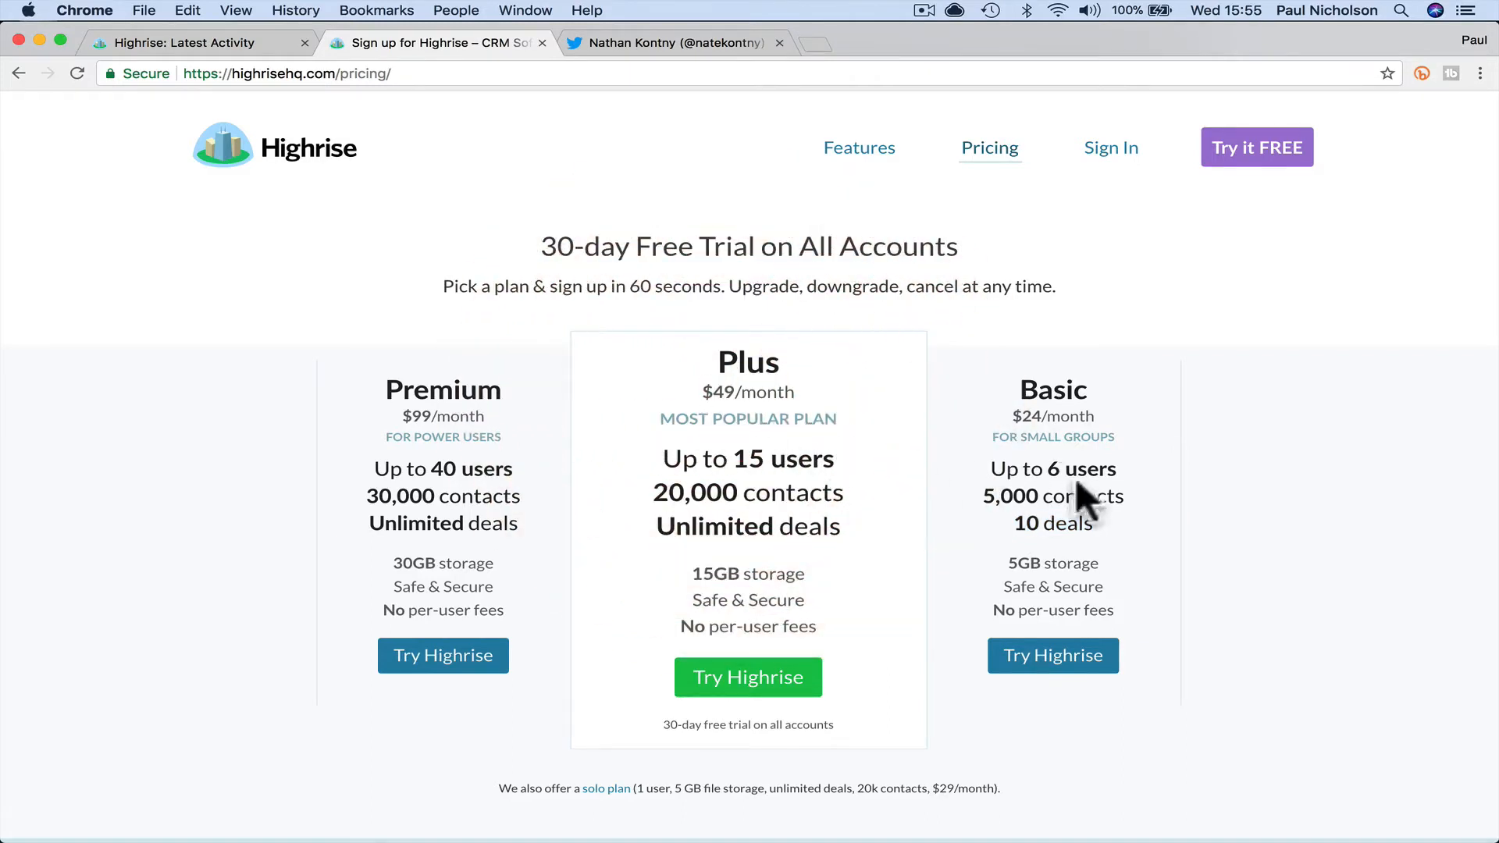
pyautogui.moveTo(883, 543)
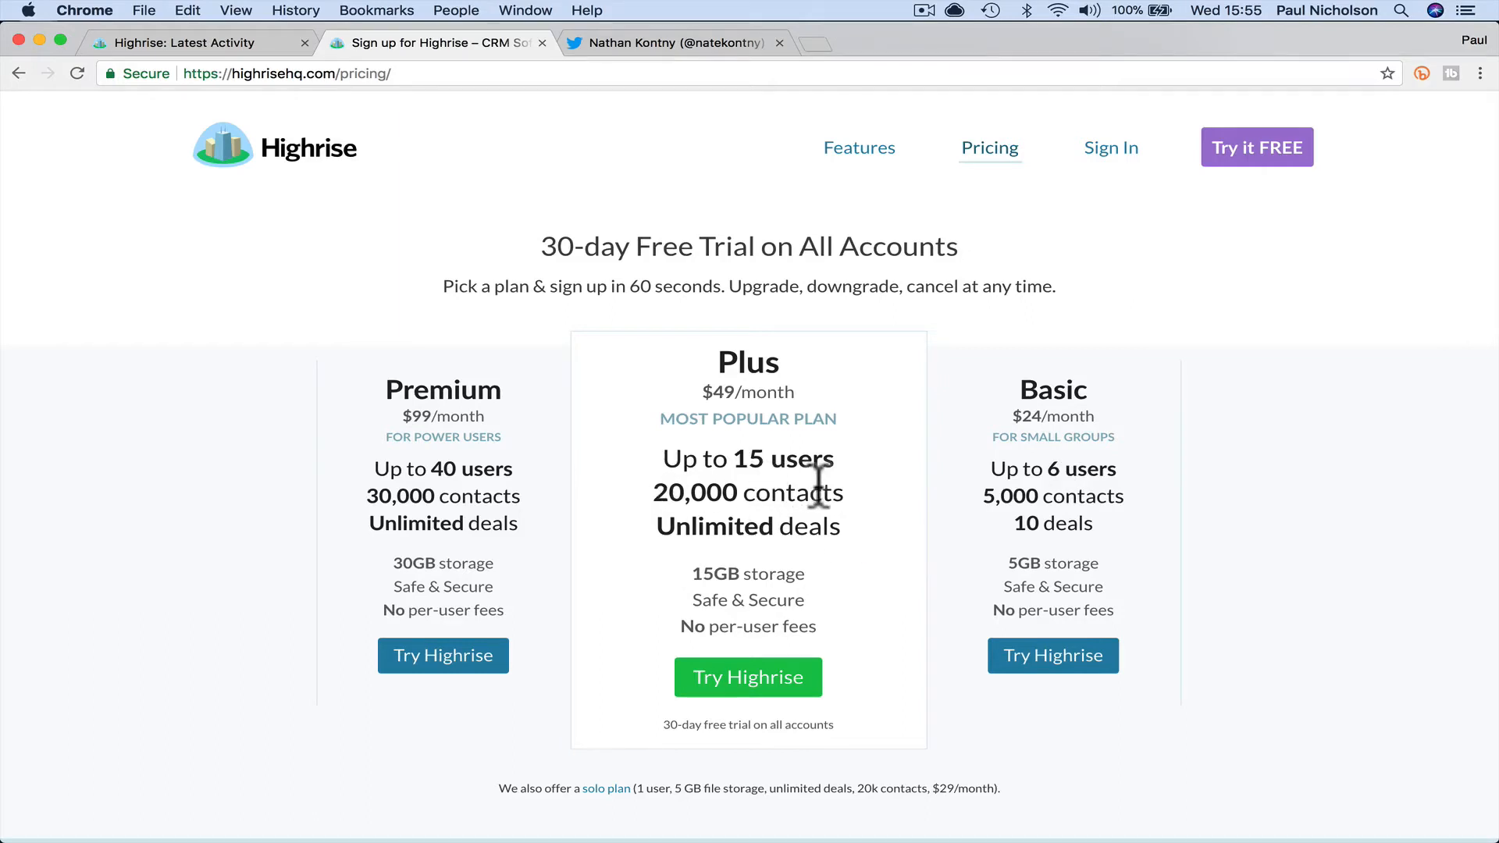
pyautogui.moveTo(640, 490)
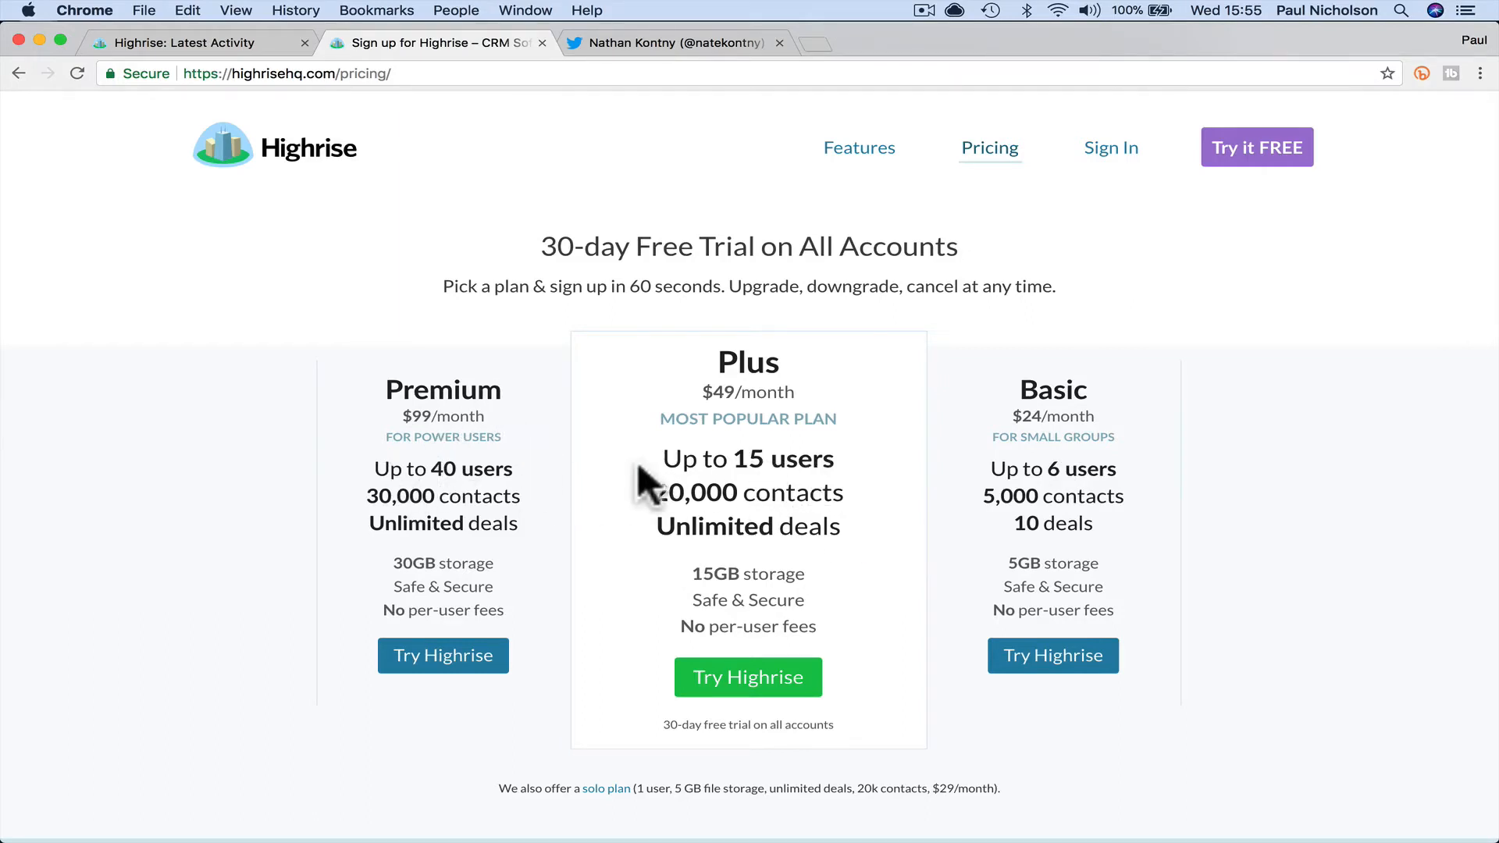
pyautogui.moveTo(953, 561)
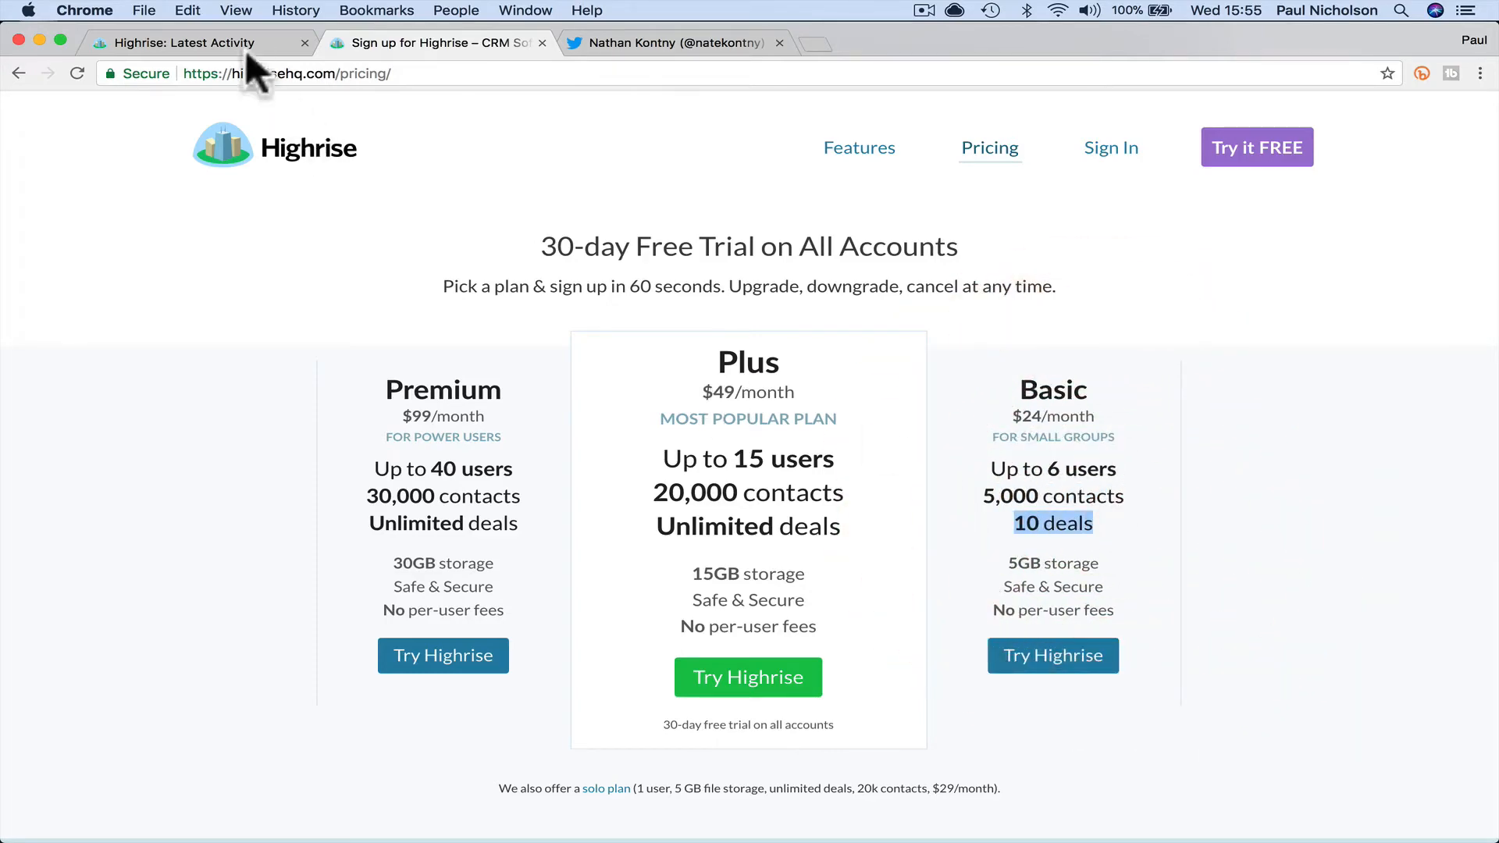
# - Open Delmy Ahle's Wye Technologies contact page and view its empty Deals tab
pyautogui.click(195, 43)
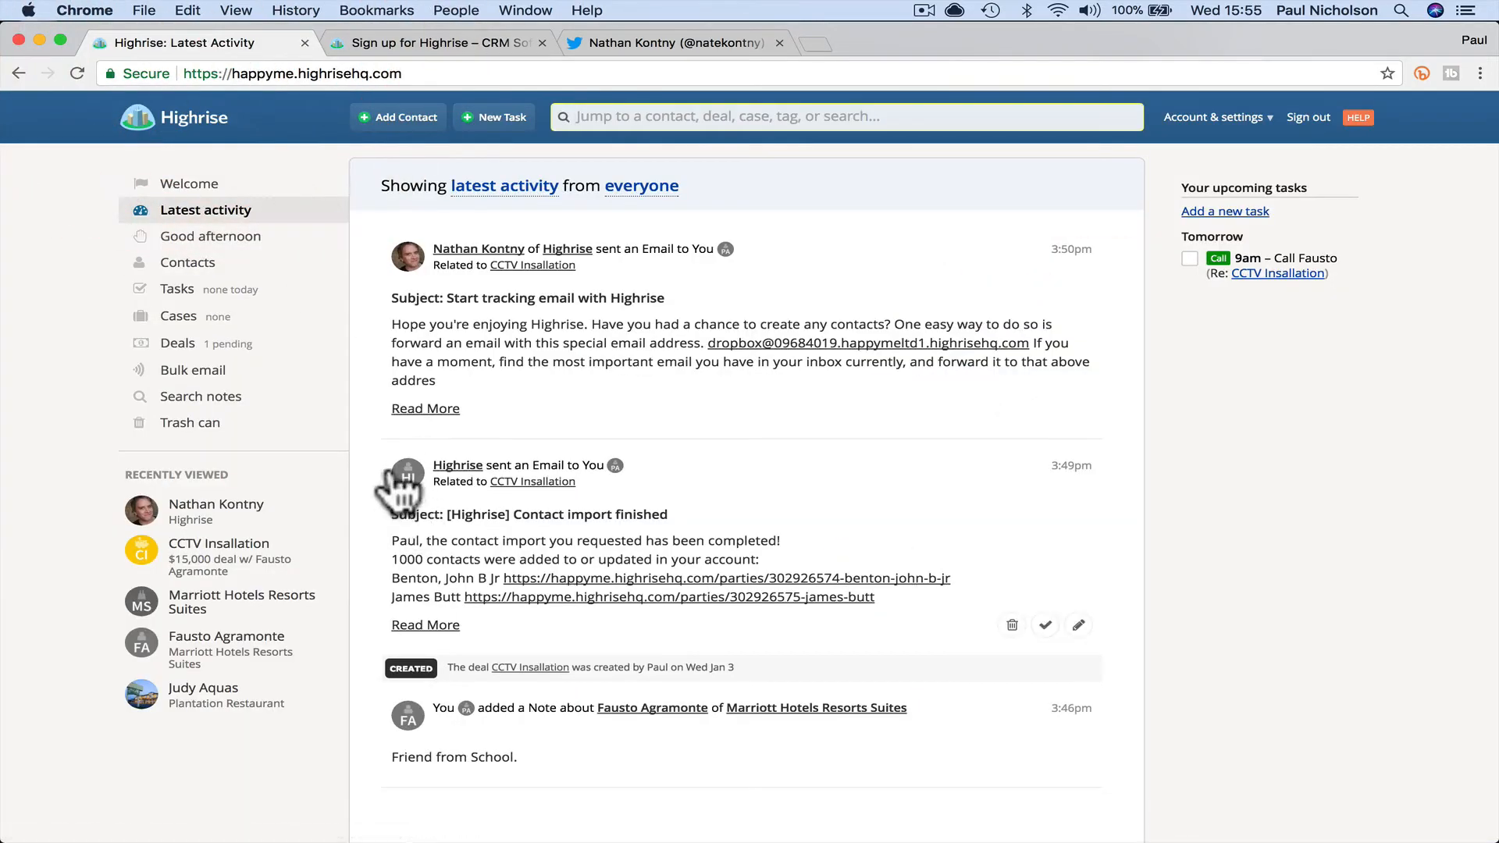
pyautogui.click(187, 262)
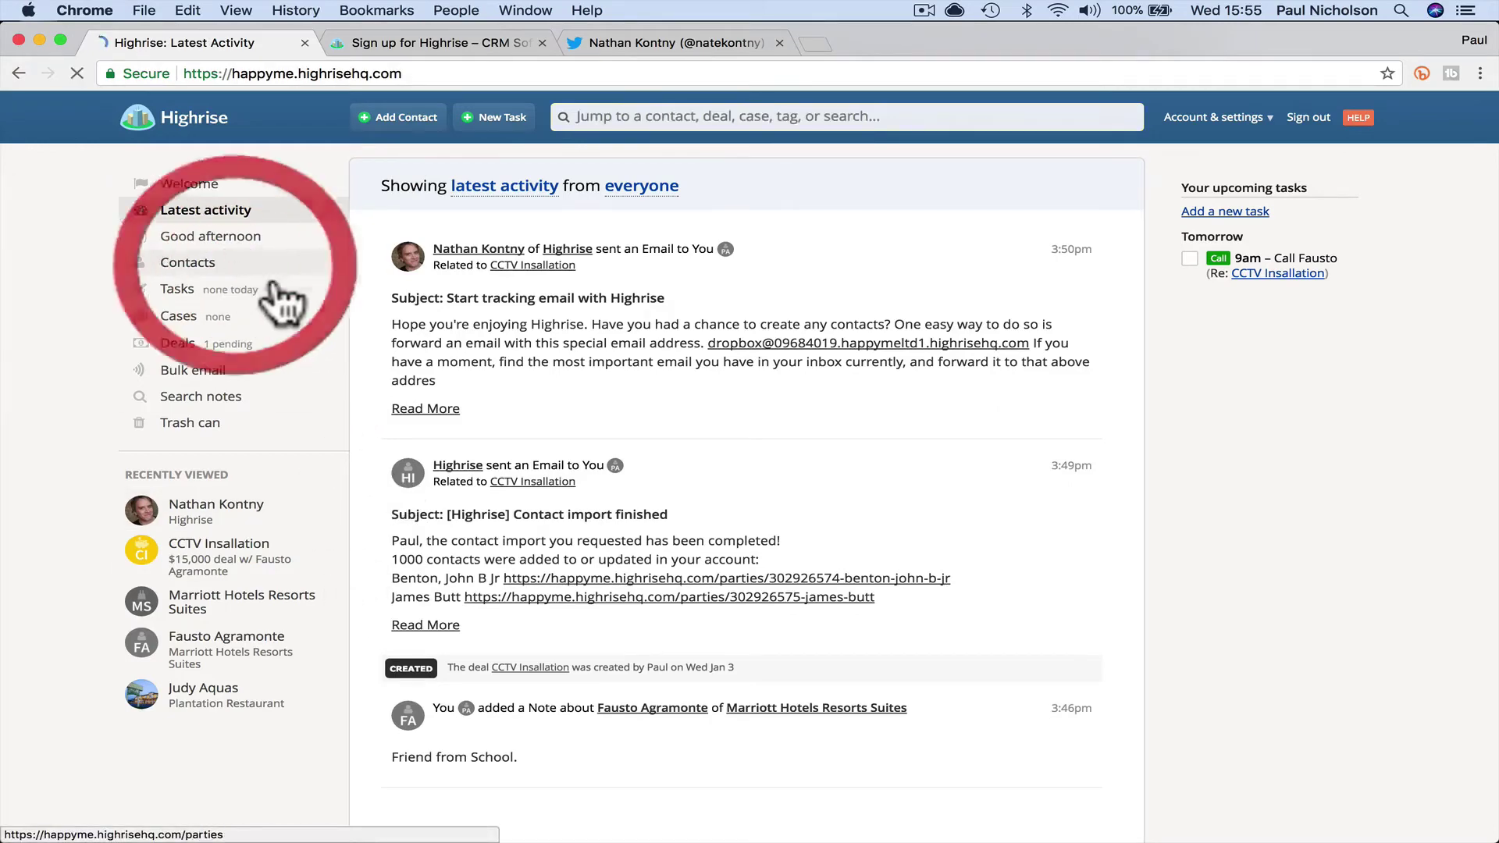
pyautogui.click(188, 263)
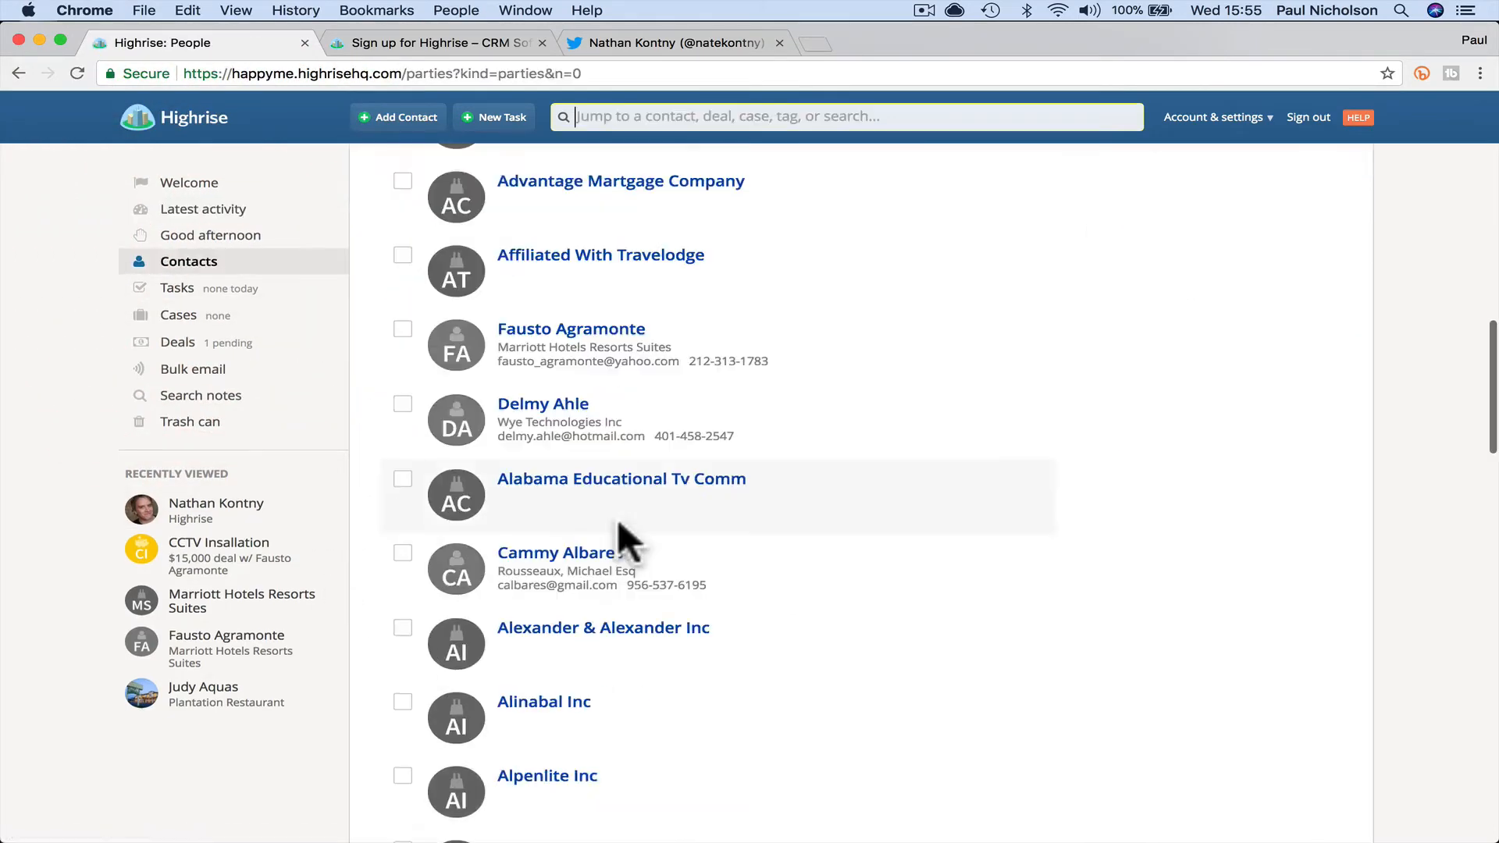
pyautogui.scroll(-3)
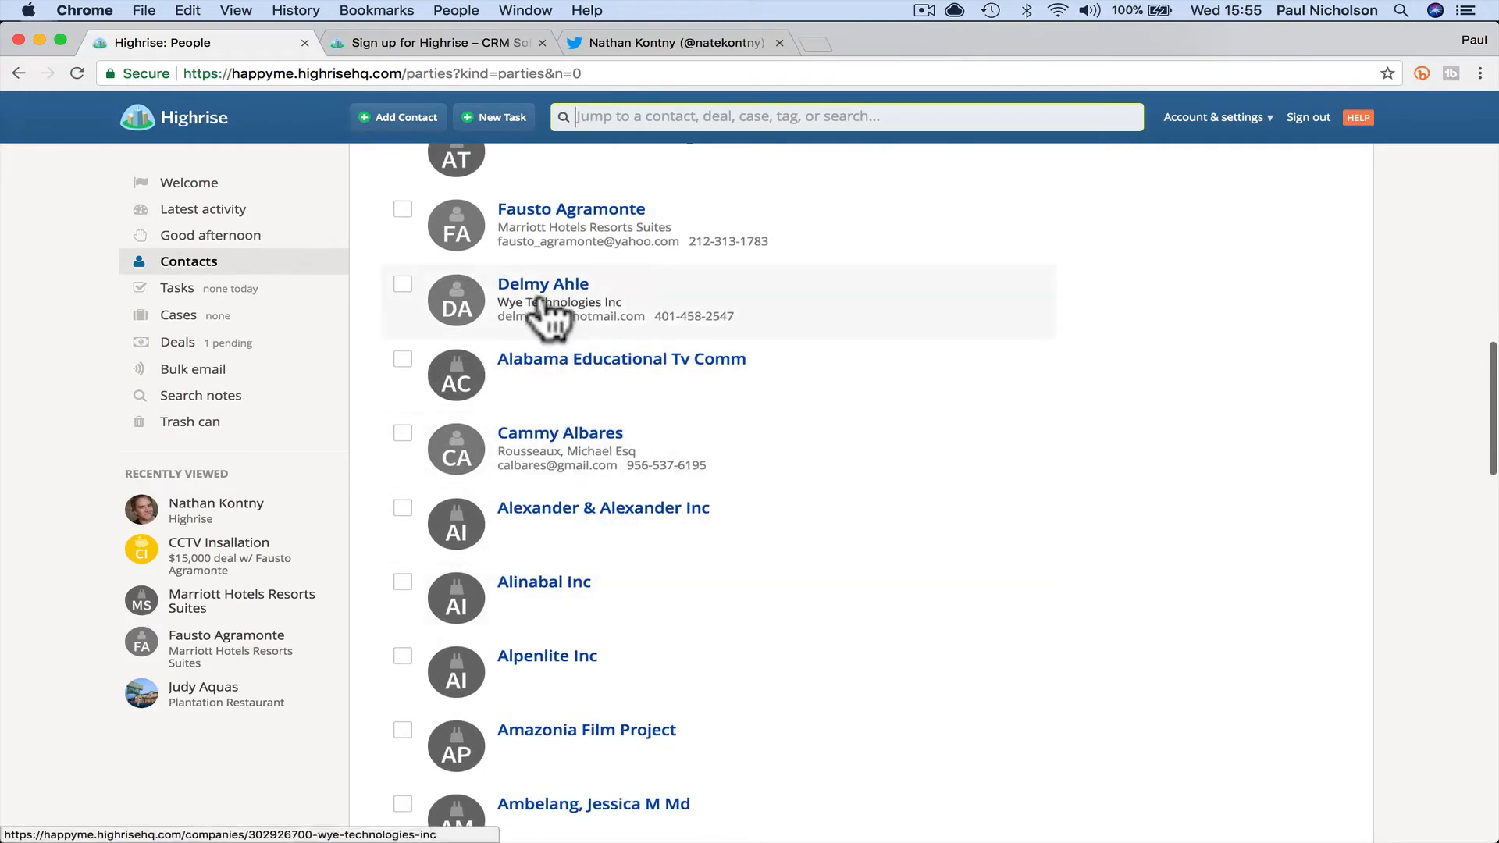
pyautogui.click(543, 284)
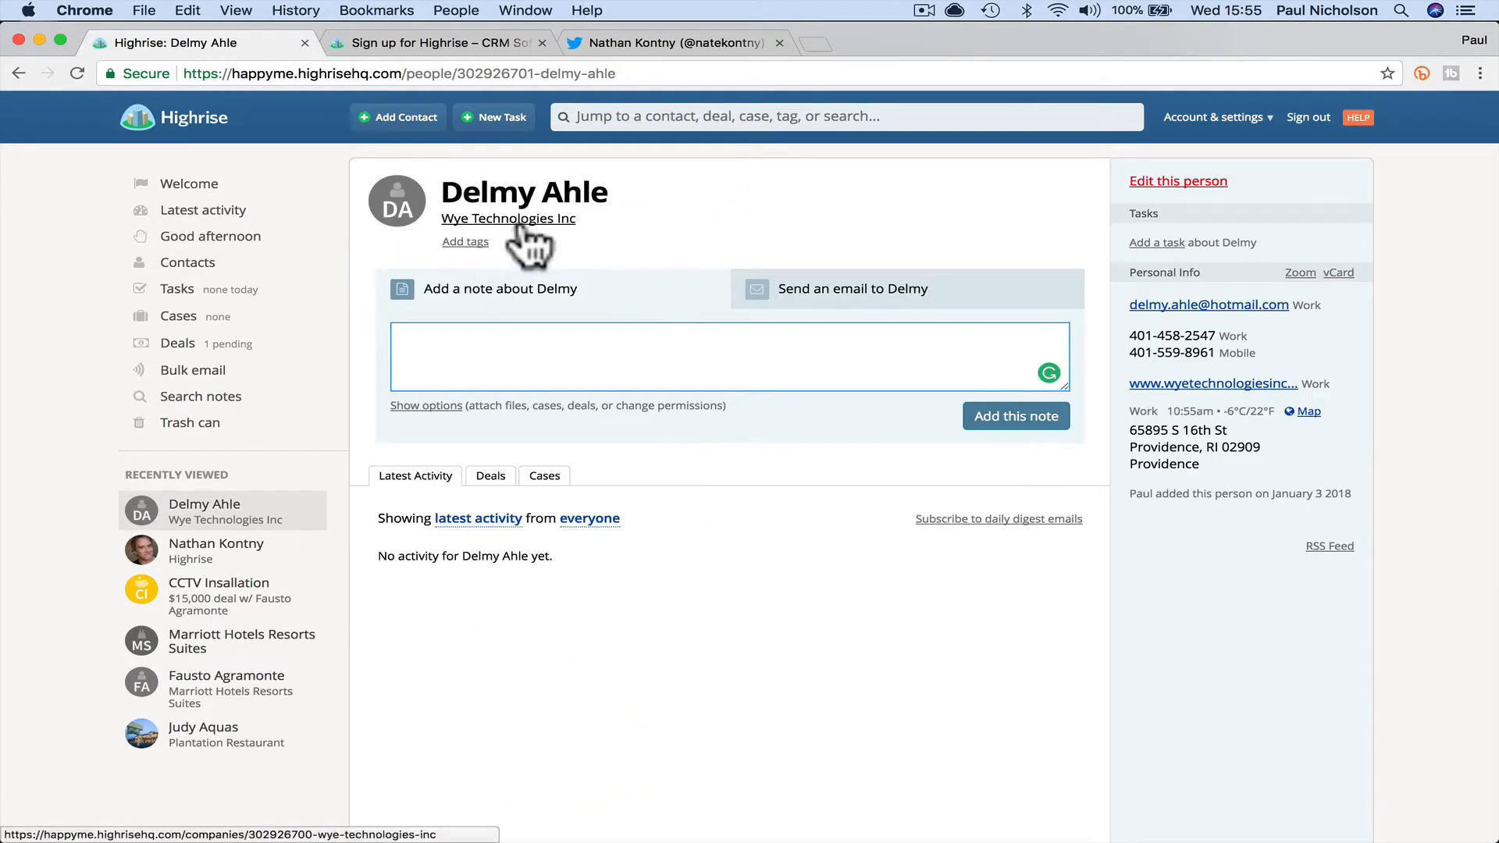
pyautogui.click(491, 475)
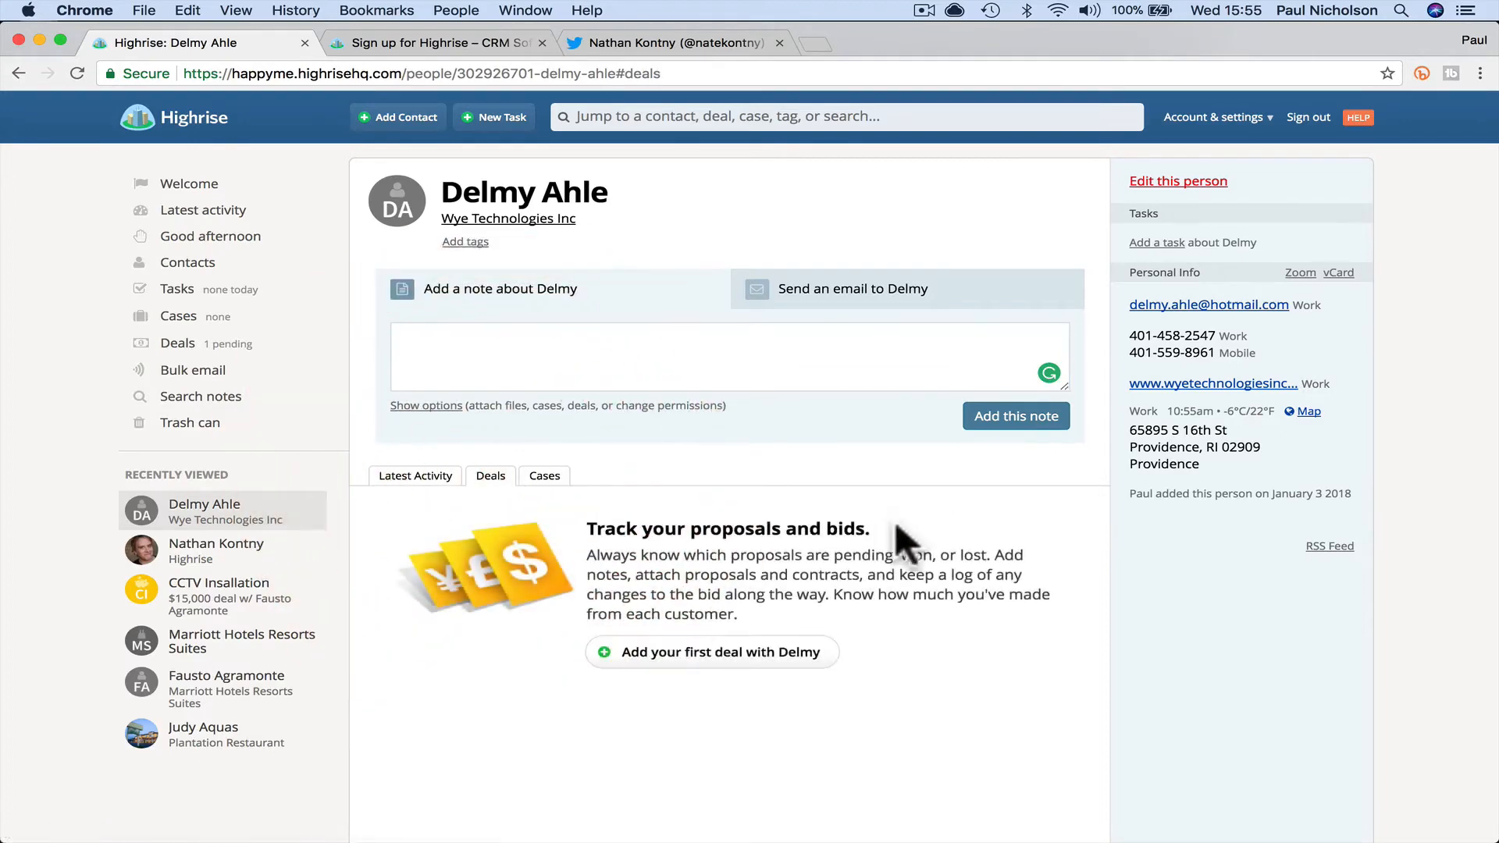
# - Start a Fire Alarm deal described 'Fire Alarm in the office.', worth $14,000
pyautogui.click(713, 652)
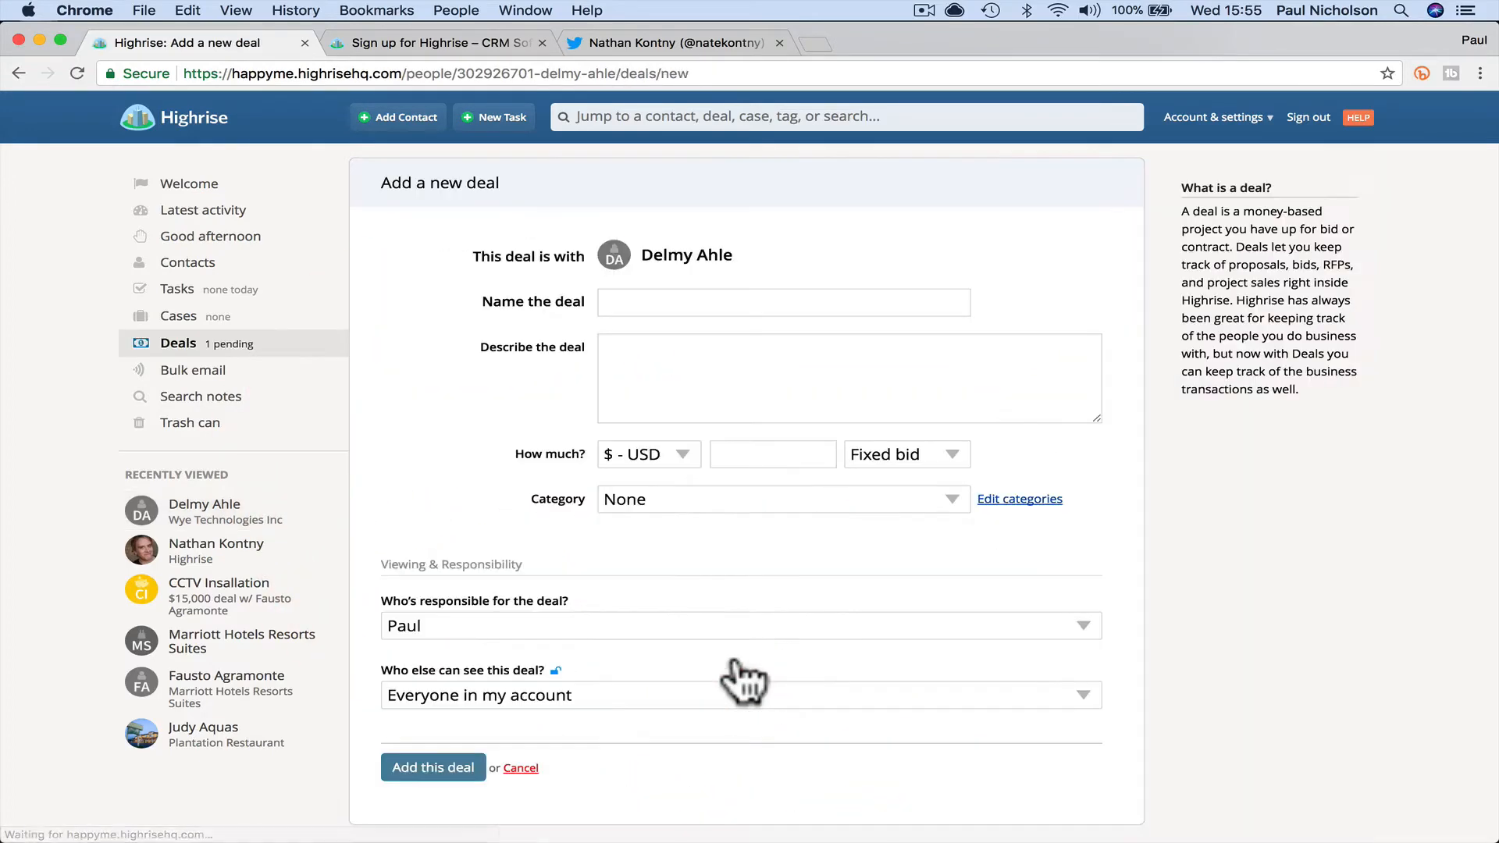
pyautogui.click(784, 303)
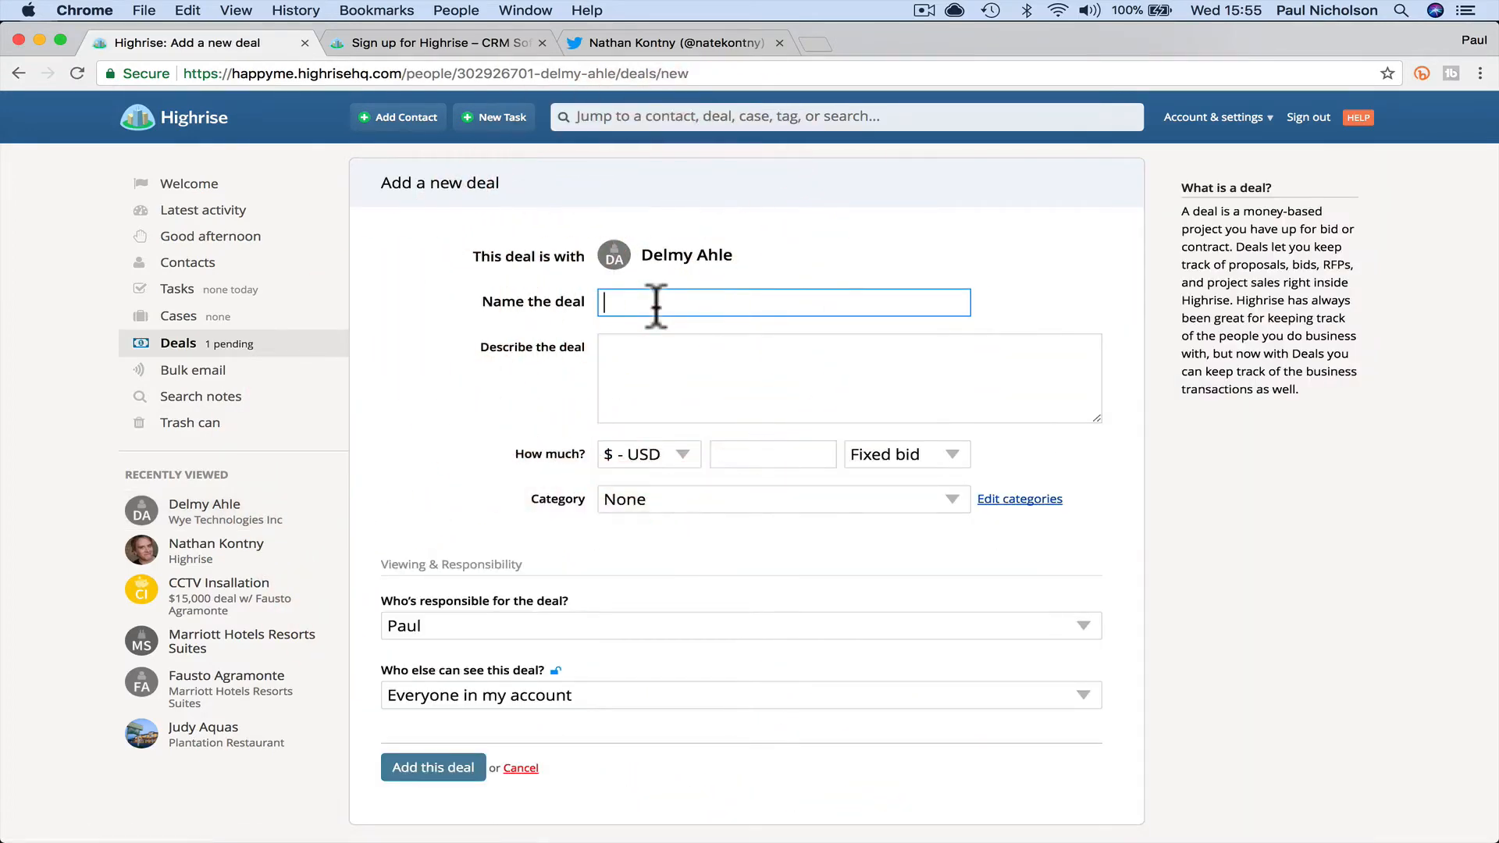
pyautogui.write('Fire Alarm')
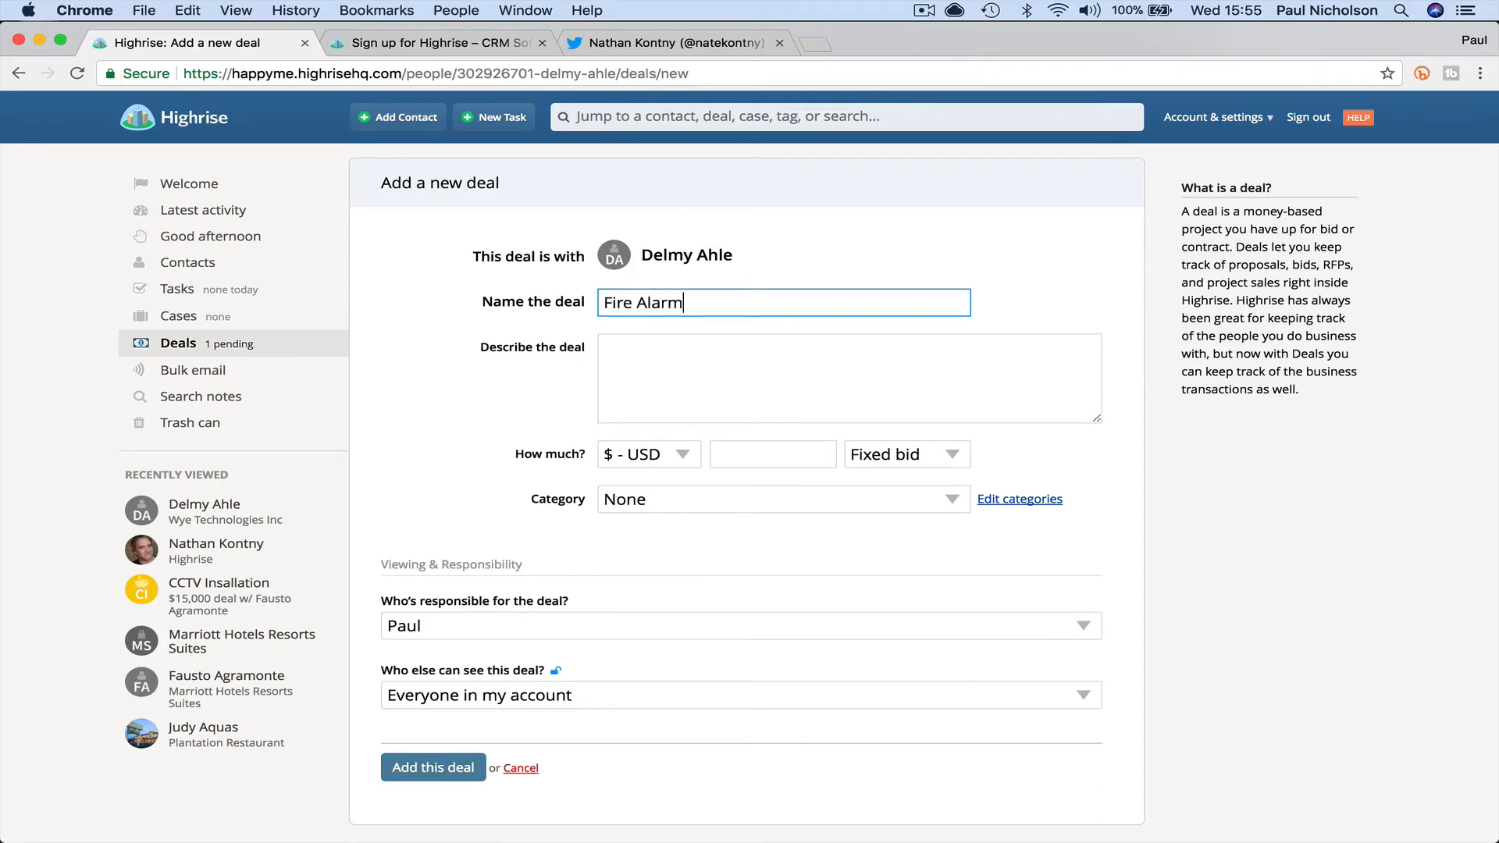
pyautogui.write('F')
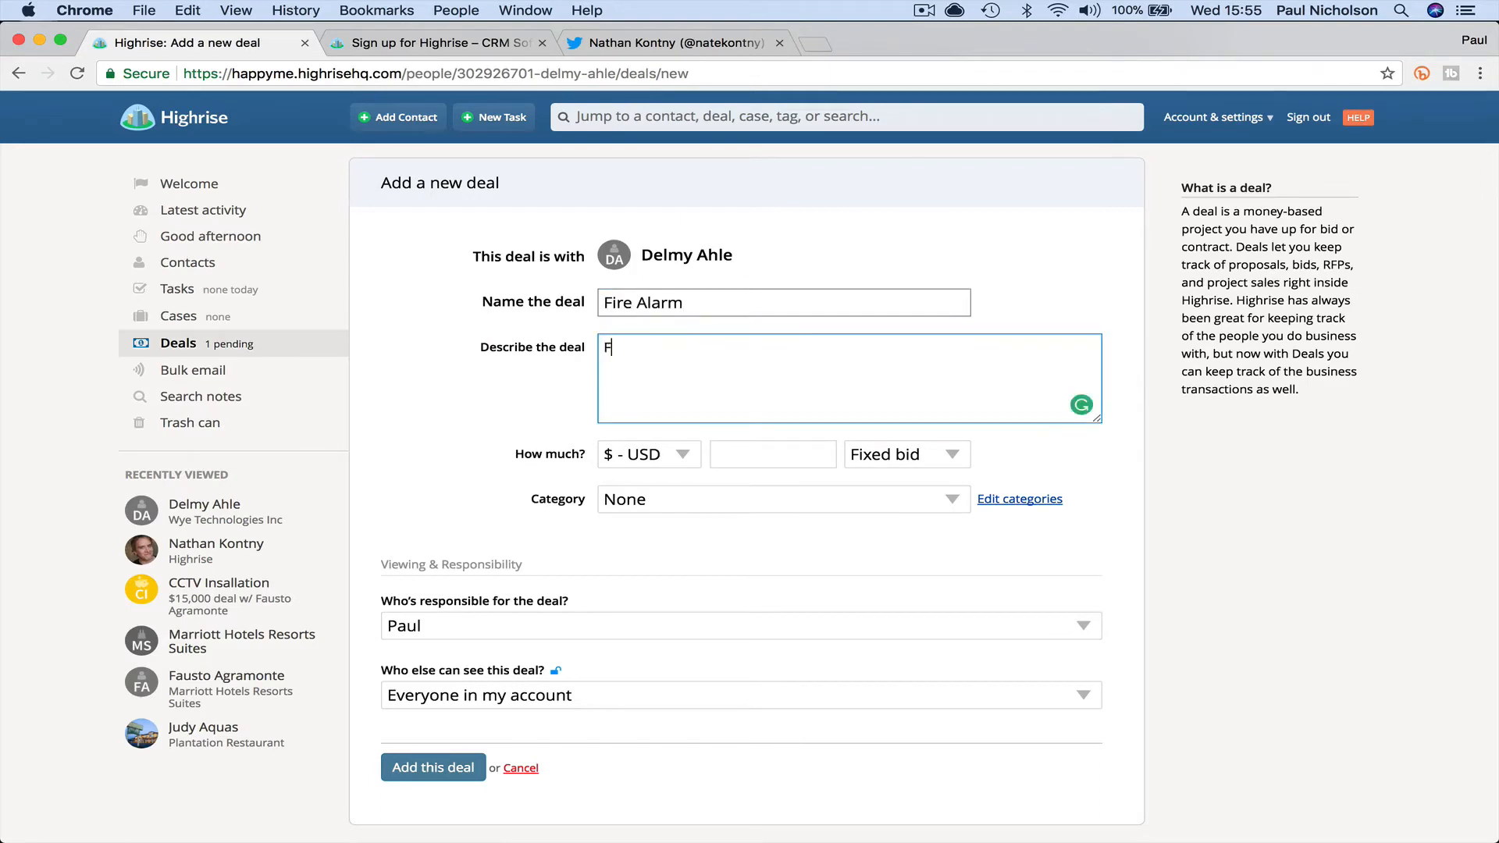
pyautogui.write('ire L')
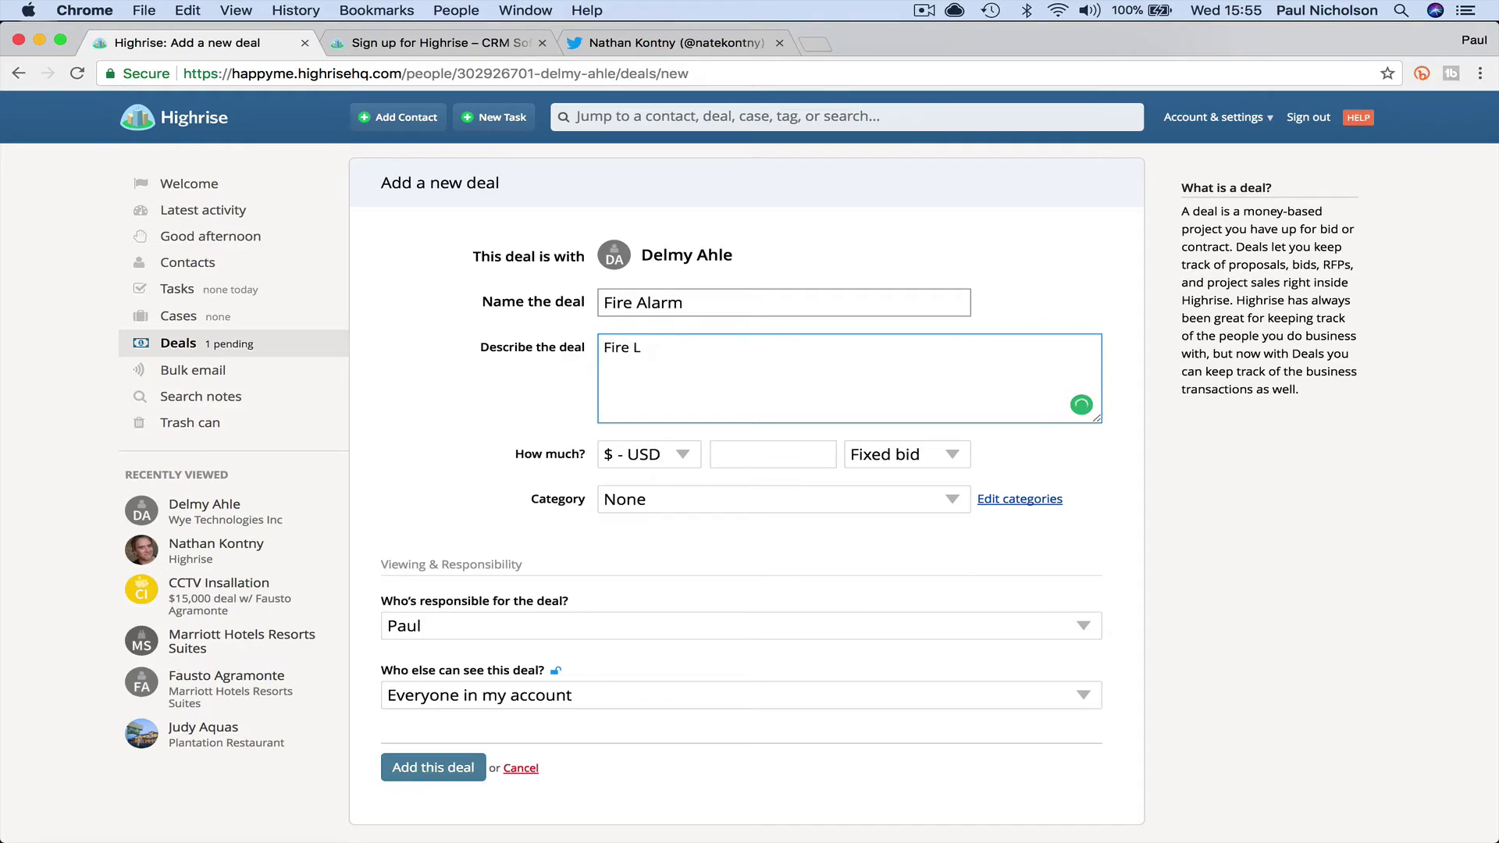
pyautogui.write('Fire Alarm in')
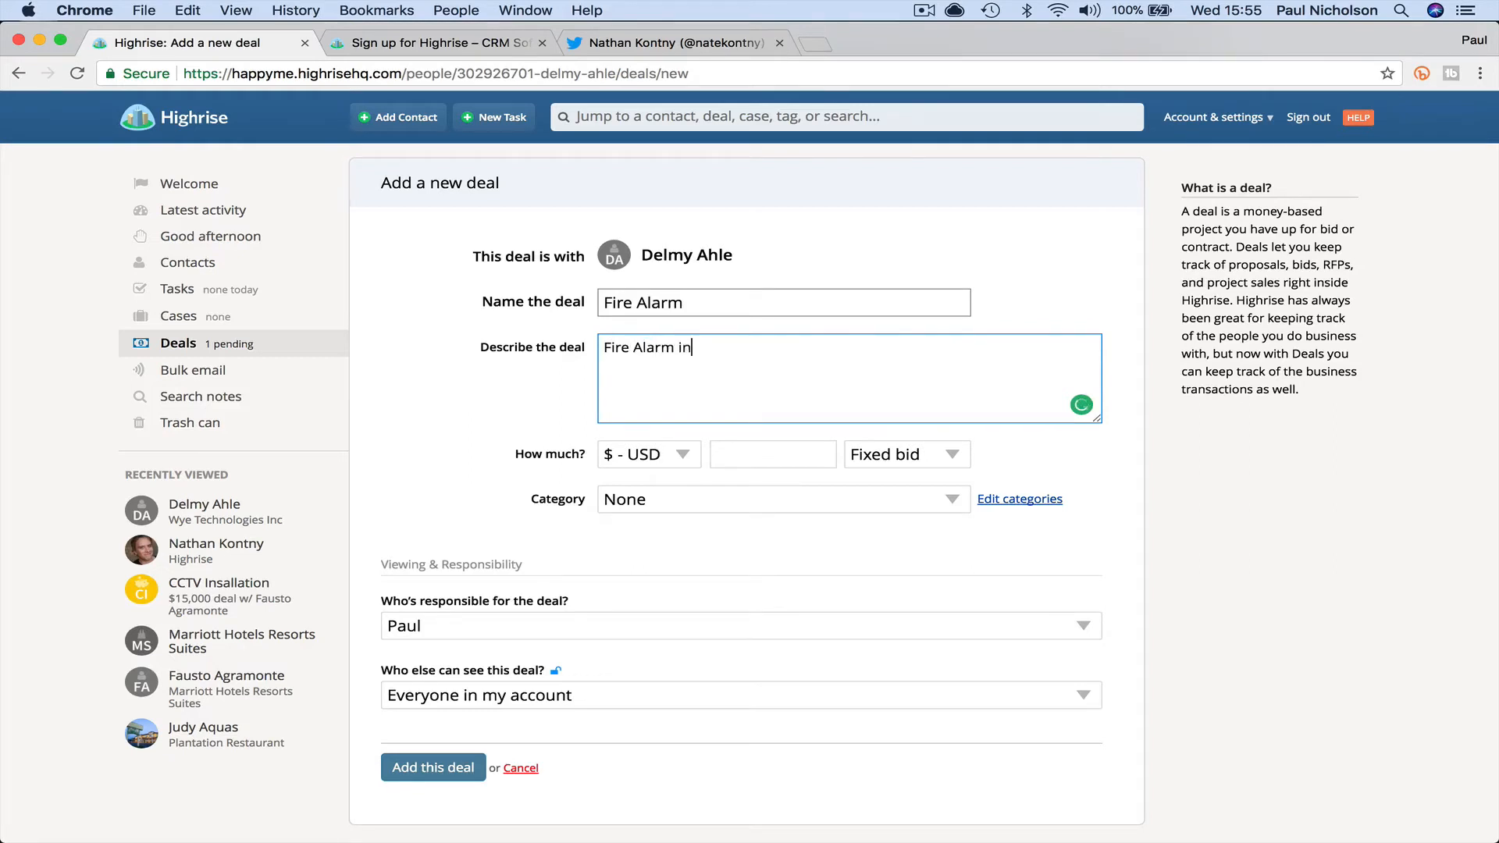
pyautogui.write('the office.')
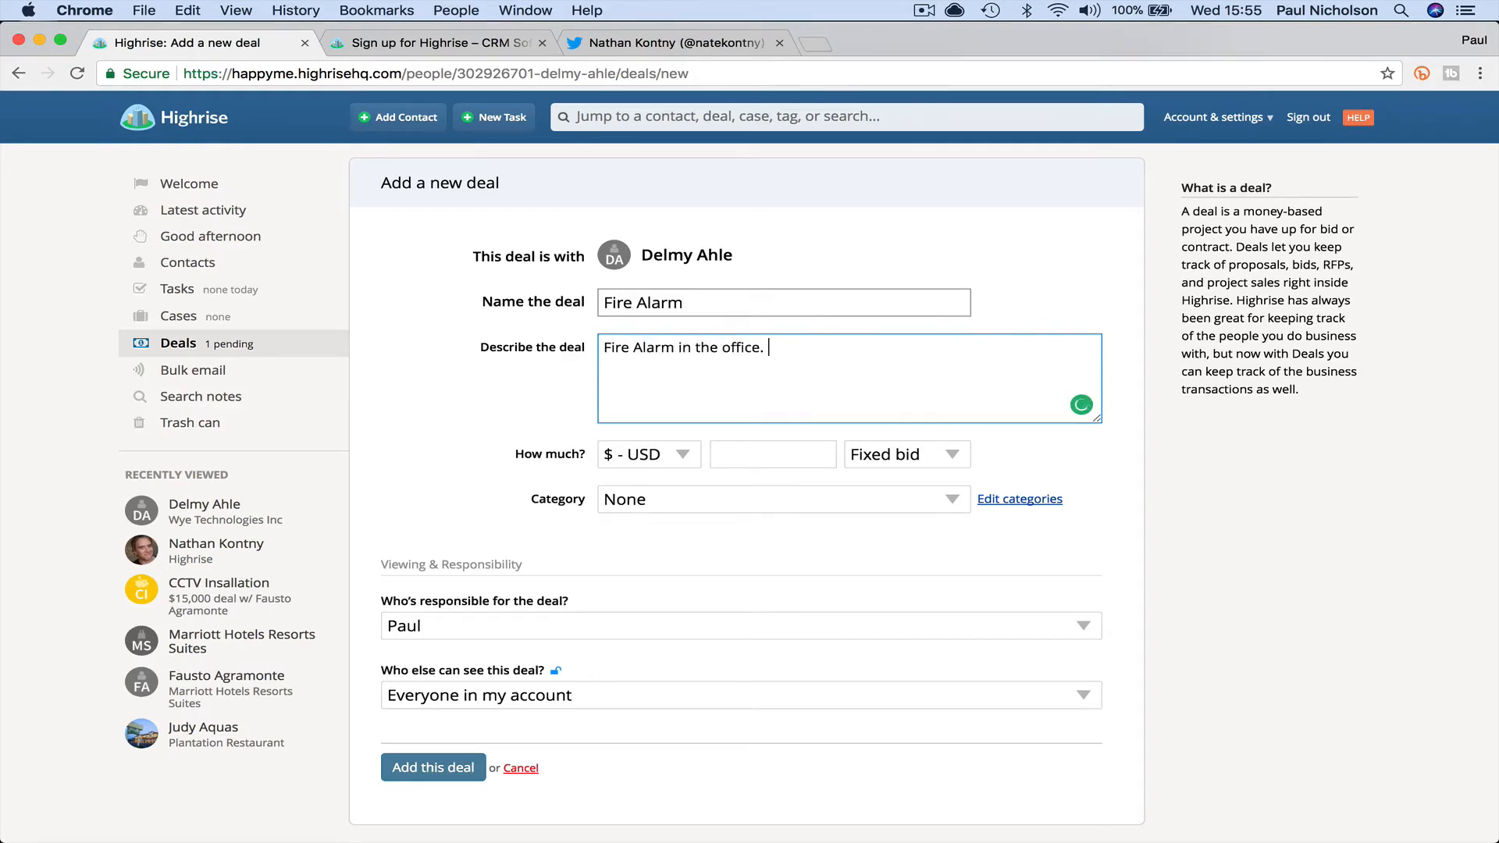
pyautogui.write('1')
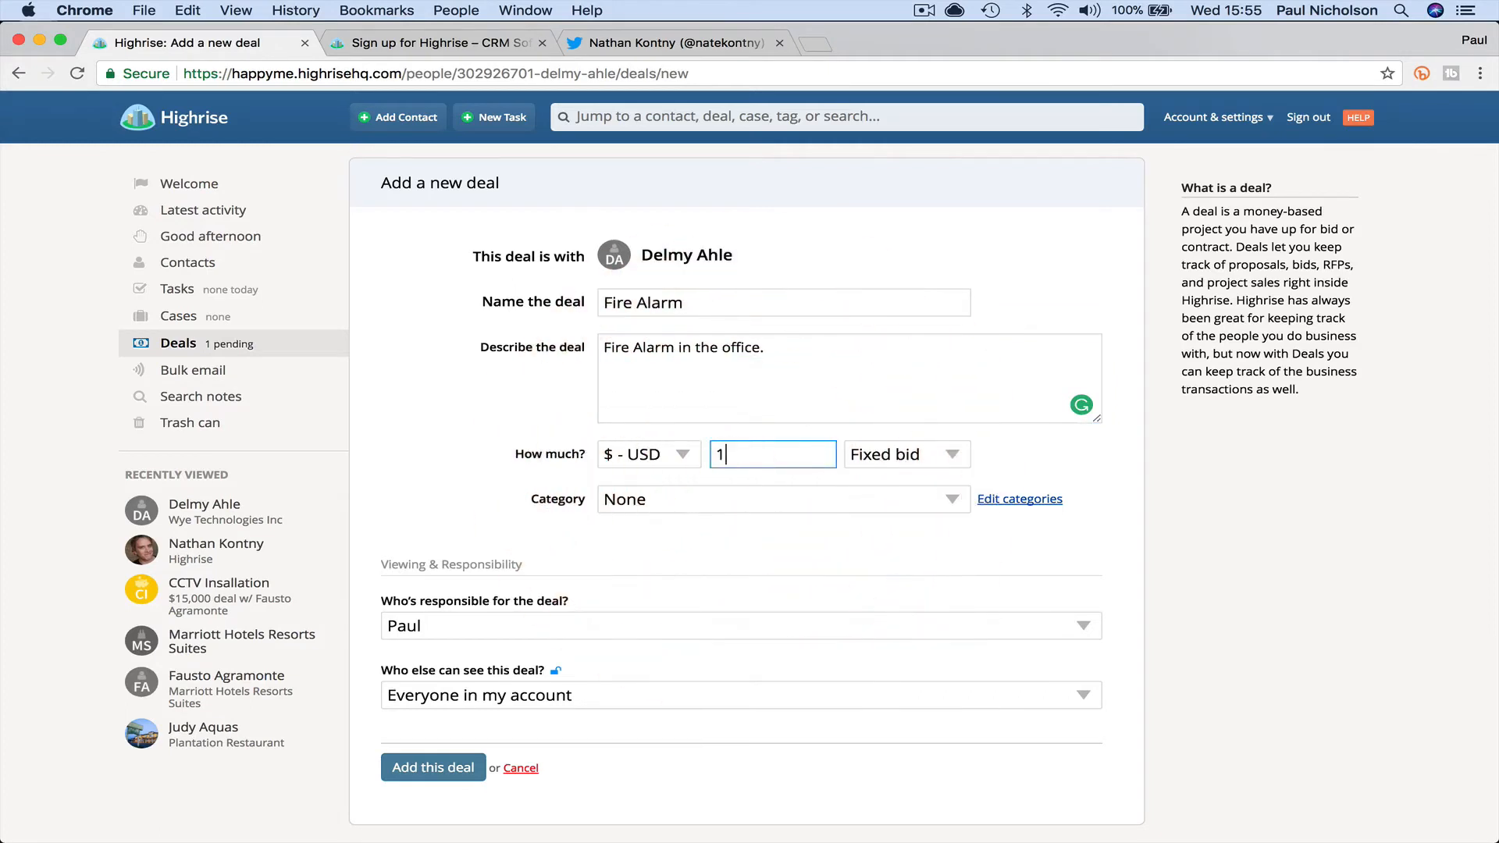
pyautogui.write('4000')
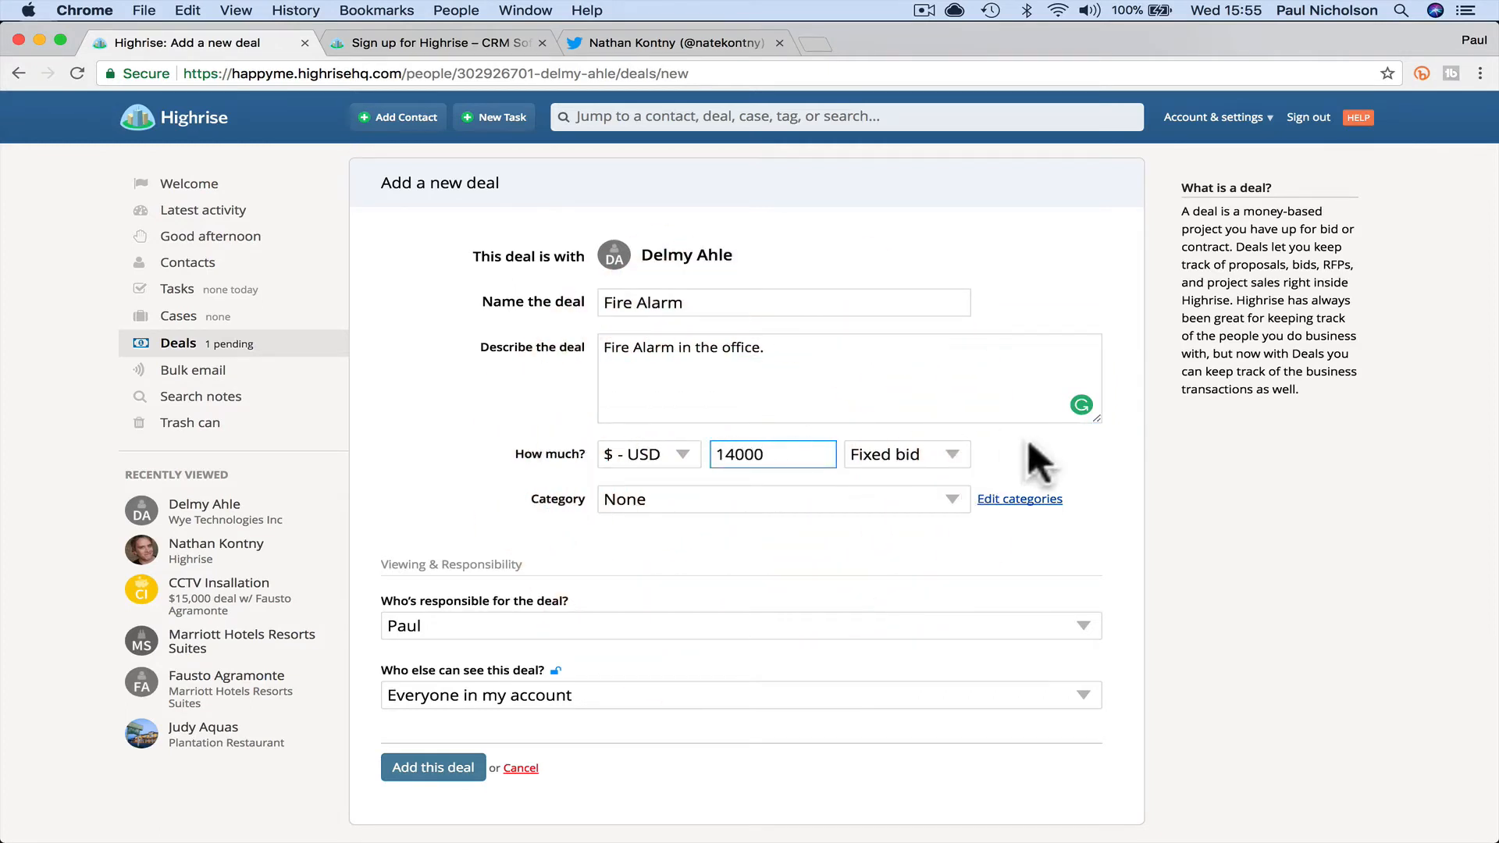
# - Create the new Fire Alarms category for the deal and add it
pyautogui.click(784, 499)
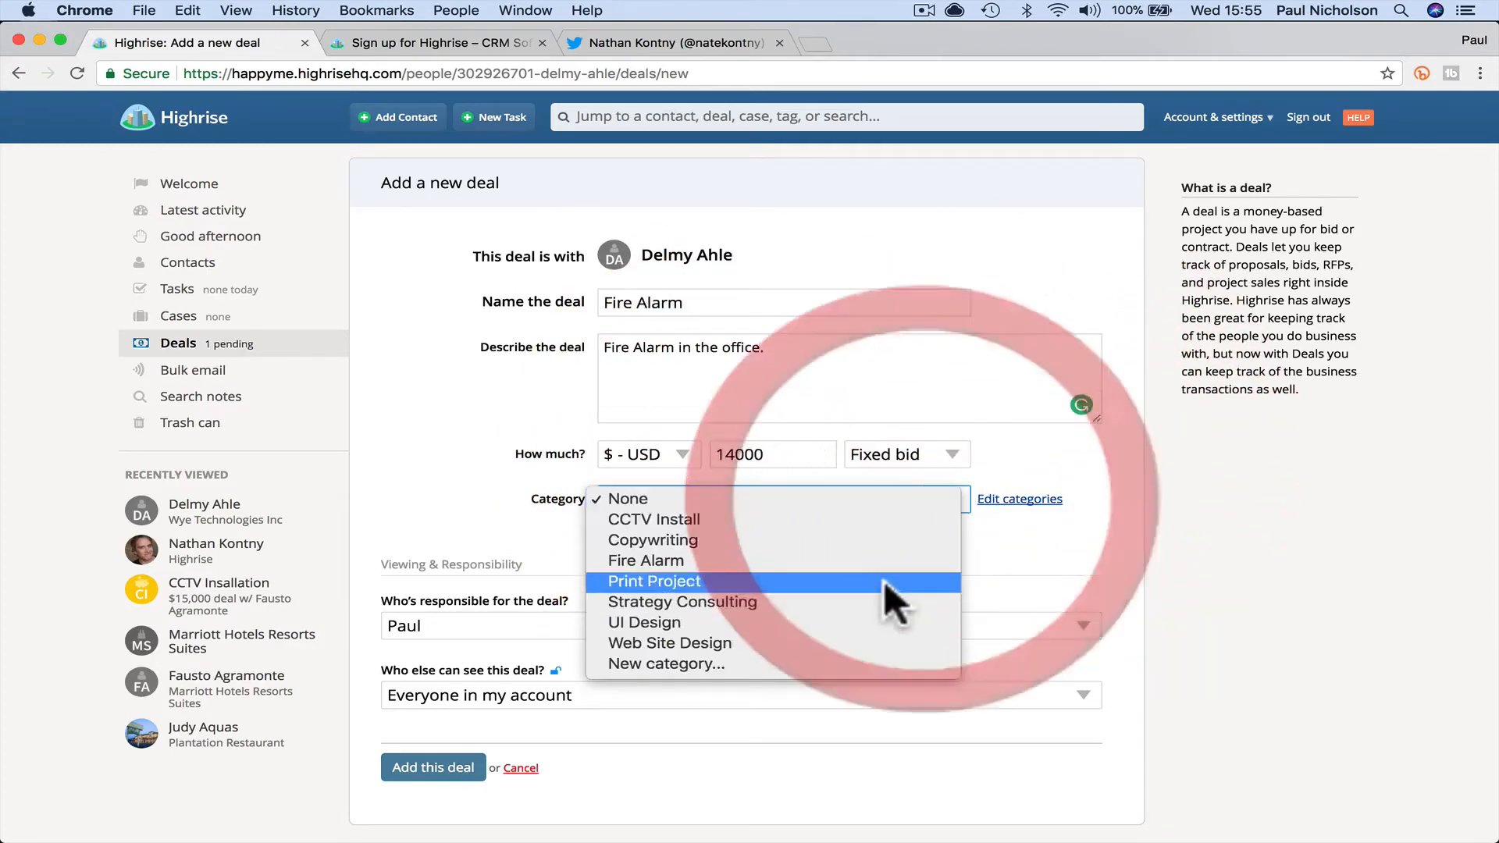
pyautogui.click(666, 664)
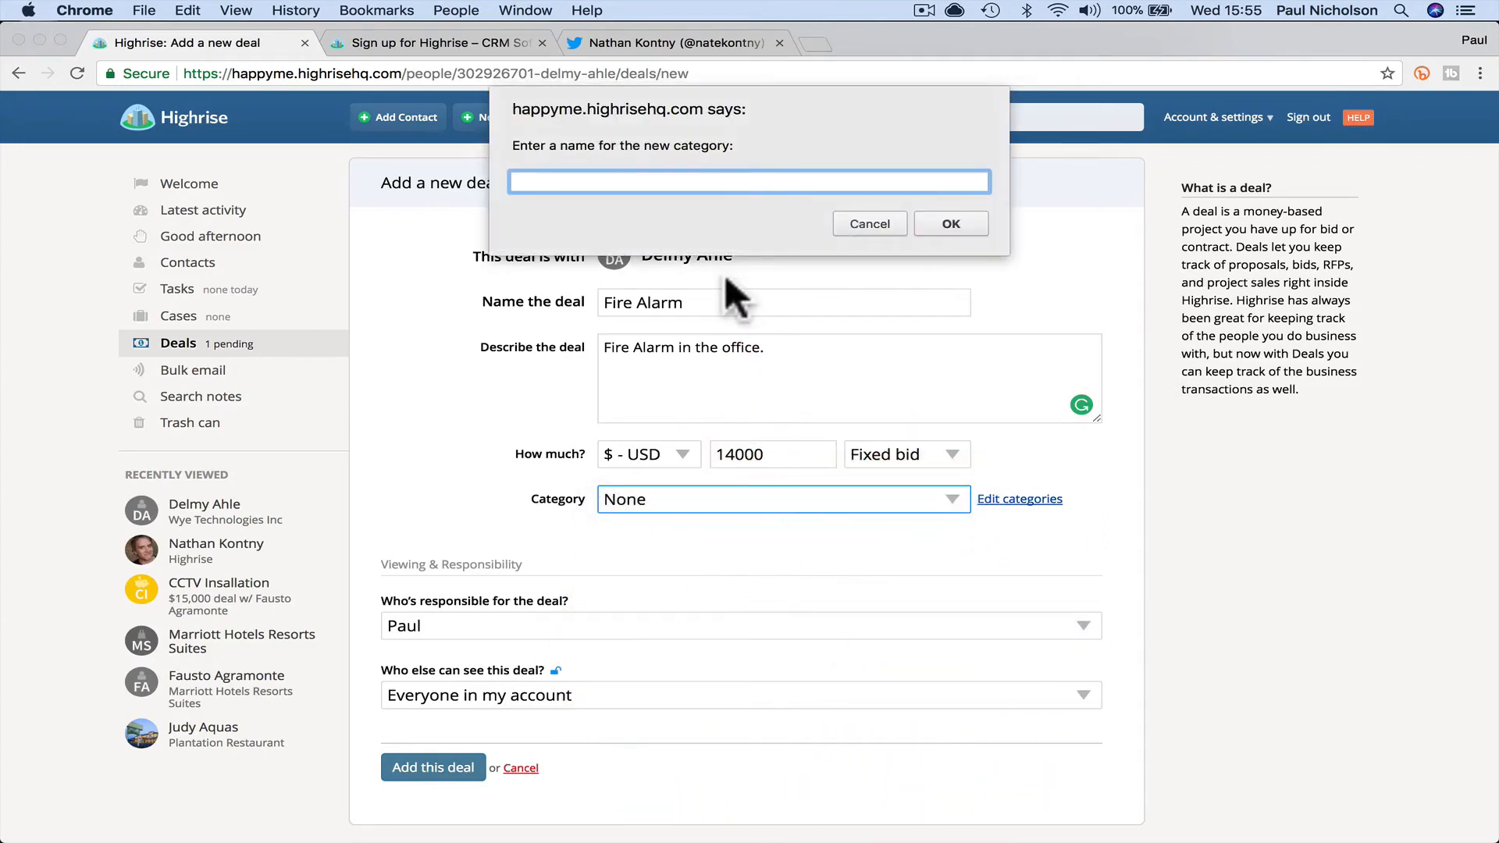
pyautogui.write('Fire Alarms')
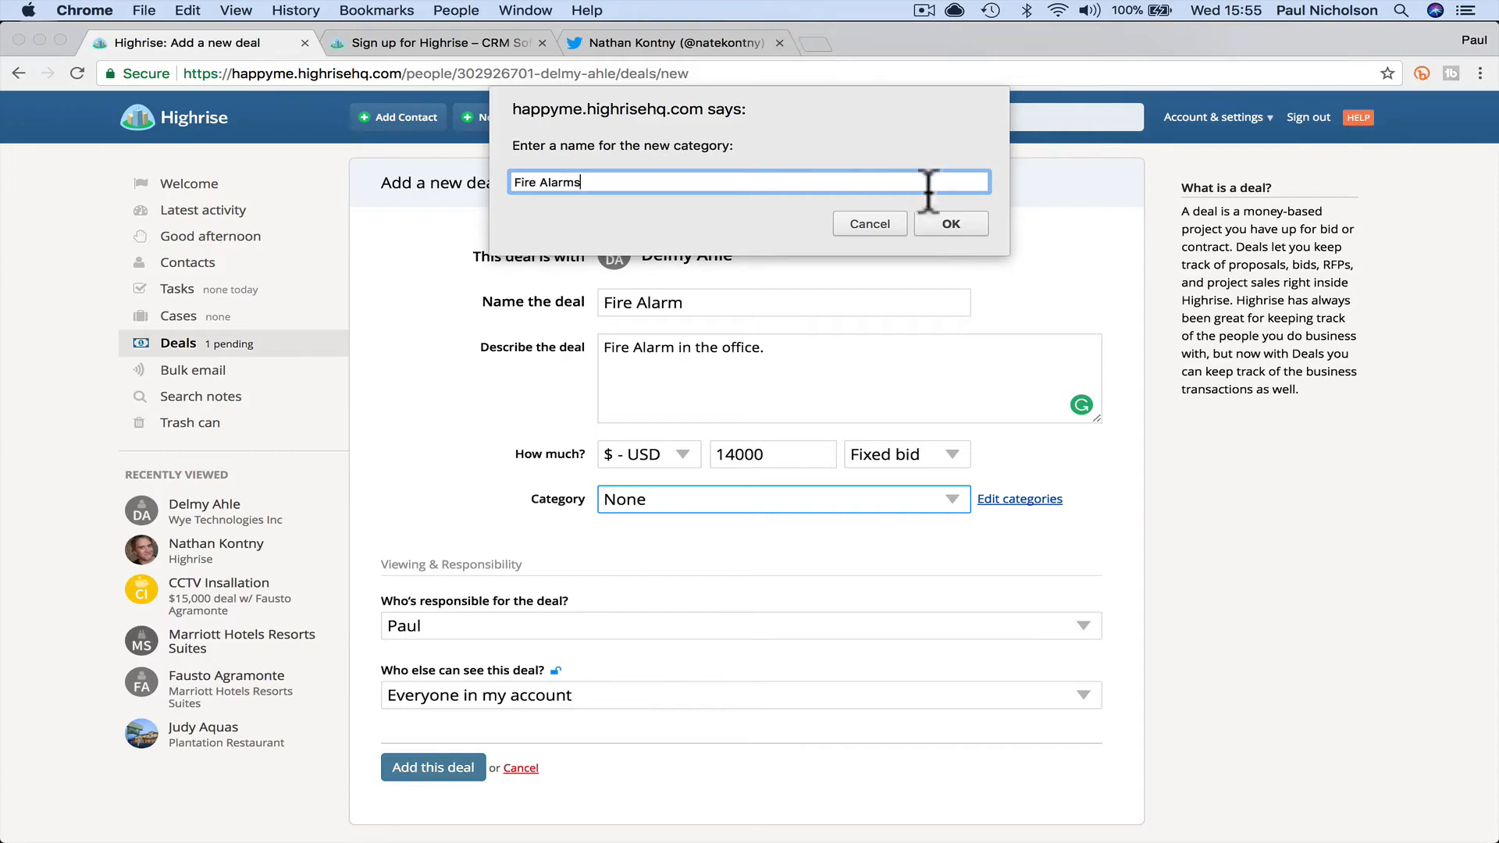
pyautogui.click(951, 223)
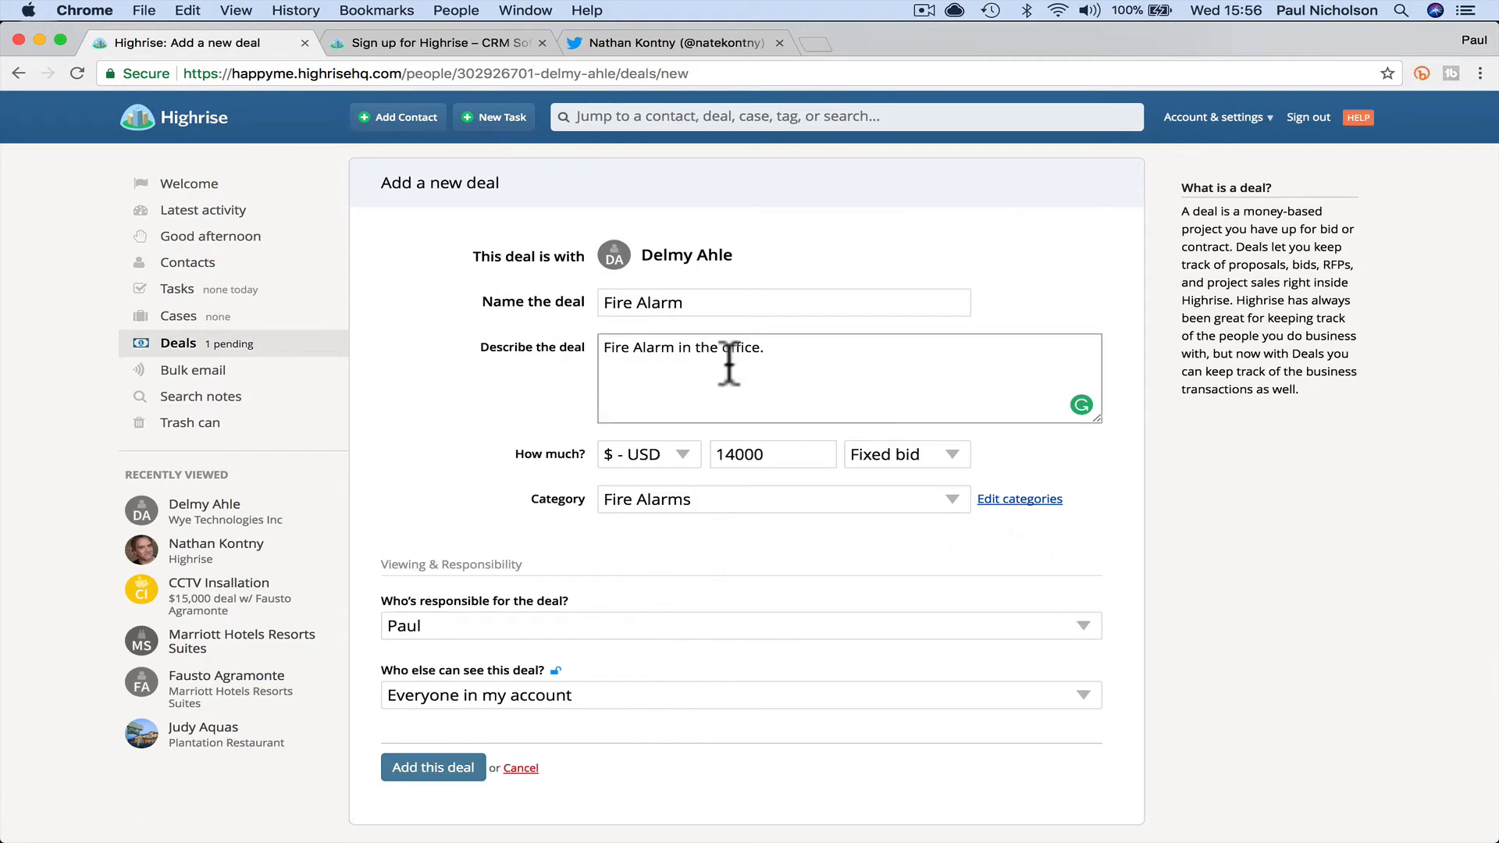
pyautogui.moveTo(525, 686)
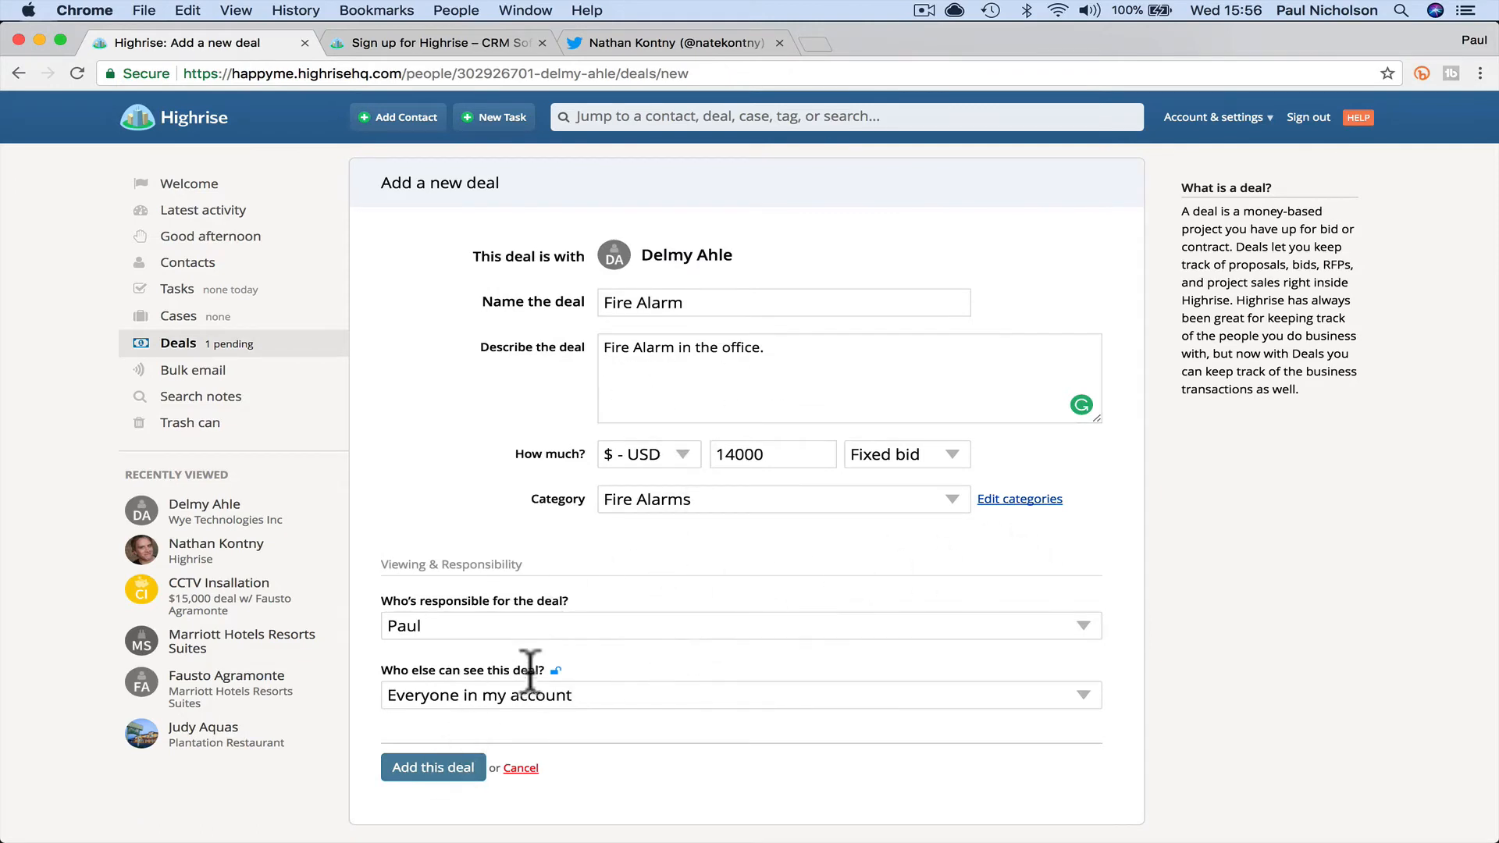
pyautogui.moveTo(555, 651)
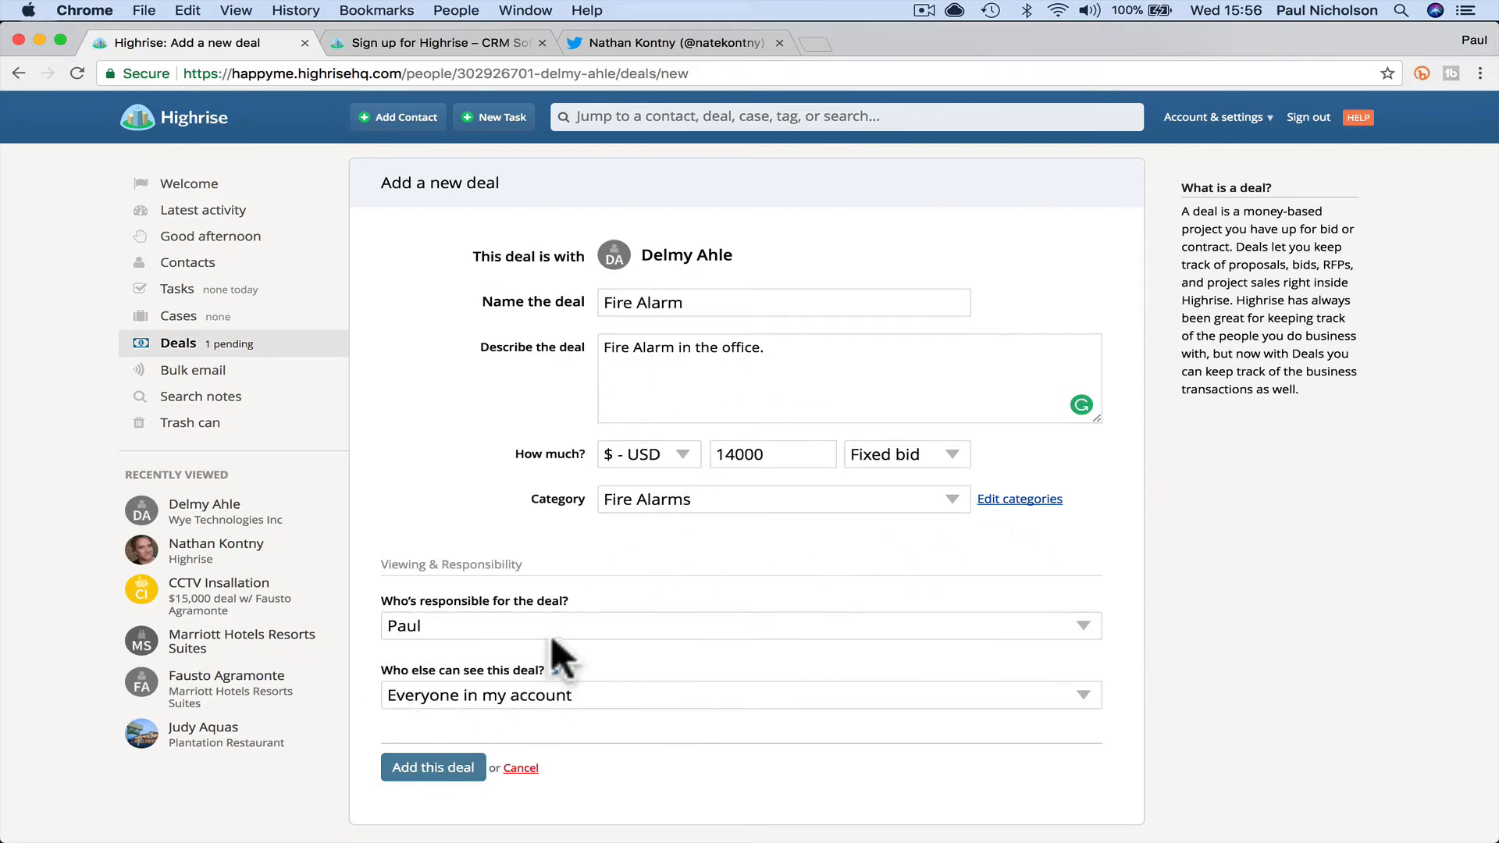
pyautogui.click(432, 768)
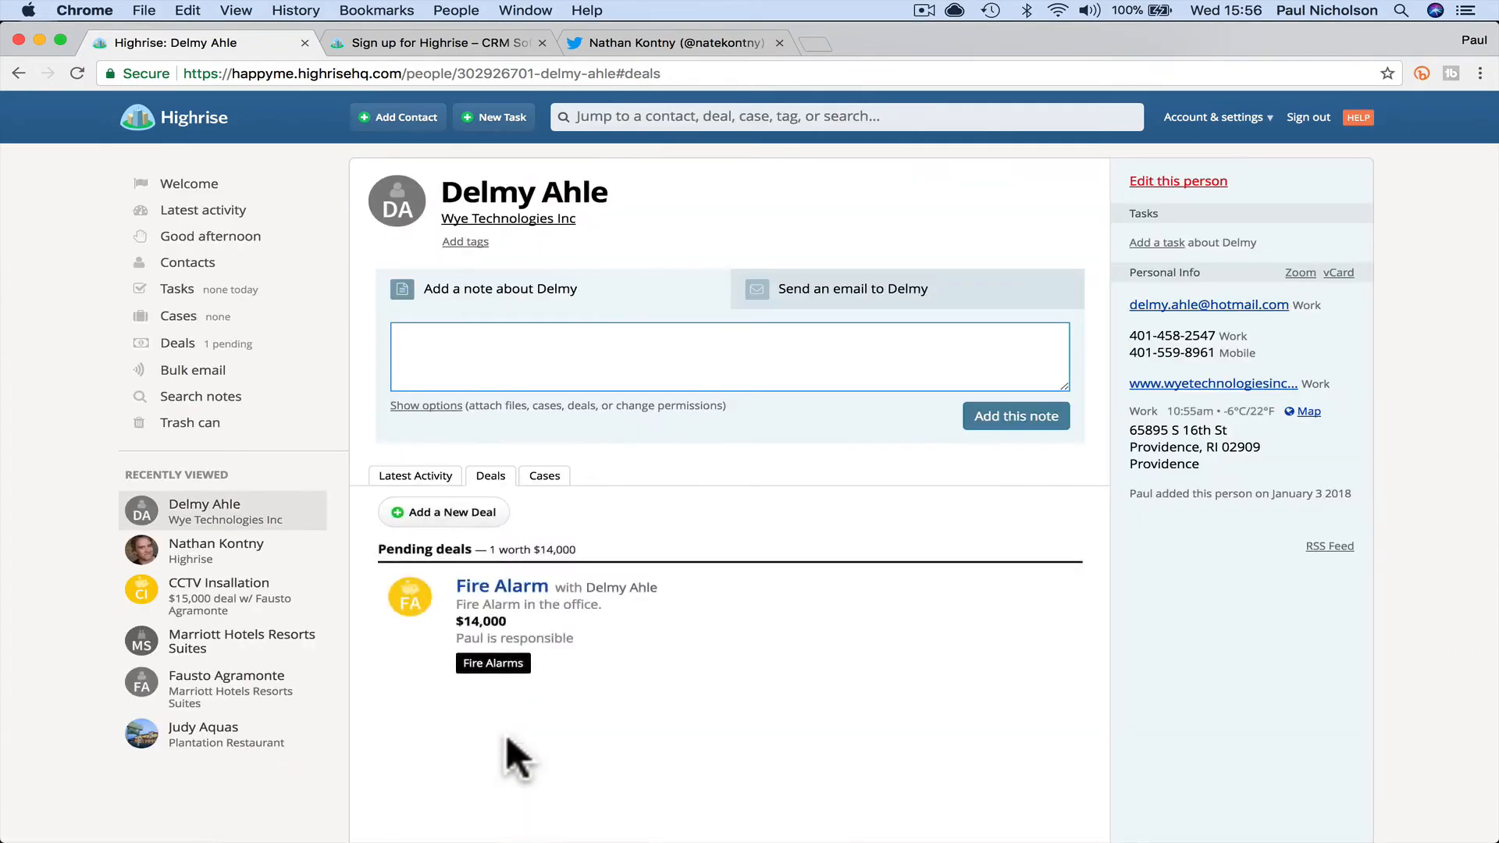
# - Open the Fire Alarm deal from Pending deals and start editing it
pyautogui.click(502, 586)
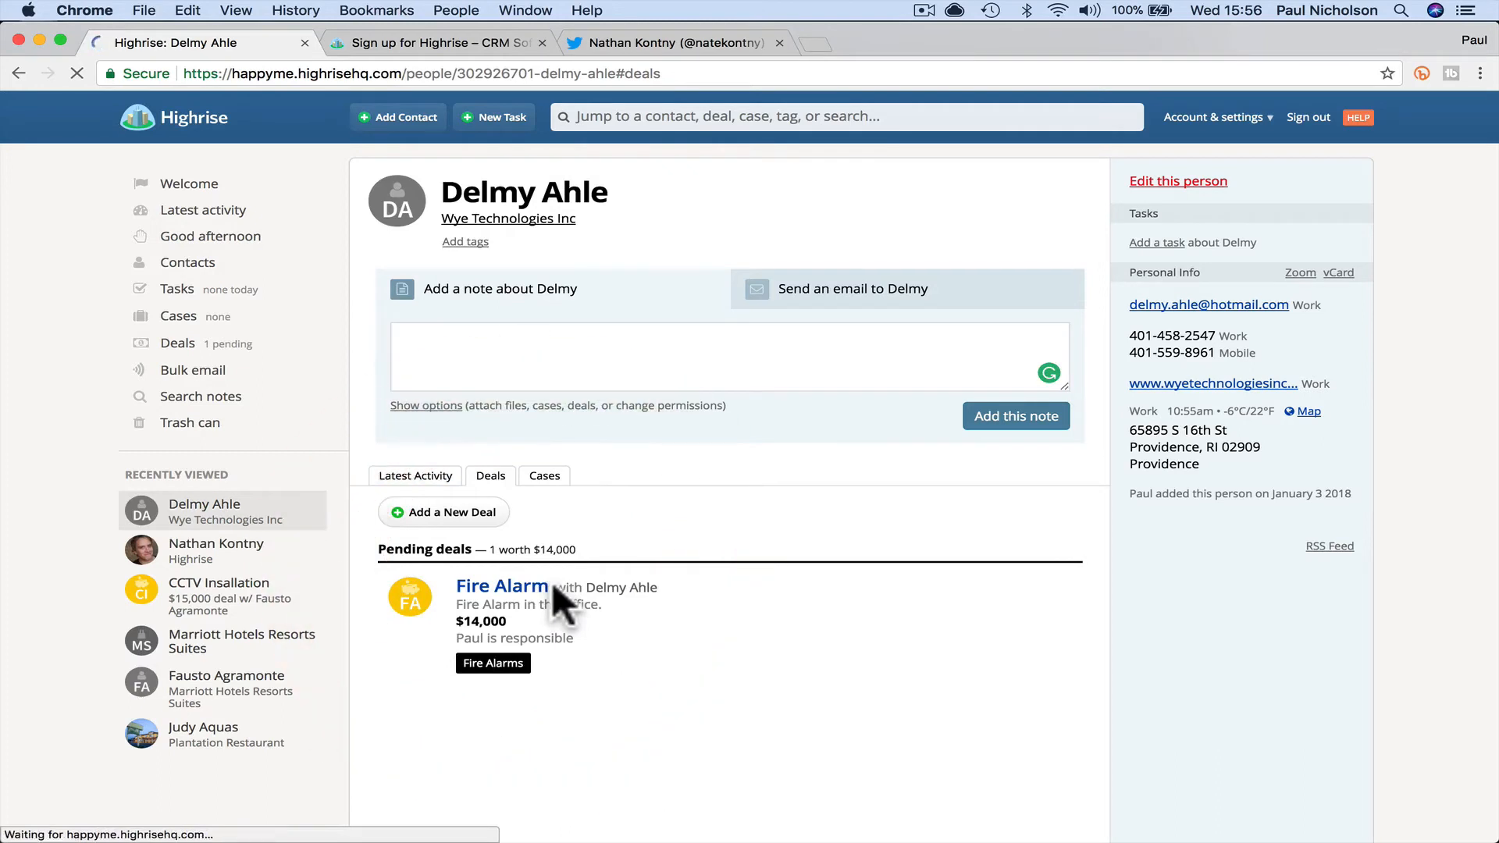
pyautogui.click(501, 587)
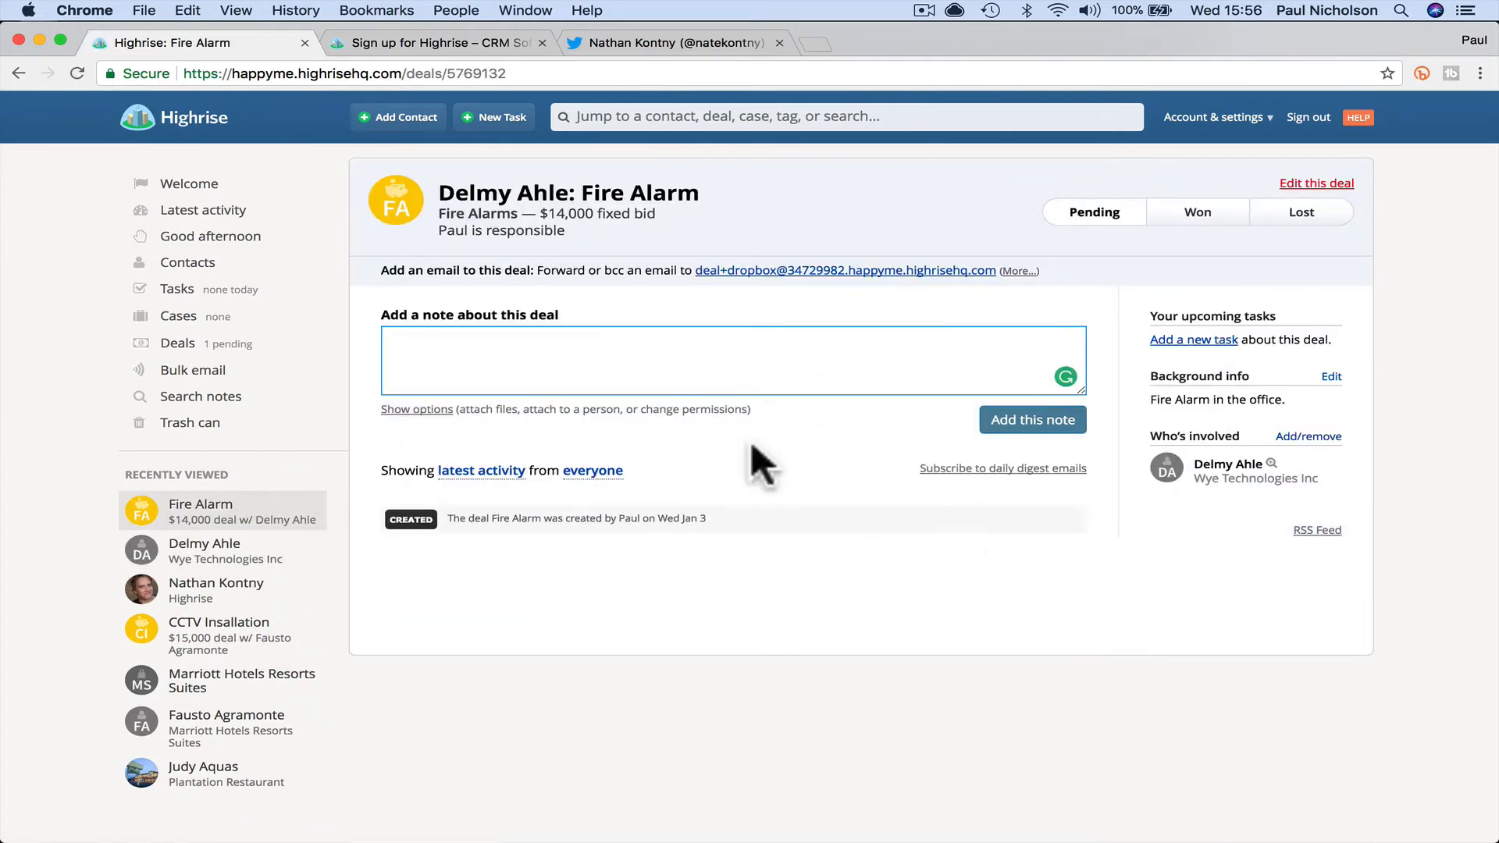
pyautogui.moveTo(1292, 235)
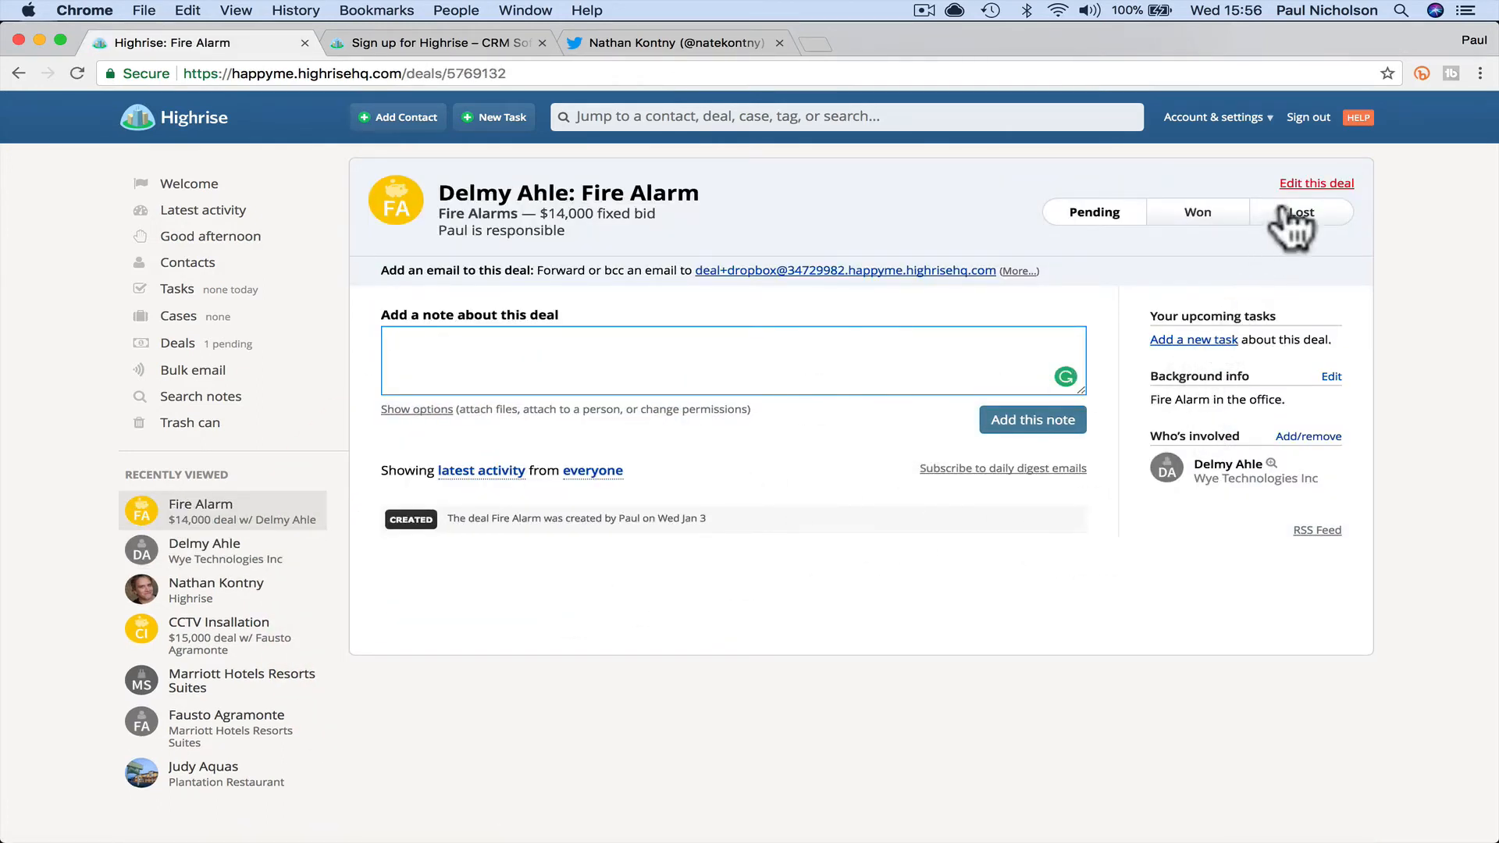
pyautogui.click(1316, 183)
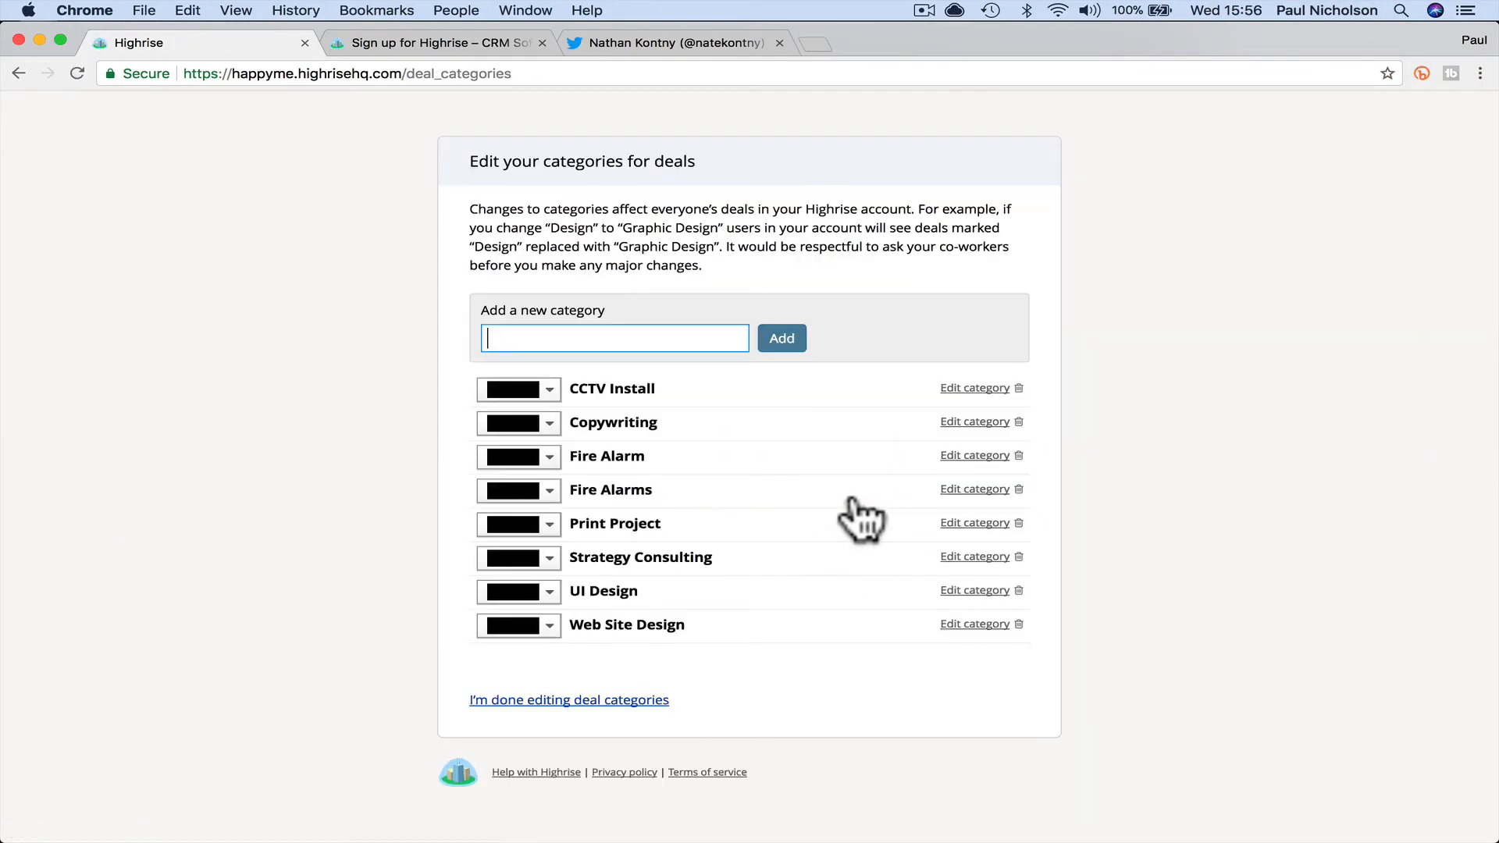
# - Make Fire Alarm and Fire Alarms categories red, CCTV Install dark blue, and finish editing
pyautogui.click(518, 456)
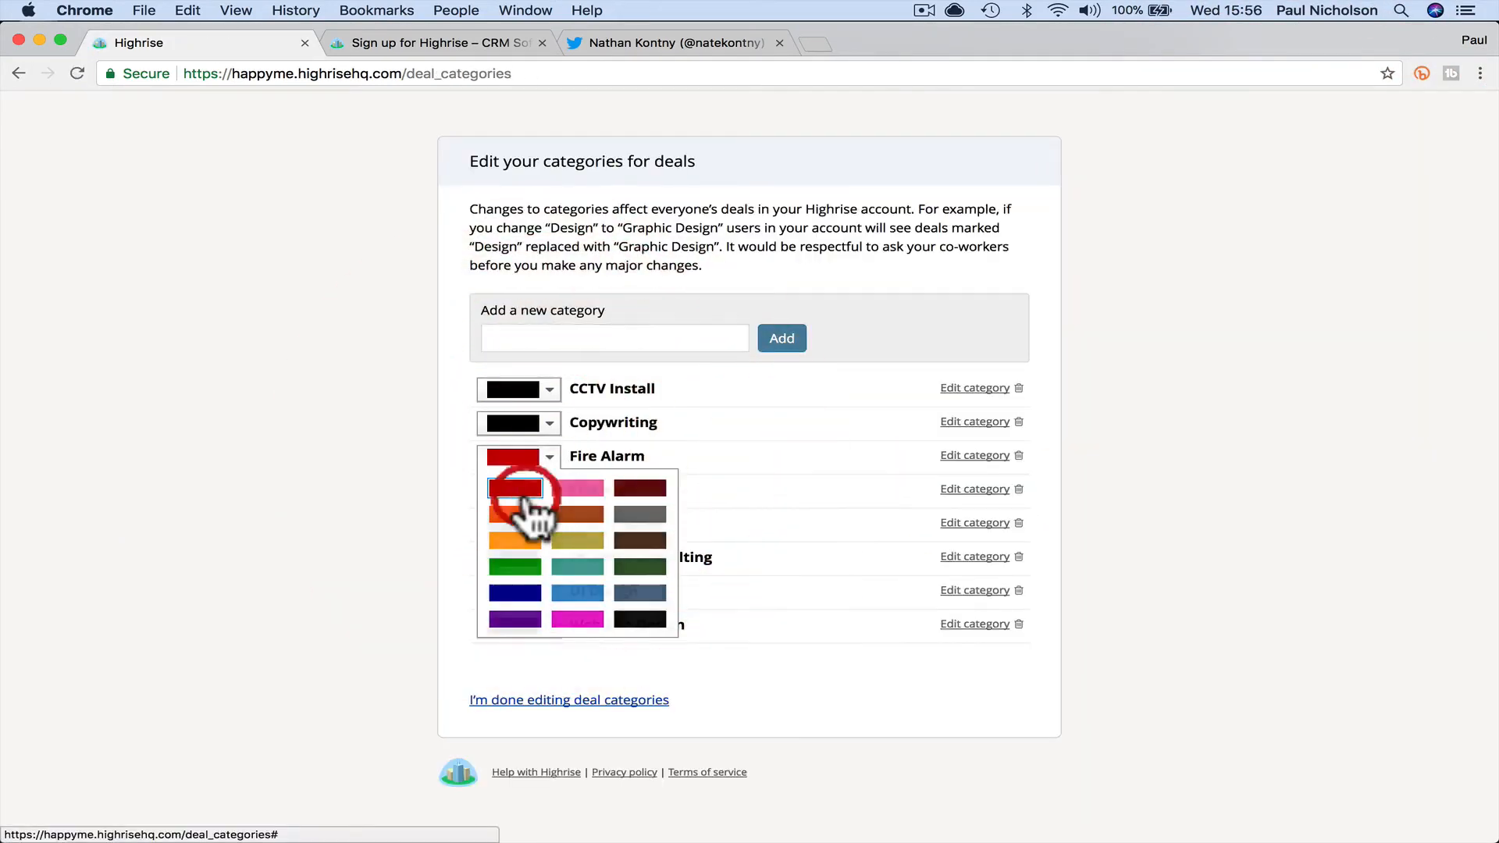
pyautogui.click(515, 488)
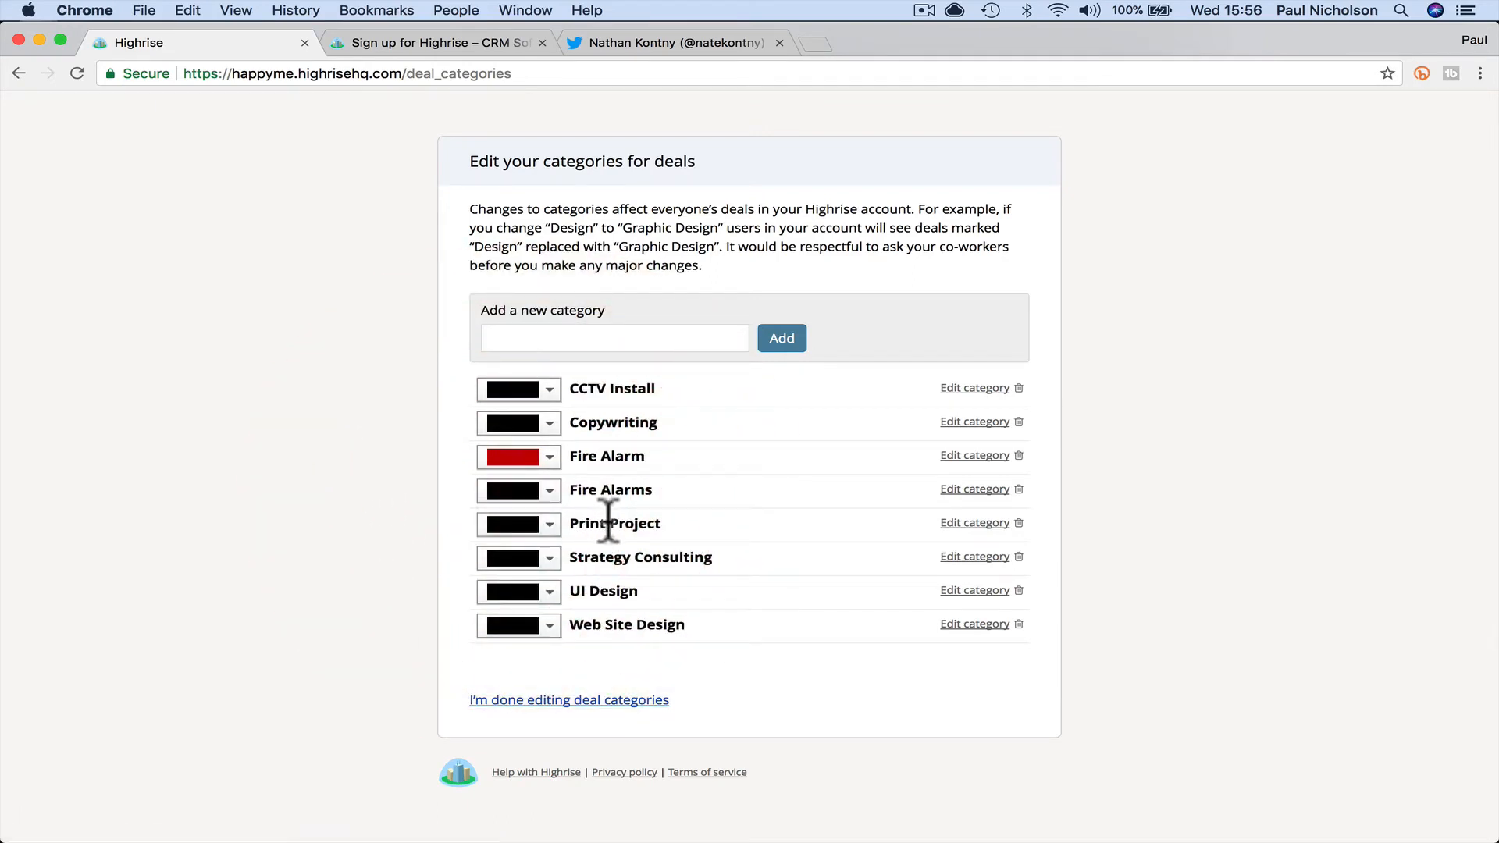
pyautogui.click(518, 490)
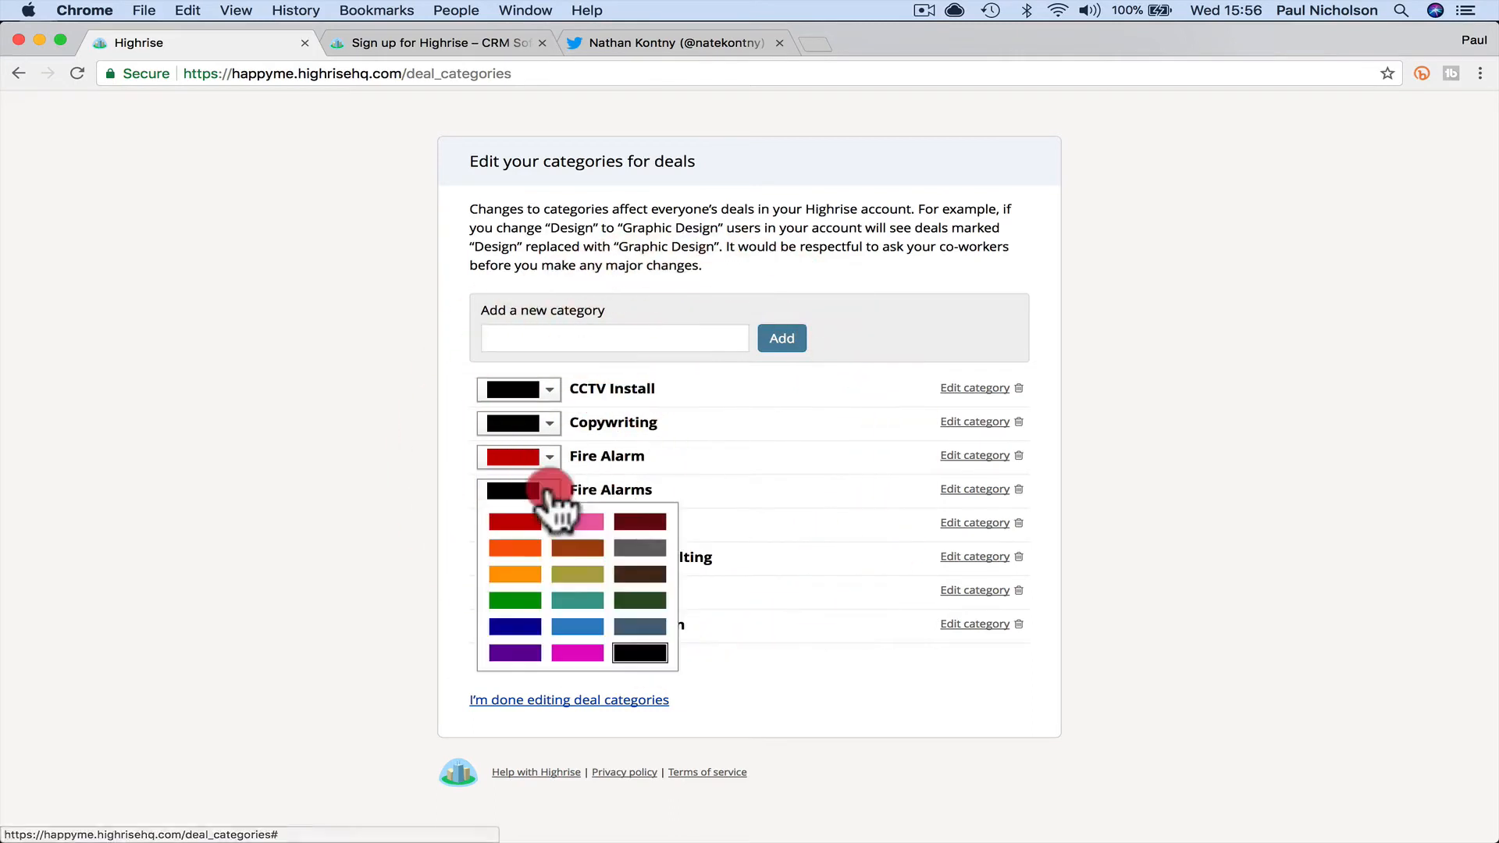
pyautogui.click(515, 523)
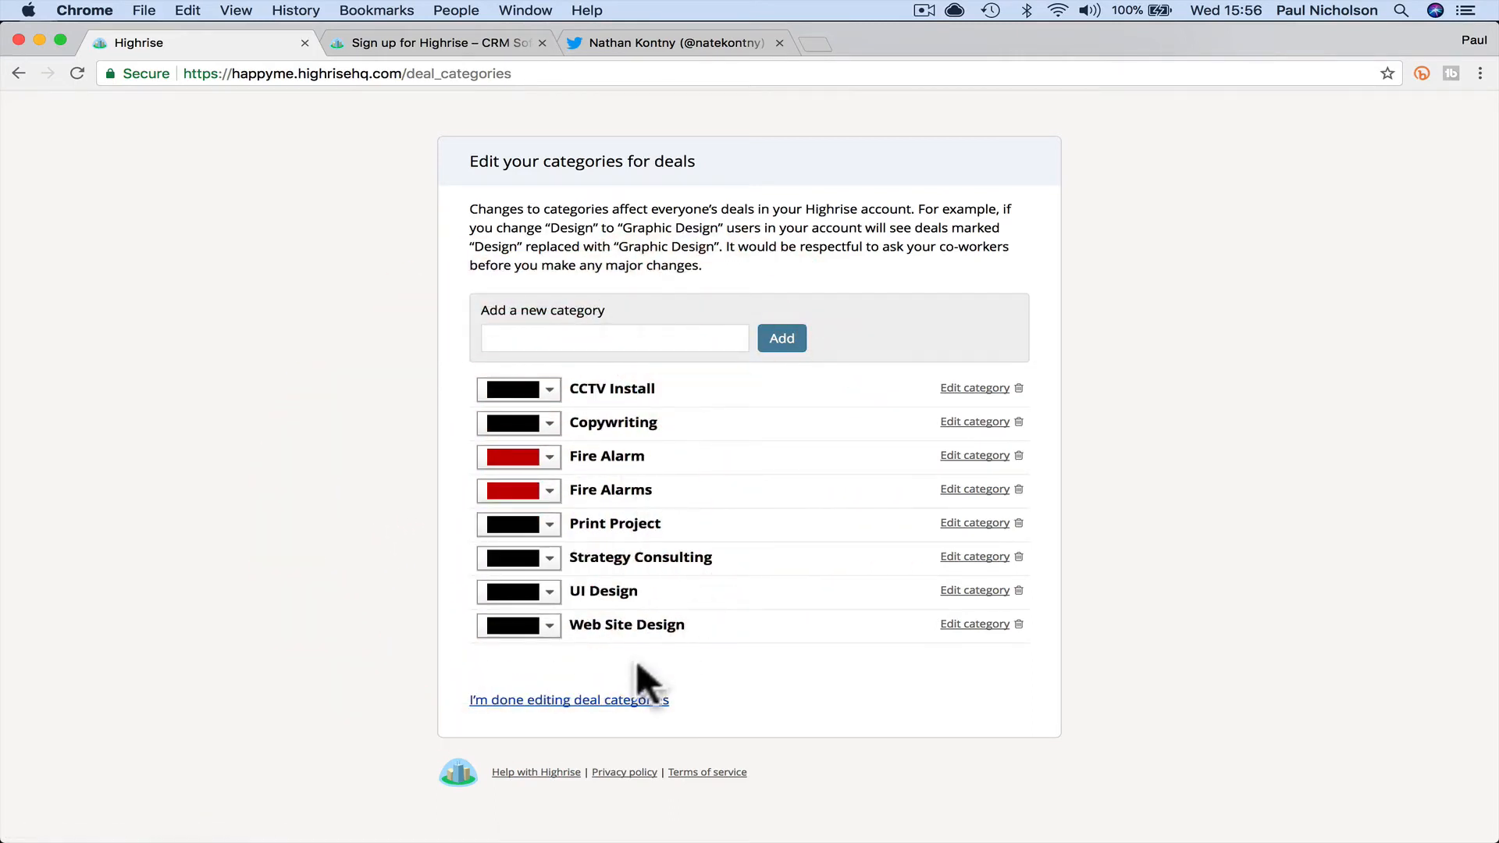
pyautogui.click(548, 389)
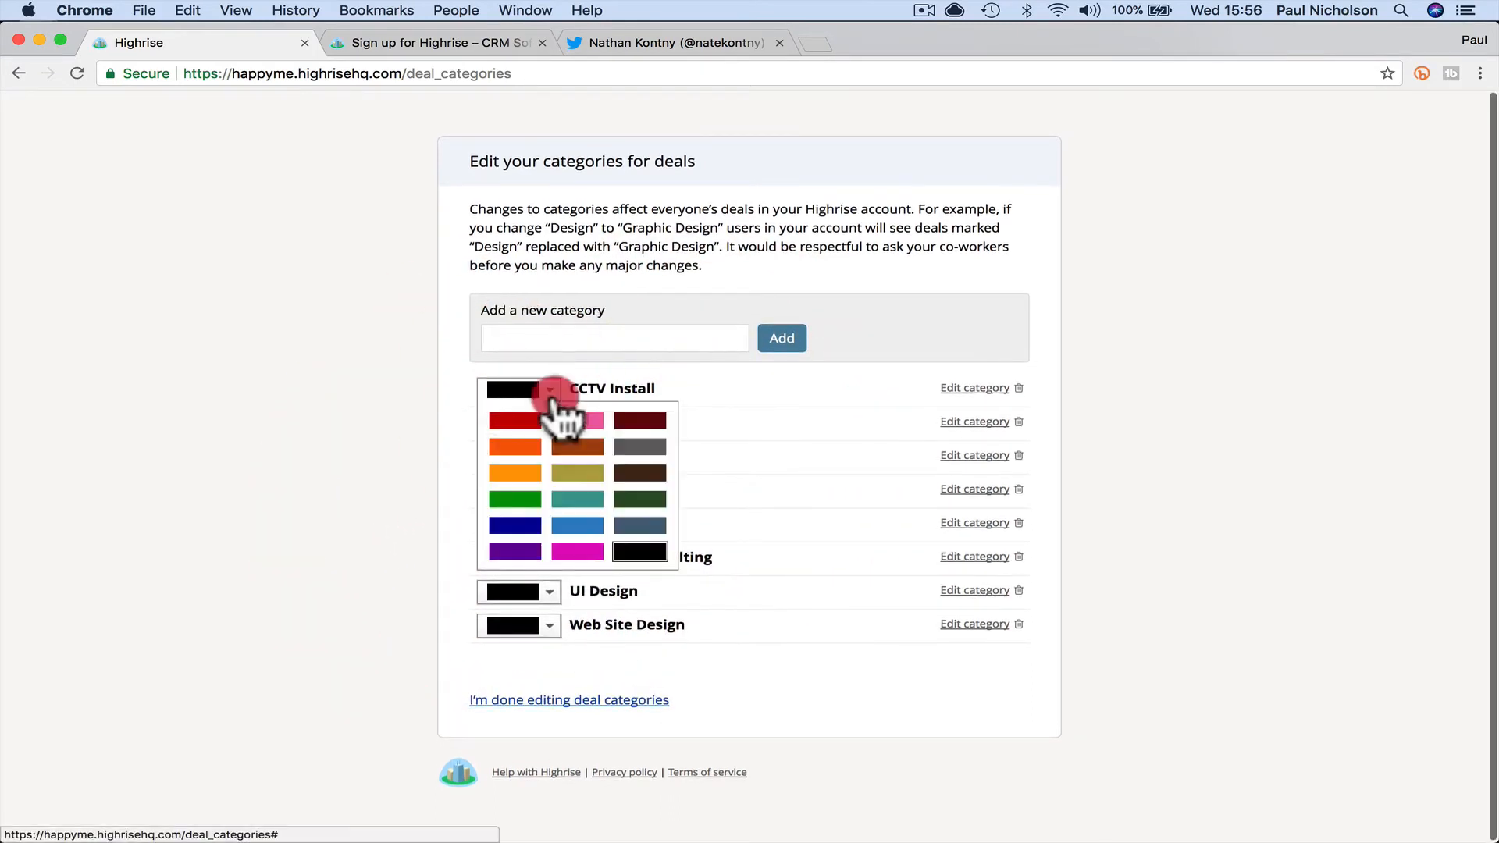
pyautogui.click(515, 525)
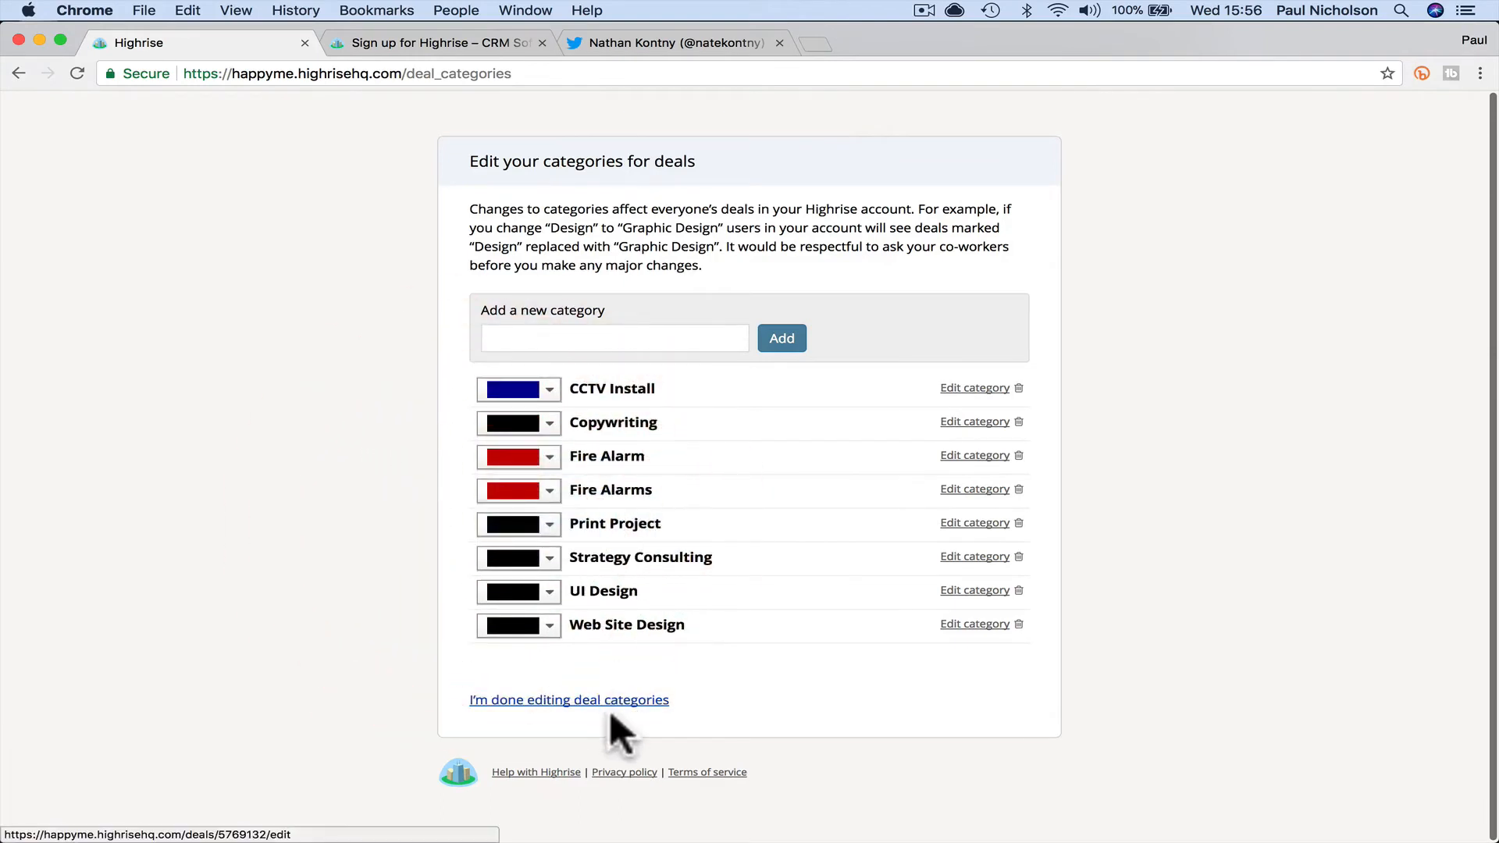
pyautogui.click(568, 700)
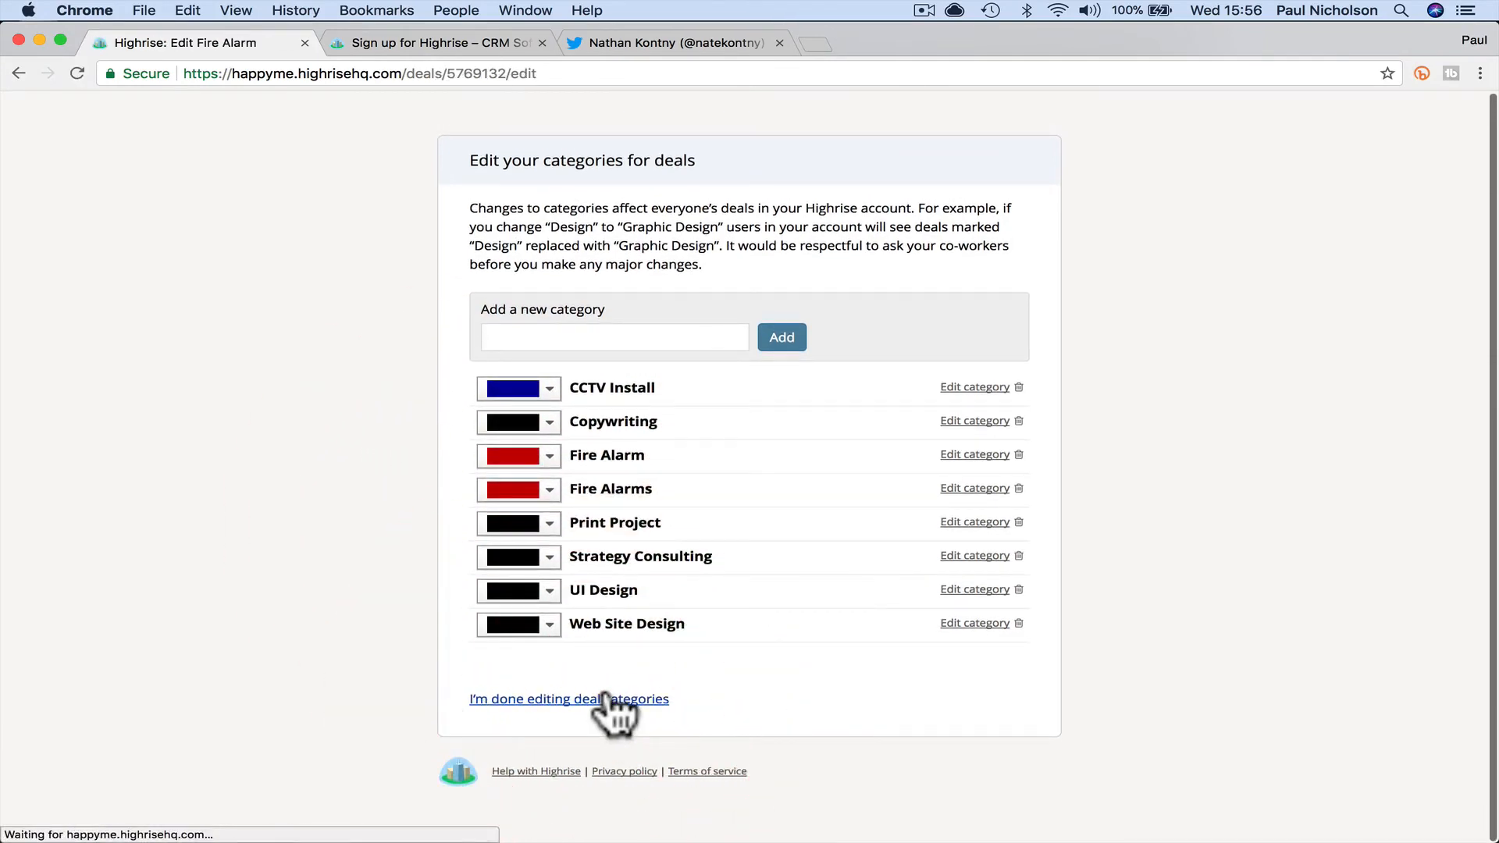
pyautogui.click(568, 699)
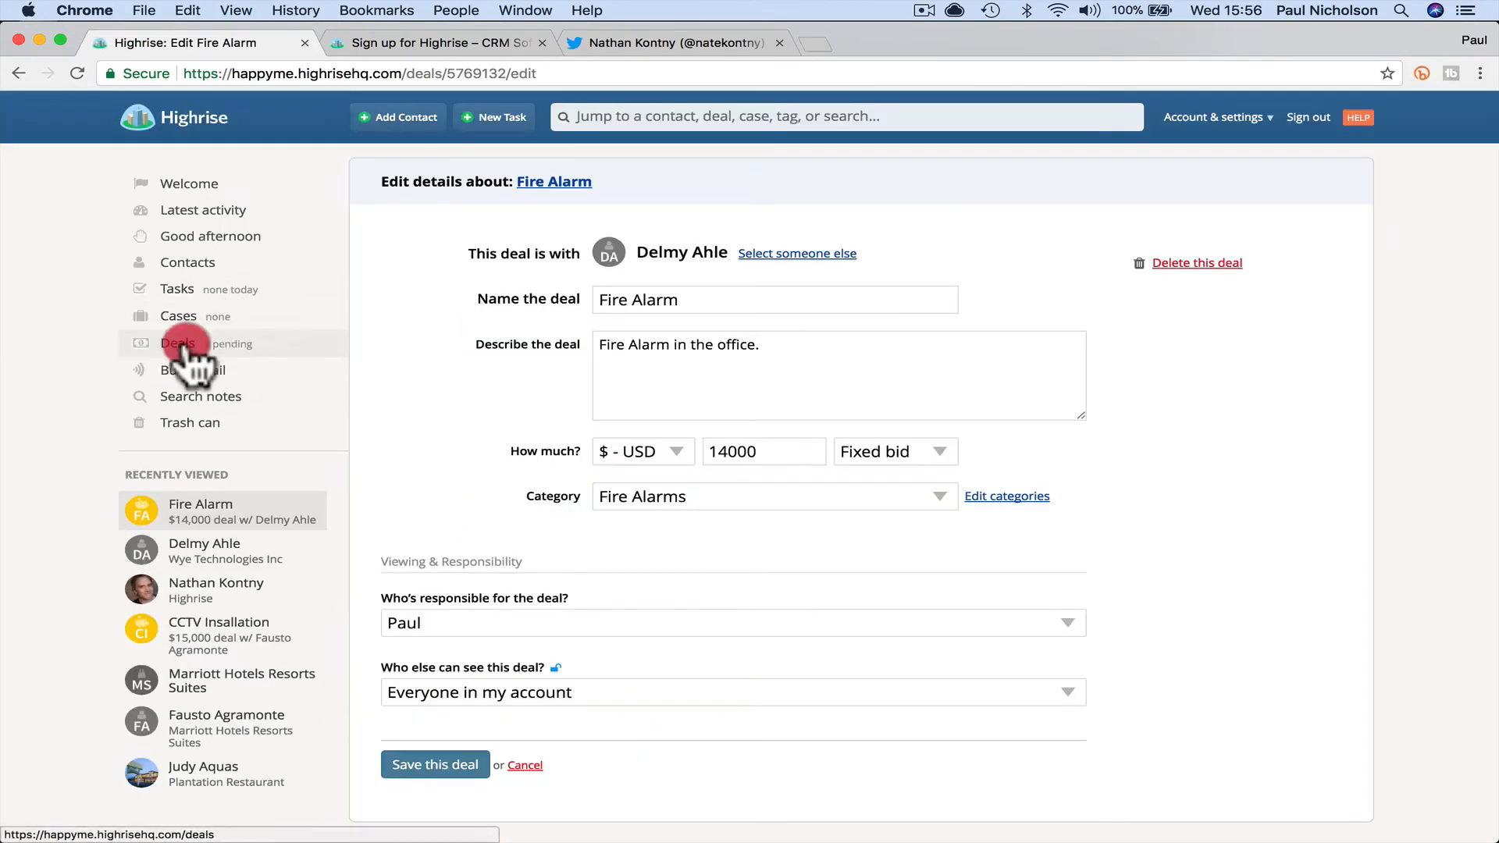
# - View all deals, then search 'cctv' and open the CCTV Insallation deal
pyautogui.click(178, 344)
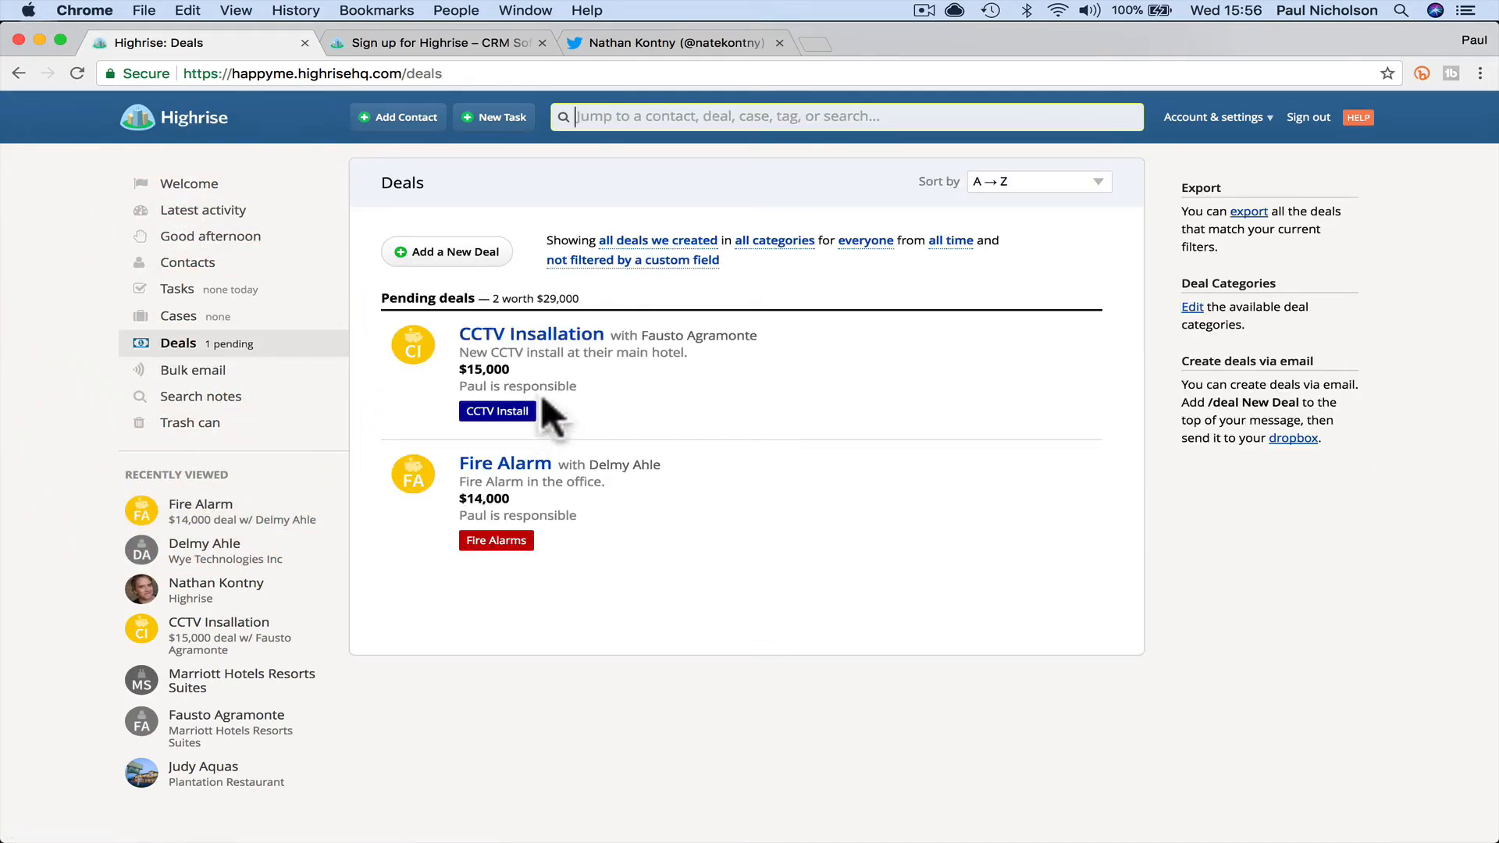
pyautogui.moveTo(651, 567)
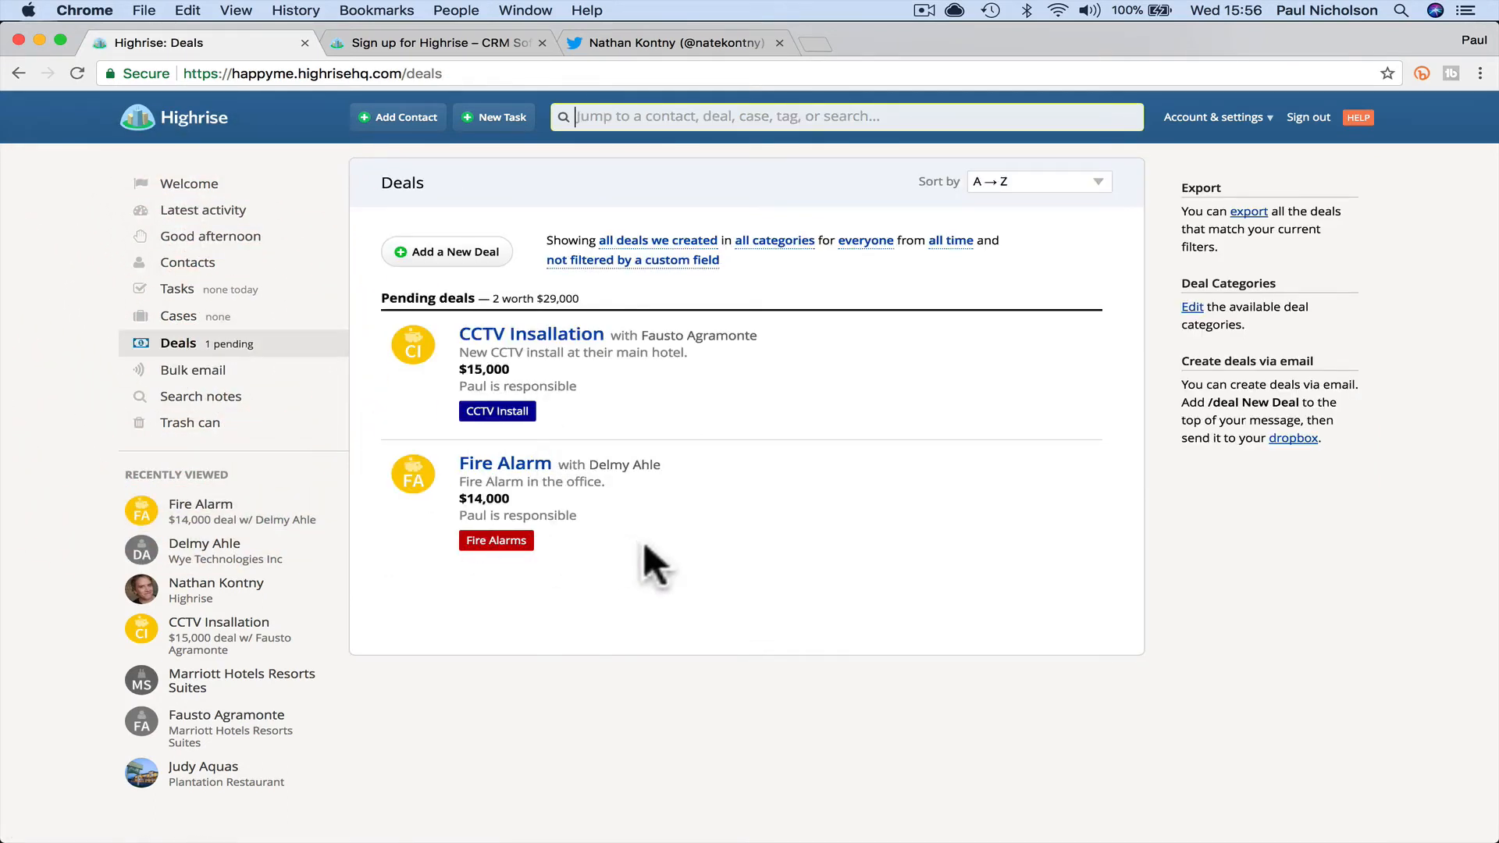
pyautogui.moveTo(1072, 193)
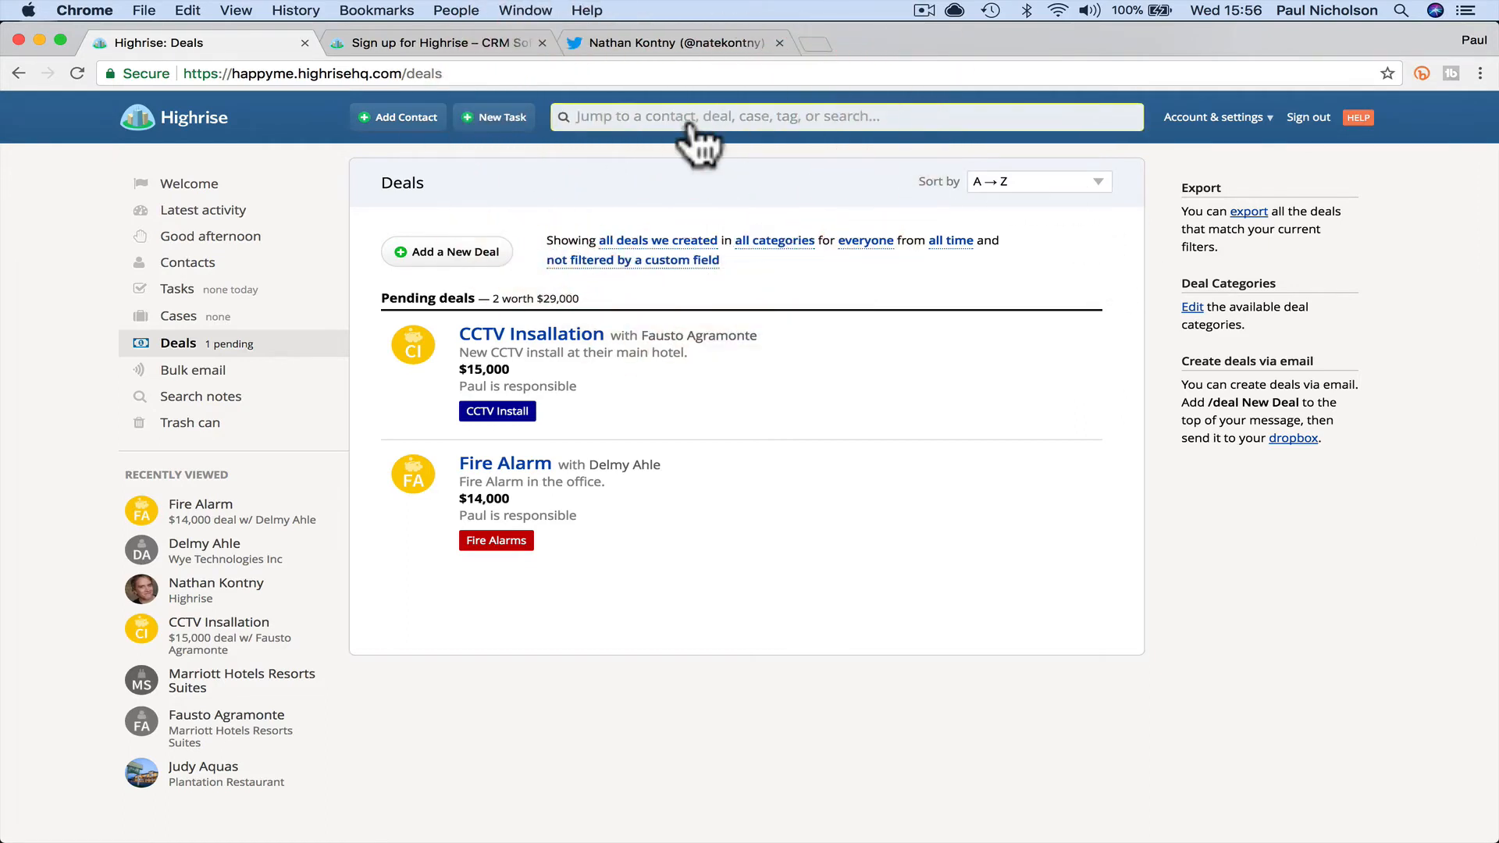
pyautogui.write('cctv')
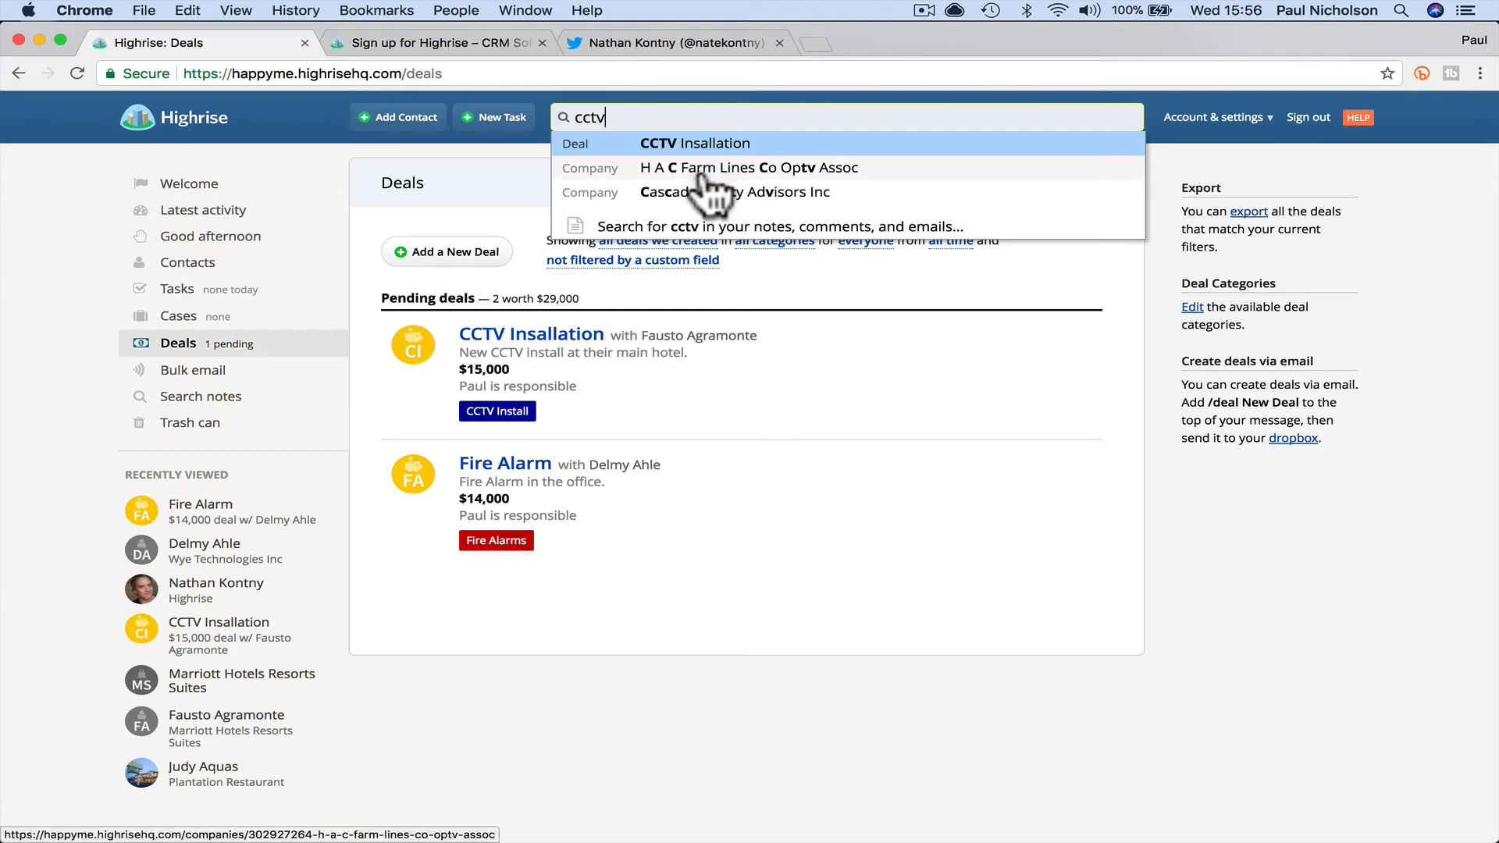
pyautogui.click(695, 144)
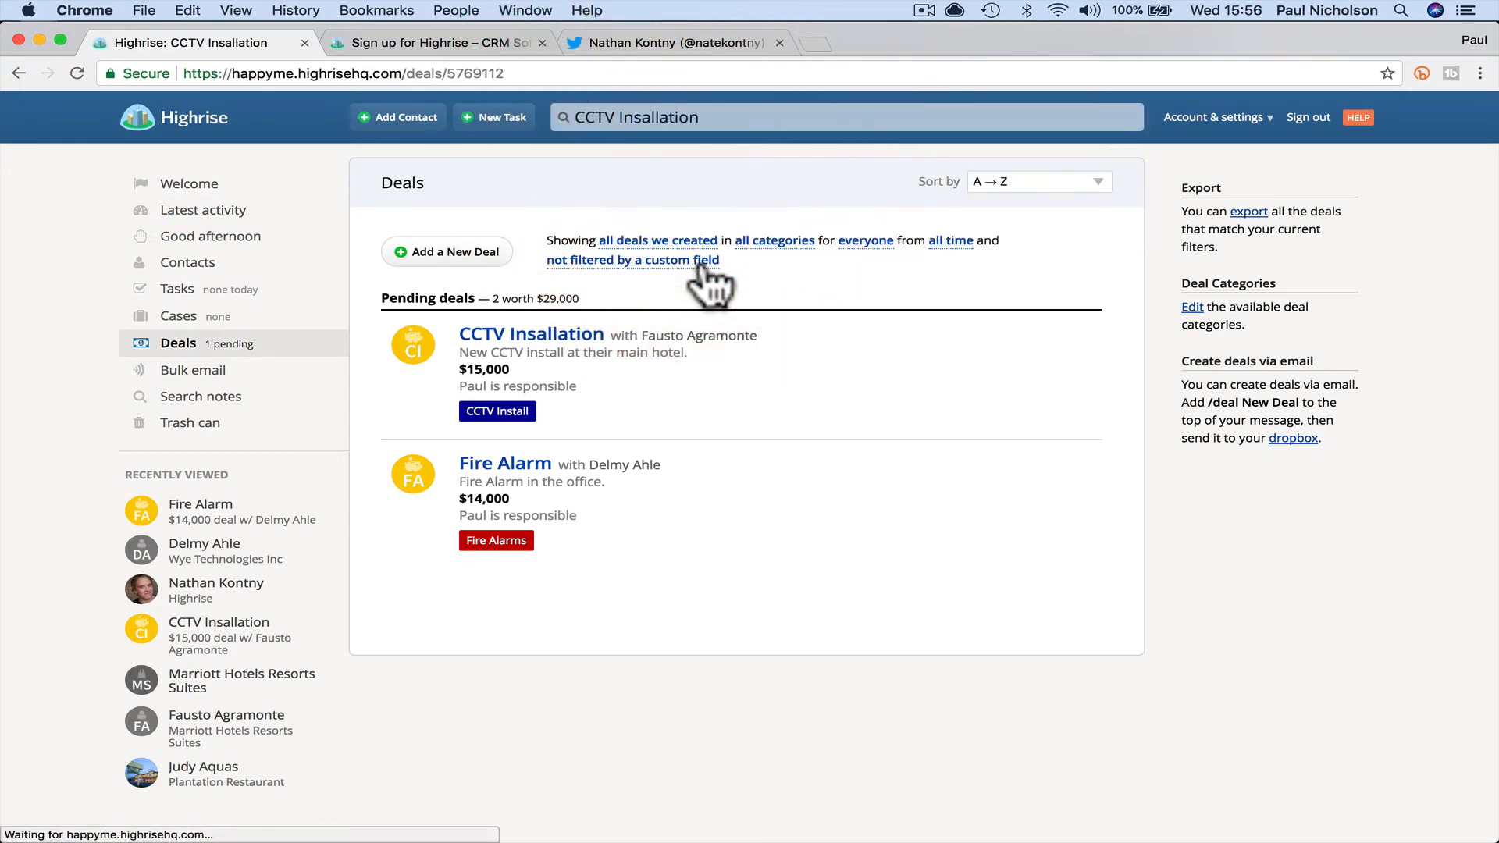
pyautogui.click(531, 334)
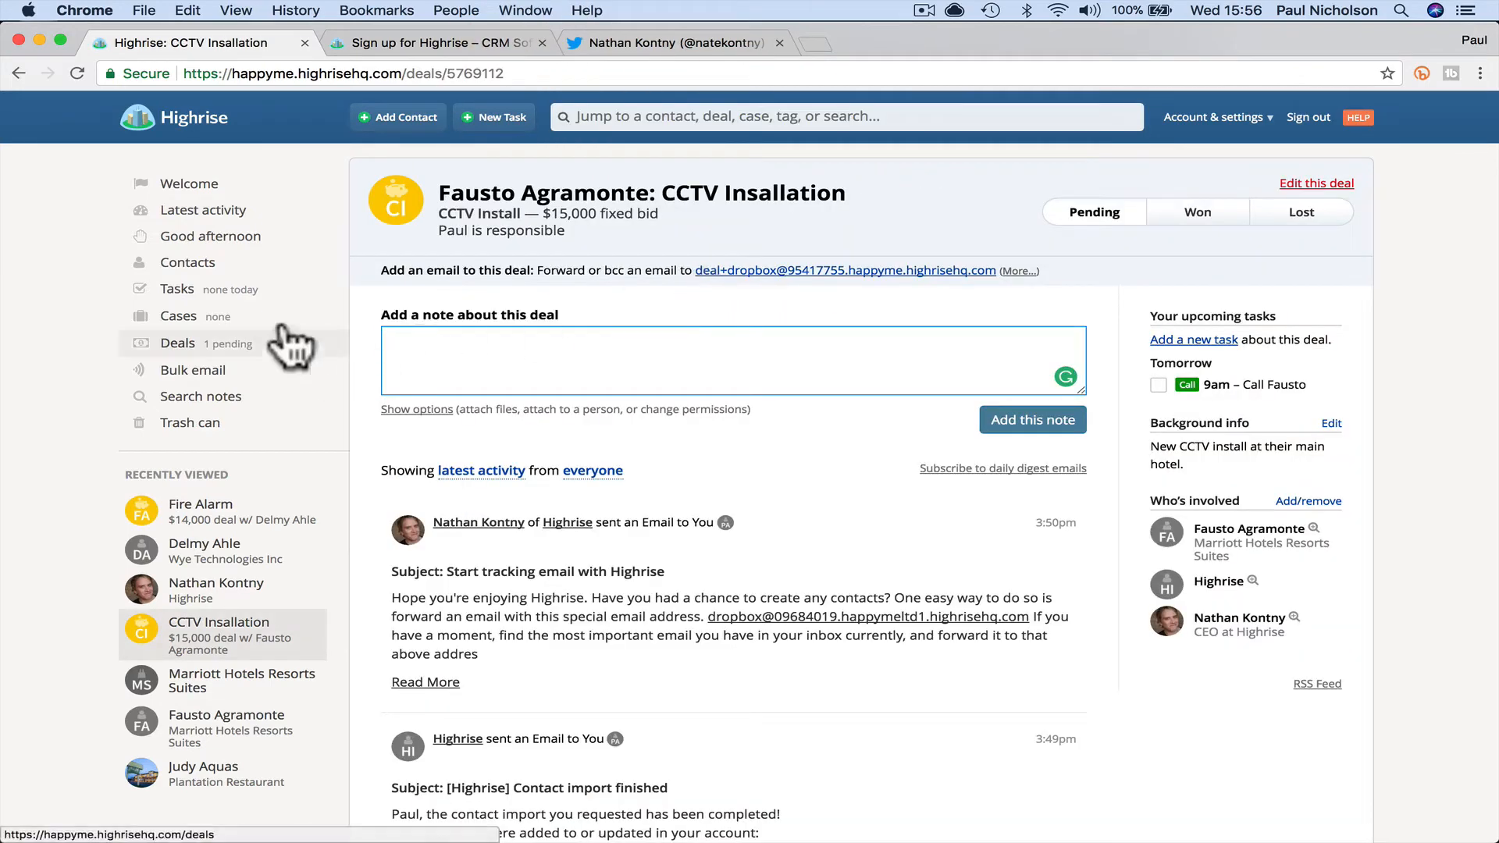
# - Go to the empty Cases section and choose to add a new case
pyautogui.click(178, 316)
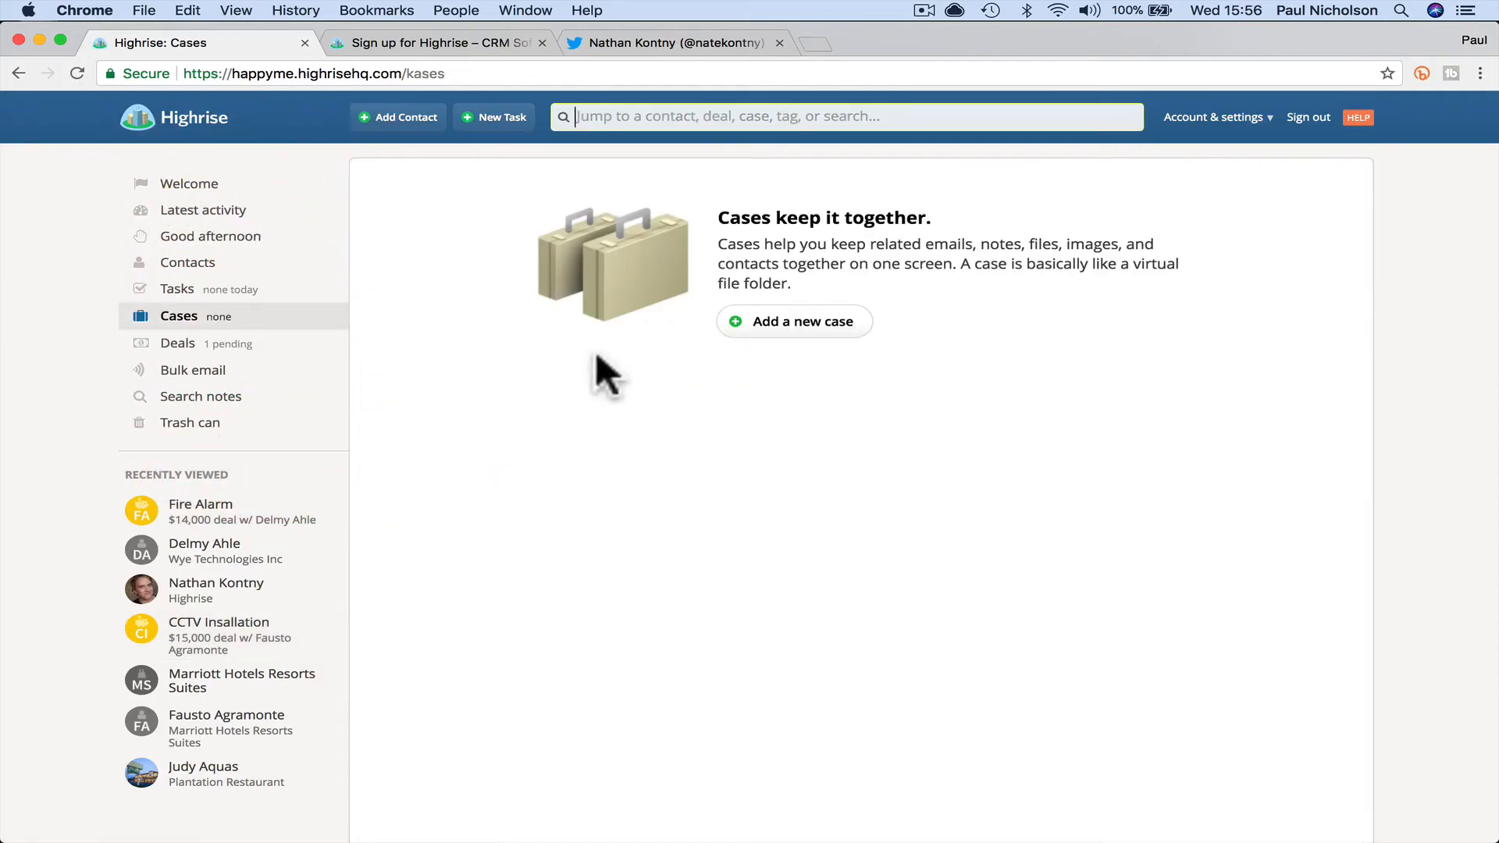
pyautogui.moveTo(1015, 267)
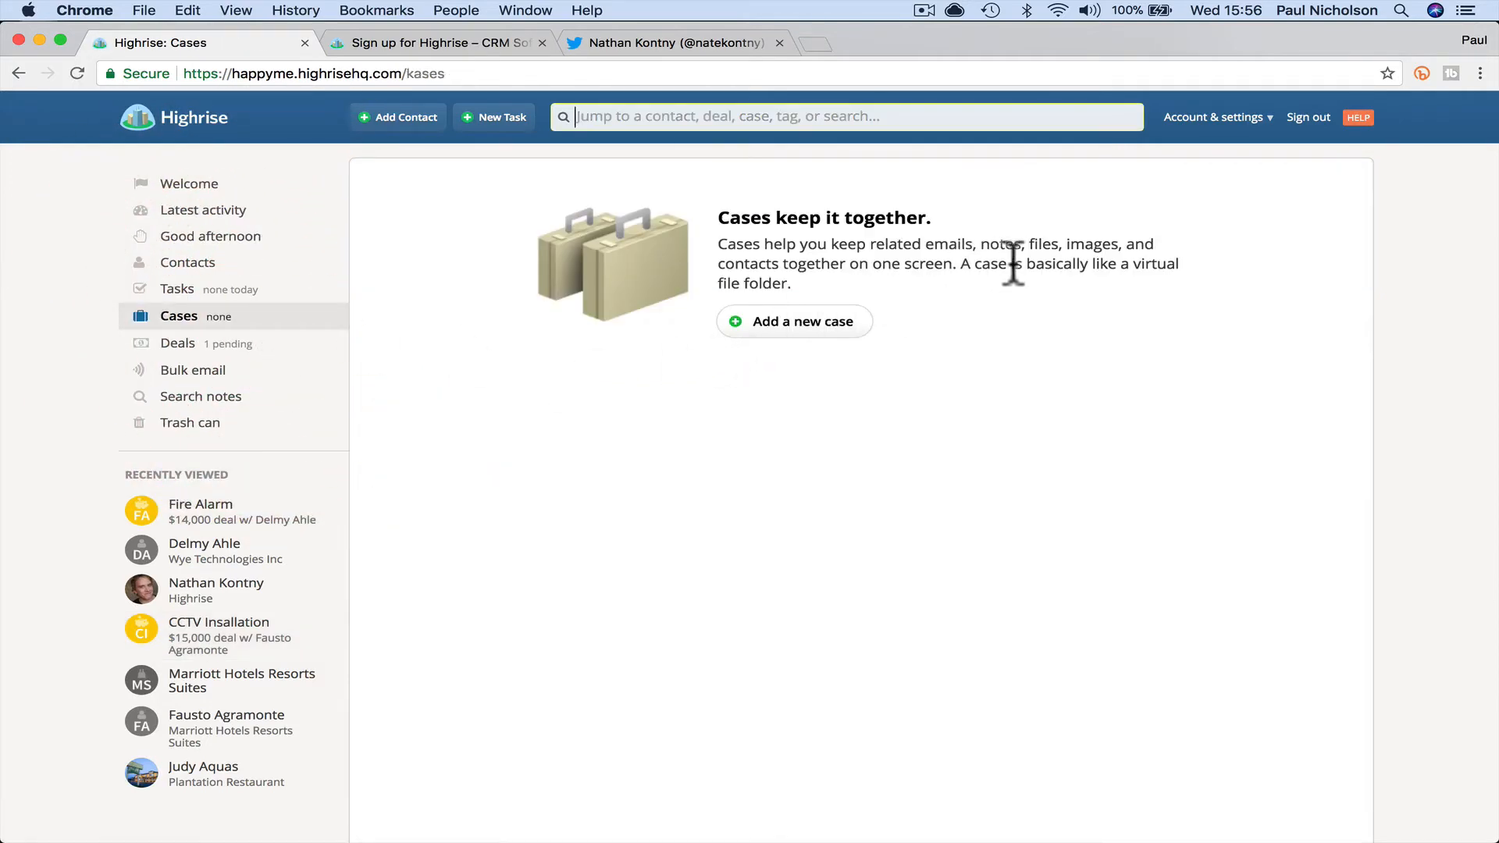
pyautogui.moveTo(919, 294)
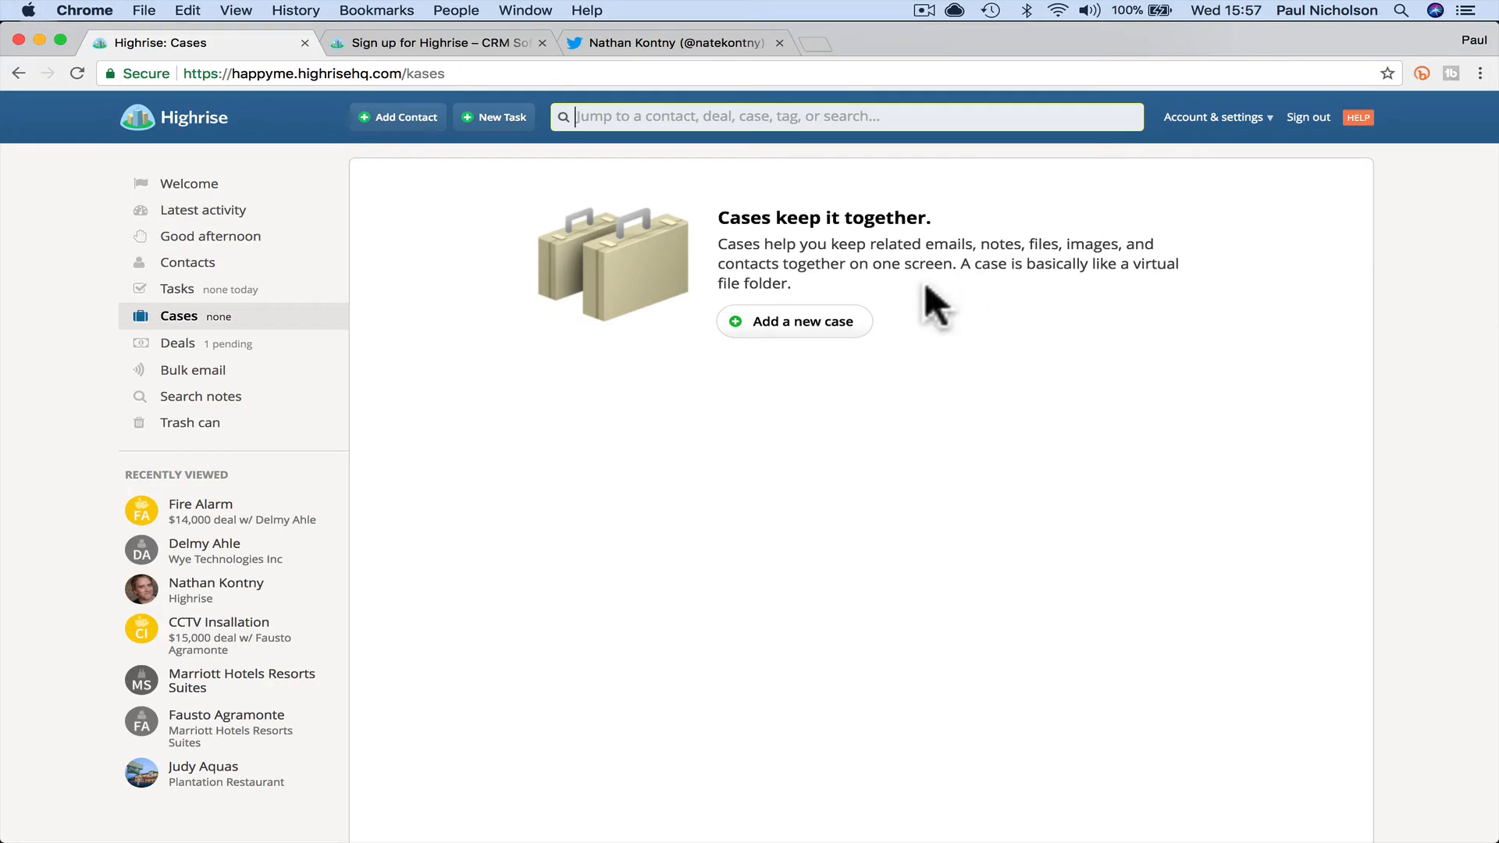
pyautogui.moveTo(945, 299)
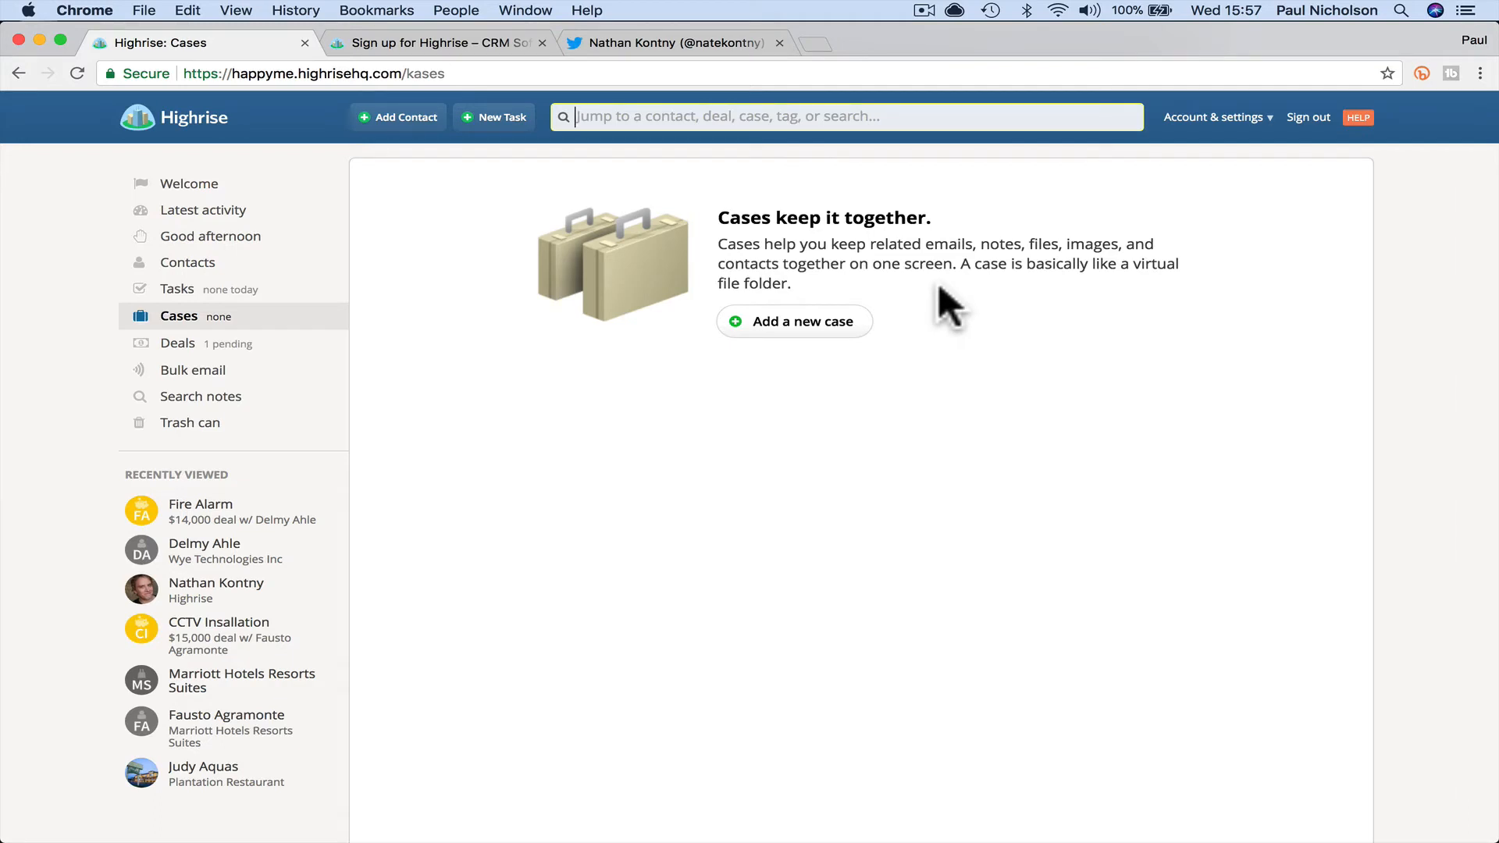
pyautogui.click(802, 322)
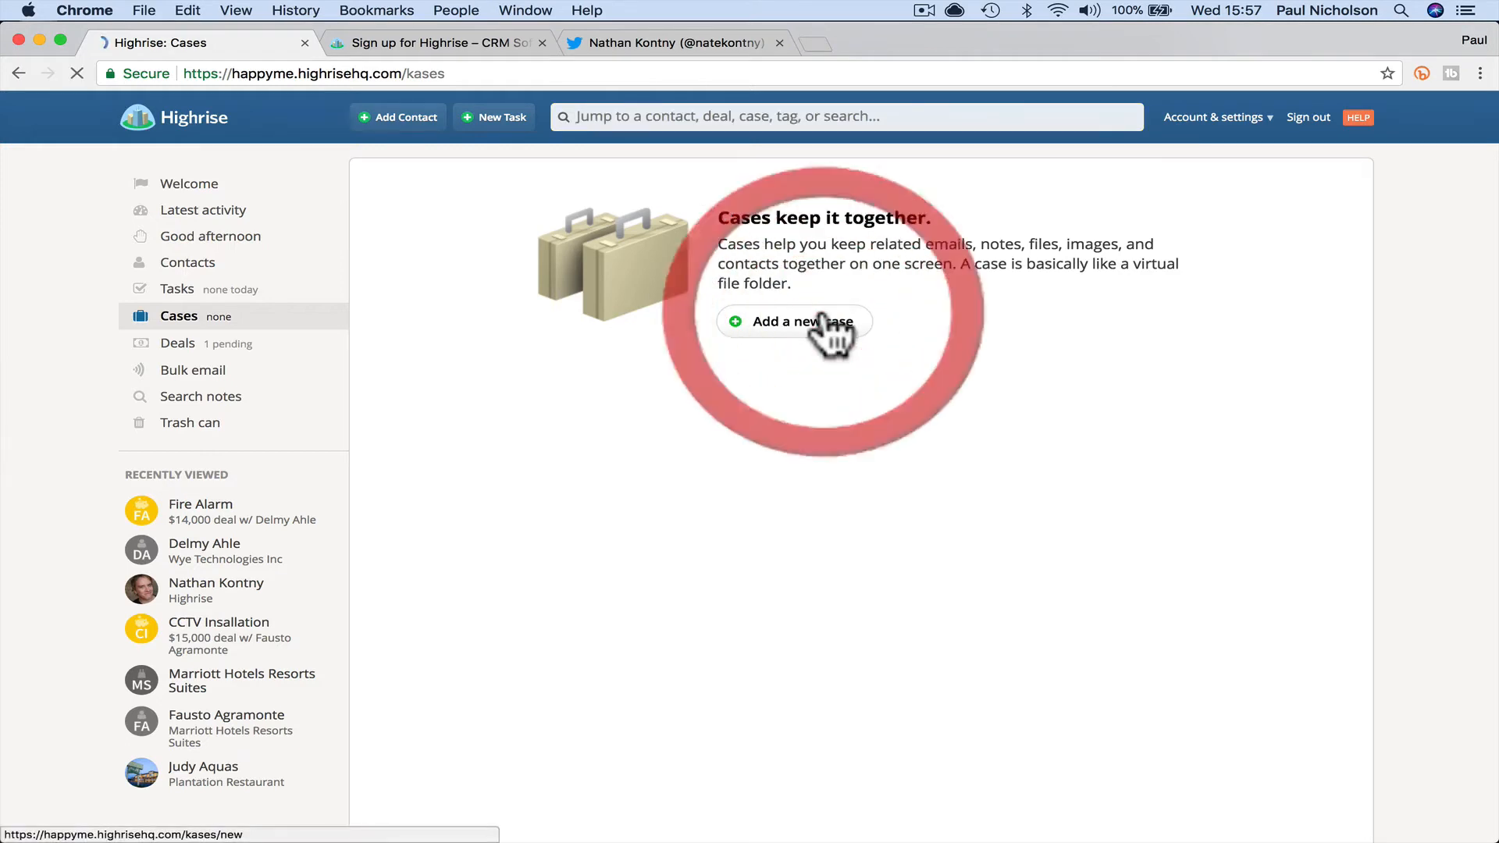
# - Add a case named 'Burglar Installer Information'
pyautogui.click(793, 322)
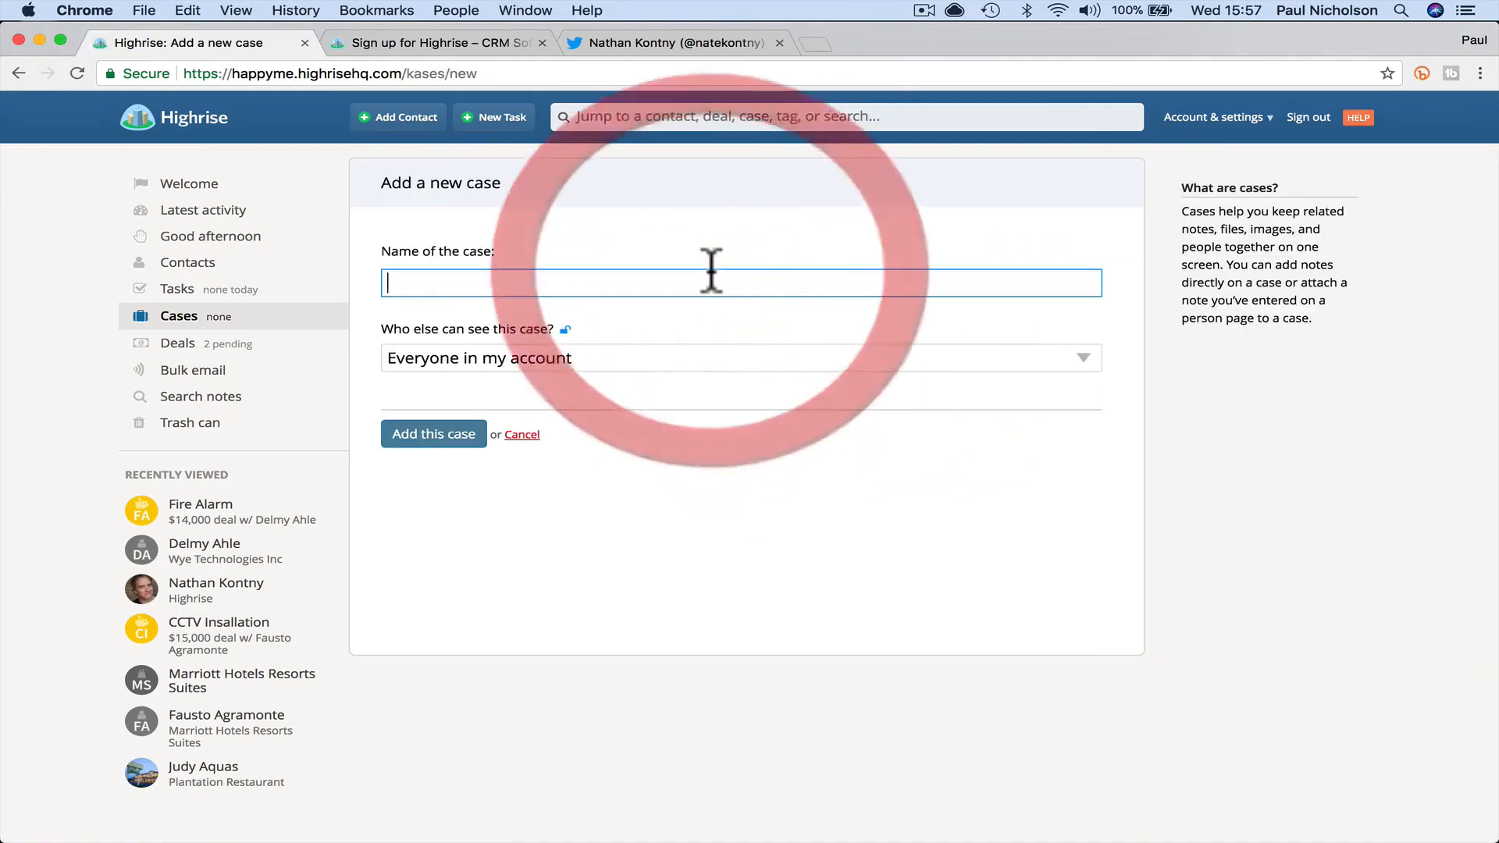
pyautogui.write('Burglar')
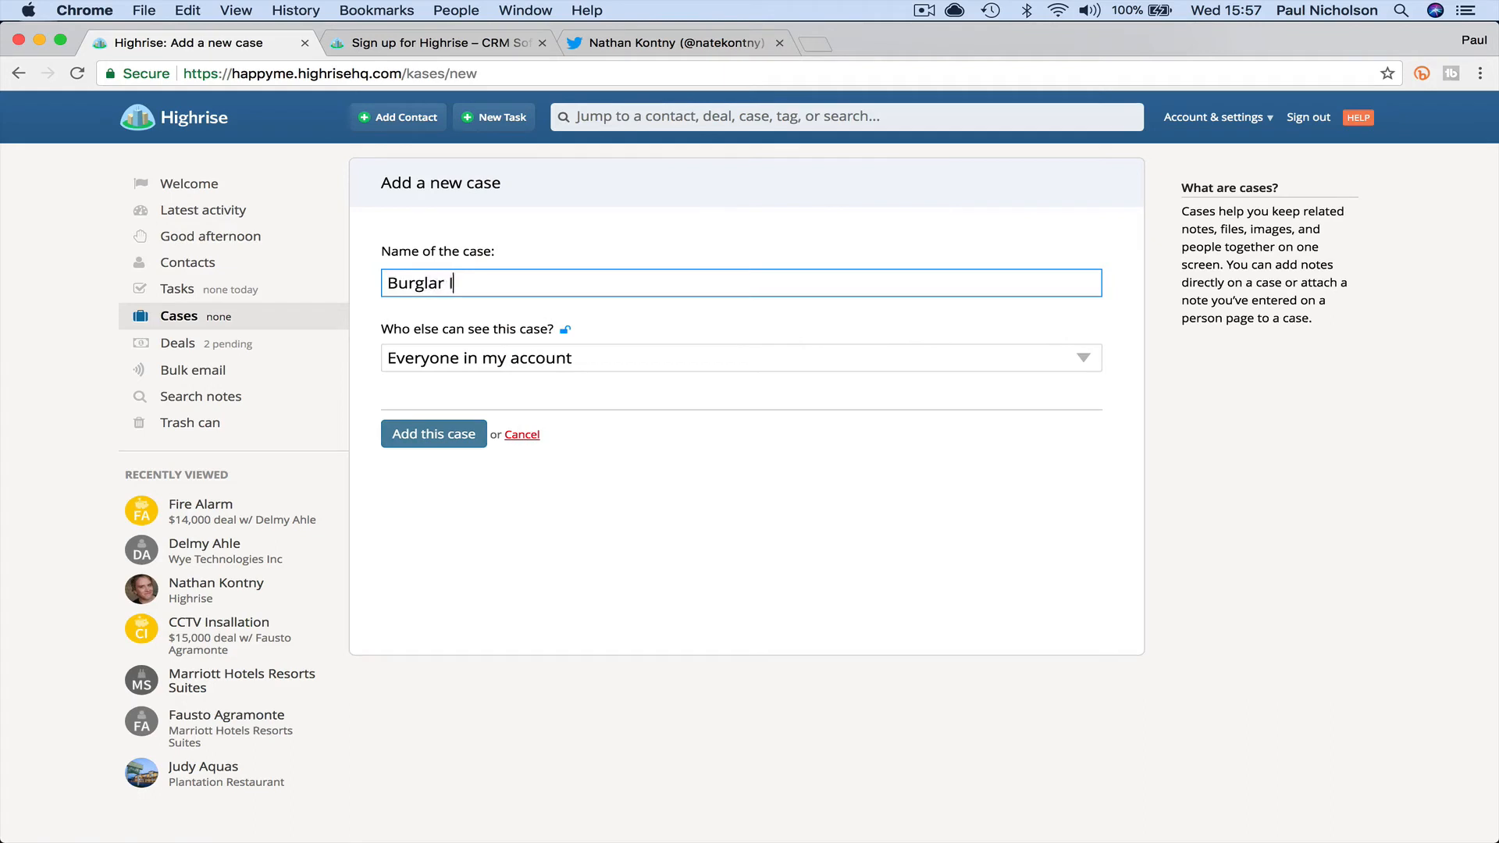
pyautogui.write('Installer')
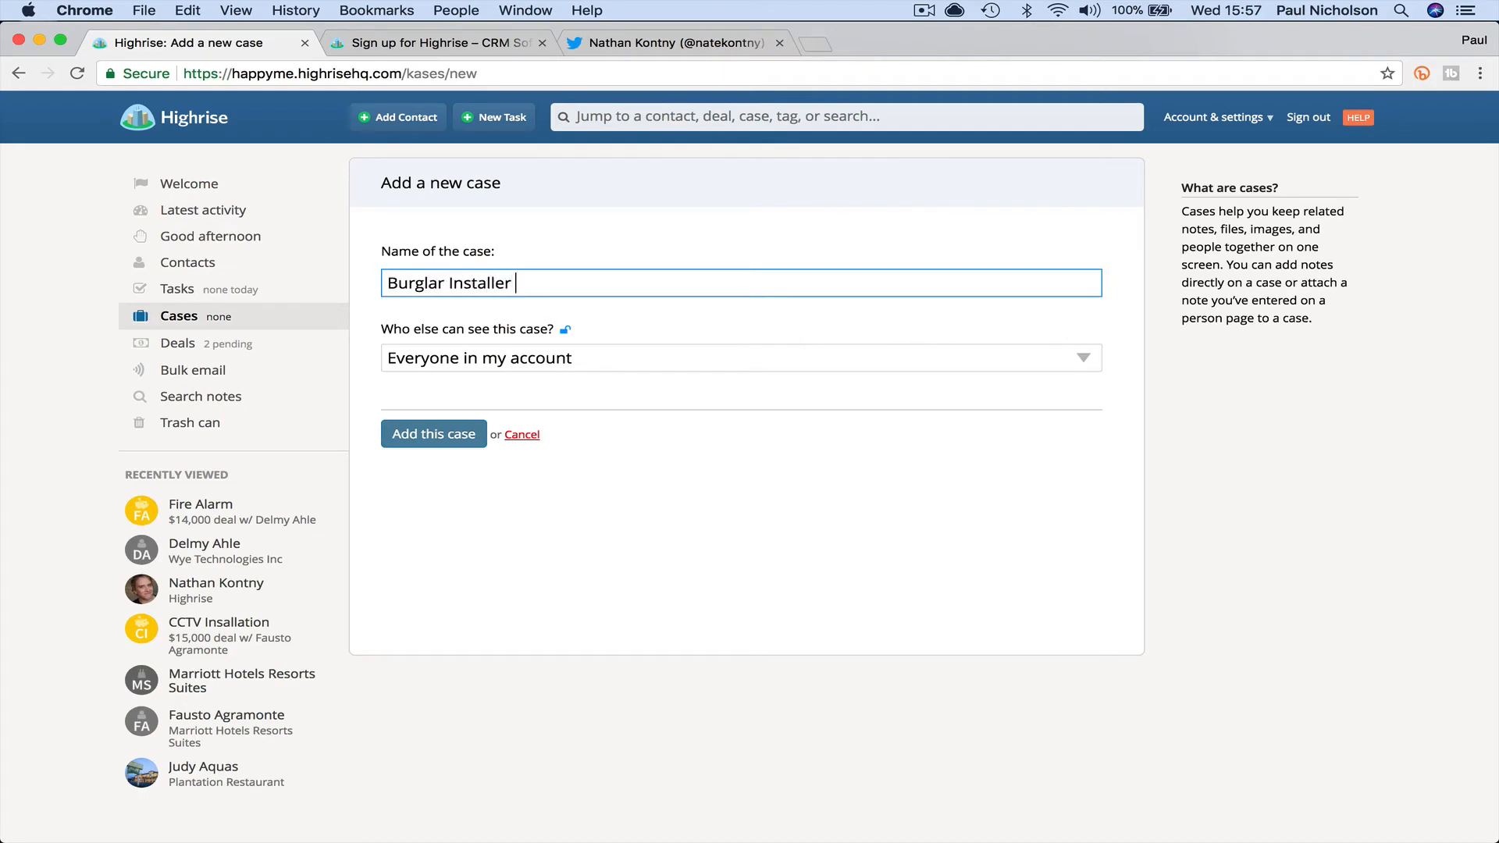
pyautogui.write('Information')
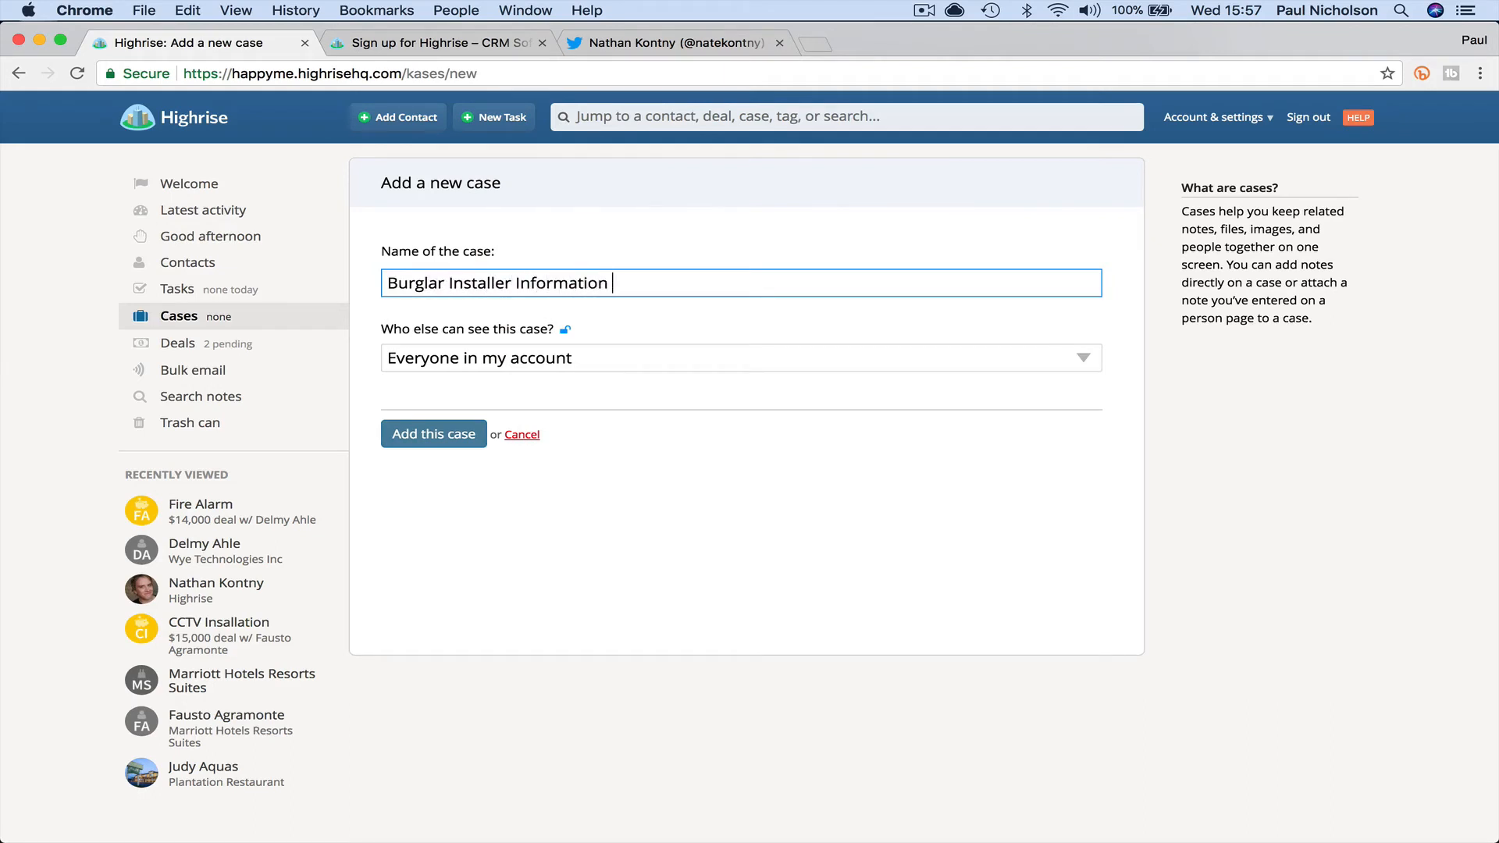
pyautogui.click(433, 434)
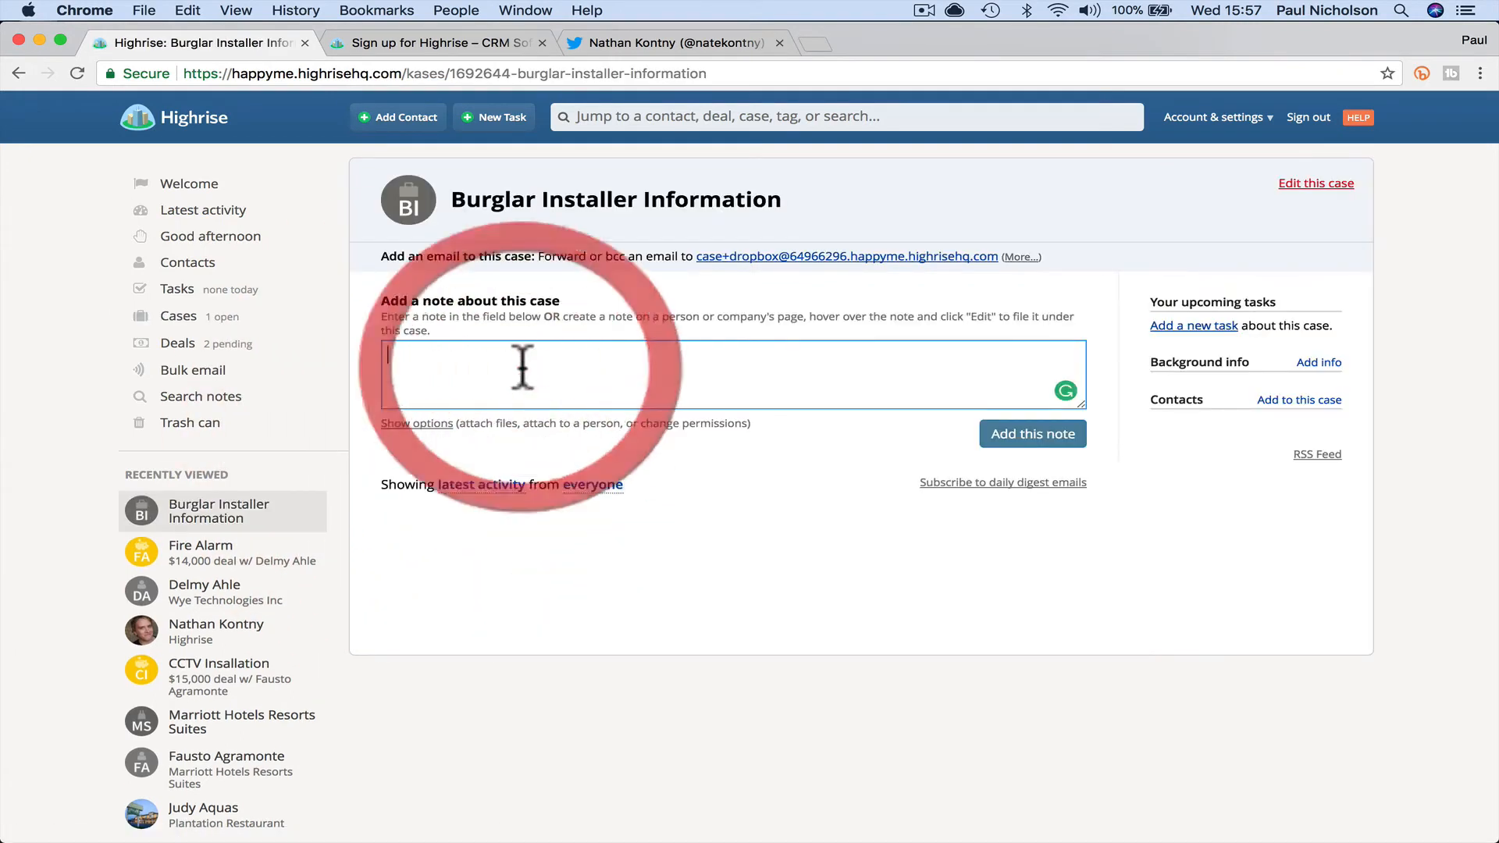
# - Add a note about the JBX 900 manual and product information to the case
pyautogui.write('Install manual')
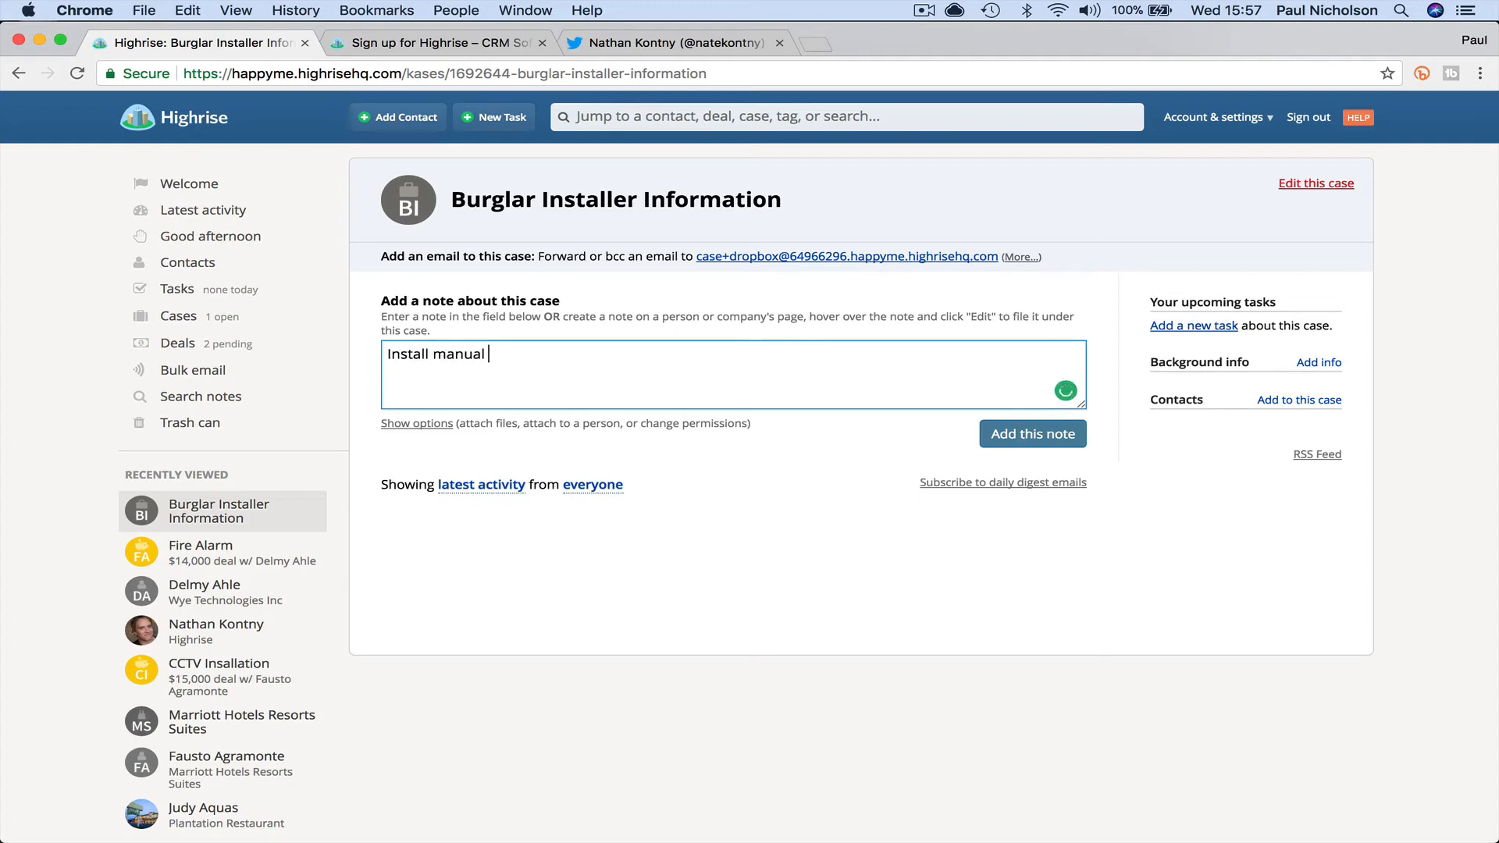
pyautogui.write('for JB')
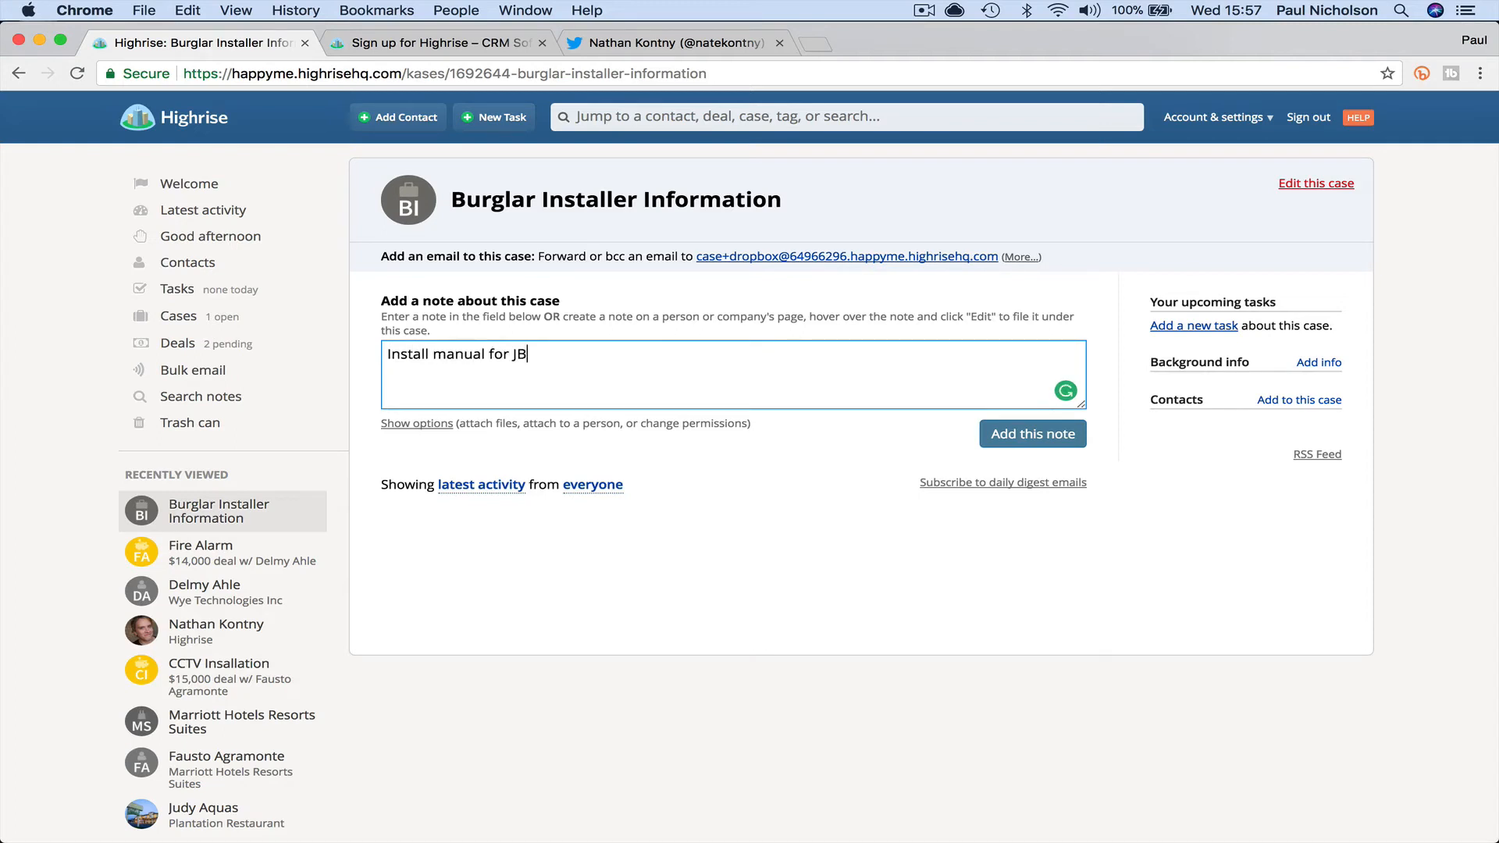
pyautogui.write('X 900.')
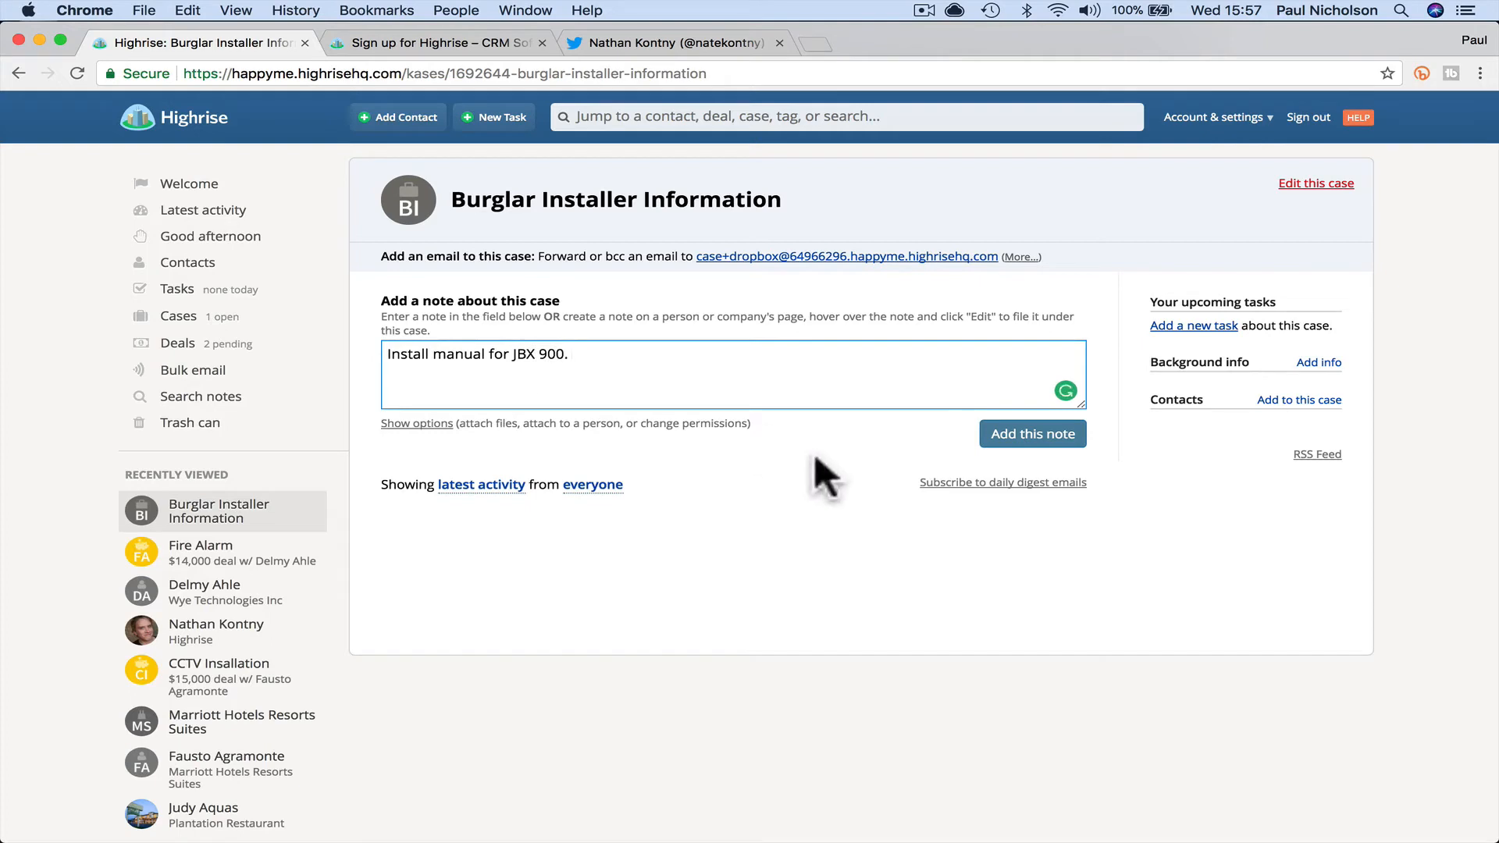
pyautogui.write('and')
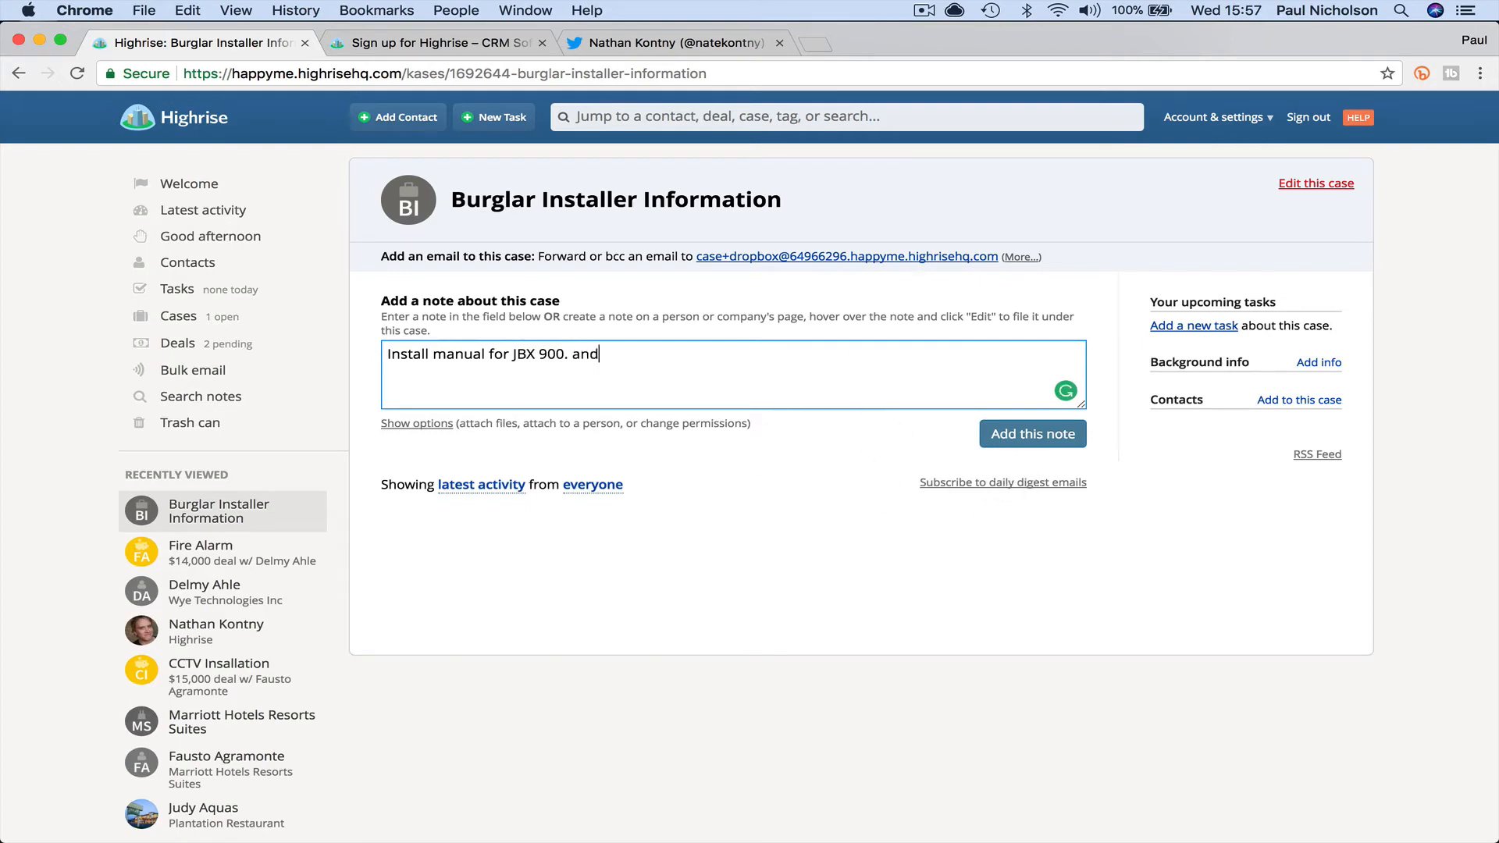
pyautogui.write('informa')
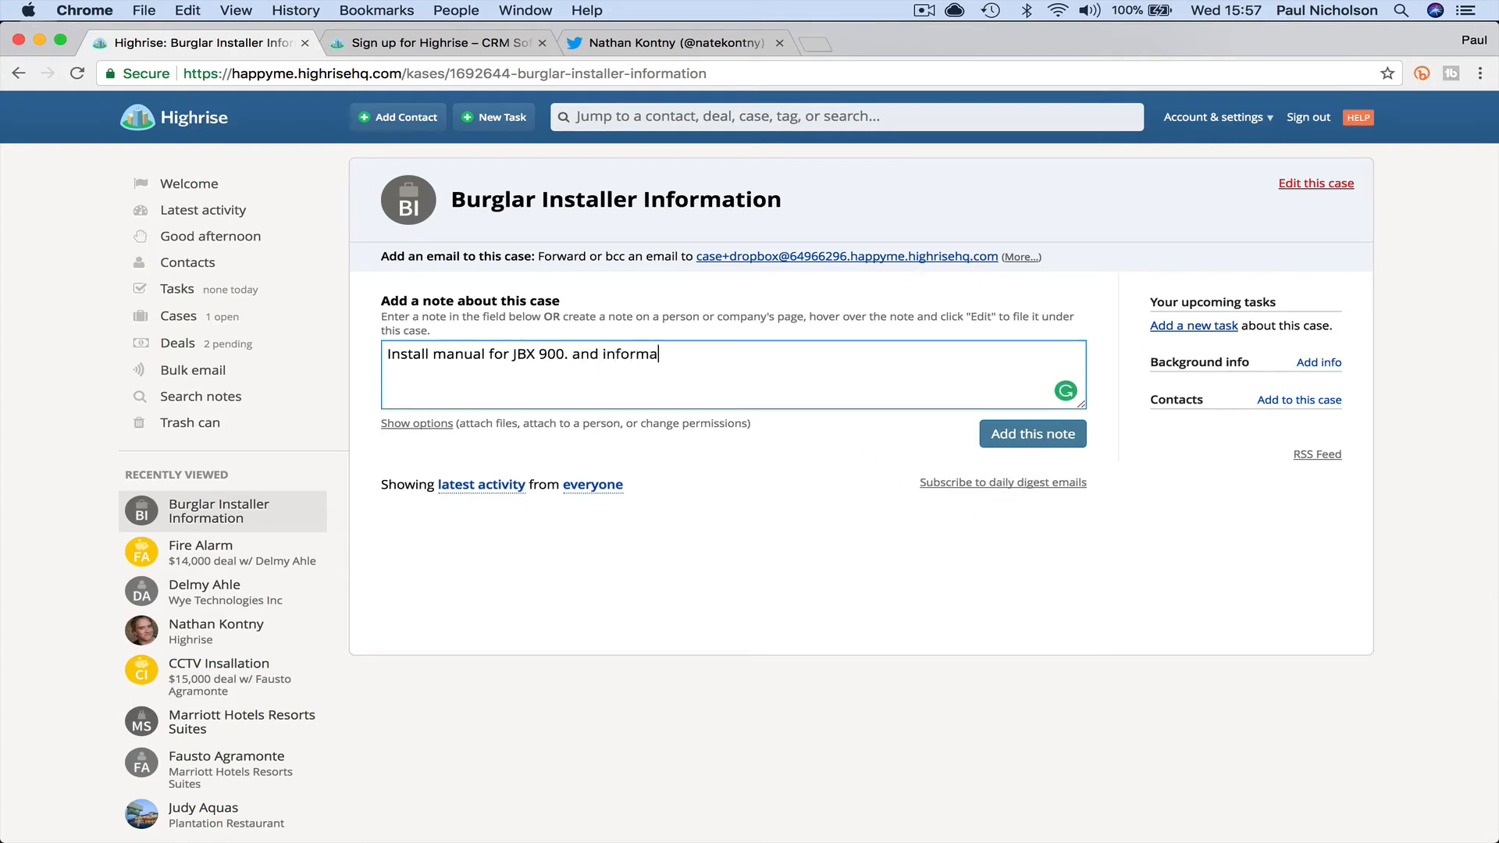
pyautogui.write('tion on the o')
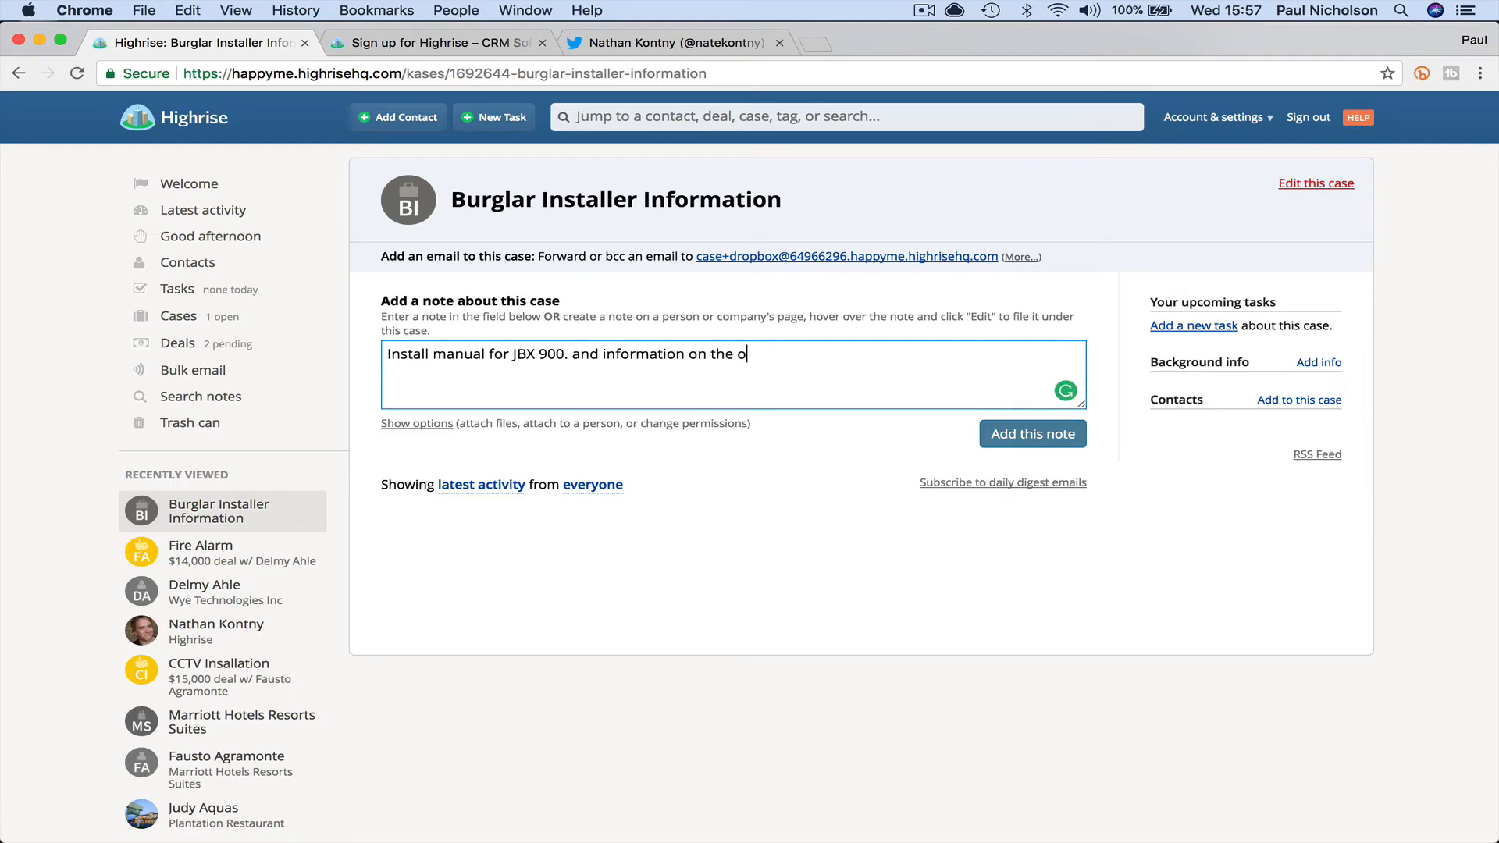
pyautogui.write('produ')
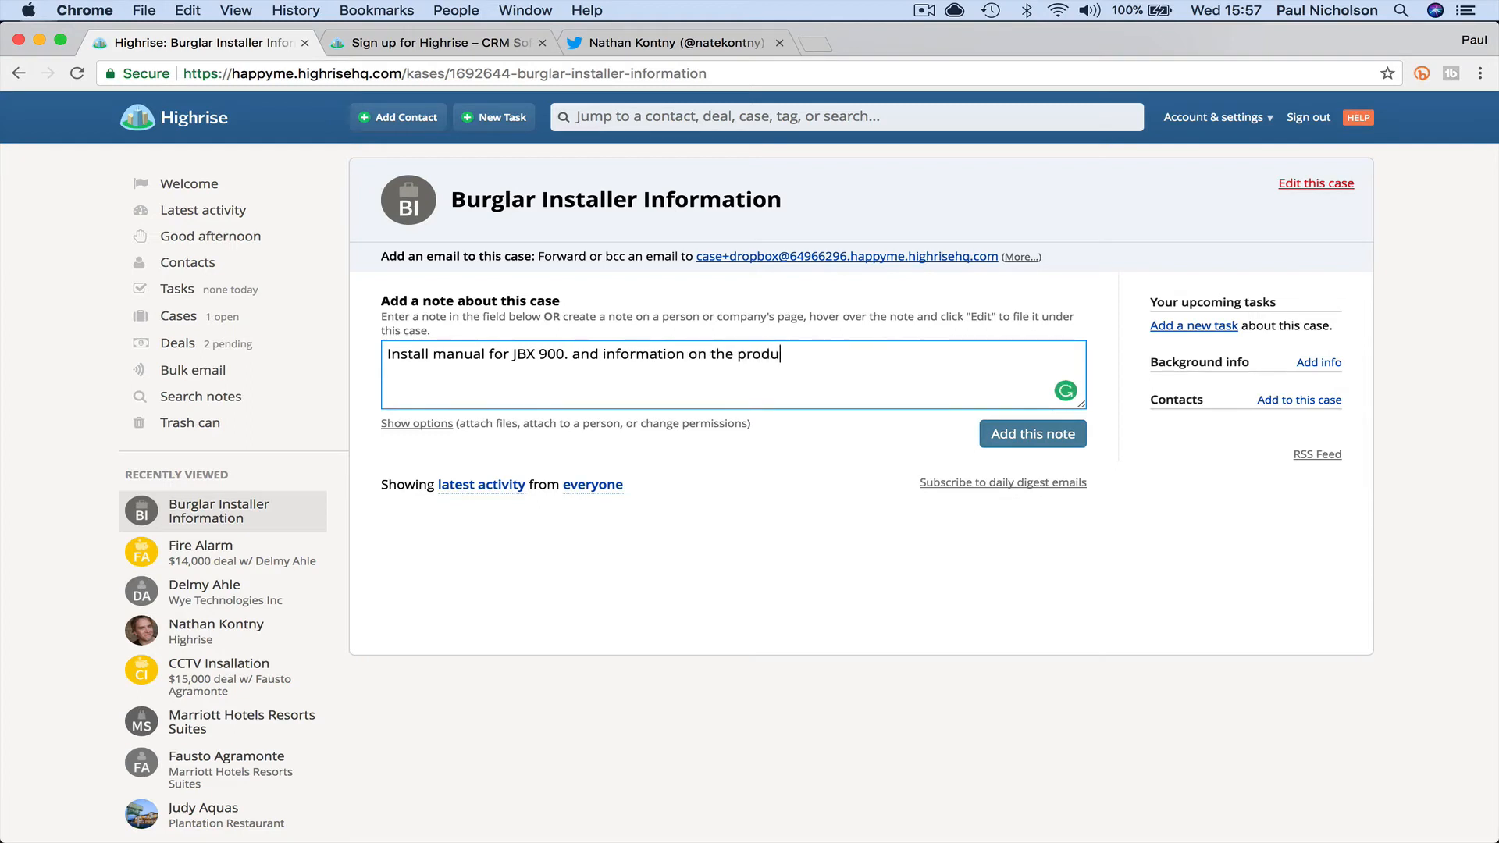
pyautogui.click(1033, 433)
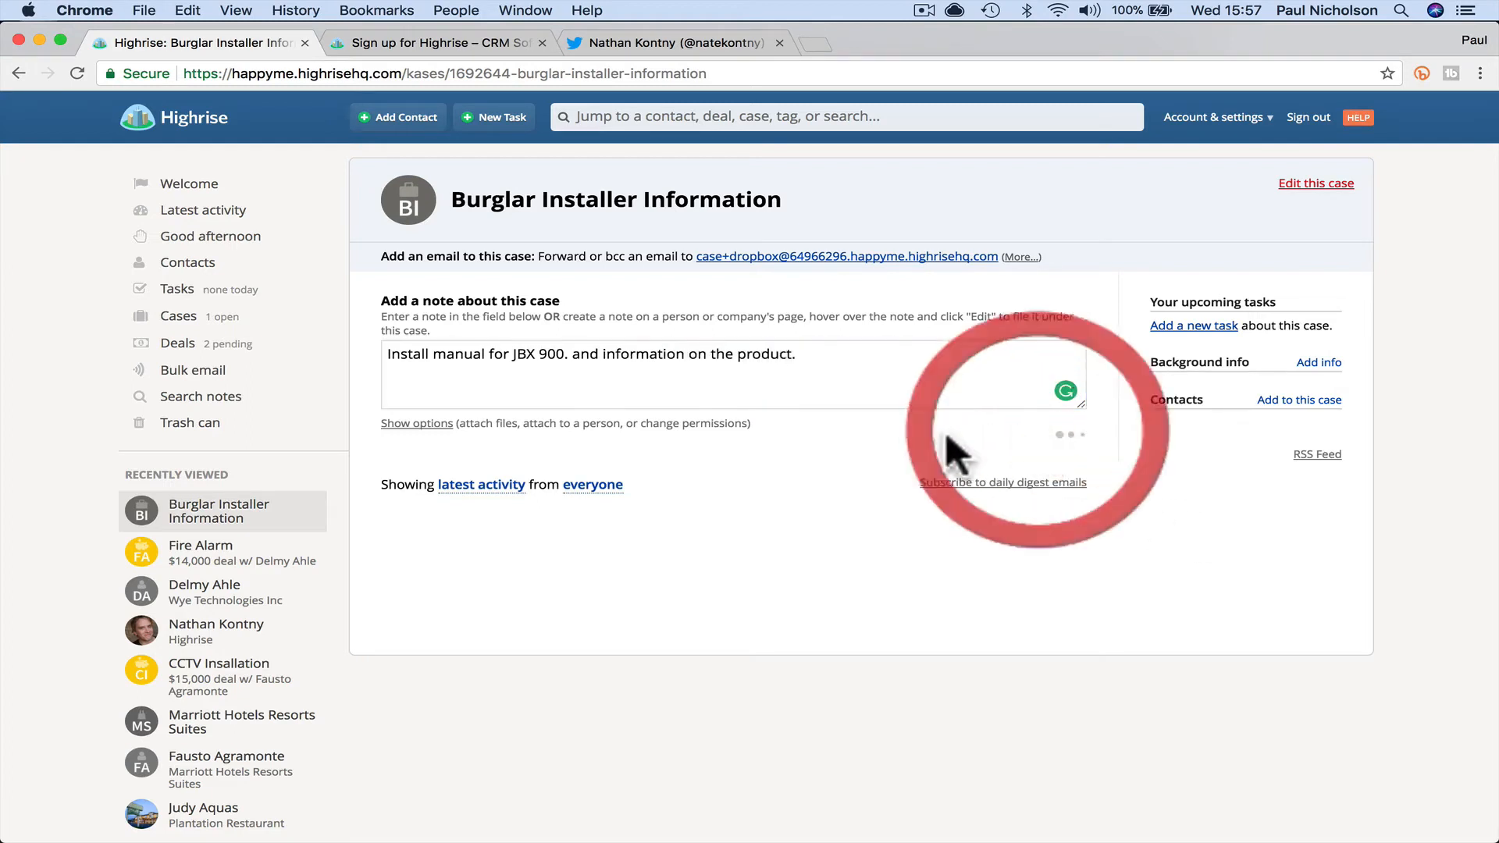
# - Add a second note about the screw under the rig
pyautogui.click(1033, 405)
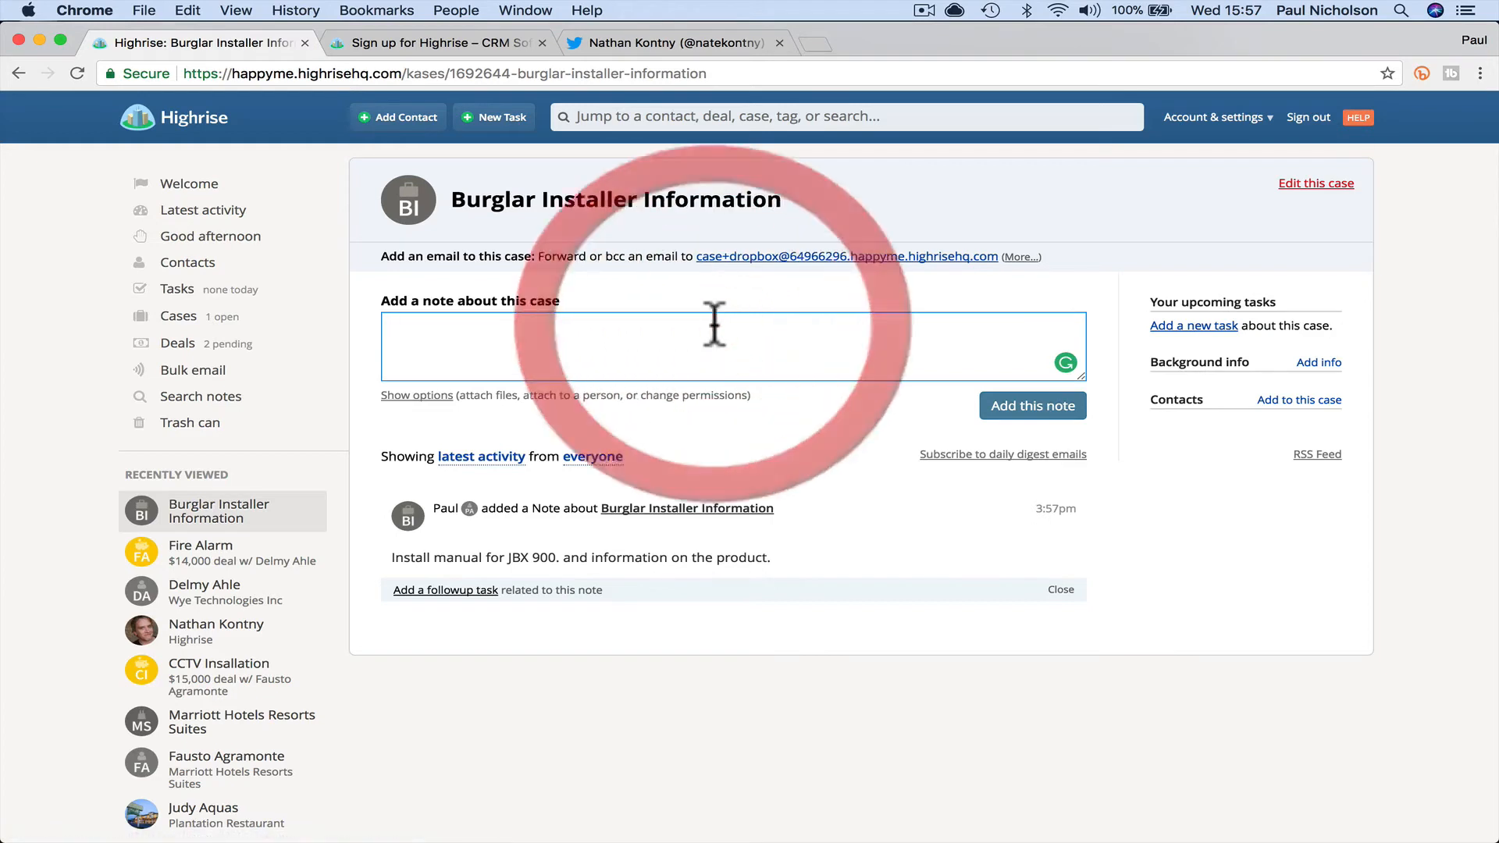
pyautogui.write("Don't forget the screw is")
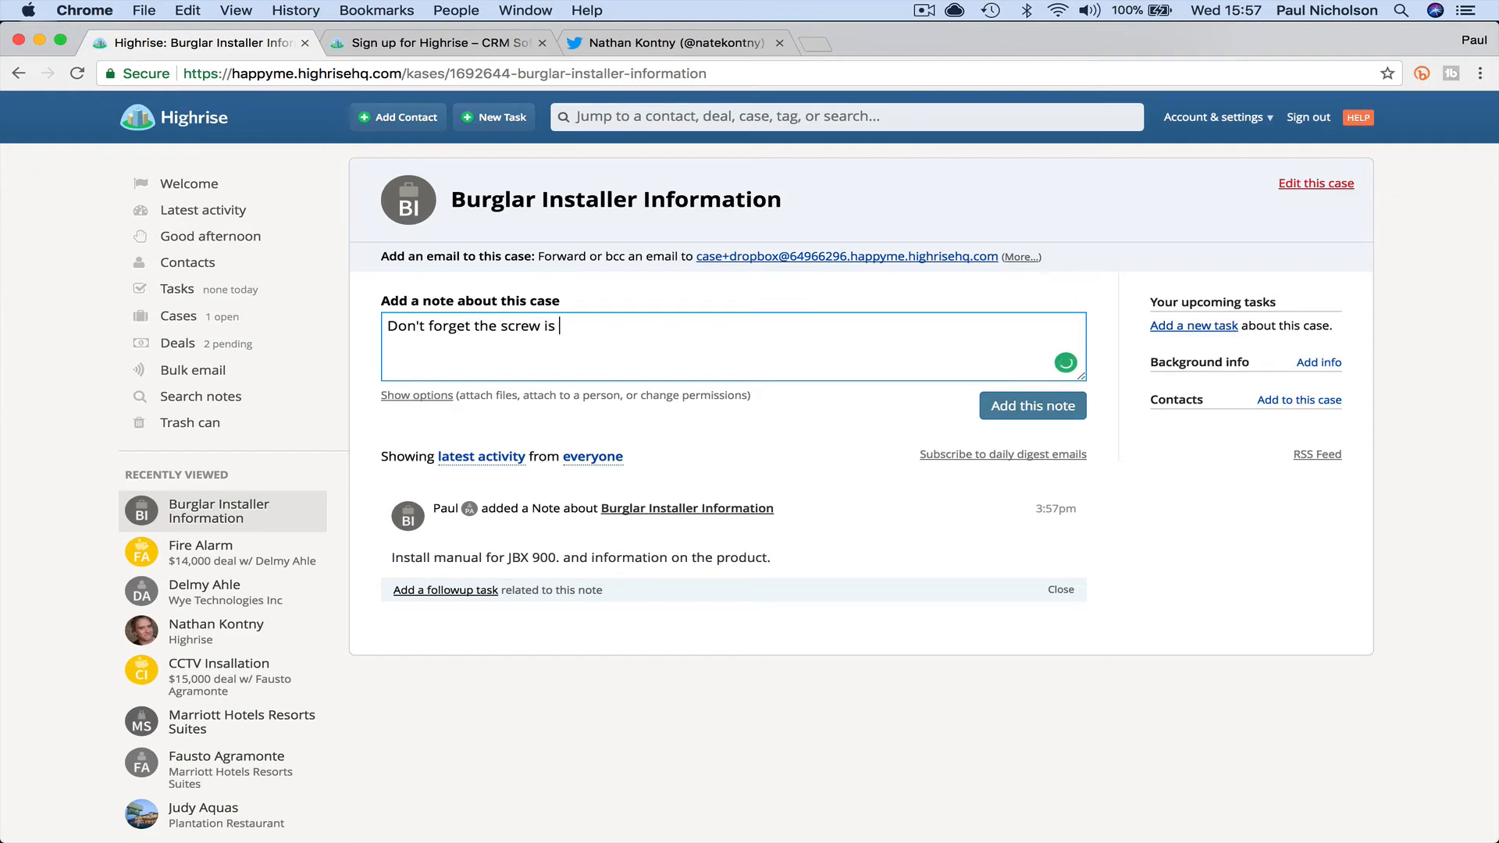
pyautogui.write('unde')
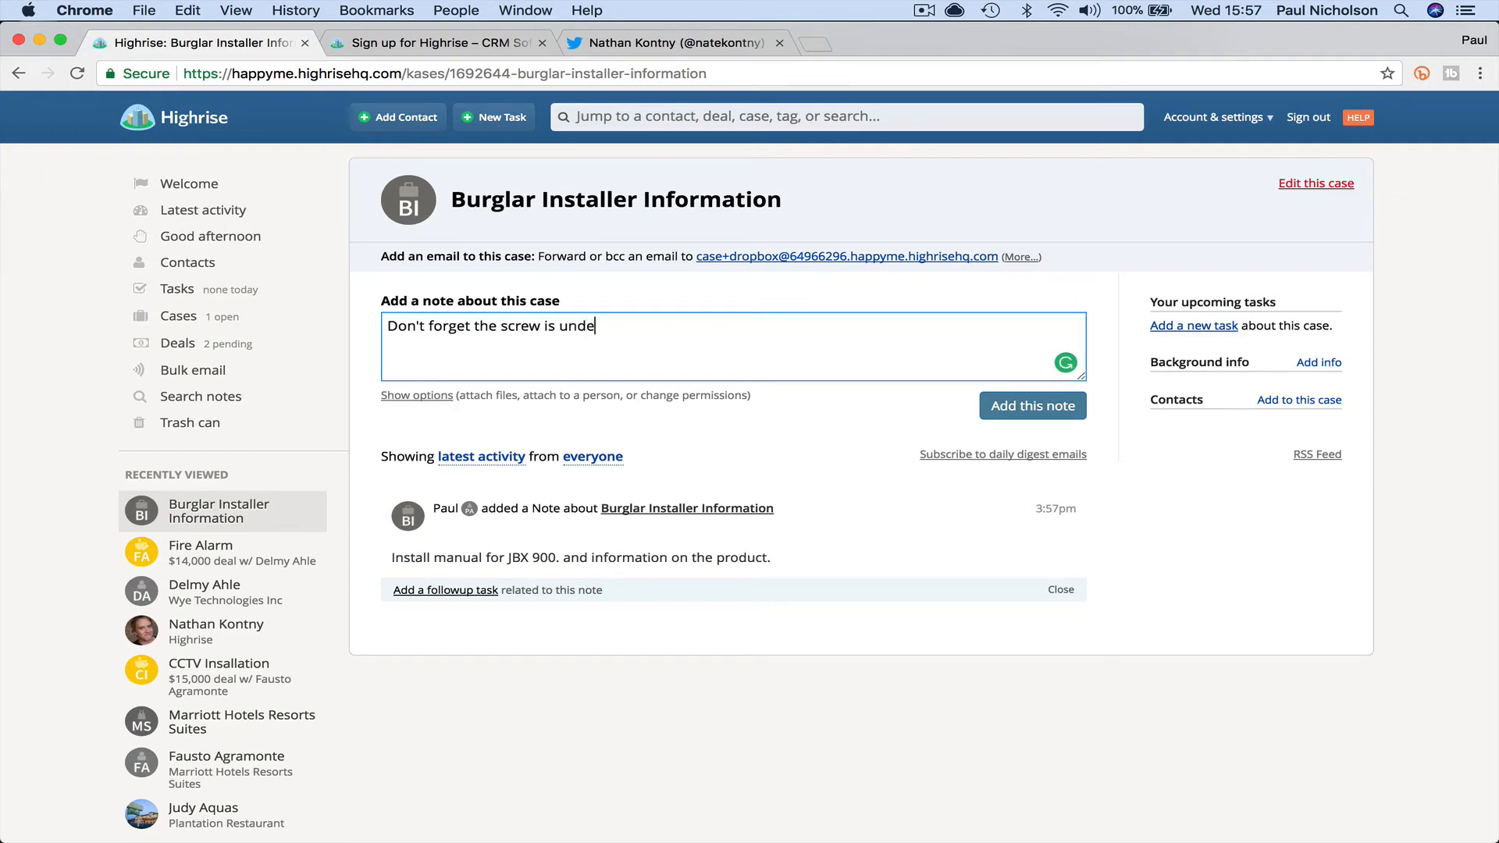
pyautogui.write('r the right side.')
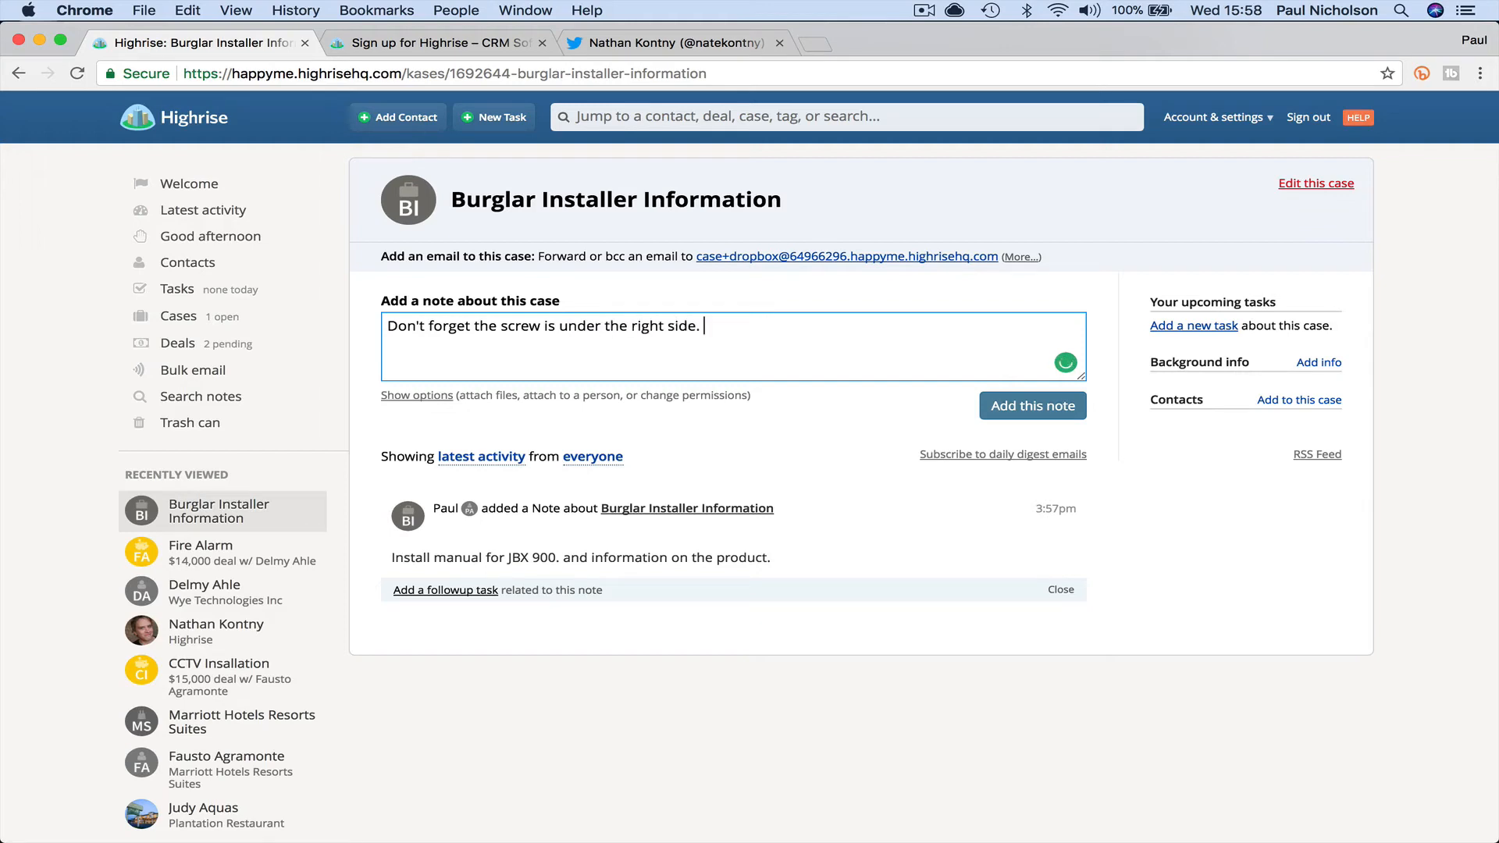
pyautogui.click(1033, 405)
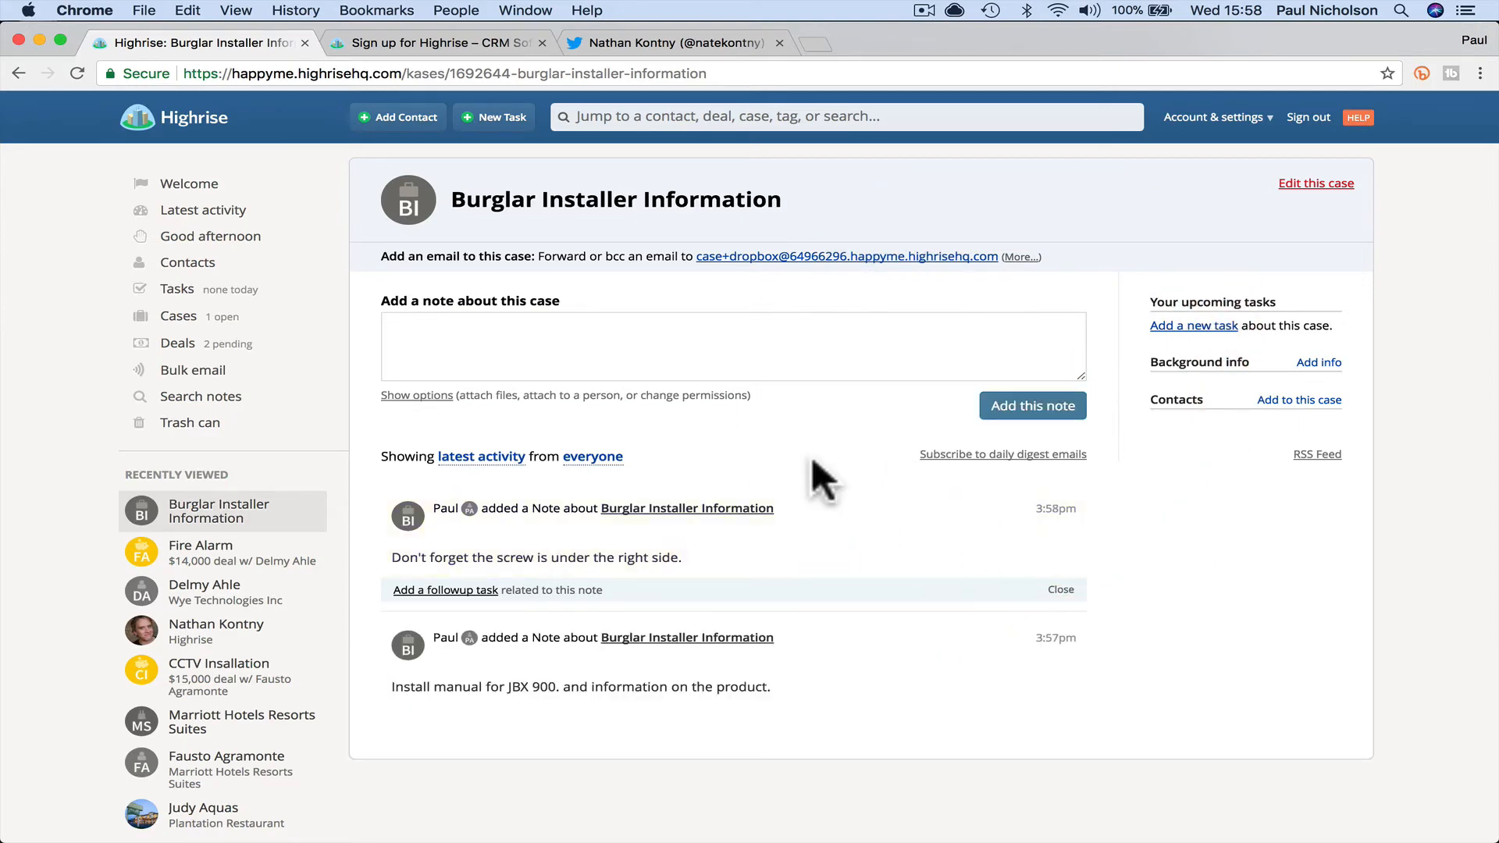
# - Reopen the Burglar Installer Information case from the case list and copy its dropbox address
pyautogui.click(694, 350)
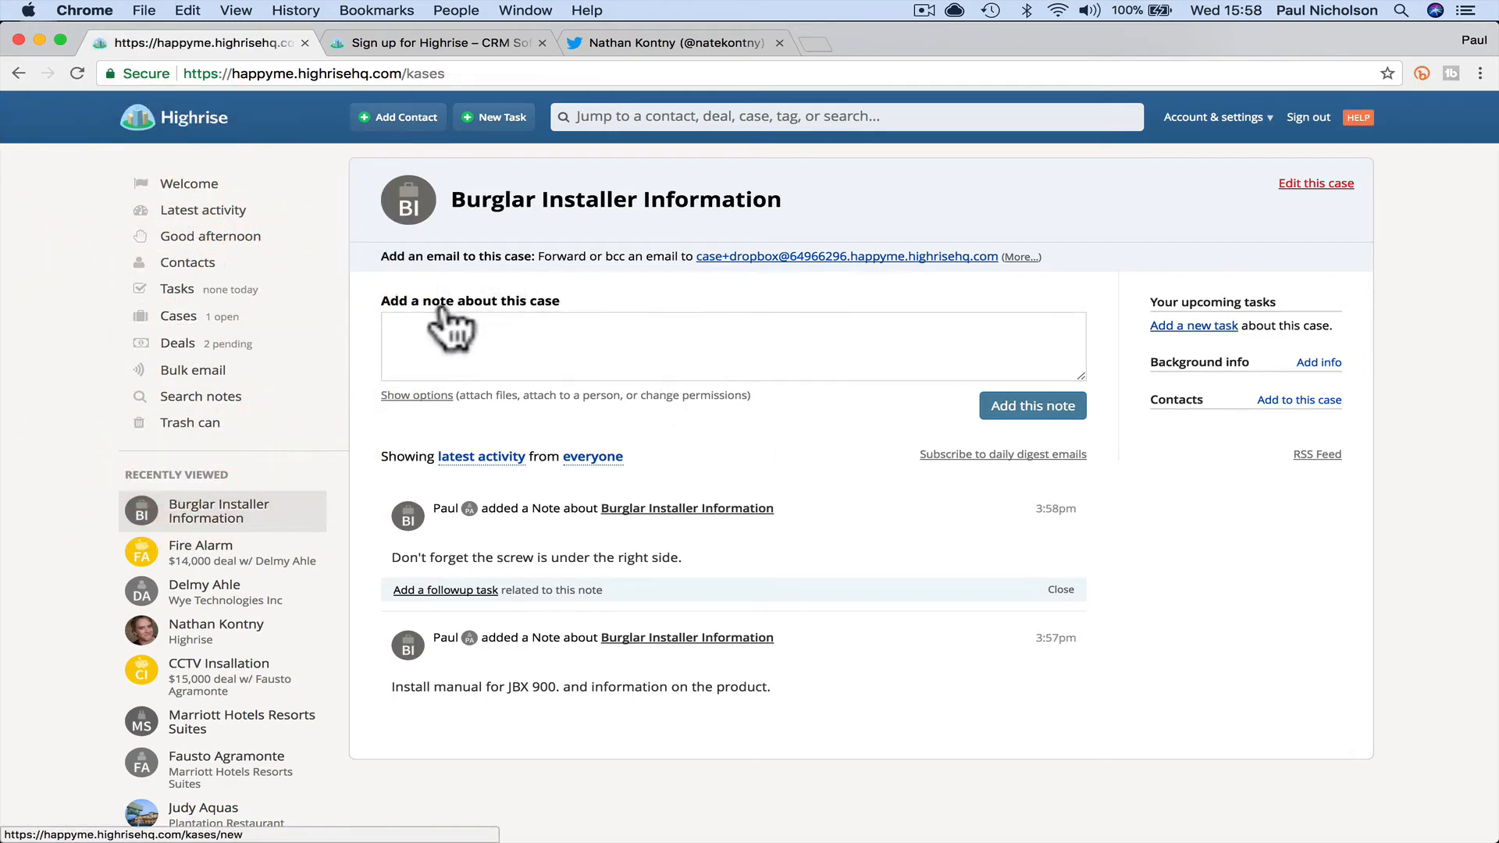
pyautogui.click(178, 316)
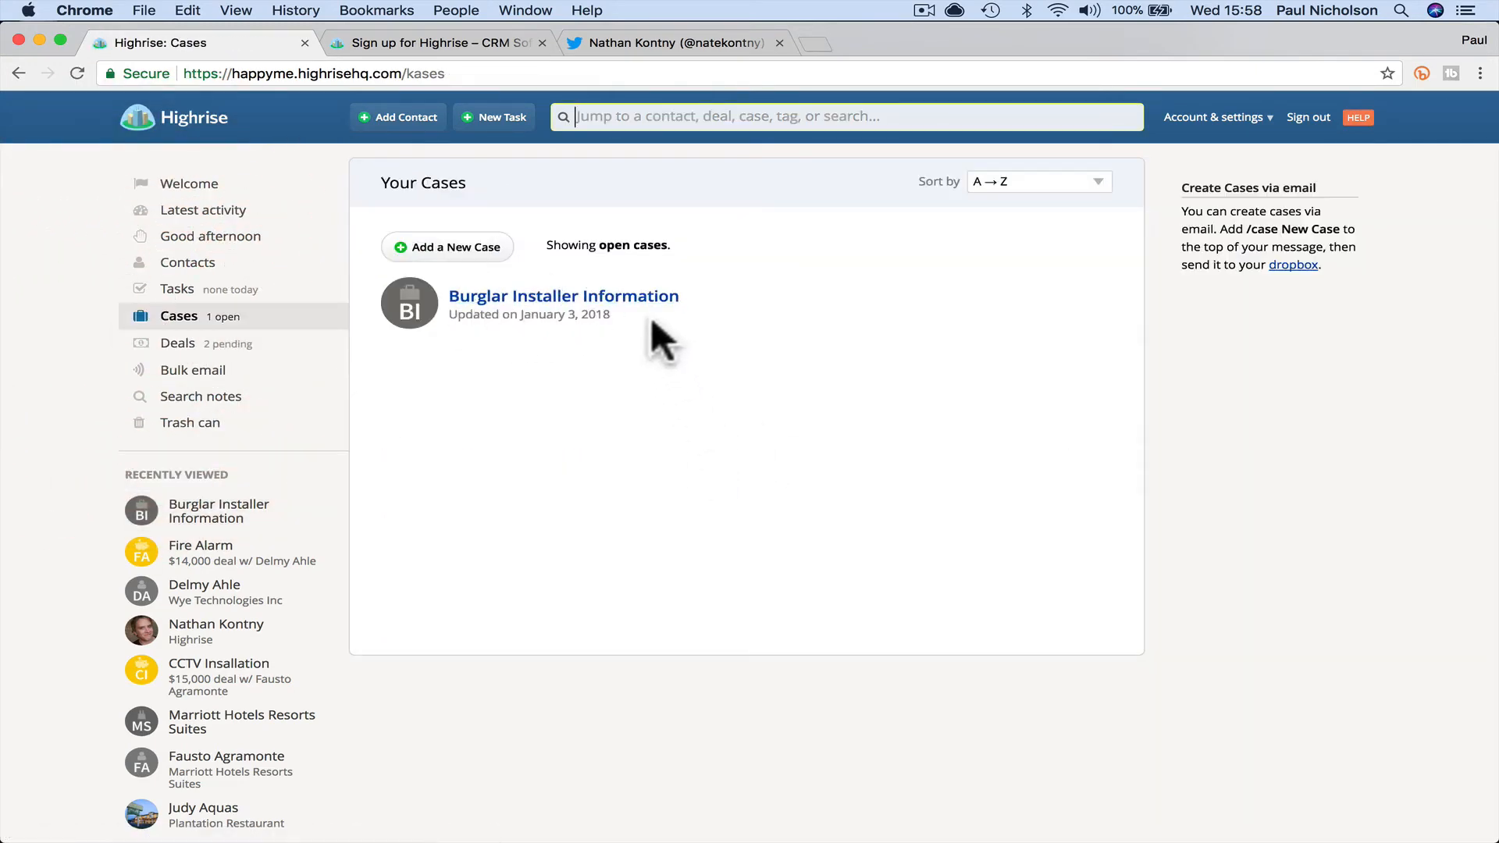
pyautogui.click(563, 295)
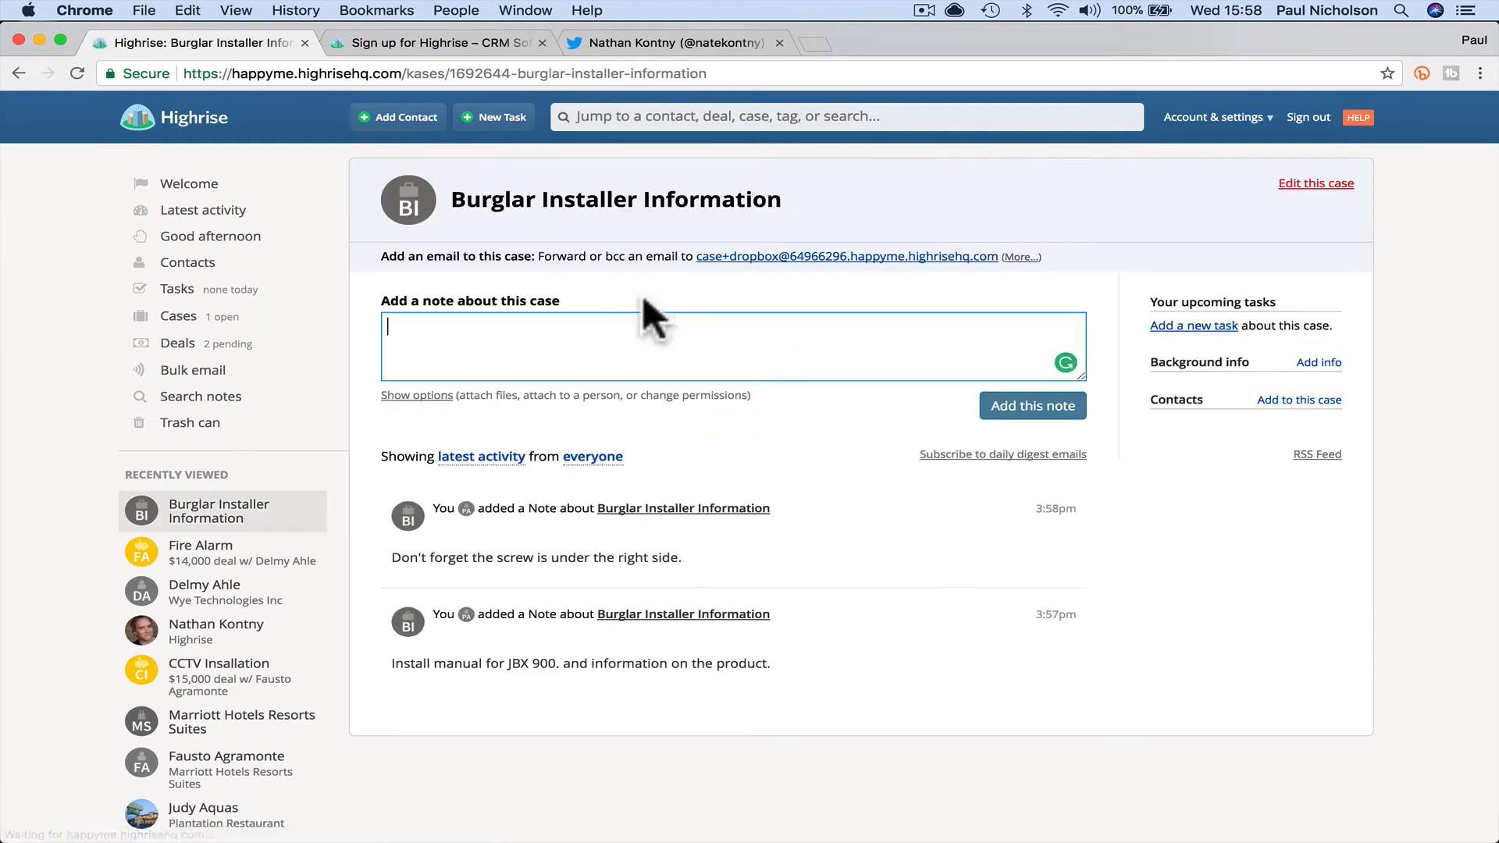
pyautogui.rightClick(737, 256)
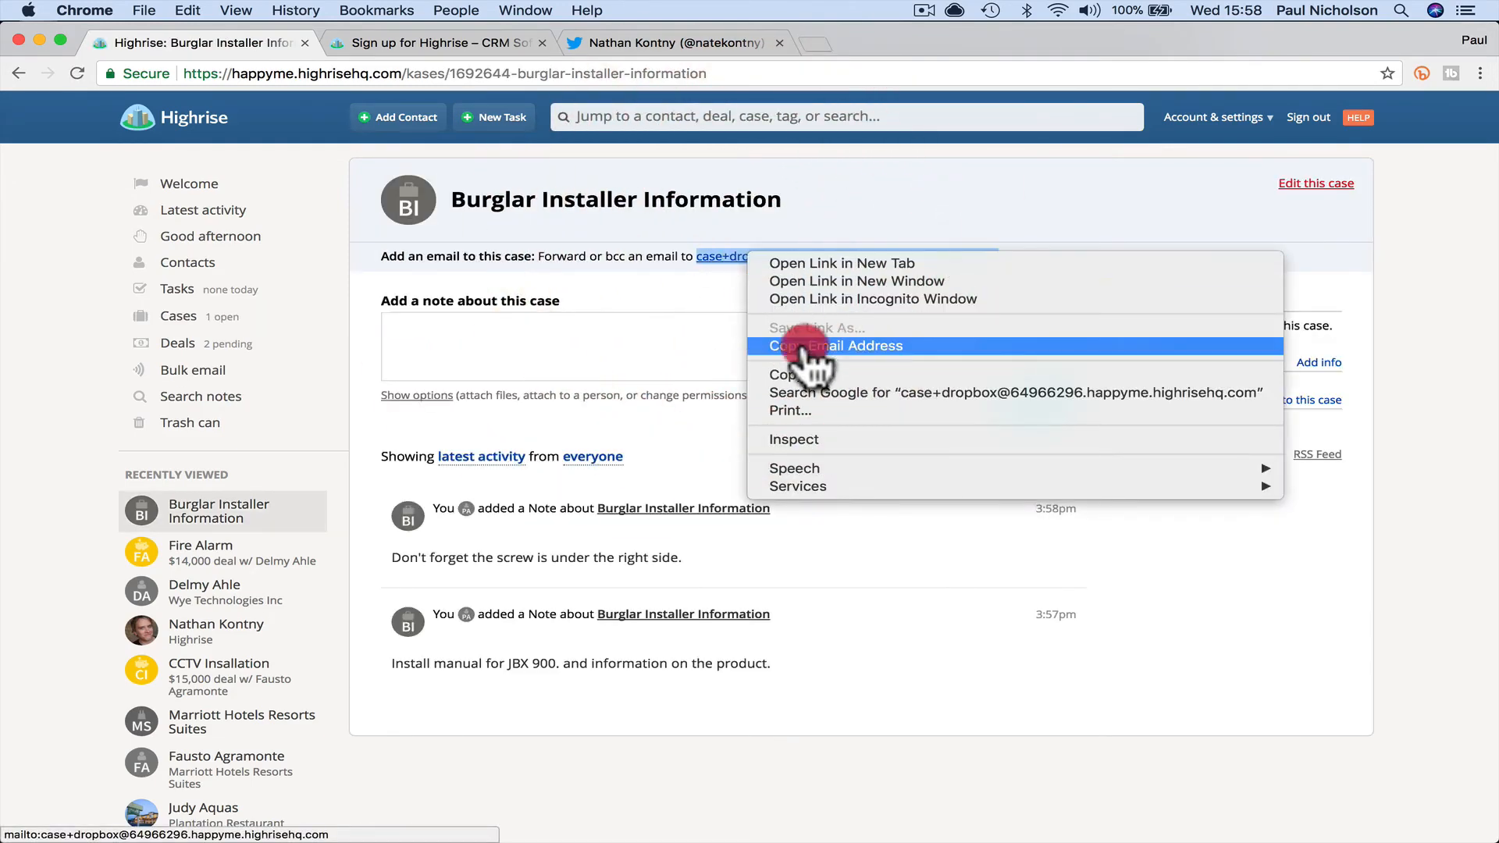
pyautogui.click(837, 346)
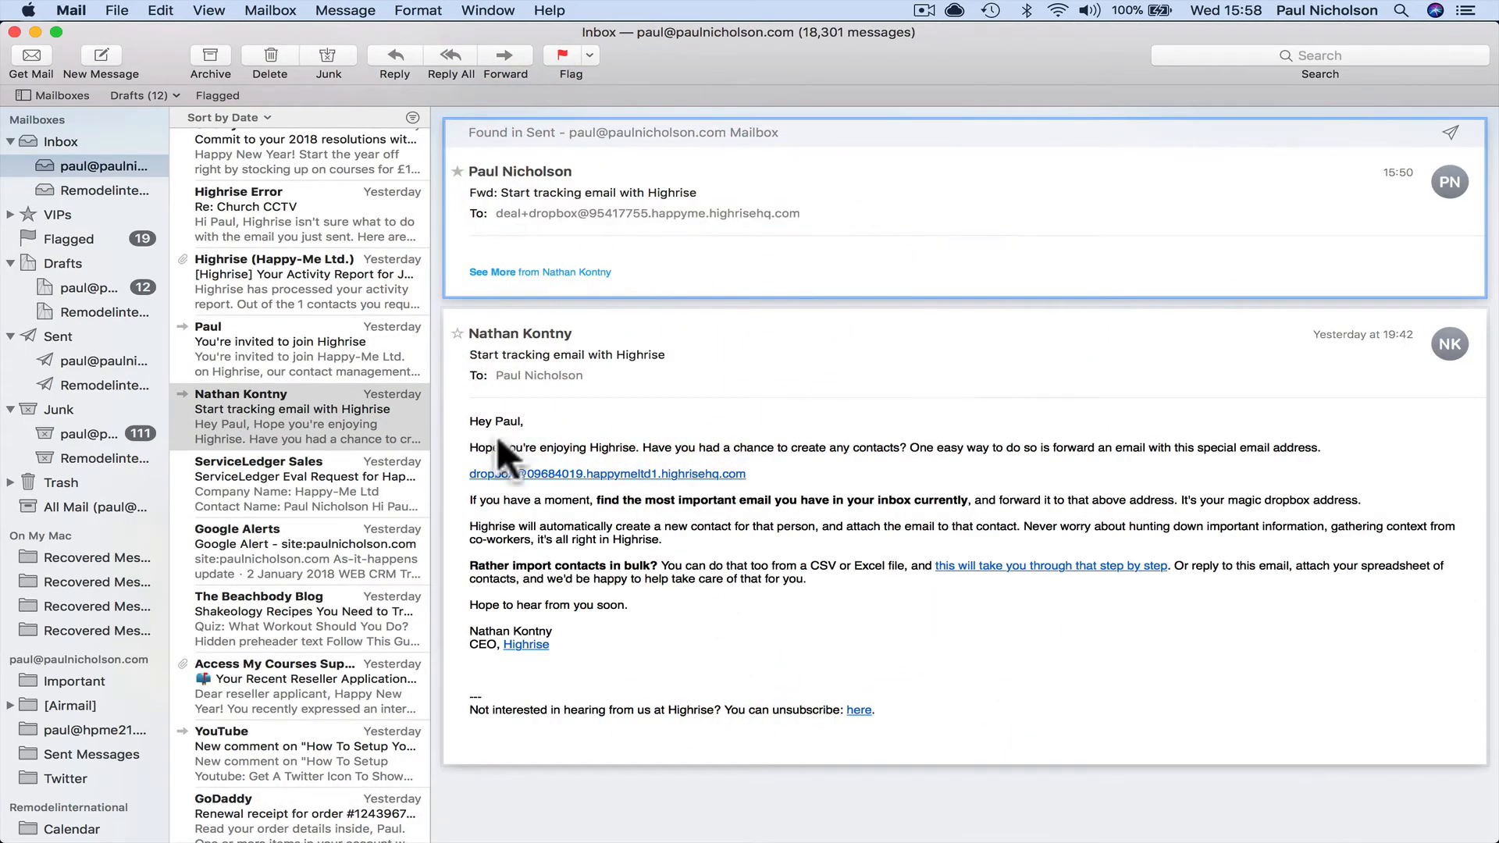
pyautogui.click(297, 551)
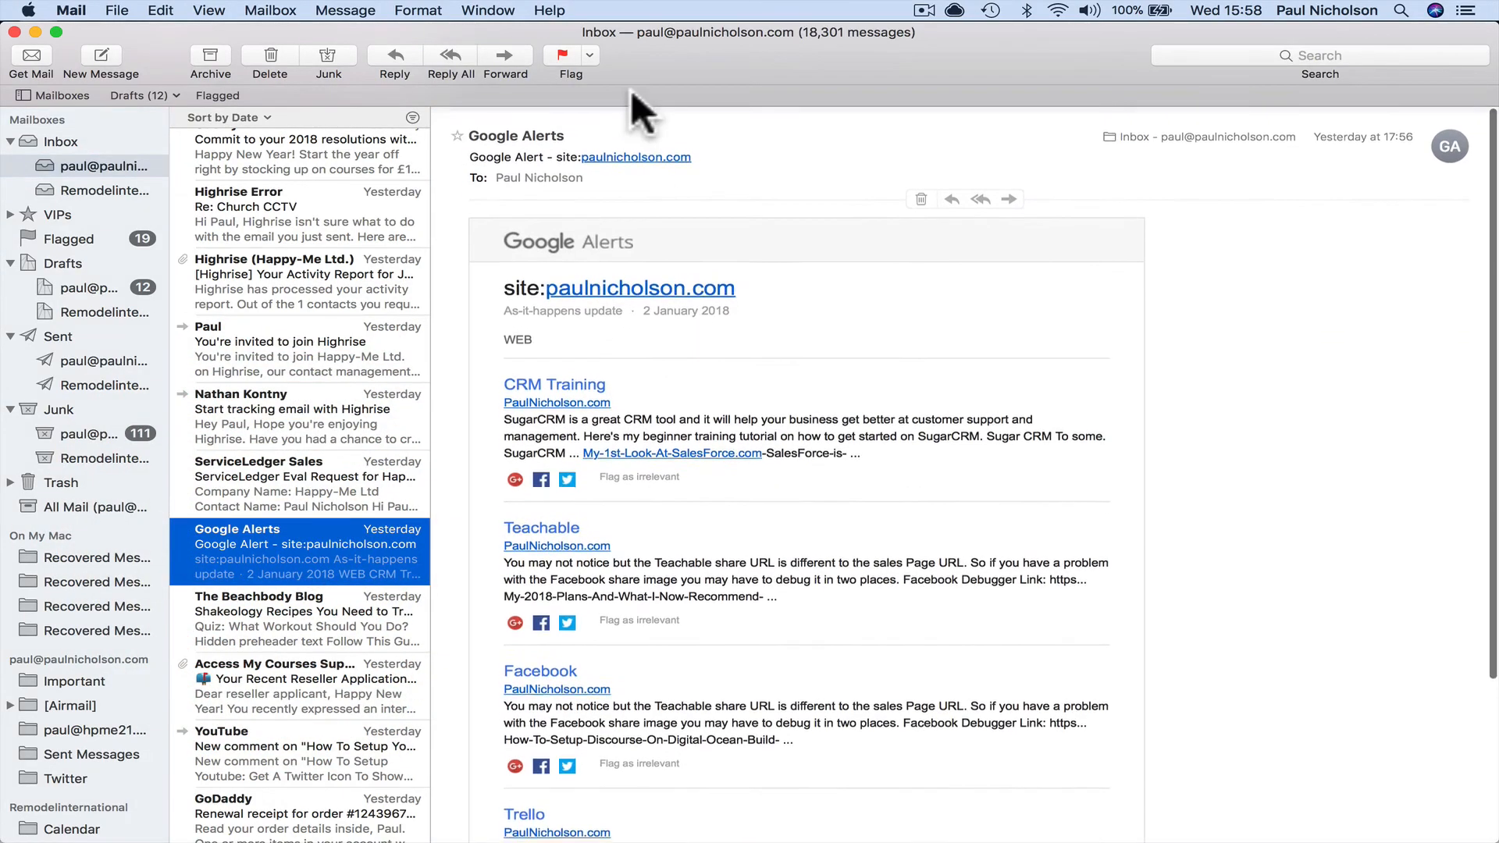
pyautogui.click(505, 55)
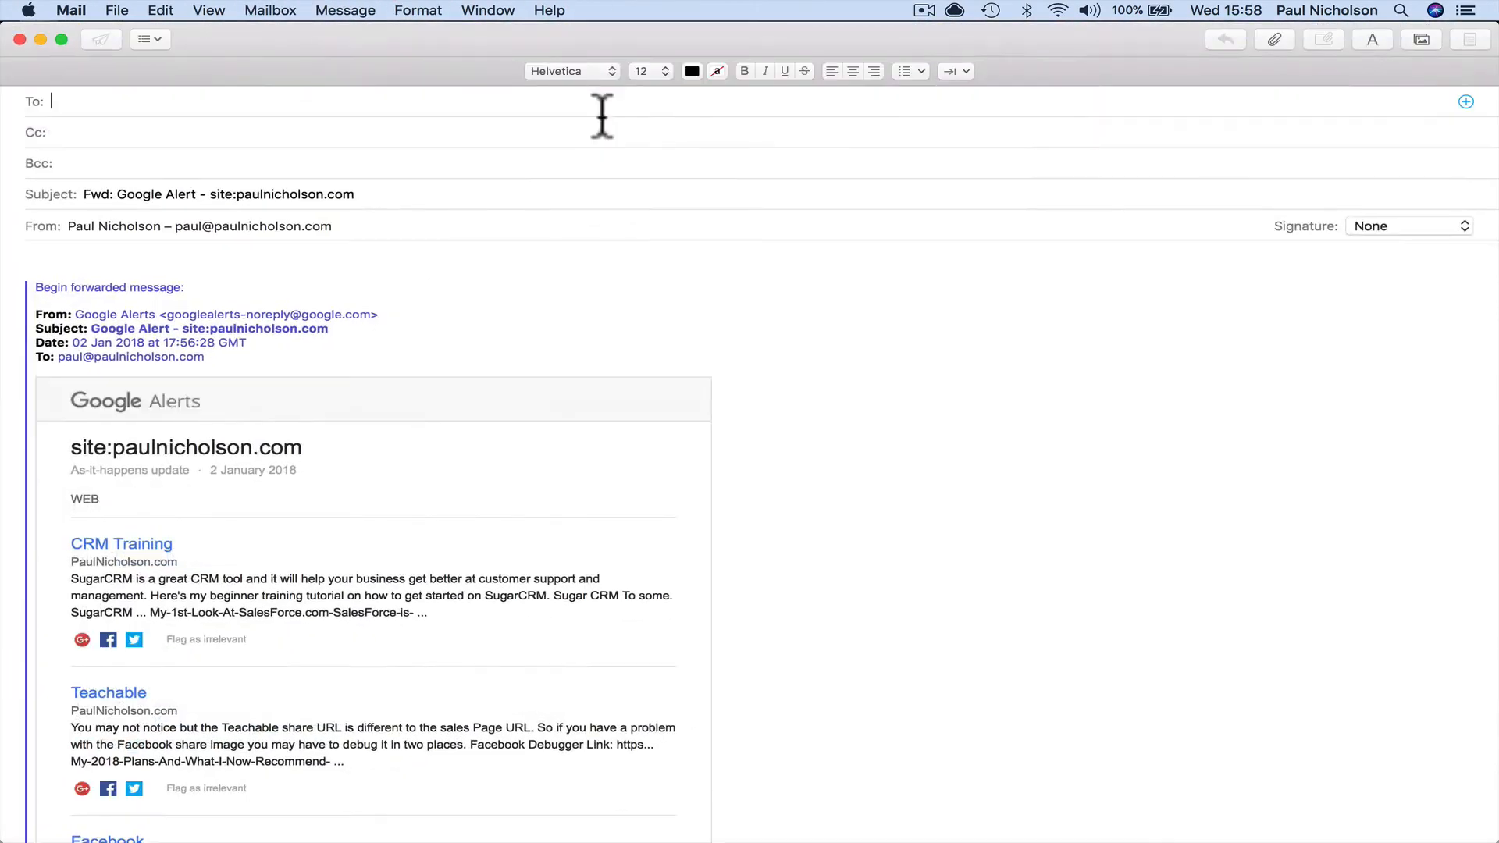
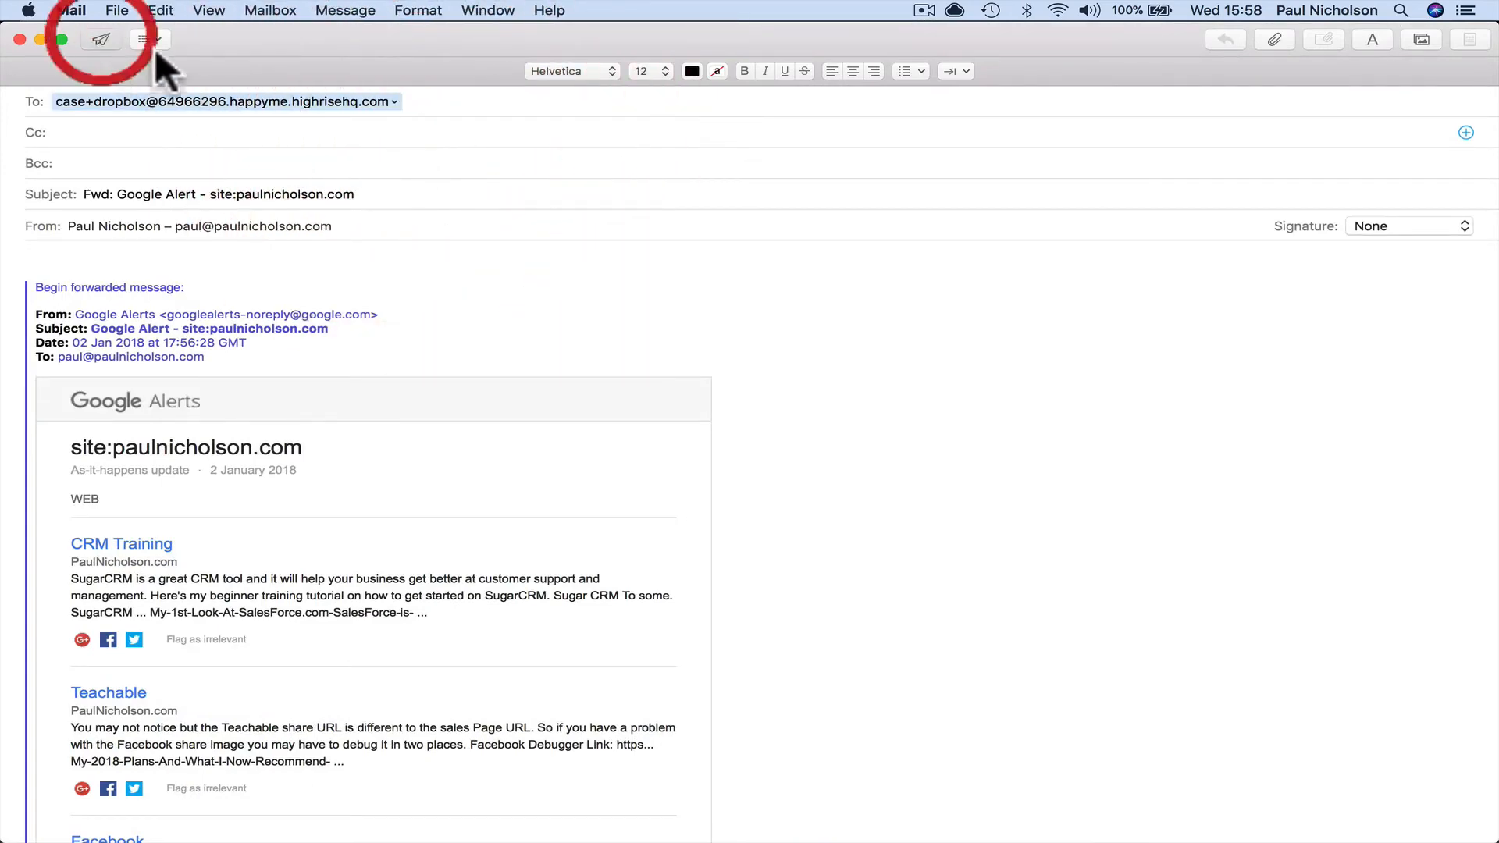
pyautogui.click(100, 41)
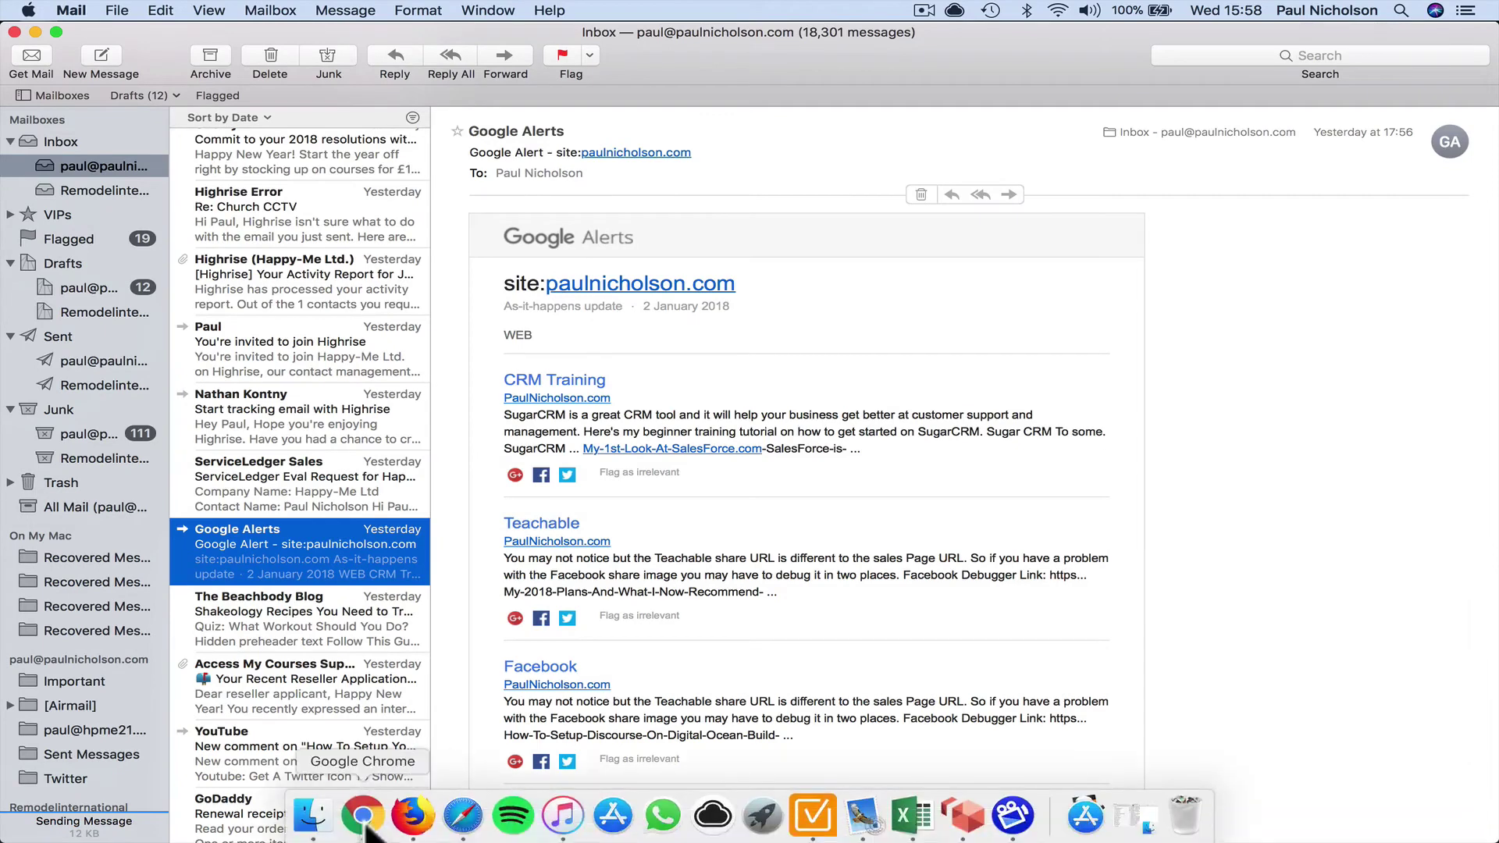
# - In Chrome, copy the case dropbox address, view Google Alerts, and return to the case
pyautogui.click(358, 834)
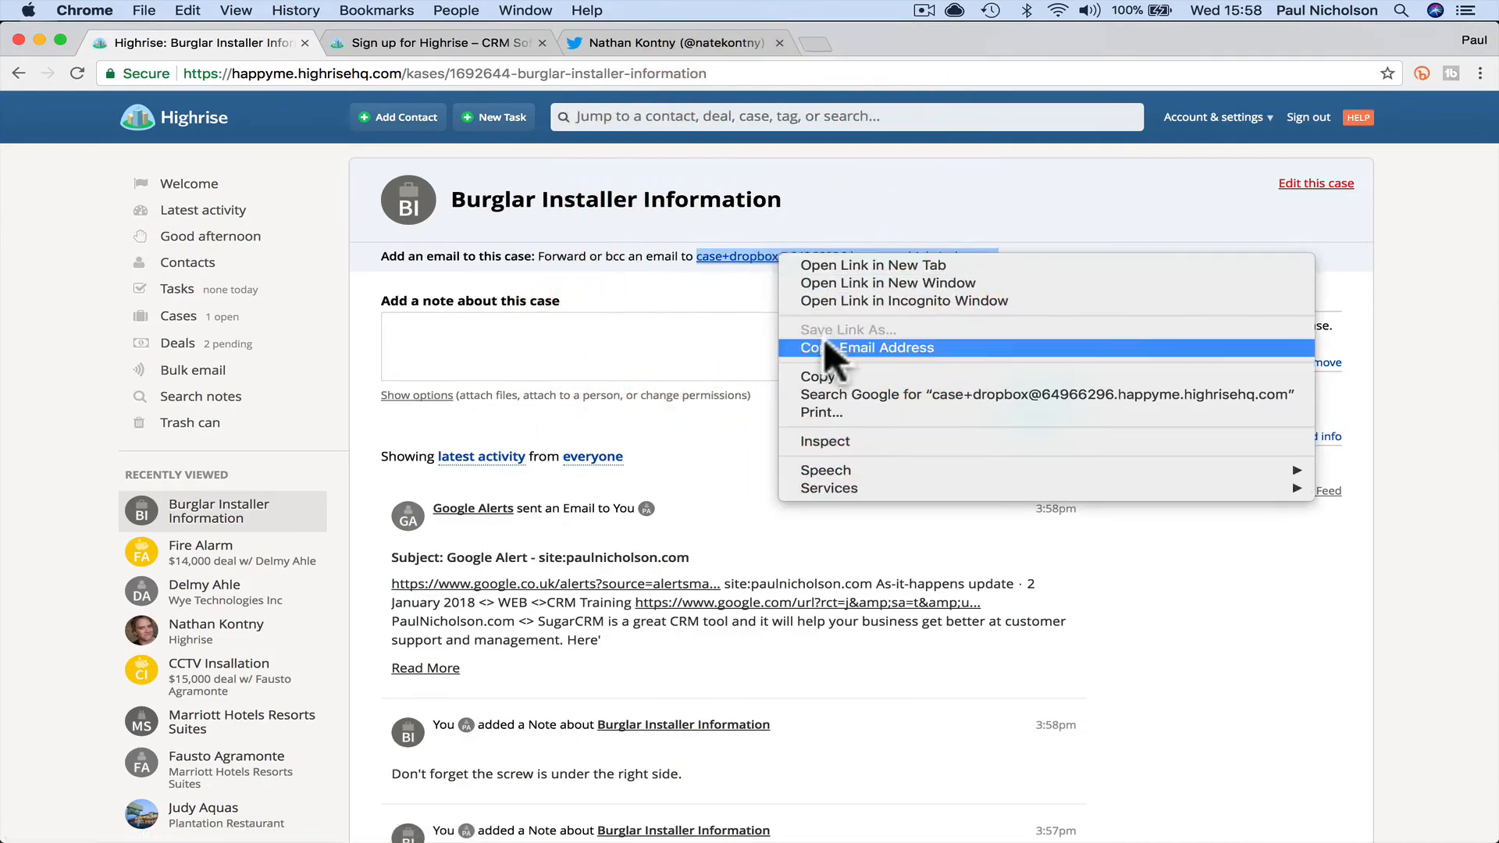
pyautogui.click(867, 347)
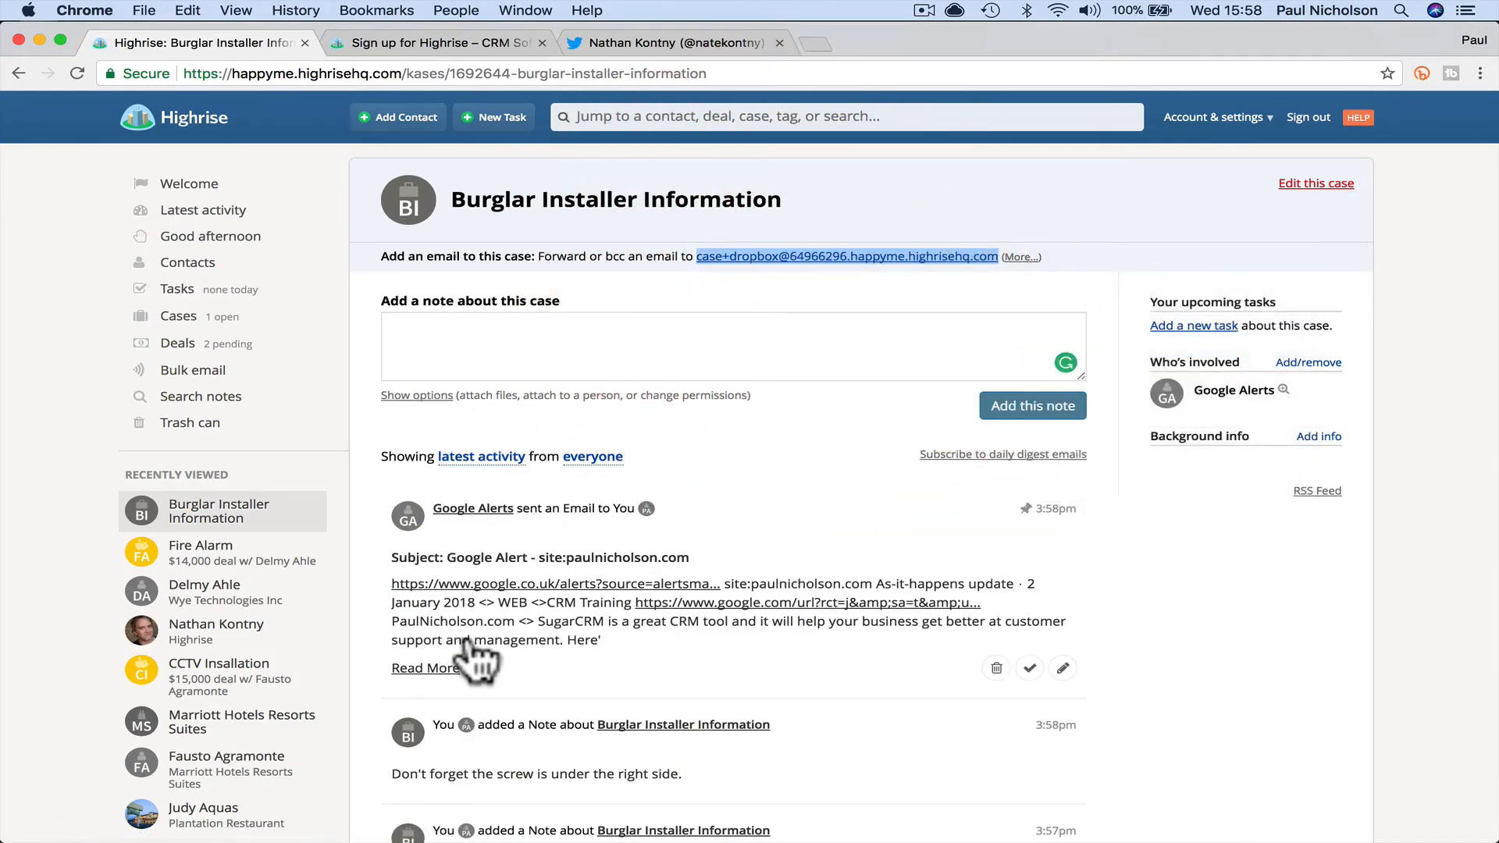
pyautogui.click(811, 346)
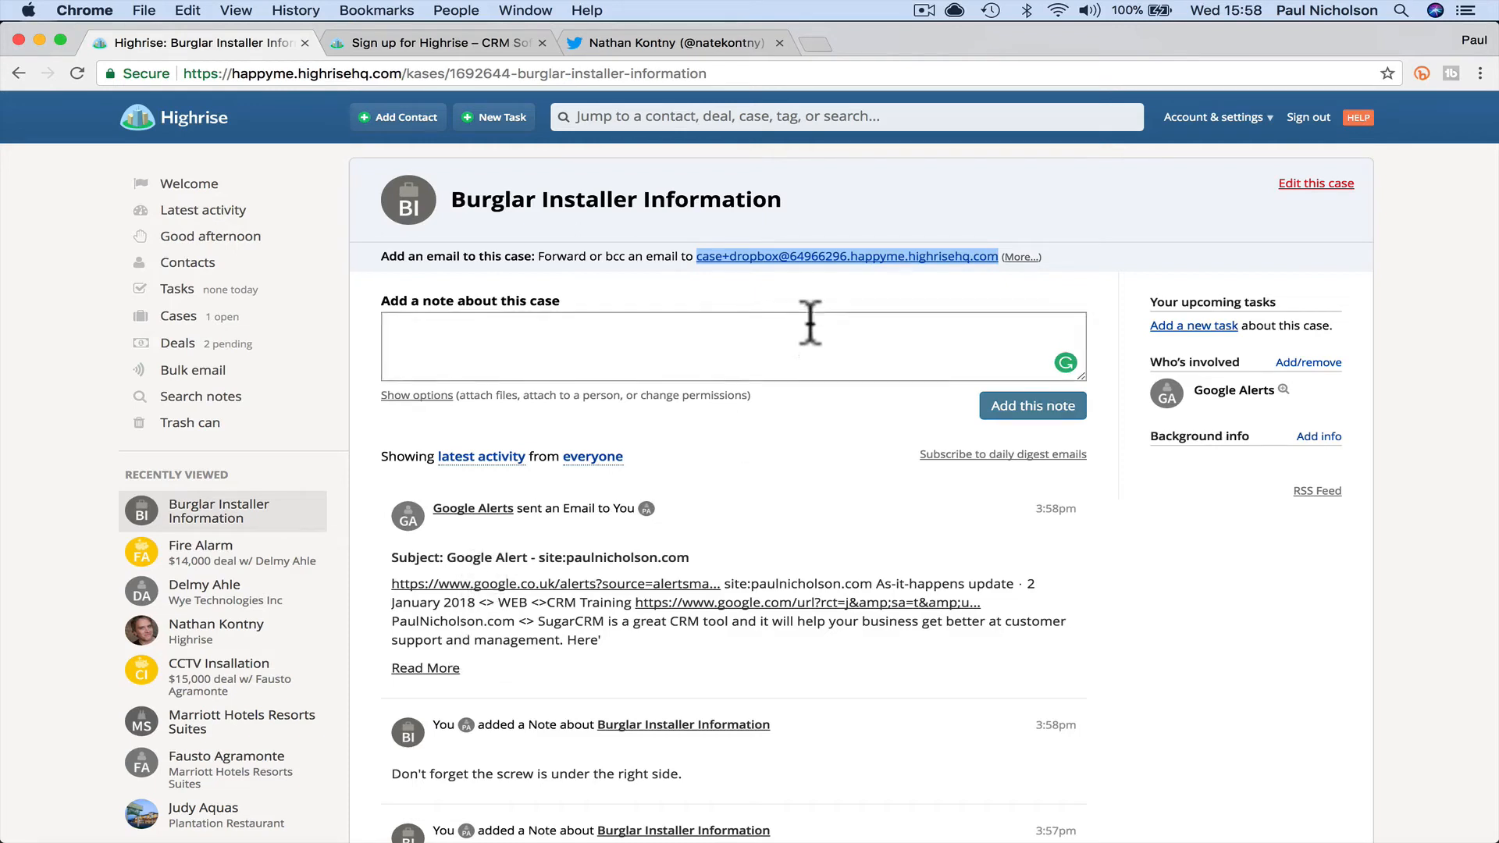
pyautogui.moveTo(458, 534)
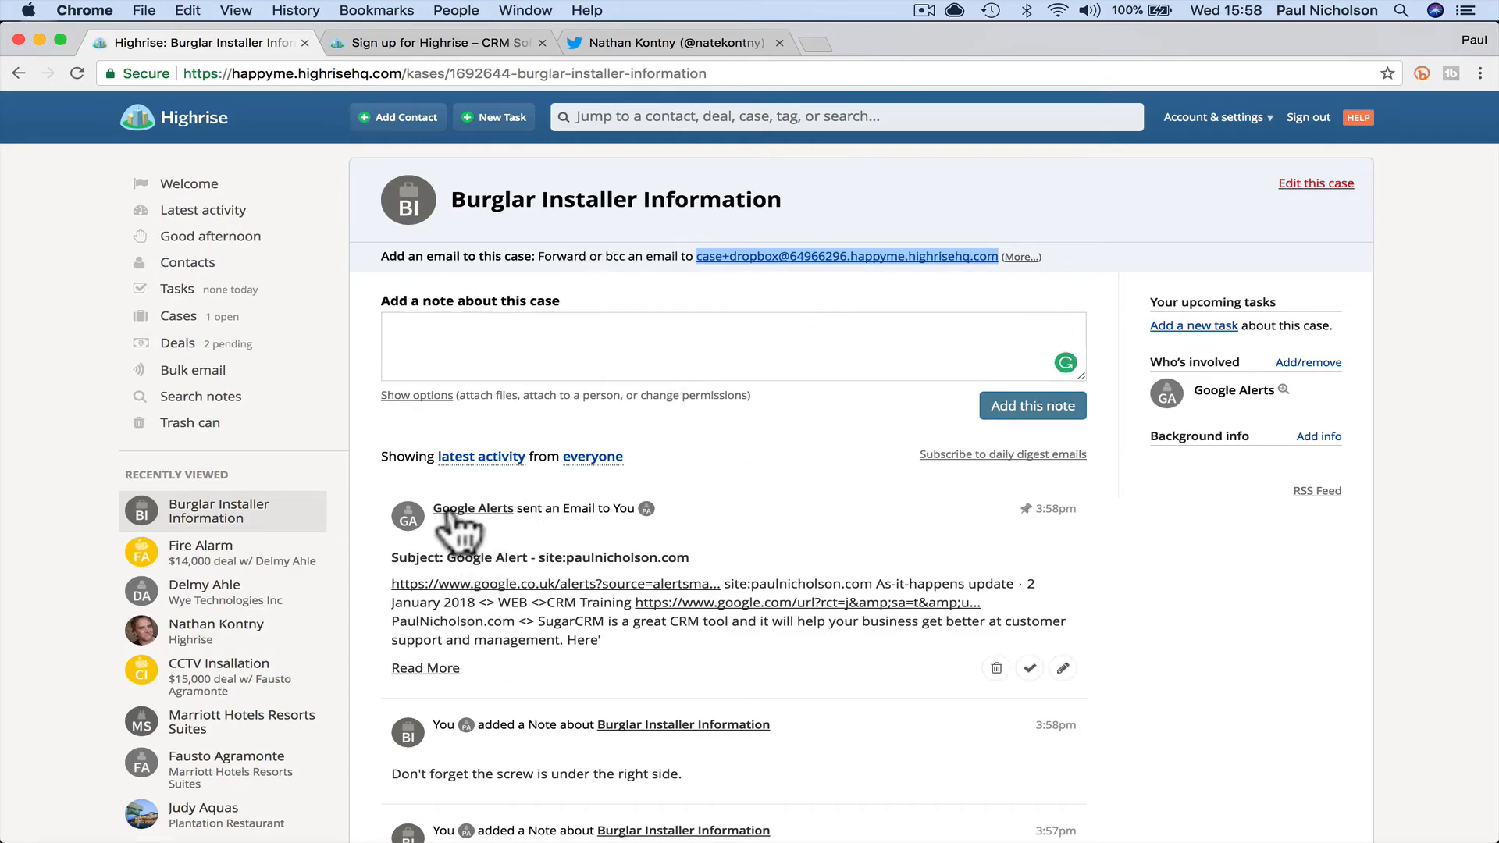
pyautogui.moveTo(468, 523)
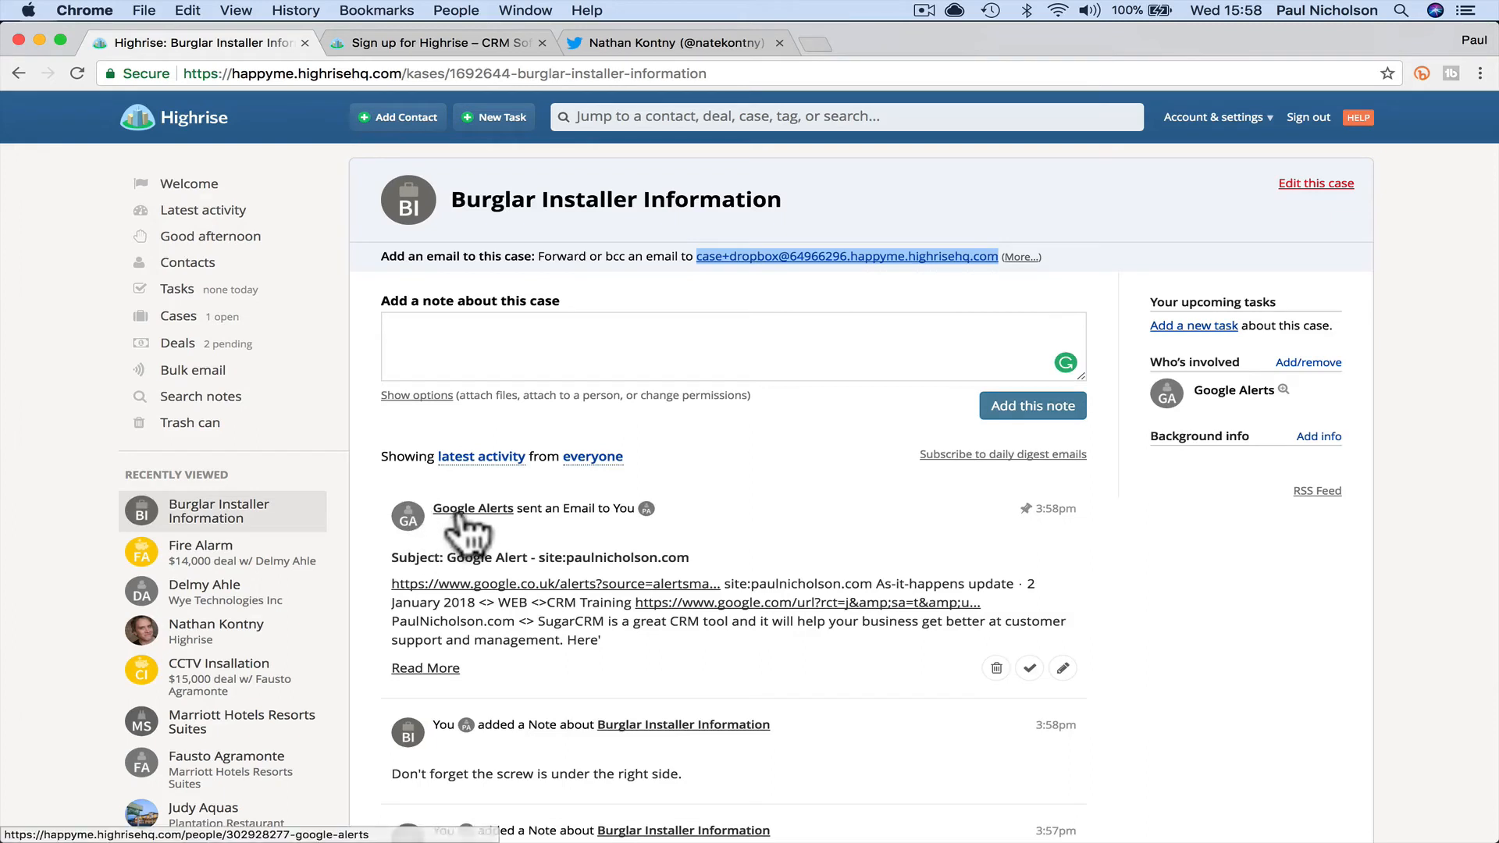
pyautogui.click(473, 509)
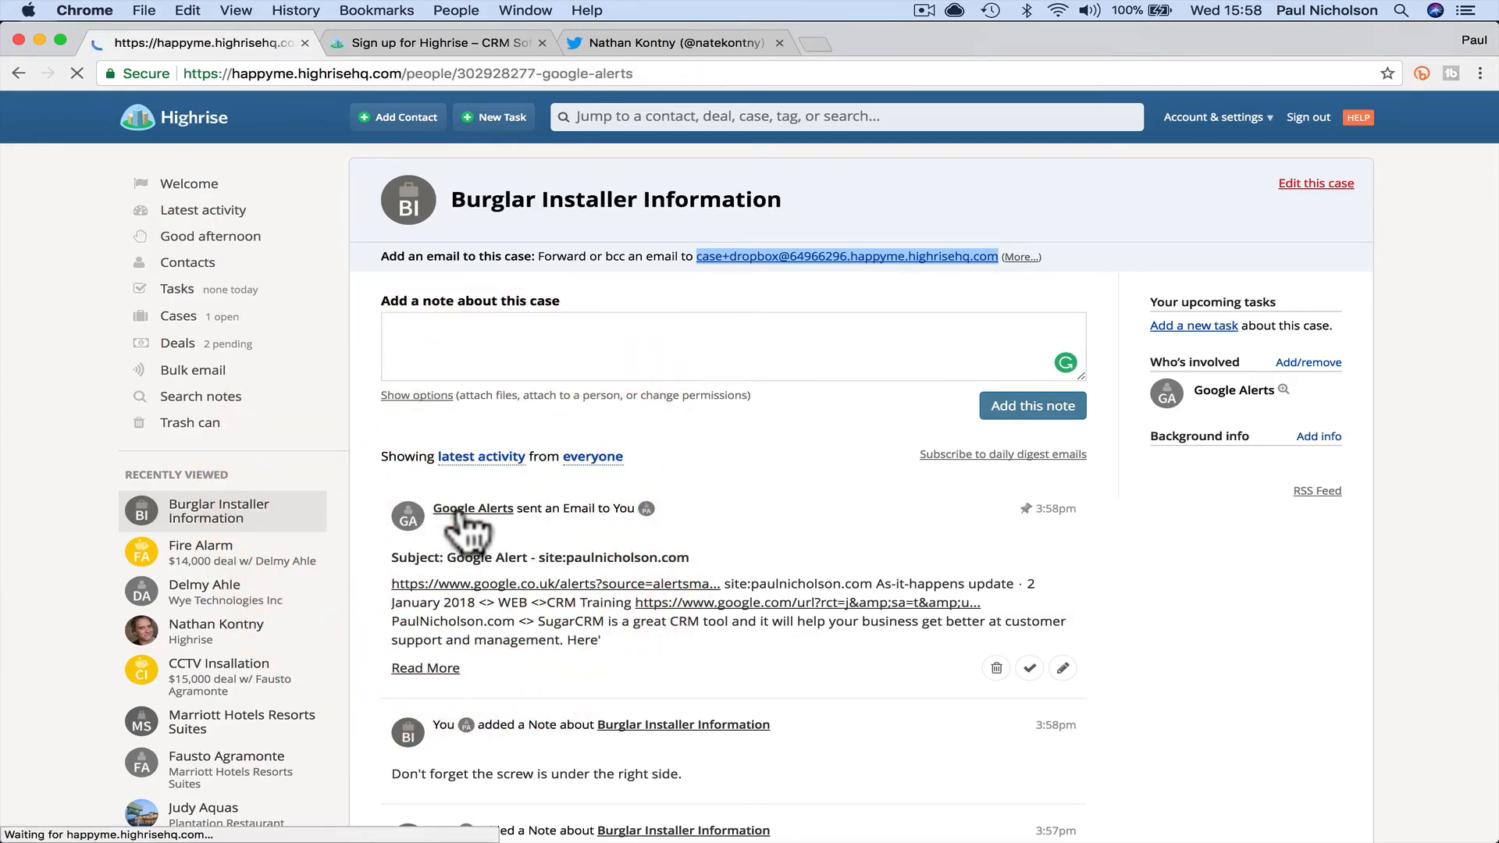
pyautogui.click(472, 508)
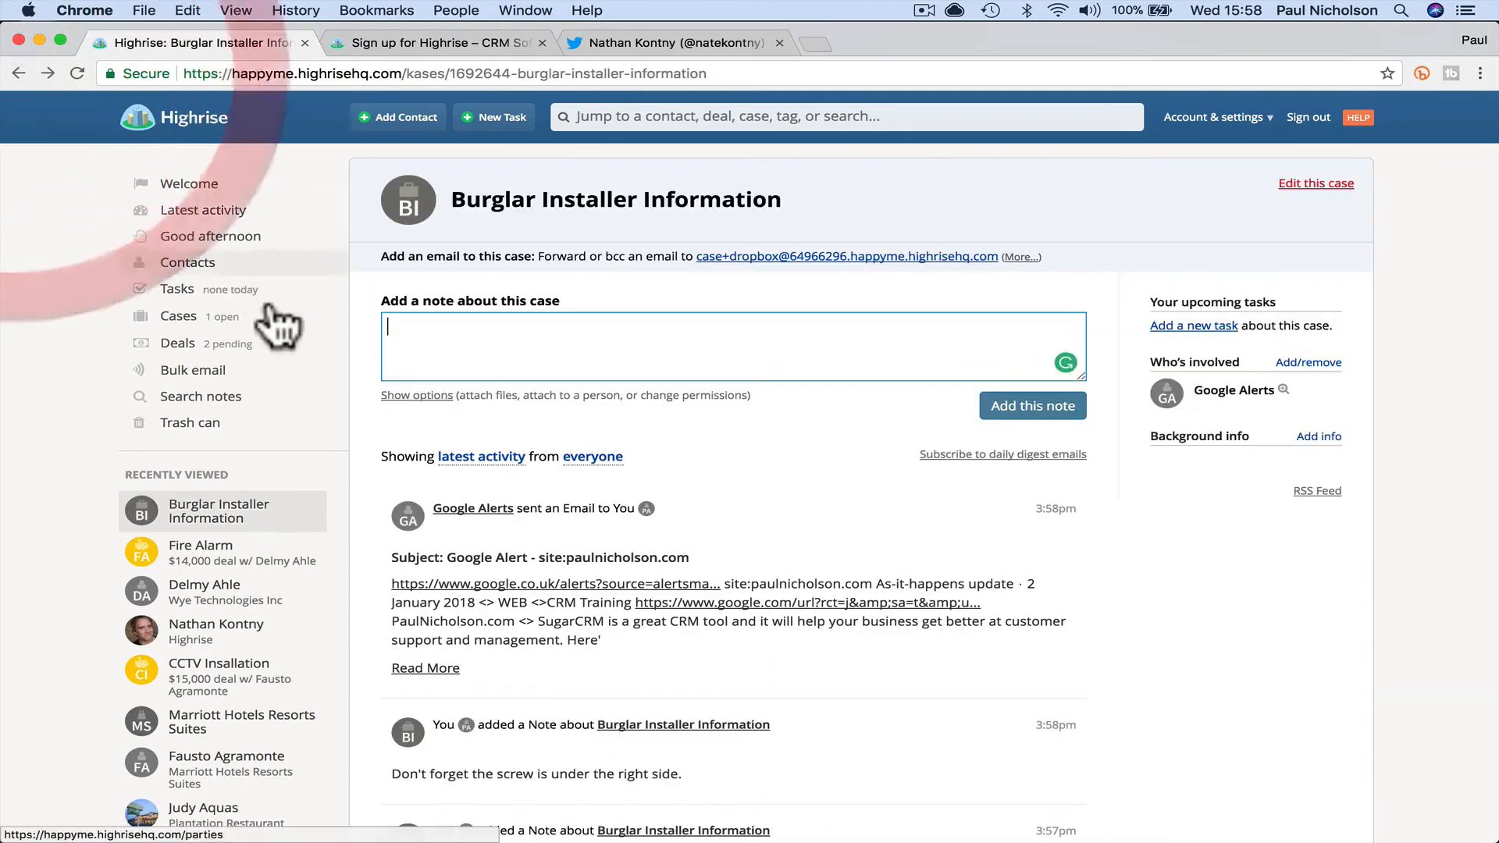
pyautogui.moveTo(429, 455)
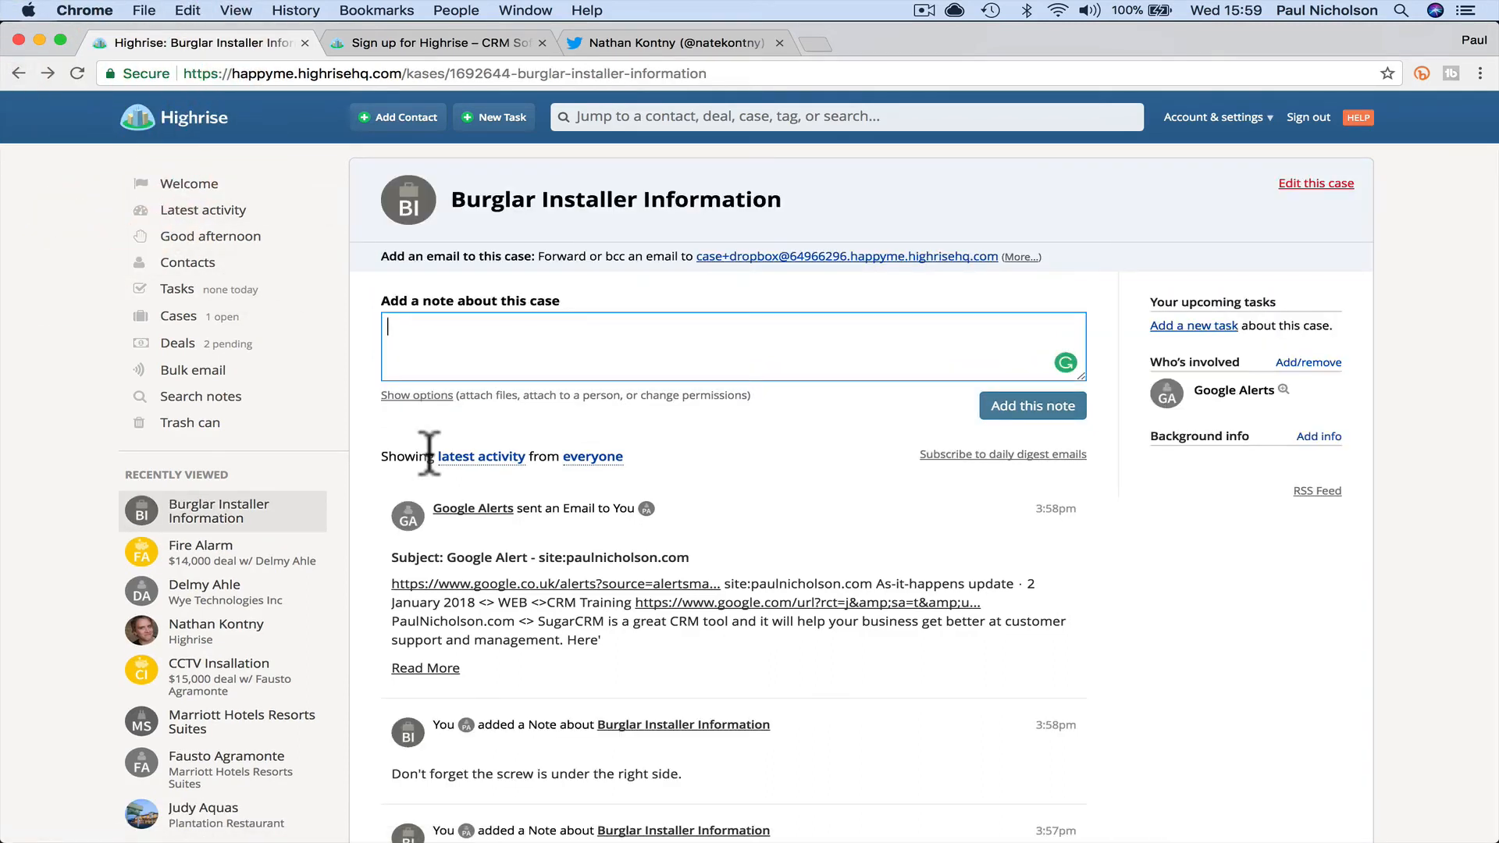
pyautogui.moveTo(793, 269)
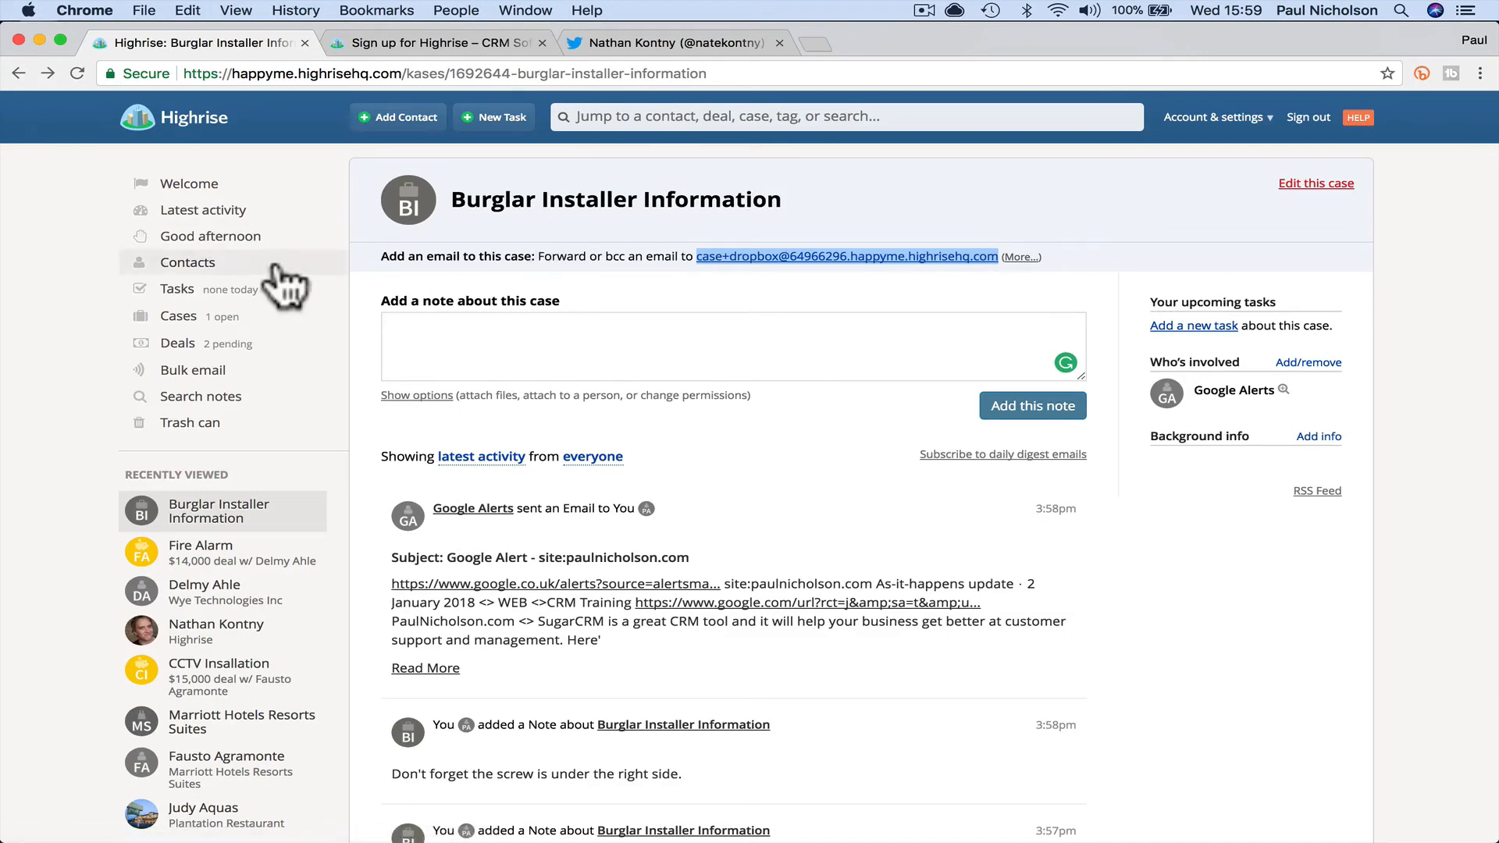
# - Filter contacts through Only people and Recently viewed to people with activity since a month ago
pyautogui.click(178, 289)
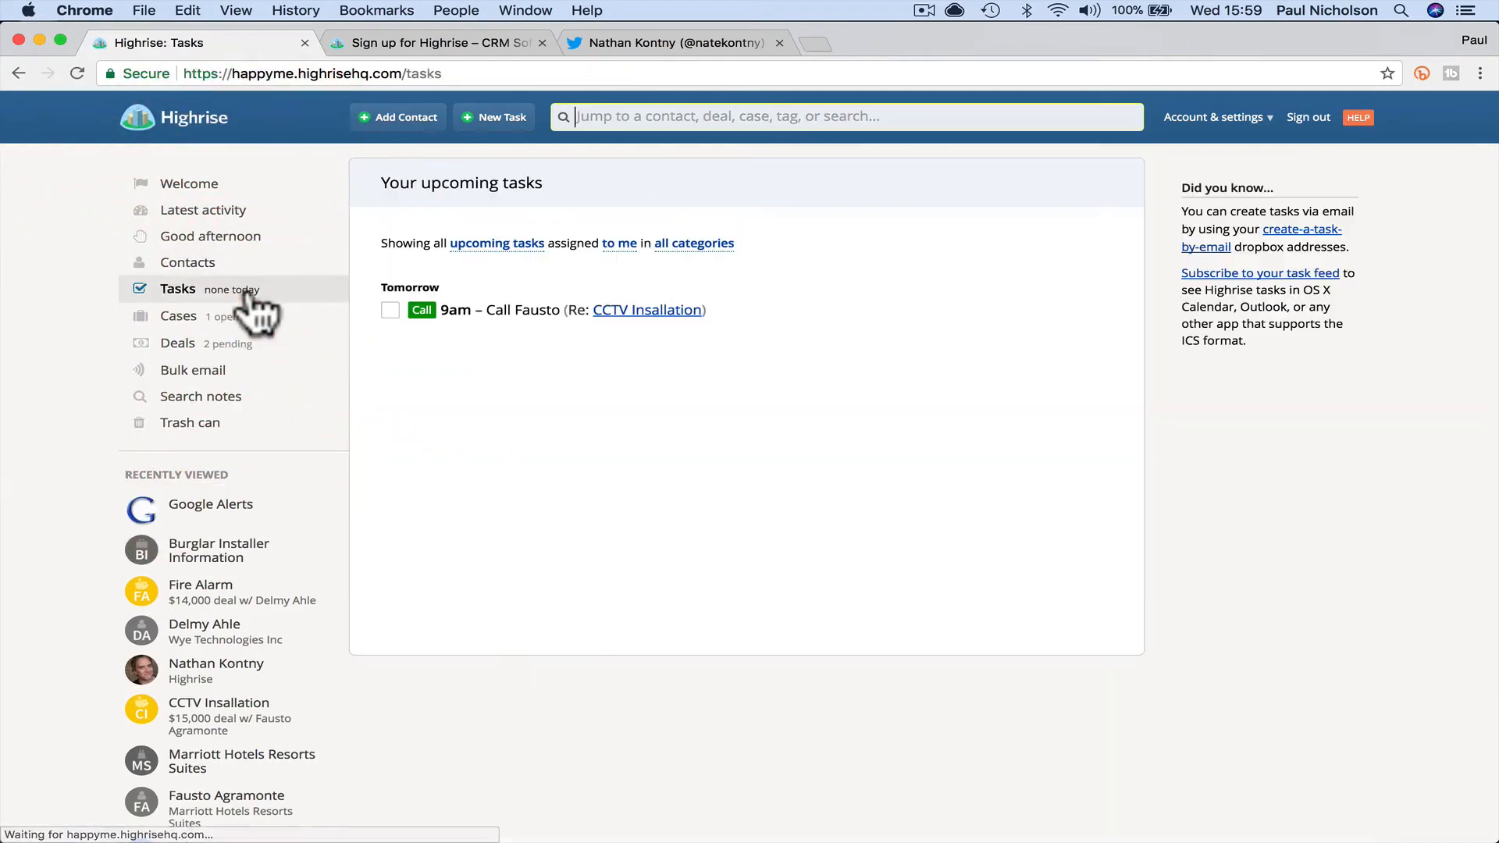
pyautogui.click(188, 262)
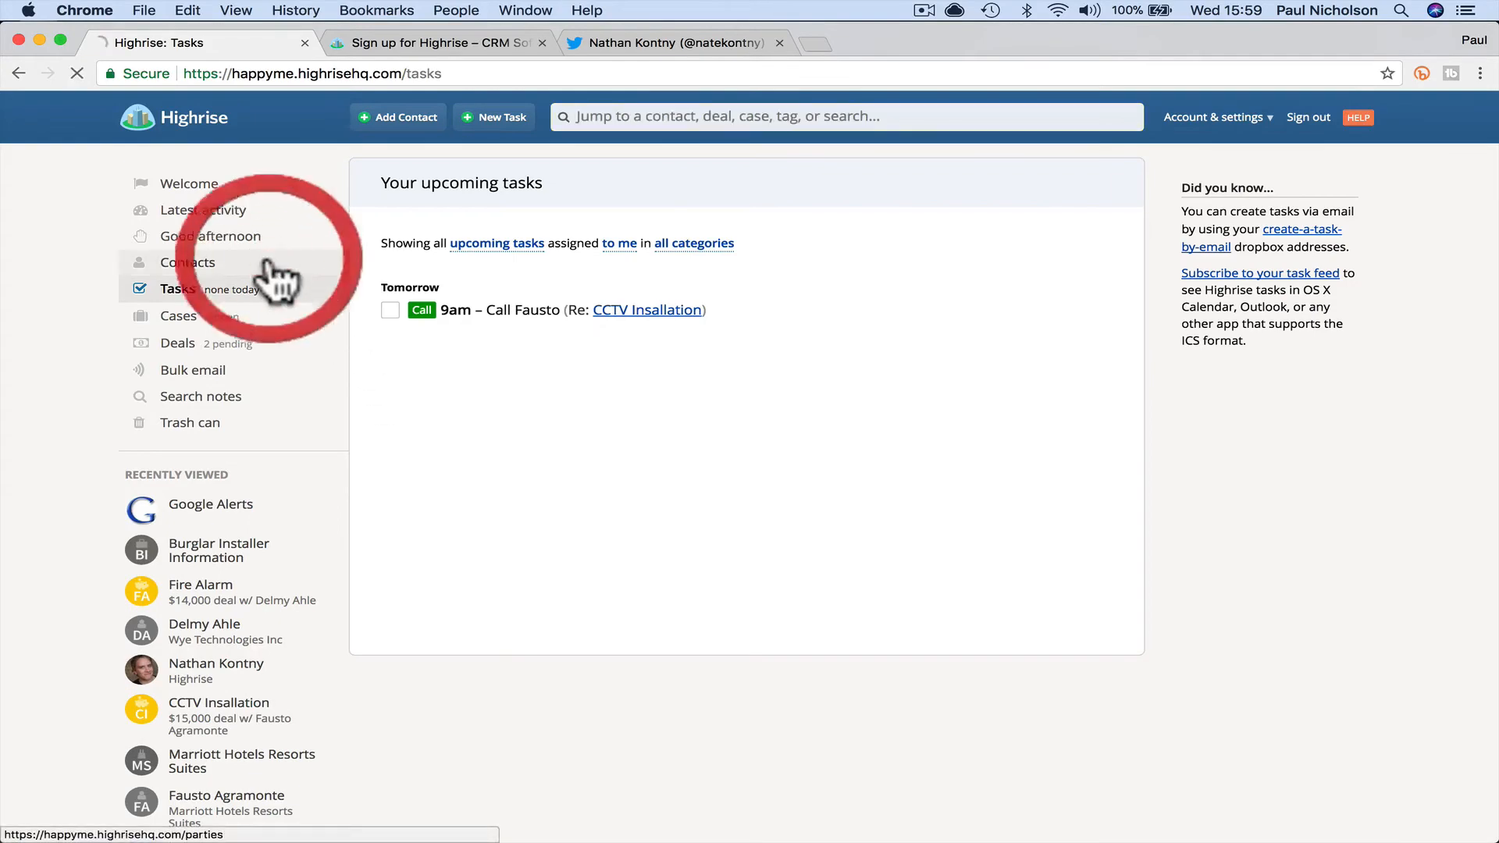
pyautogui.click(187, 263)
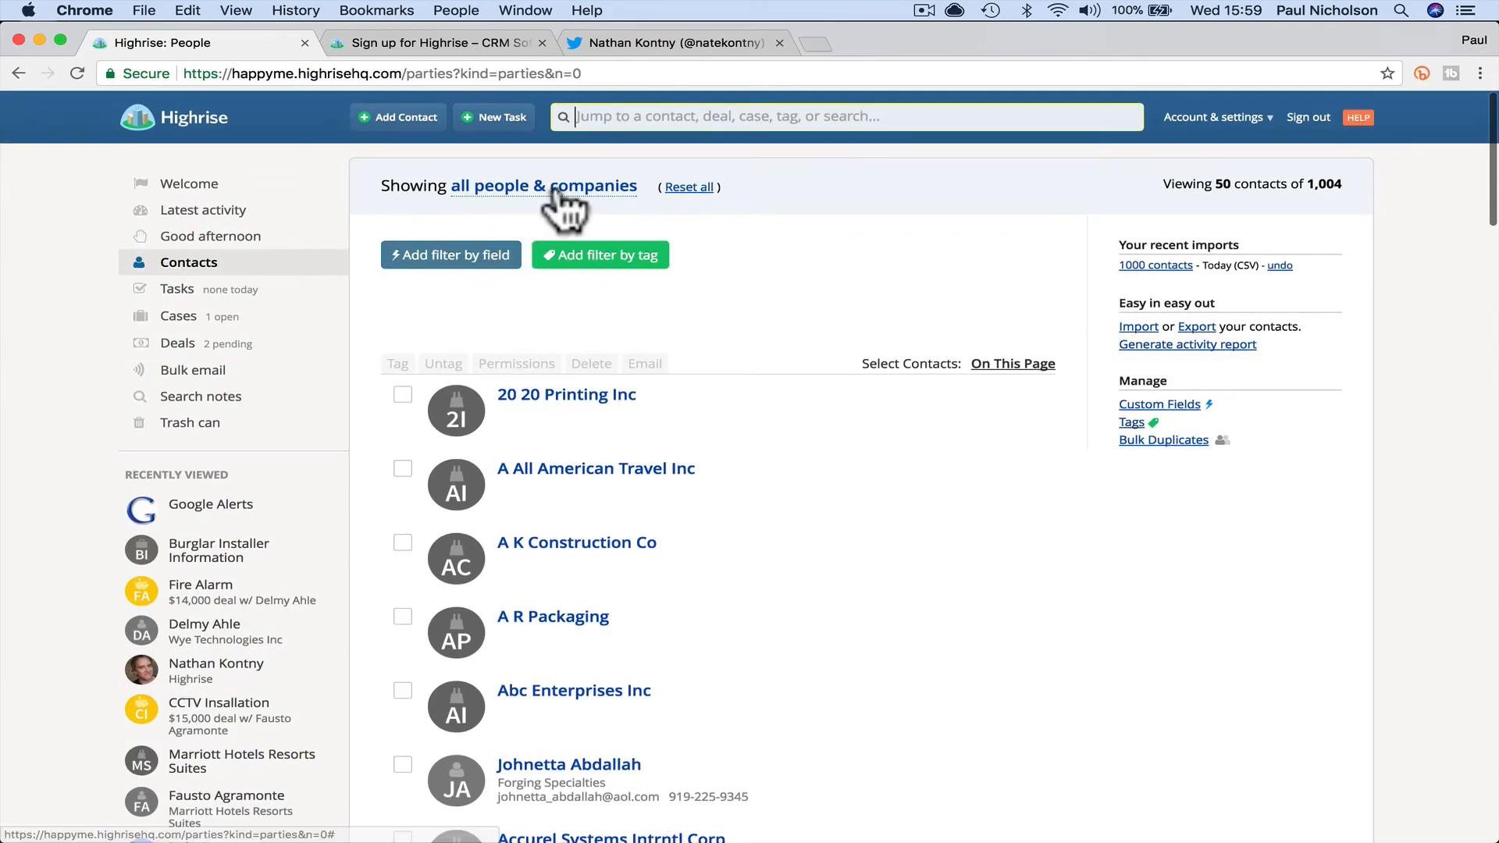
pyautogui.click(541, 186)
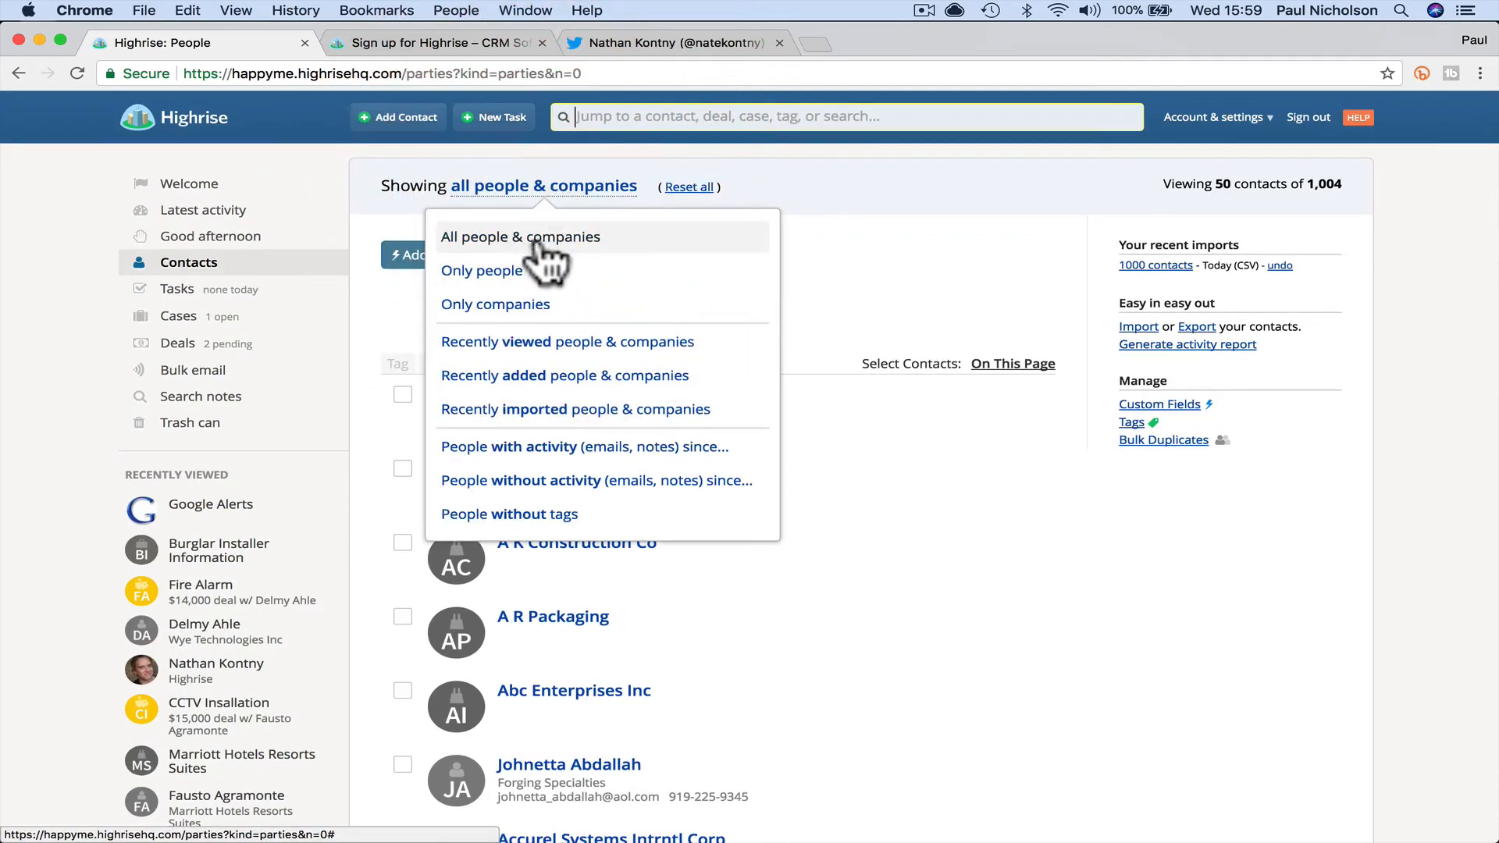
pyautogui.click(481, 271)
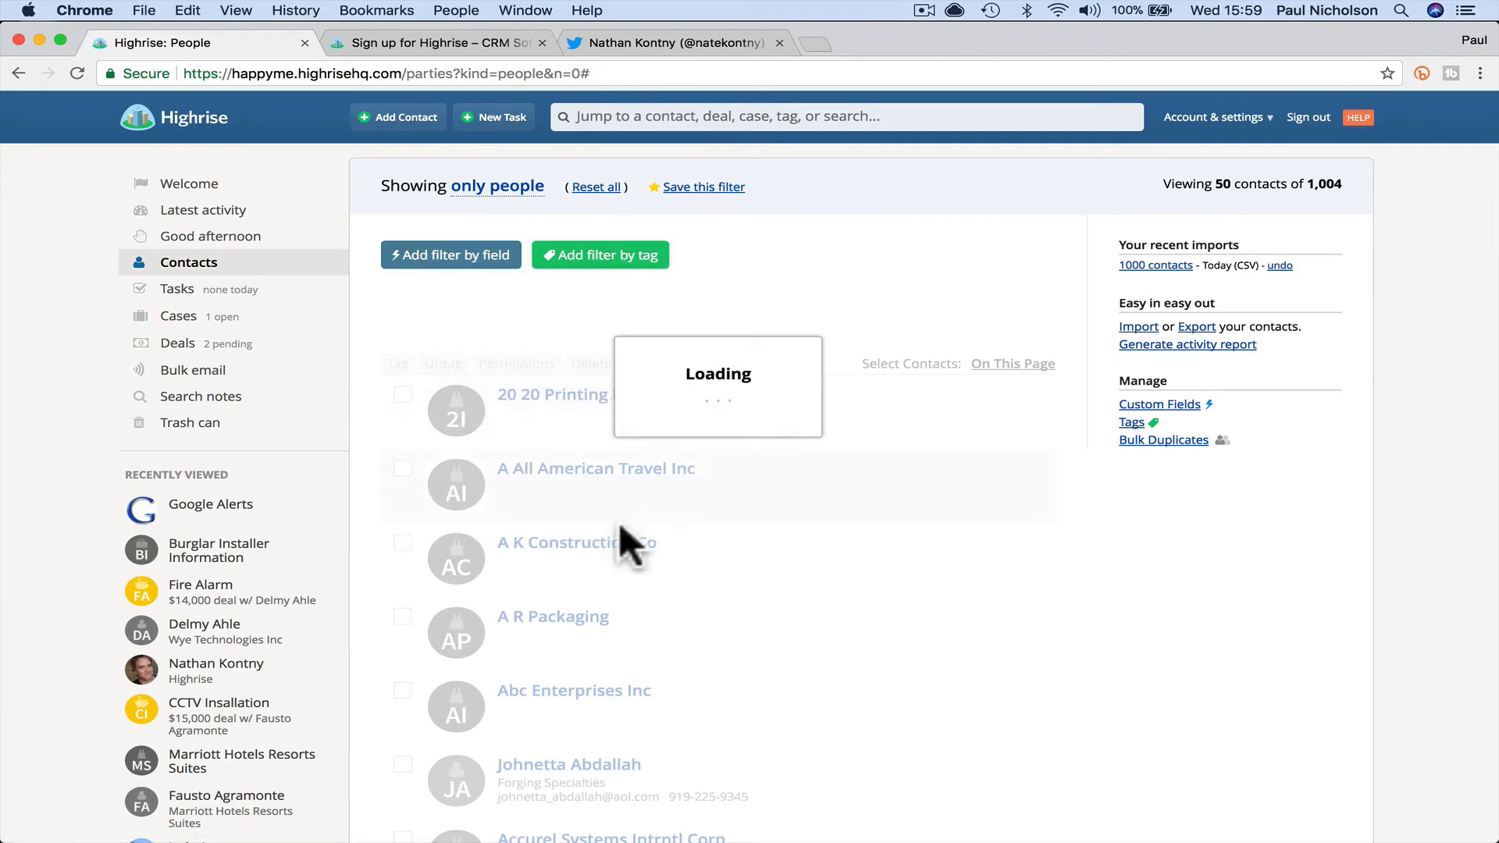
pyautogui.click(497, 186)
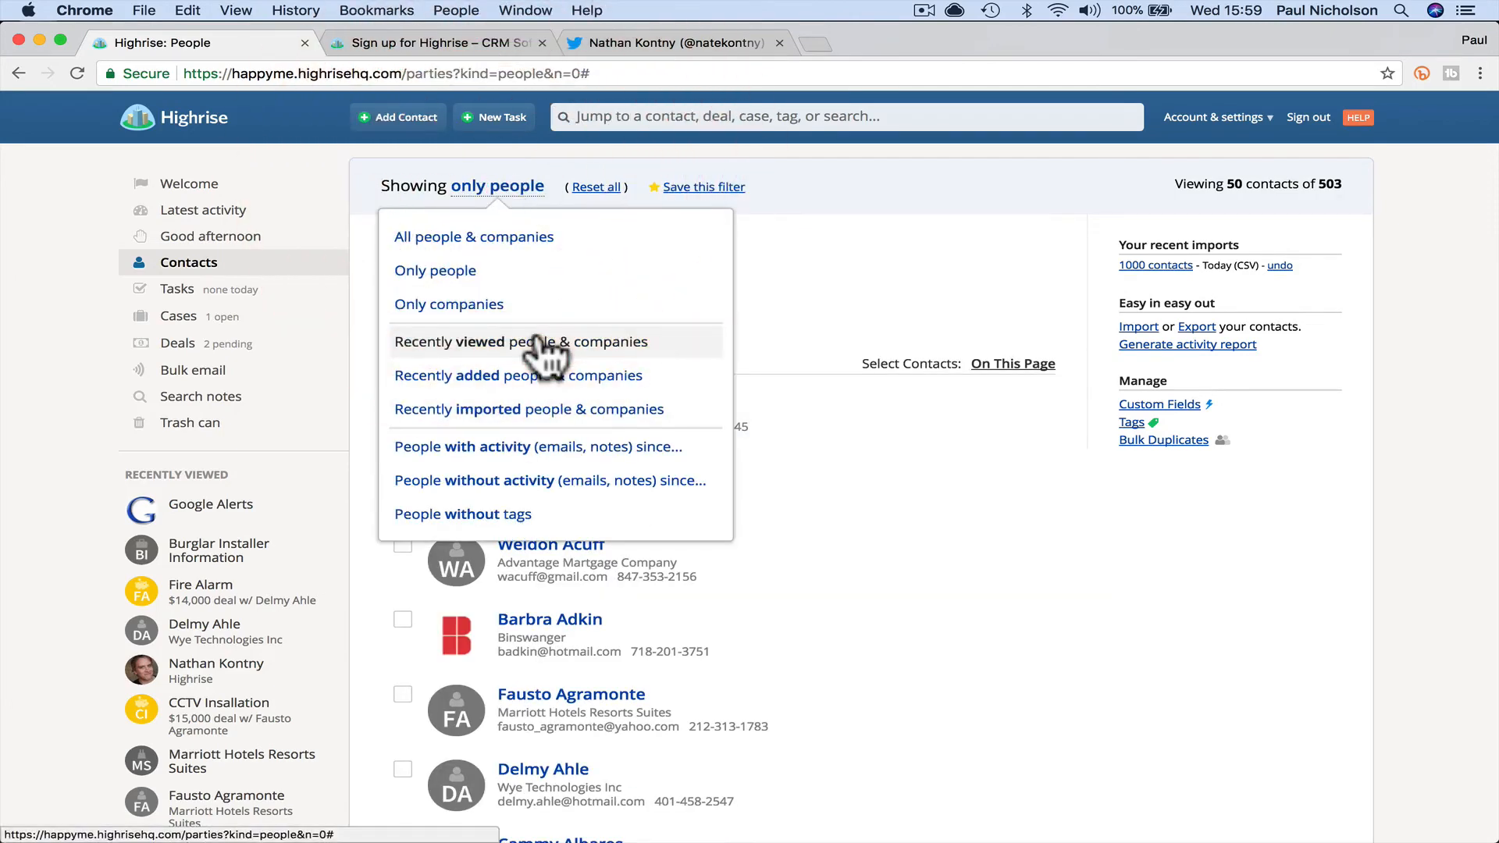
pyautogui.click(521, 342)
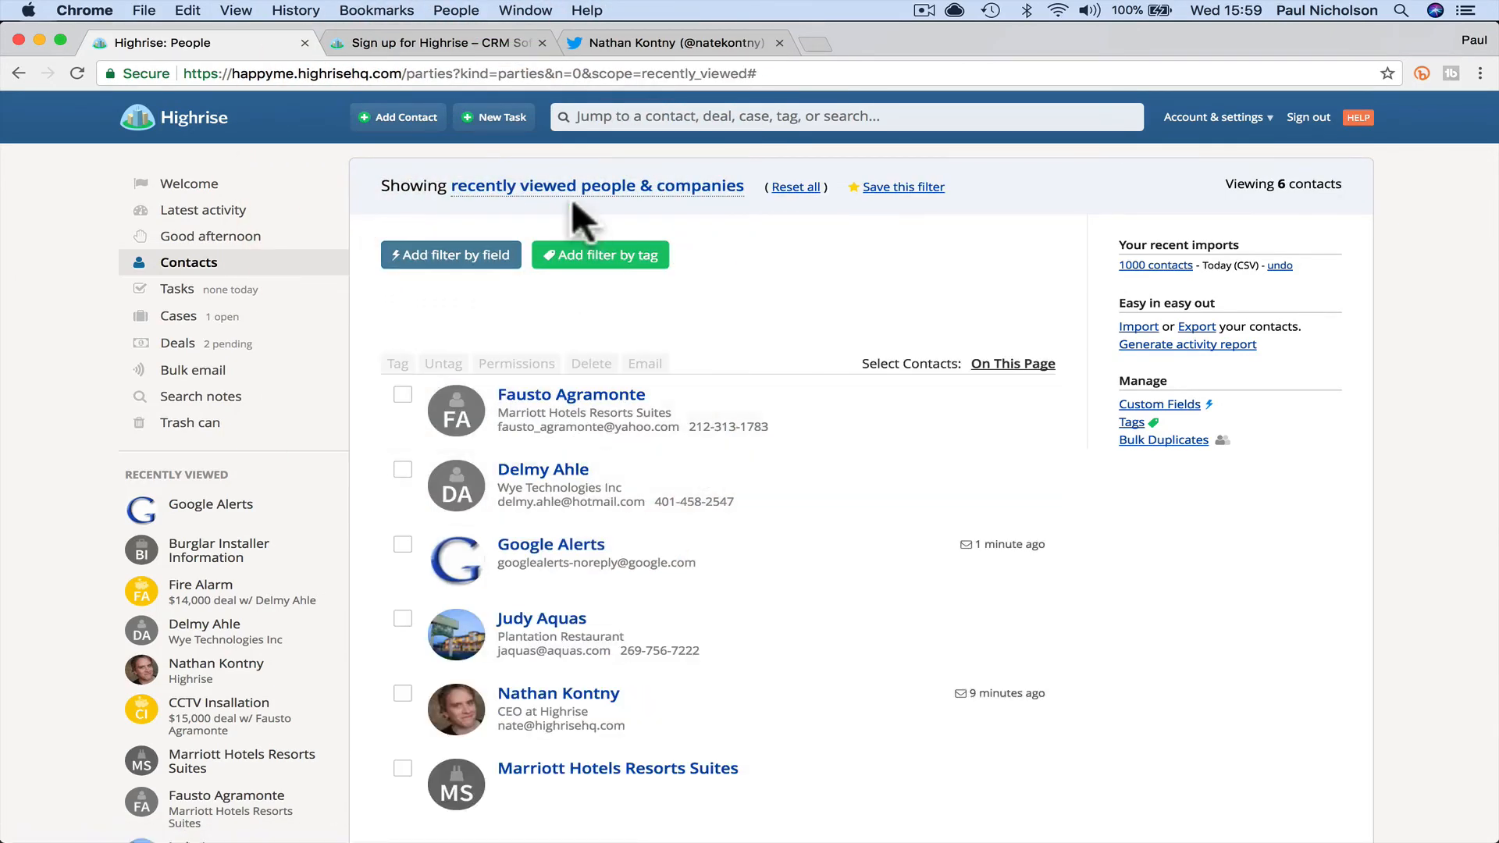
pyautogui.click(596, 186)
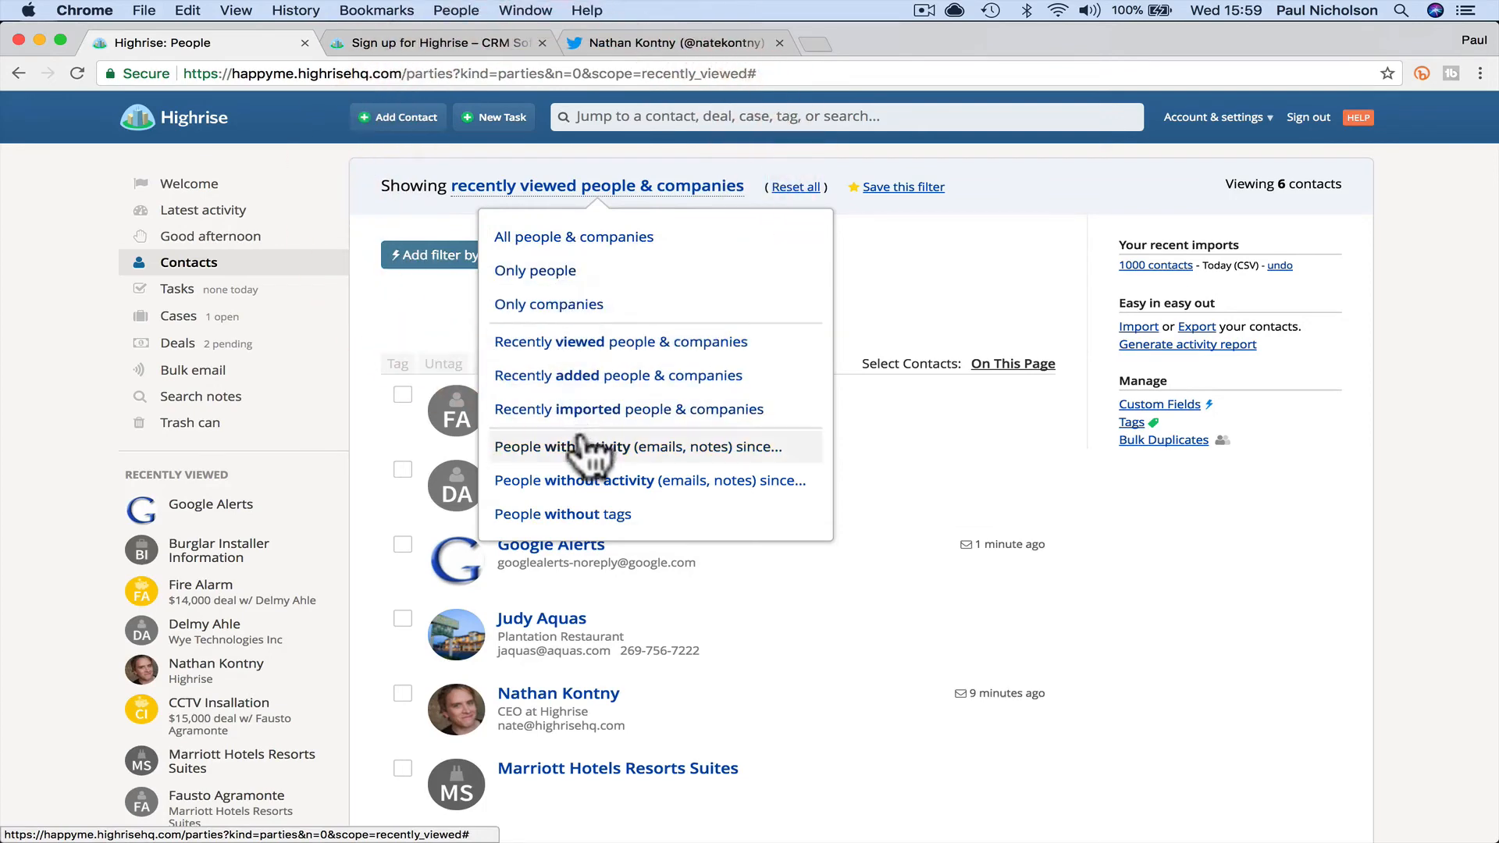
pyautogui.click(638, 447)
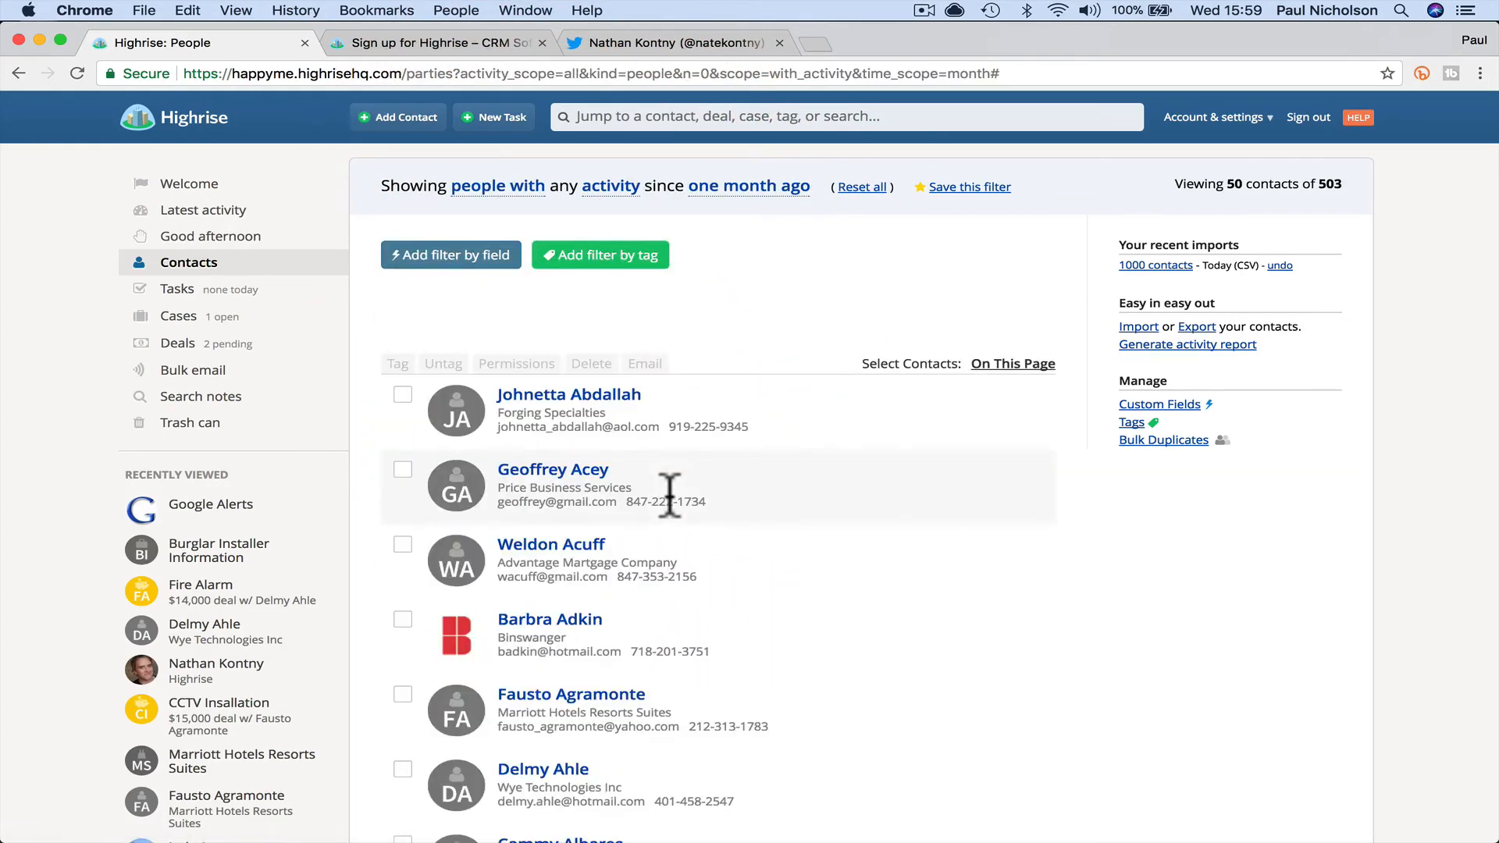
pyautogui.scroll(-3)
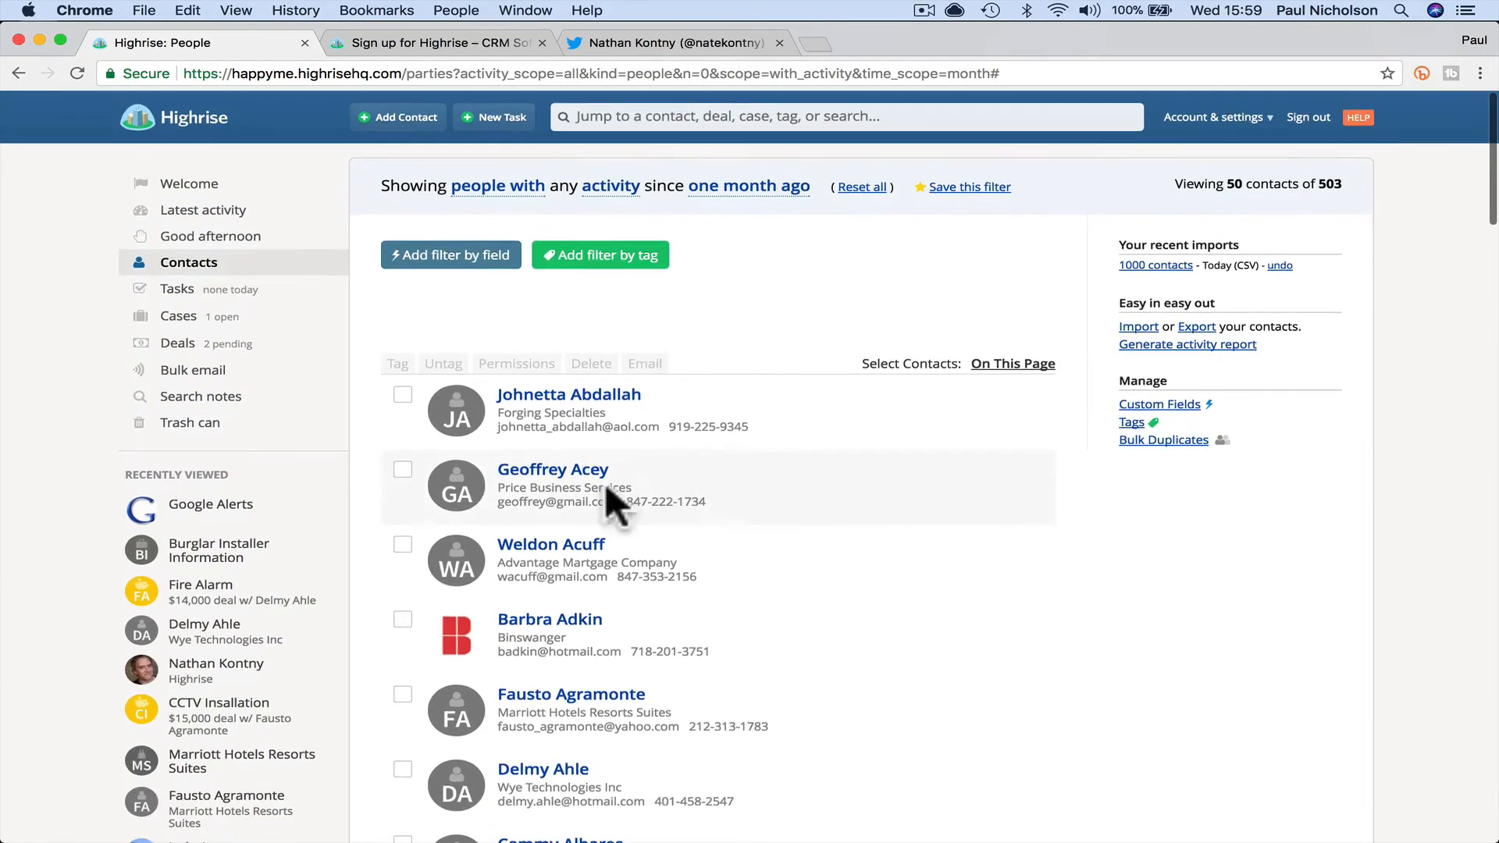
pyautogui.moveTo(452, 410)
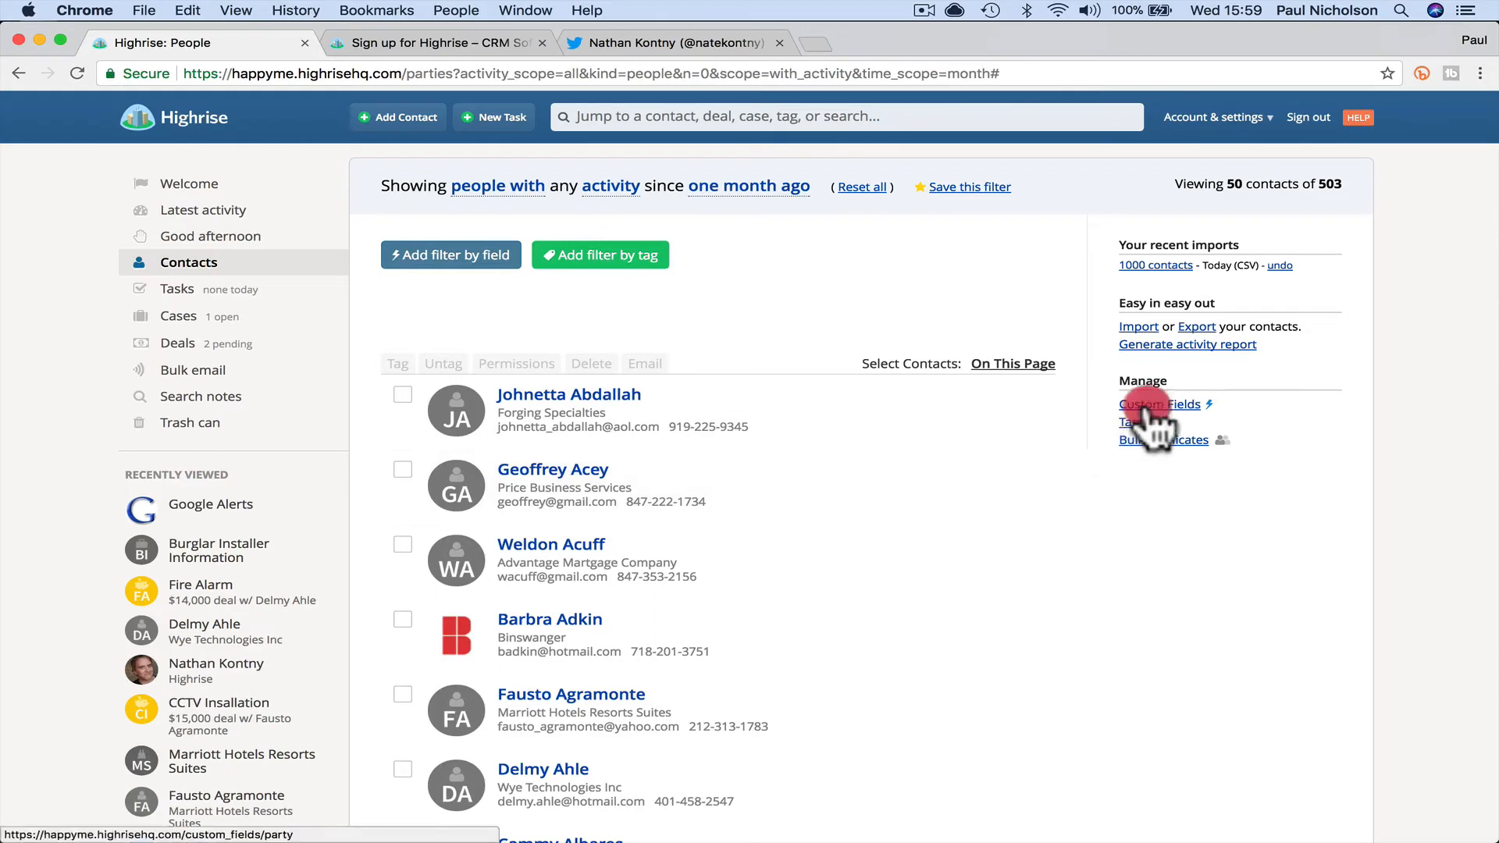
# - Delete the Facebook URL custom field and add a Technician custom field
pyautogui.click(1159, 404)
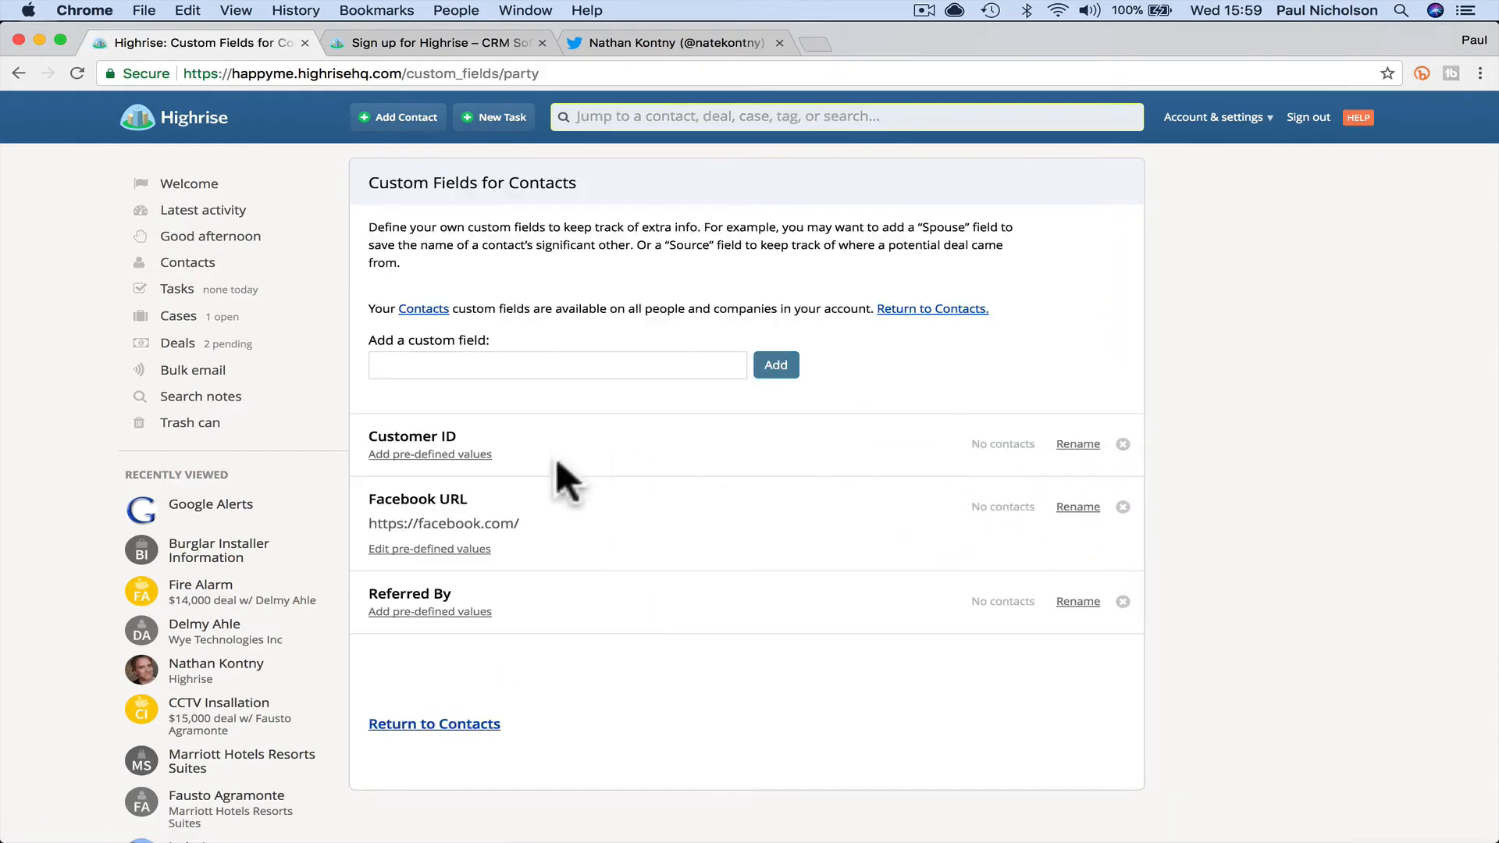
pyautogui.moveTo(397, 563)
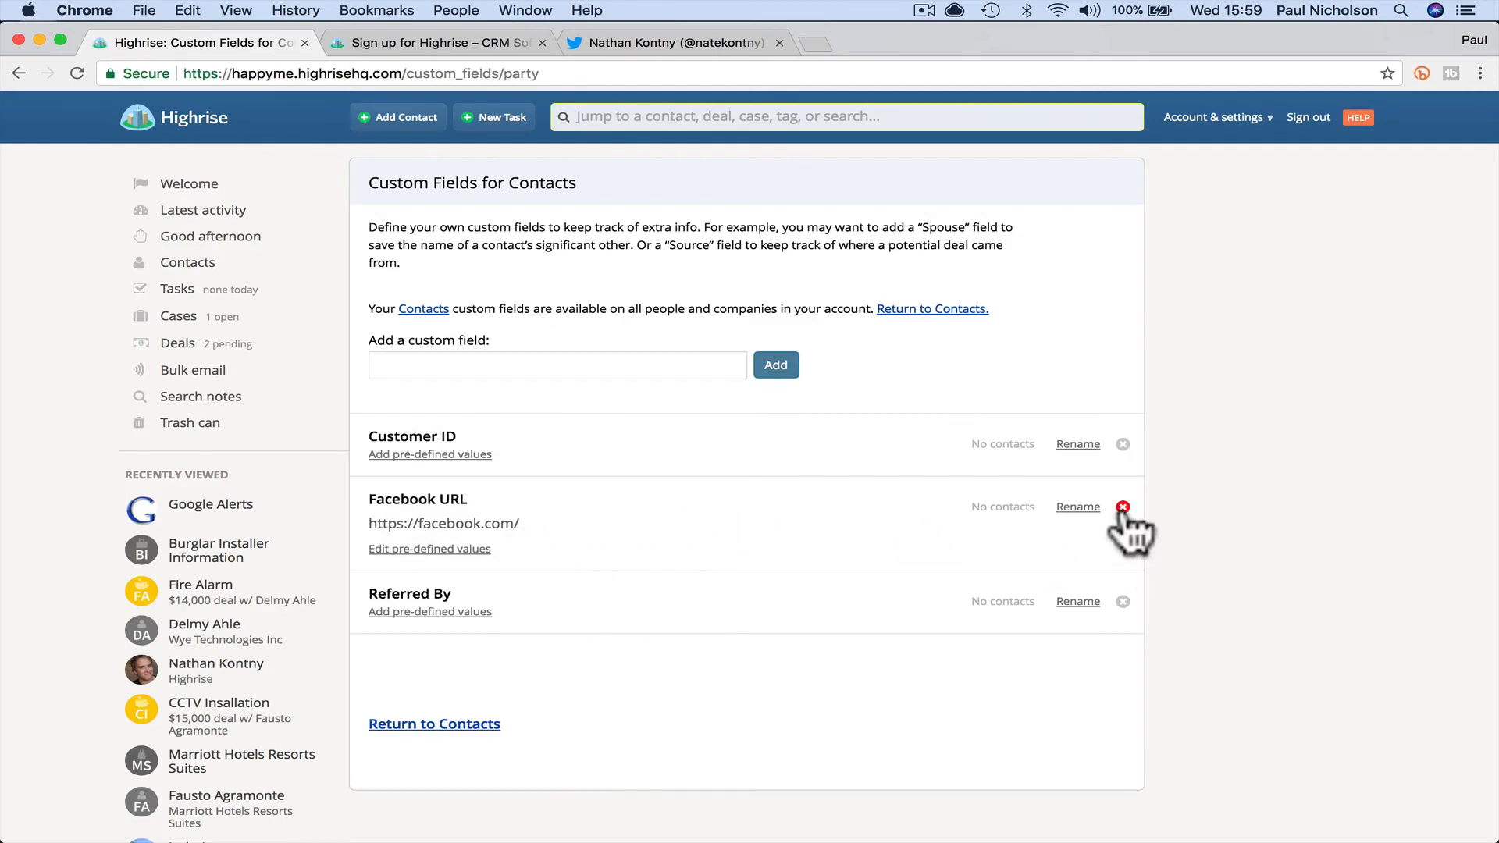
pyautogui.click(1123, 507)
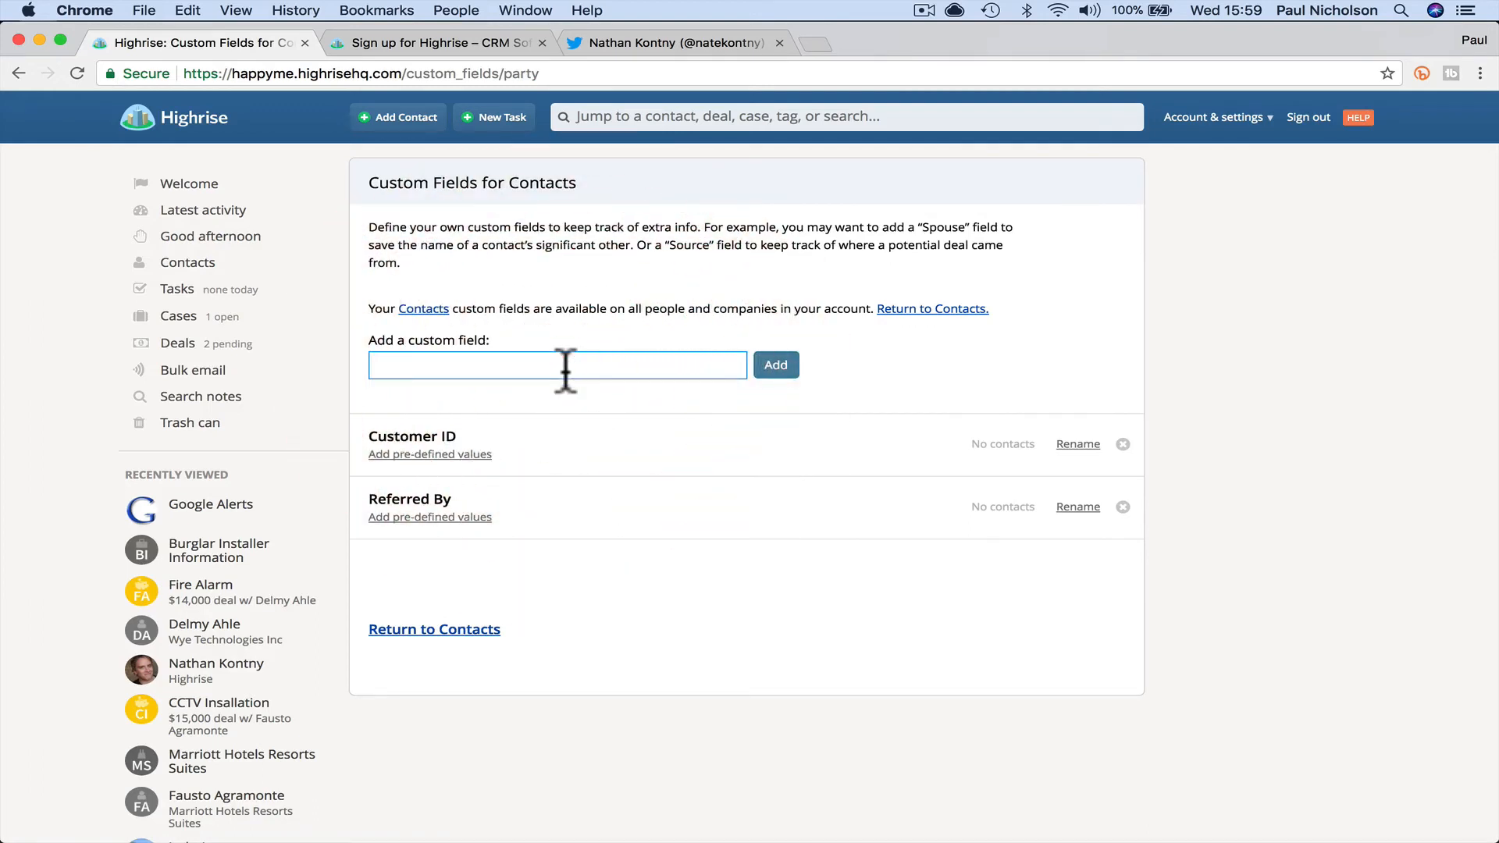
pyautogui.click(490, 364)
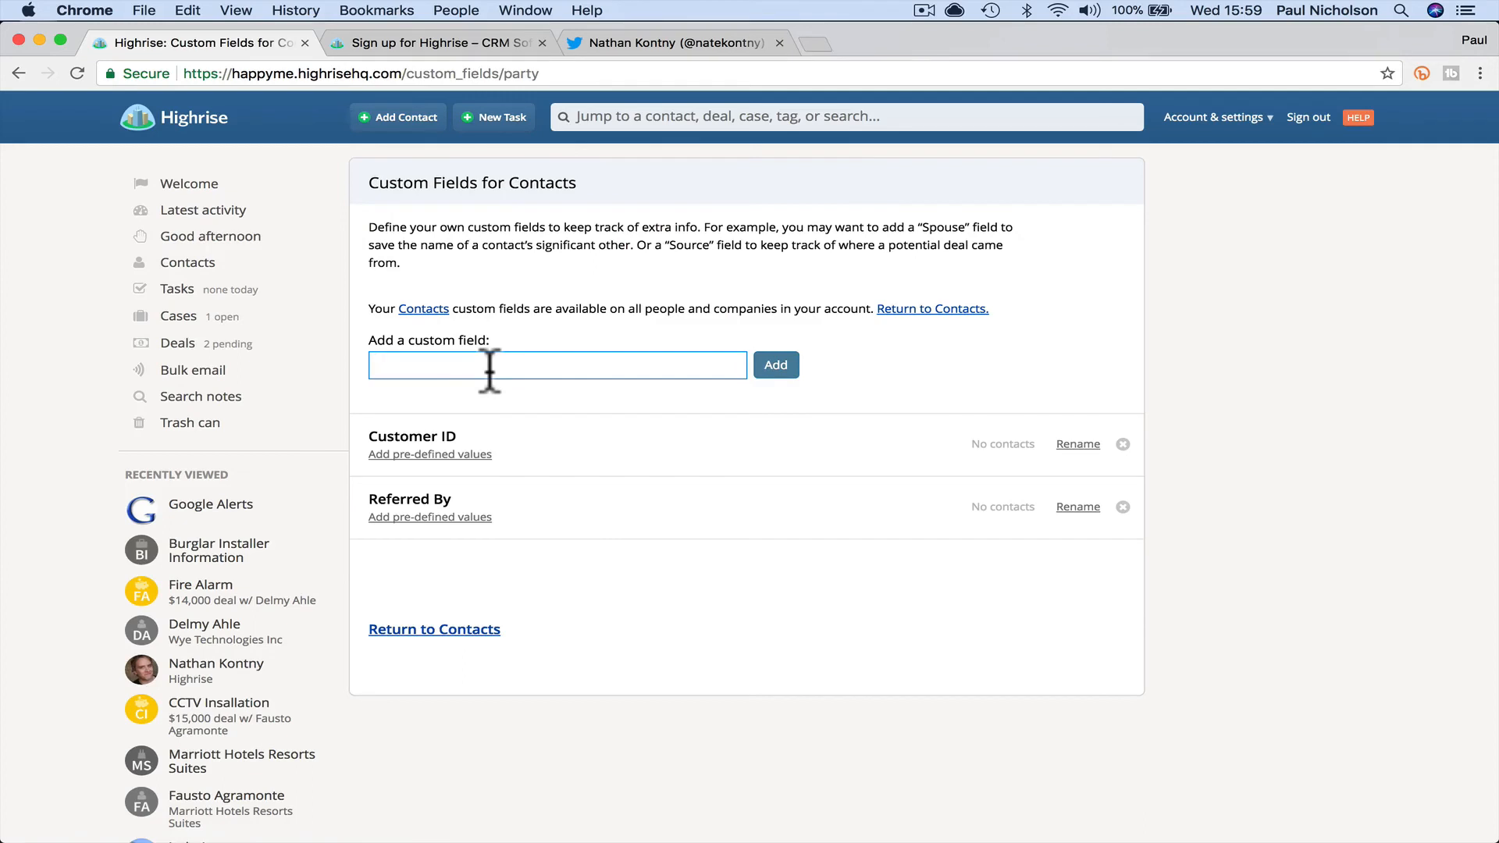
pyautogui.write('Technicin')
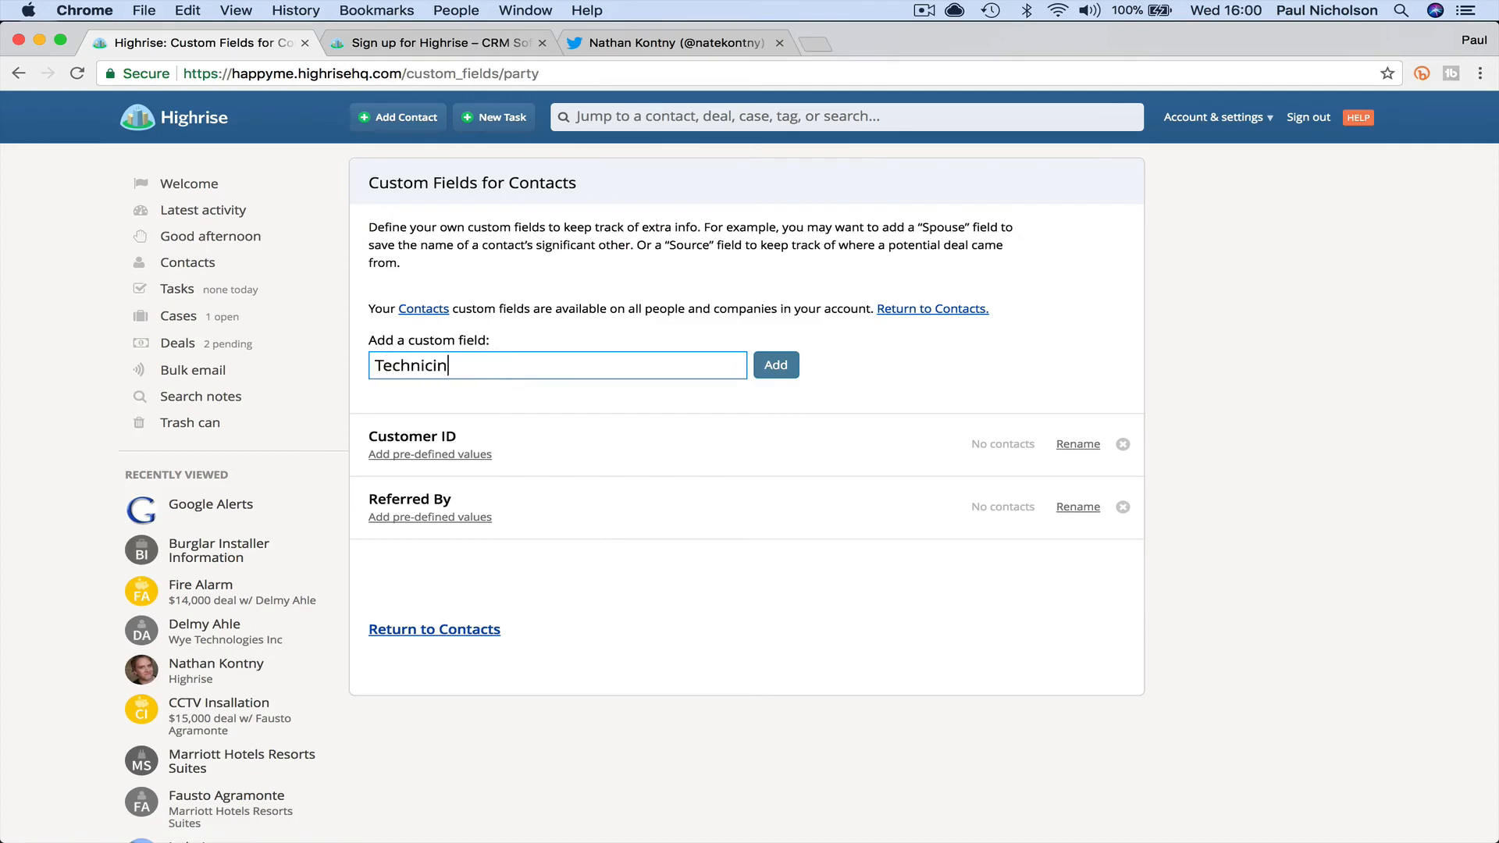
pyautogui.click(776, 365)
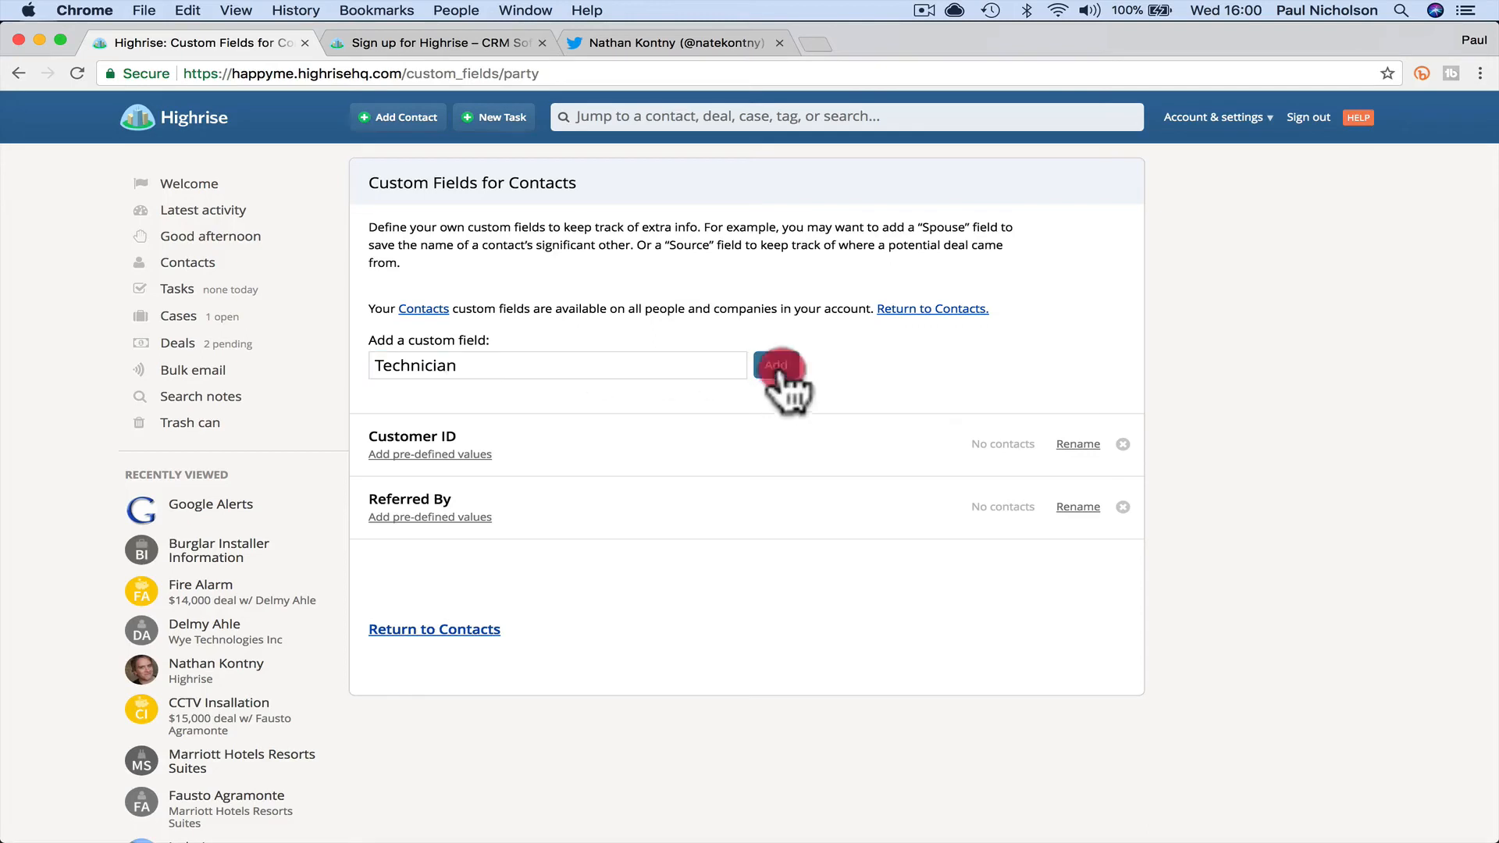
pyautogui.click(776, 365)
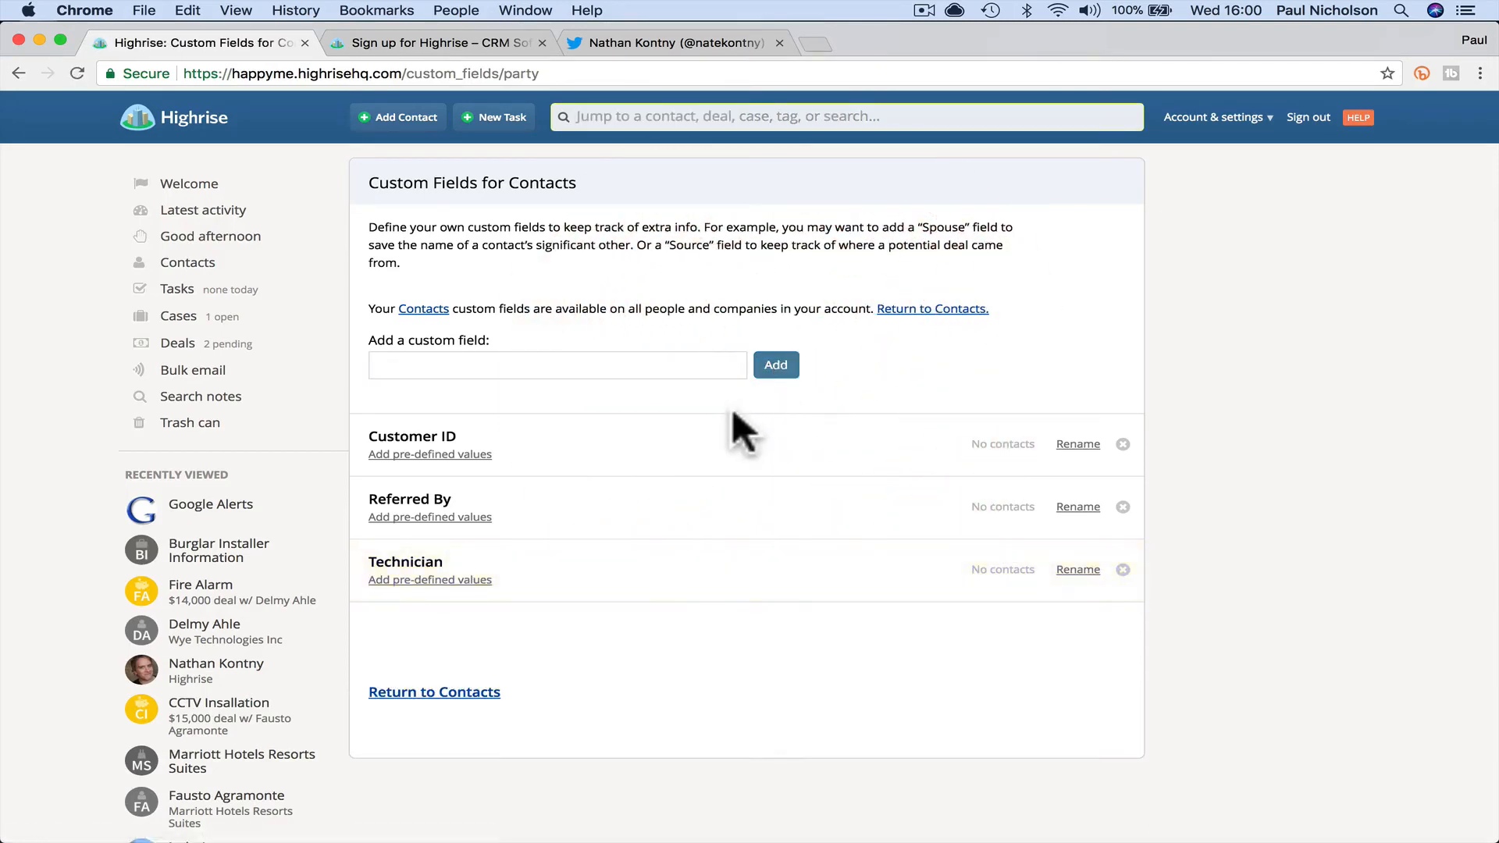
pyautogui.click(557, 364)
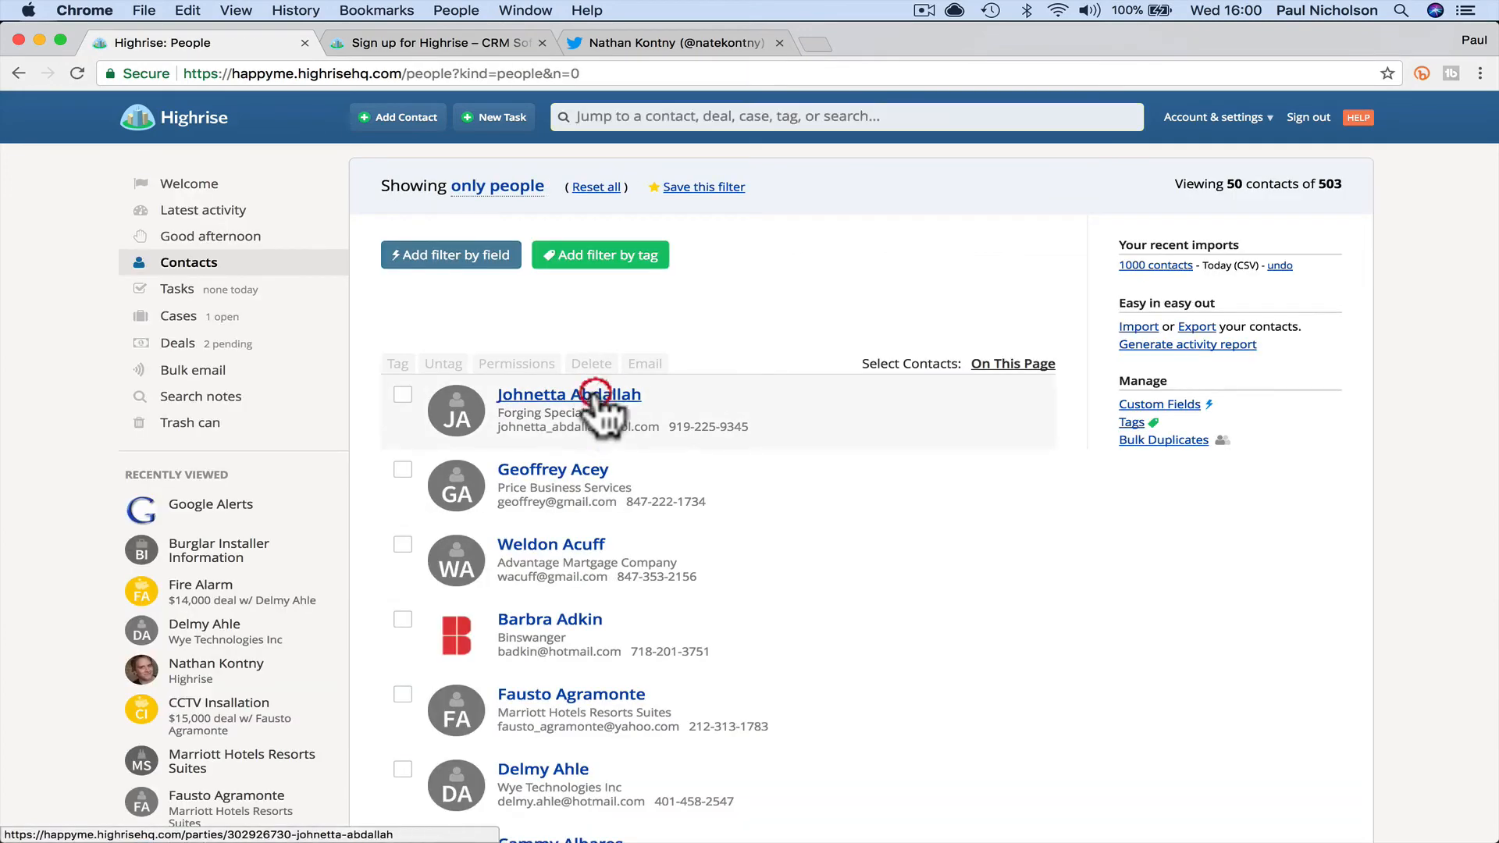
# - Open Johnetta Abdallah's contact and scroll through her edit form
pyautogui.click(569, 394)
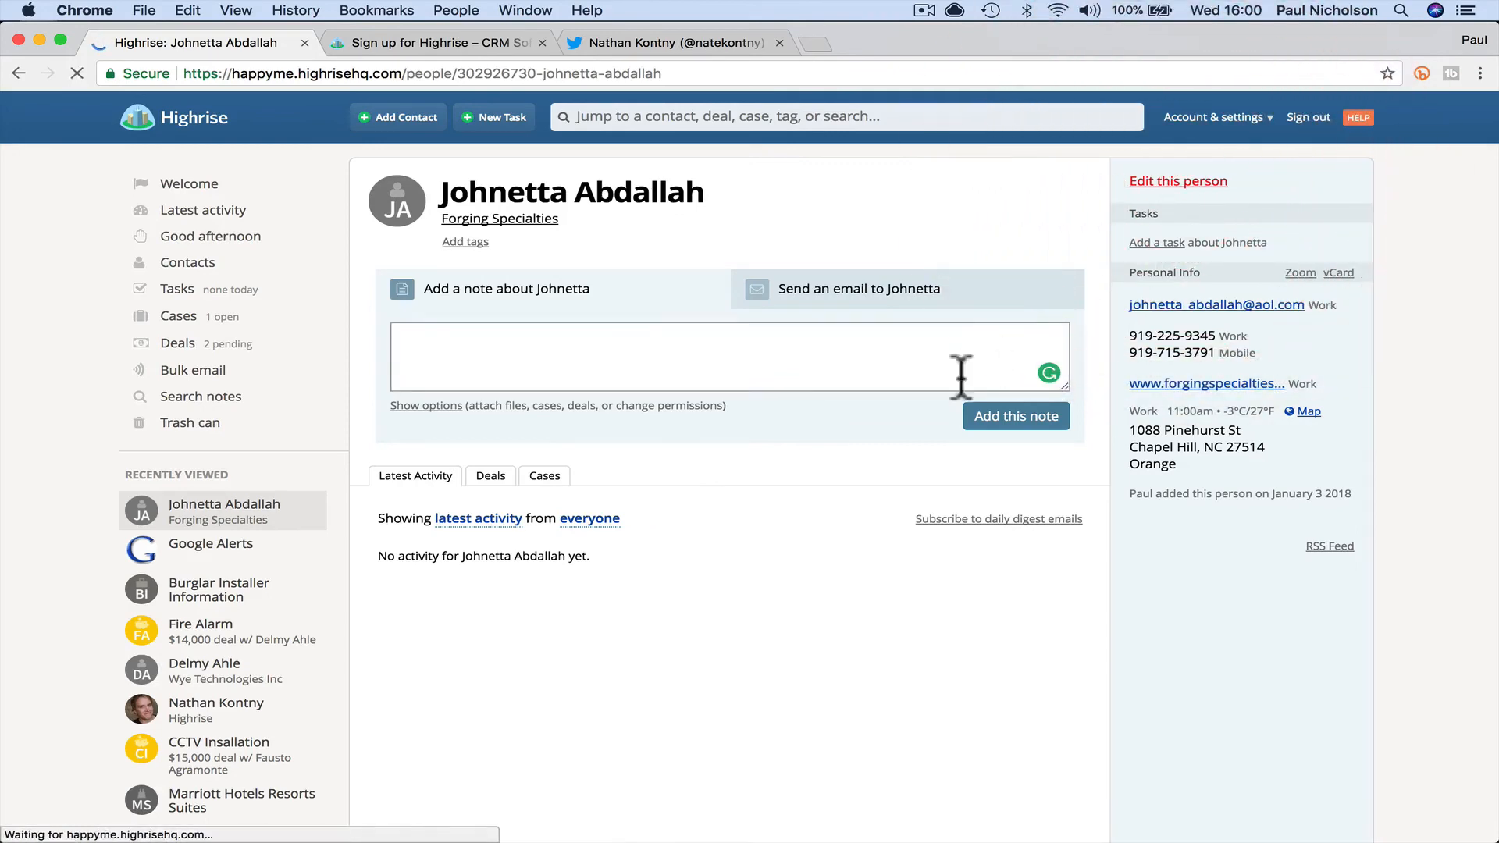
pyautogui.click(1180, 180)
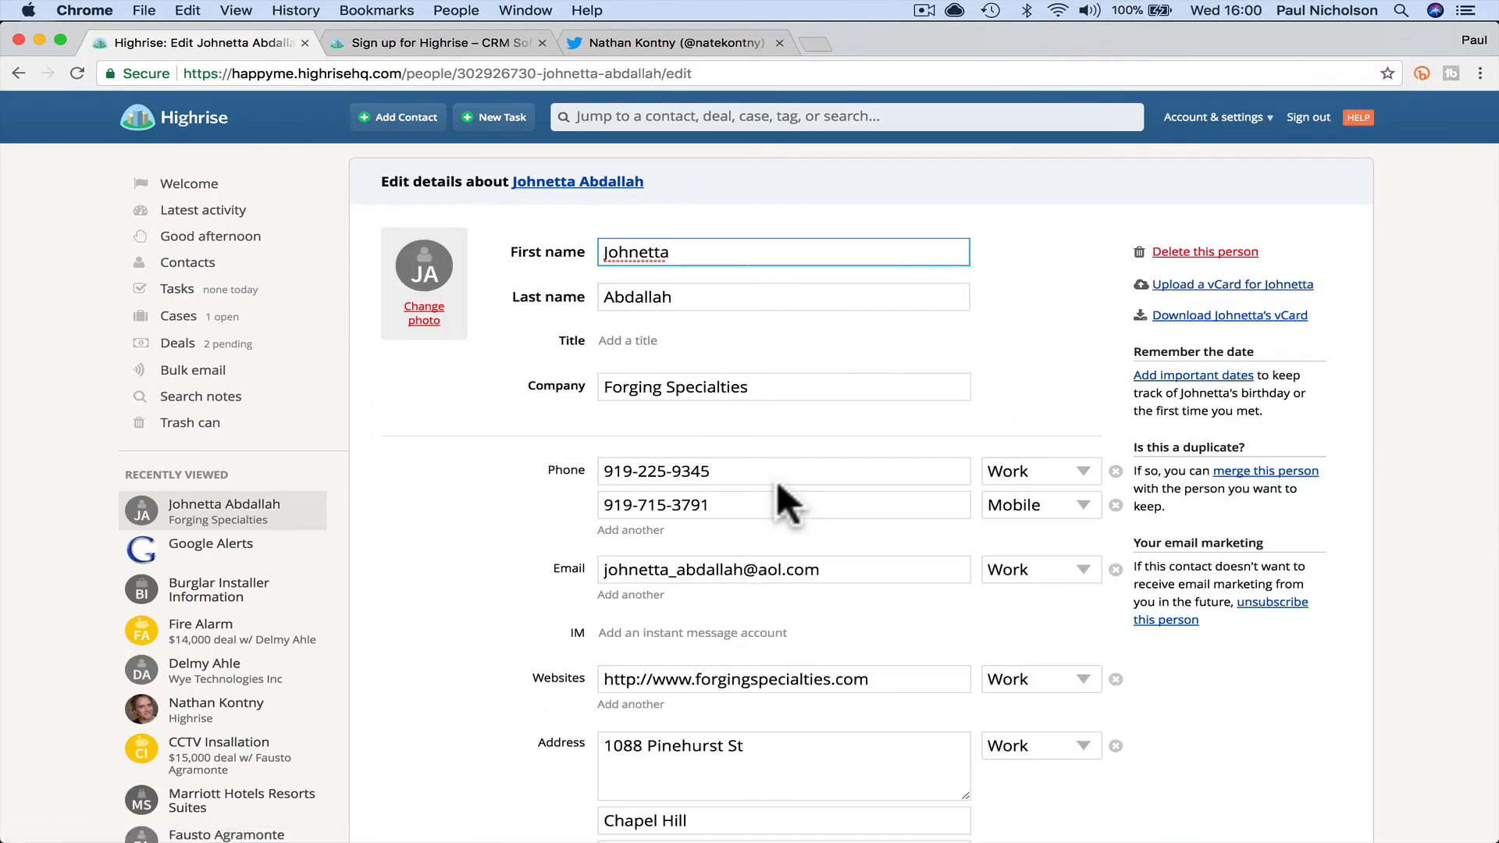
pyautogui.scroll(-3)
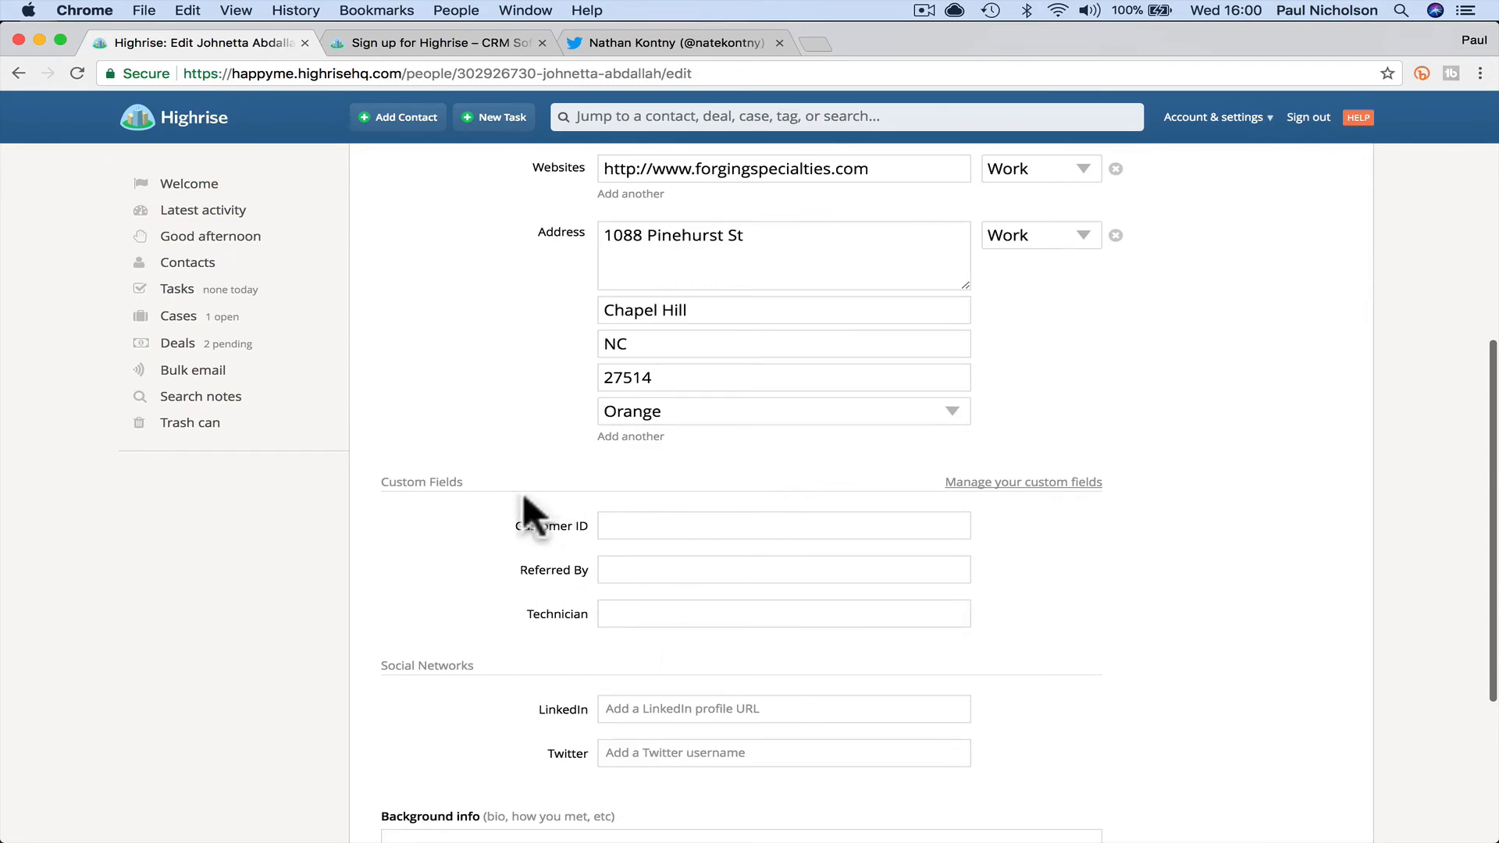
pyautogui.scroll(3)
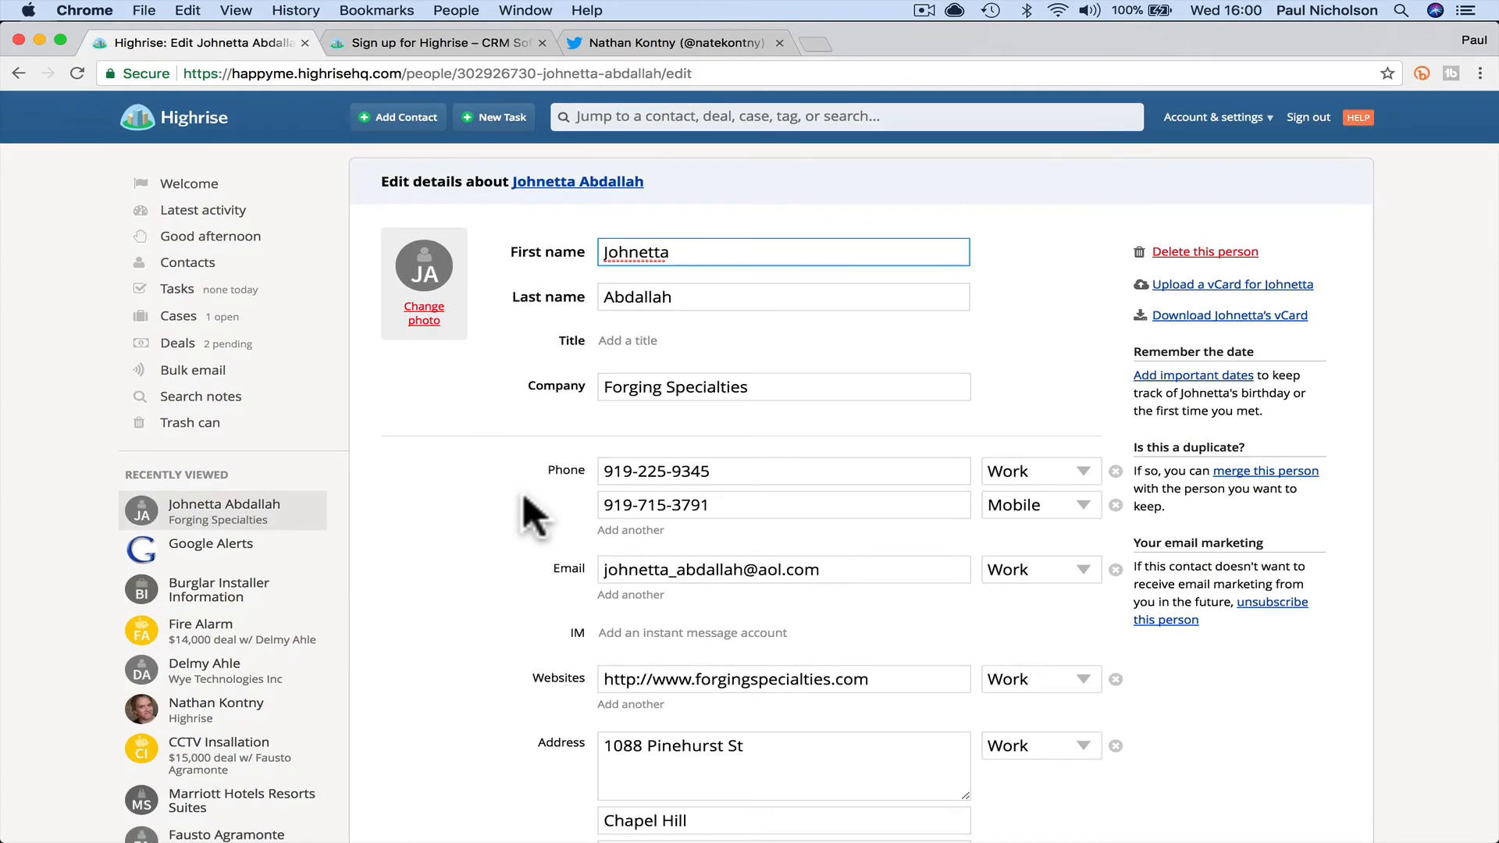
pyautogui.moveTo(451, 390)
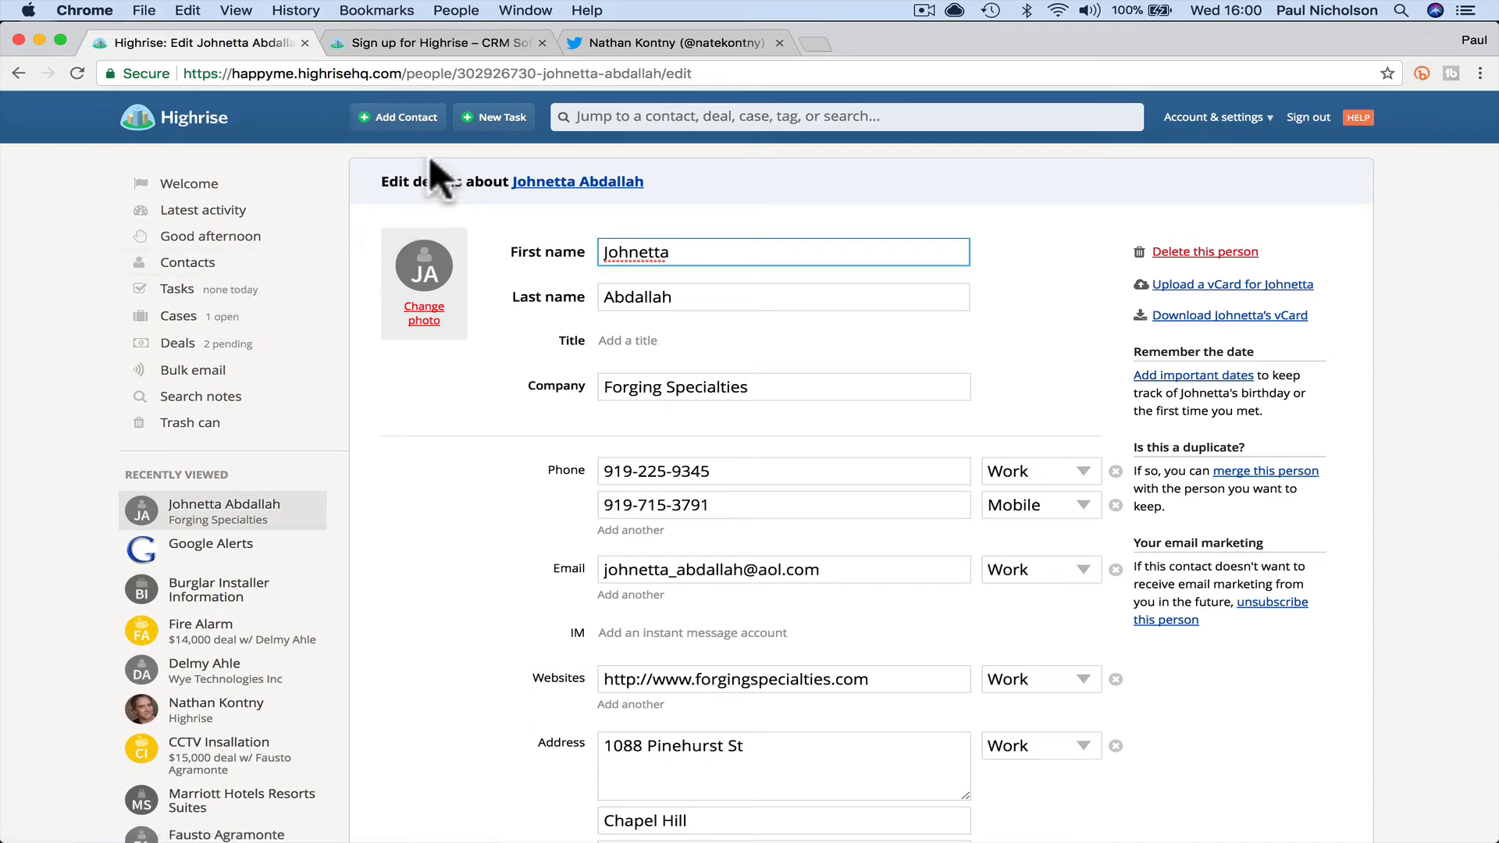
pyautogui.moveTo(1193, 227)
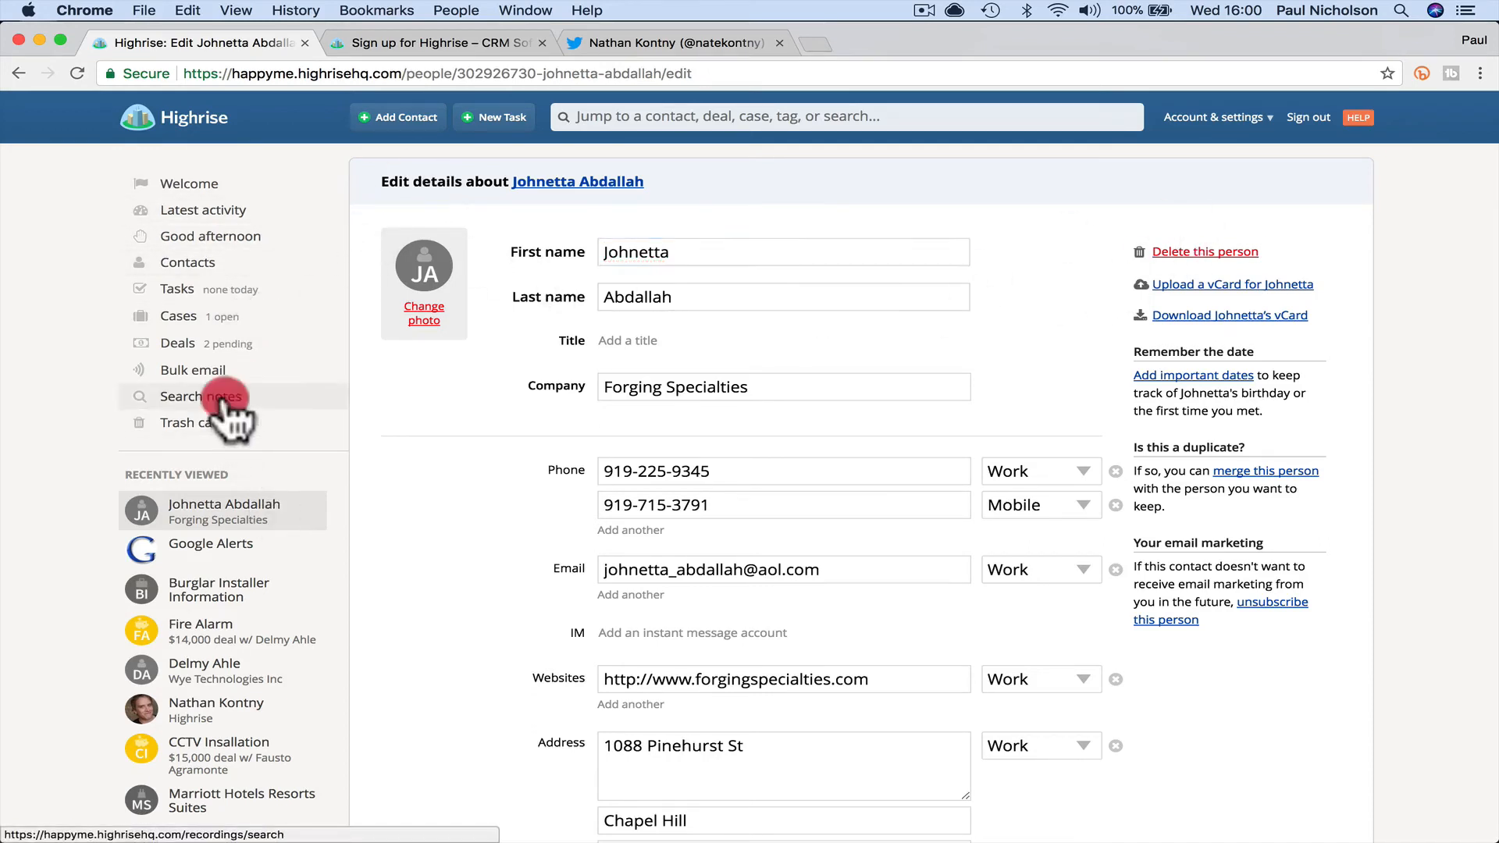
# - Visit Bulk email, then open Deals showing CCTV Installation and Fire Alarm pending
pyautogui.click(200, 396)
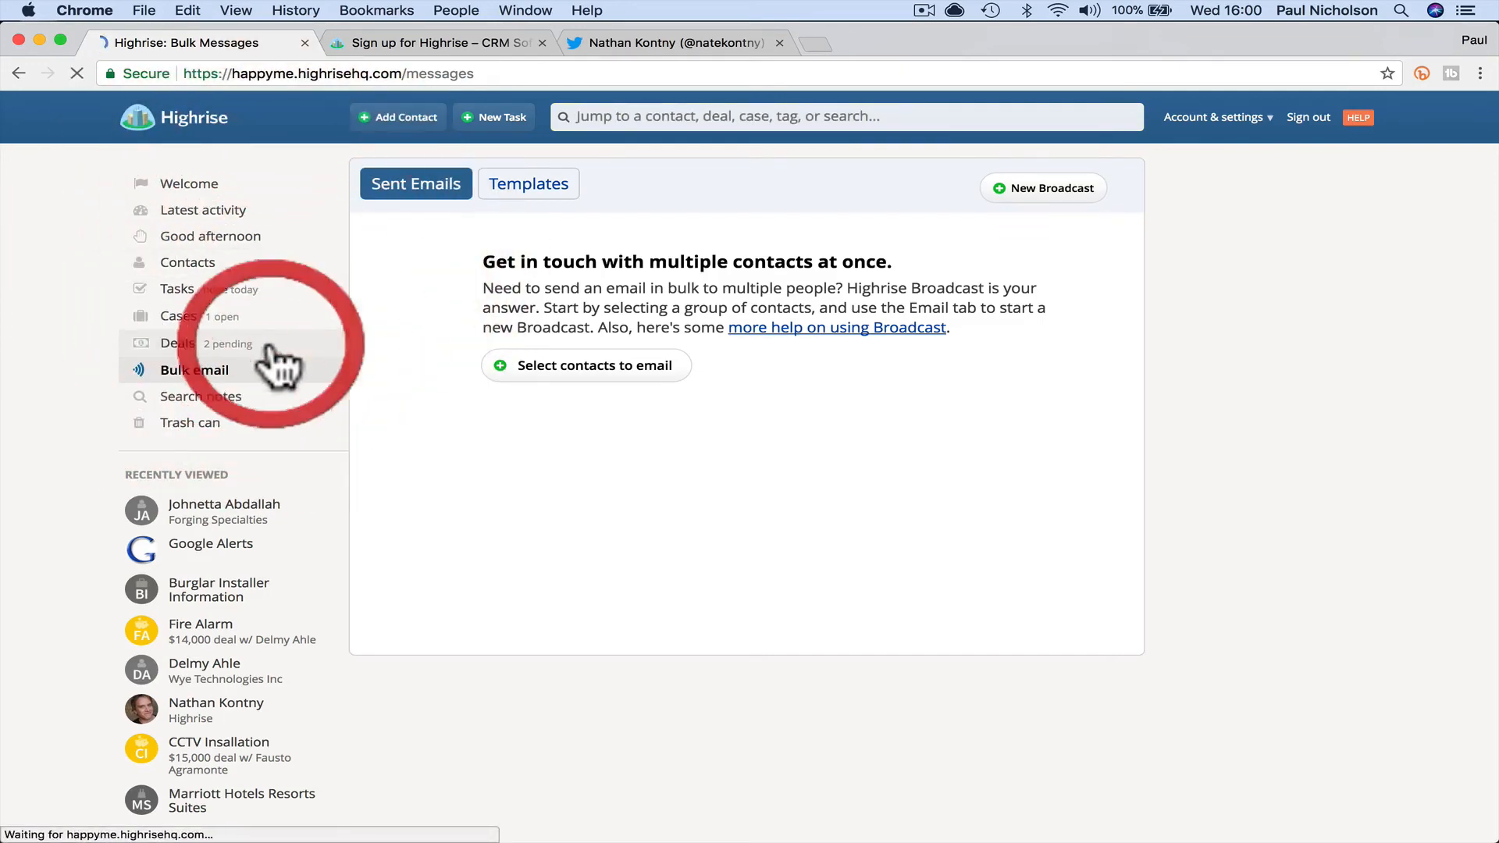
pyautogui.click(177, 343)
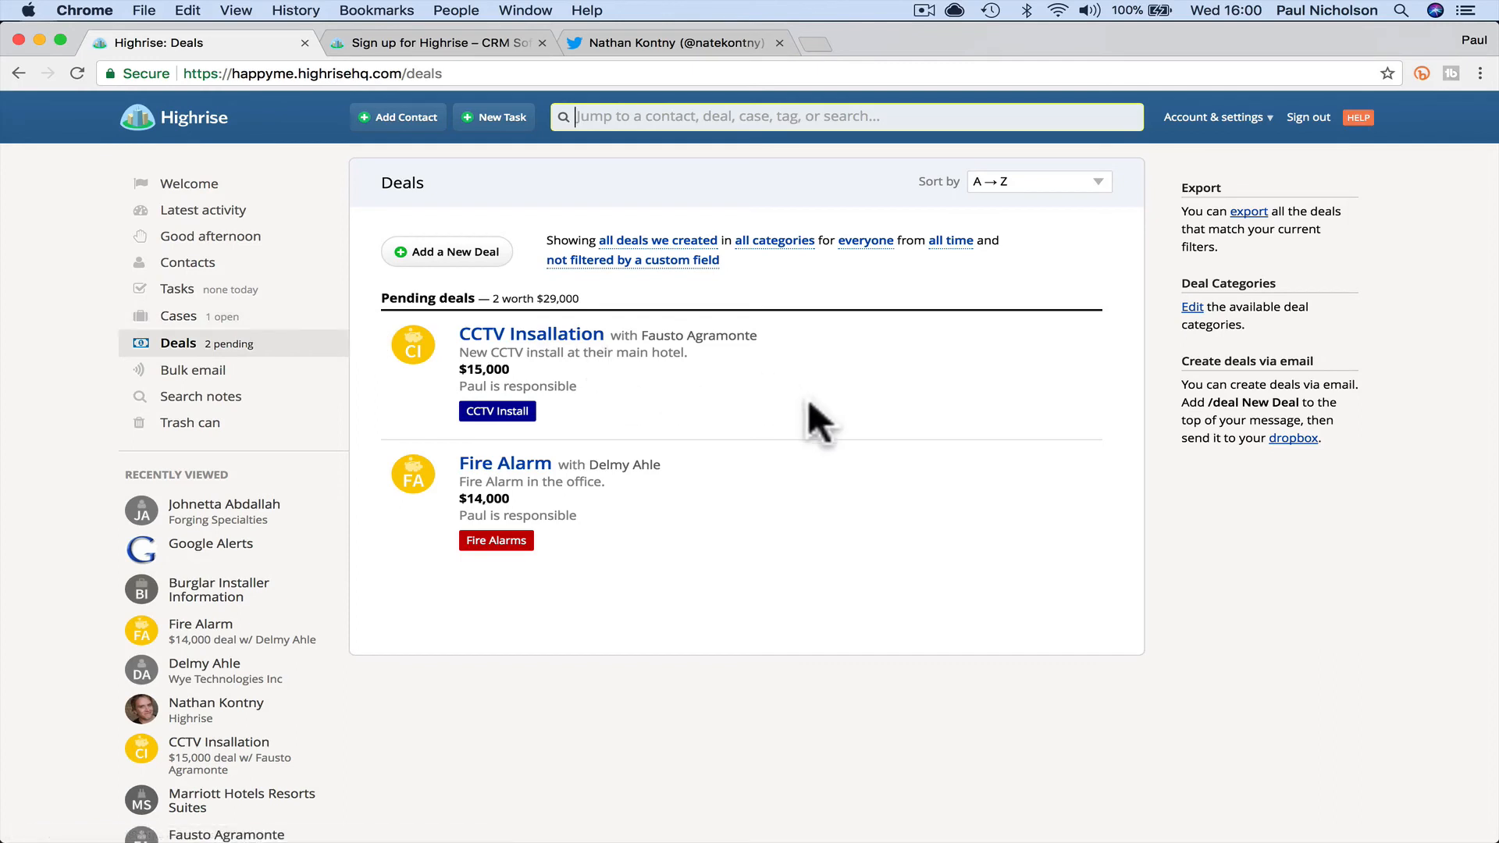
pyautogui.moveTo(846, 580)
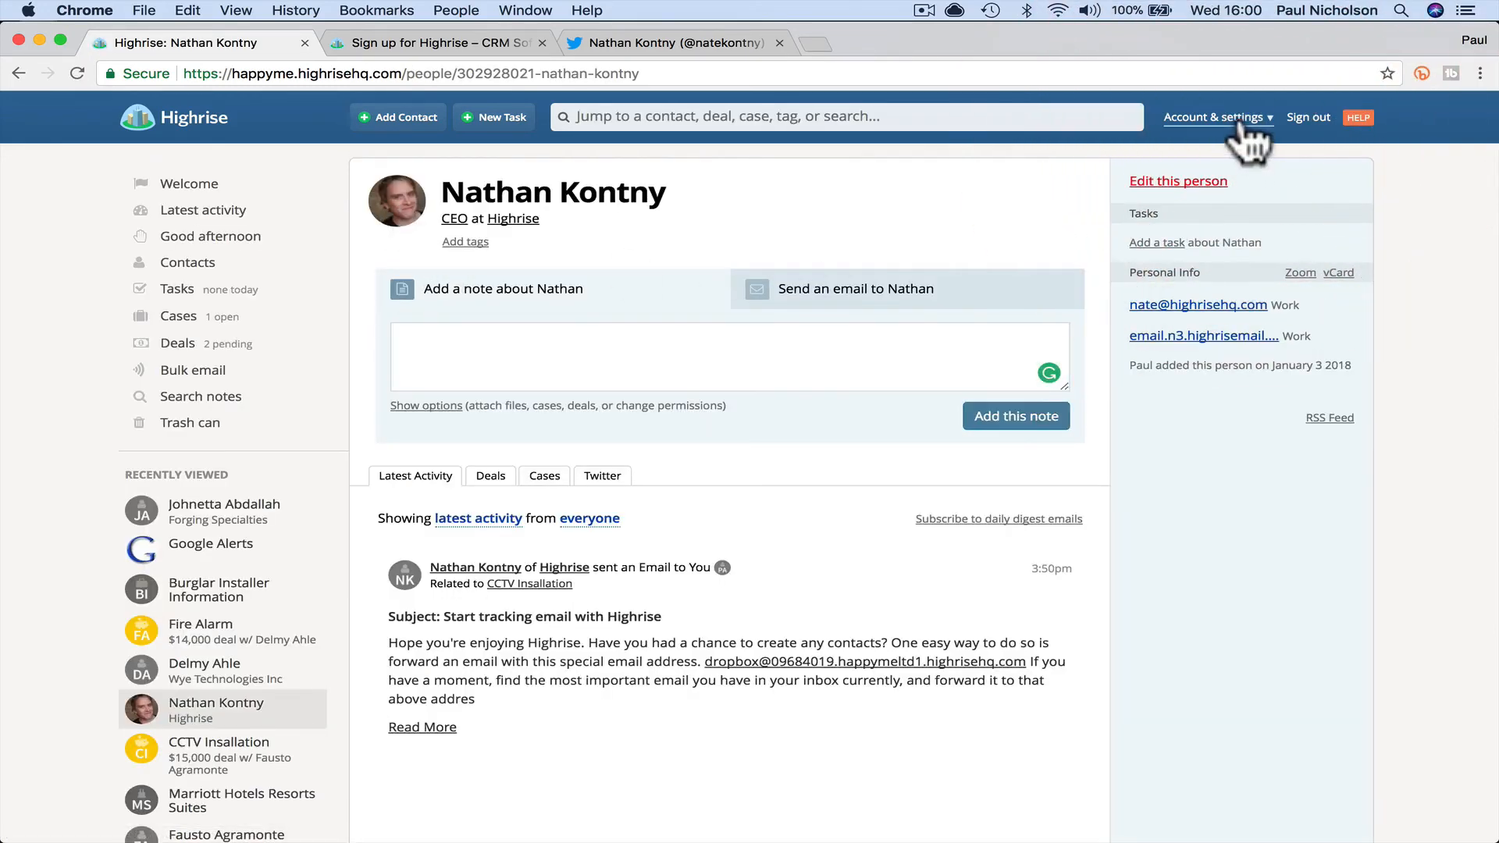
# - Open the Users list, cancel a user deletion, and start inviting a new user
pyautogui.click(1218, 117)
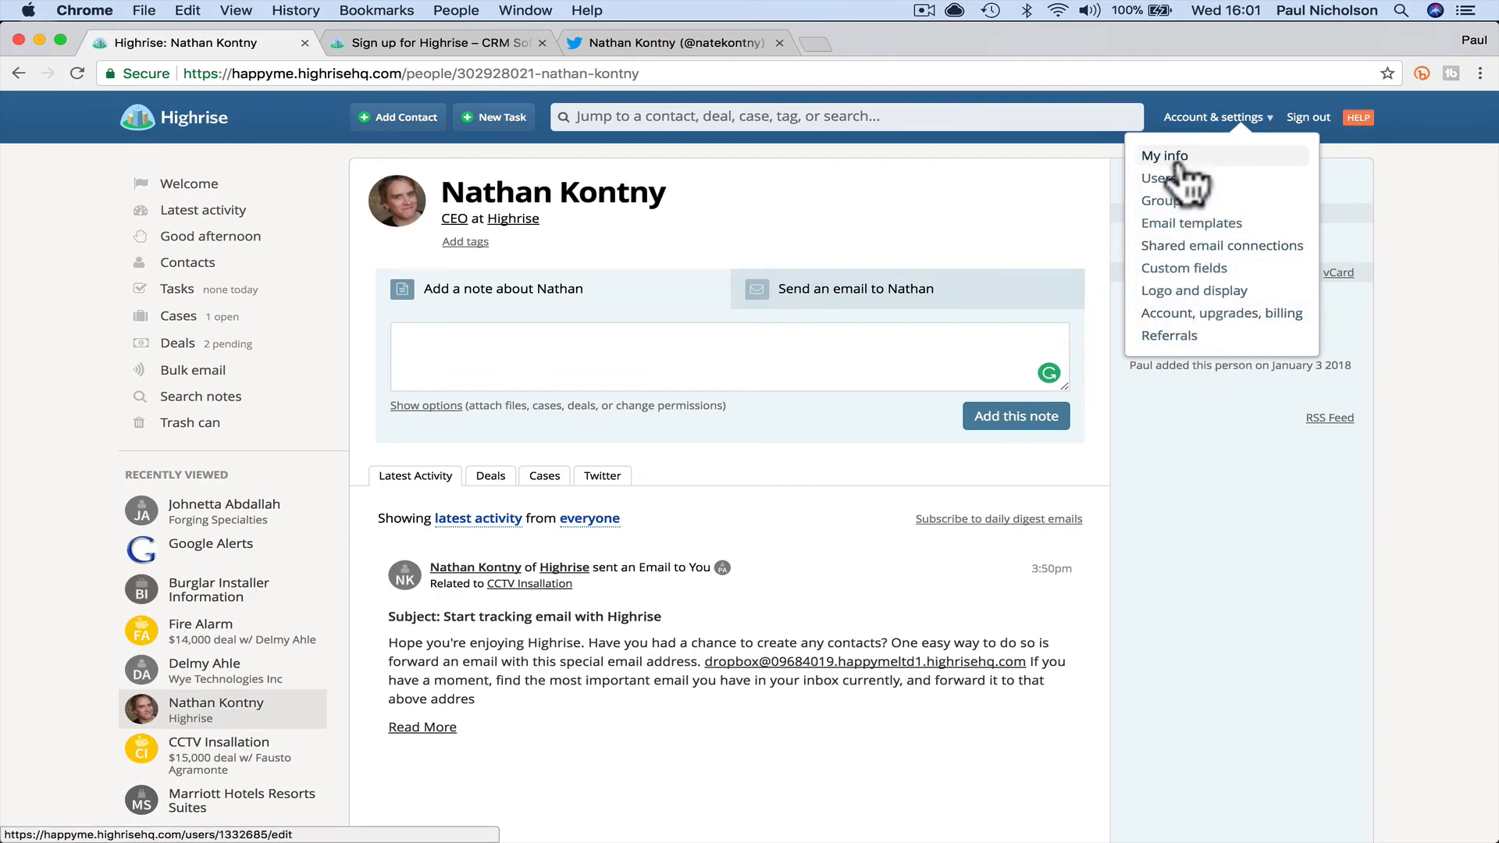
pyautogui.click(1159, 178)
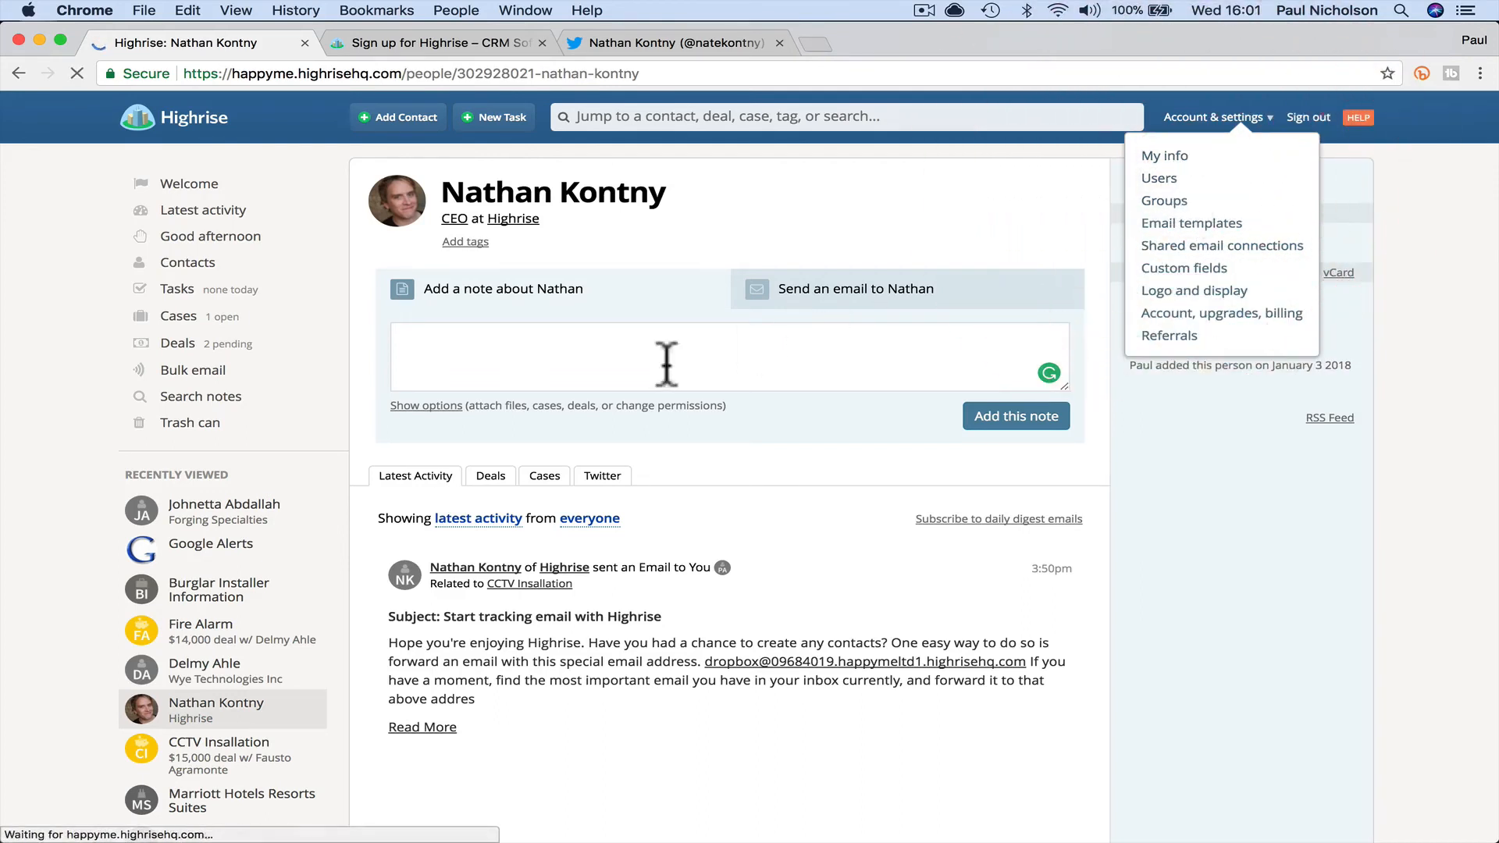
pyautogui.click(1159, 178)
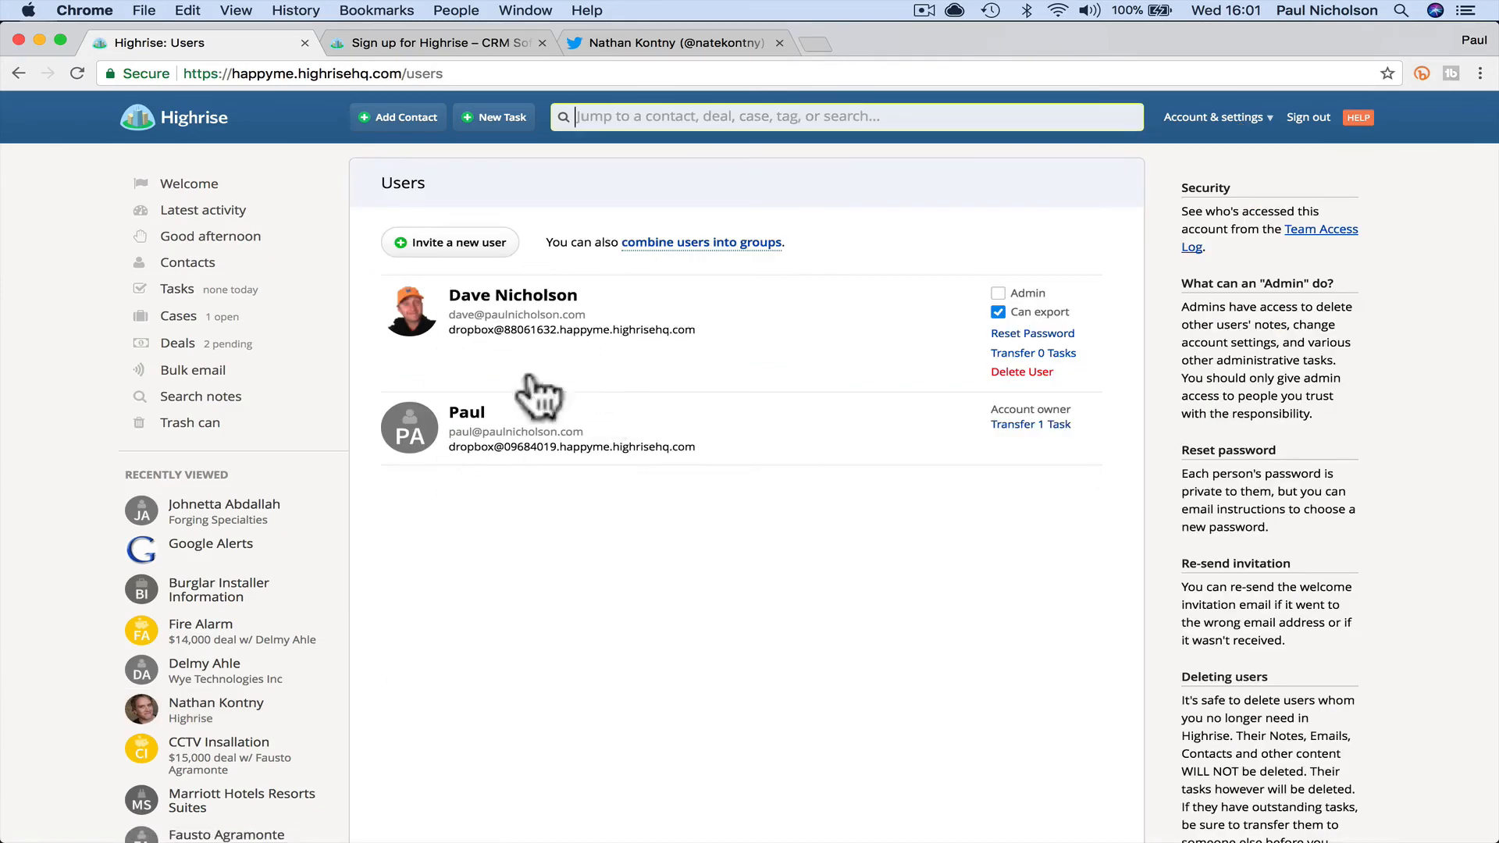
pyautogui.click(1022, 371)
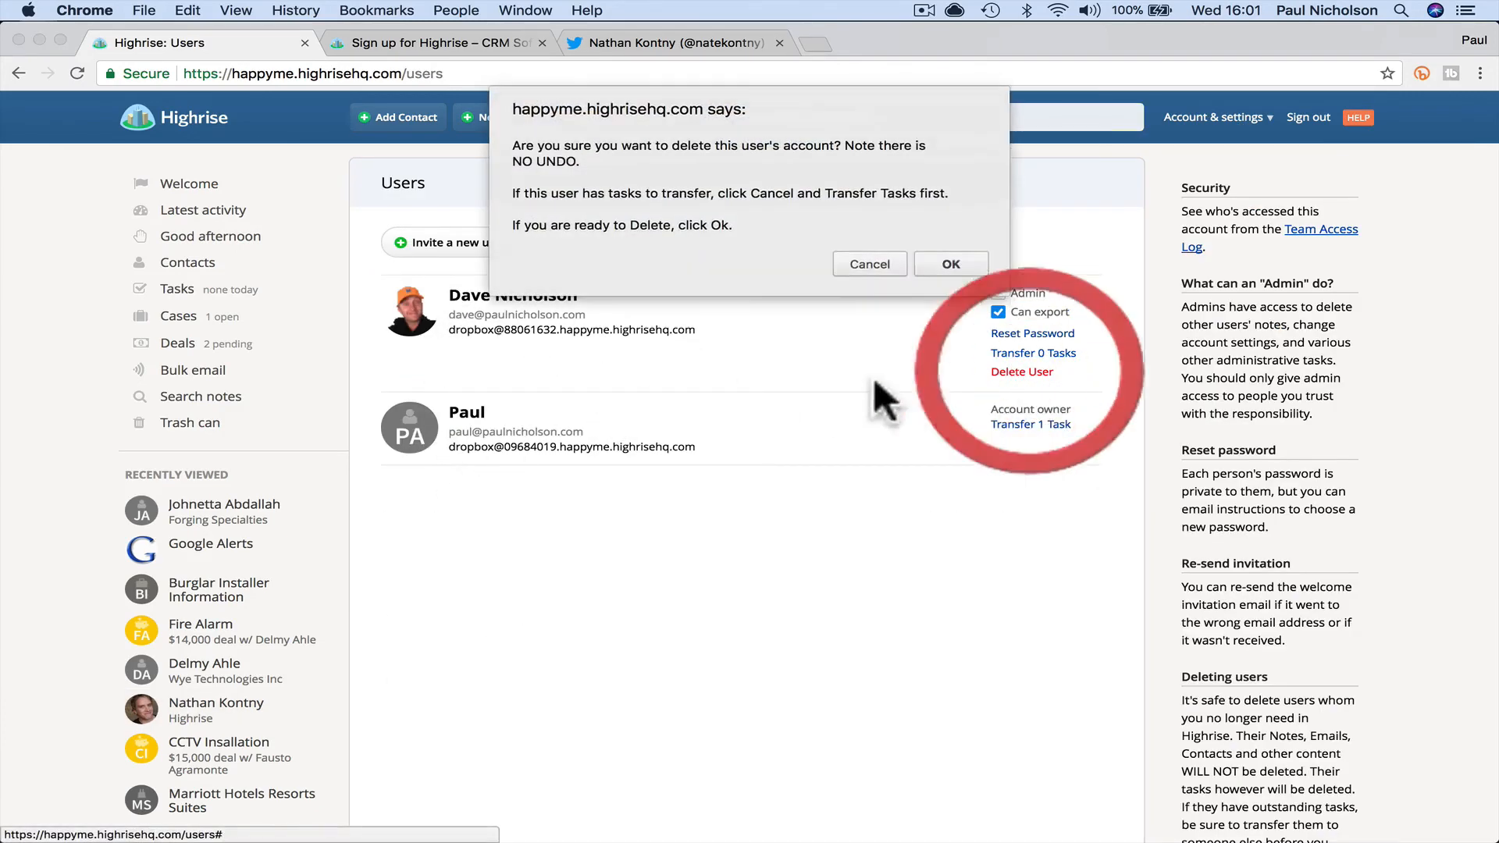
pyautogui.click(870, 264)
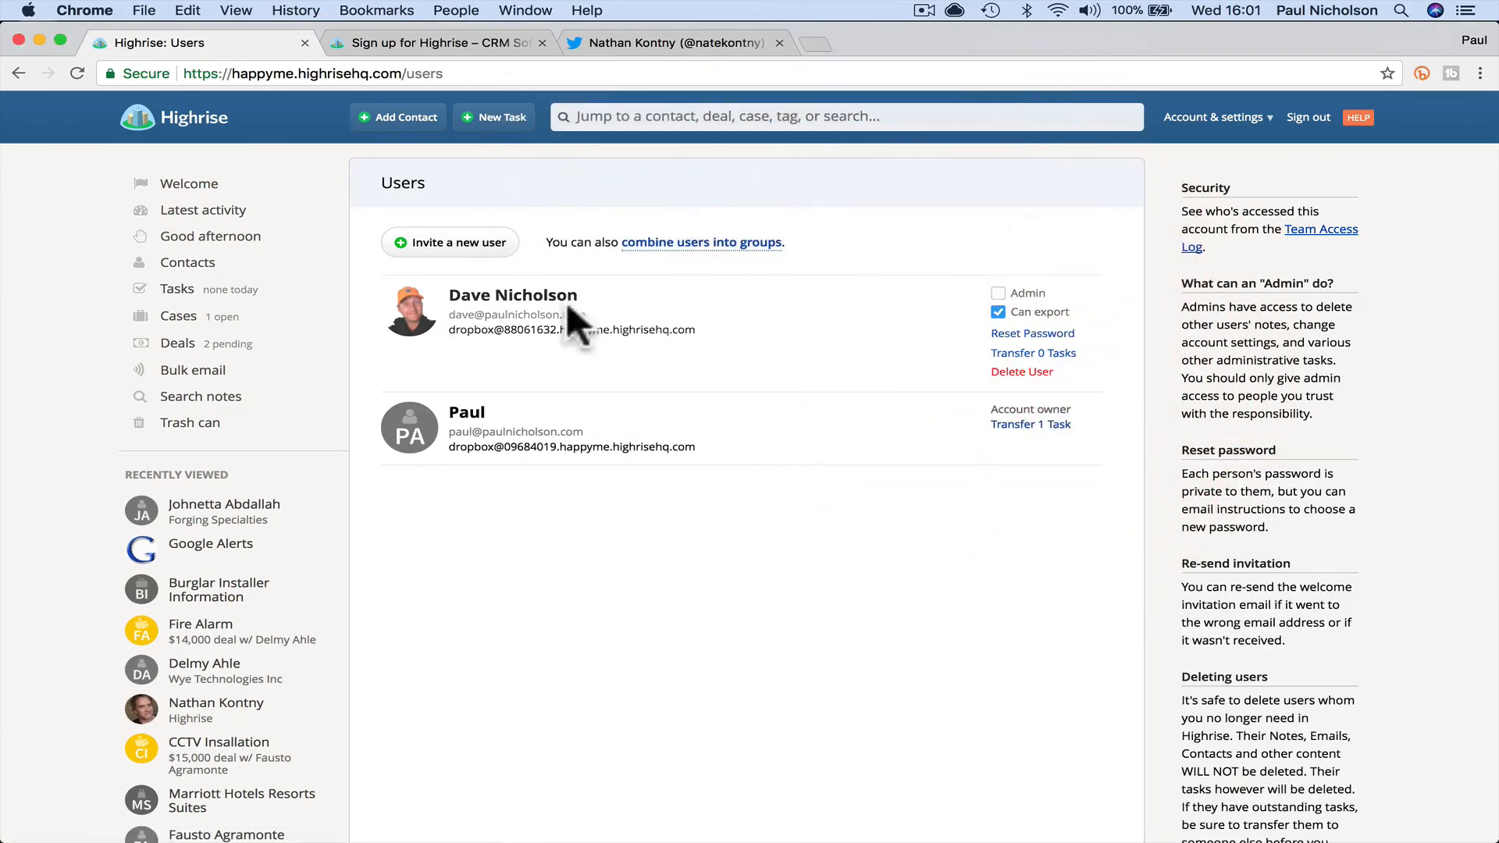
pyautogui.click(450, 242)
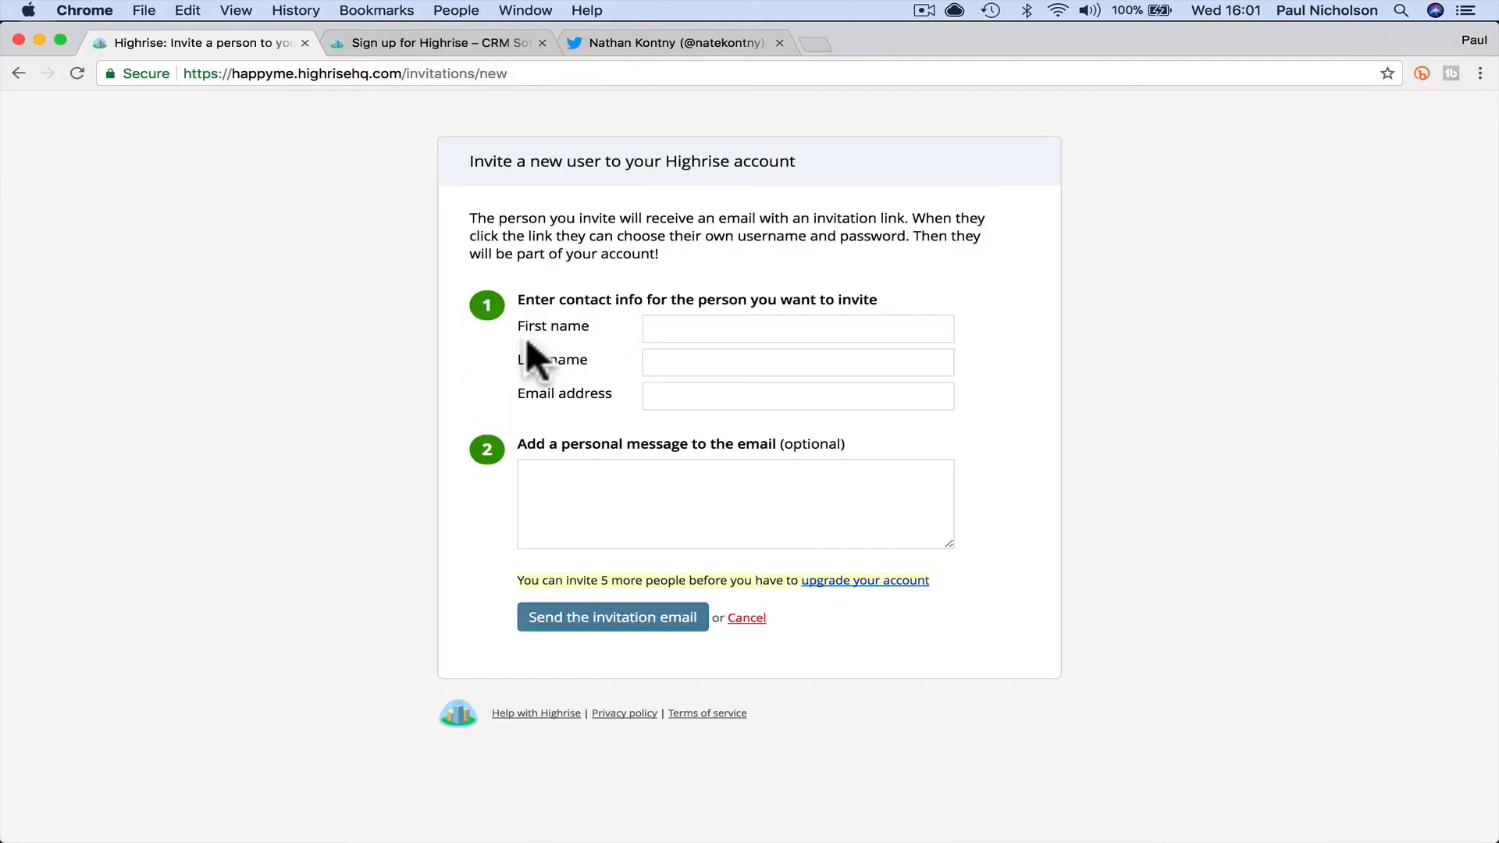
pyautogui.click(797, 328)
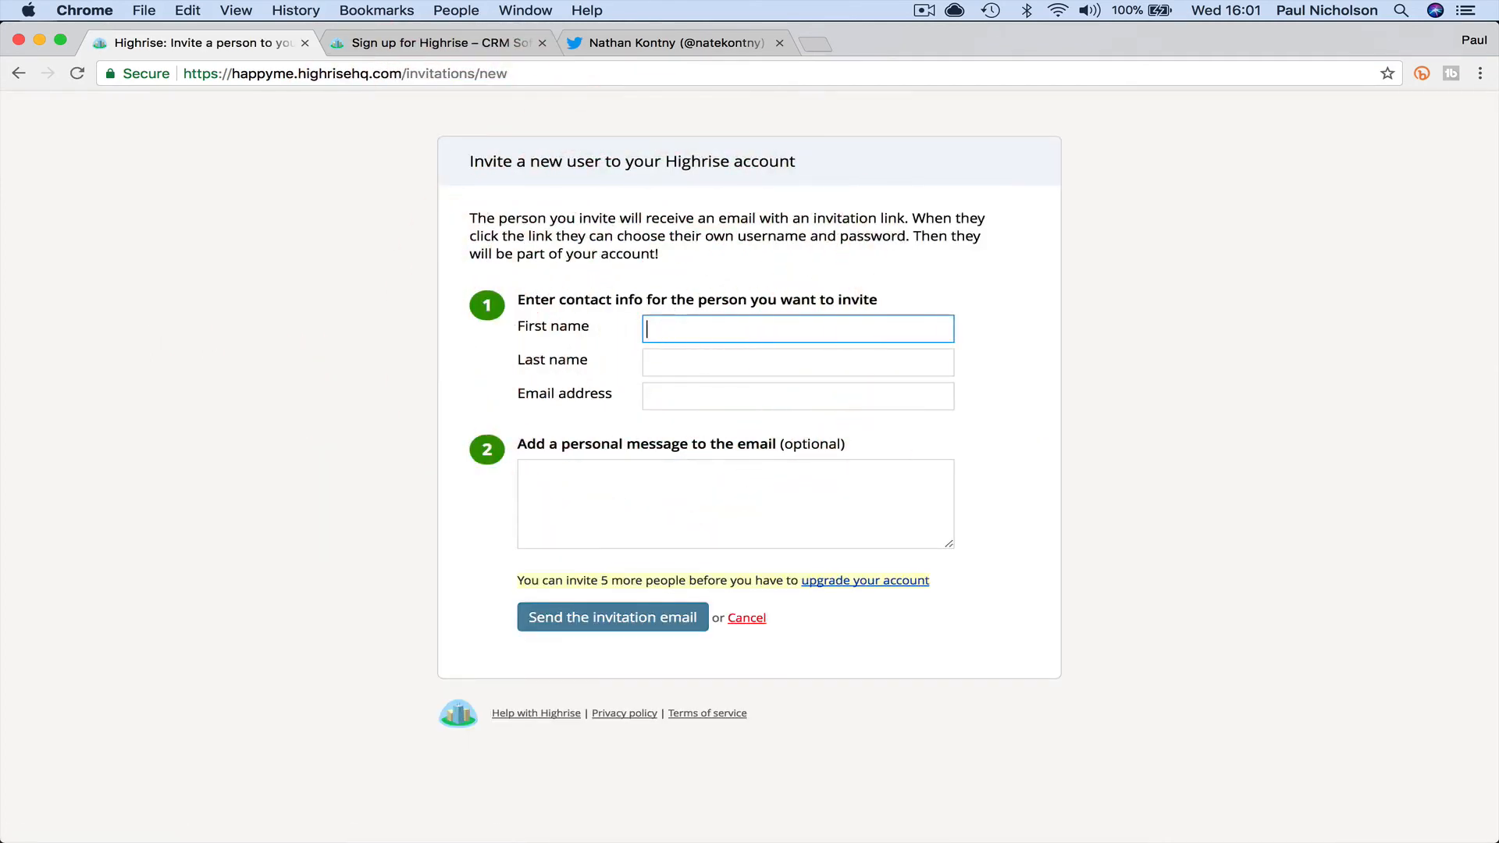
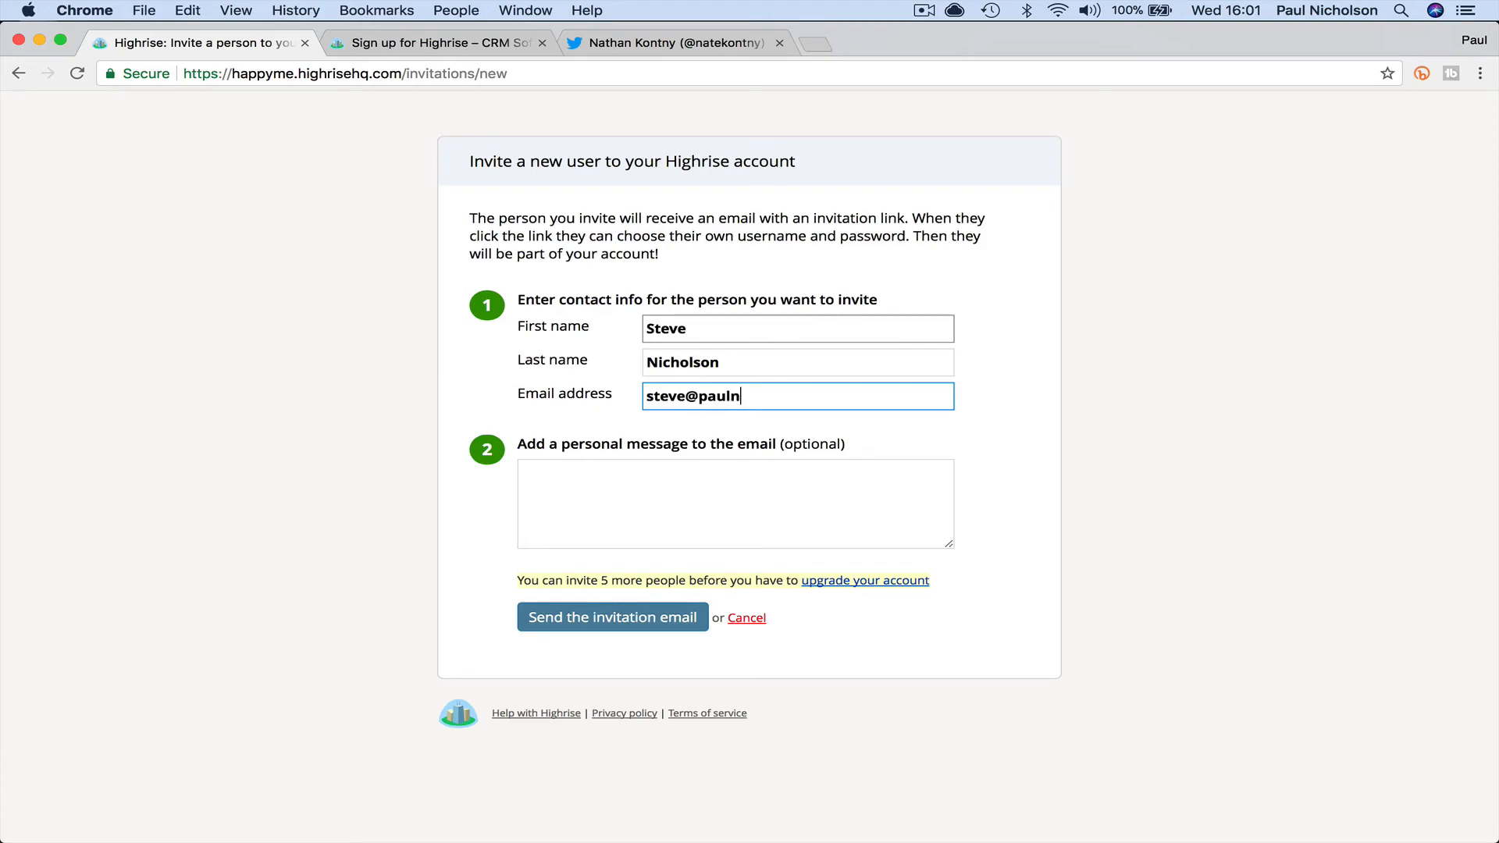
pyautogui.click(735, 503)
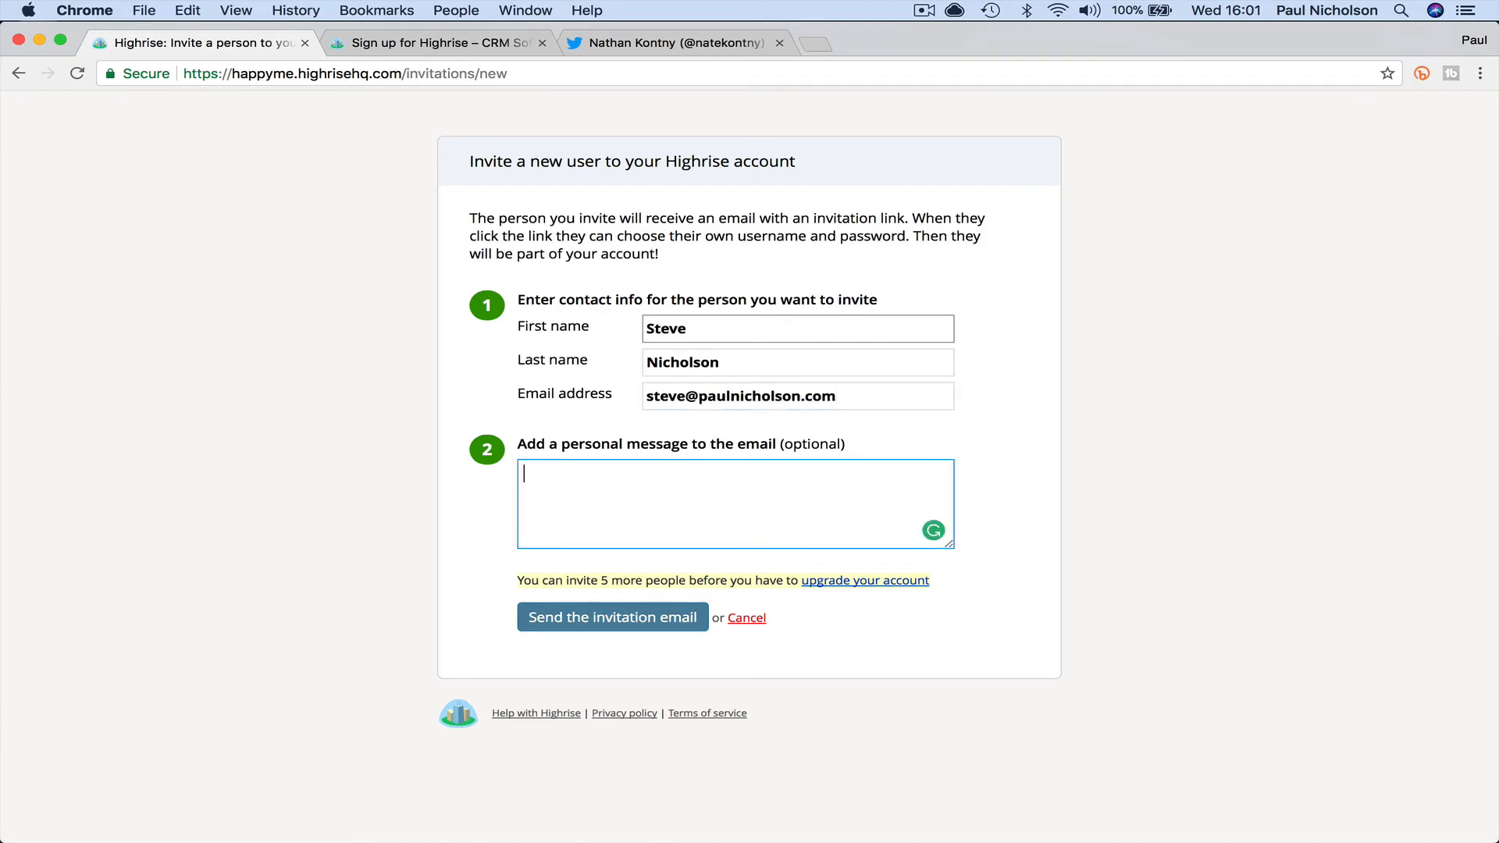
pyautogui.write('Great new CRM will save you time si')
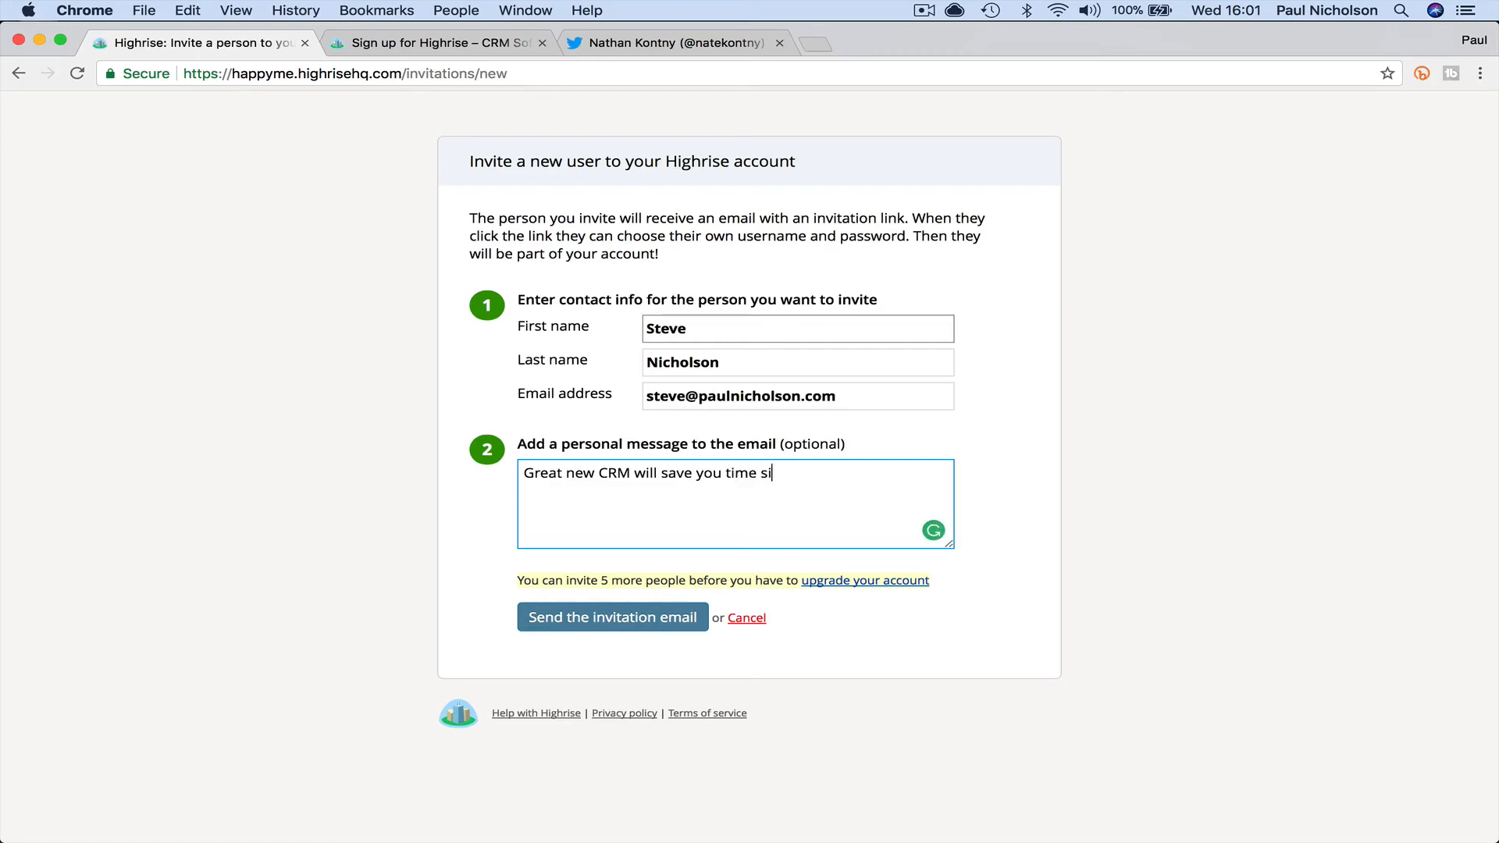
pyautogui.write('gn up.')
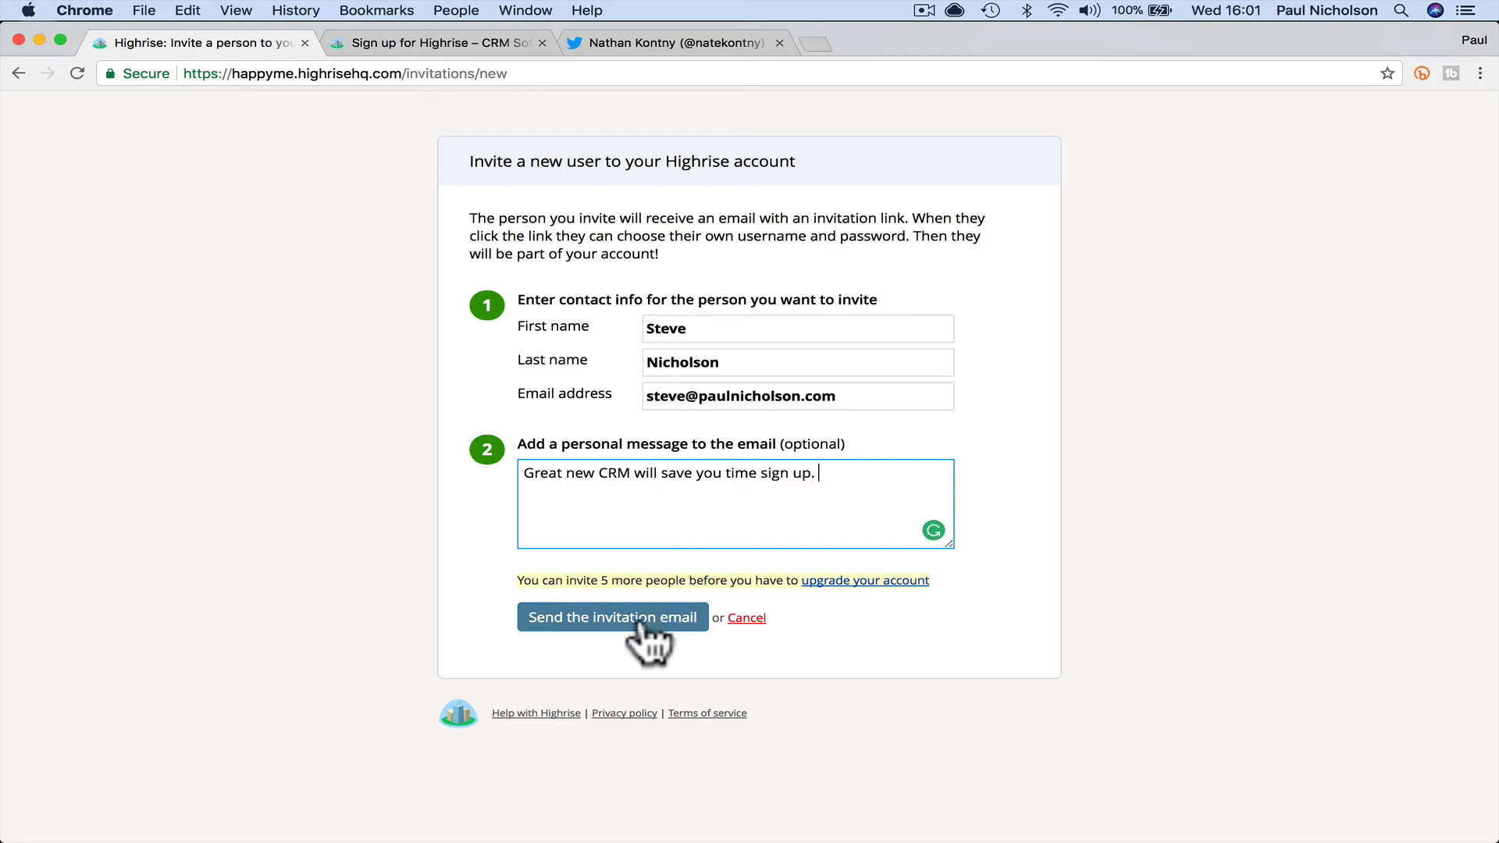
pyautogui.click(612, 618)
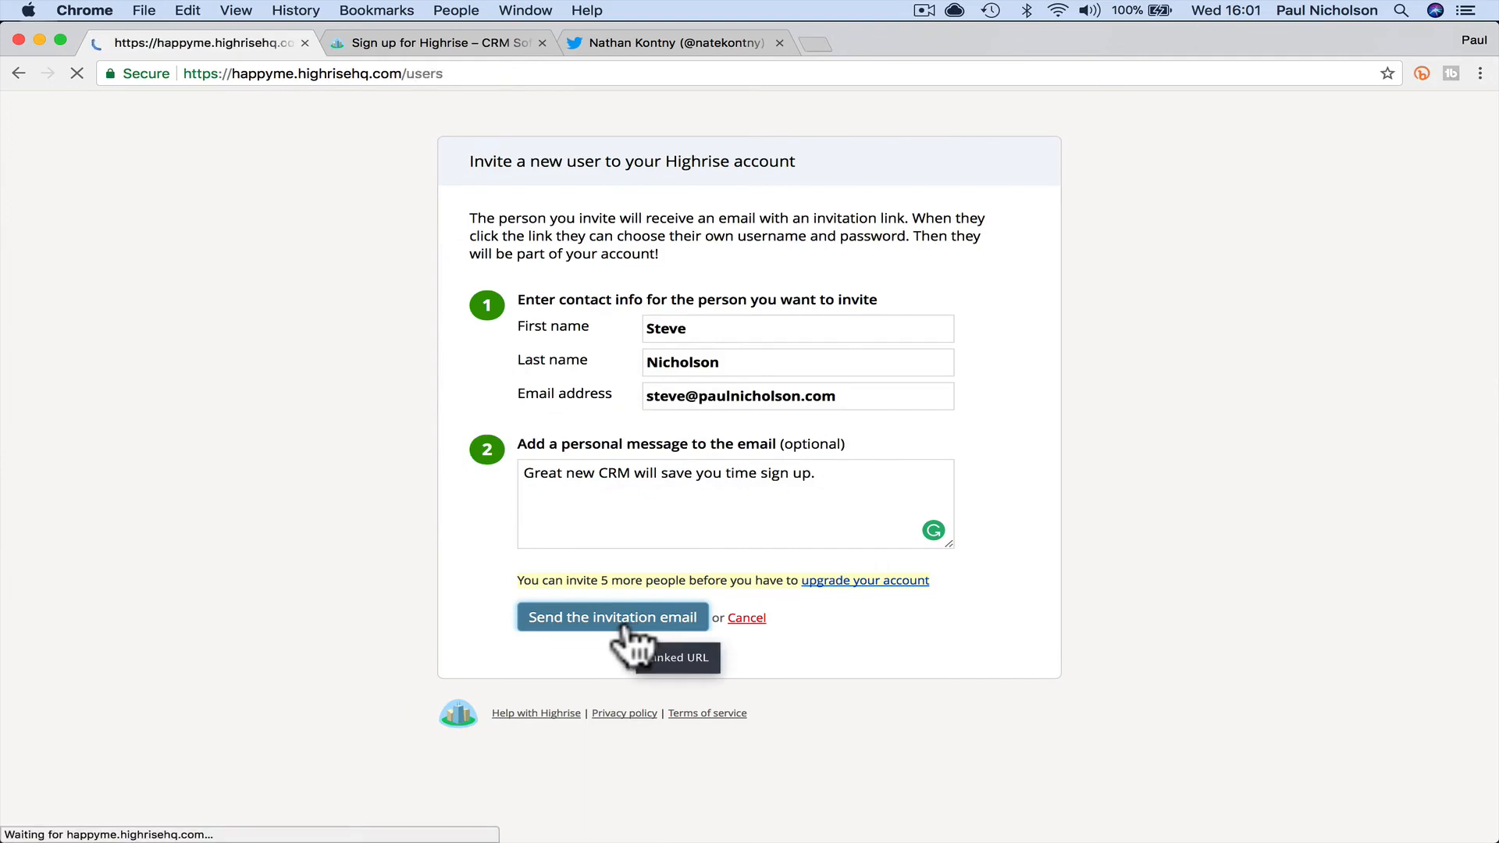
pyautogui.click(612, 617)
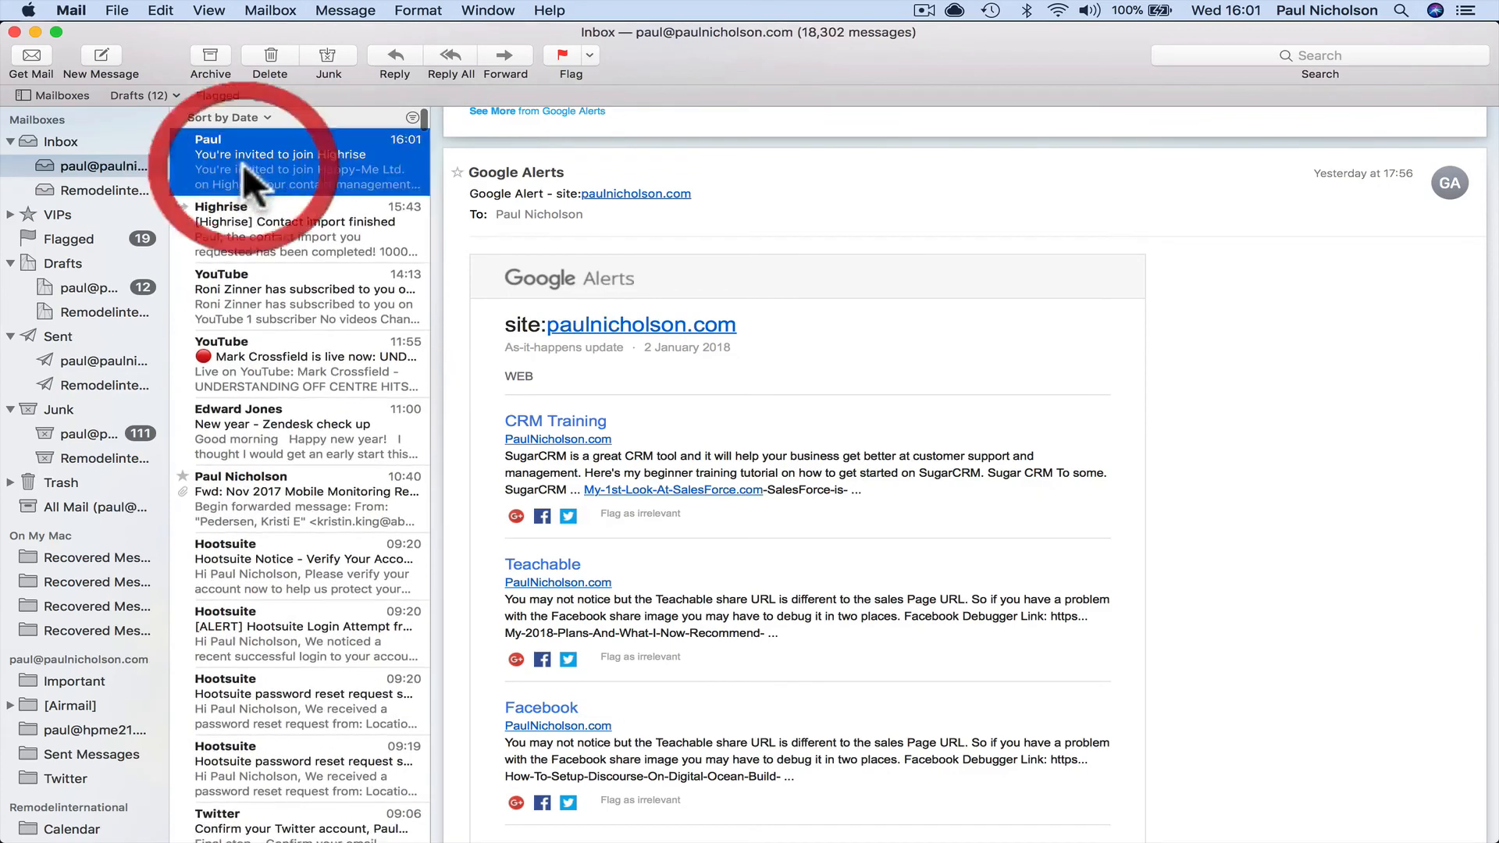
pyautogui.click(280, 156)
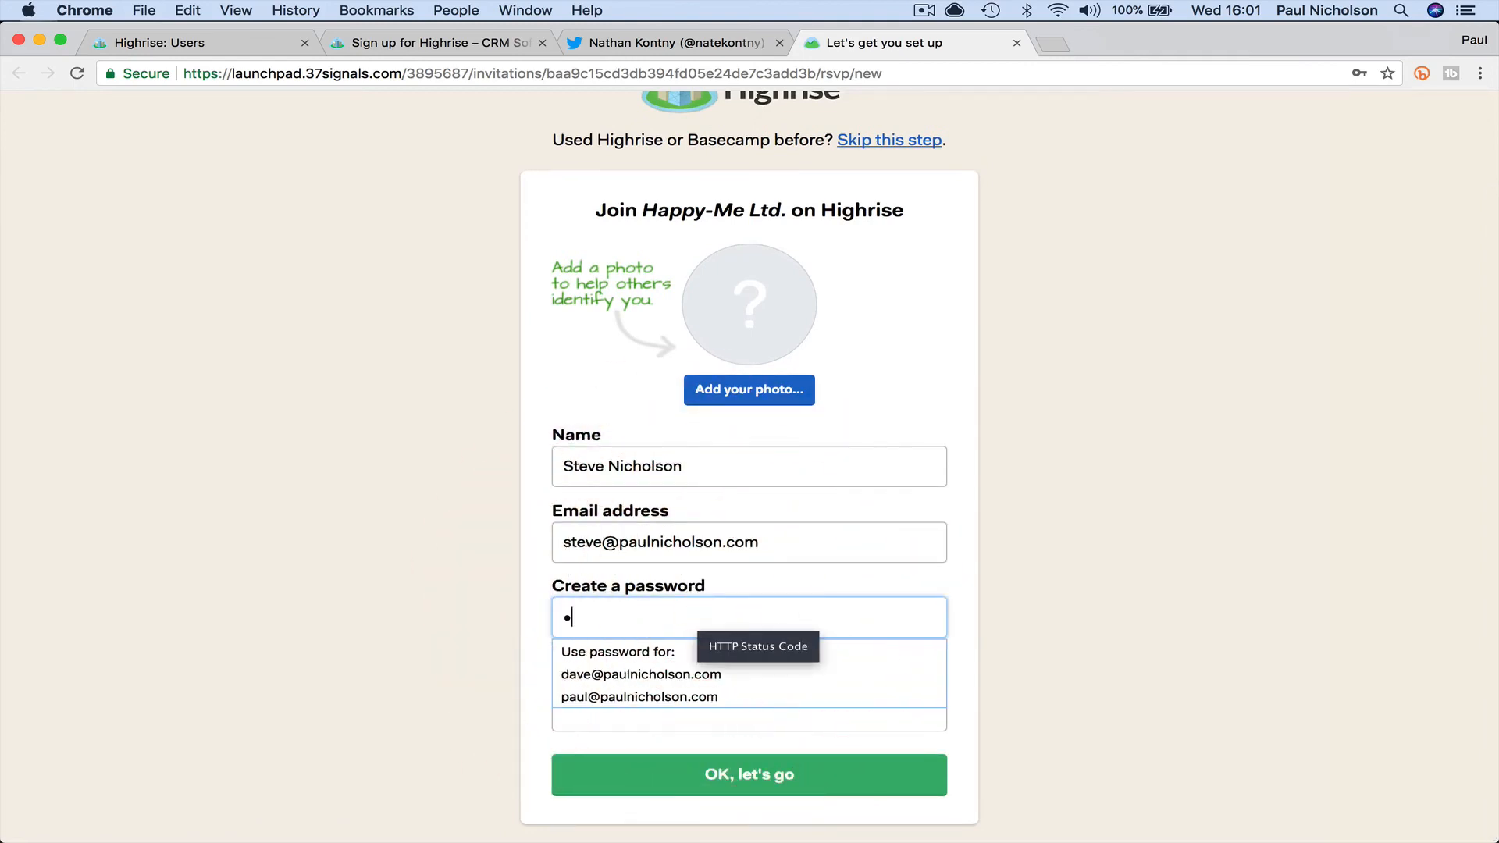
# - Set Steve's password and profile photo and submit the join form
pyautogui.write('***')
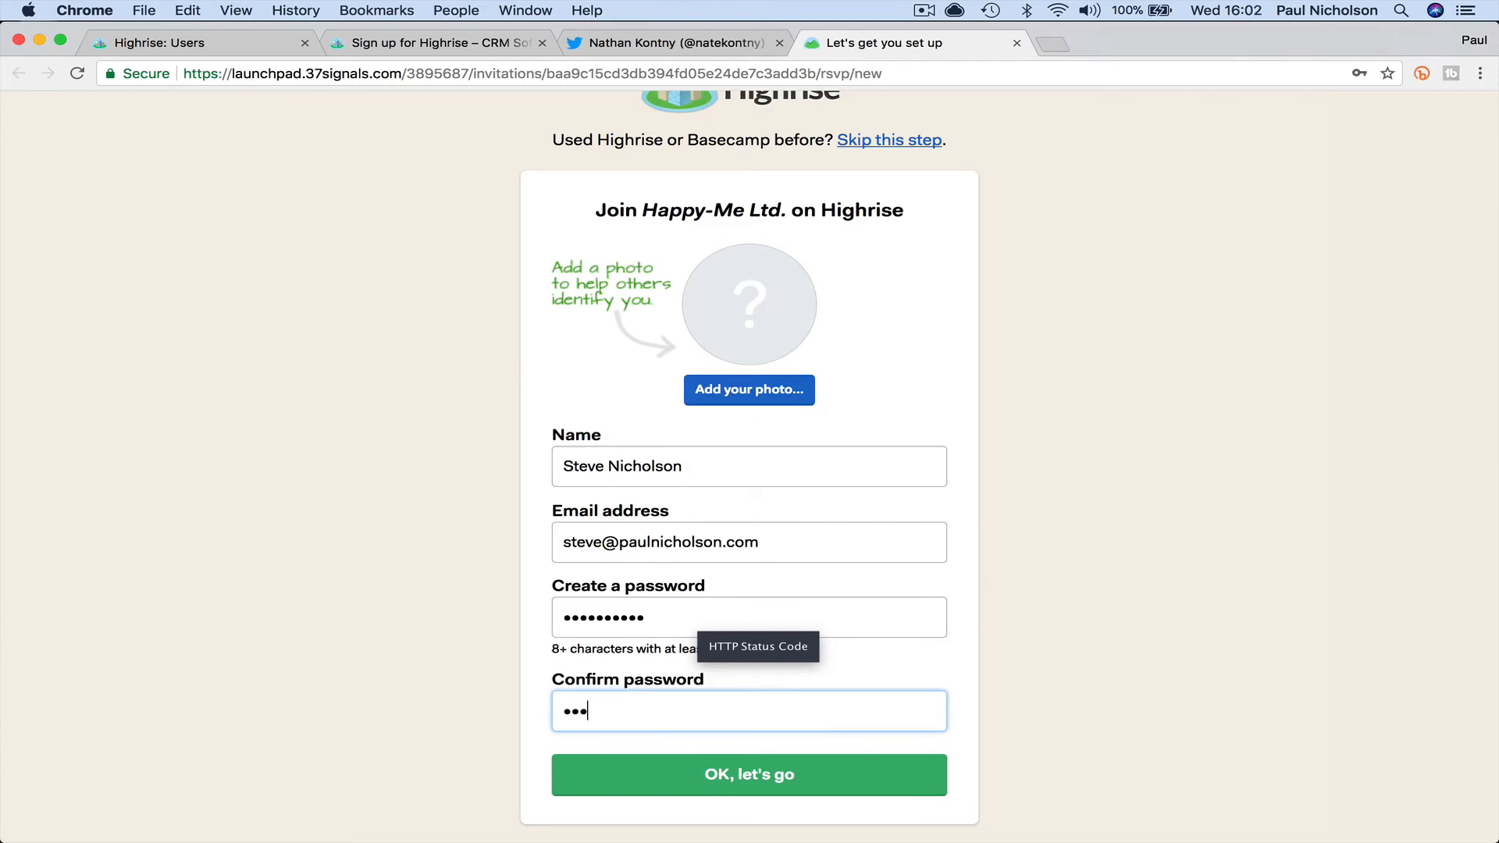
pyautogui.write('••••••••')
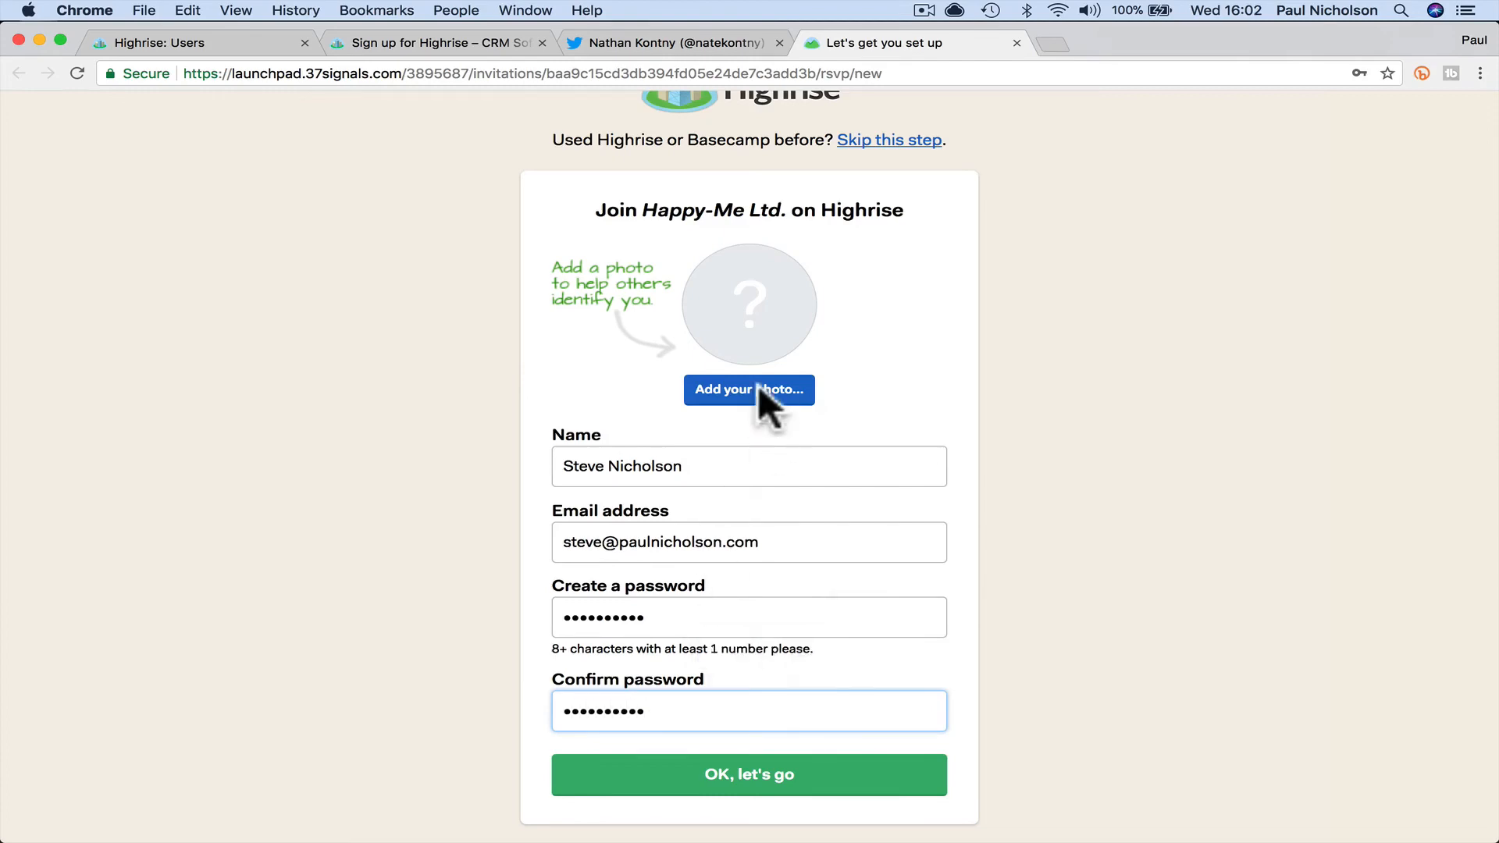
pyautogui.click(749, 390)
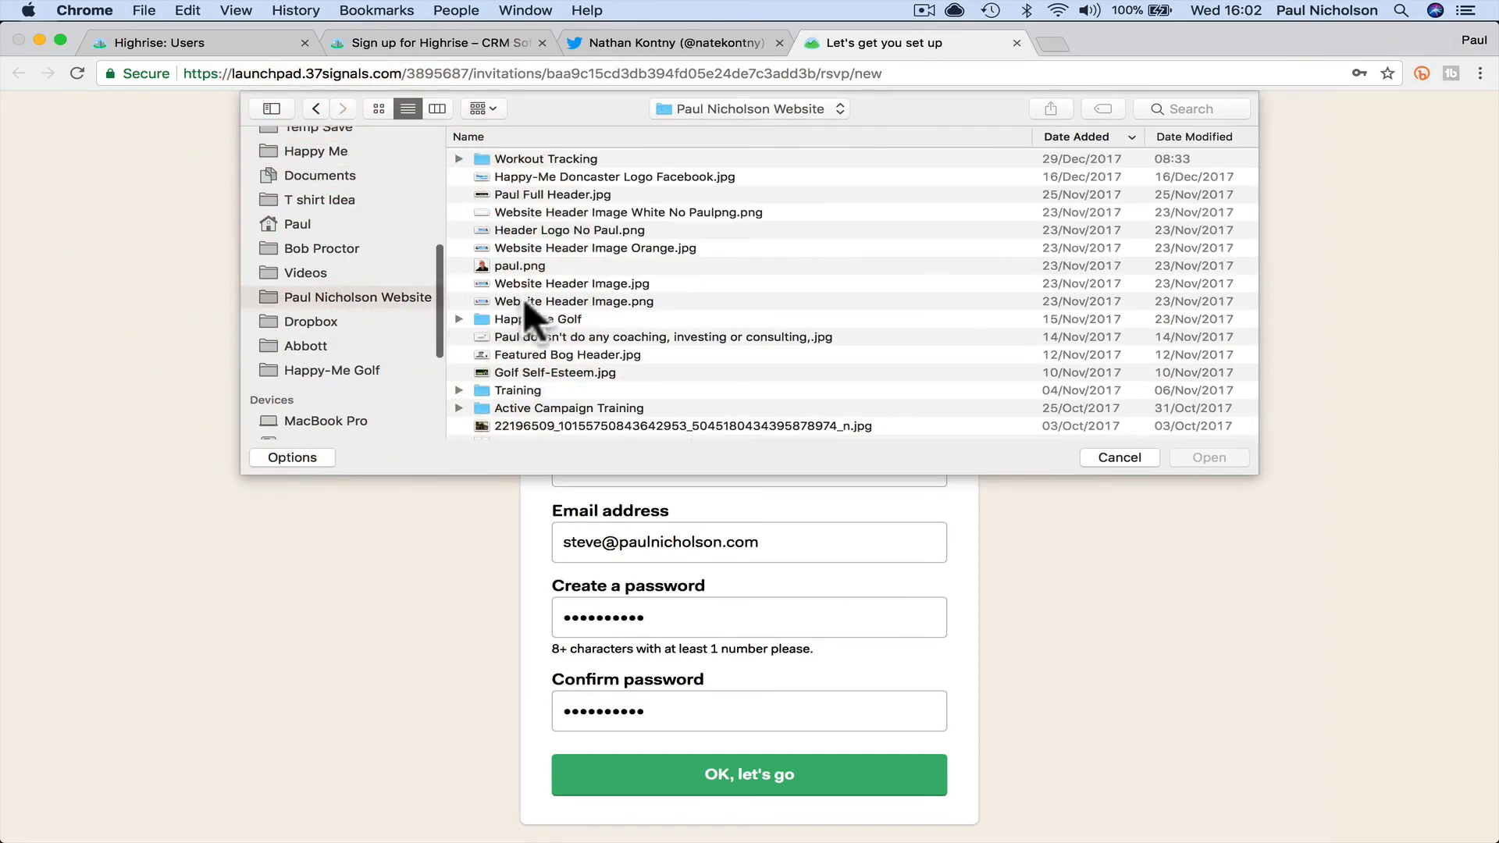
pyautogui.click(1120, 458)
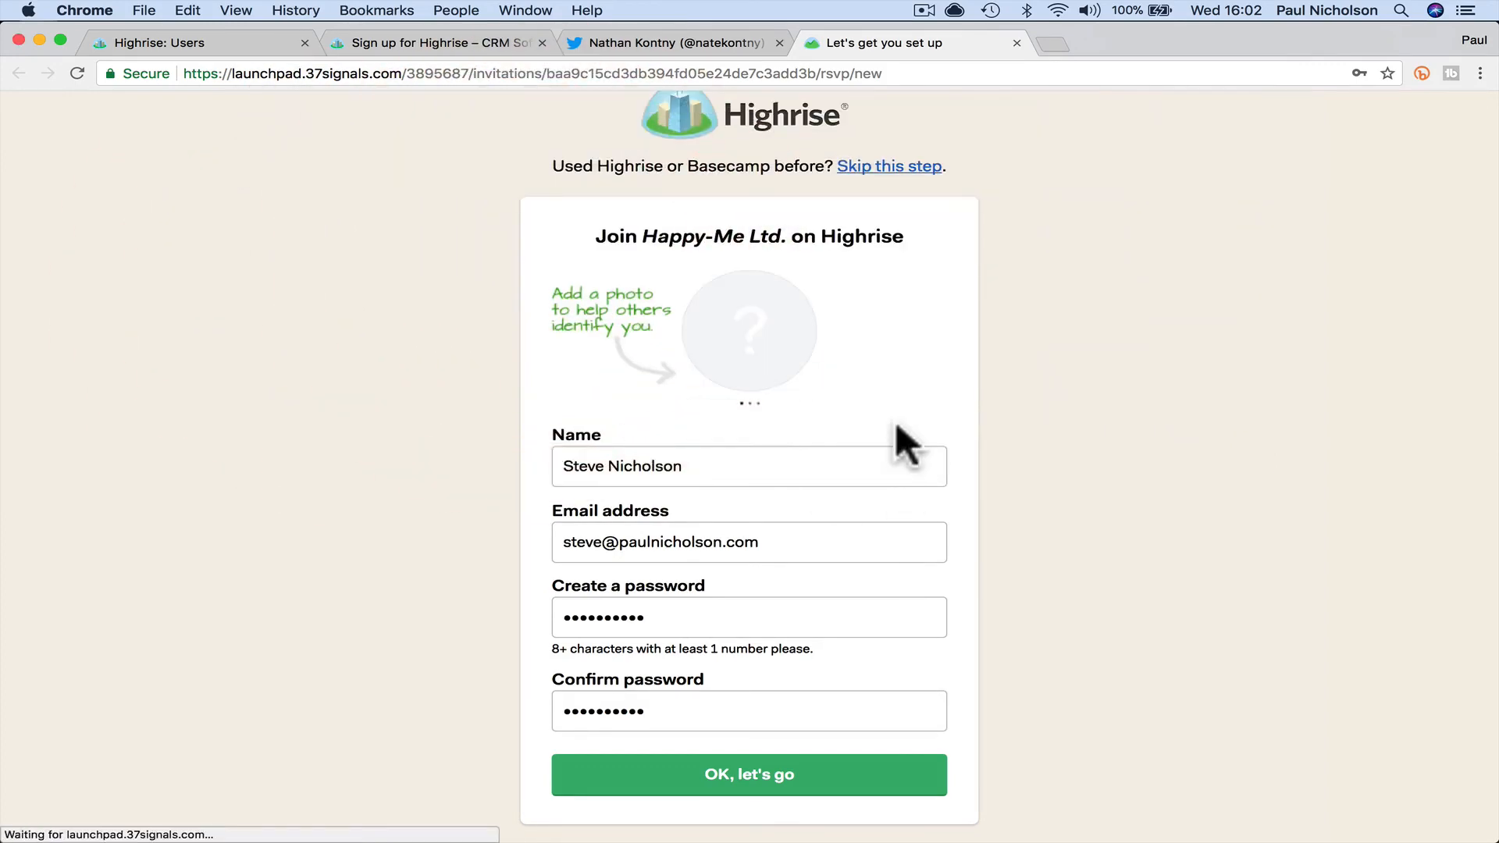
pyautogui.click(749, 775)
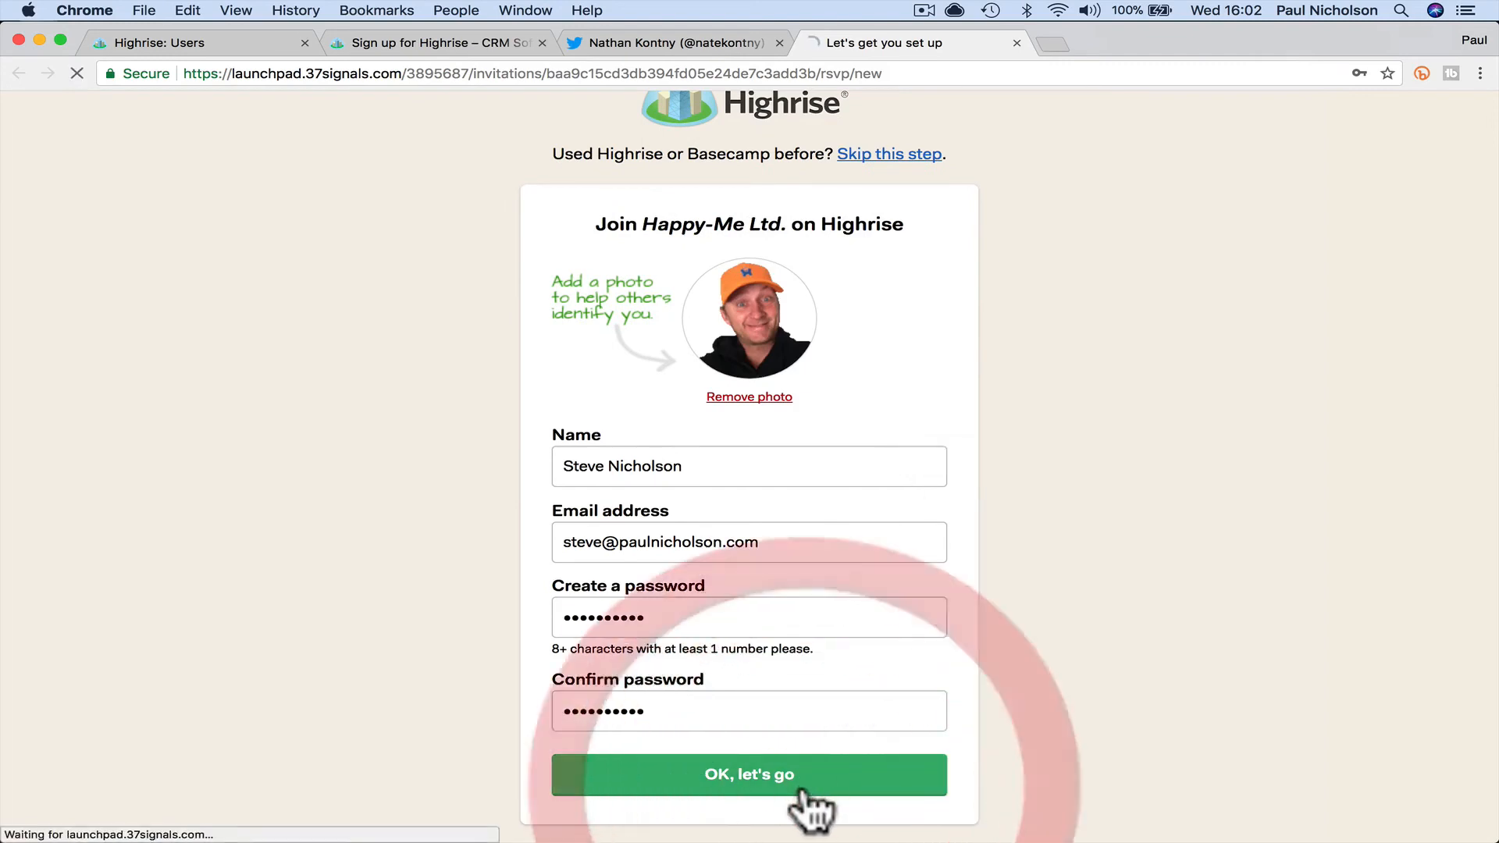
pyautogui.click(748, 774)
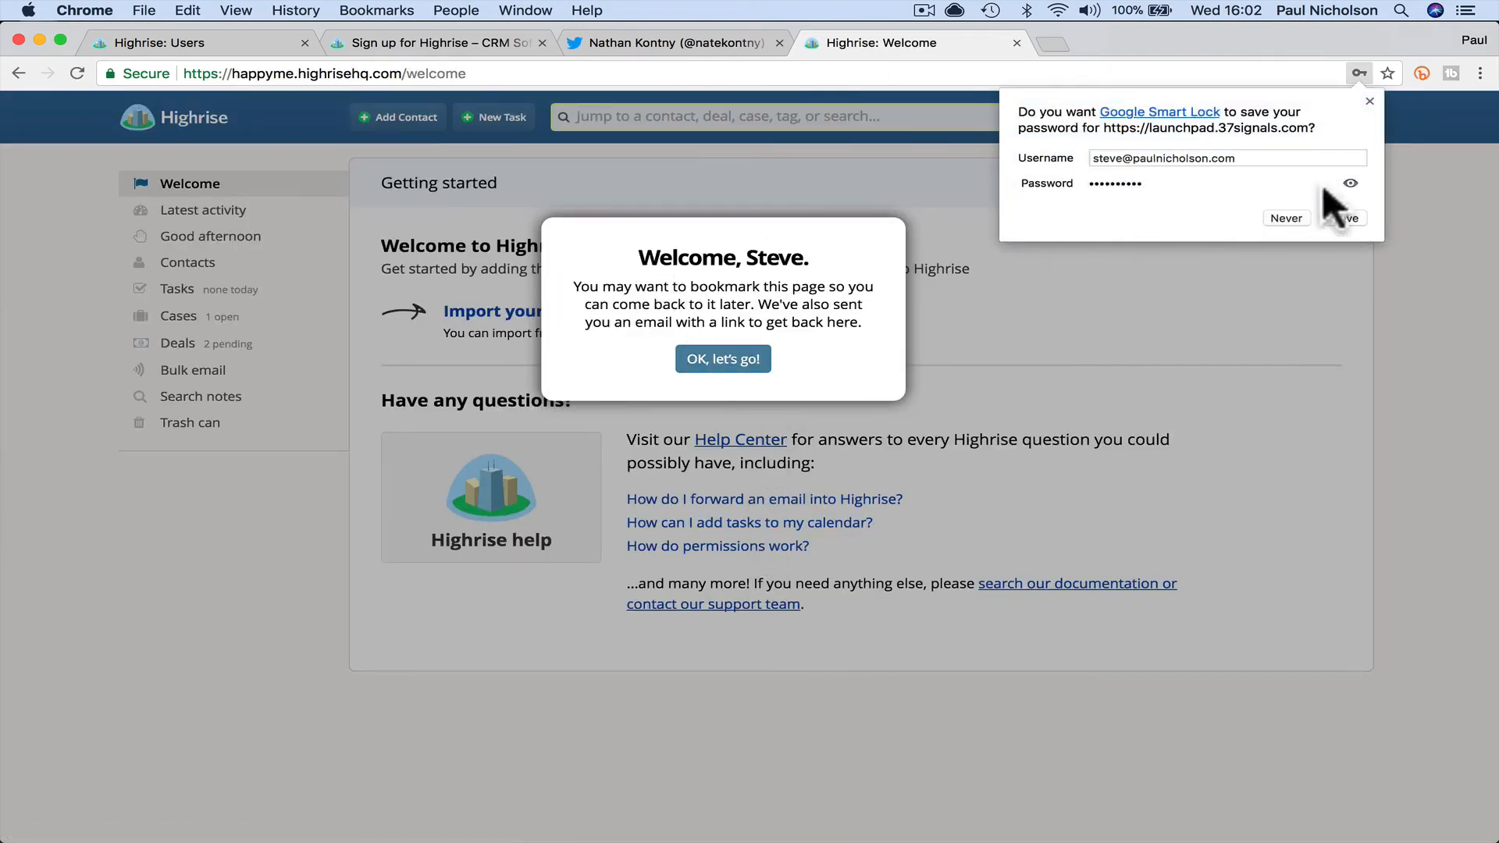
# - Dismiss the welcome popup, view Import contacts, and scroll through the Latest activity dashboard
pyautogui.click(723, 359)
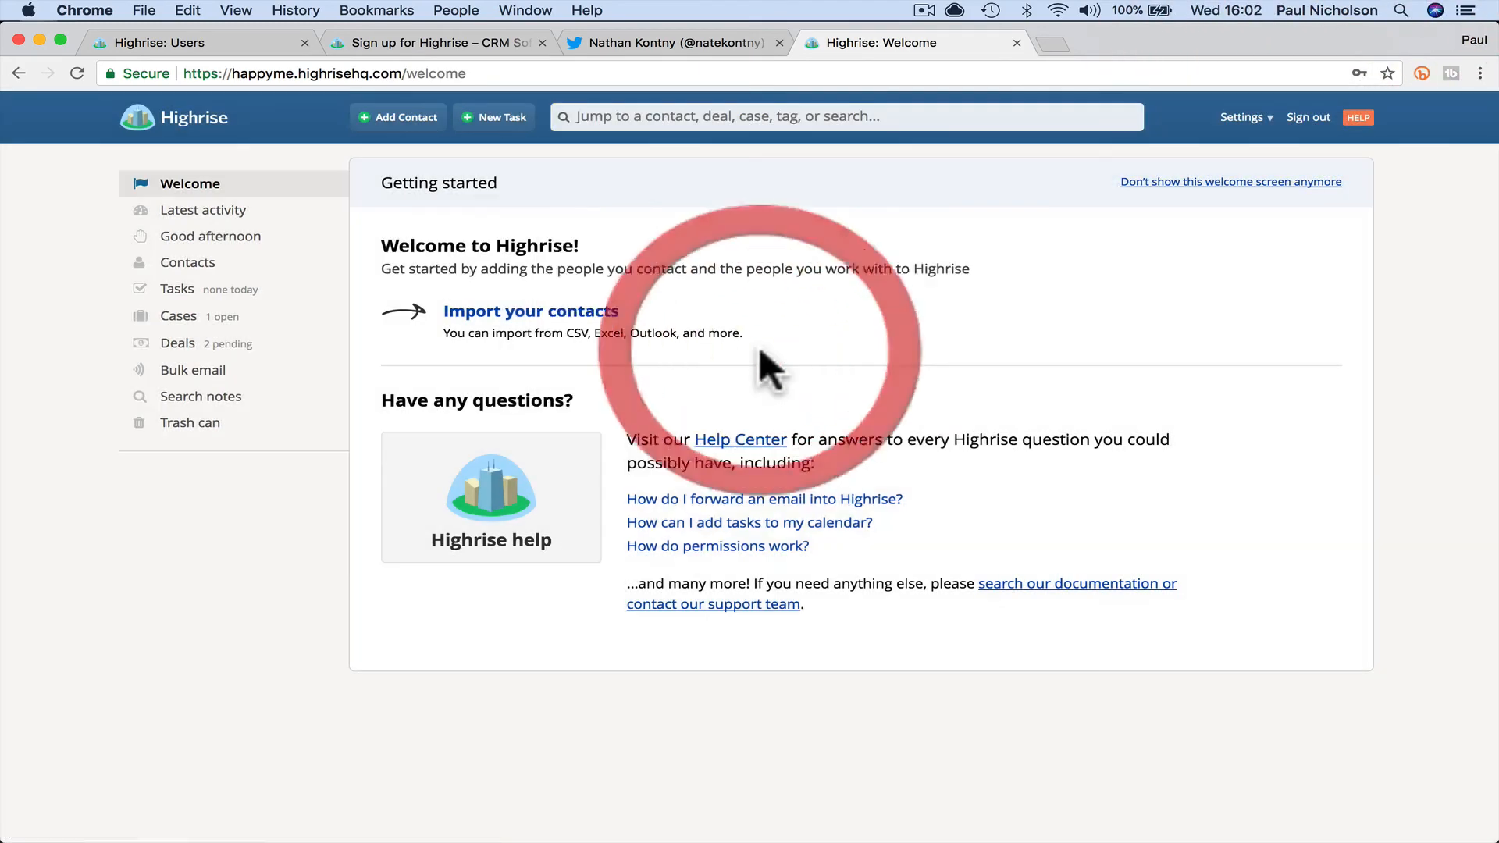
pyautogui.moveTo(526, 322)
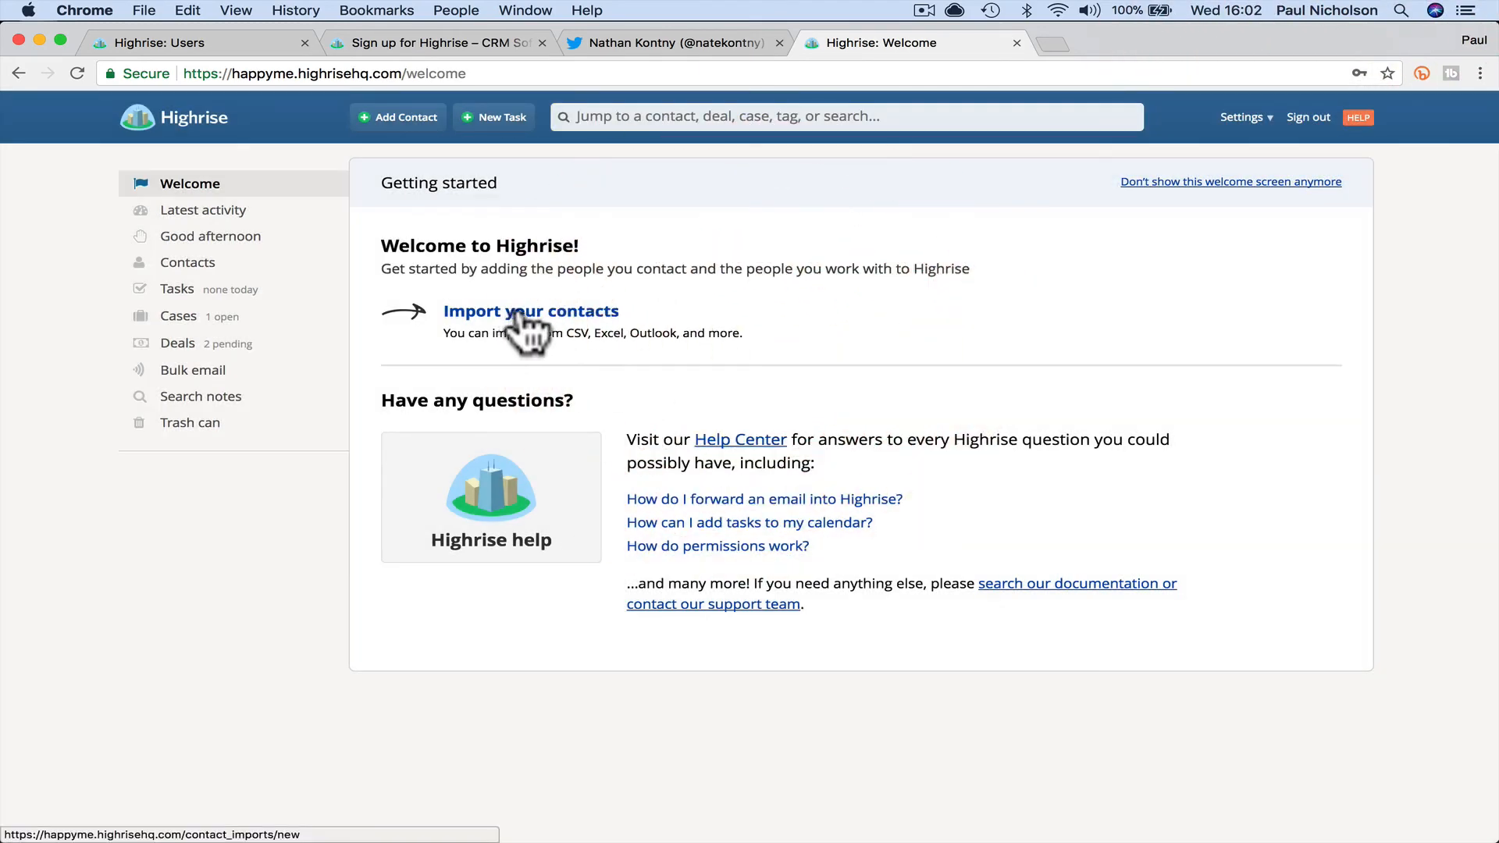
pyautogui.click(530, 310)
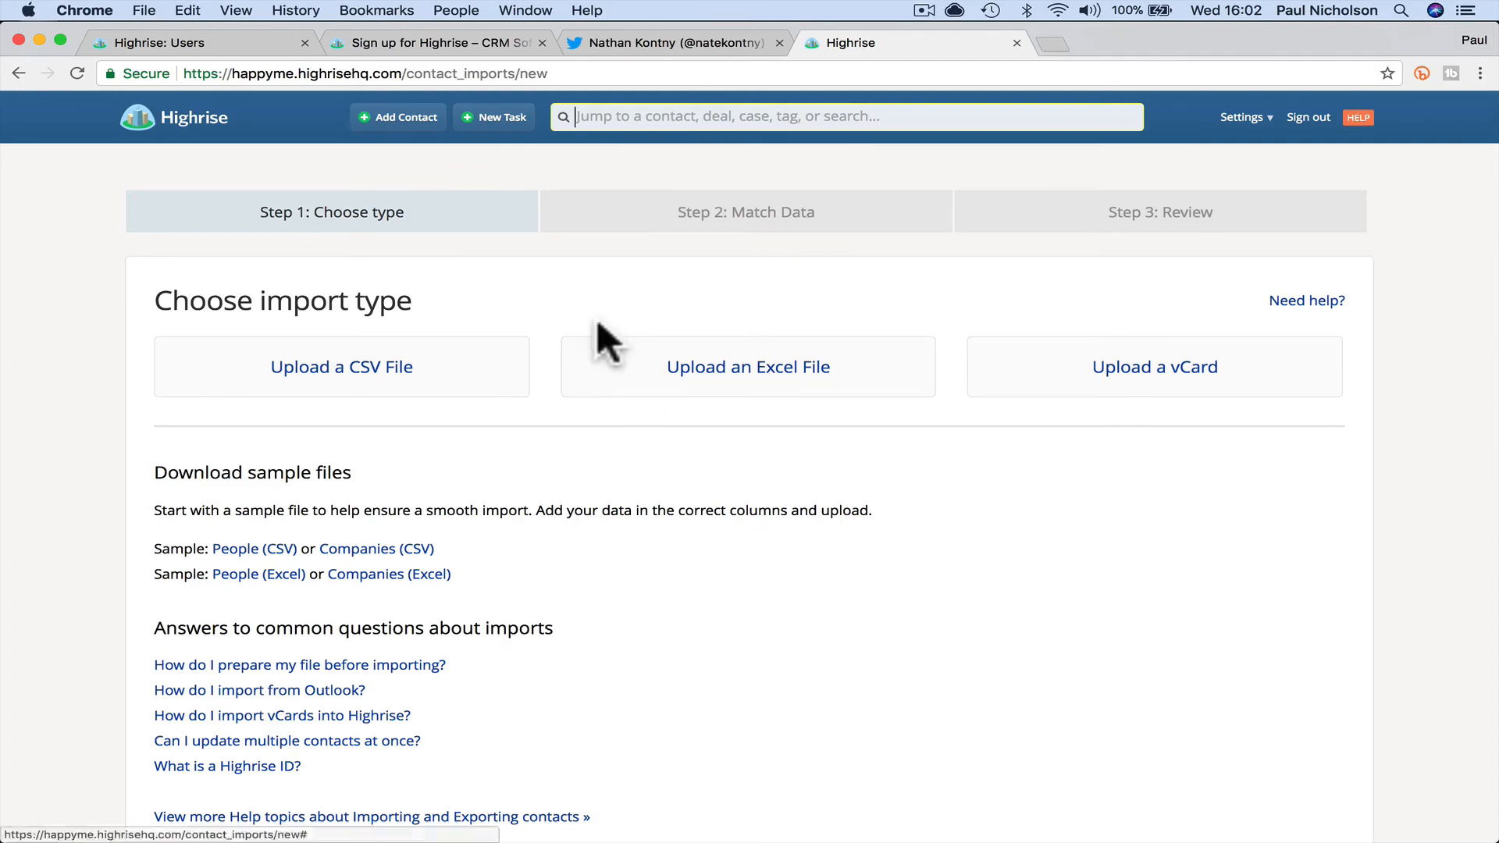
pyautogui.click(168, 121)
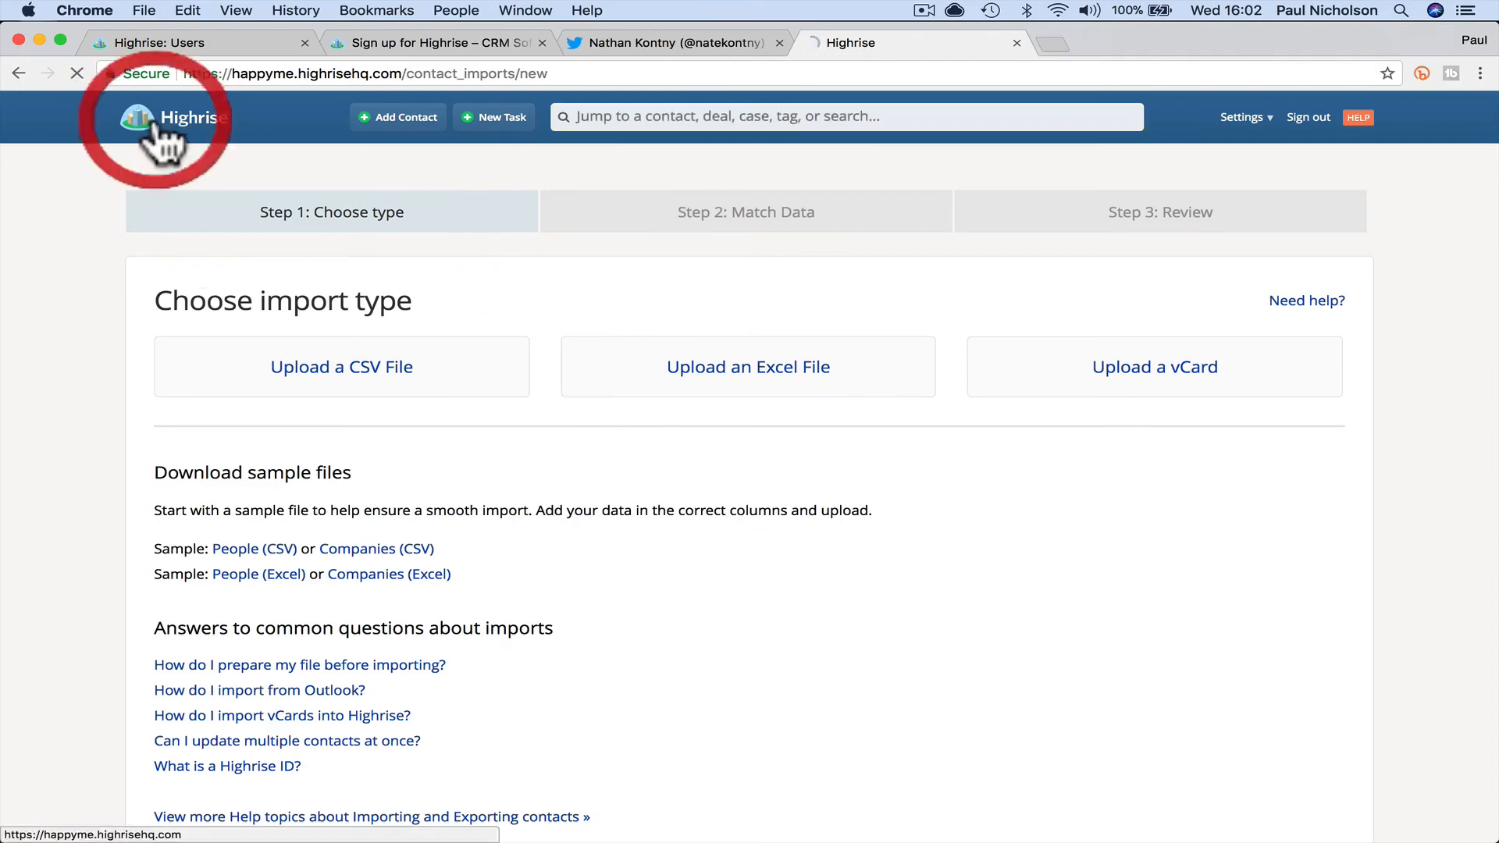
pyautogui.click(174, 117)
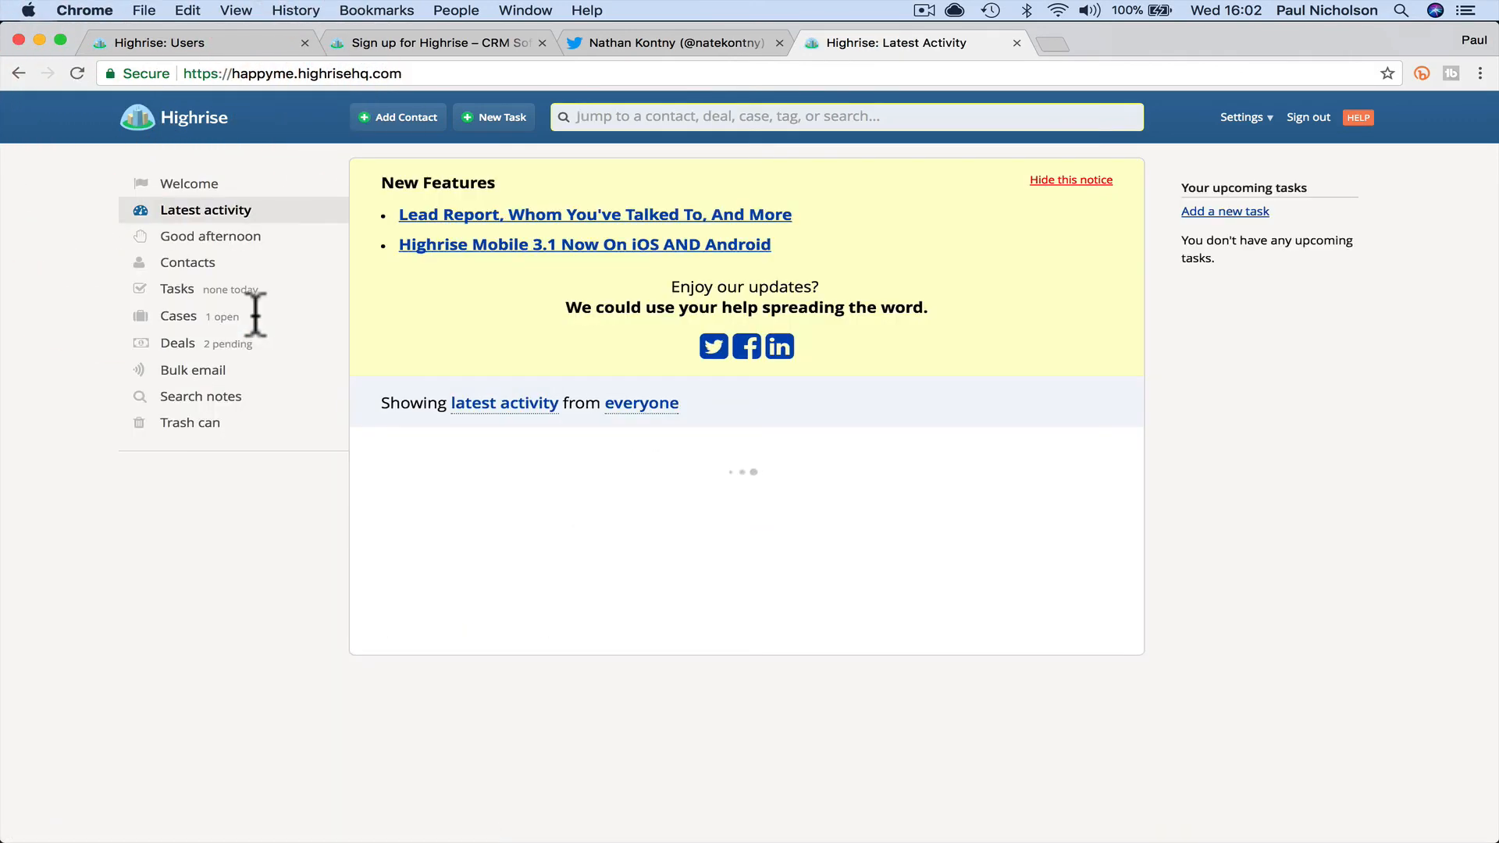
pyautogui.scroll(-3)
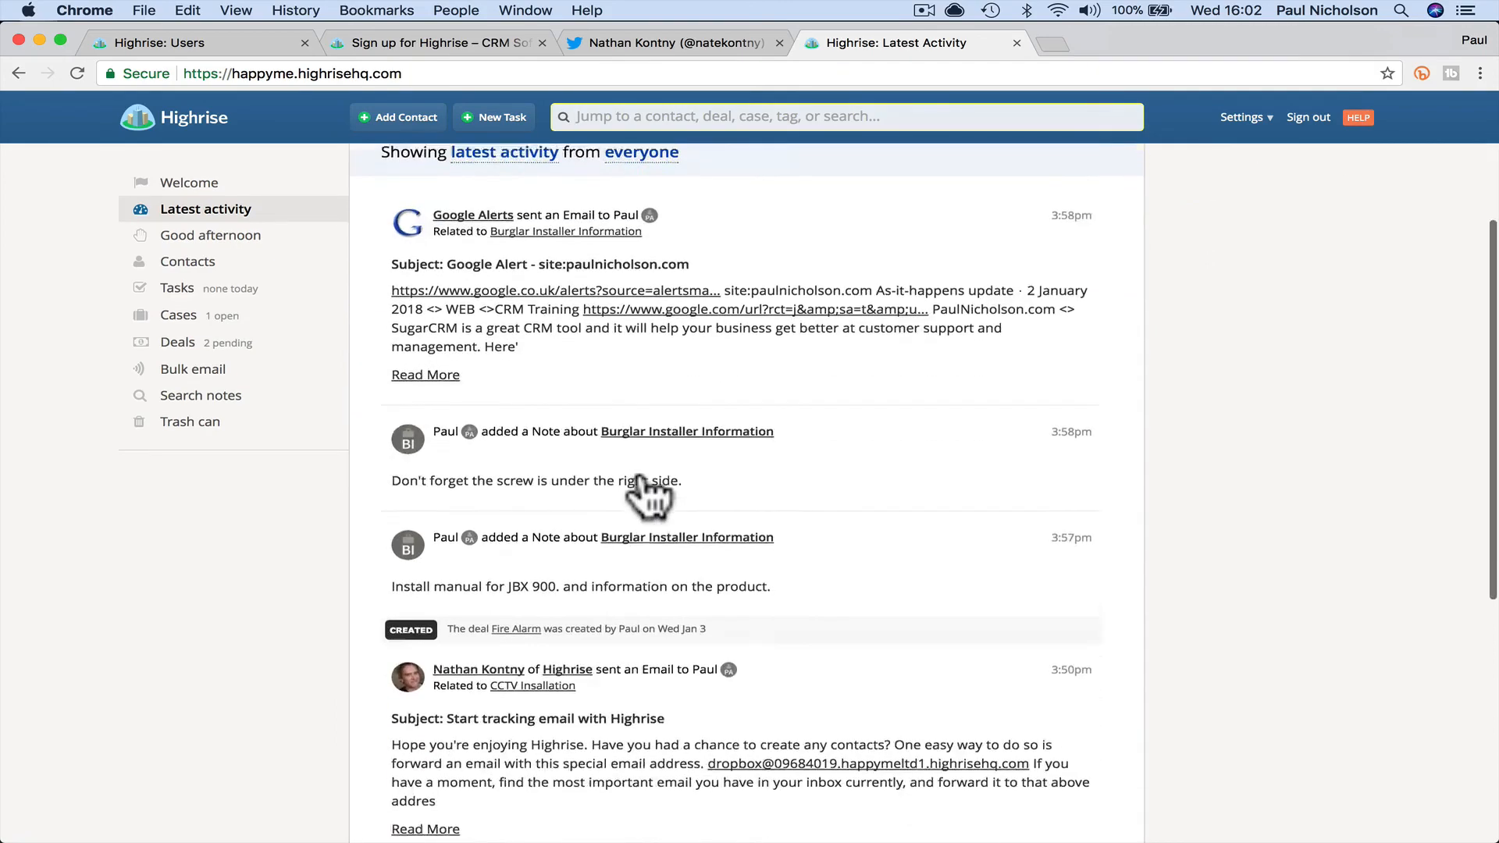
pyautogui.scroll(-3)
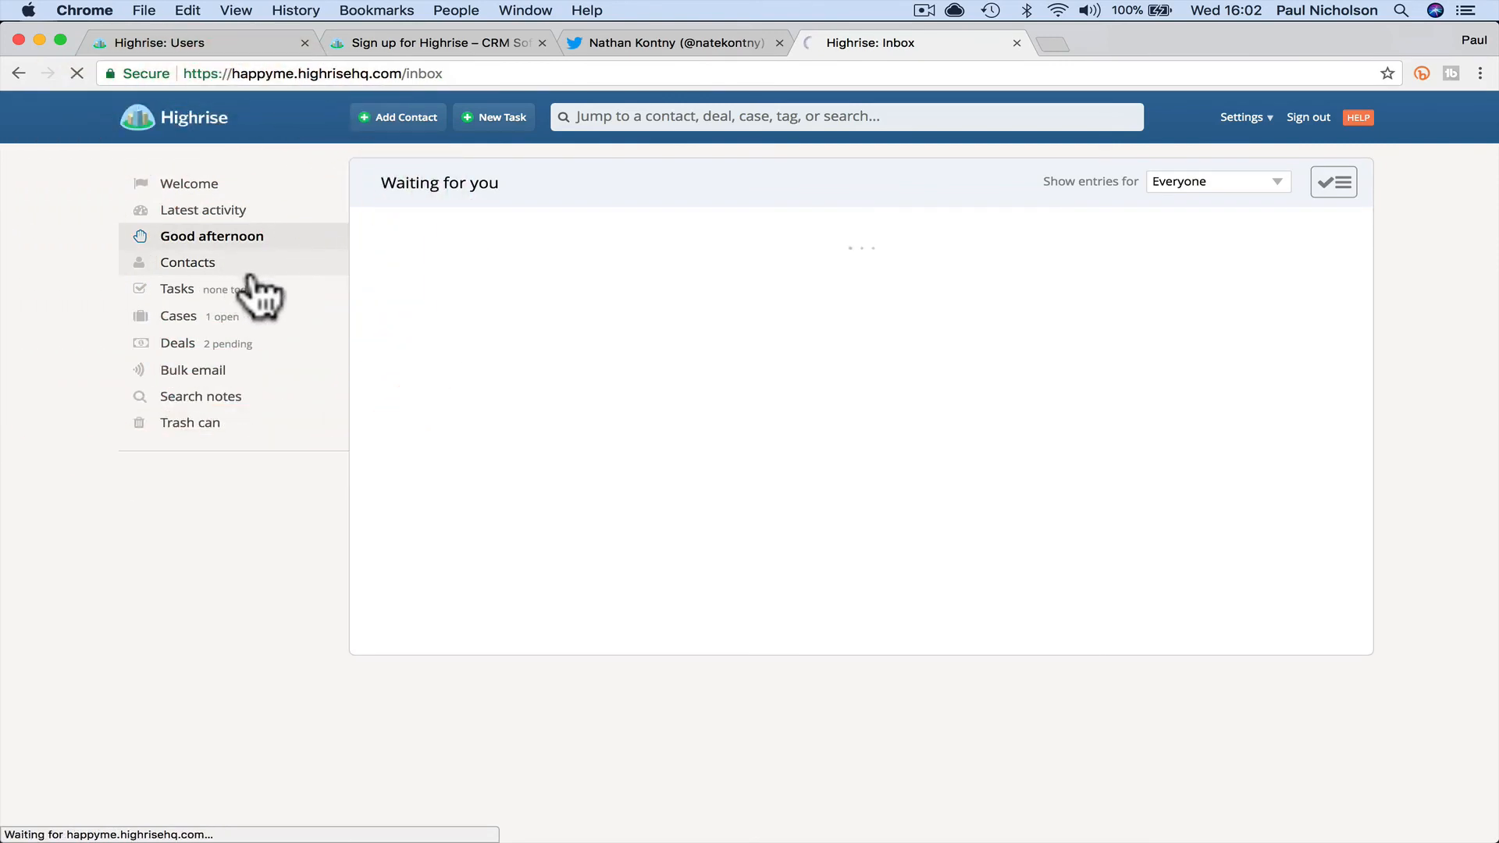
# - Browse the 503-contact list and the Welcome page, ending on the pending deals list
pyautogui.click(188, 262)
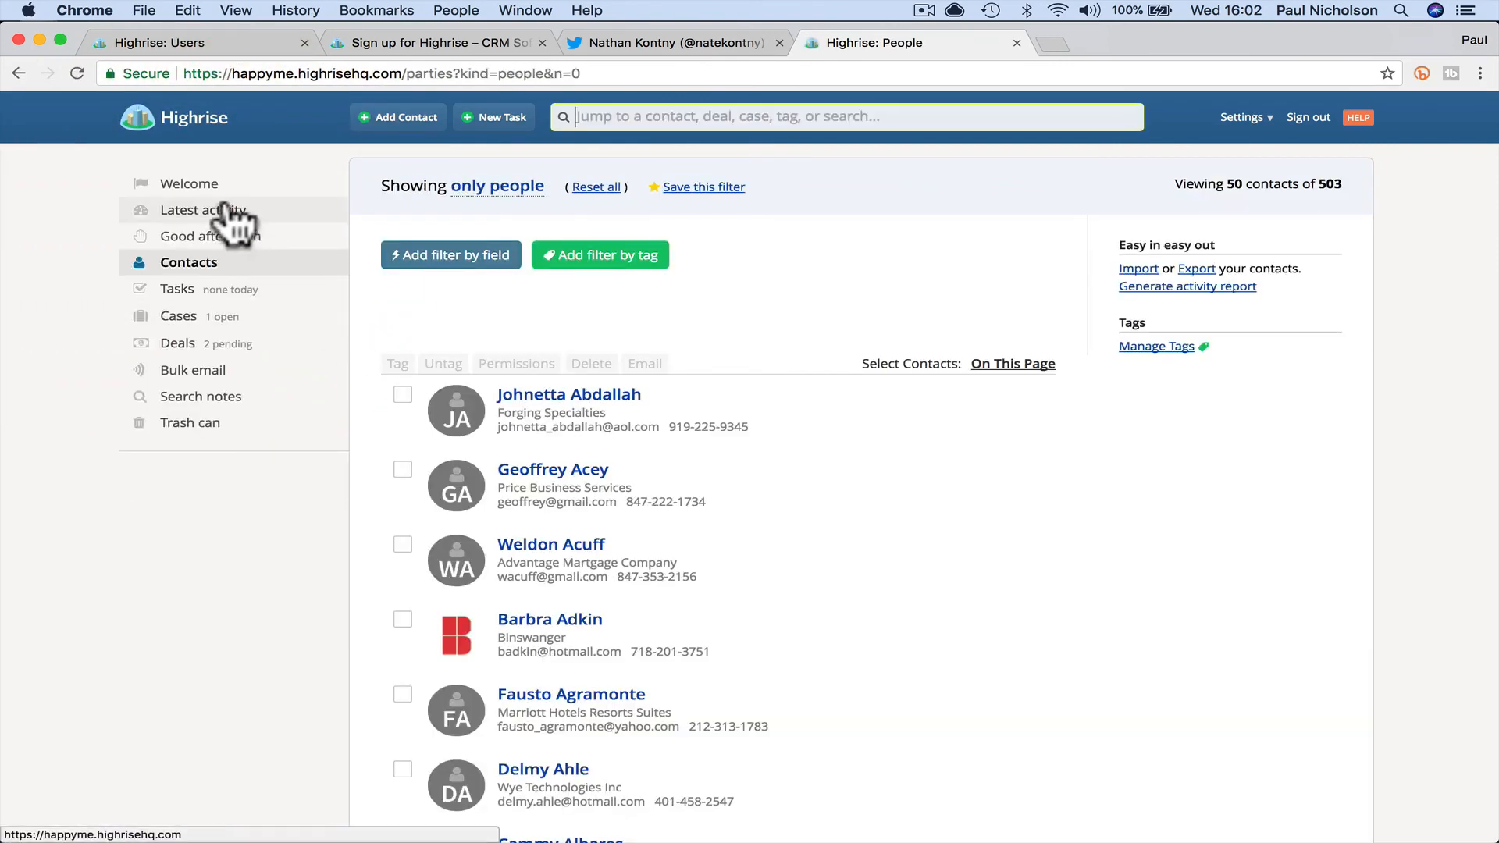
pyautogui.click(188, 183)
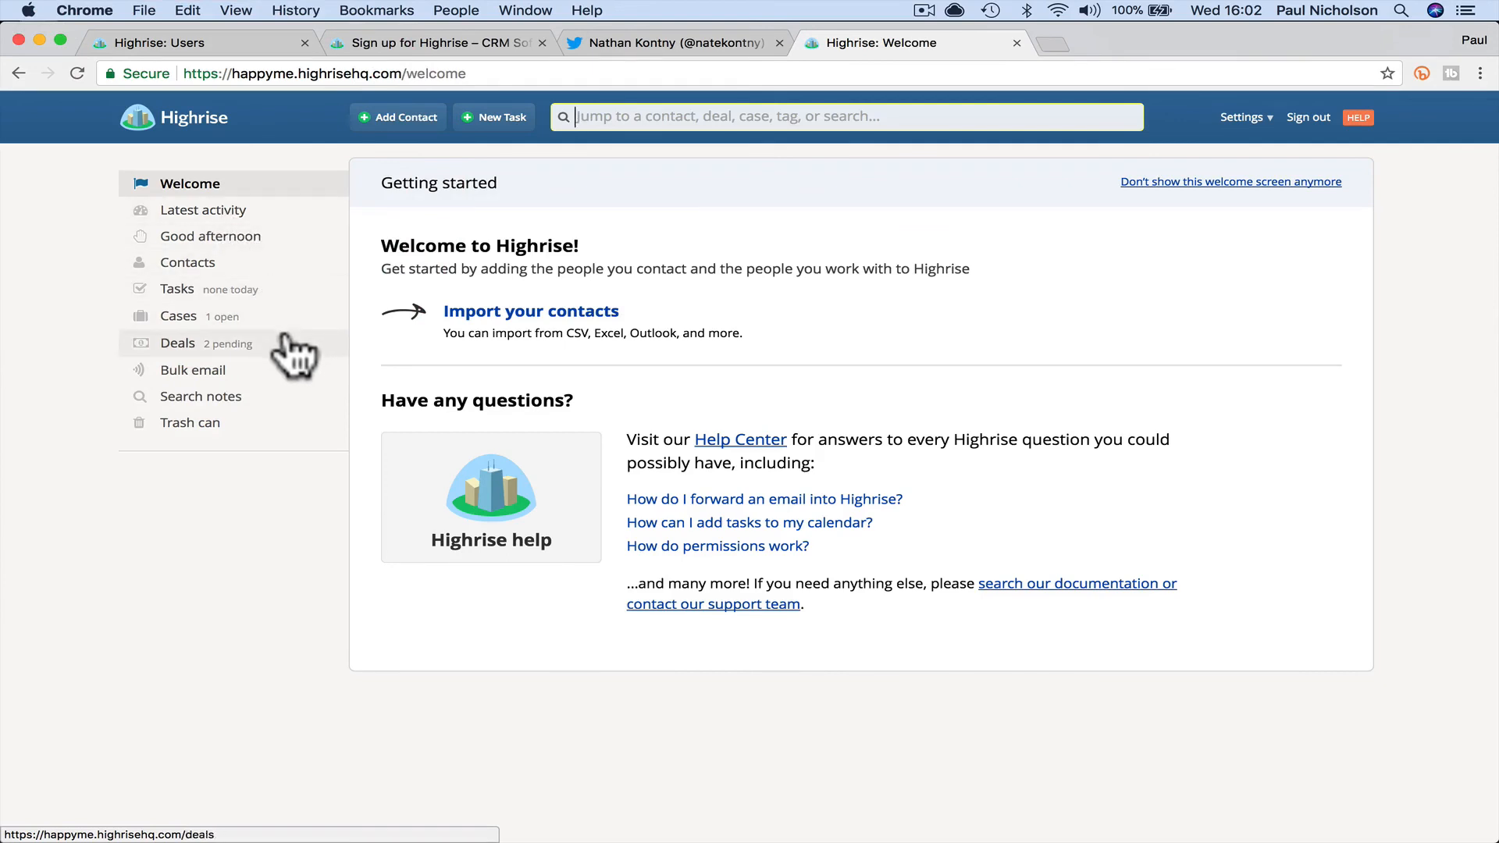
pyautogui.click(177, 343)
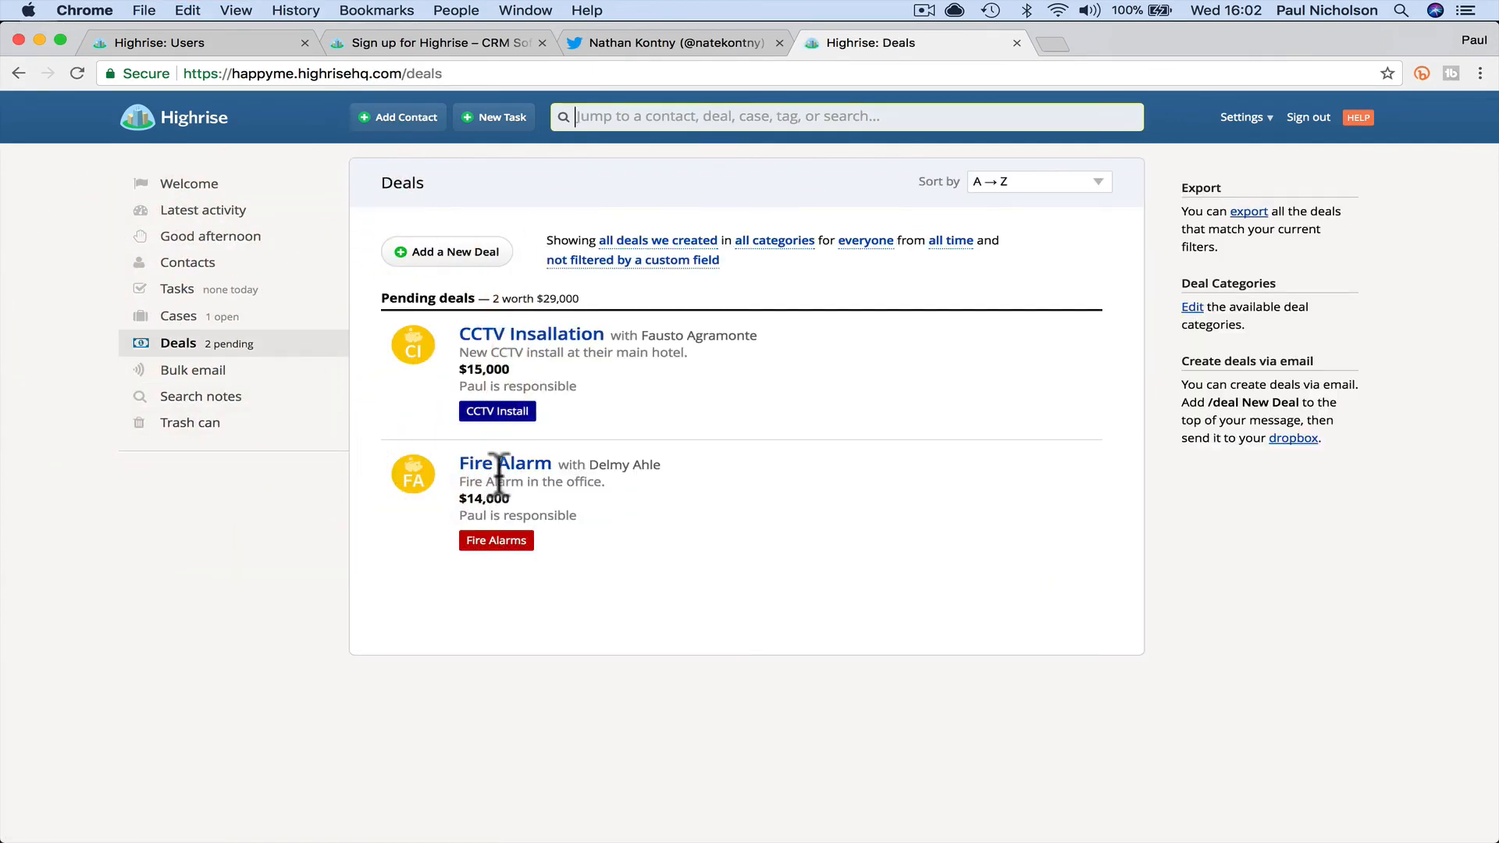
pyautogui.moveTo(584, 346)
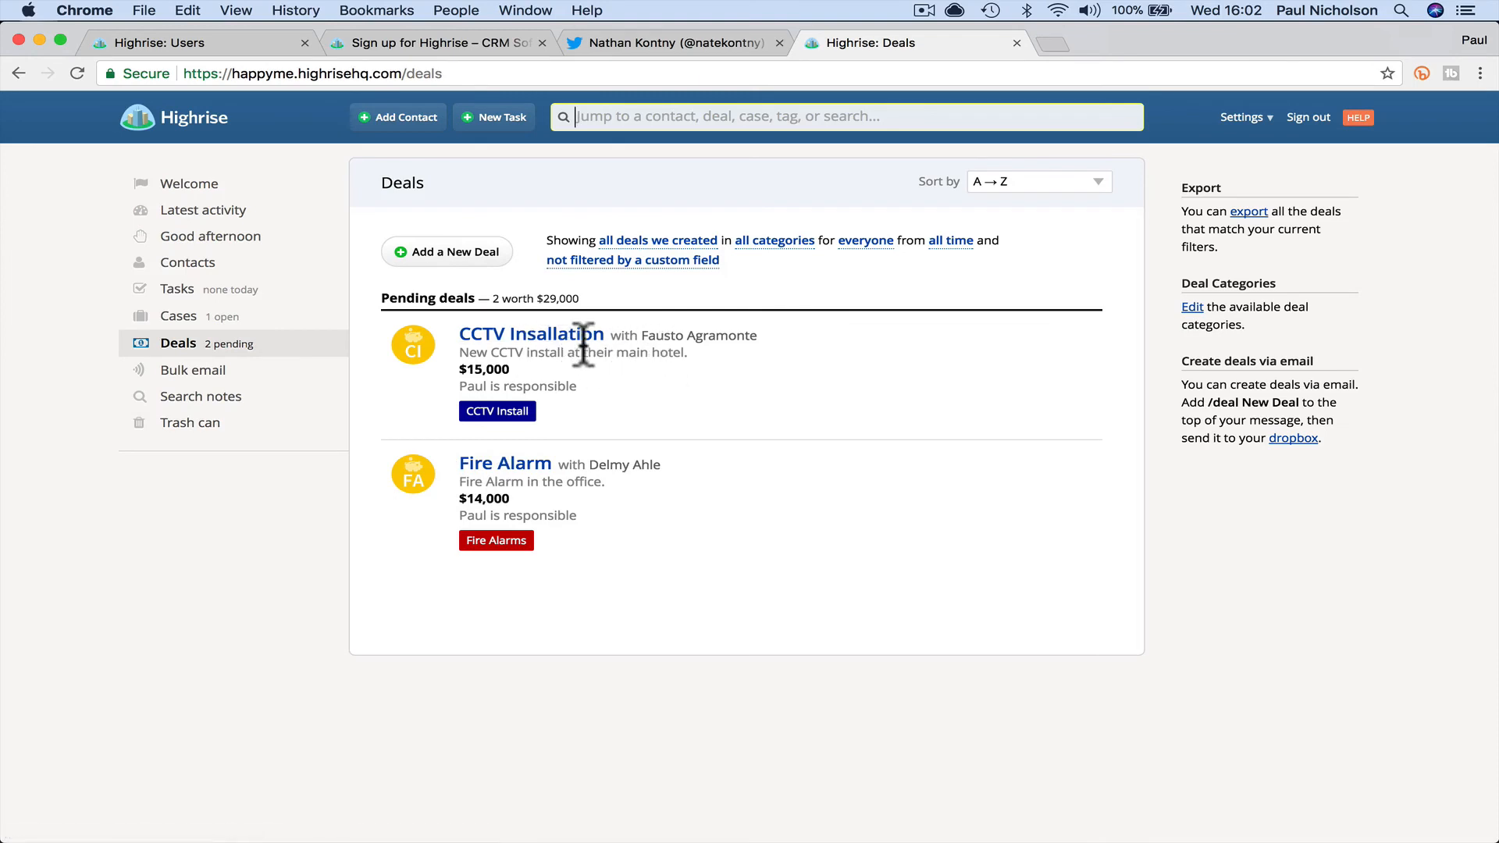
pyautogui.moveTo(704, 375)
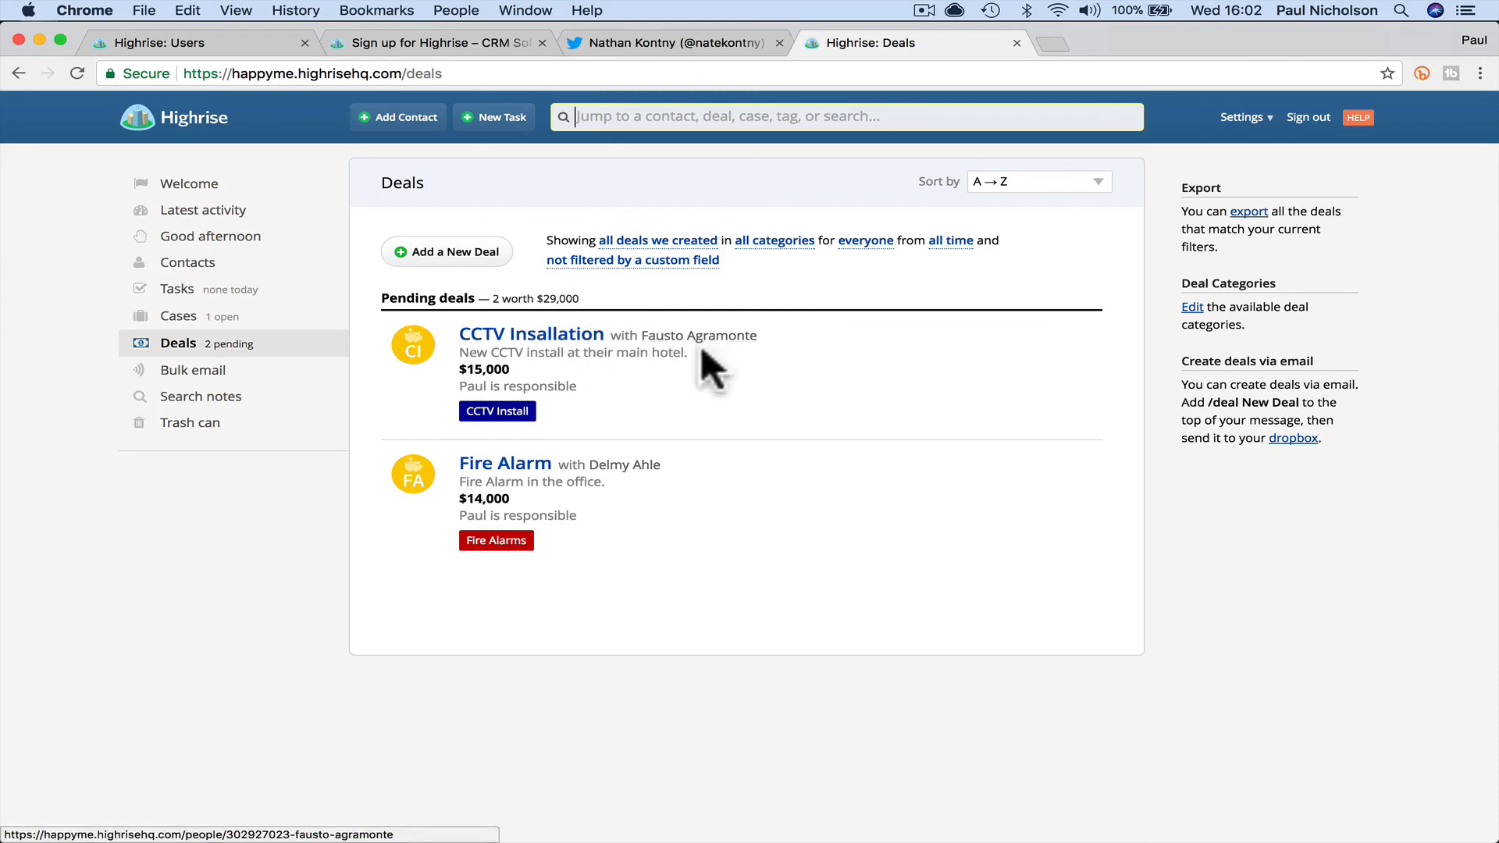
# - Open the CCTV Insallation deal and add a note about playing football with Fausto
pyautogui.click(531, 334)
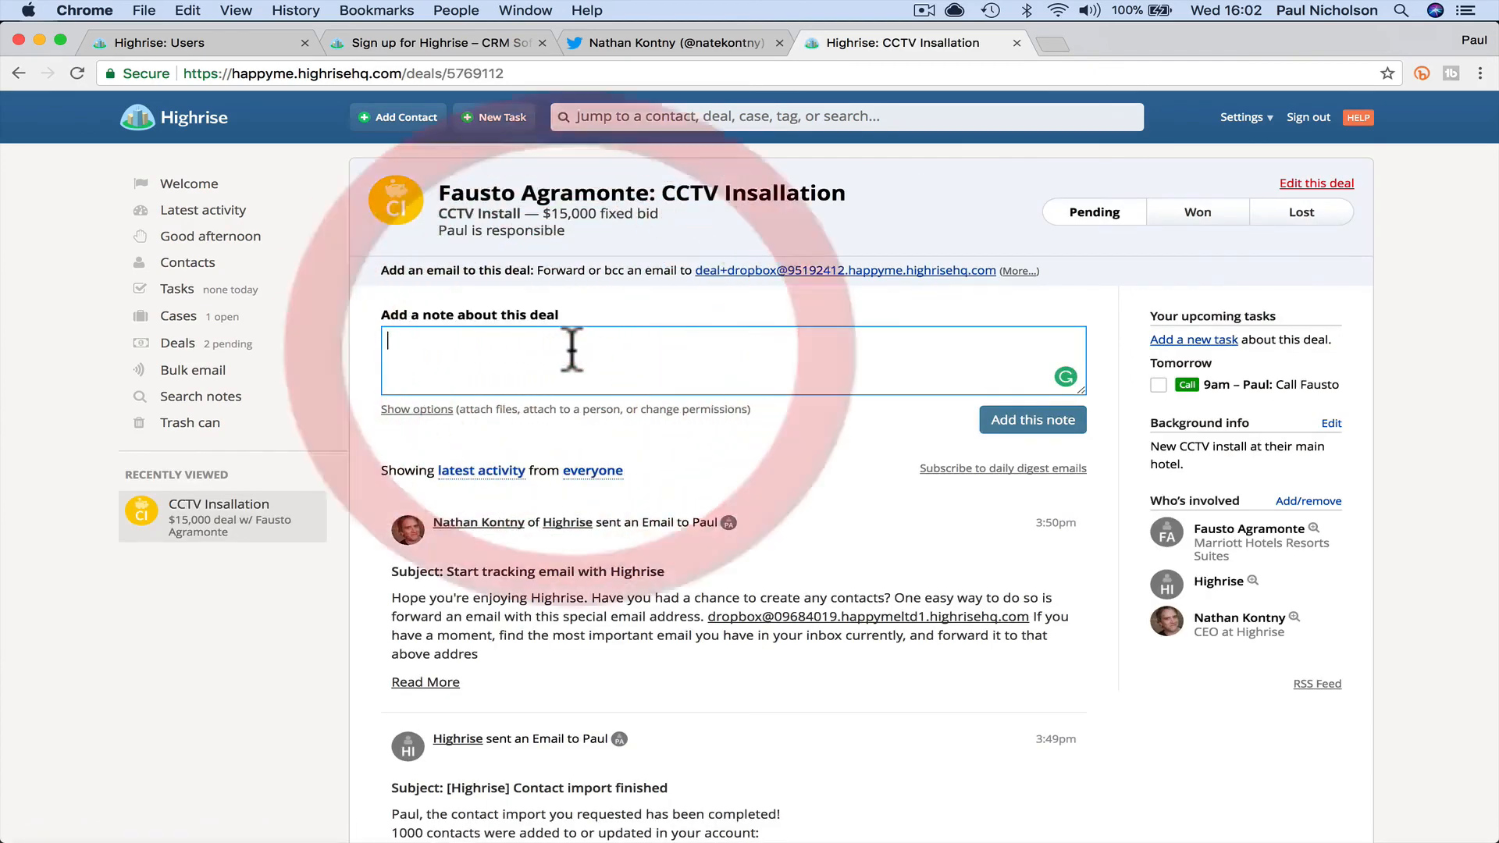
pyautogui.write("He's")
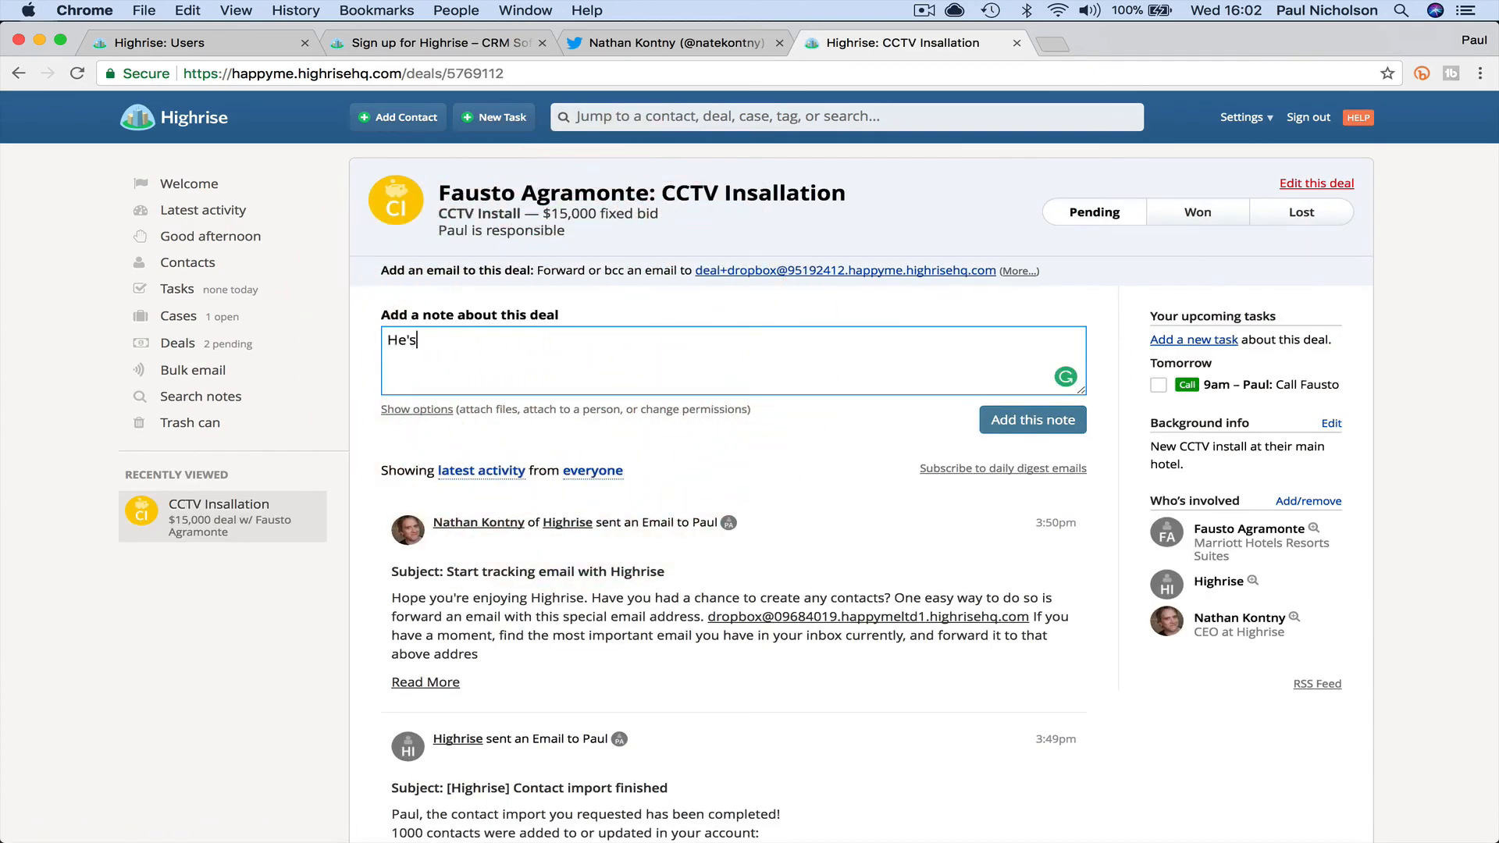
pyautogui.write('a cool guy')
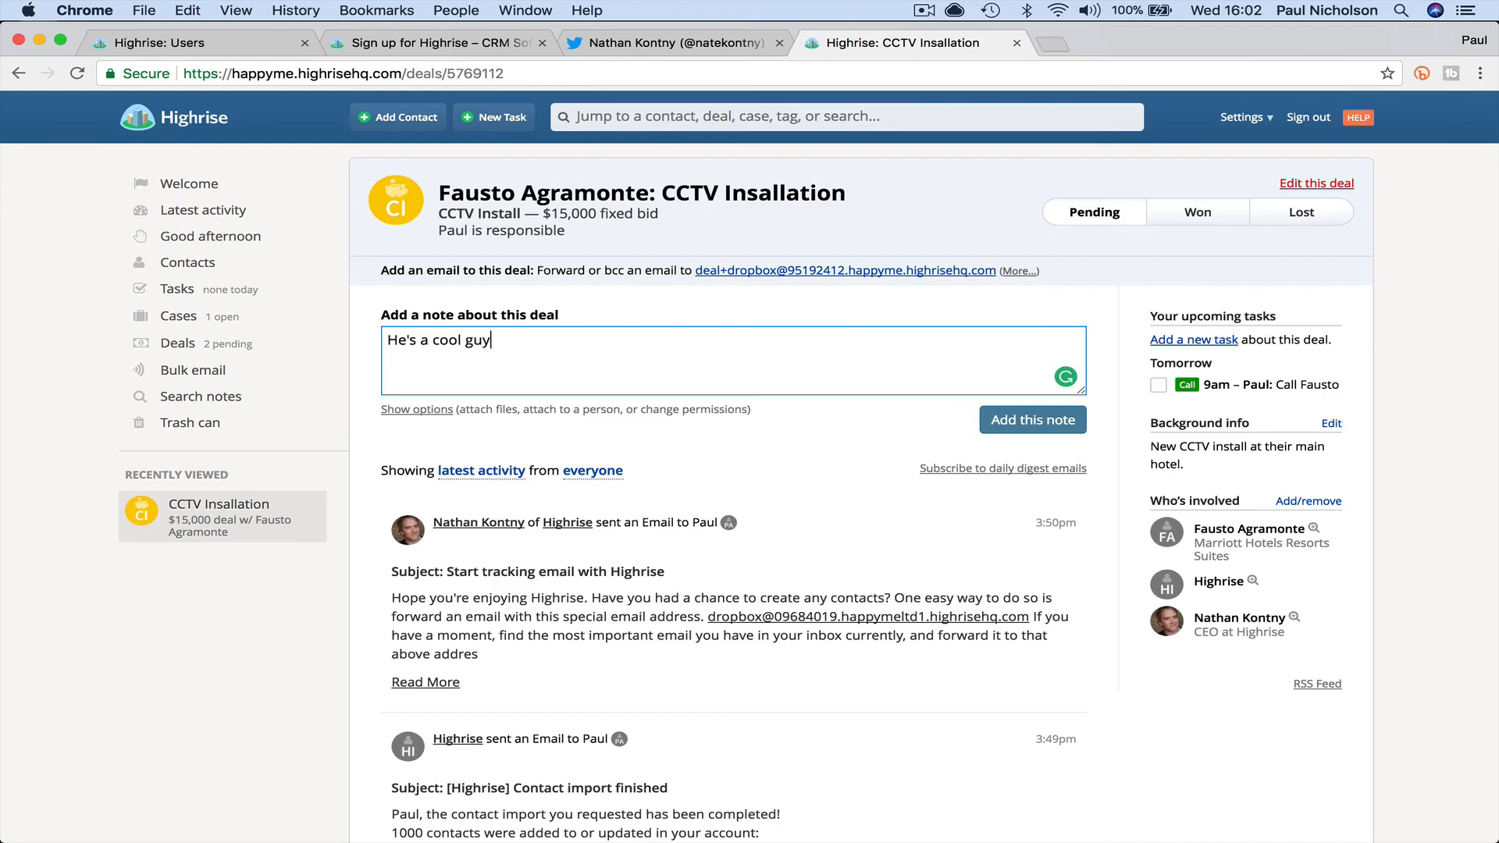
pyautogui.write('I play football with him.')
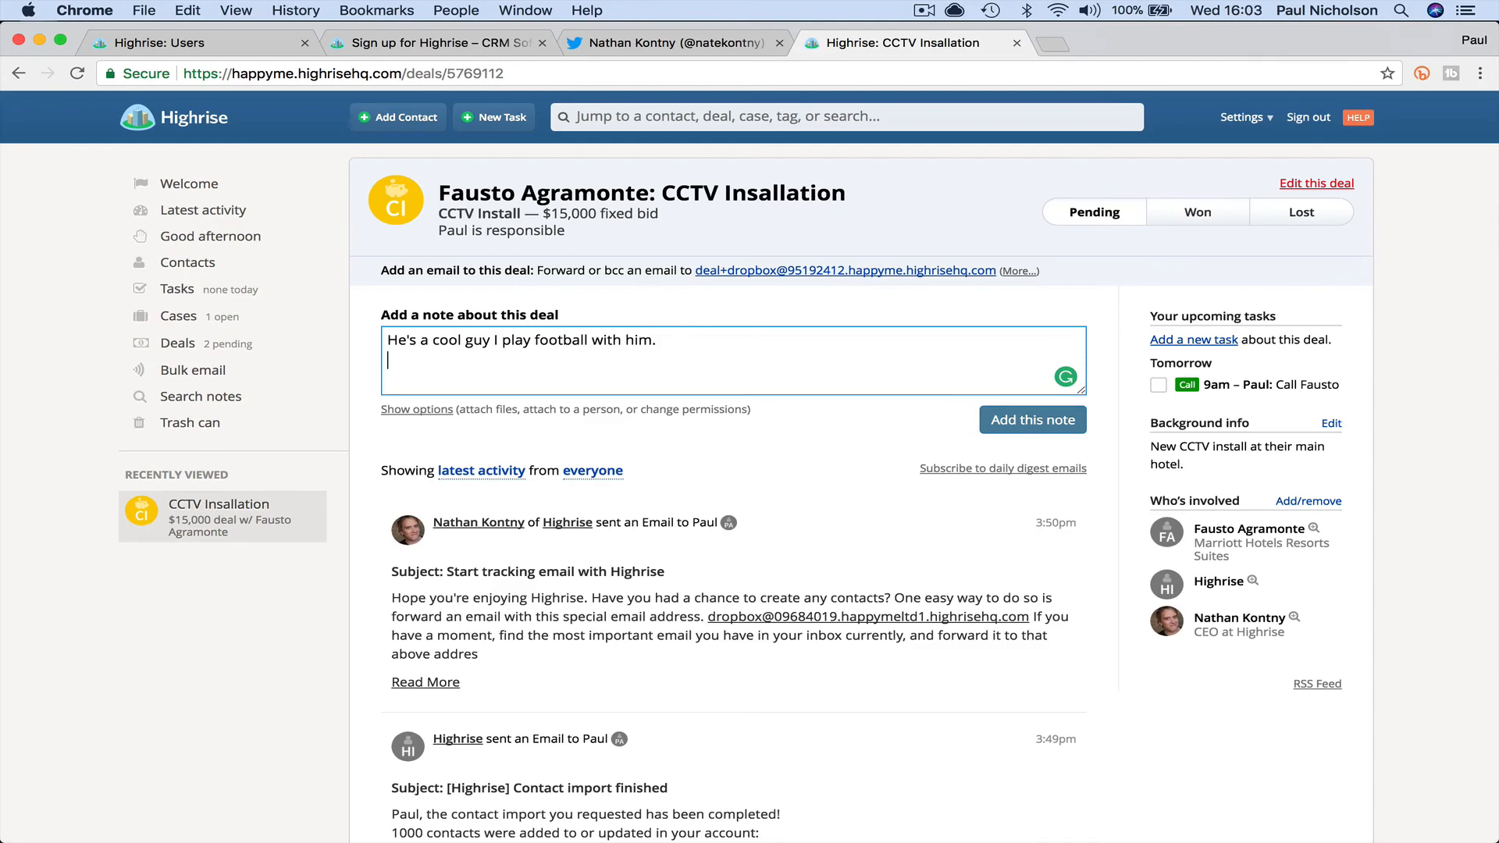
pyautogui.write("I've done work with h")
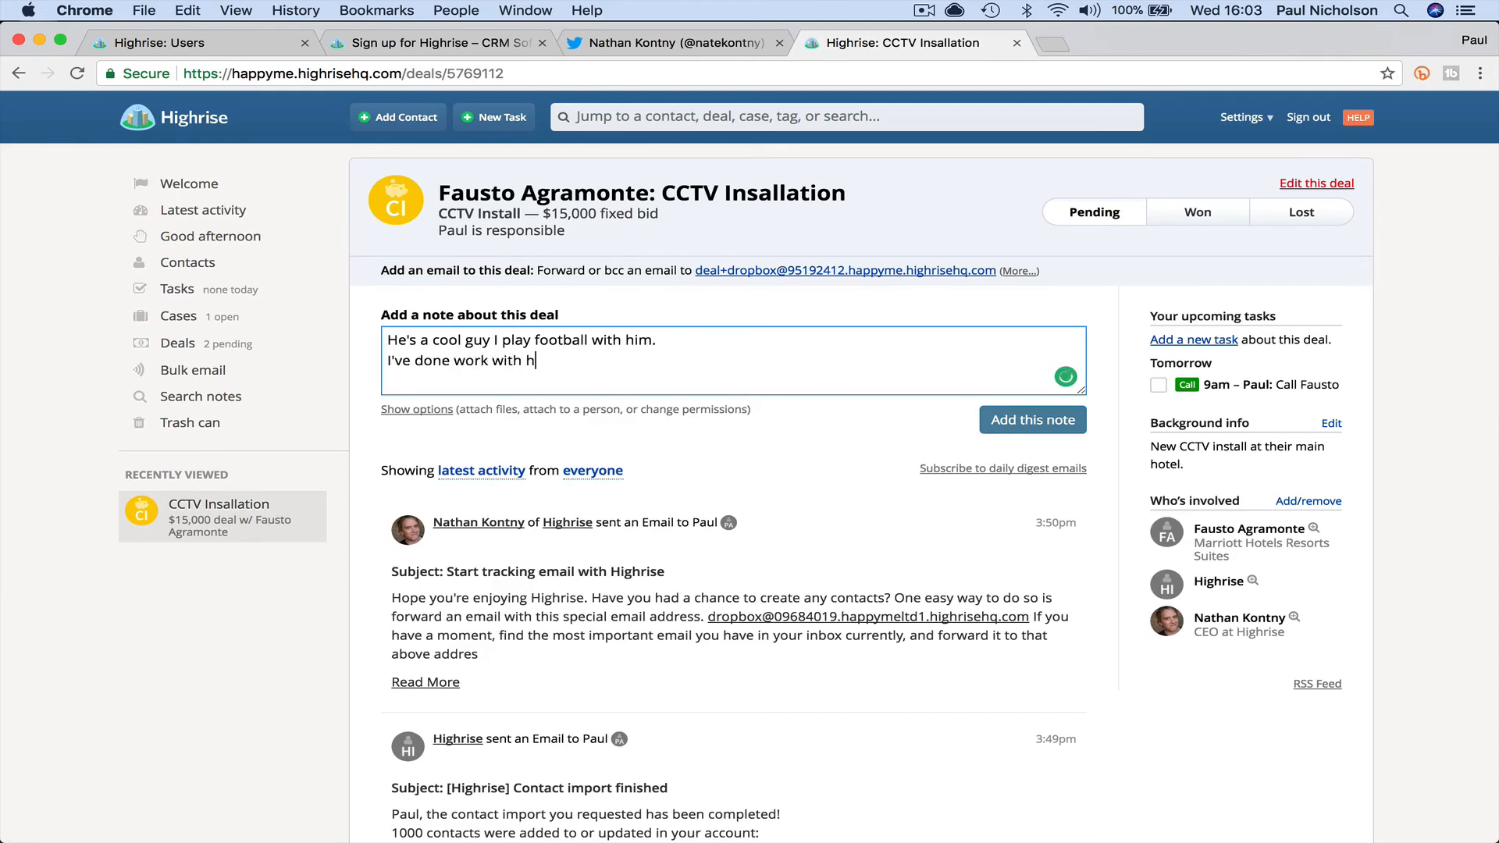
pyautogui.write('im befr')
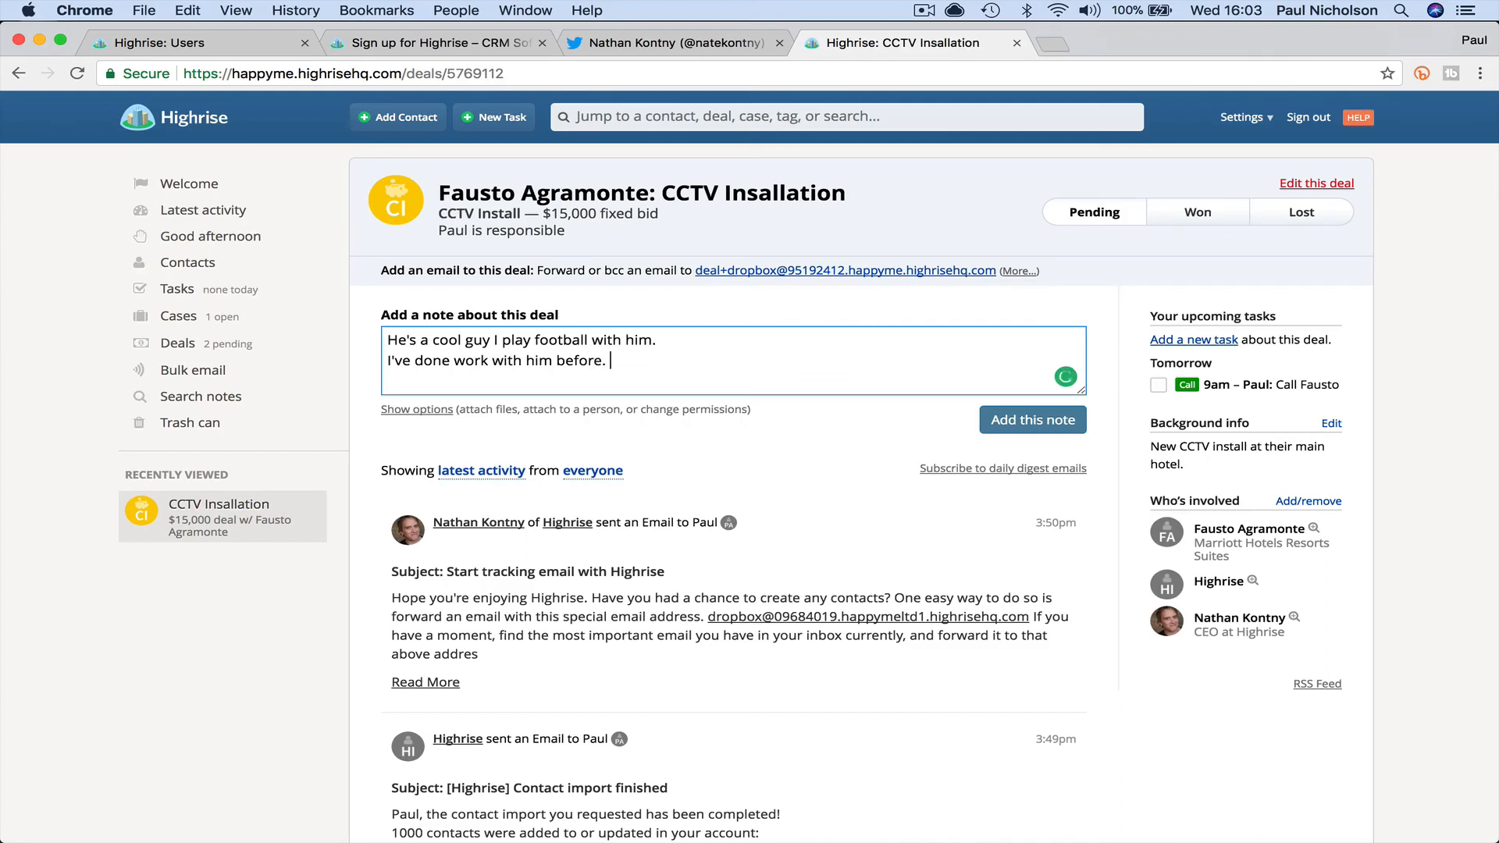
pyautogui.write('If you need anything.')
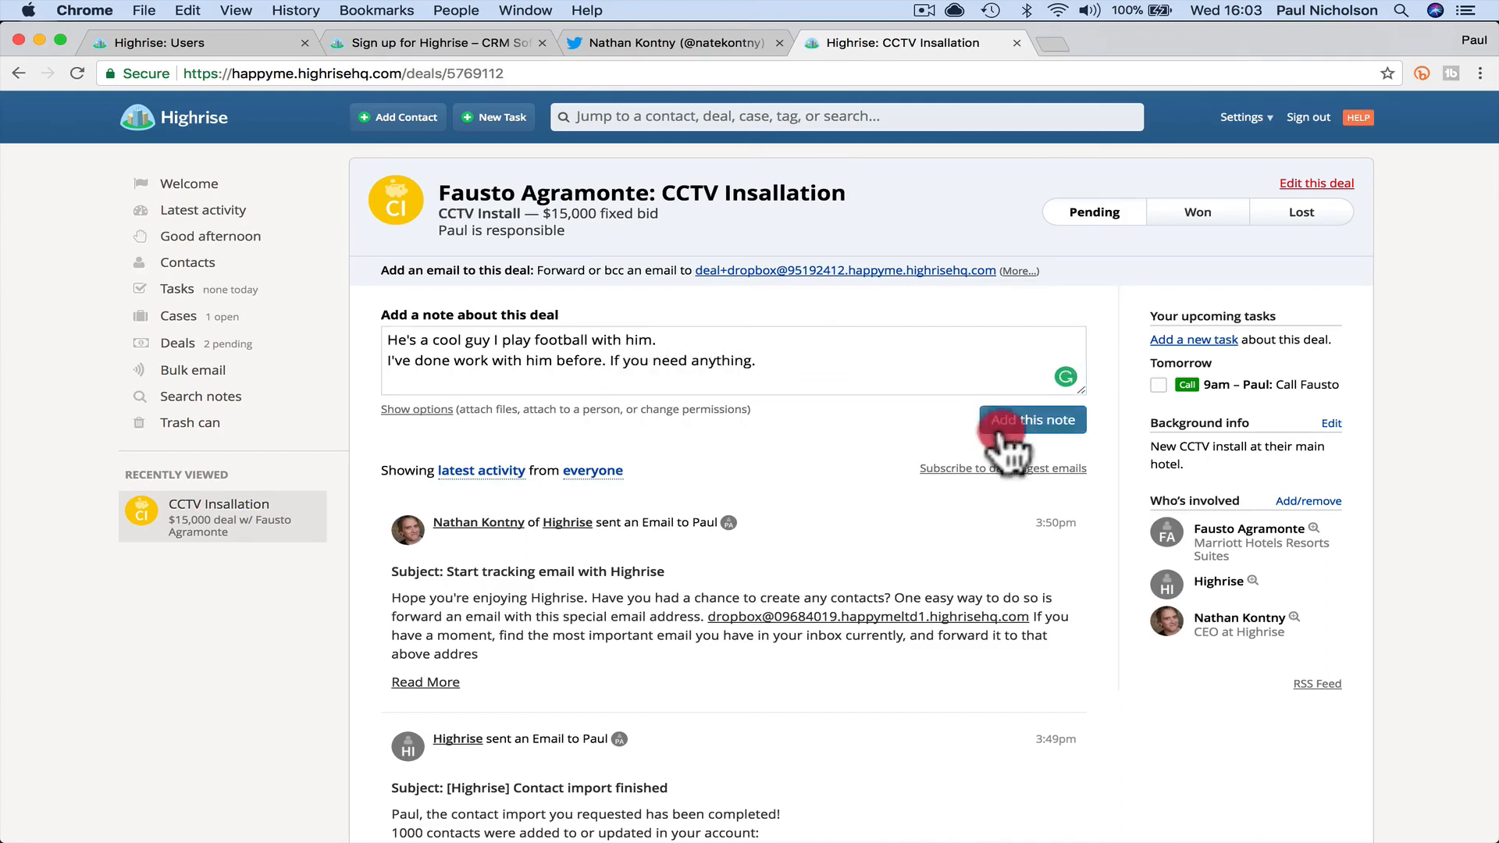
pyautogui.click(1033, 420)
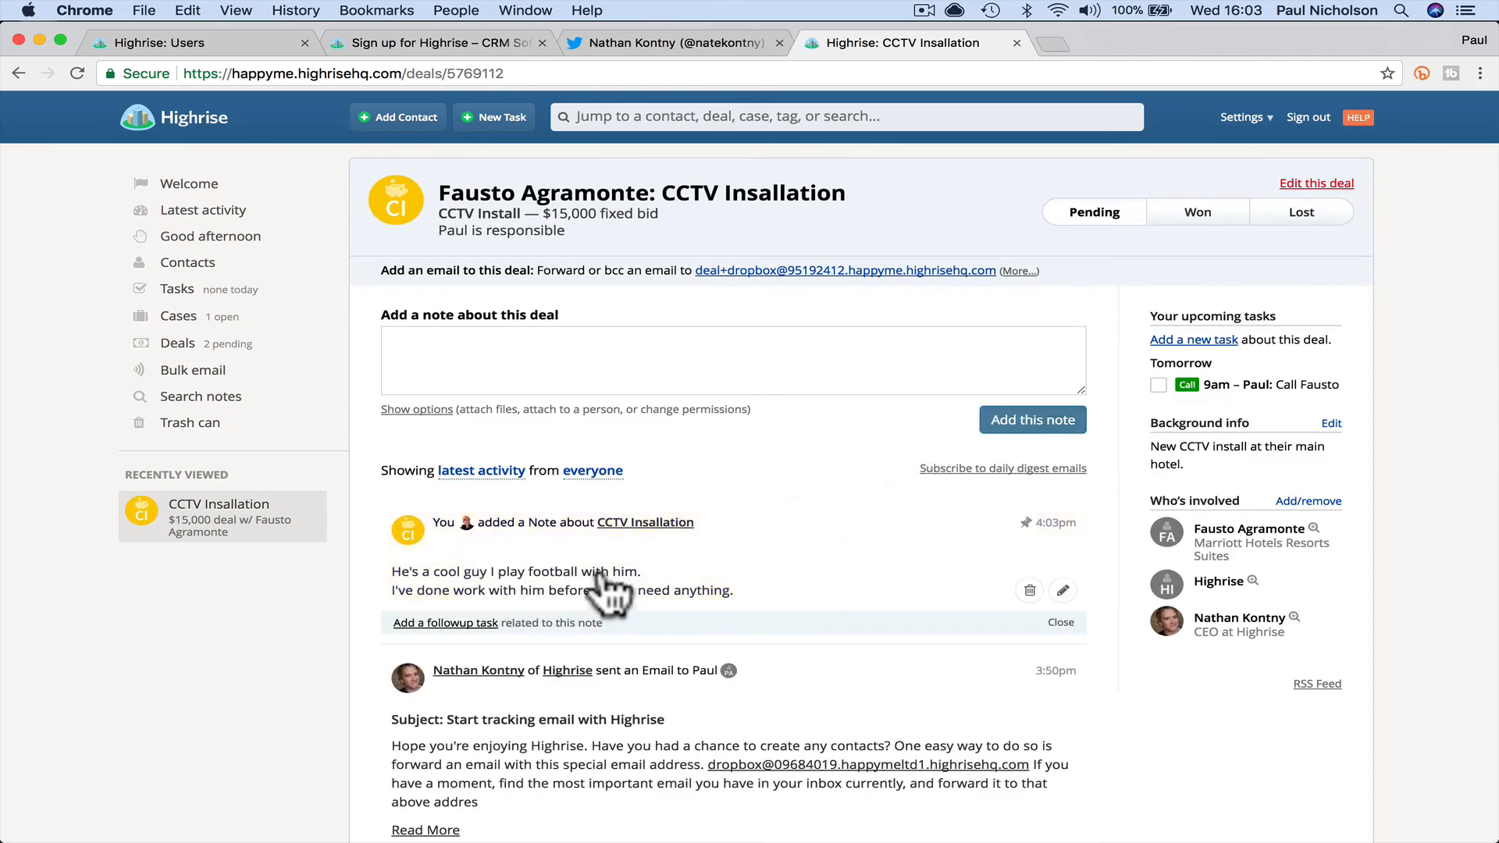
# - Add a second note about his wife Sarah, then go back to Deals
pyautogui.write('Wife is c')
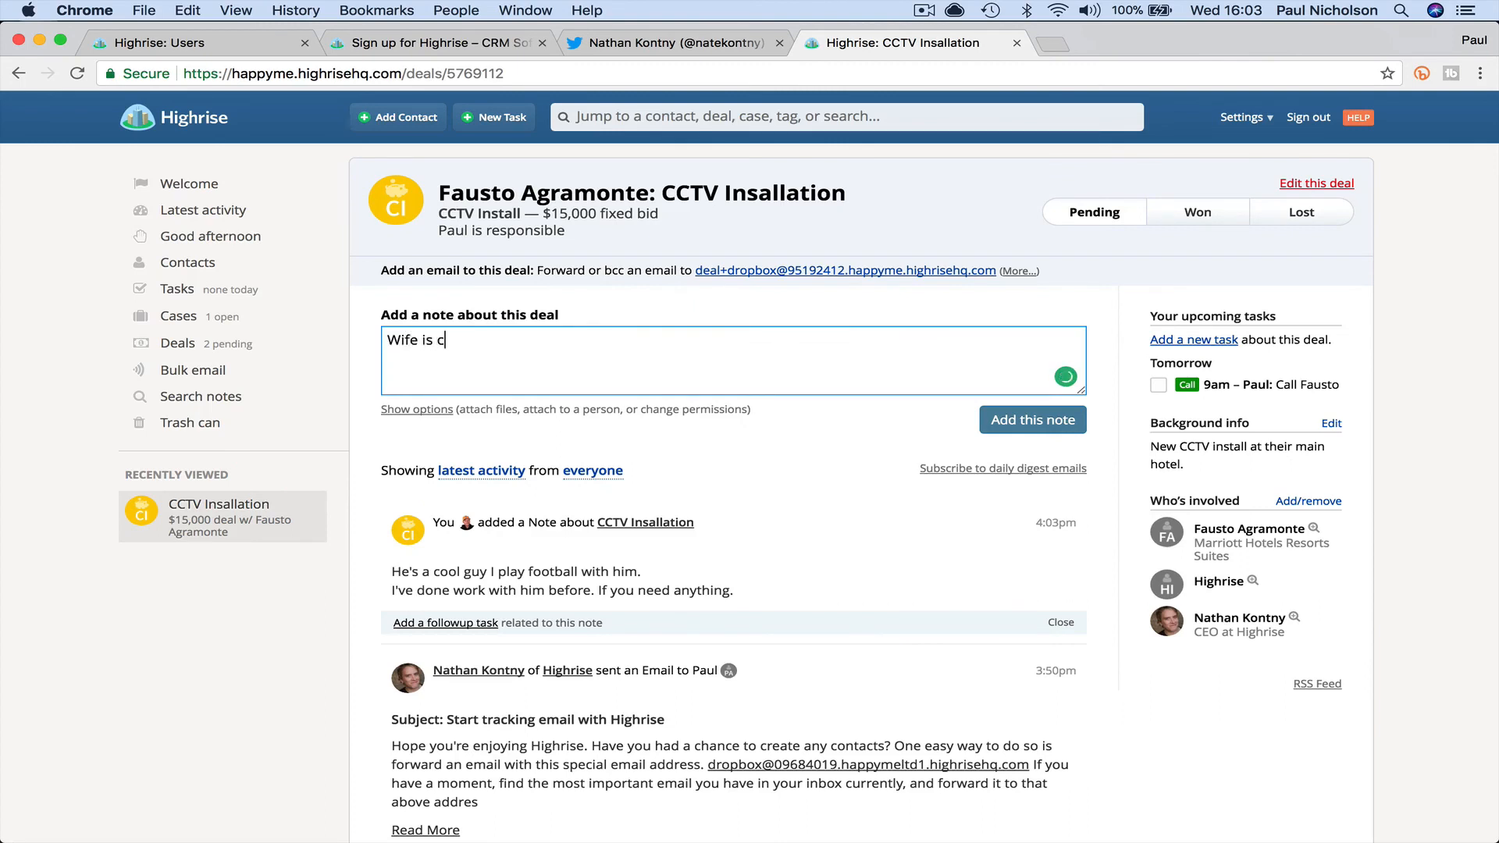
pyautogui.write('alled Sara')
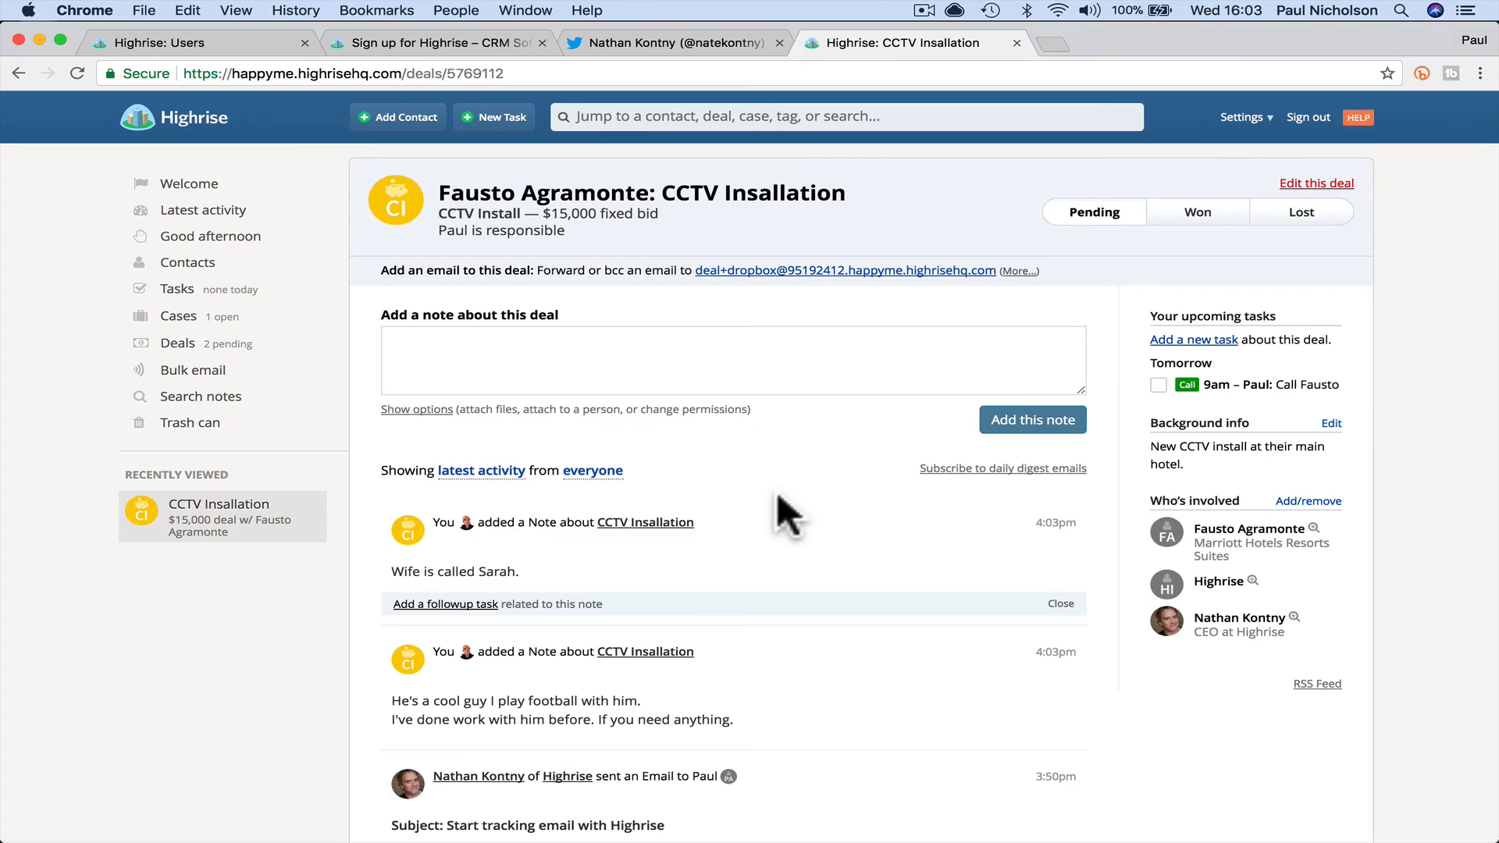
pyautogui.click(177, 343)
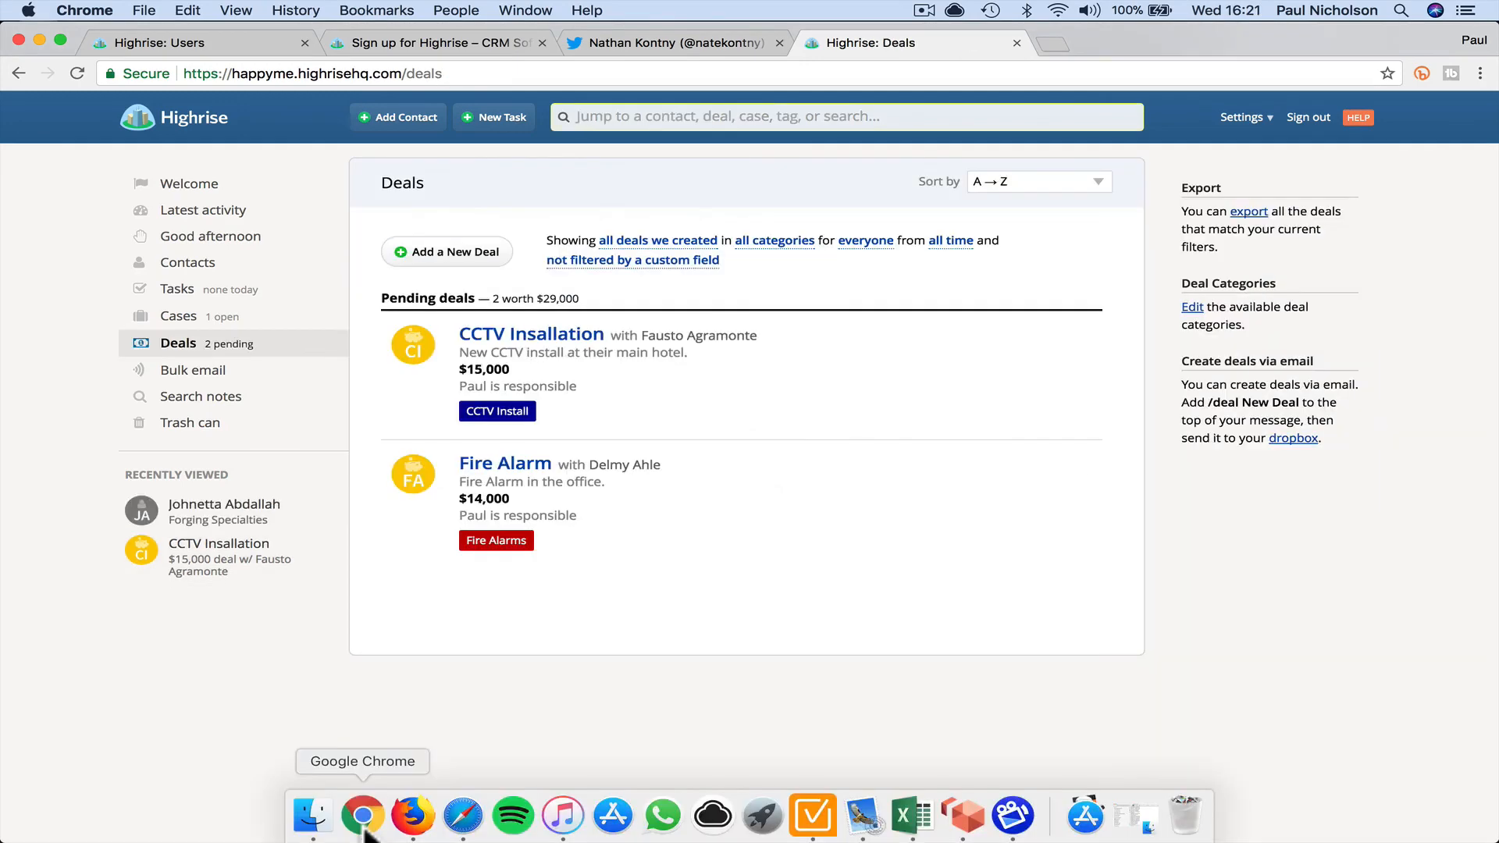